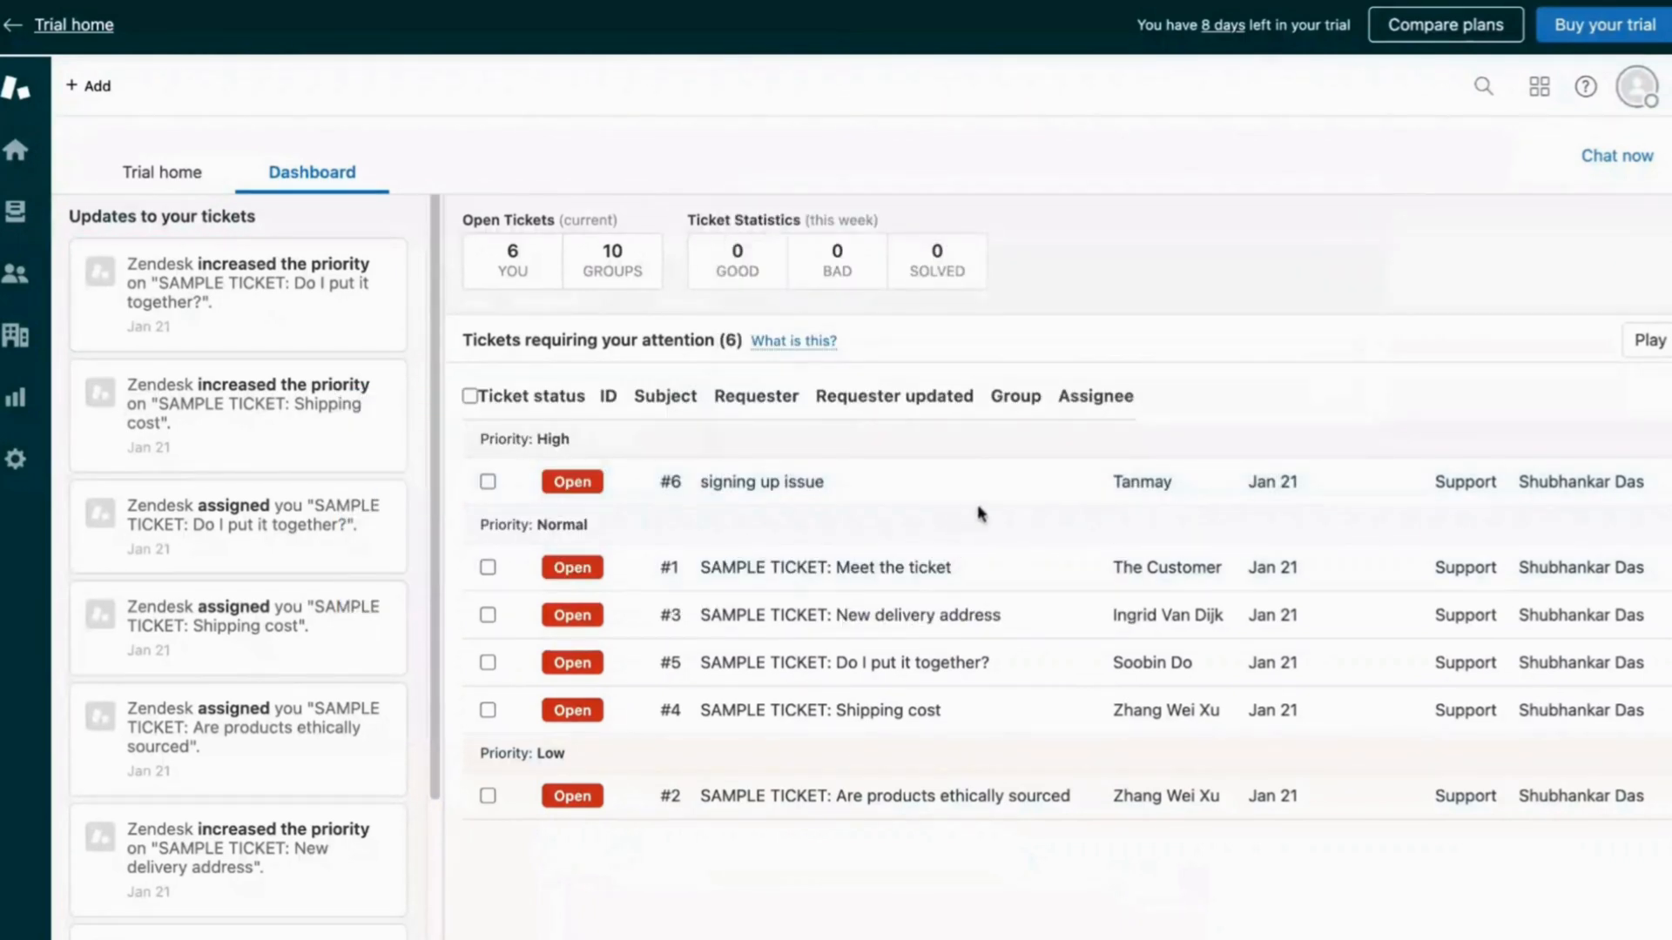
mouse_move(985, 567)
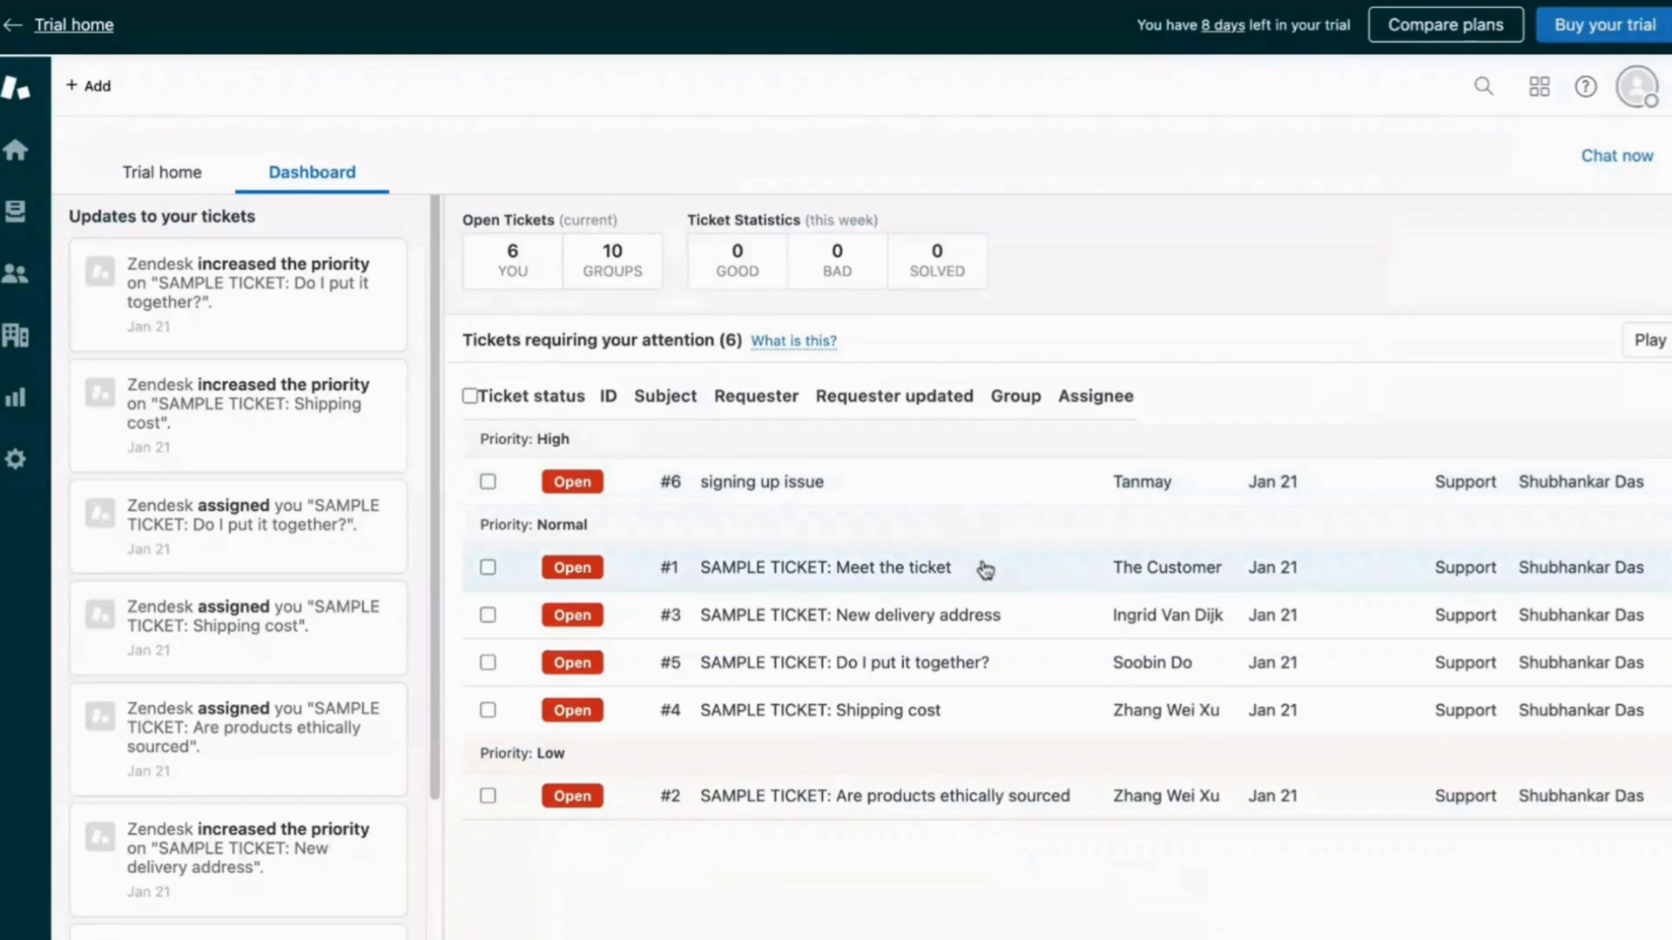
mouse_move(431, 459)
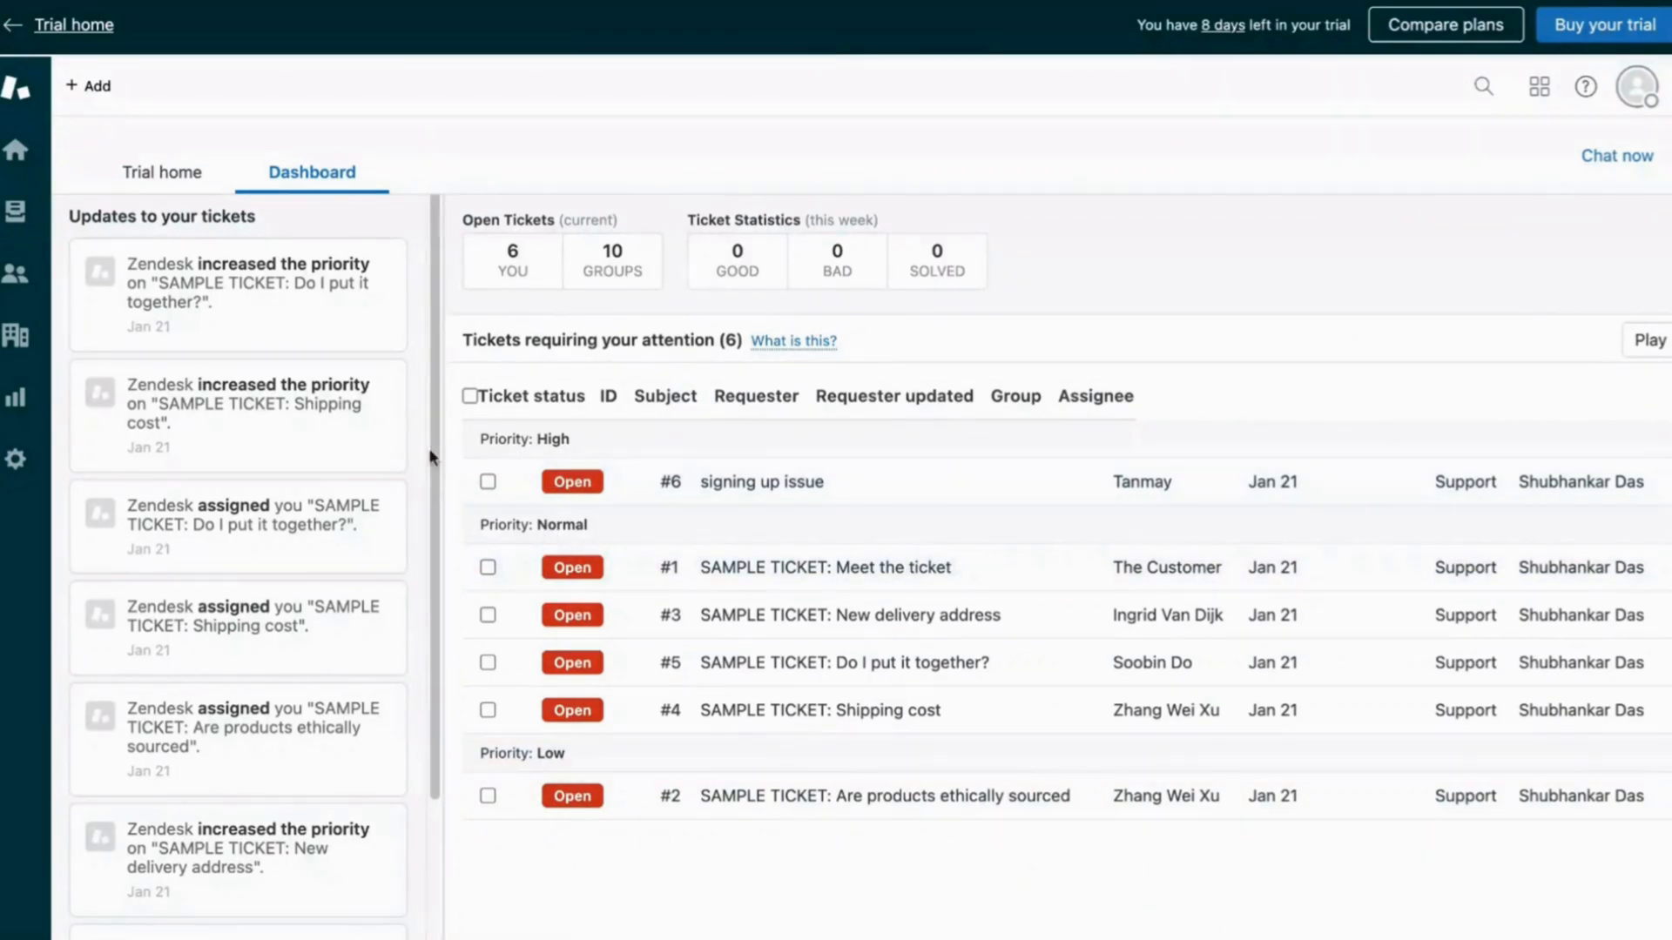
mouse_move(262, 414)
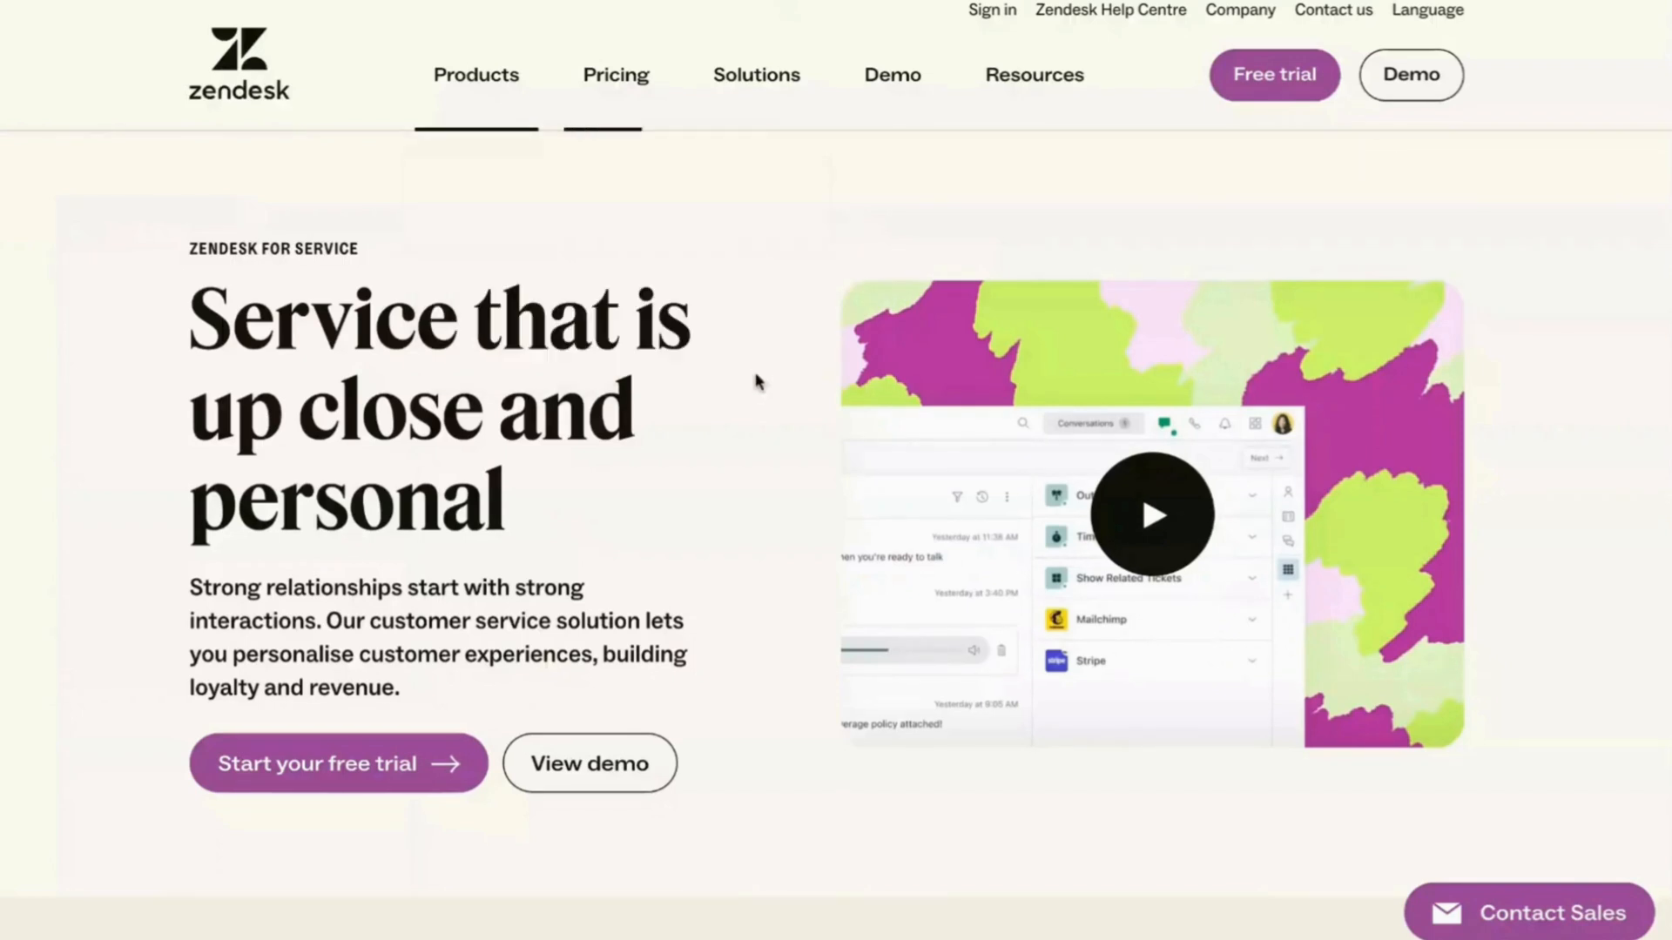
mouse_move(1273, 75)
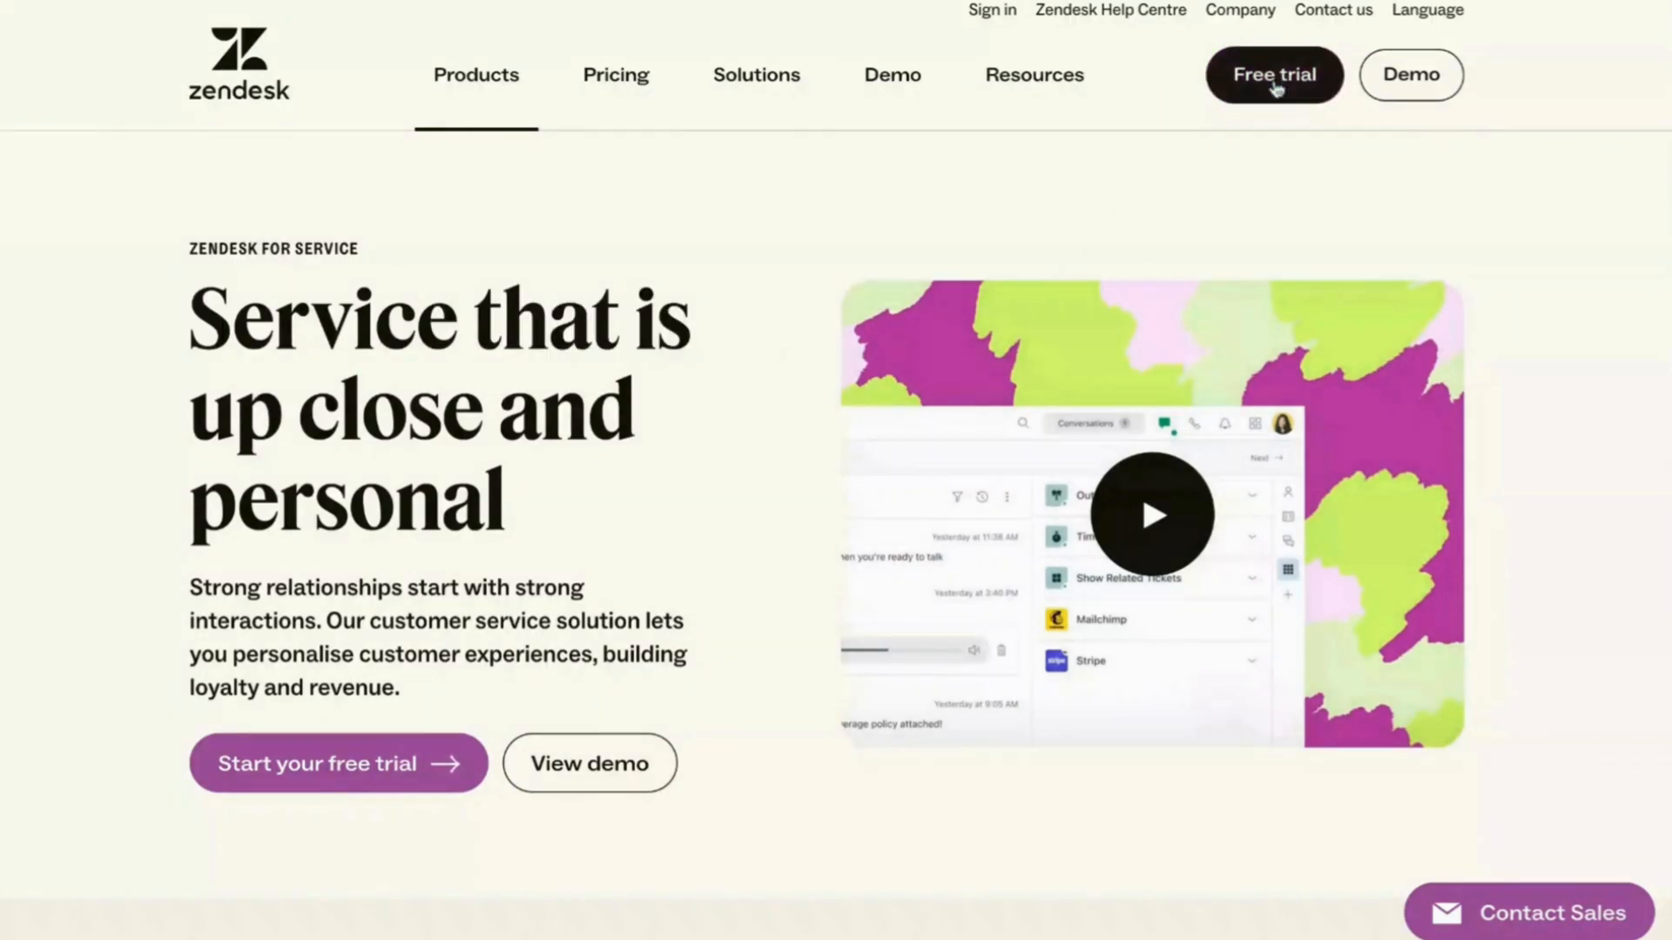
mouse_move(1295, 106)
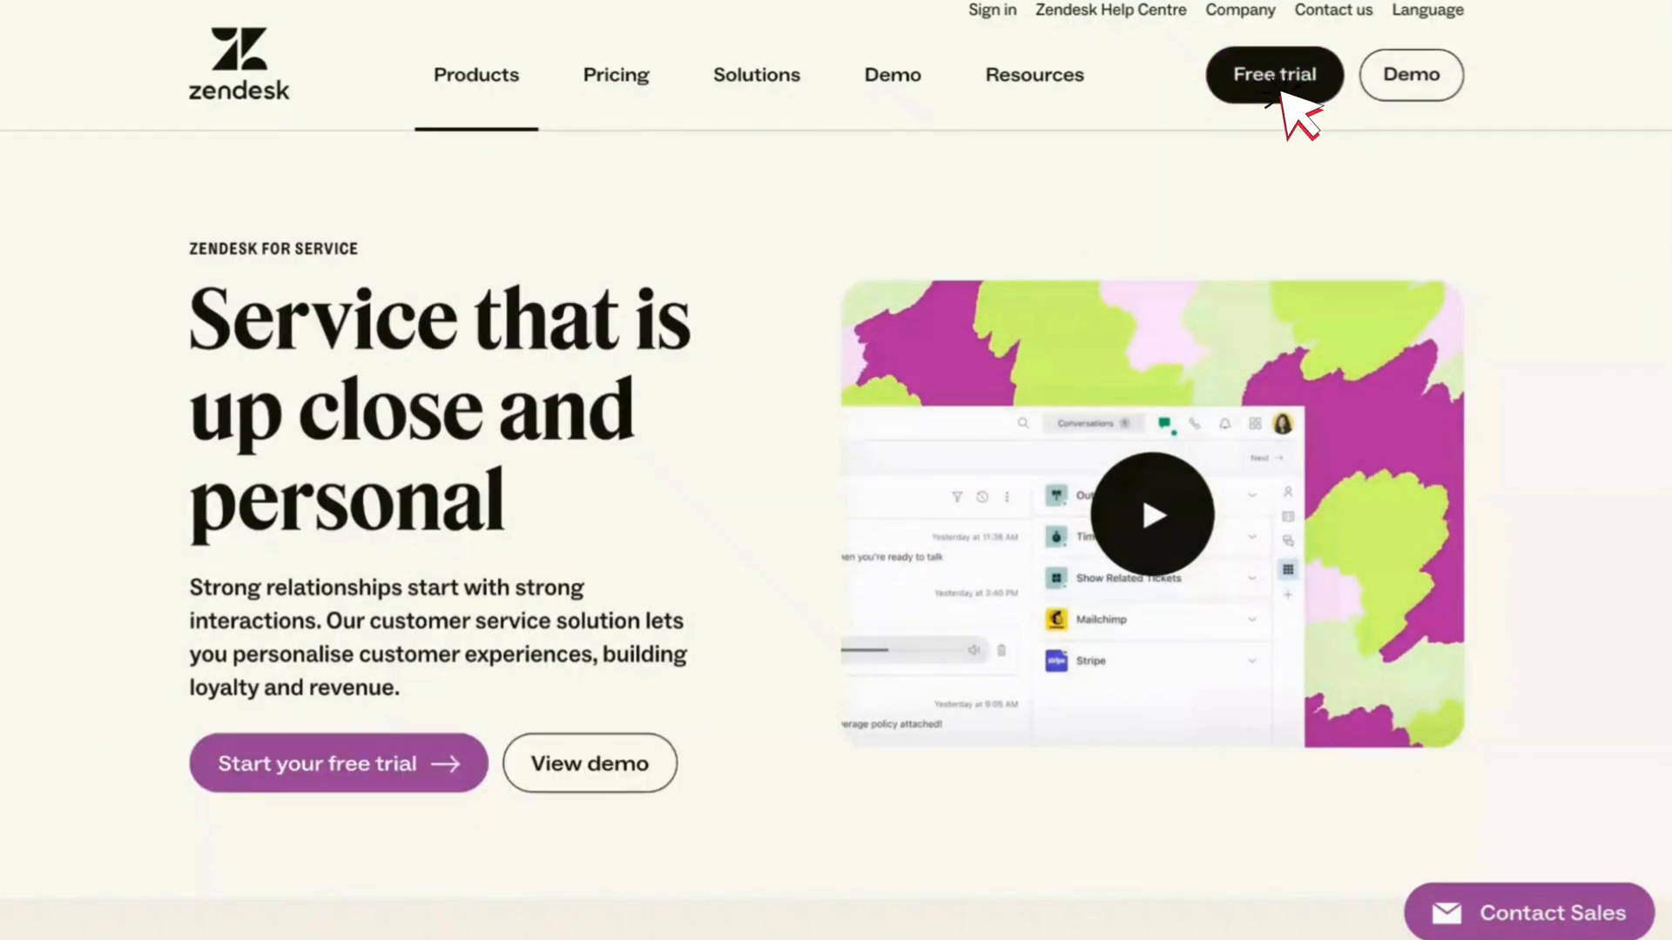
- Start a free trial, enter first name 'Shubhankar', and advance through phone, job title and company steps
left_click(1272, 75)
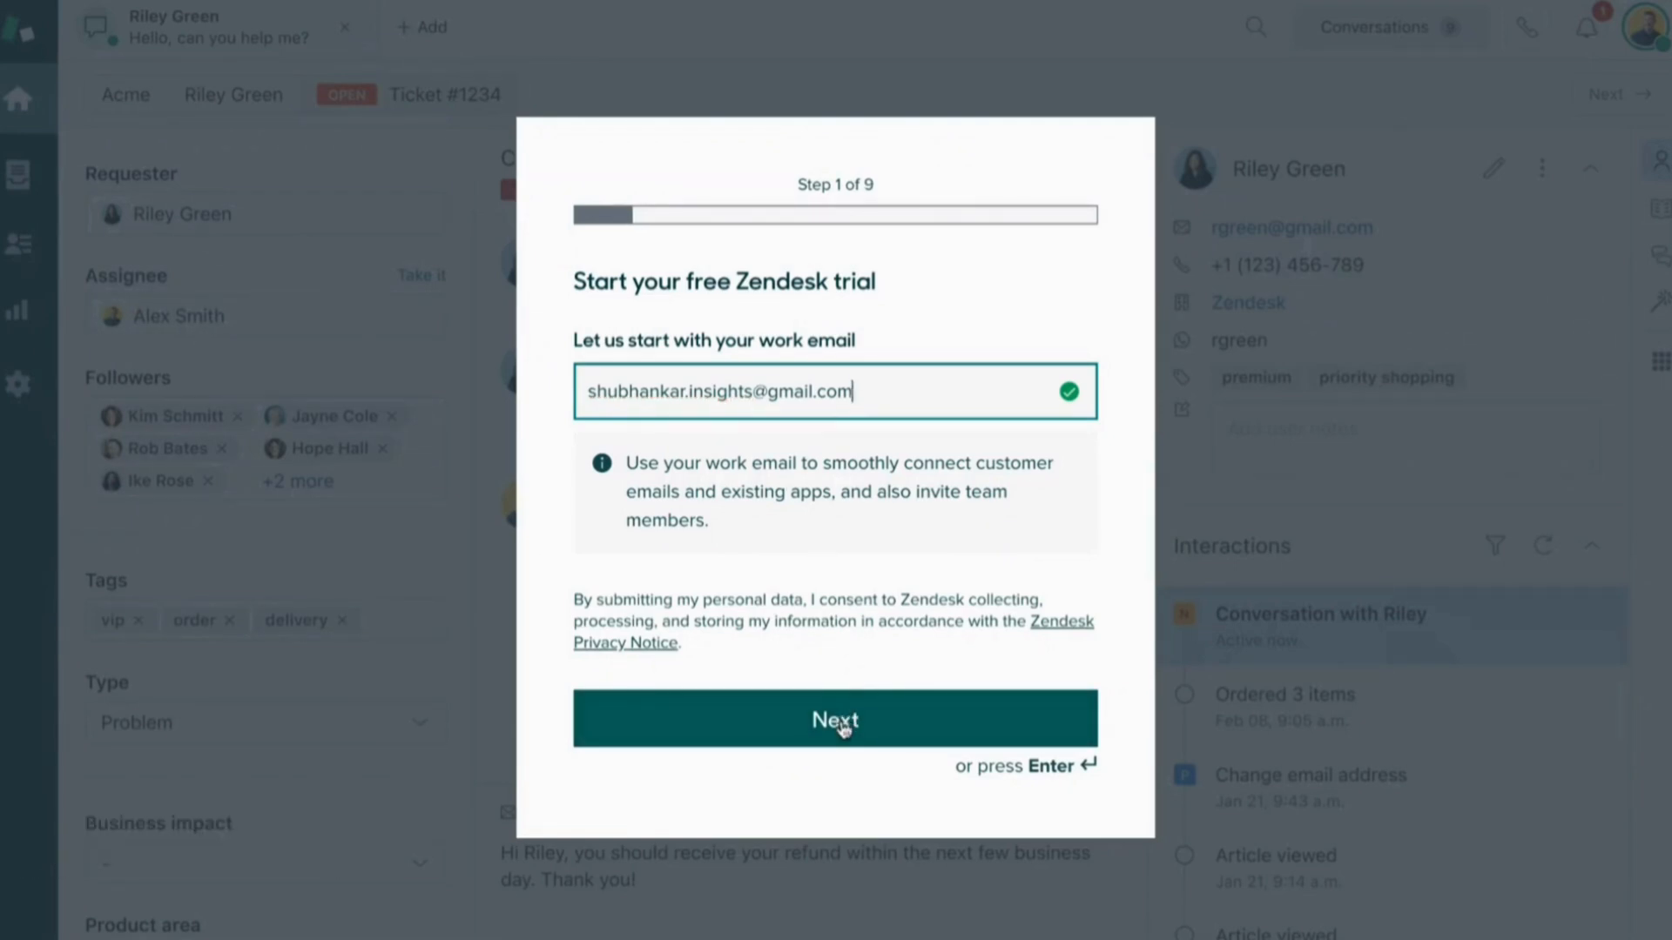
left_click(835, 719)
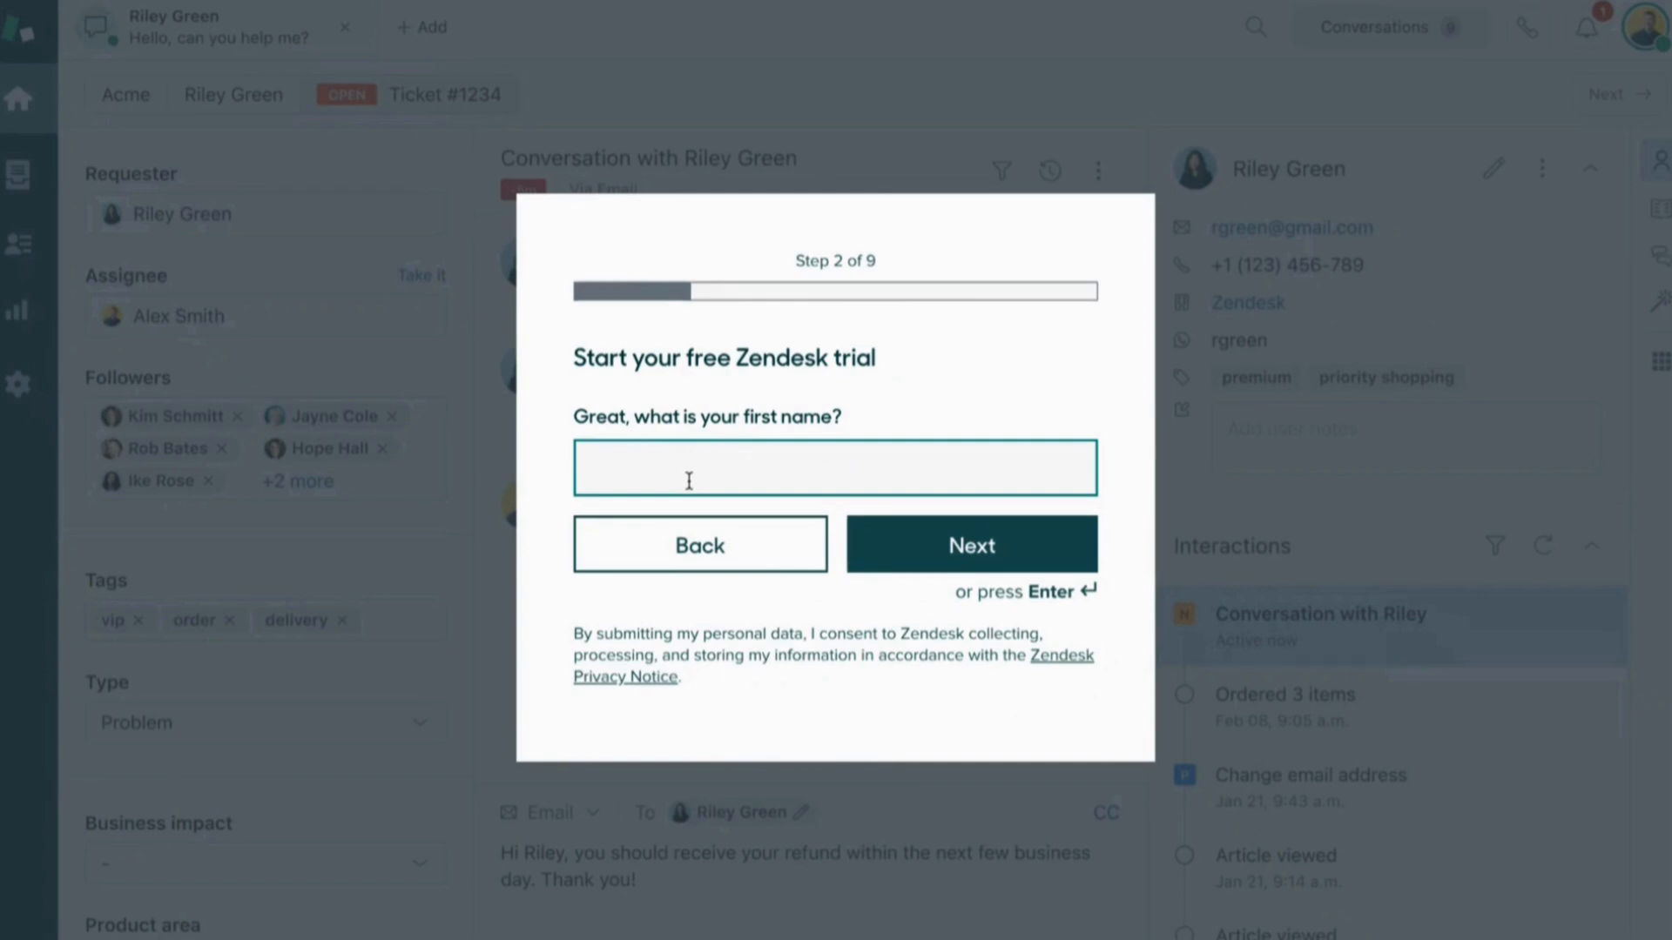
type("Shubhankar")
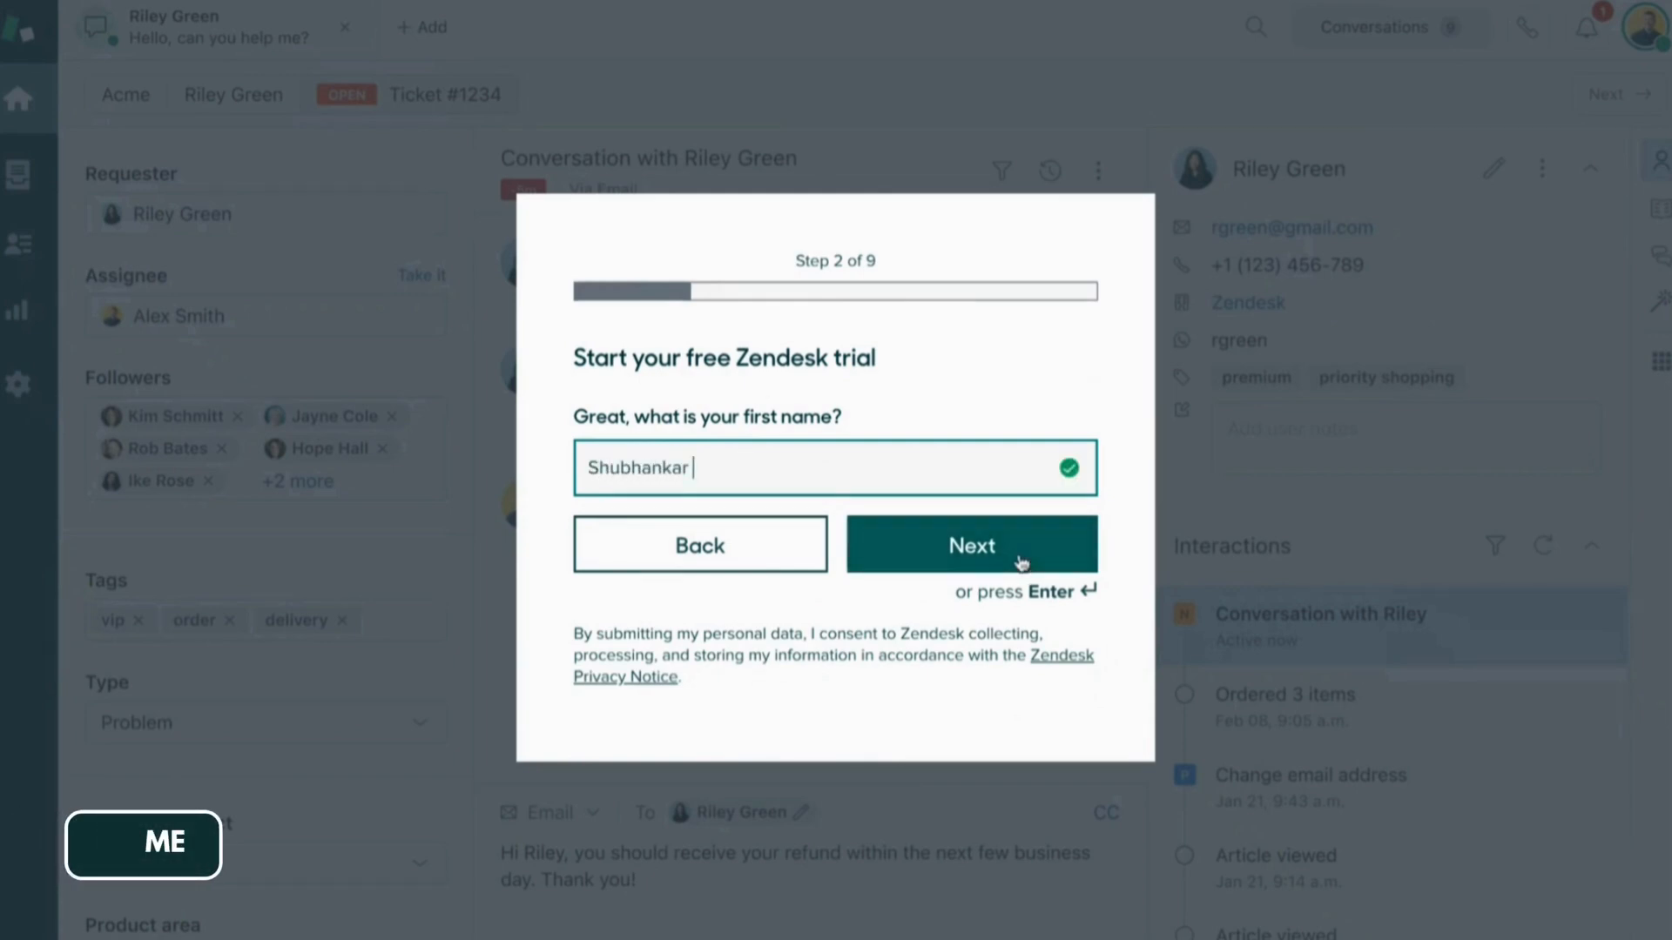
left_click(972, 543)
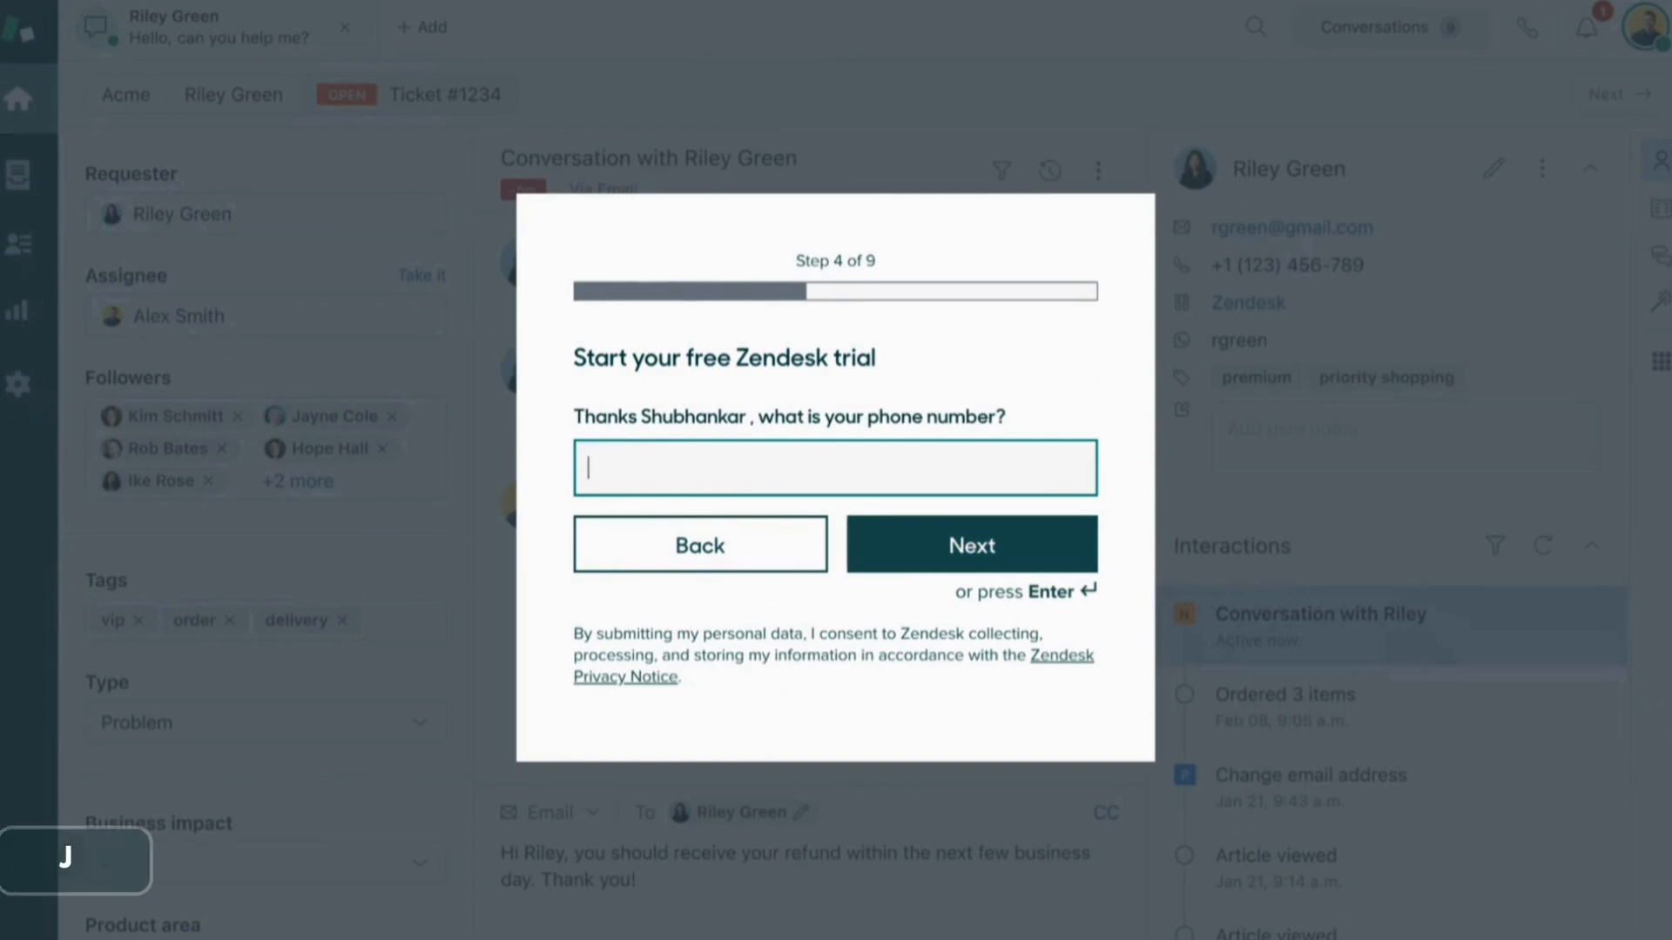
left_click(970, 545)
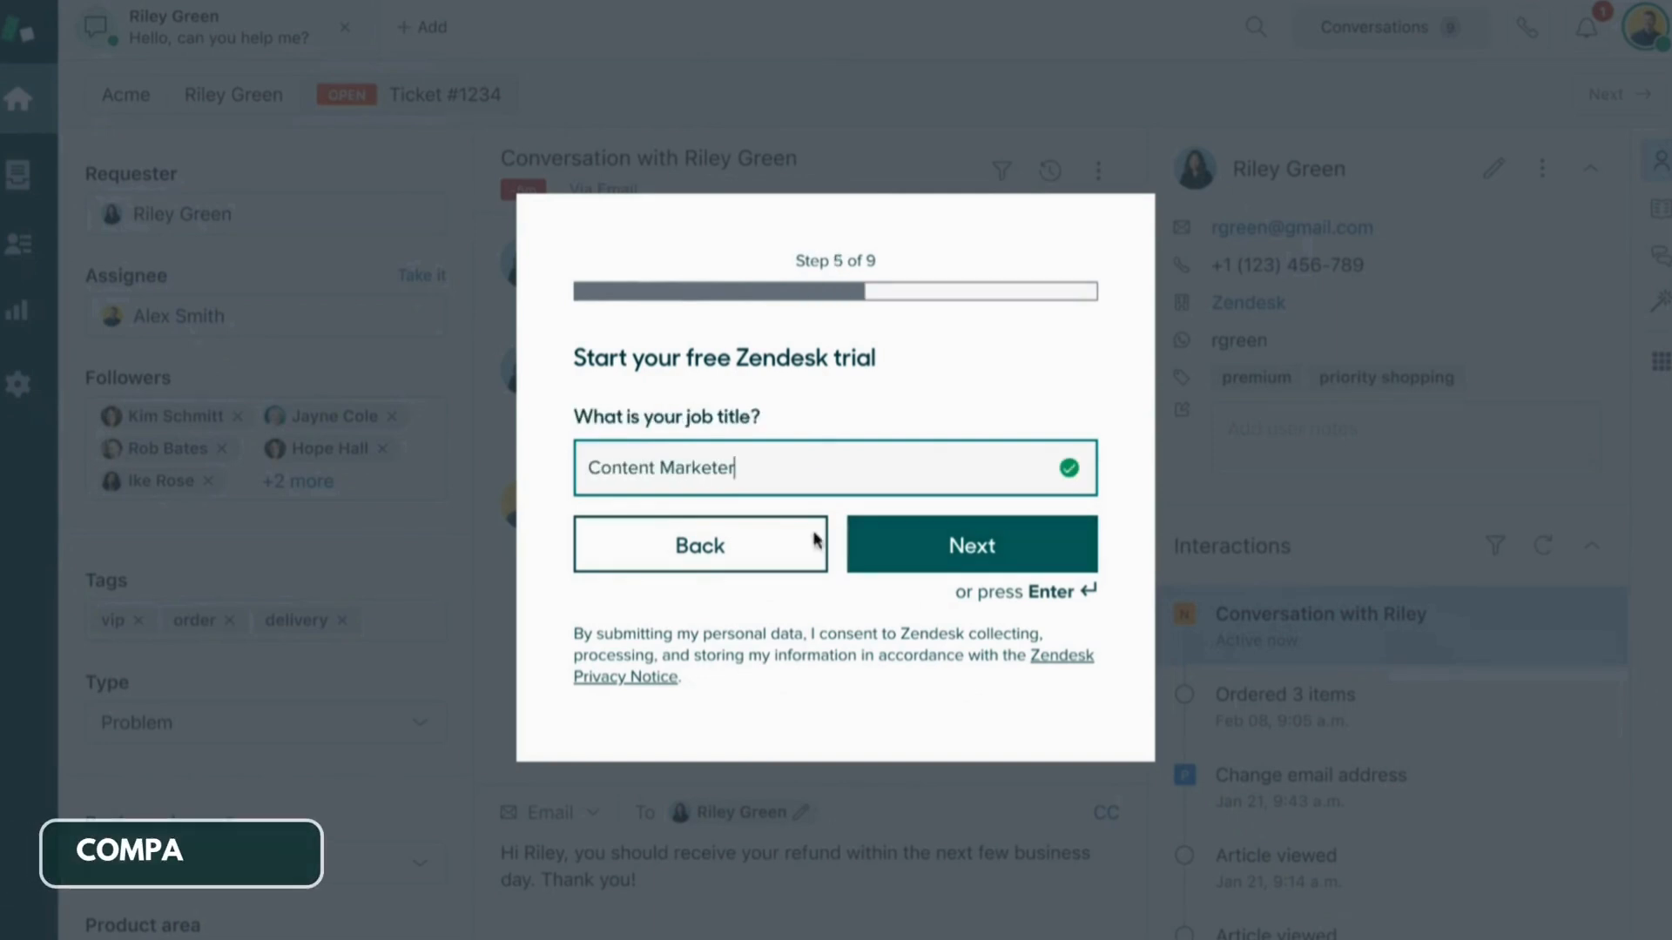
left_click(969, 545)
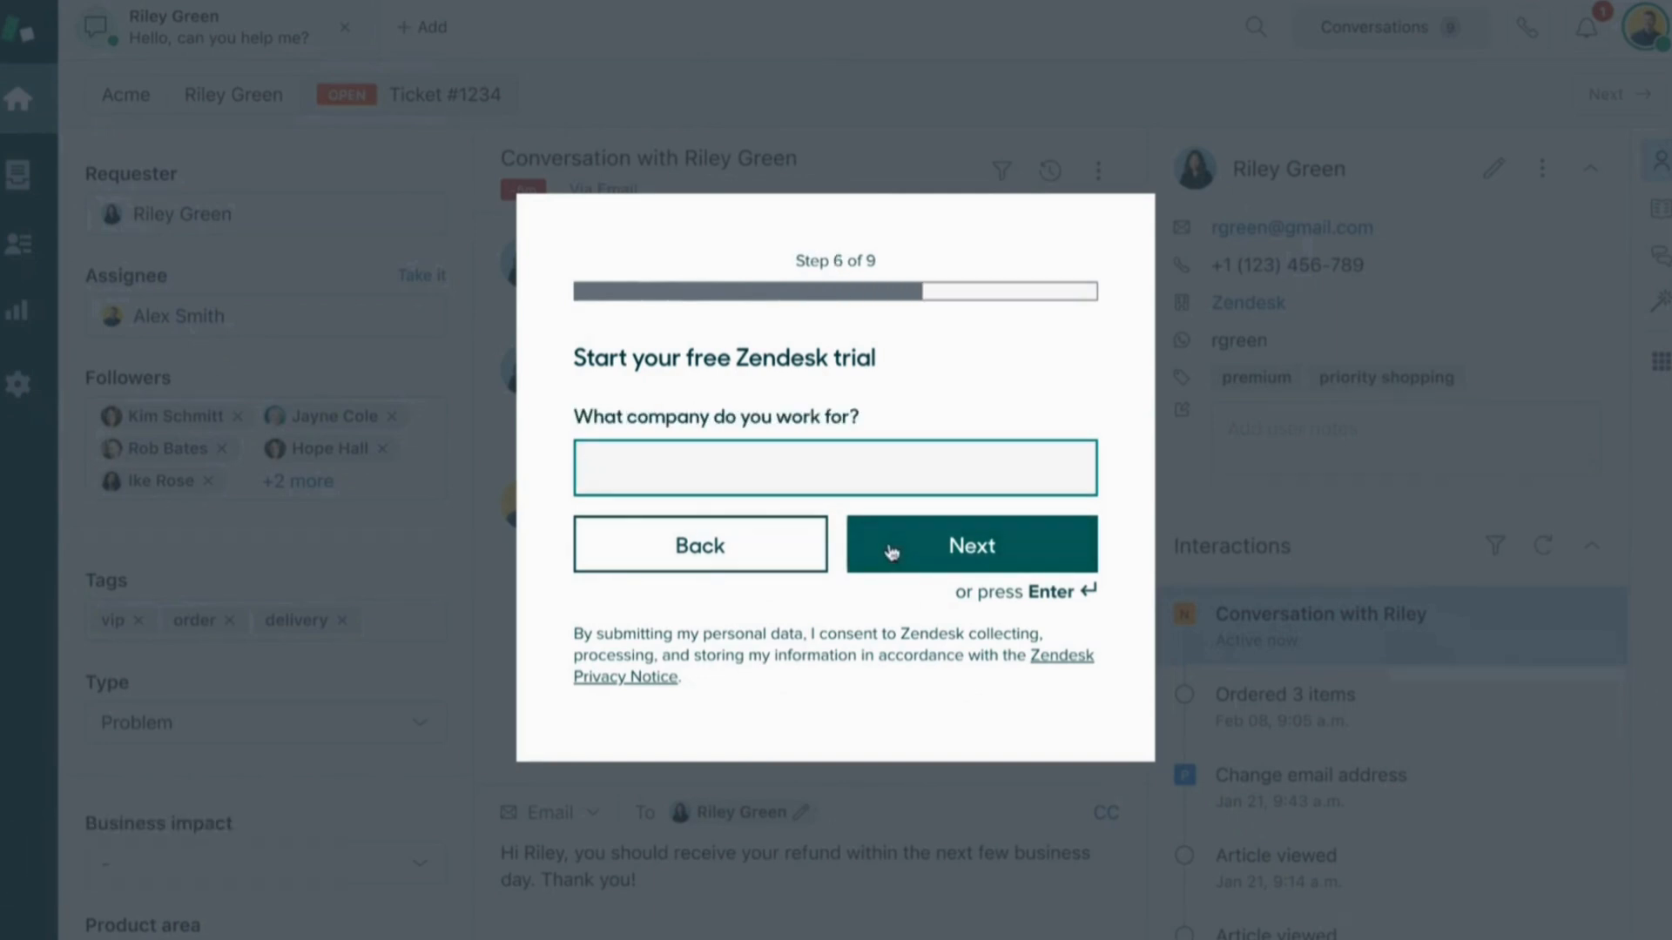
left_click(970, 545)
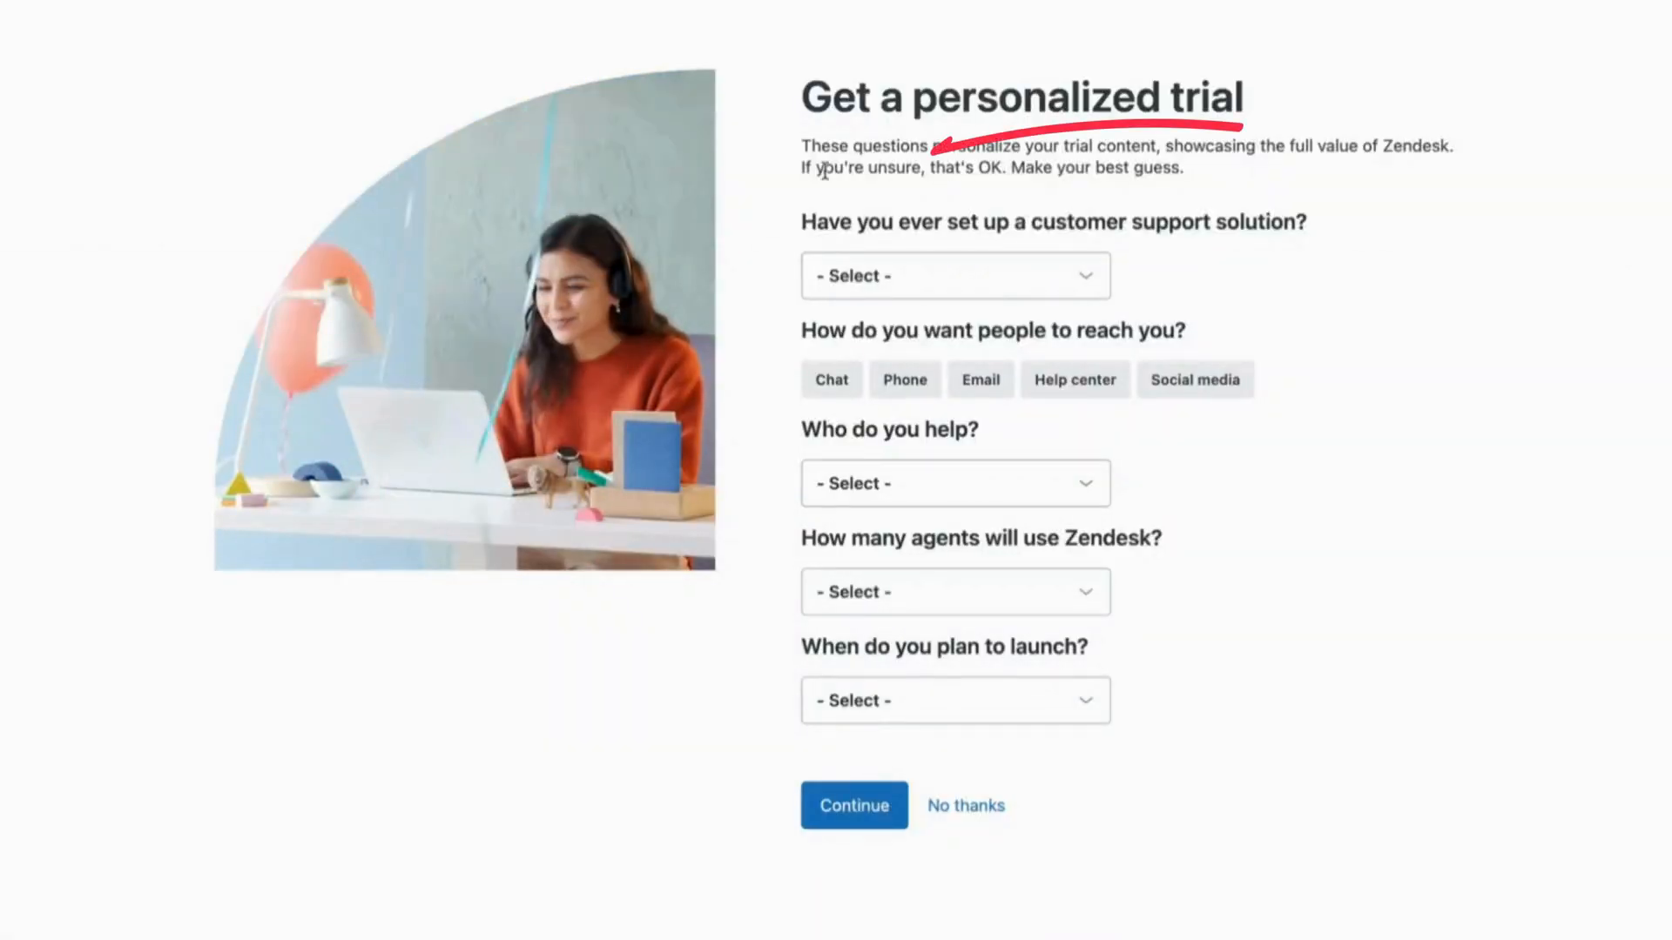
- Answer the trial questions: new to this, all channels, Consumers (B2C), and 1-3 agents
left_click(954, 275)
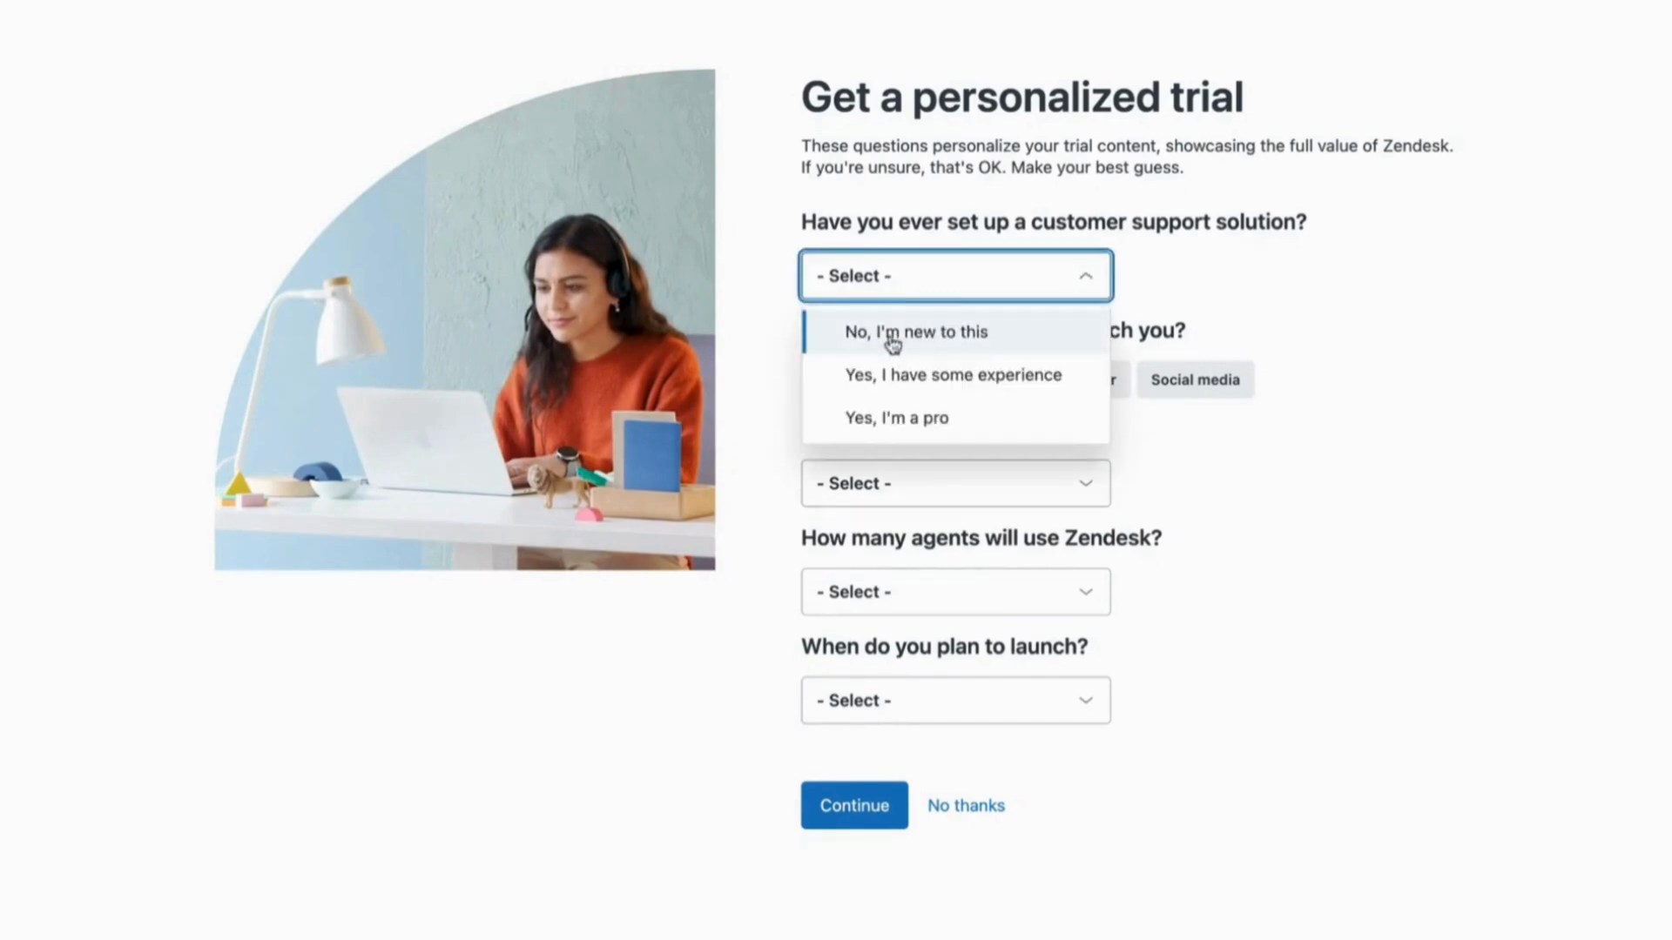
left_click(913, 332)
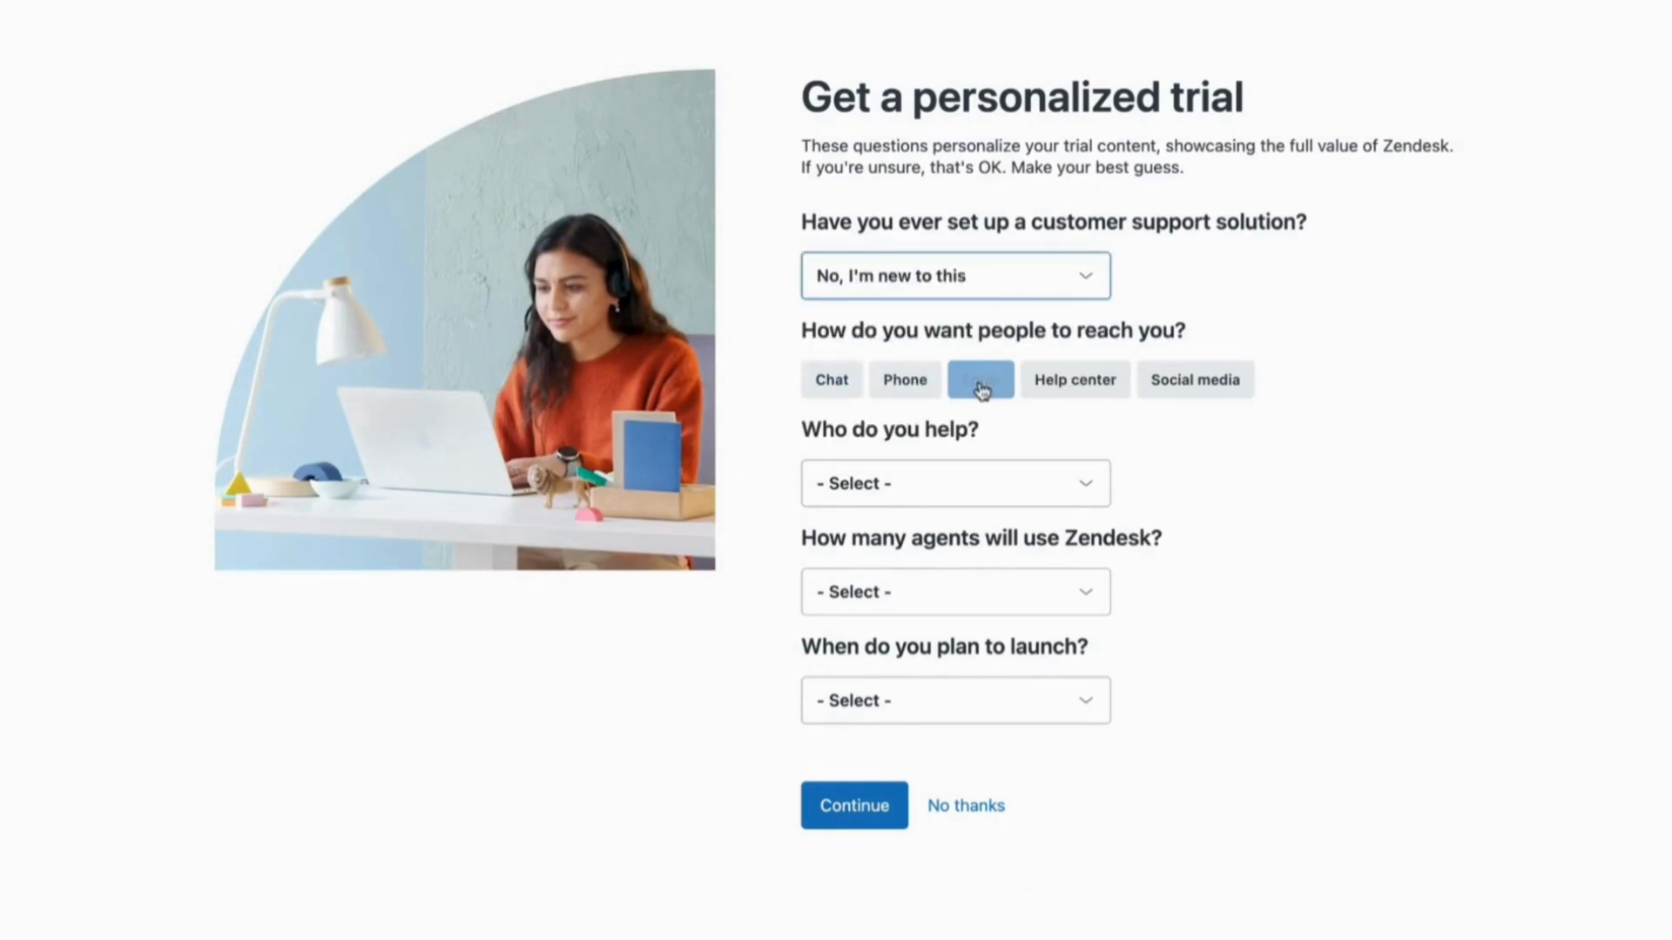
left_click(979, 379)
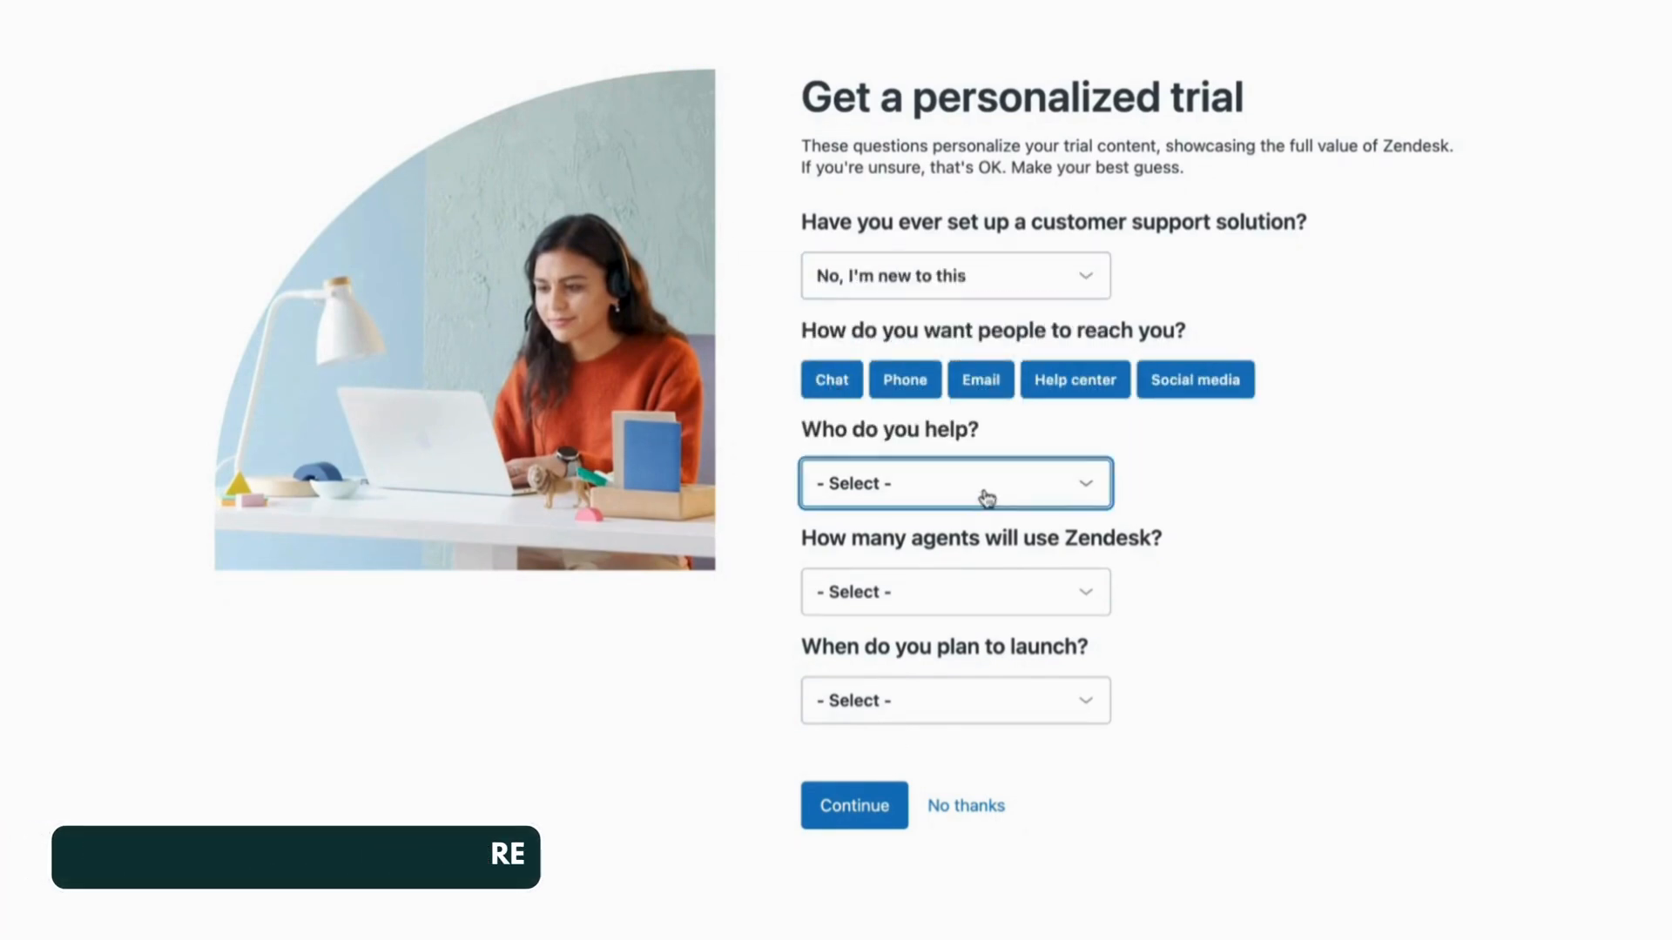
left_click(953, 484)
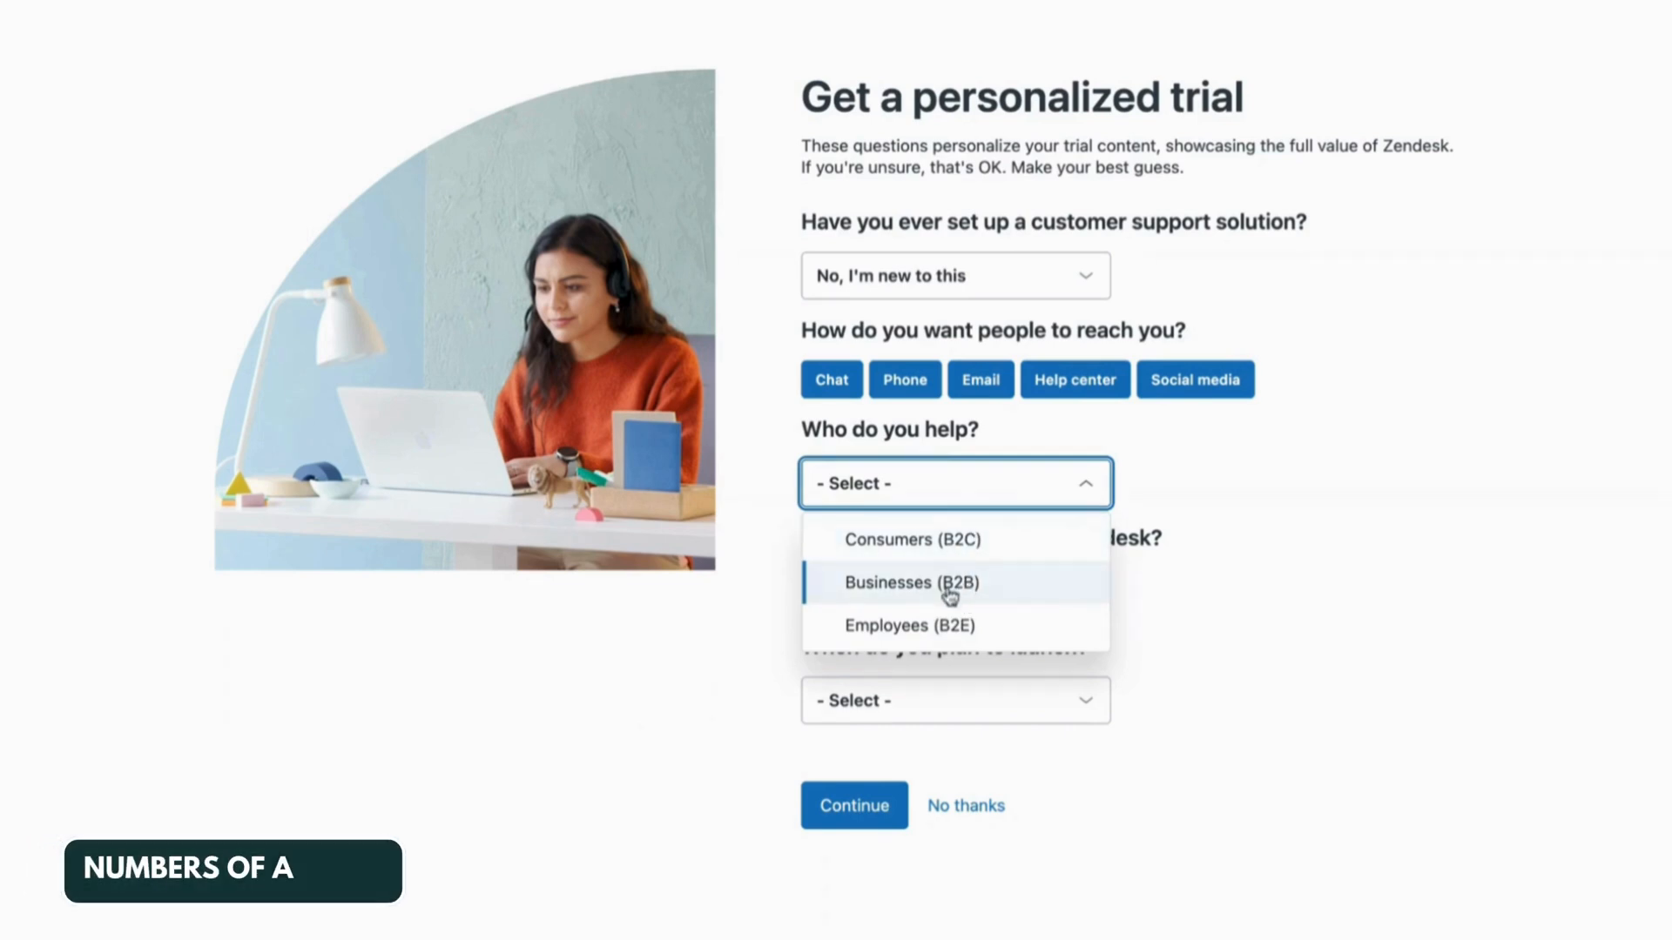
left_click(905, 540)
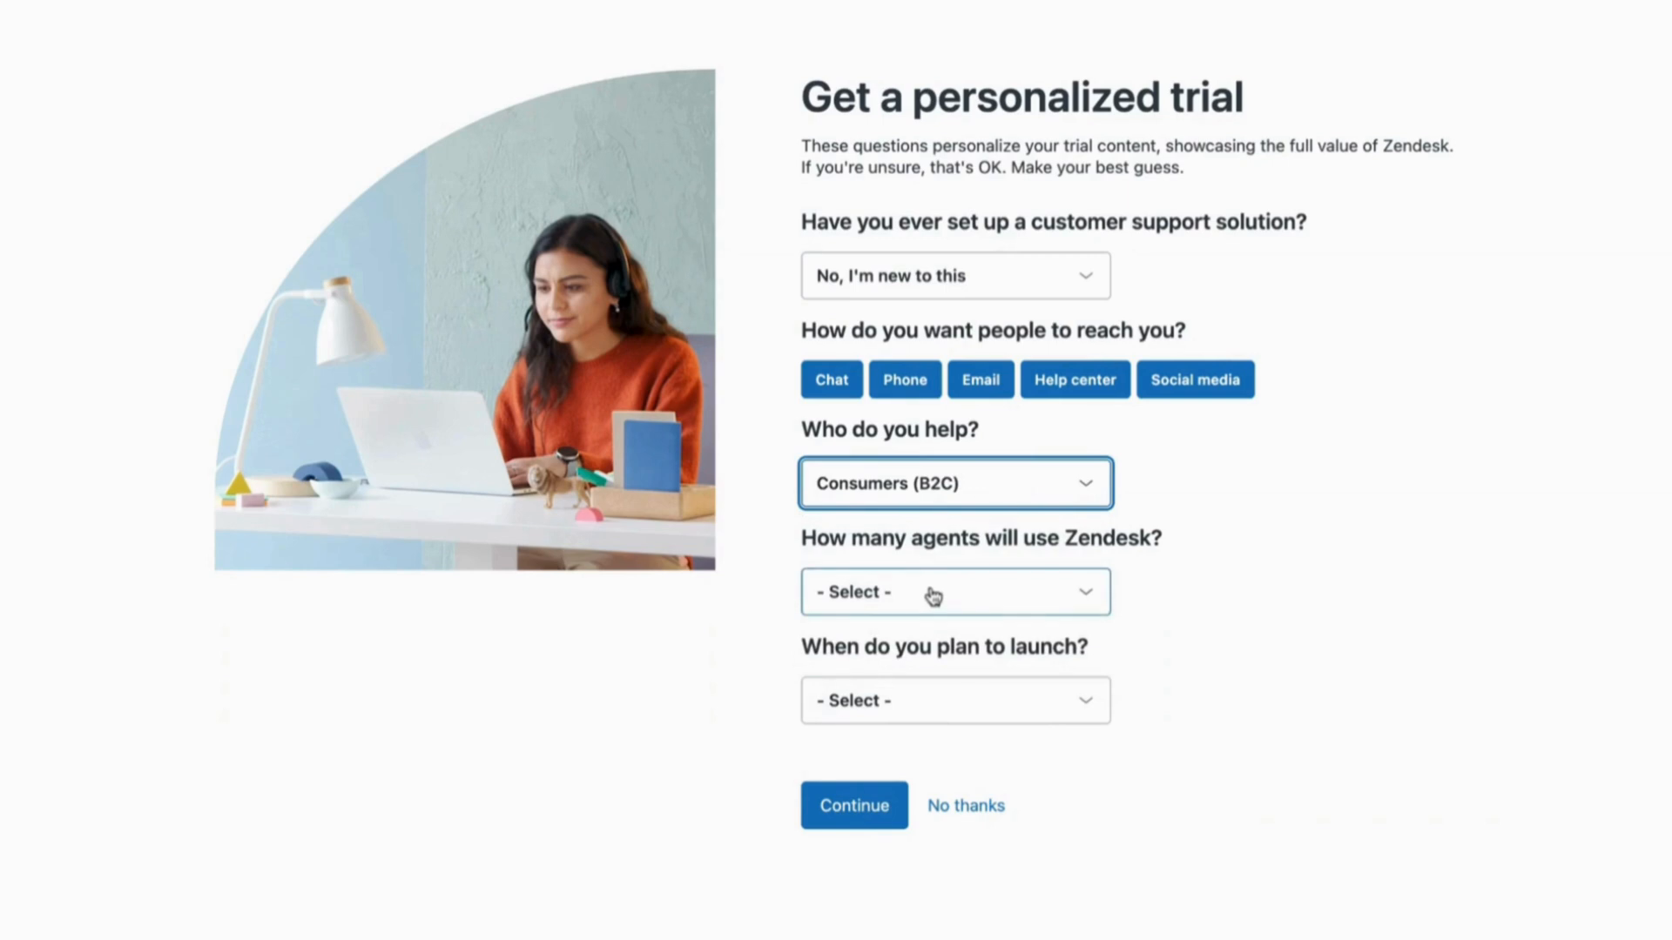
left_click(955, 592)
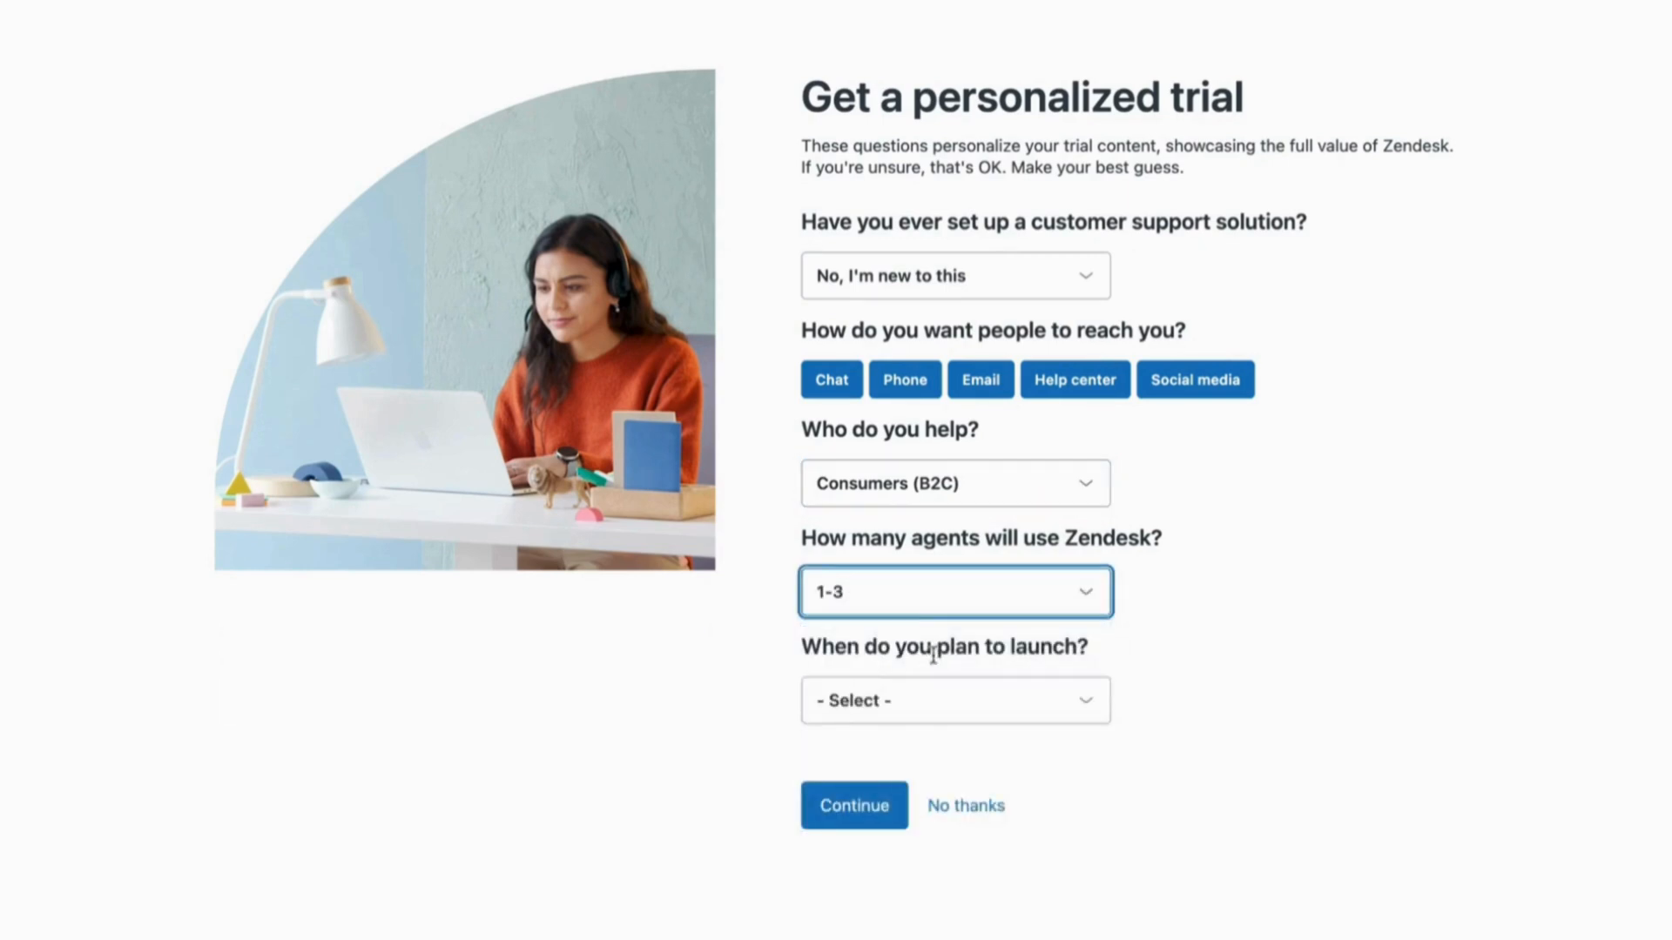
left_click(853, 805)
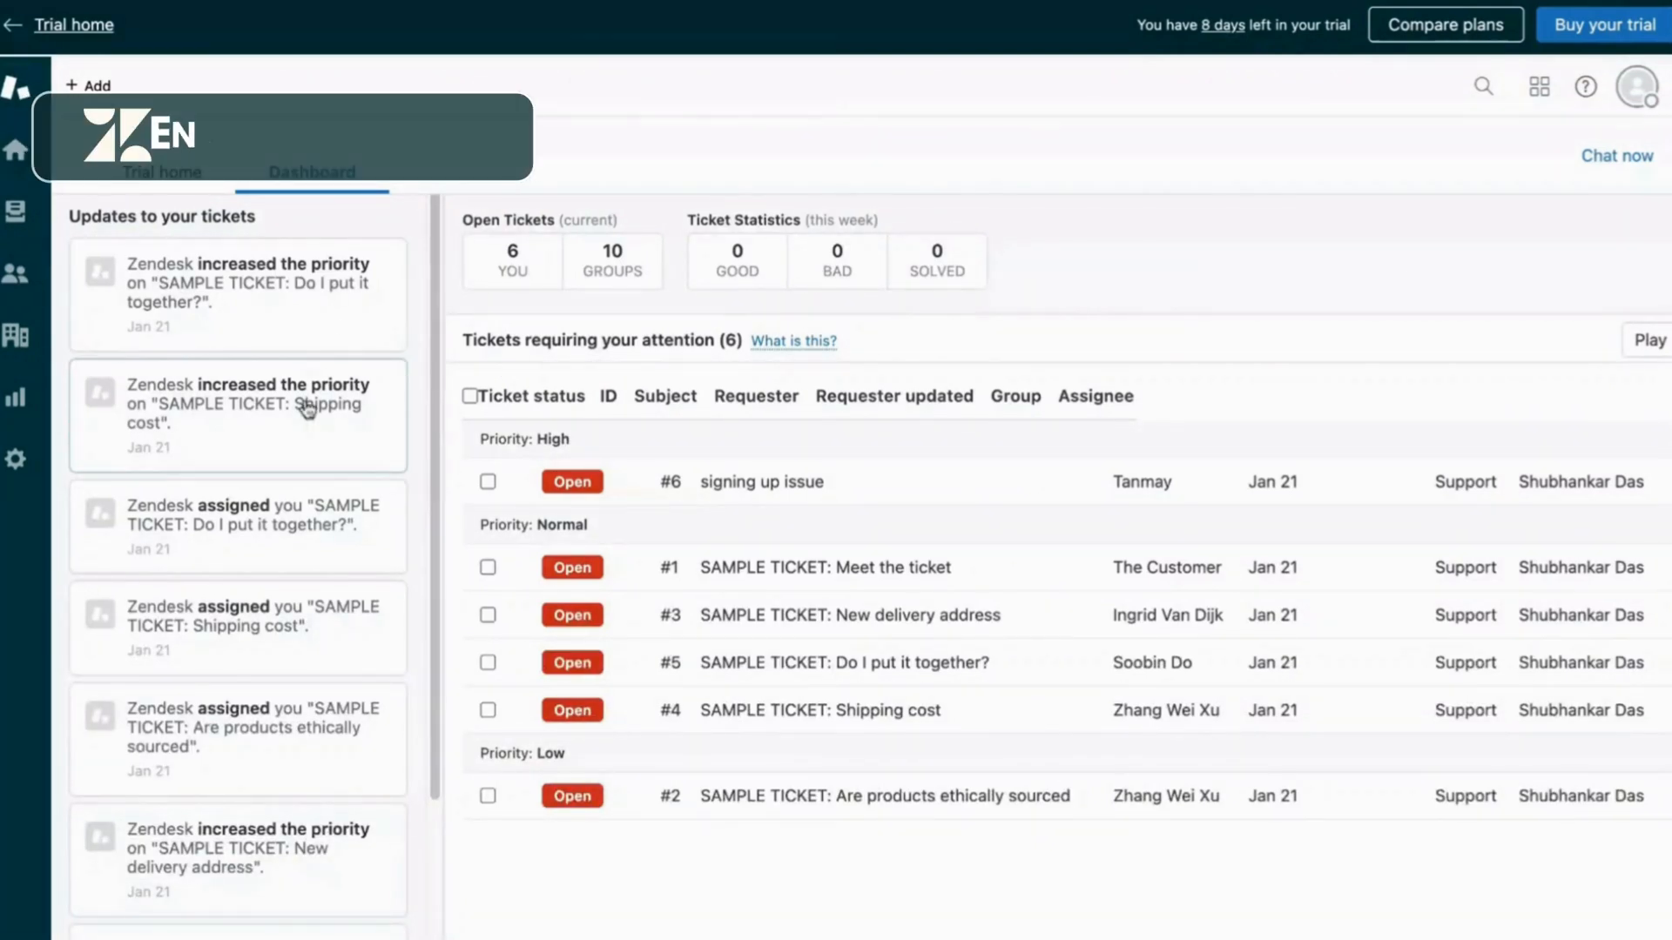
scroll("down", 3)
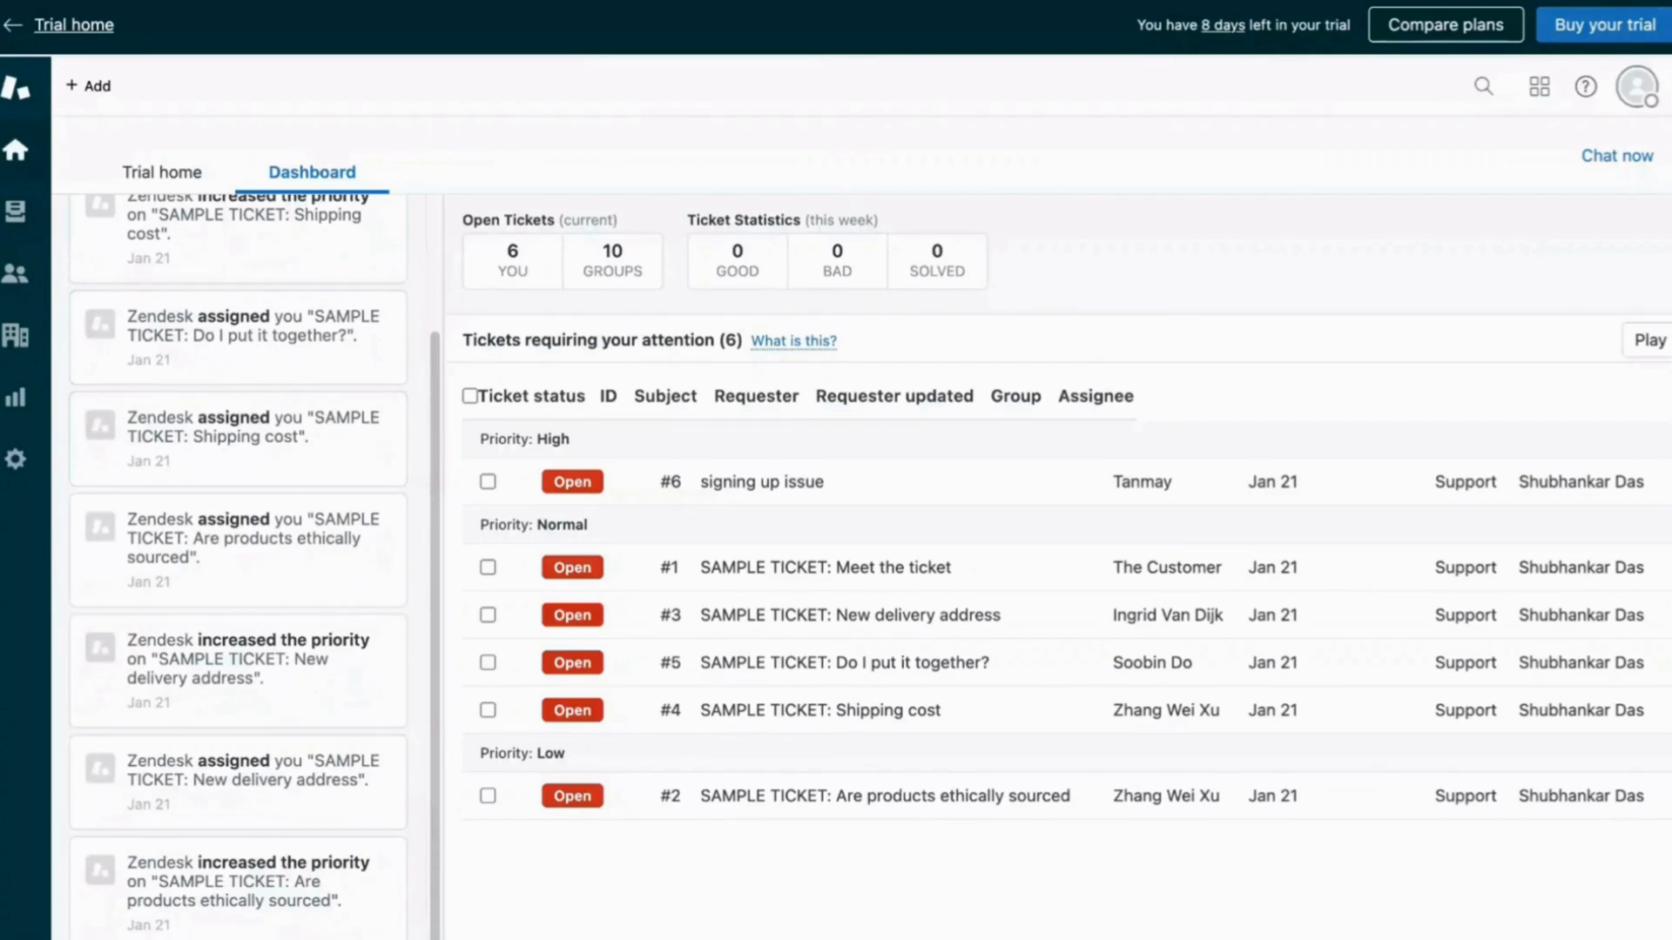
mouse_move(15, 459)
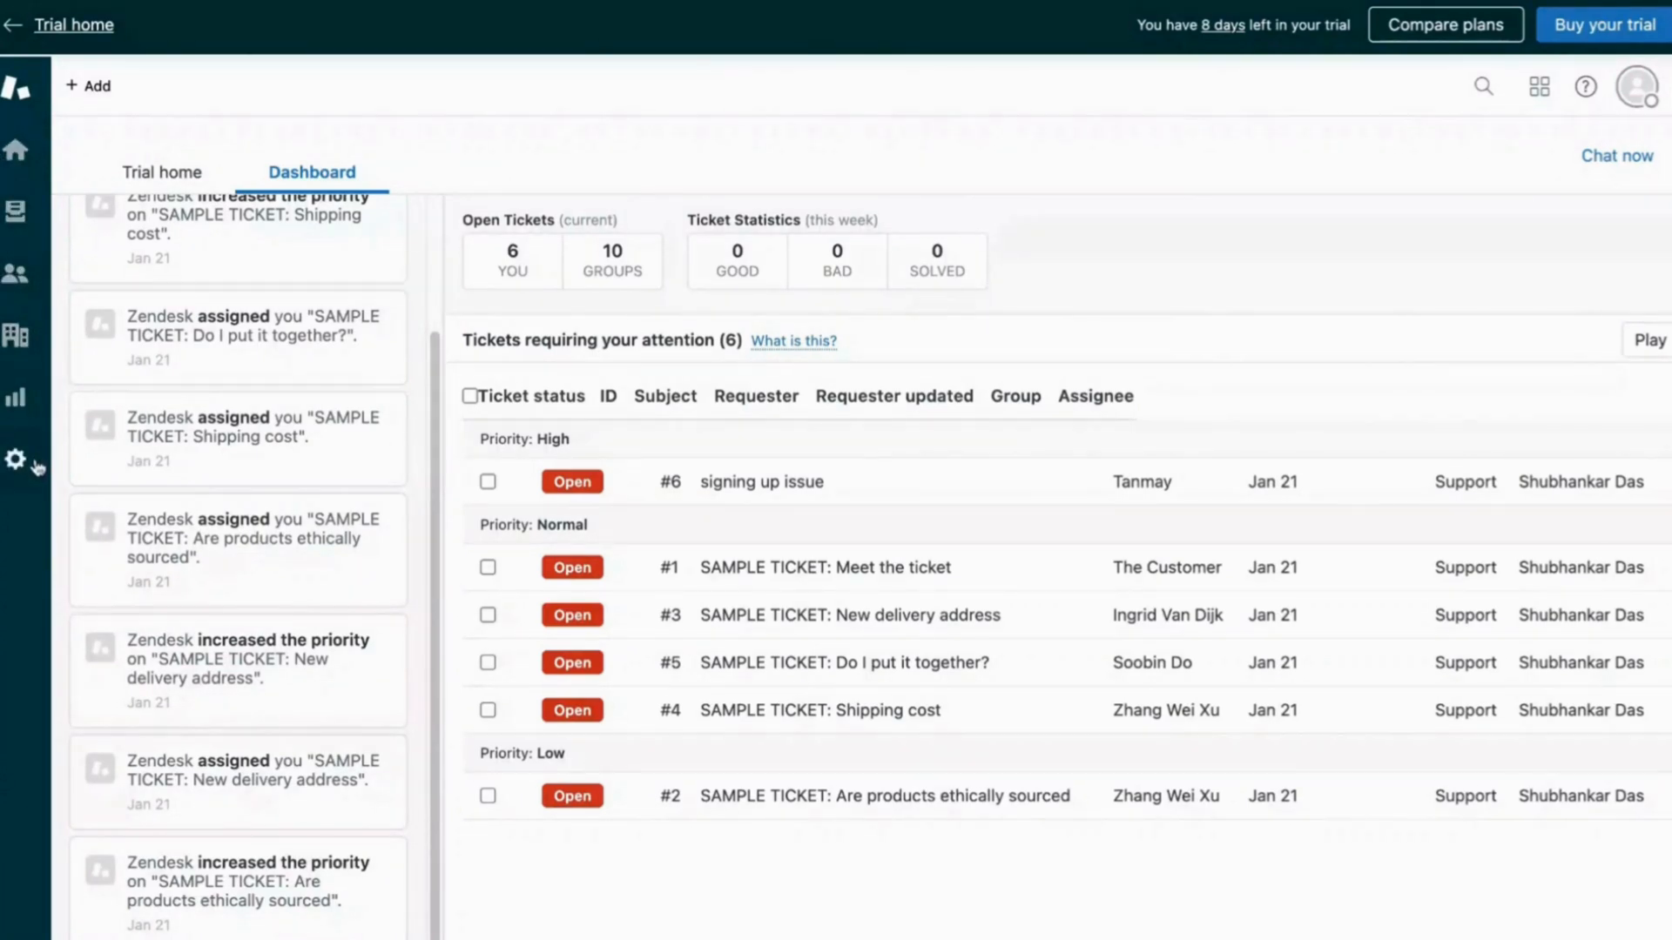
key("ctrl+plus")
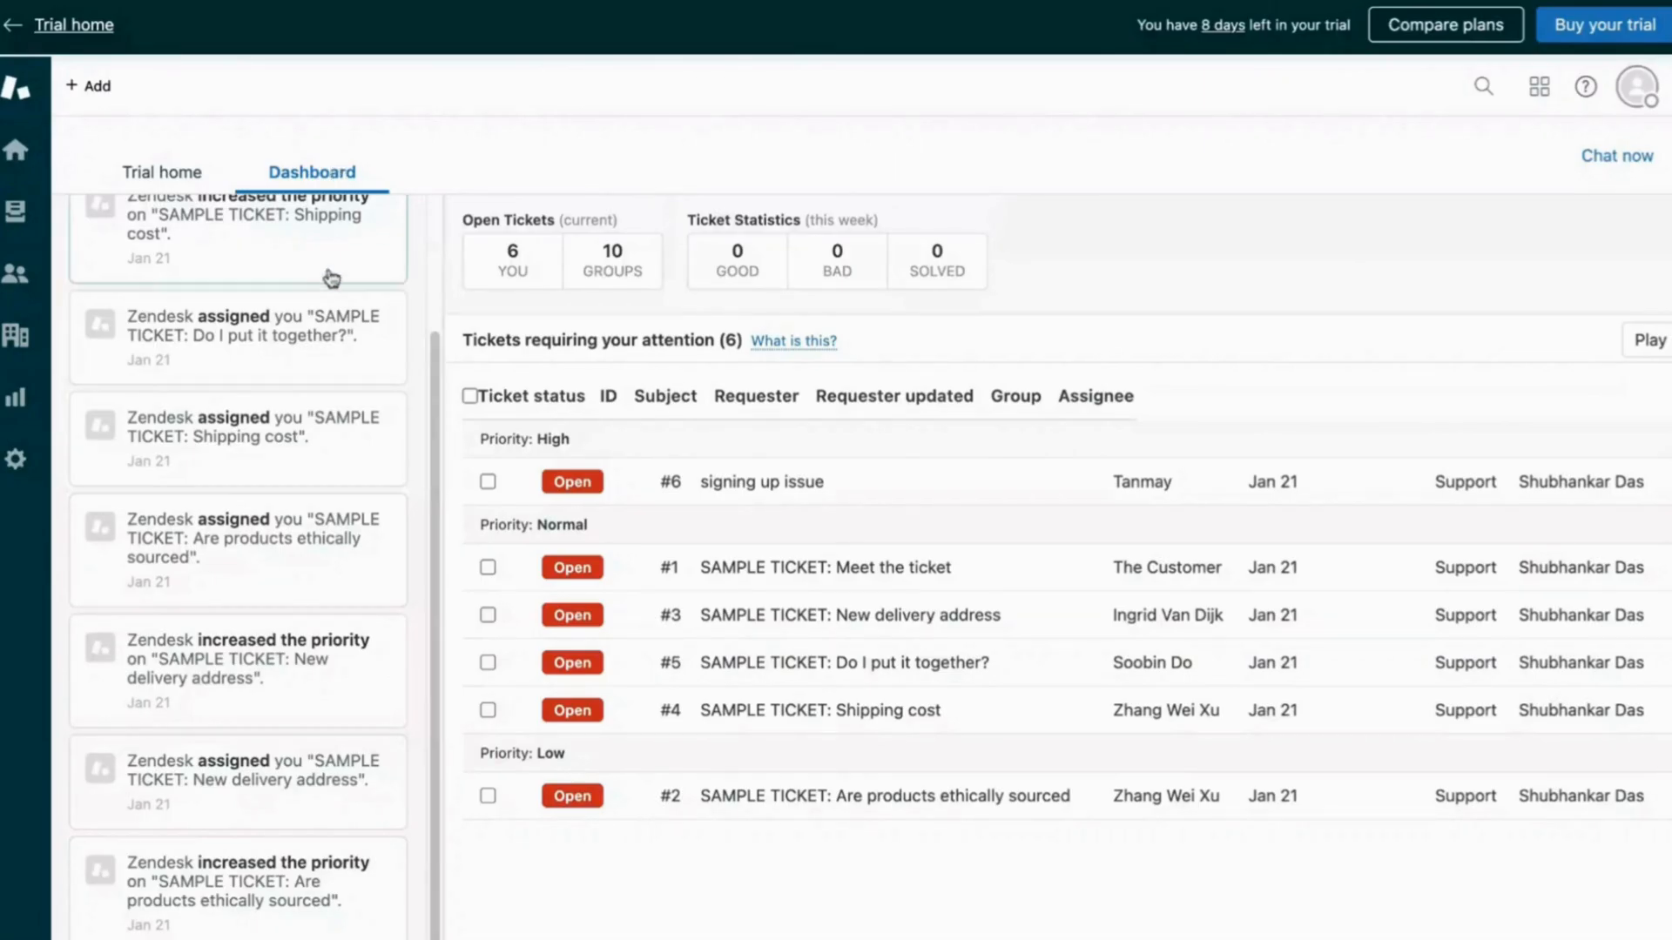
scroll("up", 3)
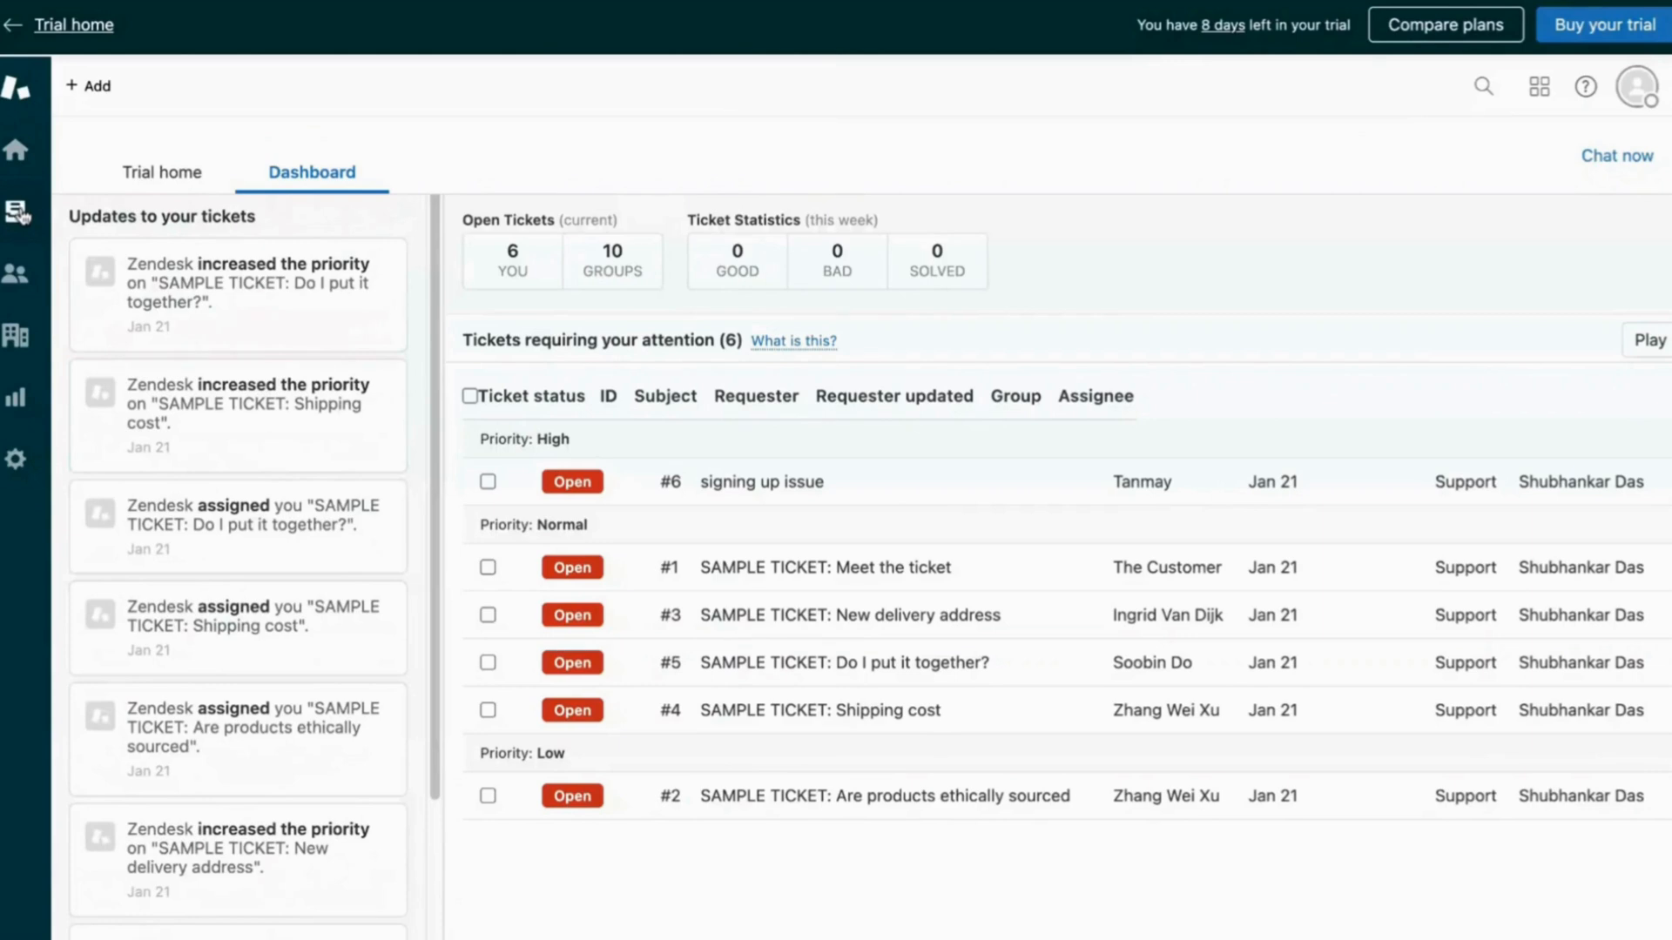
left_click(15, 210)
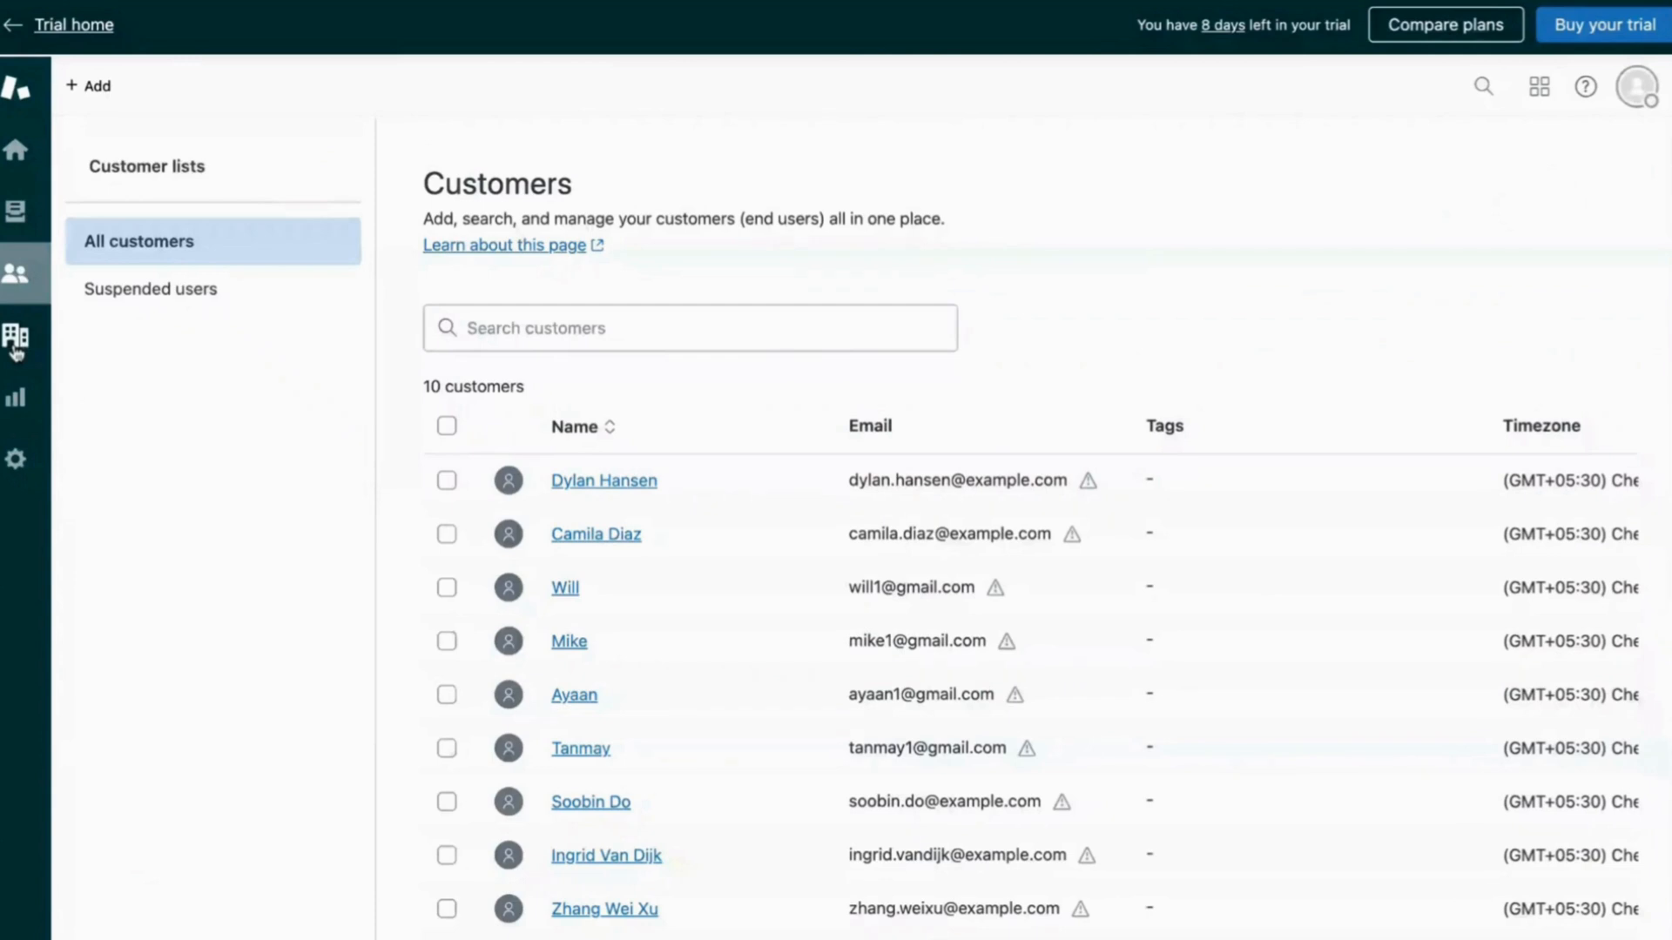
left_click(15, 336)
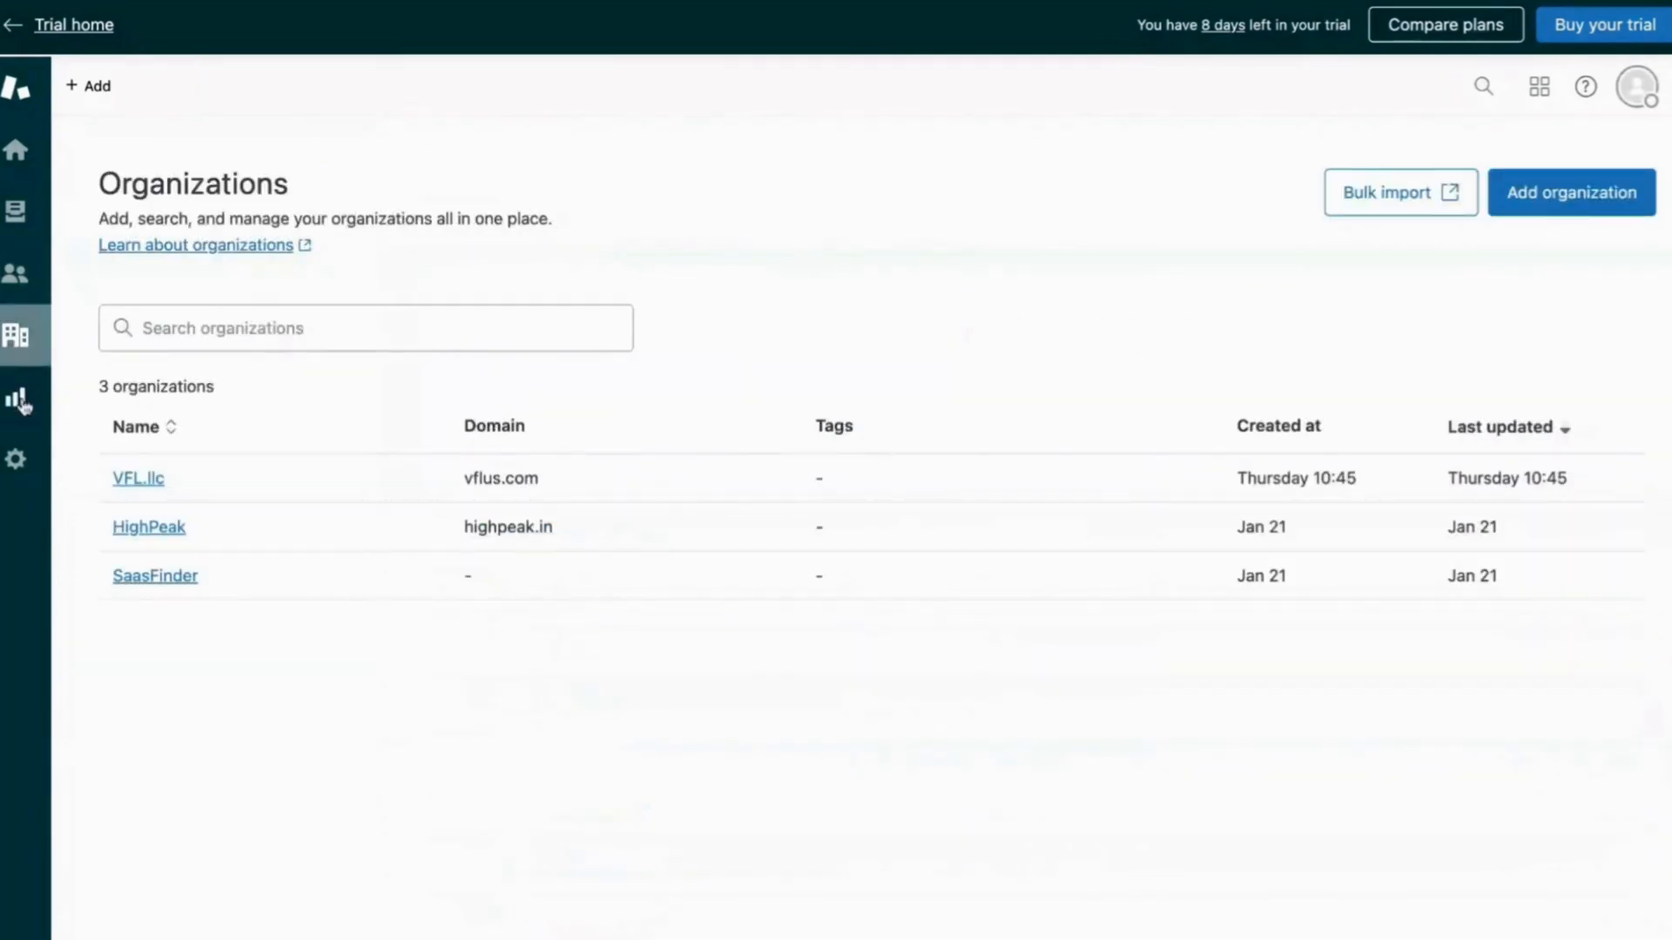
left_click(15, 398)
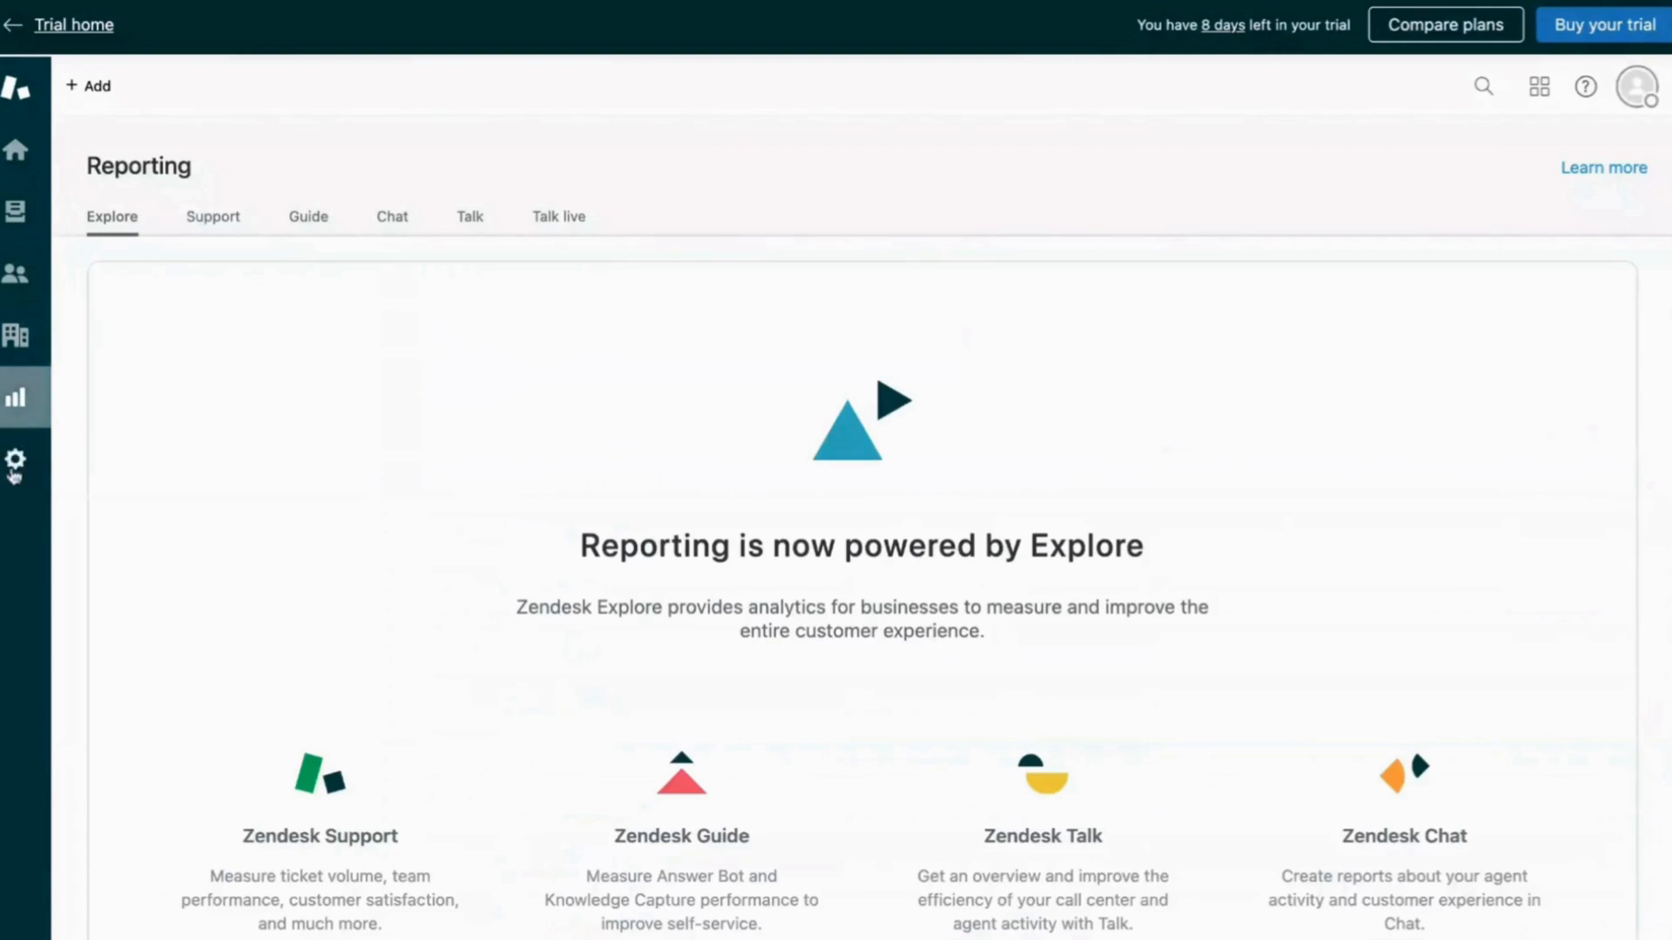
left_click(15, 462)
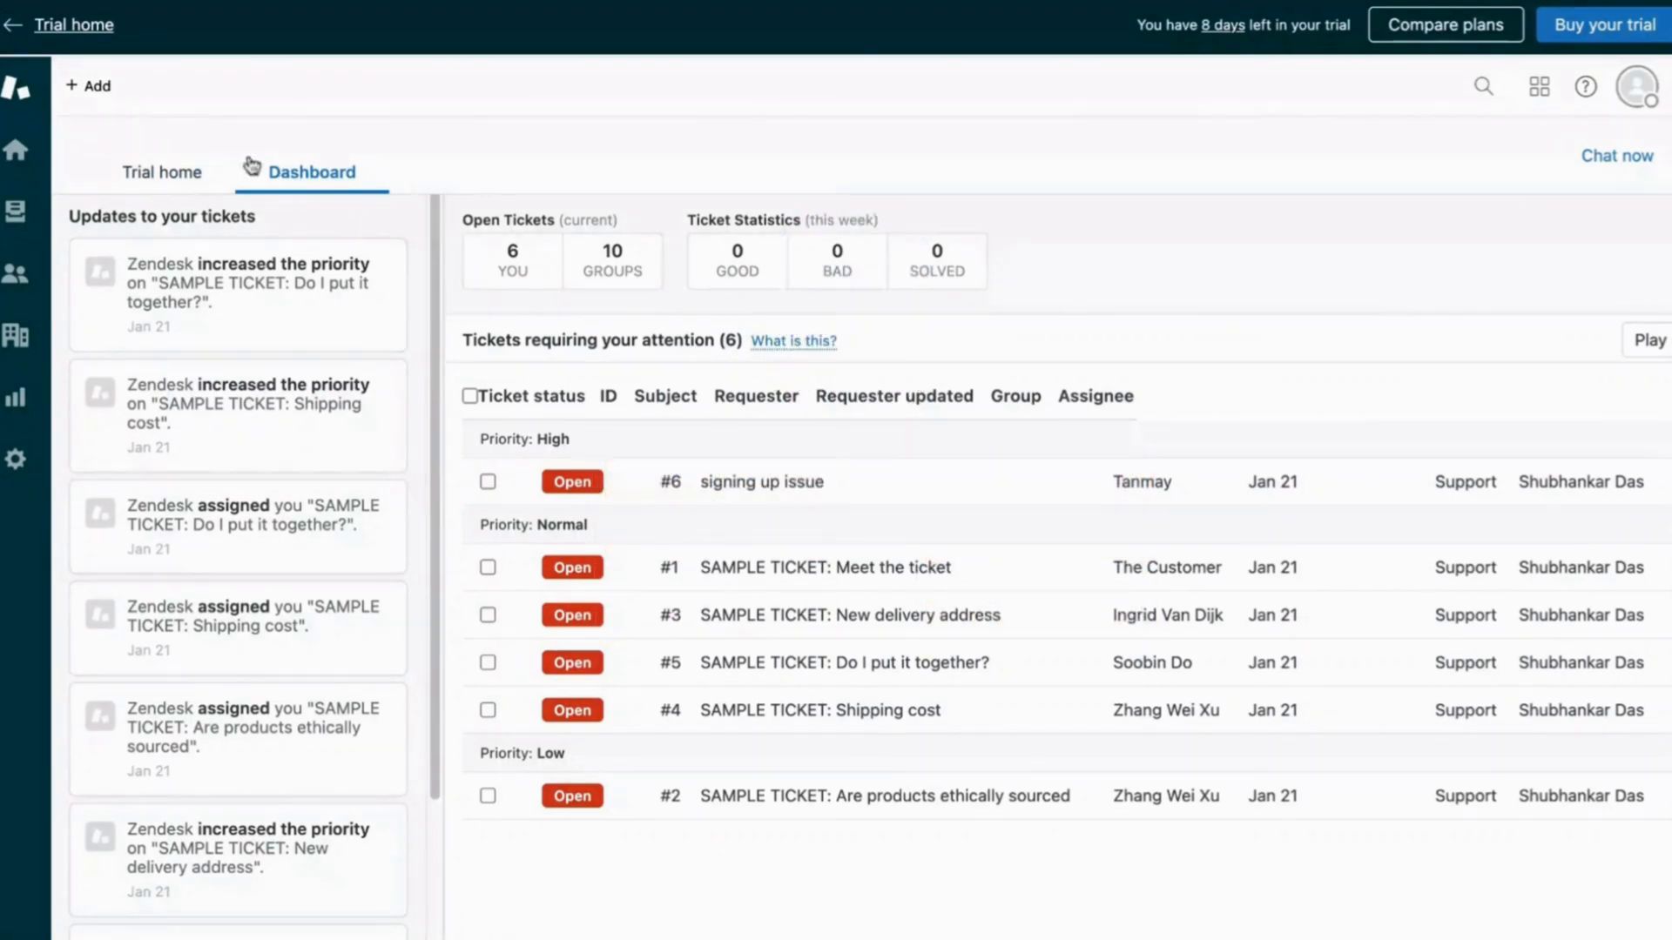
left_click(86, 85)
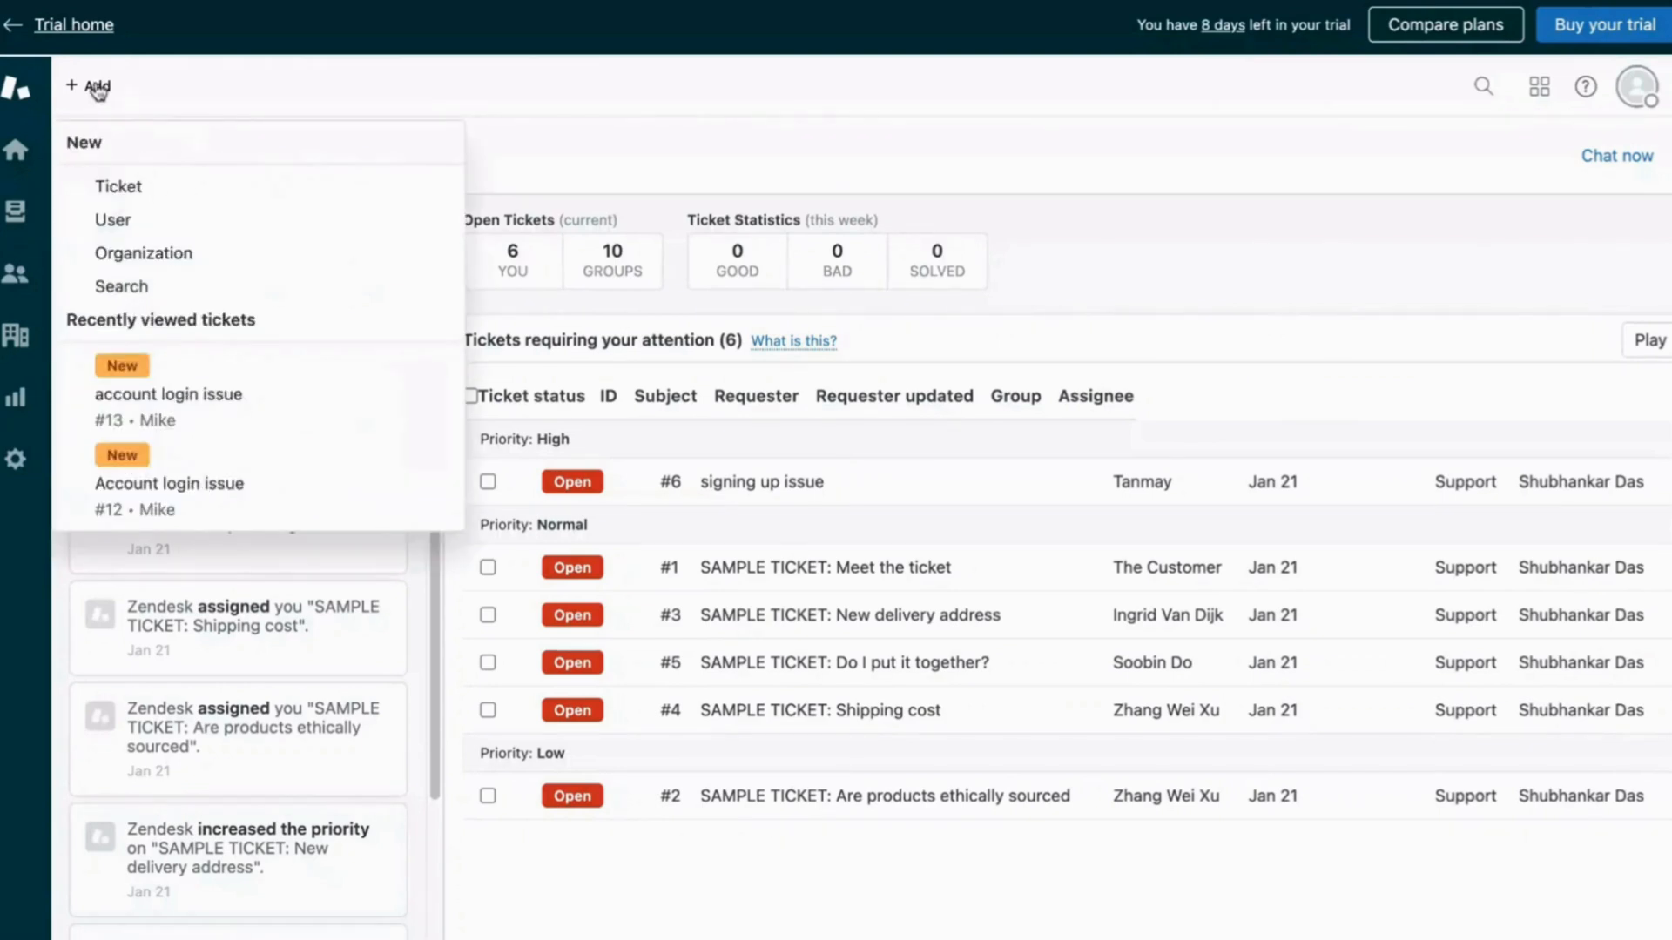
mouse_move(90, 148)
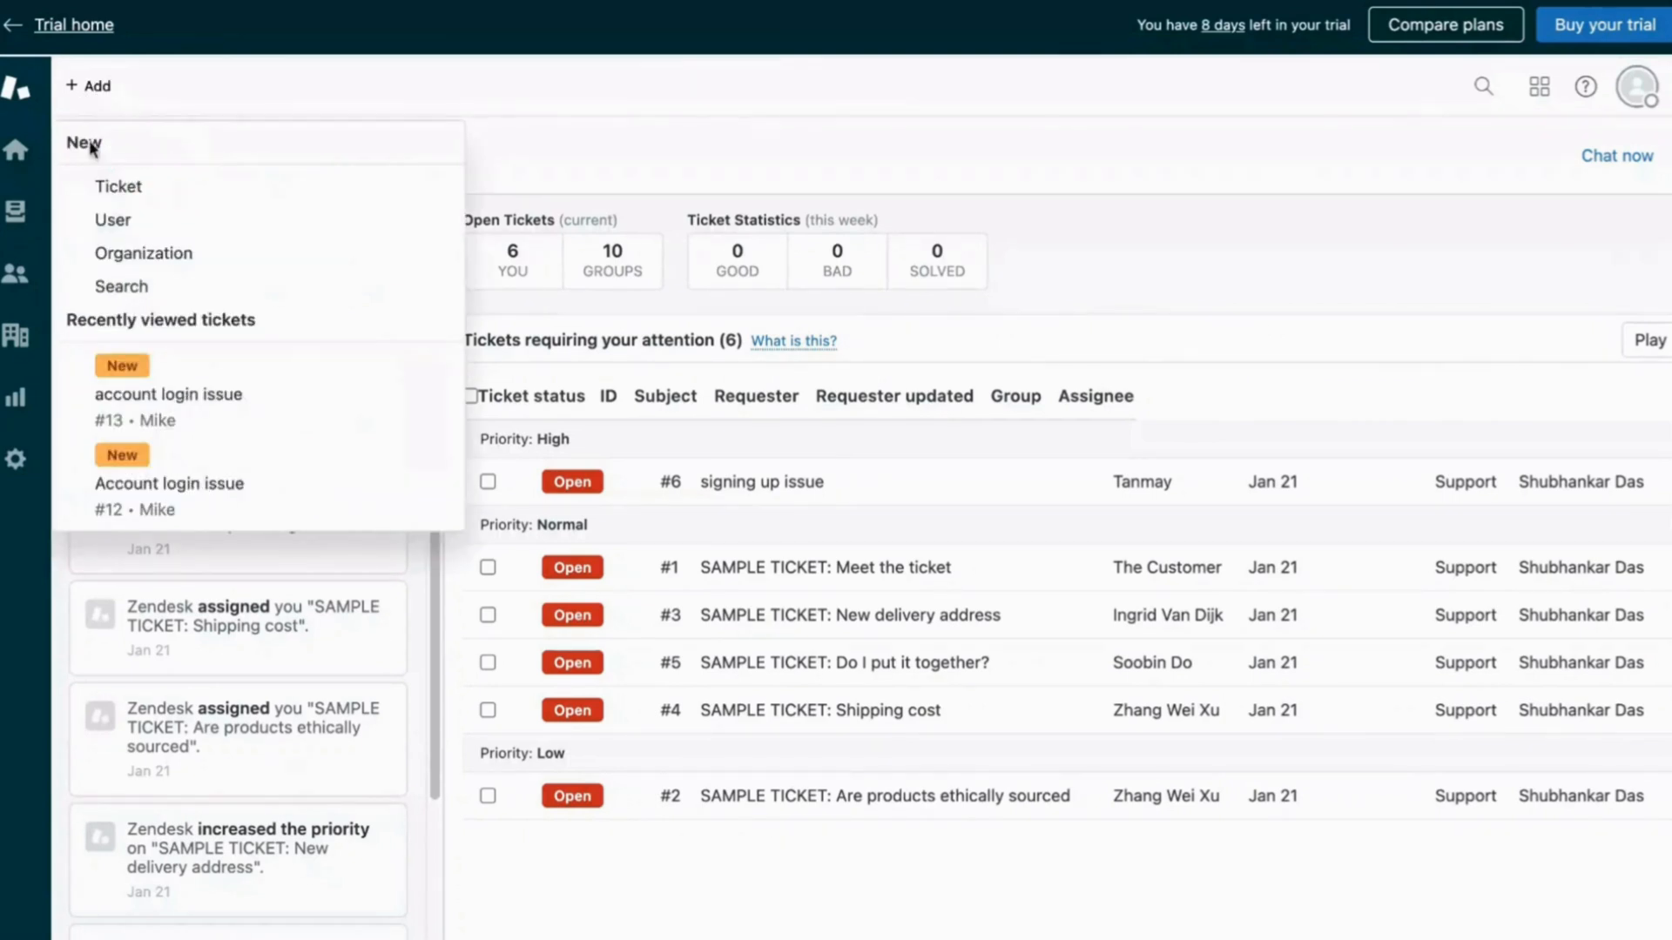
left_click(118, 185)
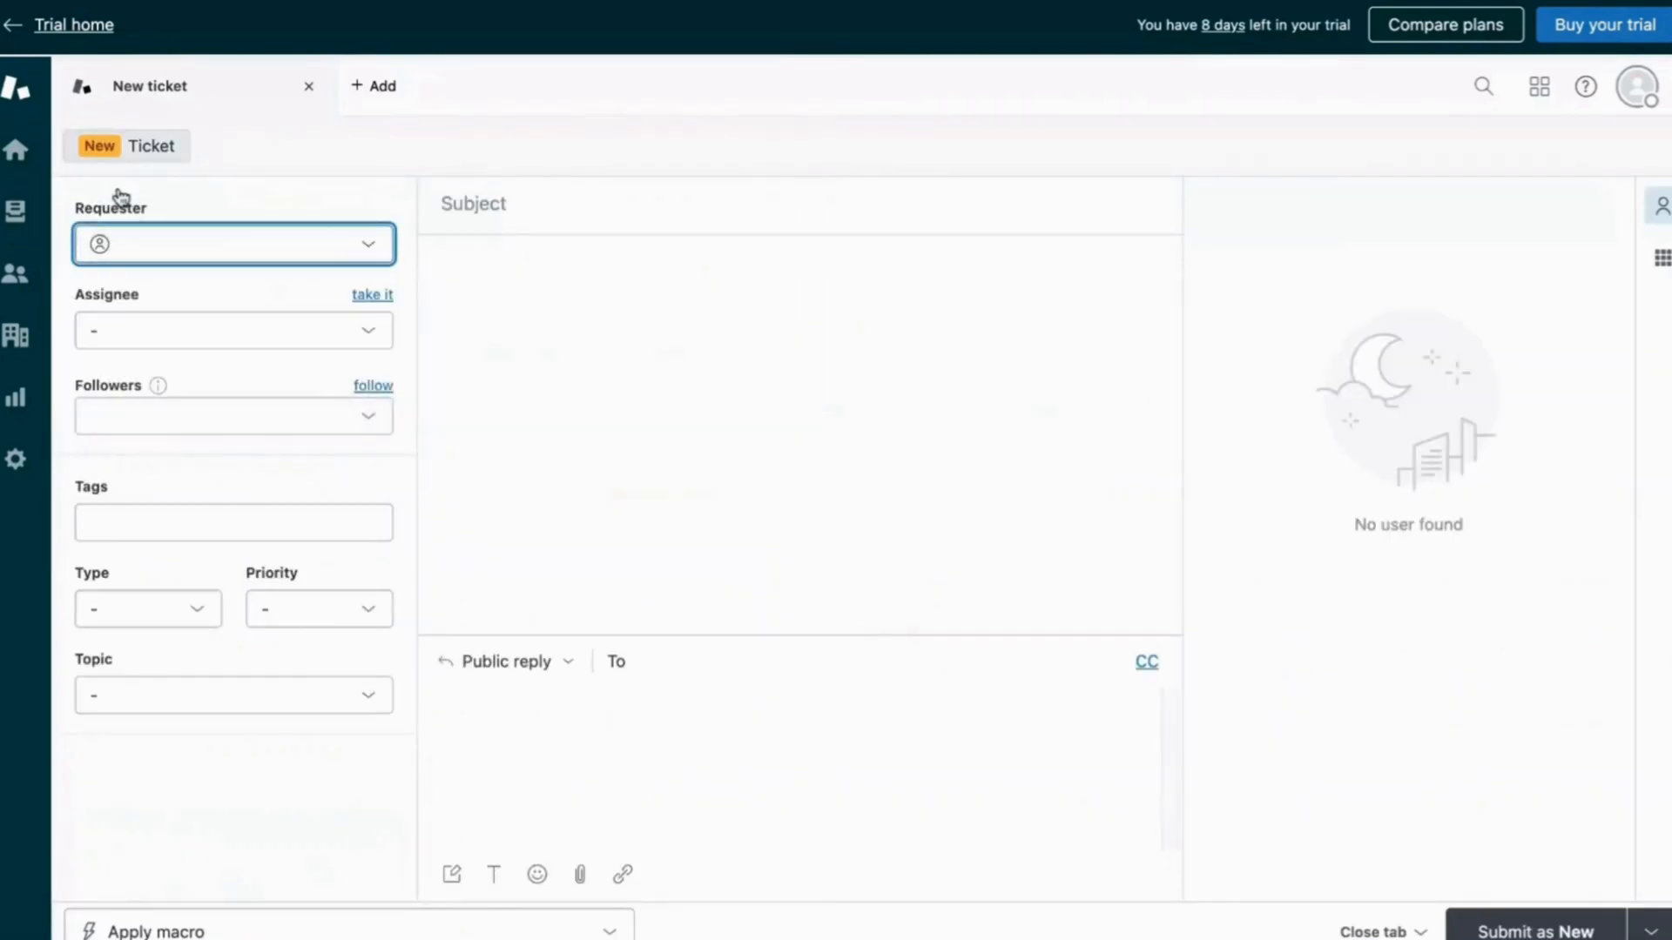
mouse_move(592, 229)
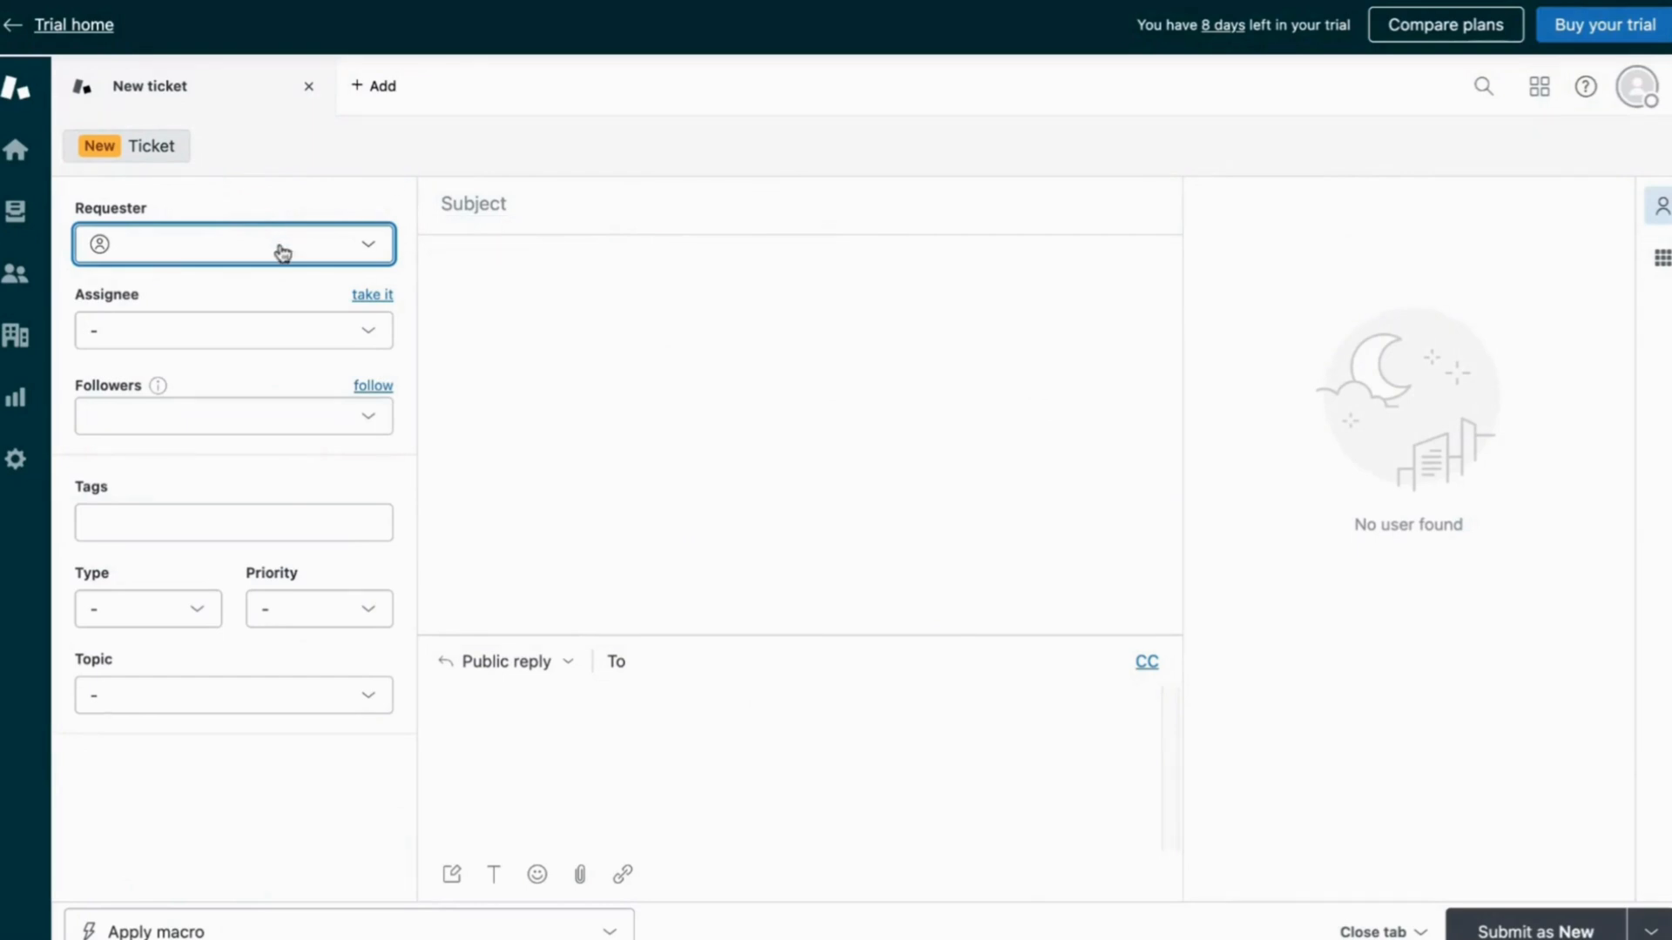
mouse_move(284, 299)
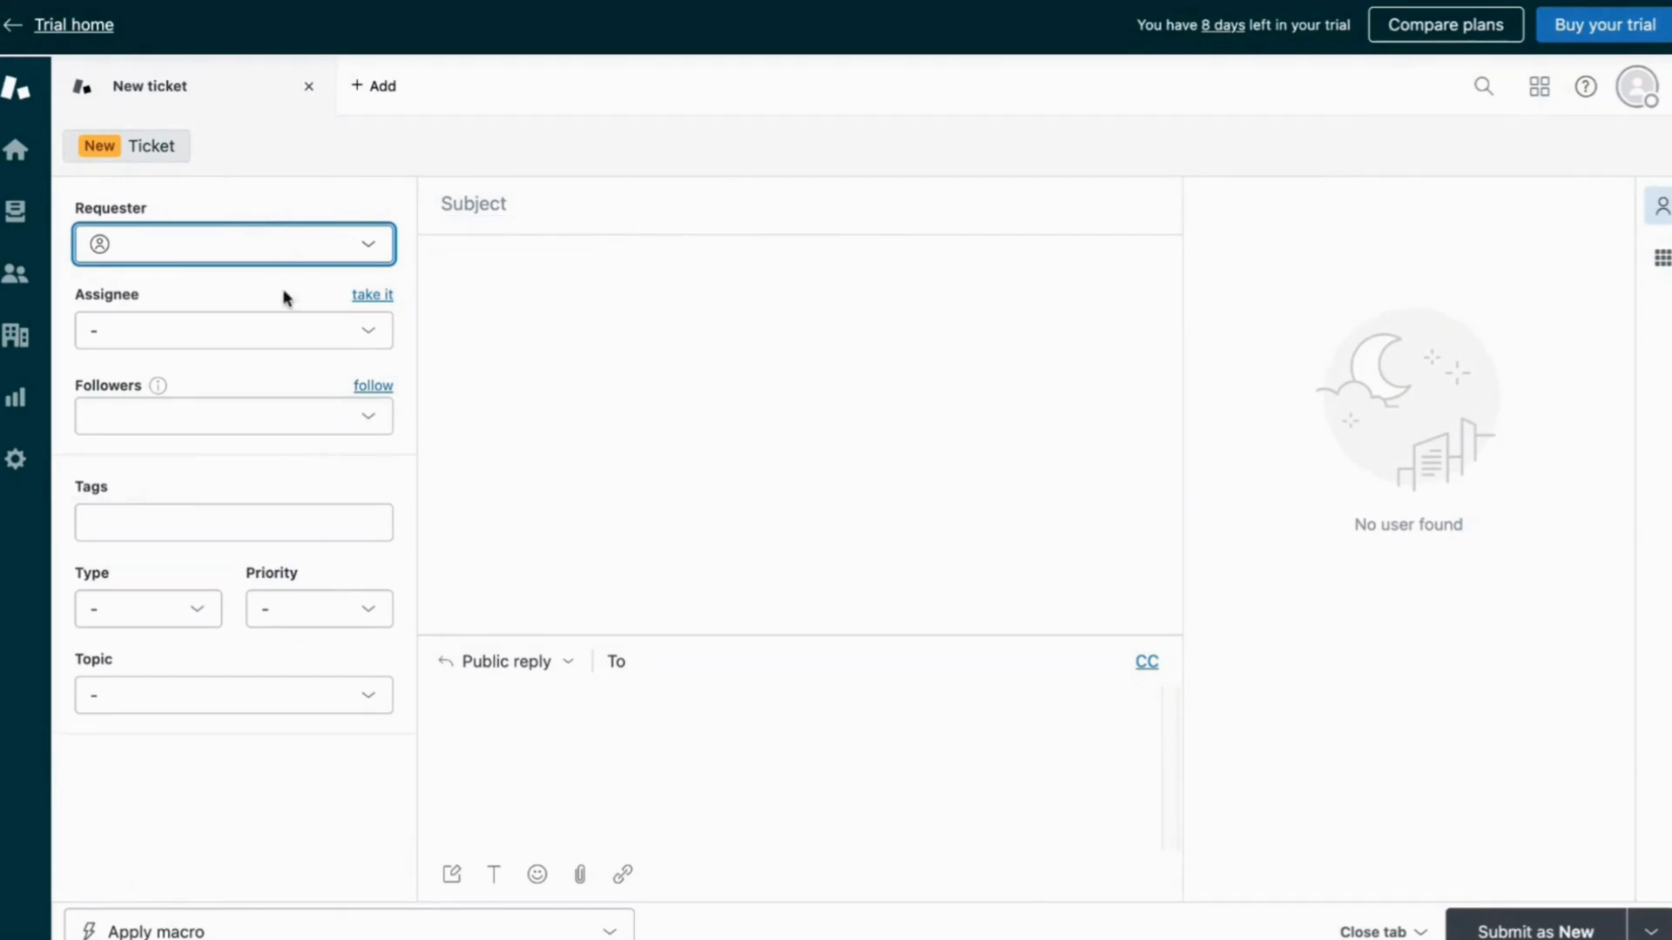
left_click(233, 331)
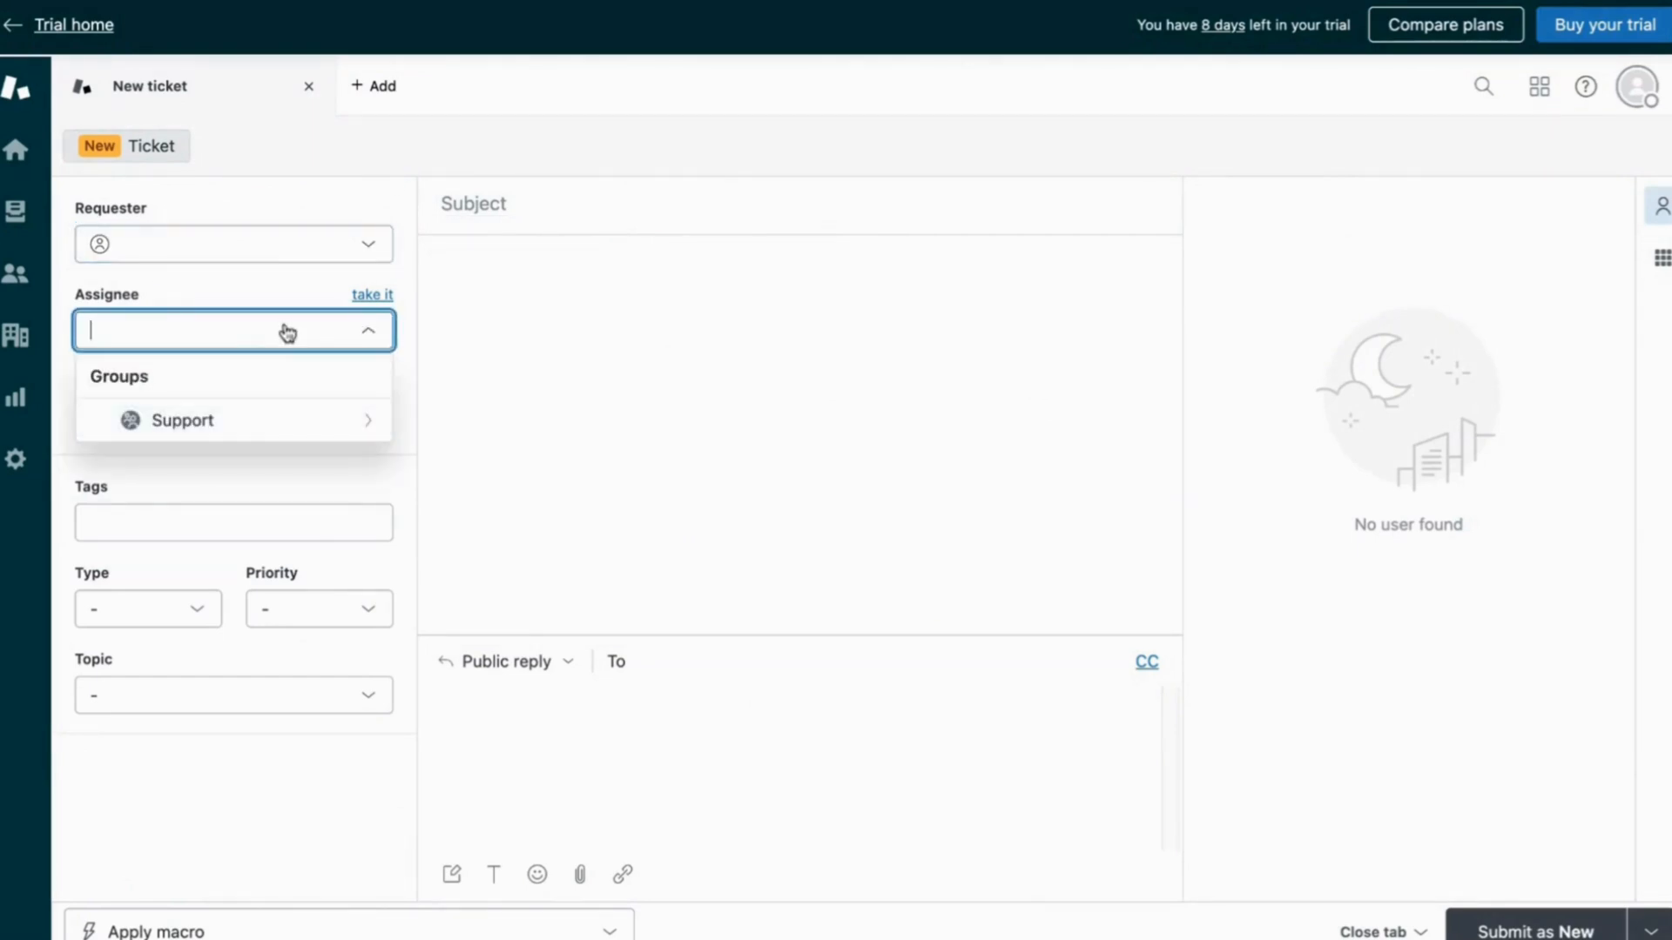
left_click(232, 244)
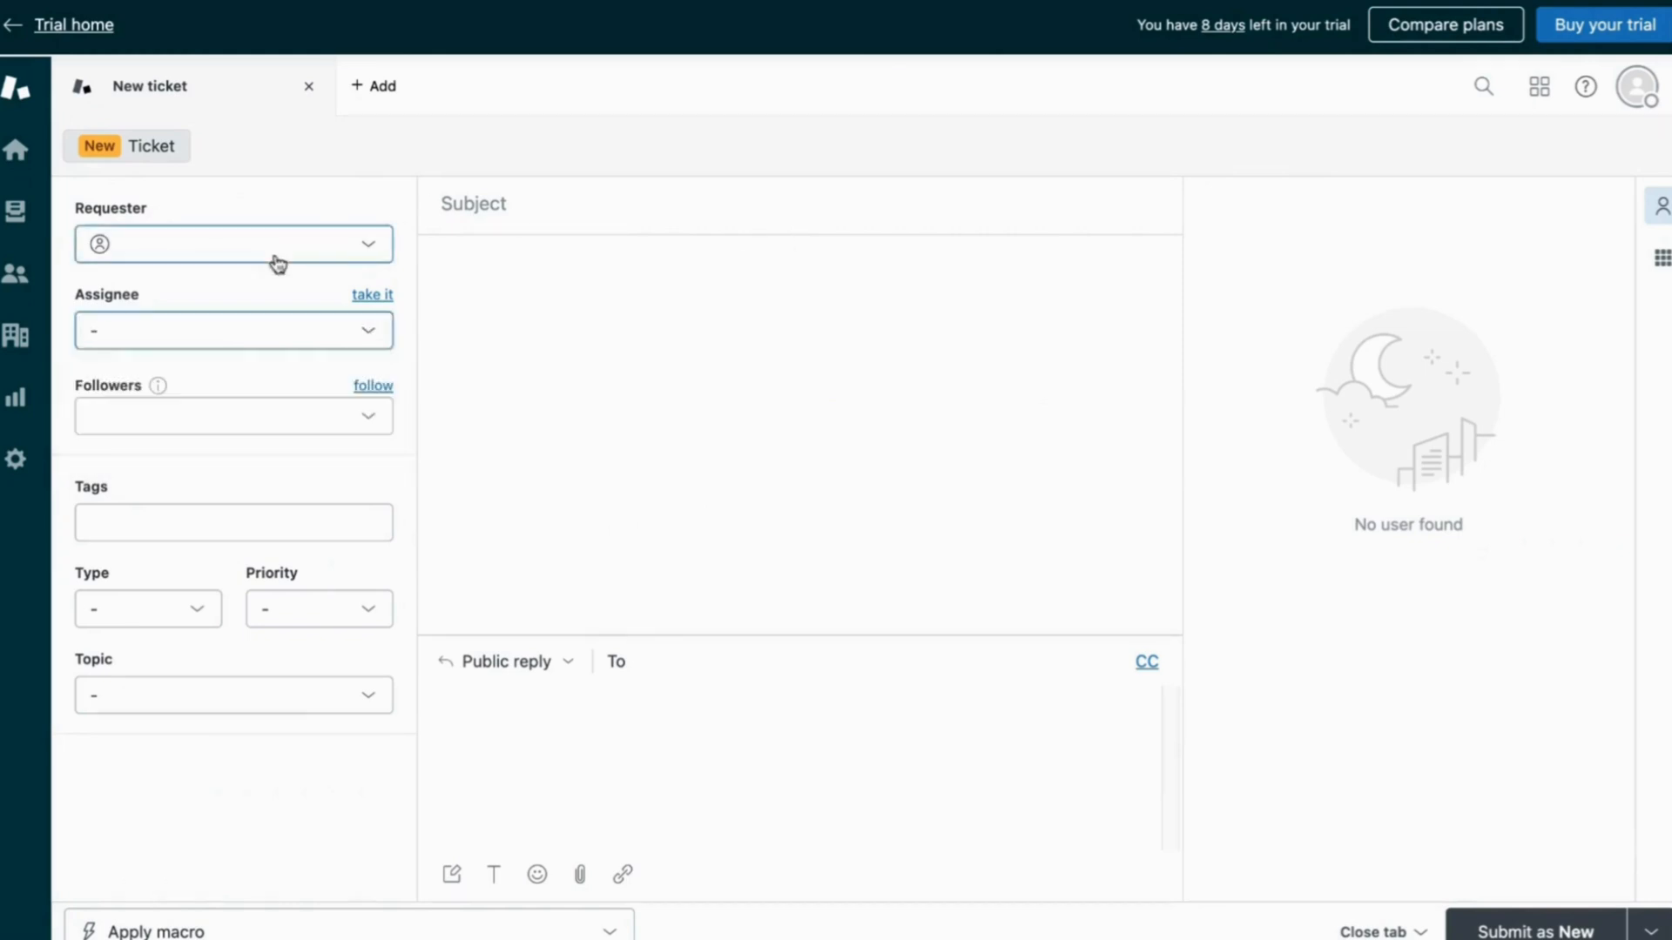
- Search 'mike' and set Mike as the ticket's requester
left_click(233, 243)
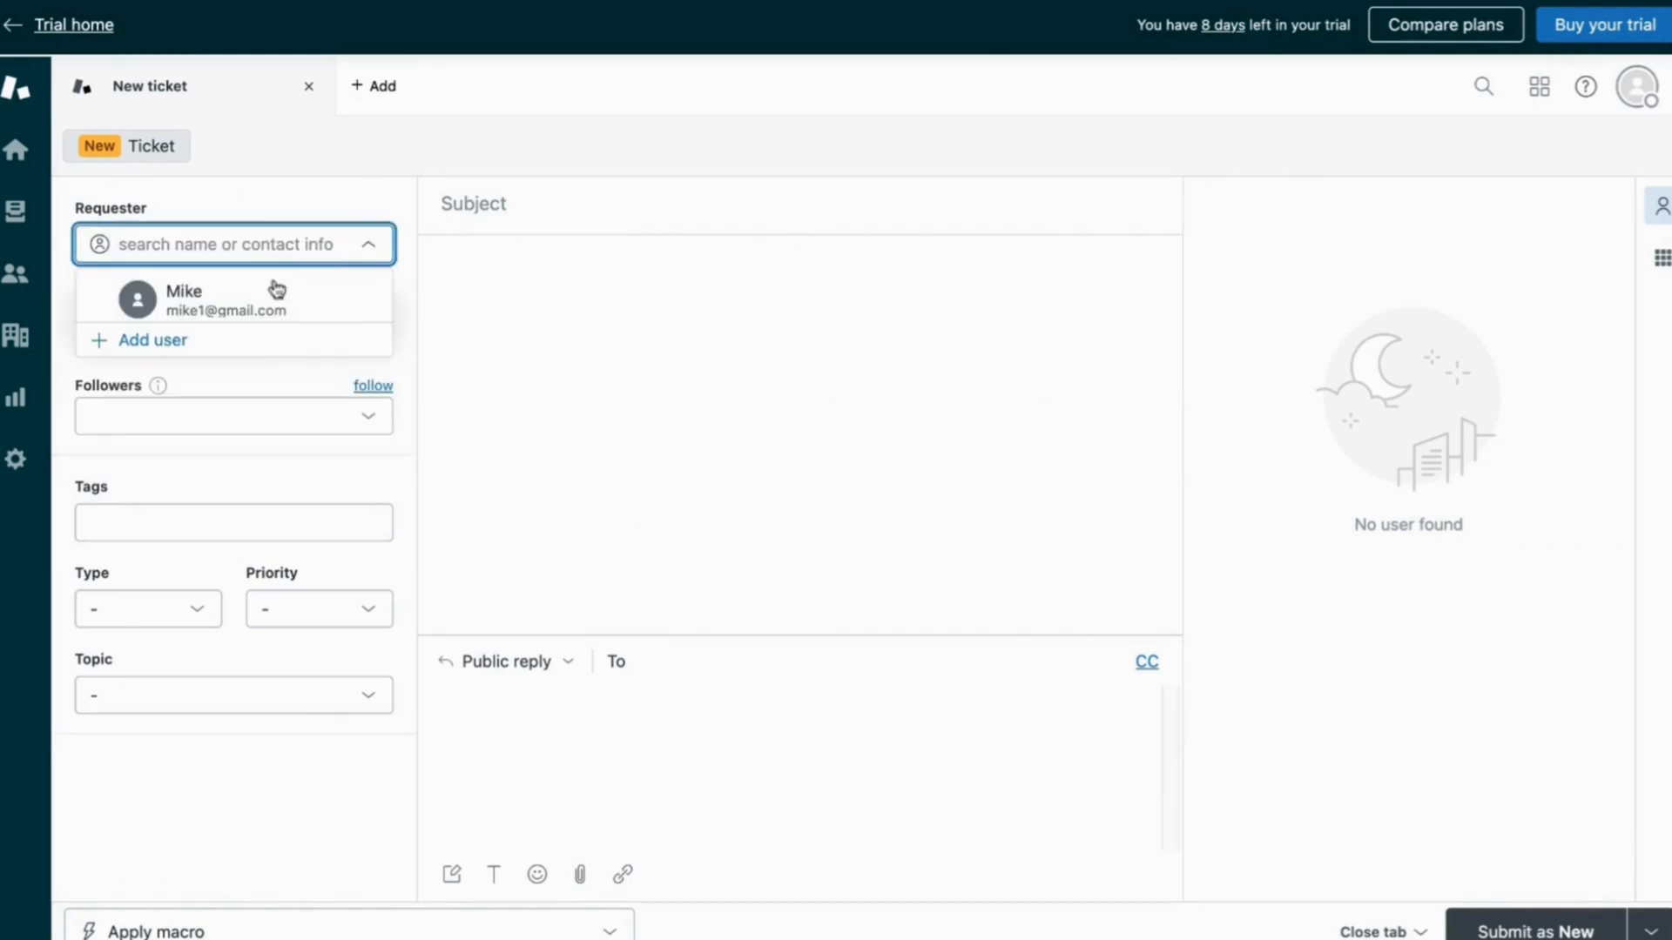
type("mike")
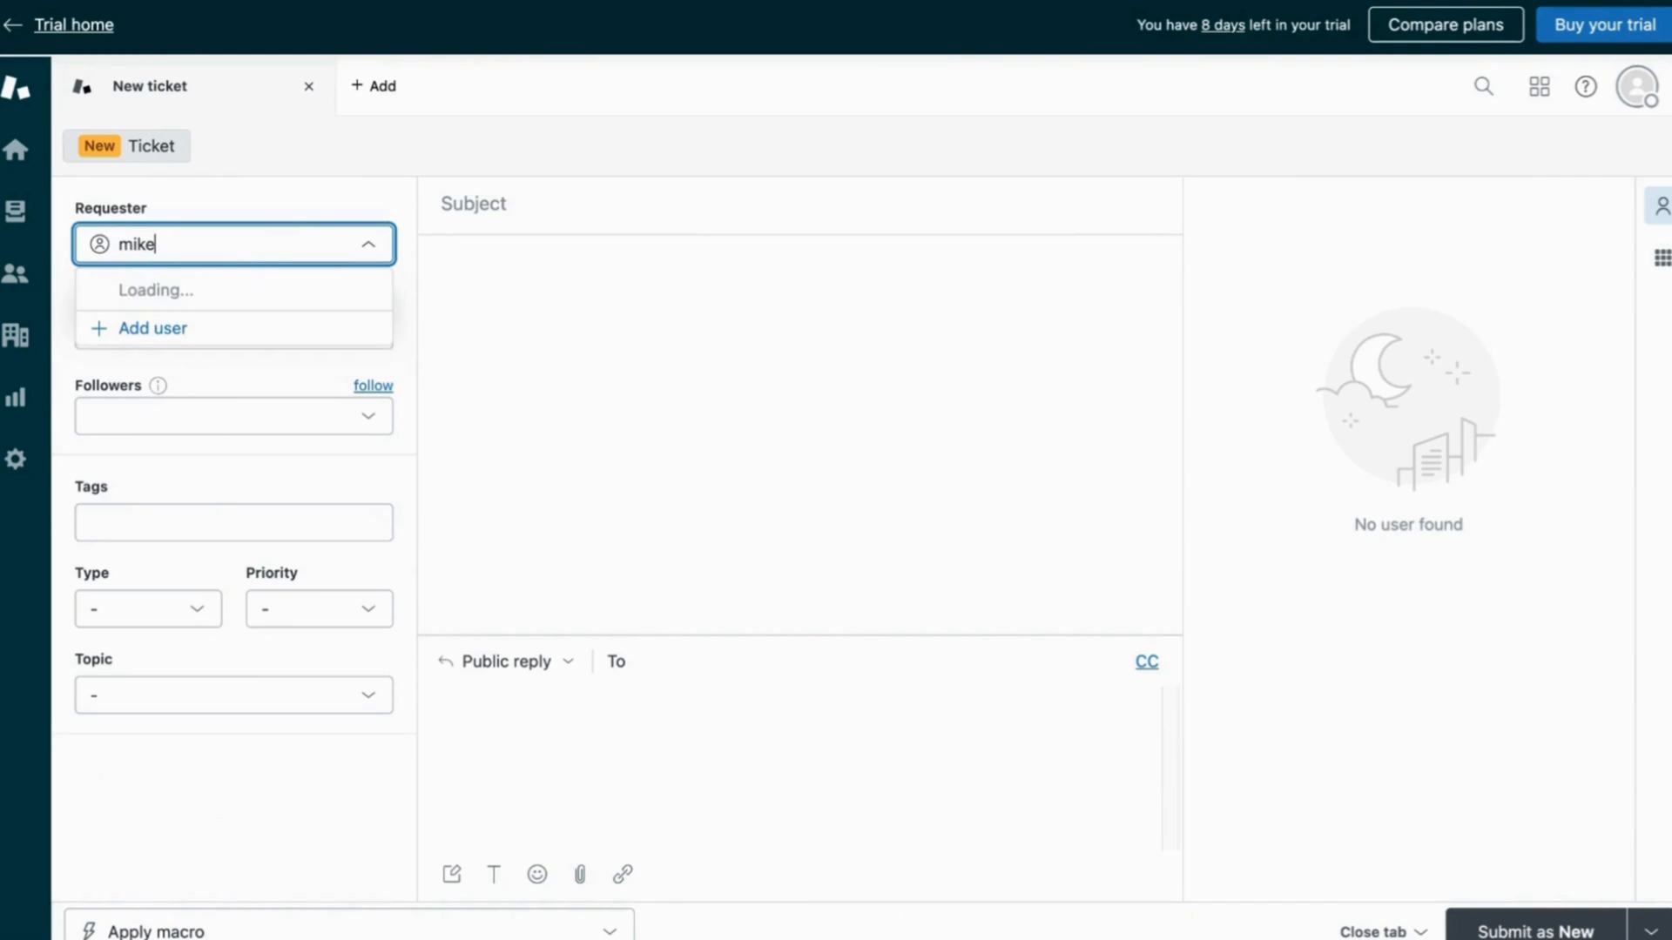
left_click(155, 289)
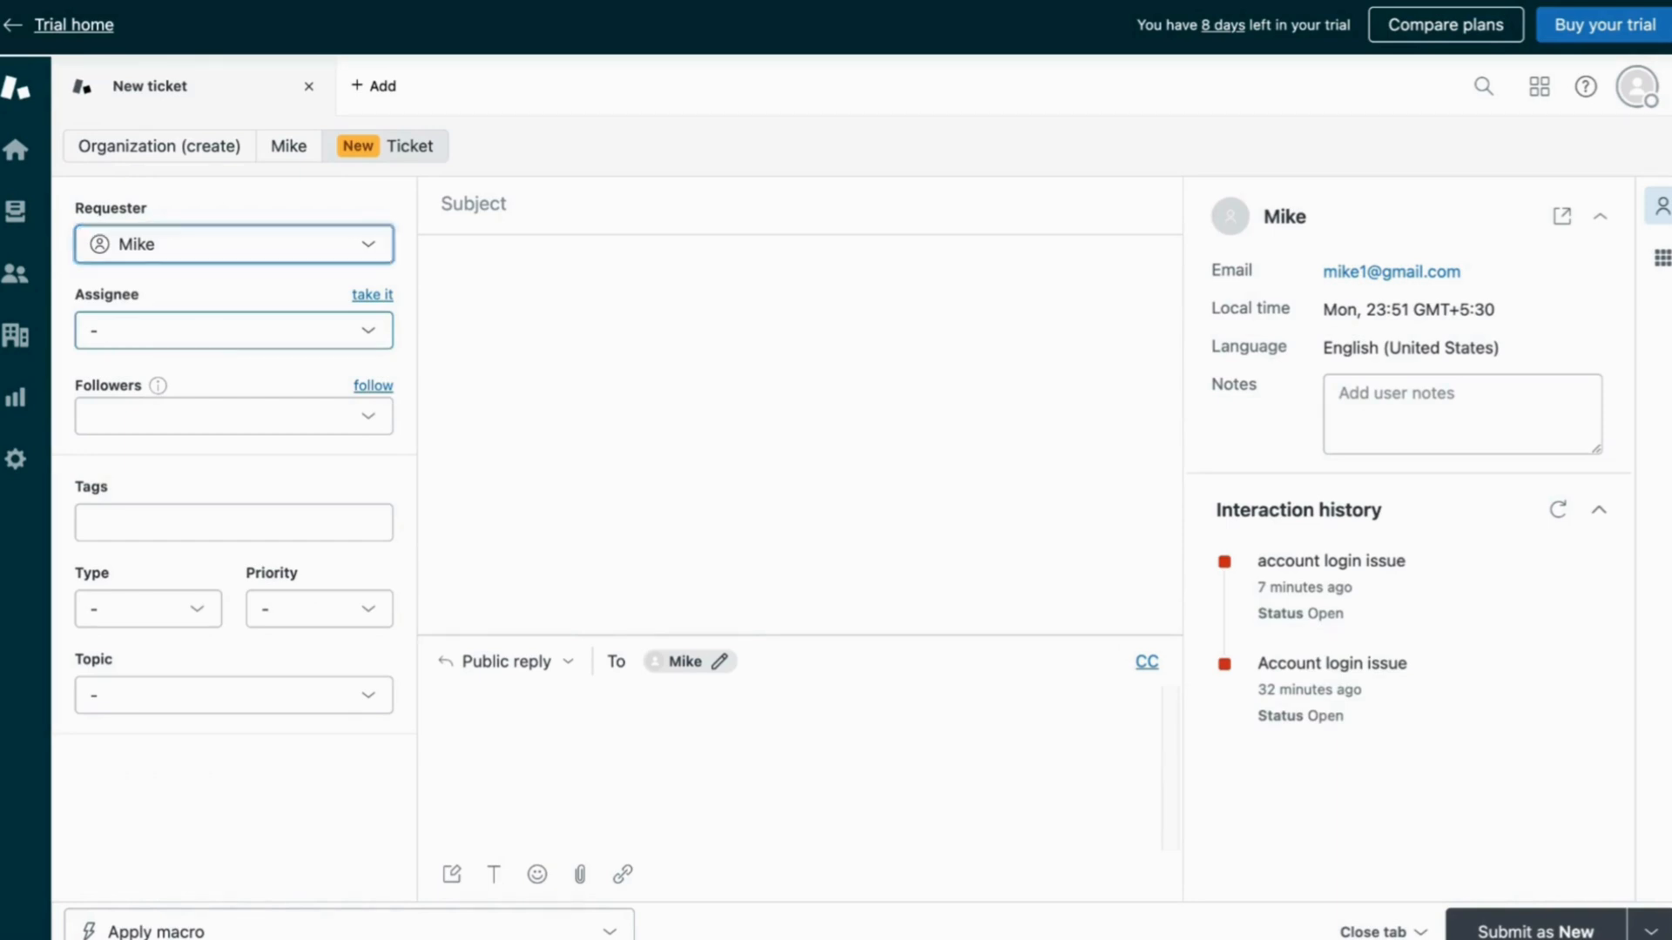
- Assign the ticket to Support/Sid and add yourself as a follower
left_click(233, 331)
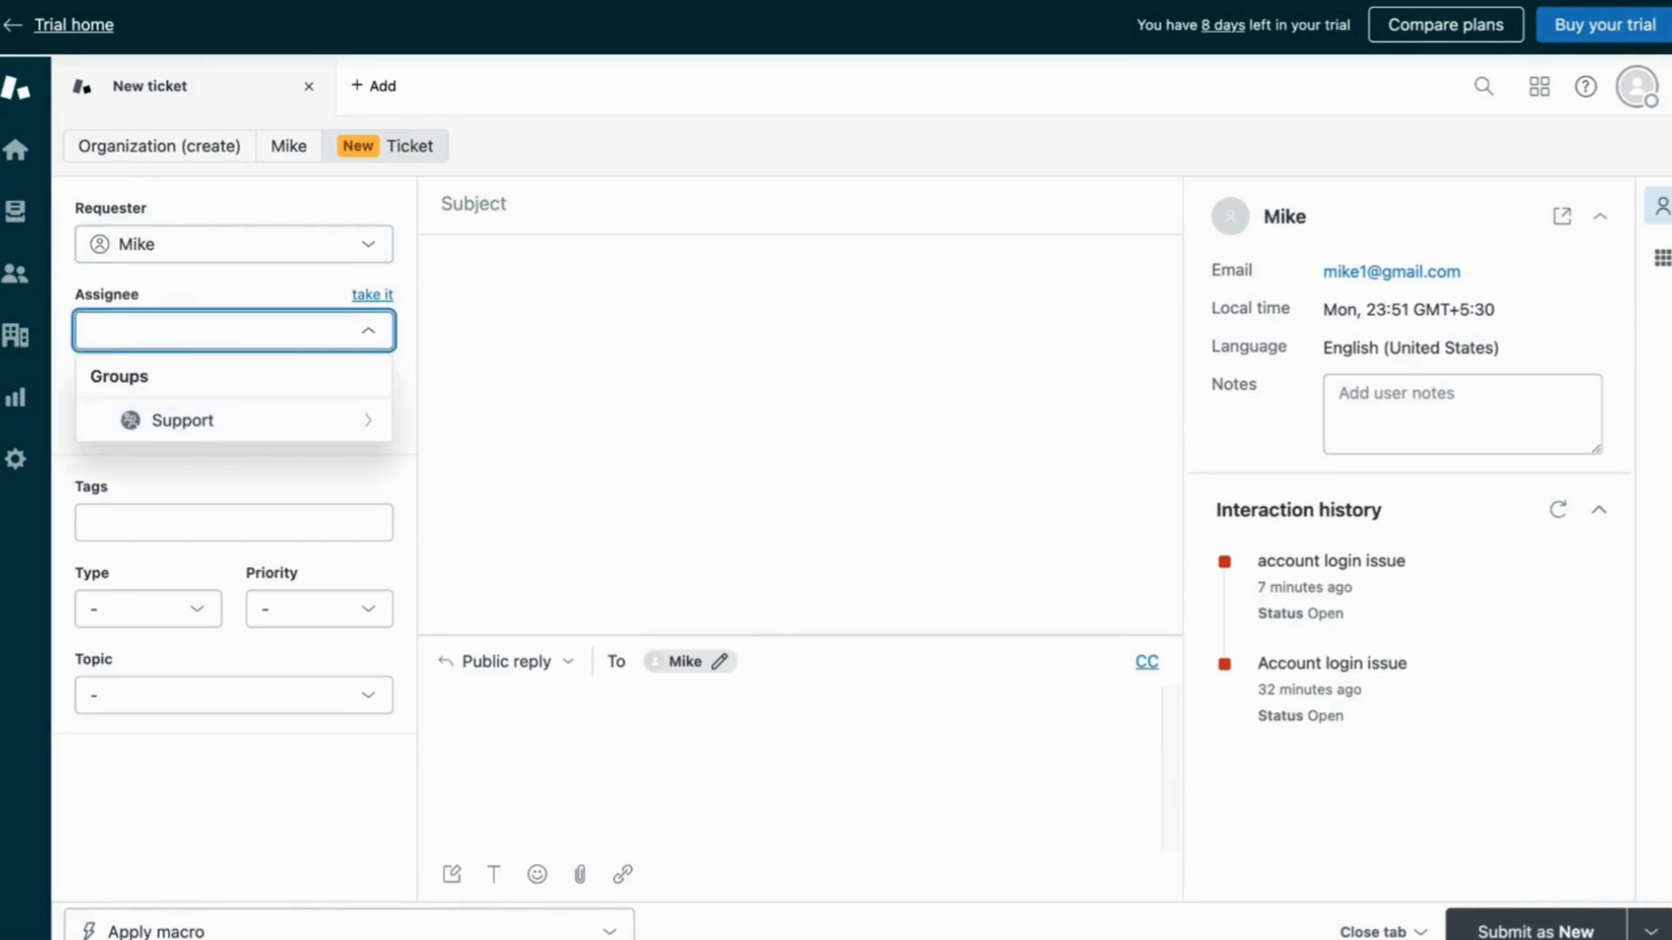
type("sid")
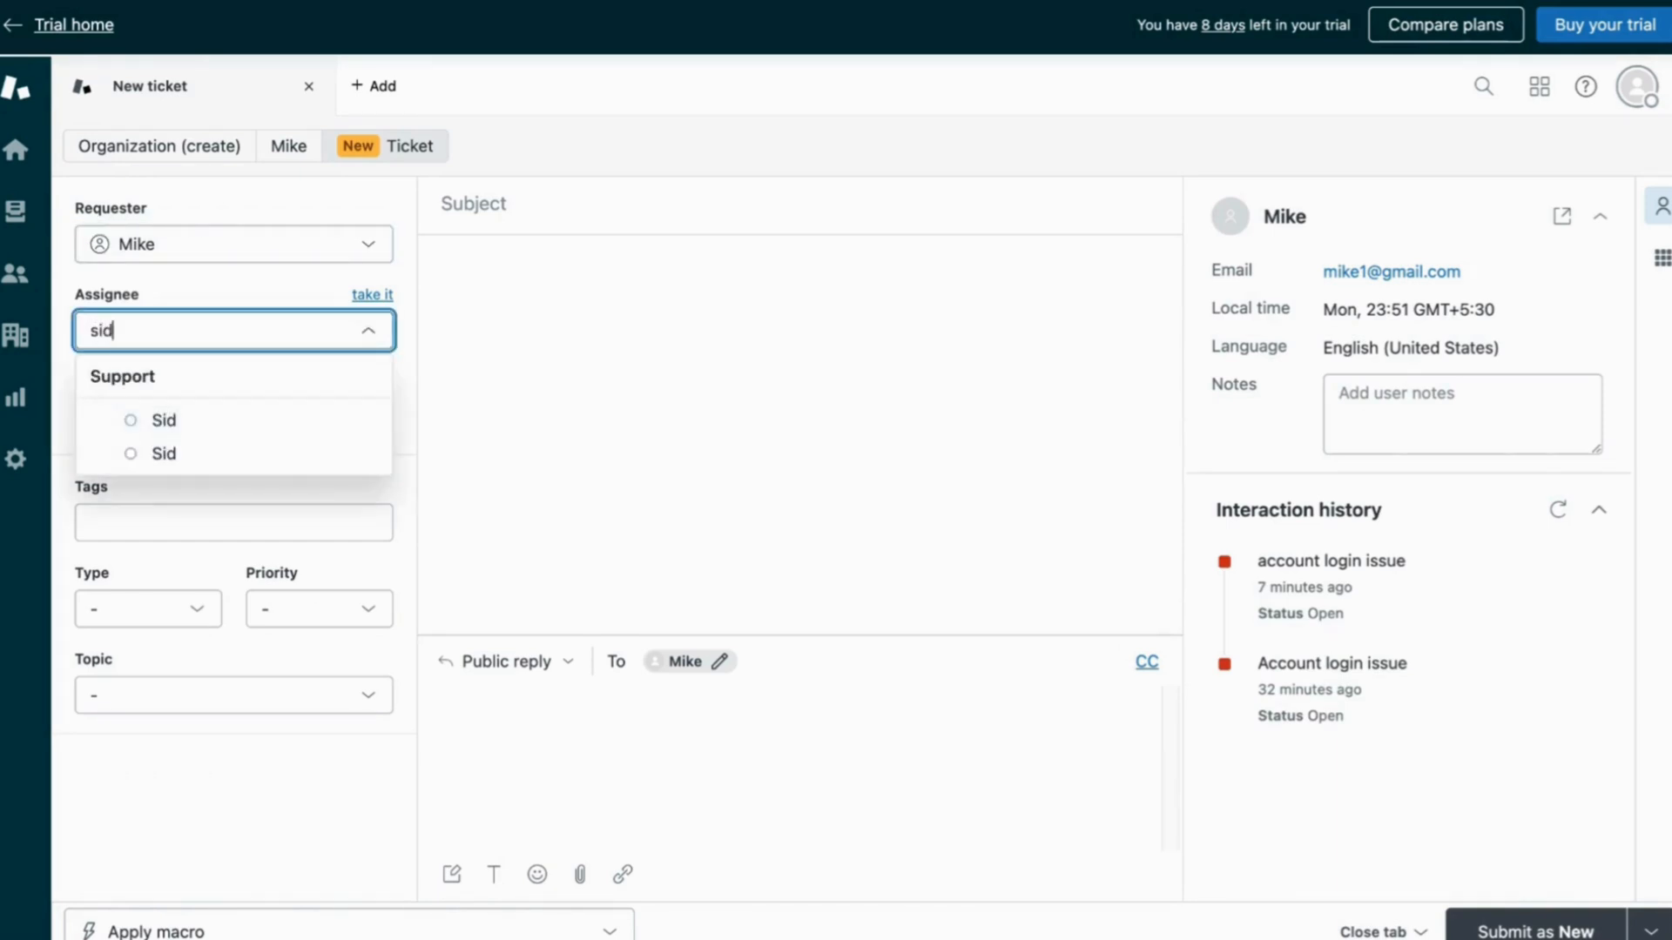
mouse_move(163, 453)
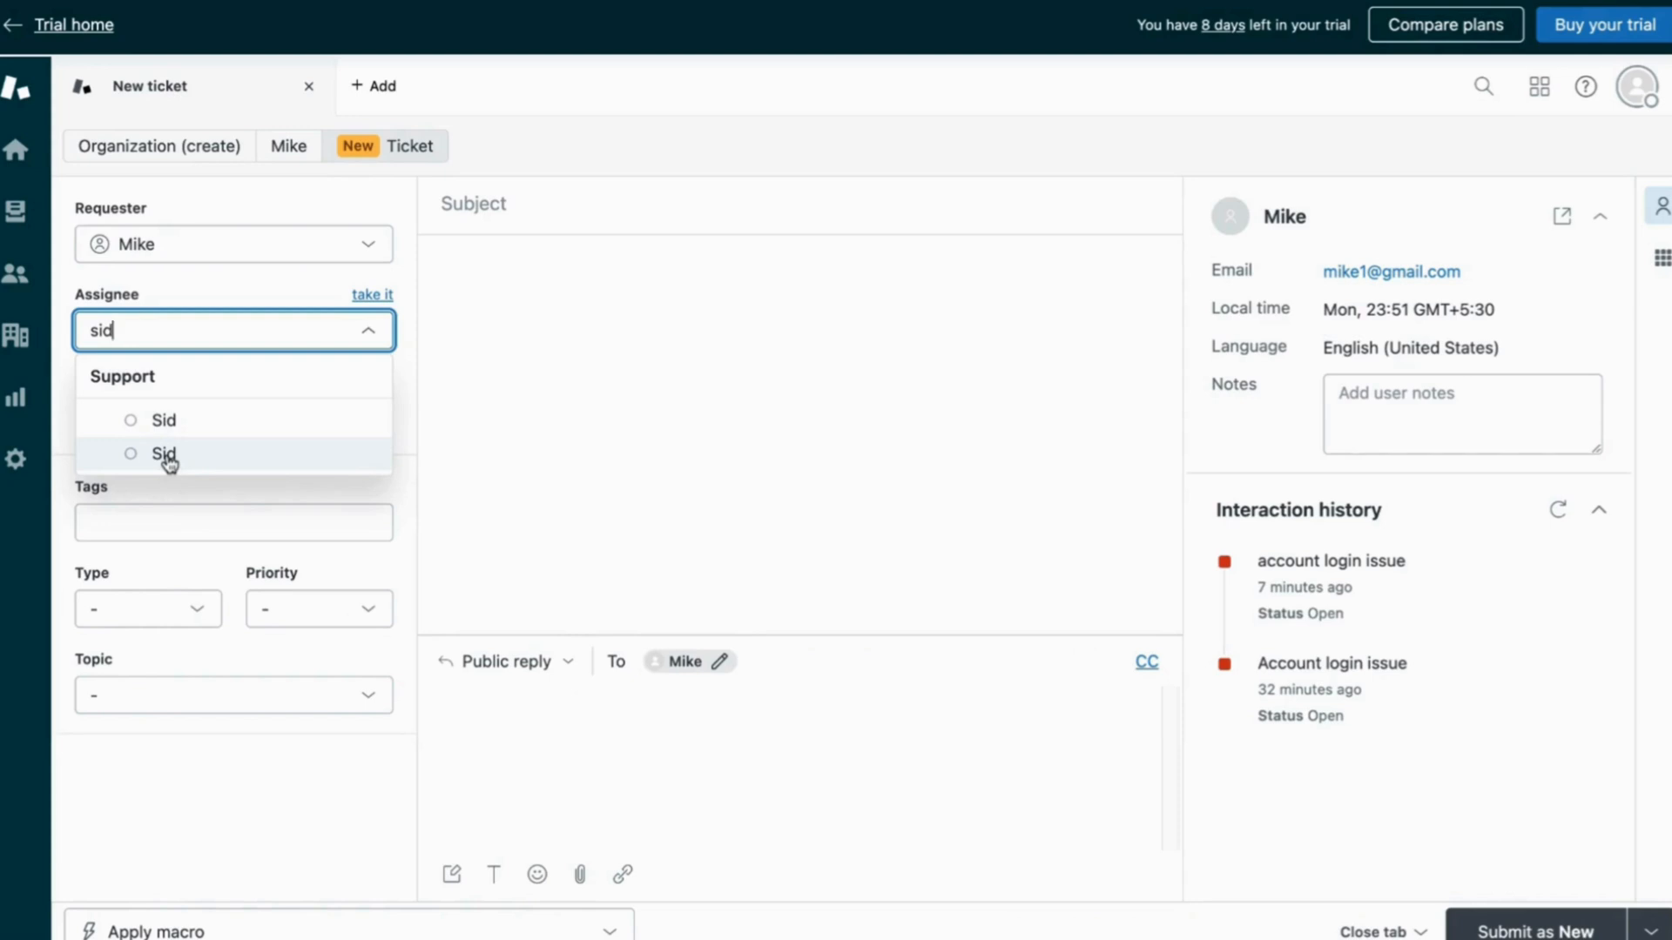
left_click(163, 453)
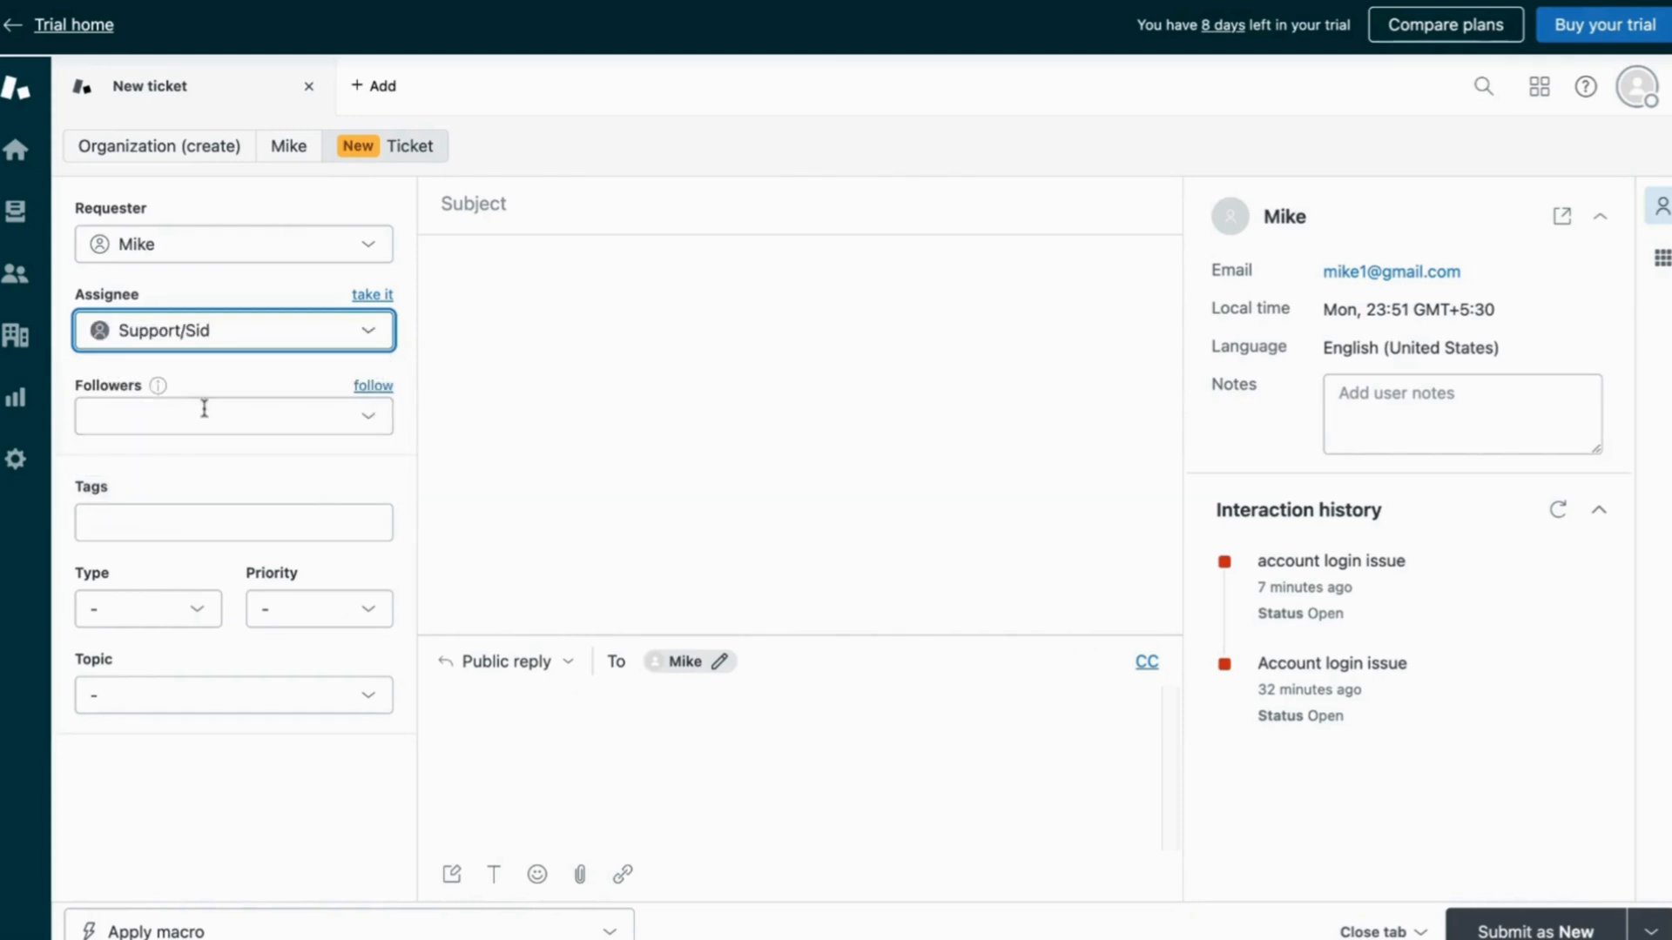
mouse_move(372, 385)
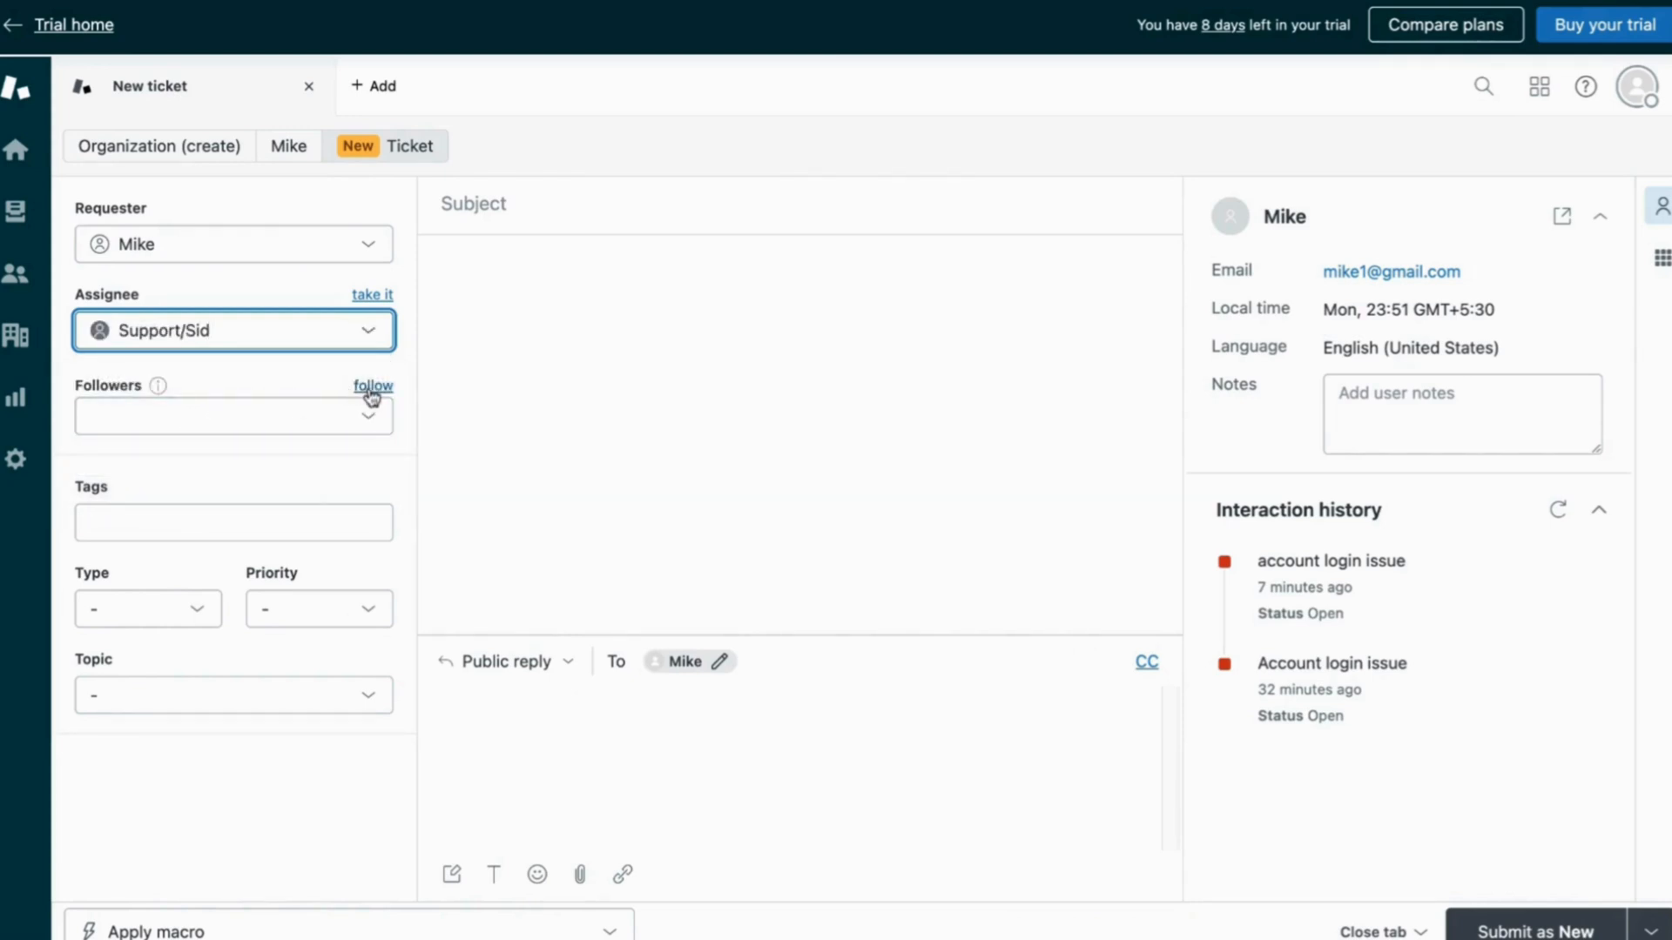
left_click(371, 384)
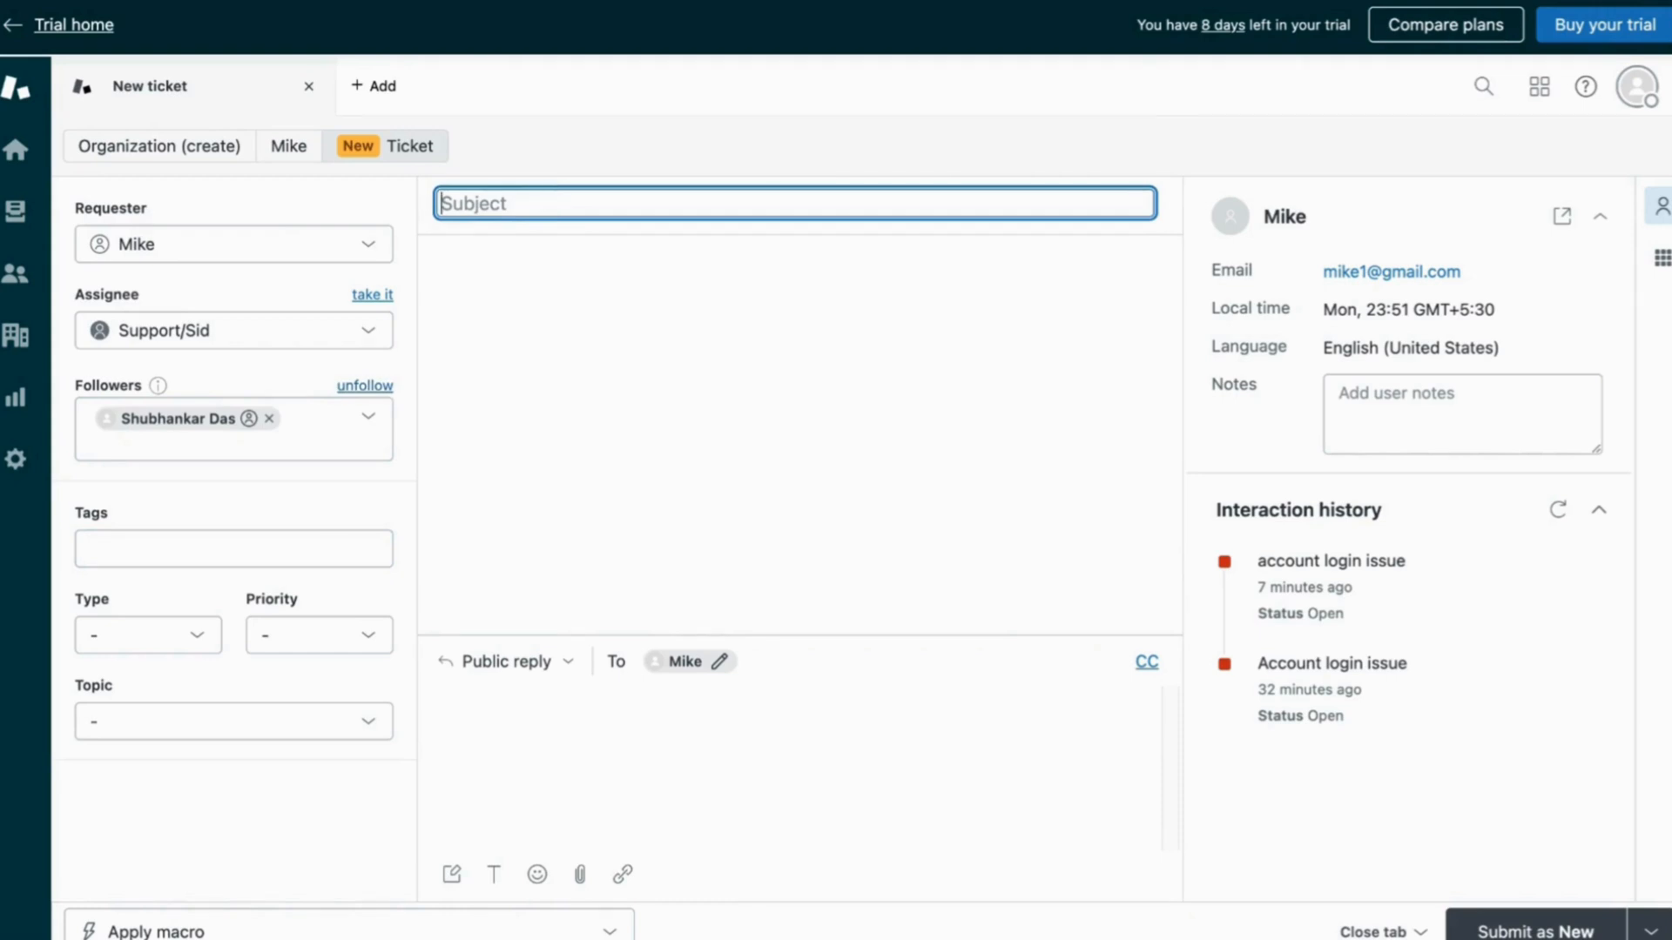
- Enter the subject 'Account login issue' and set priority High and type Incident
type("Accou")
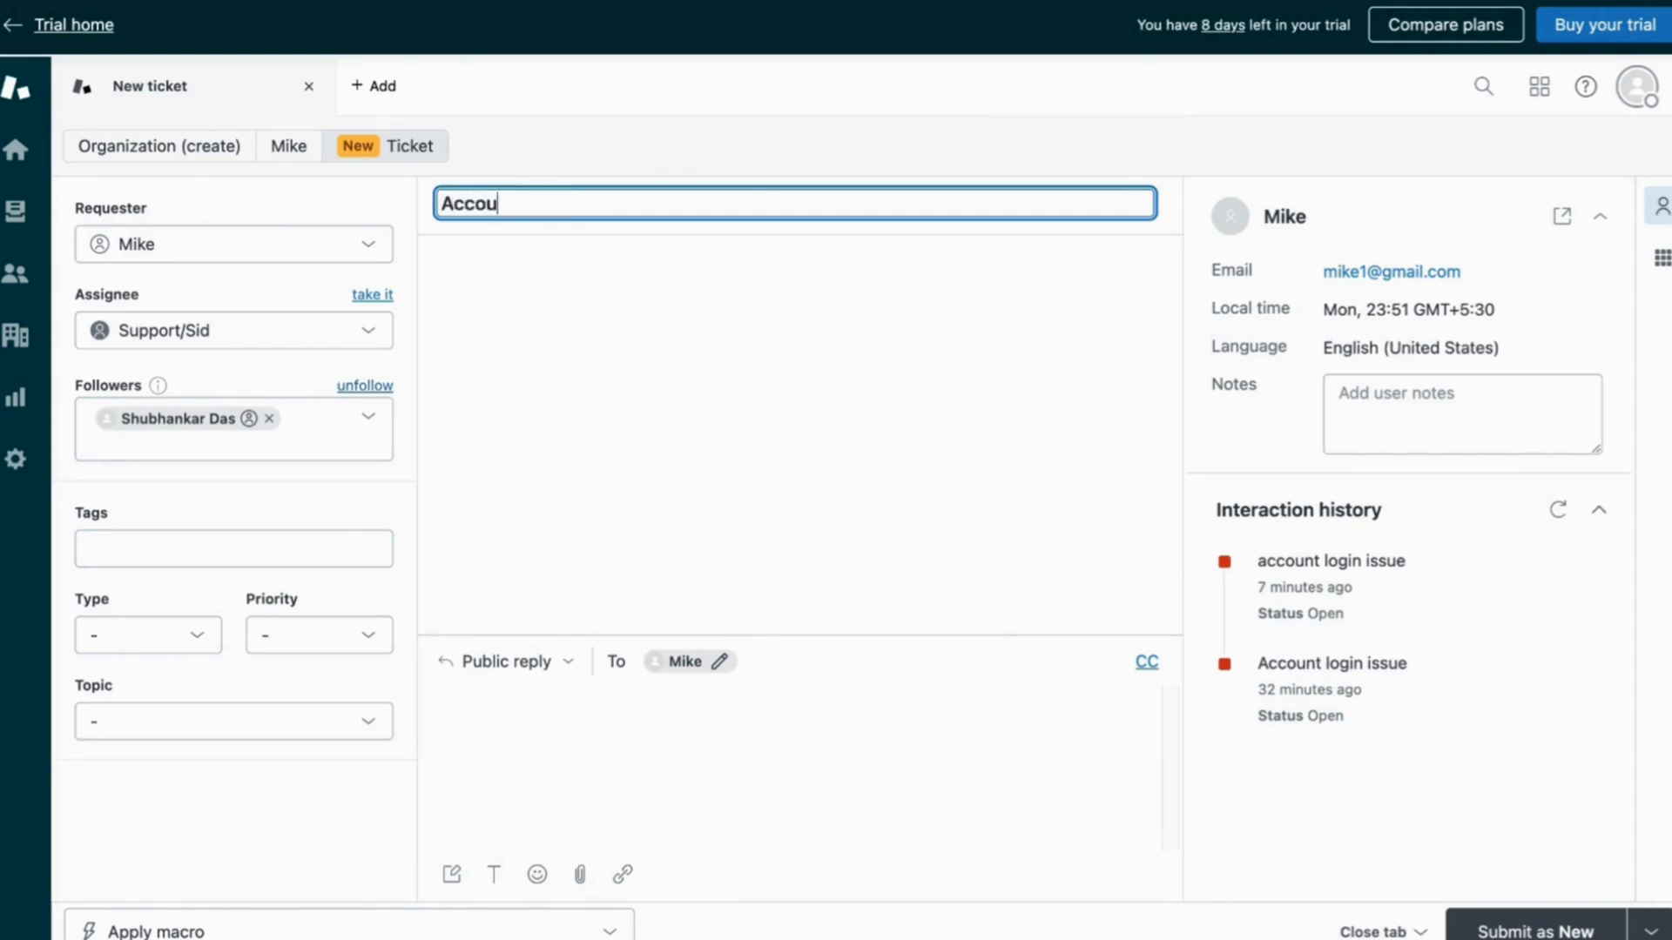
type("nt lg")
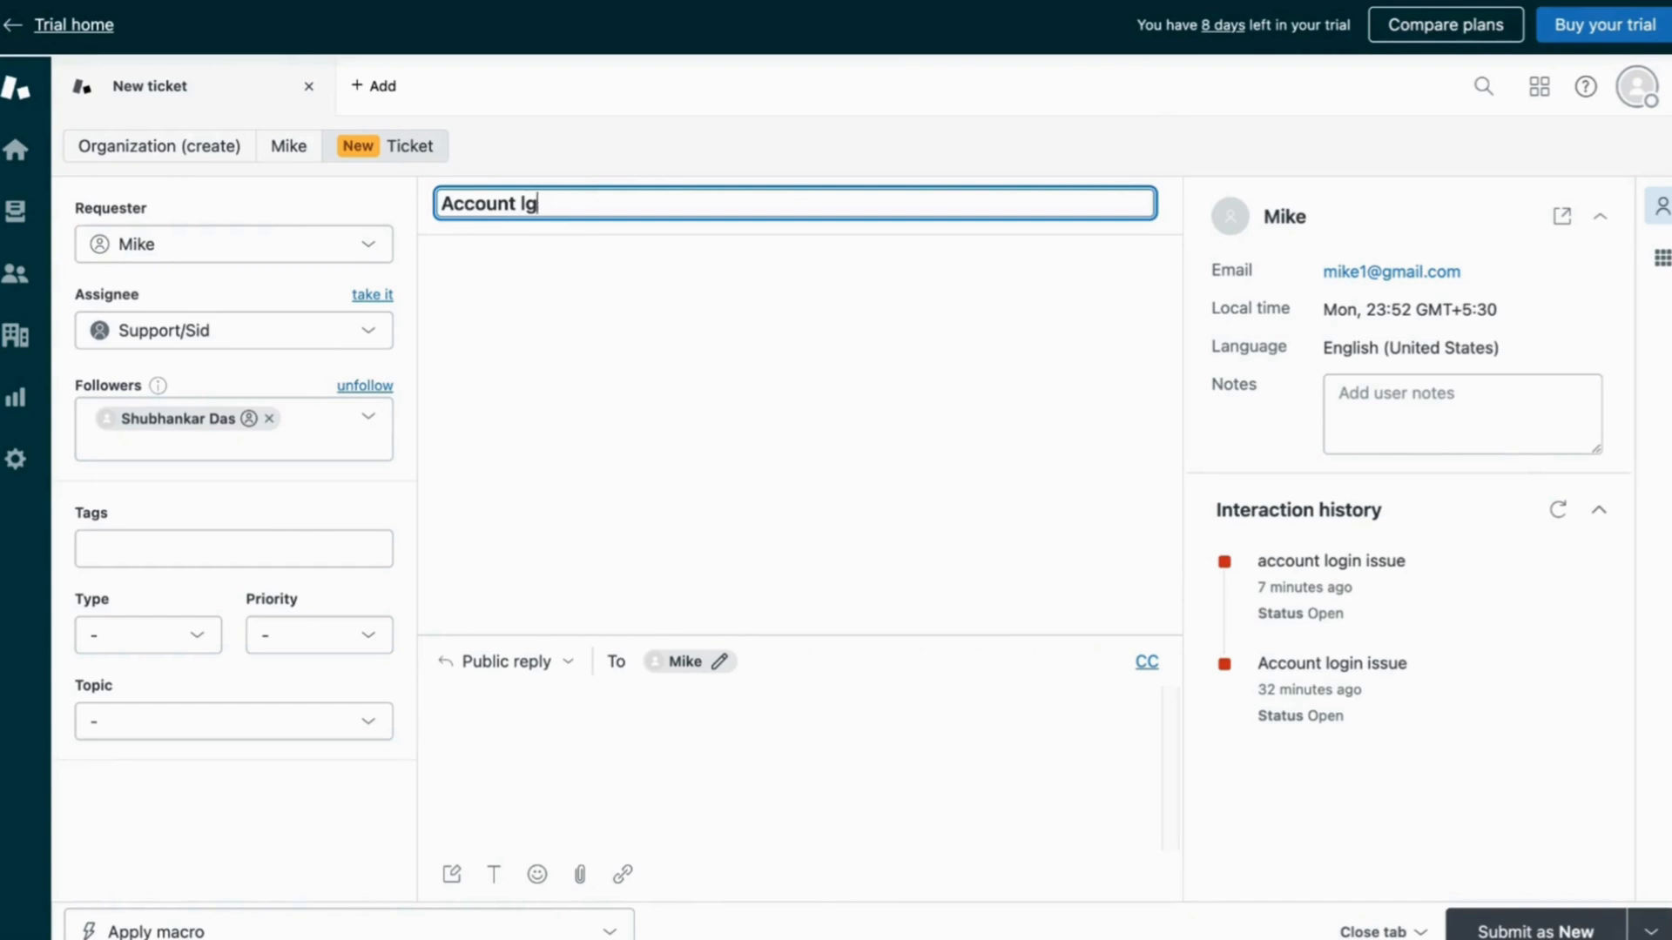
type("in issue")
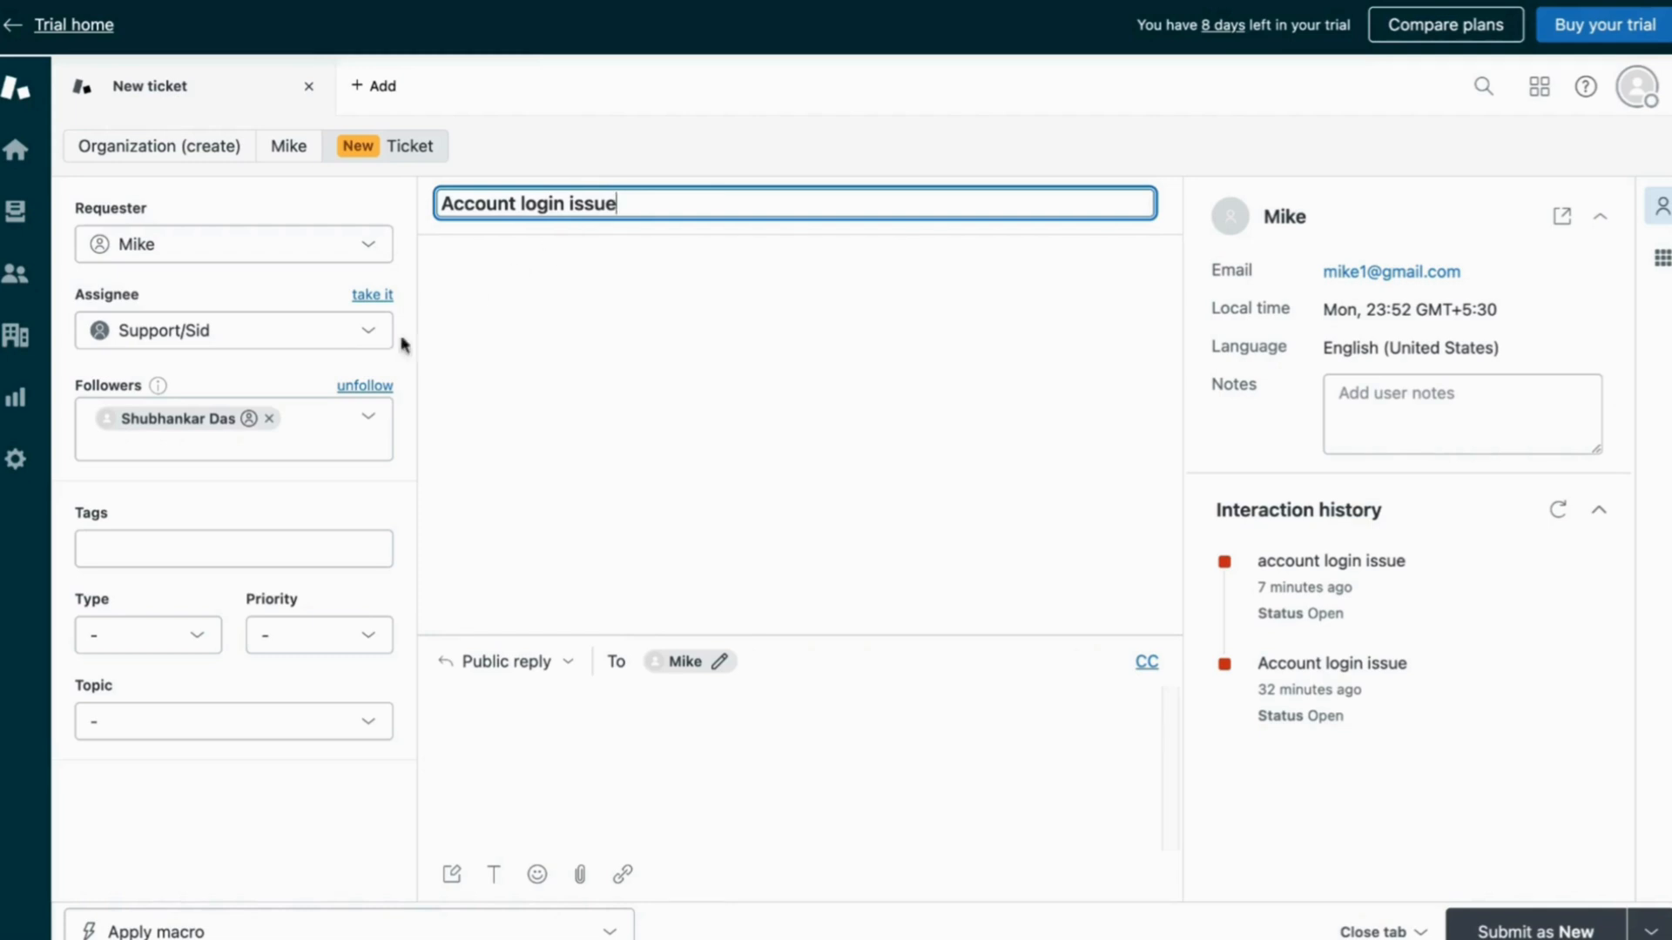
left_click(318, 635)
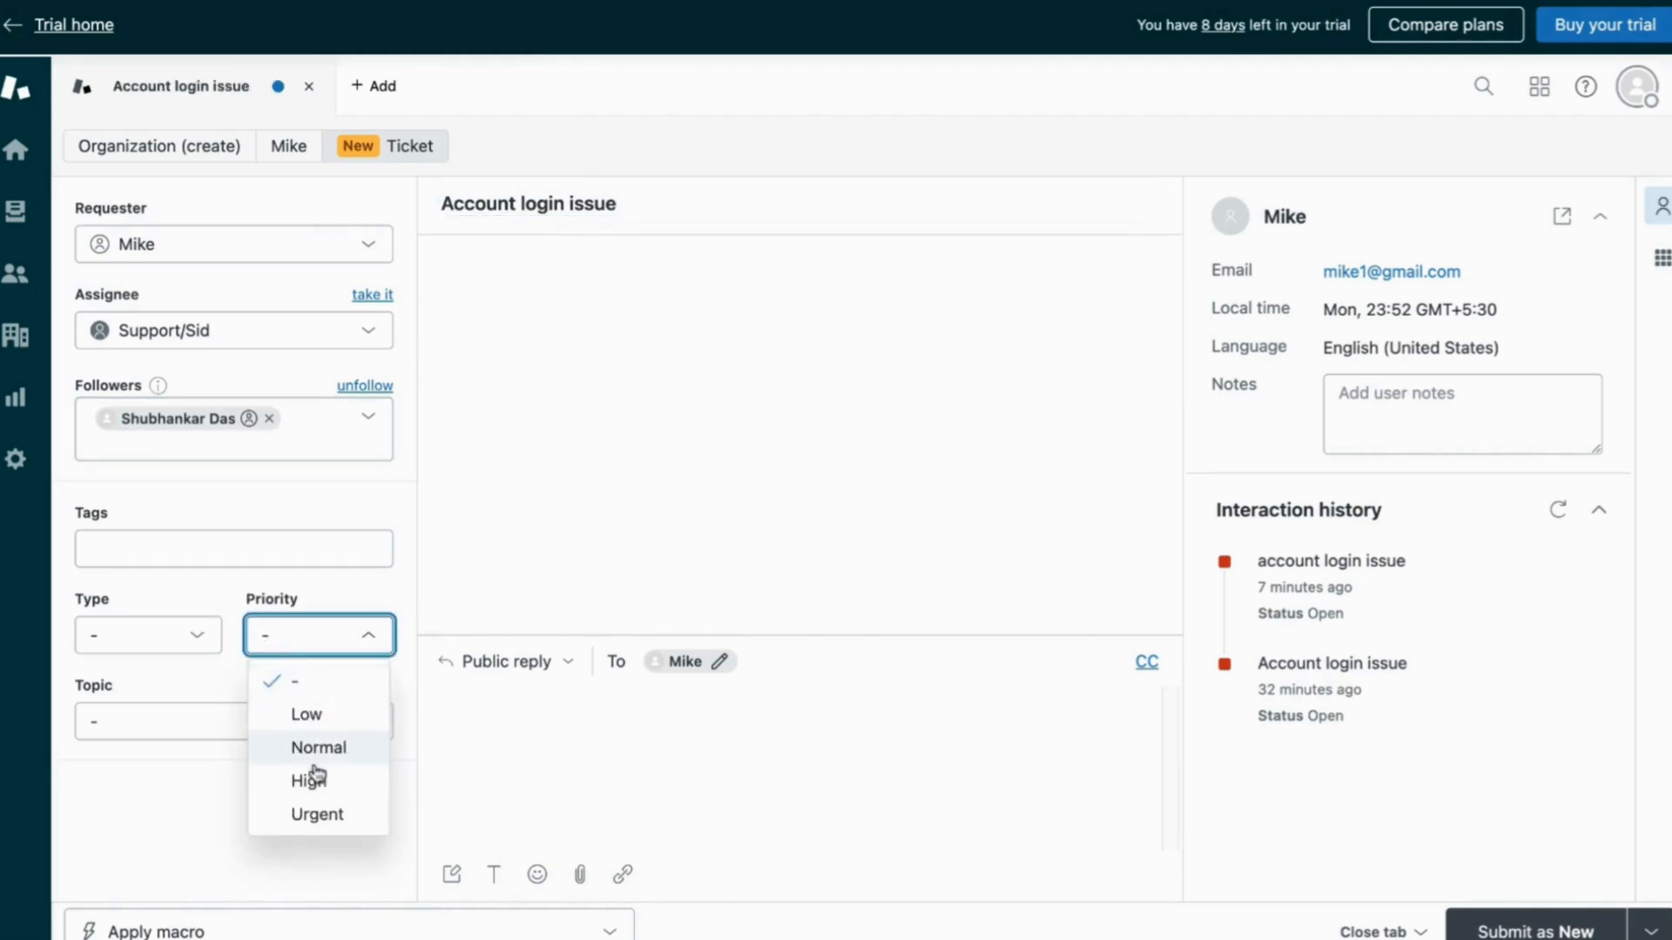
left_click(308, 779)
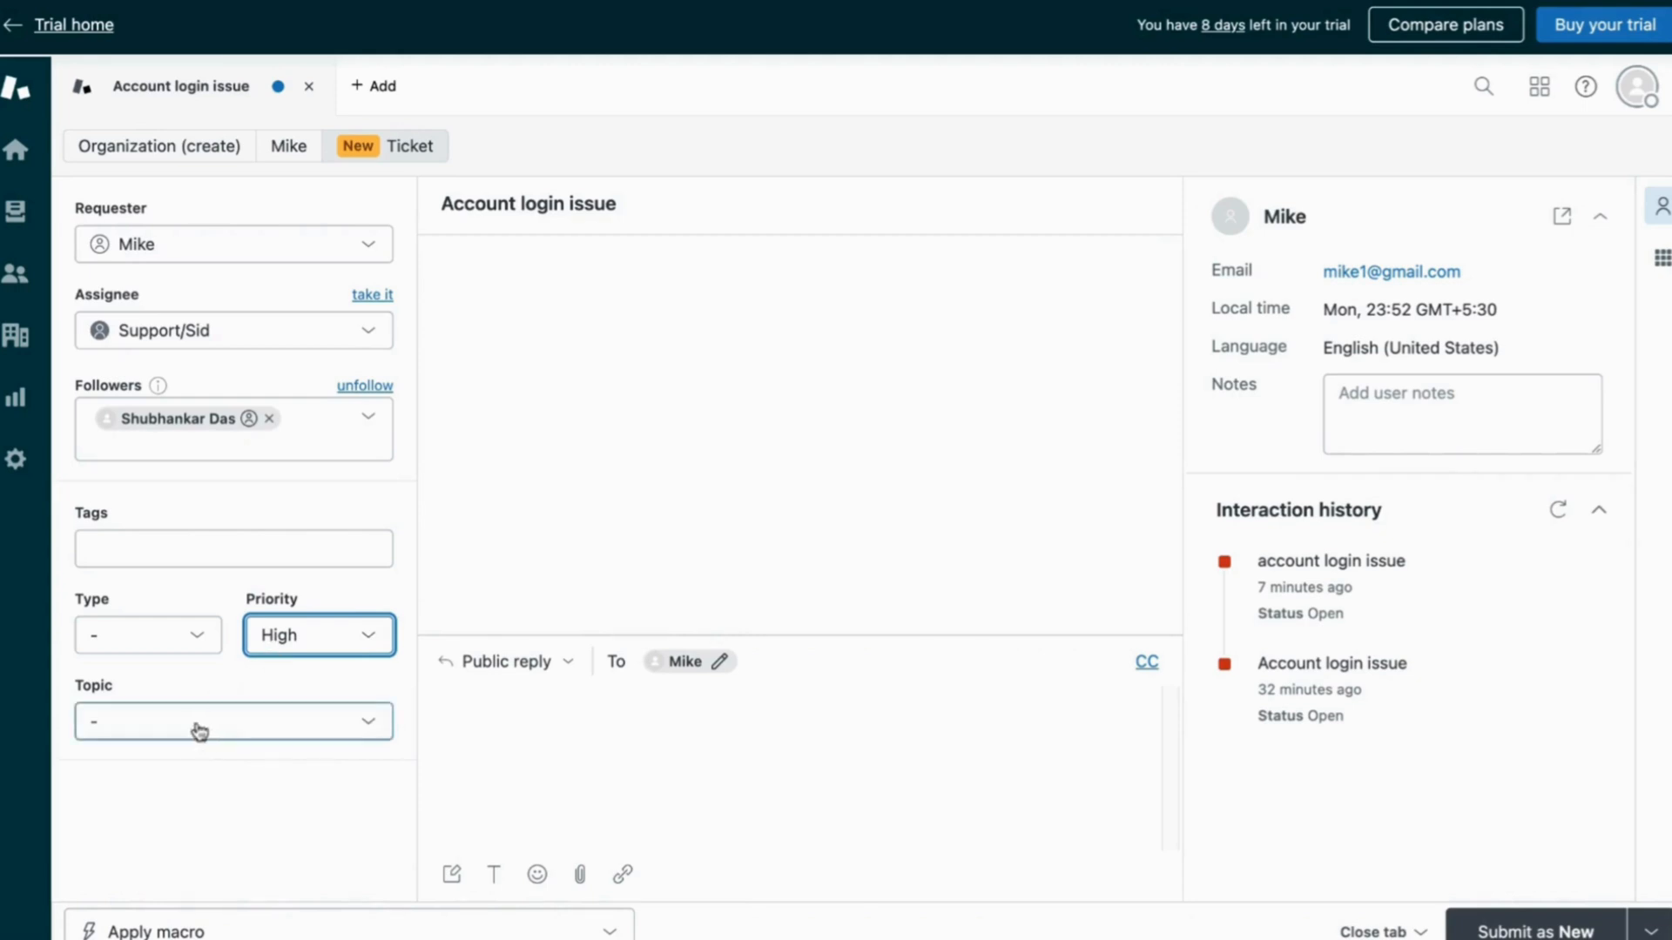
left_click(147, 635)
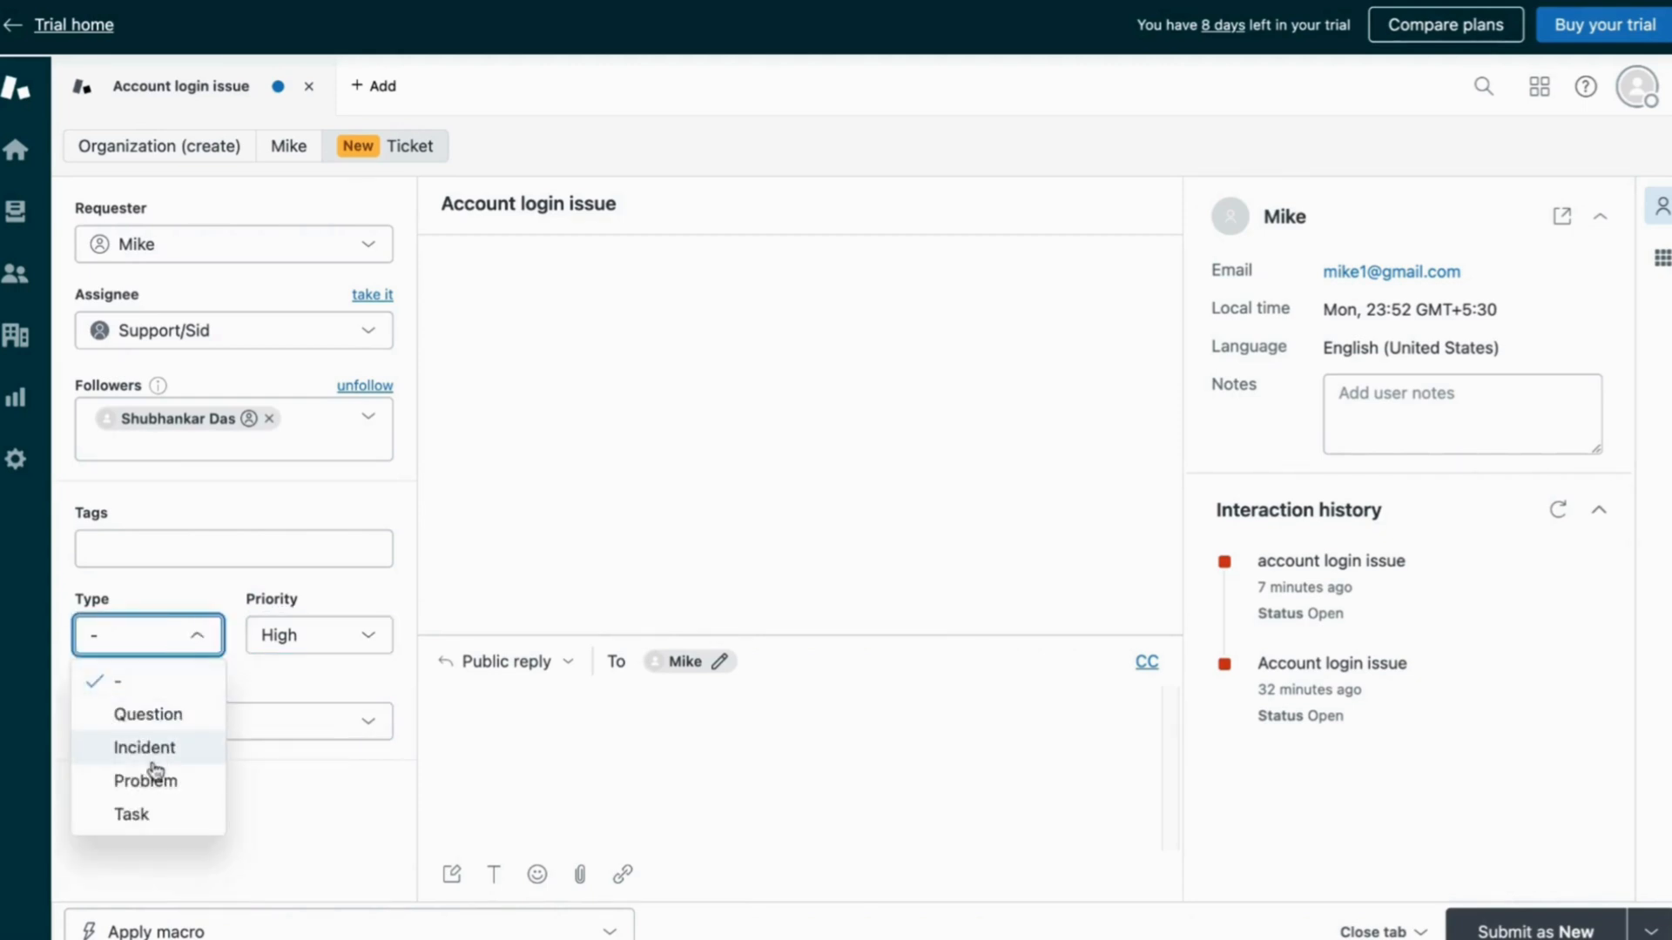
left_click(143, 746)
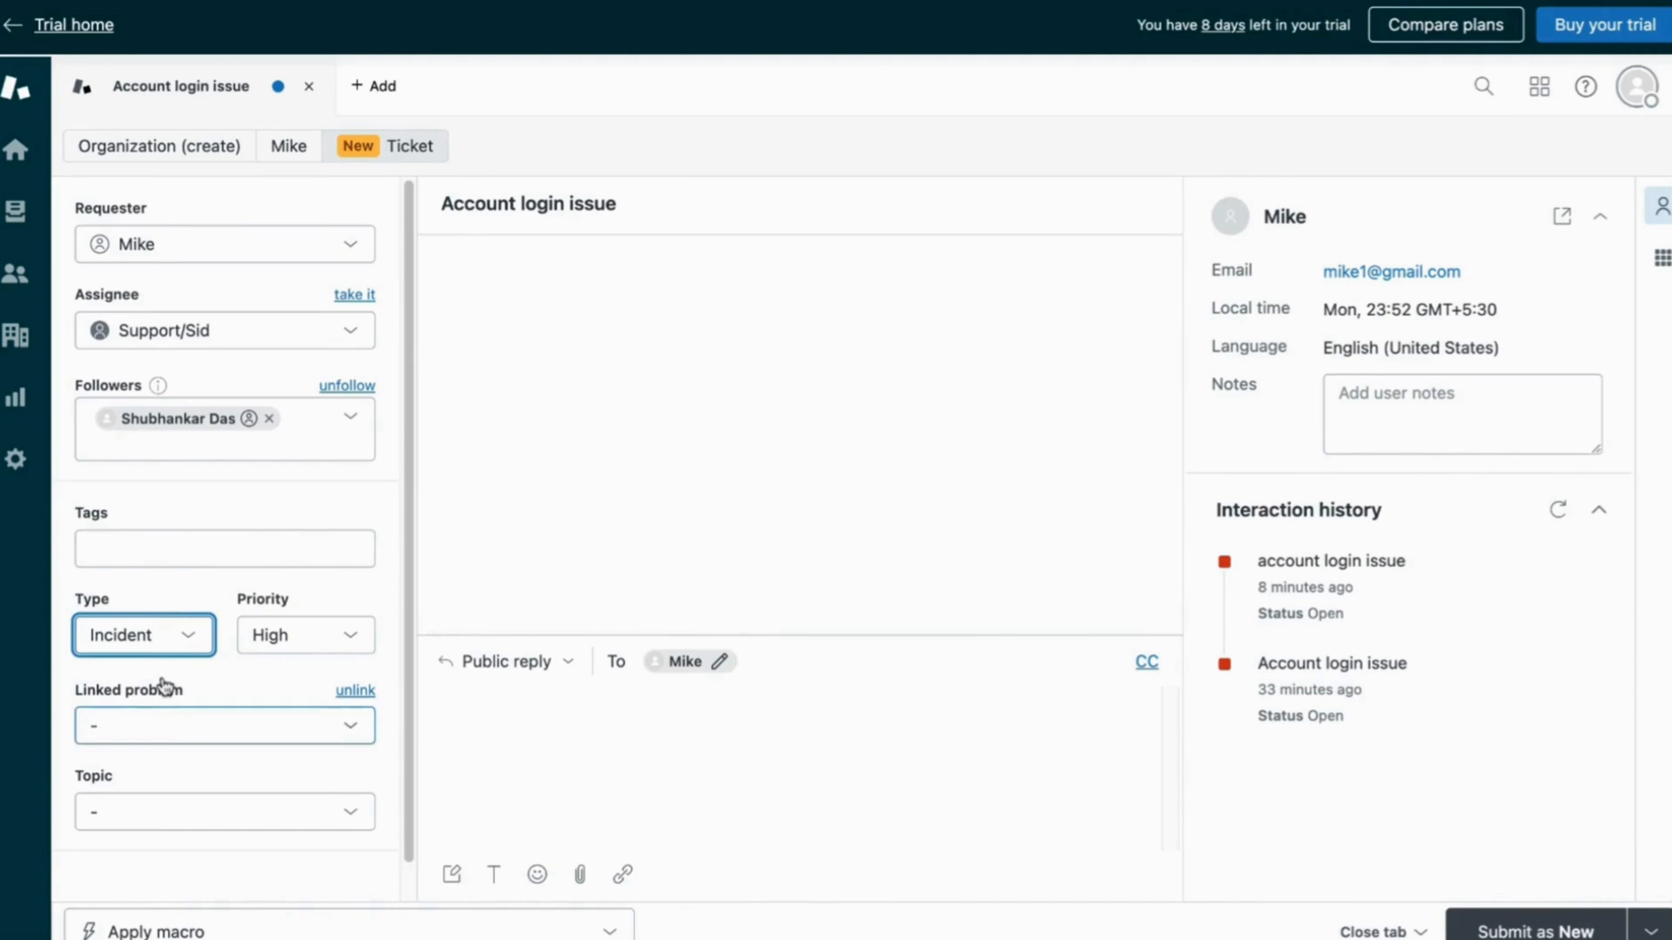
- Begin the public reply with 'Hi Mike'
left_click(746, 747)
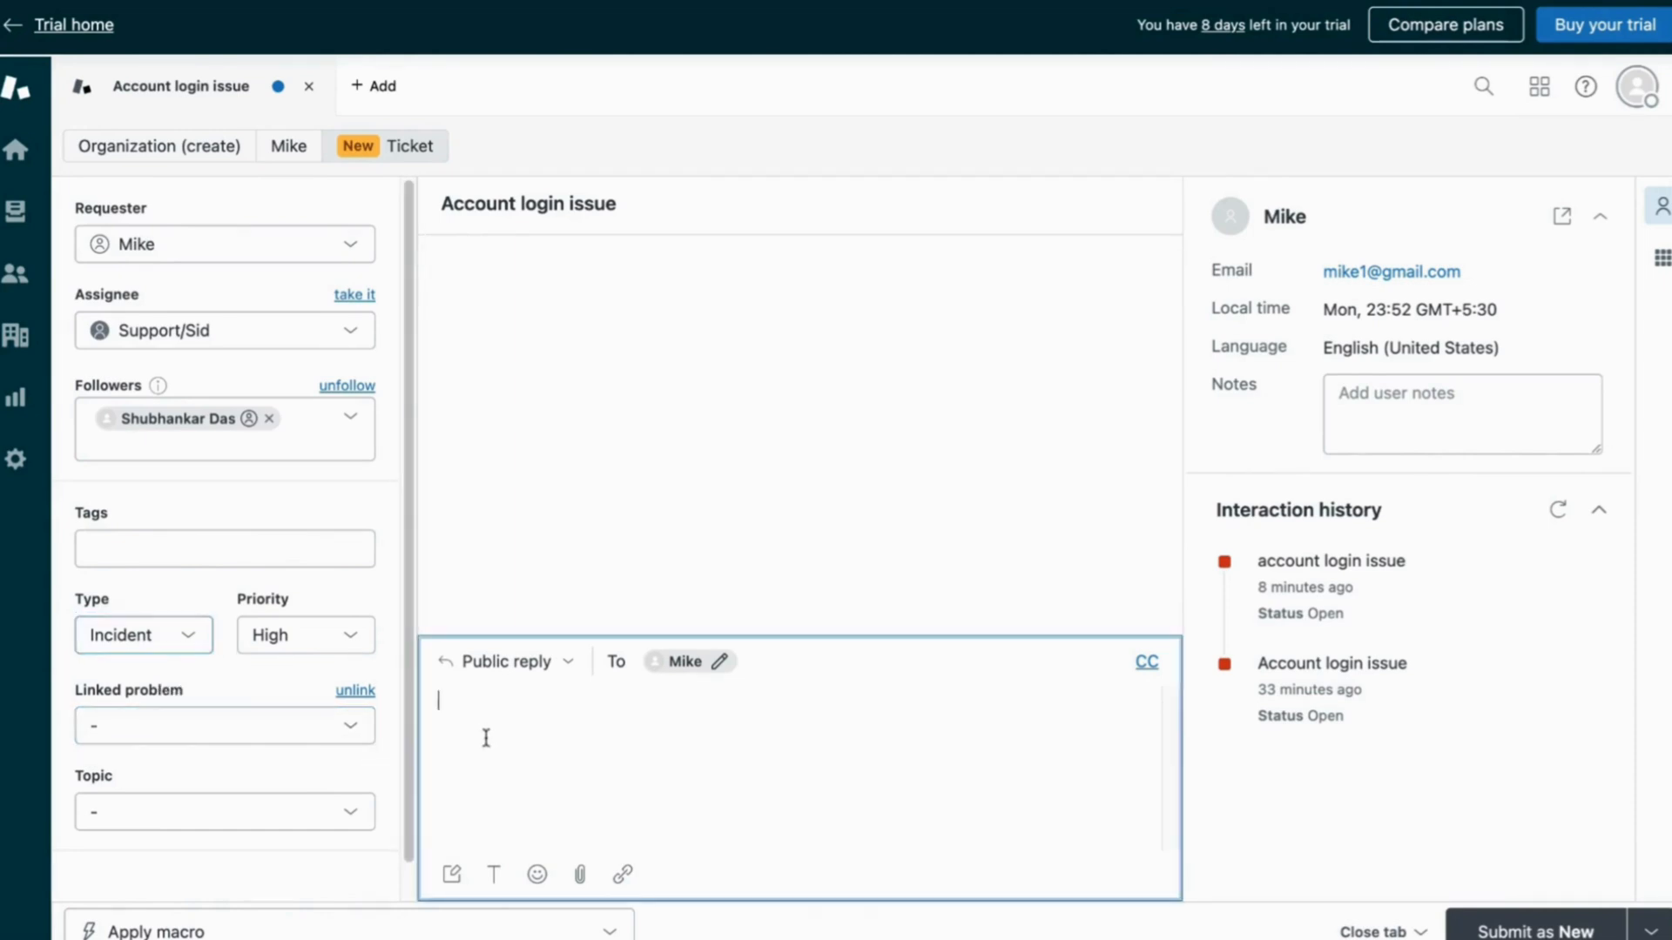
type("Hi")
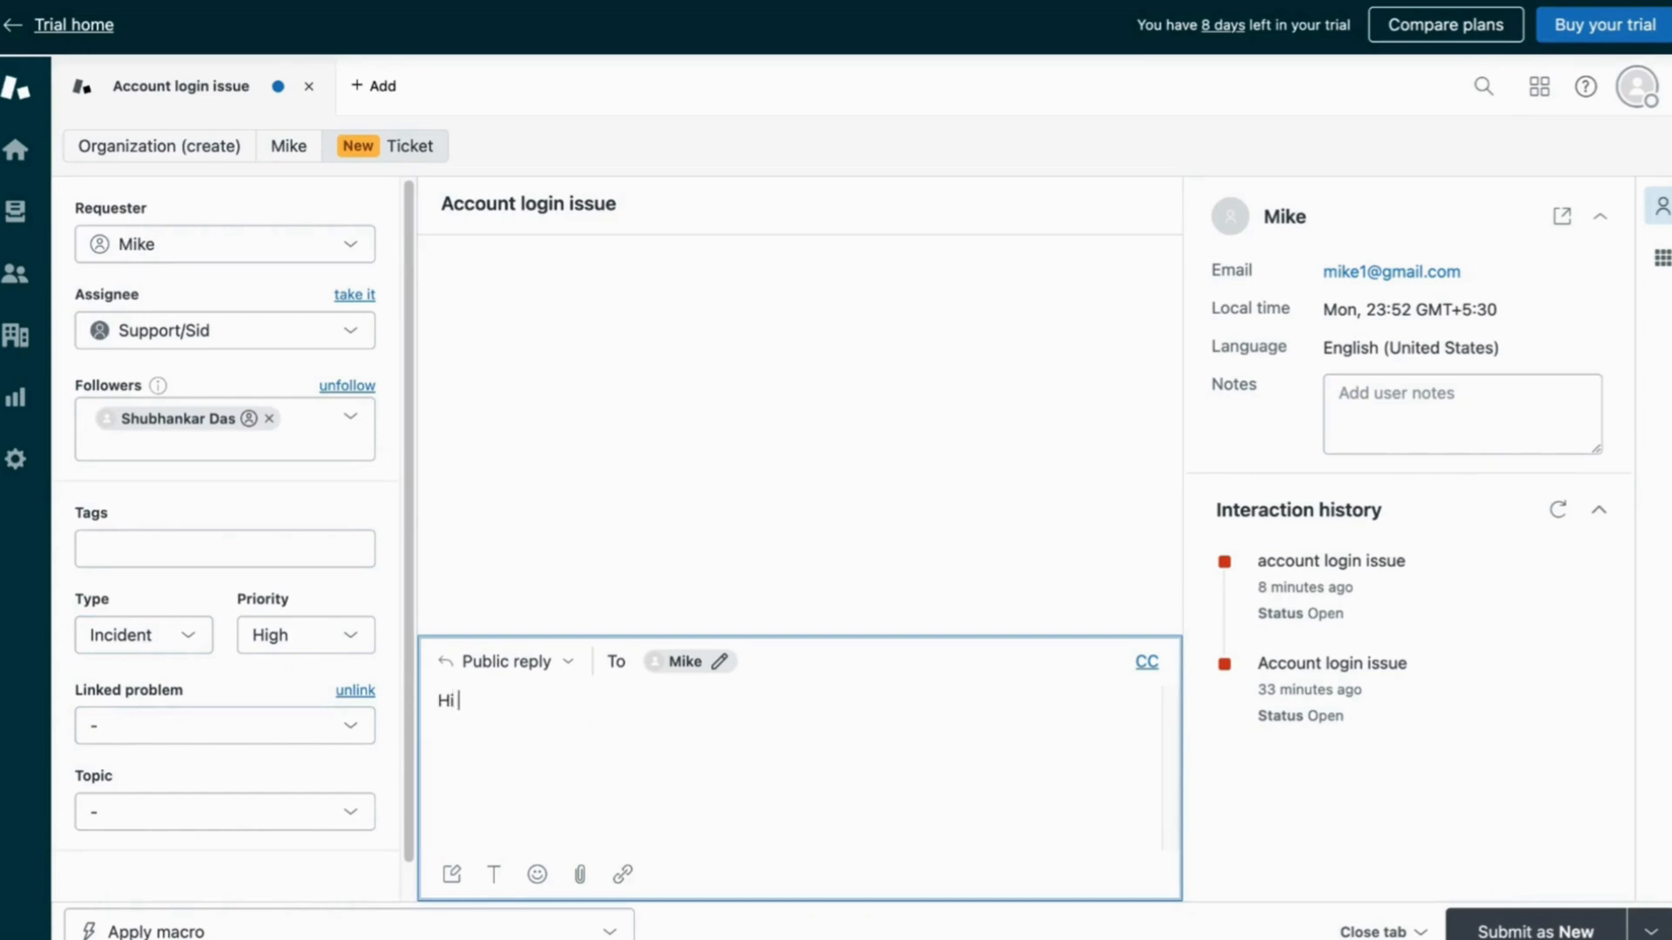
type("Mike")
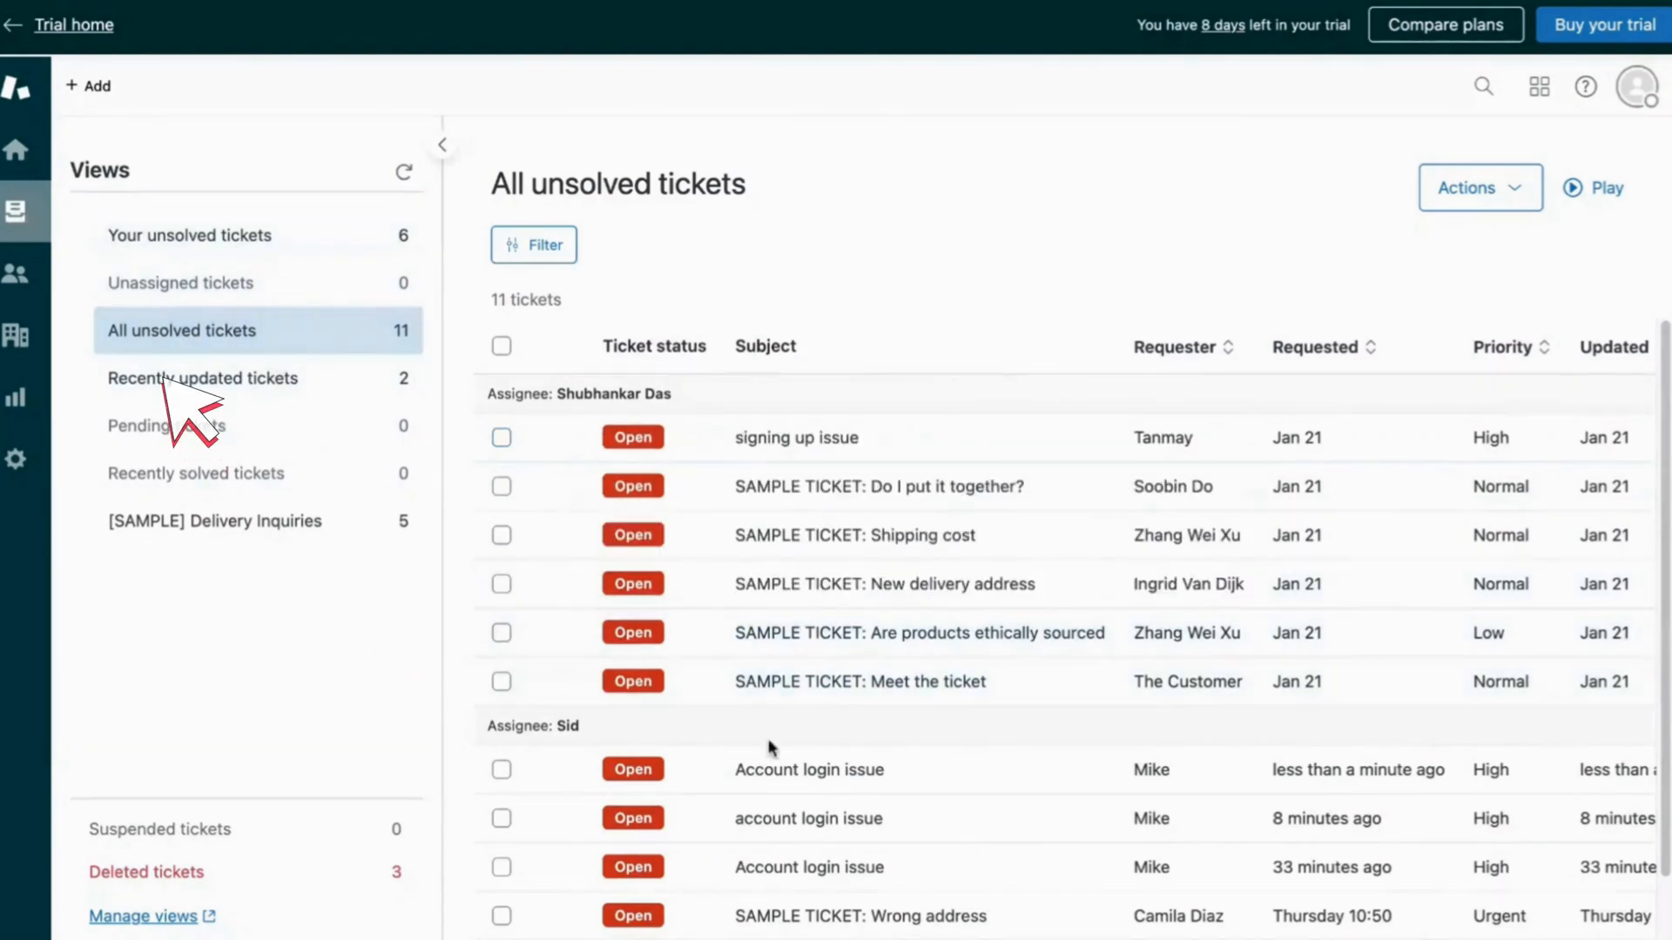
mouse_move(1054, 778)
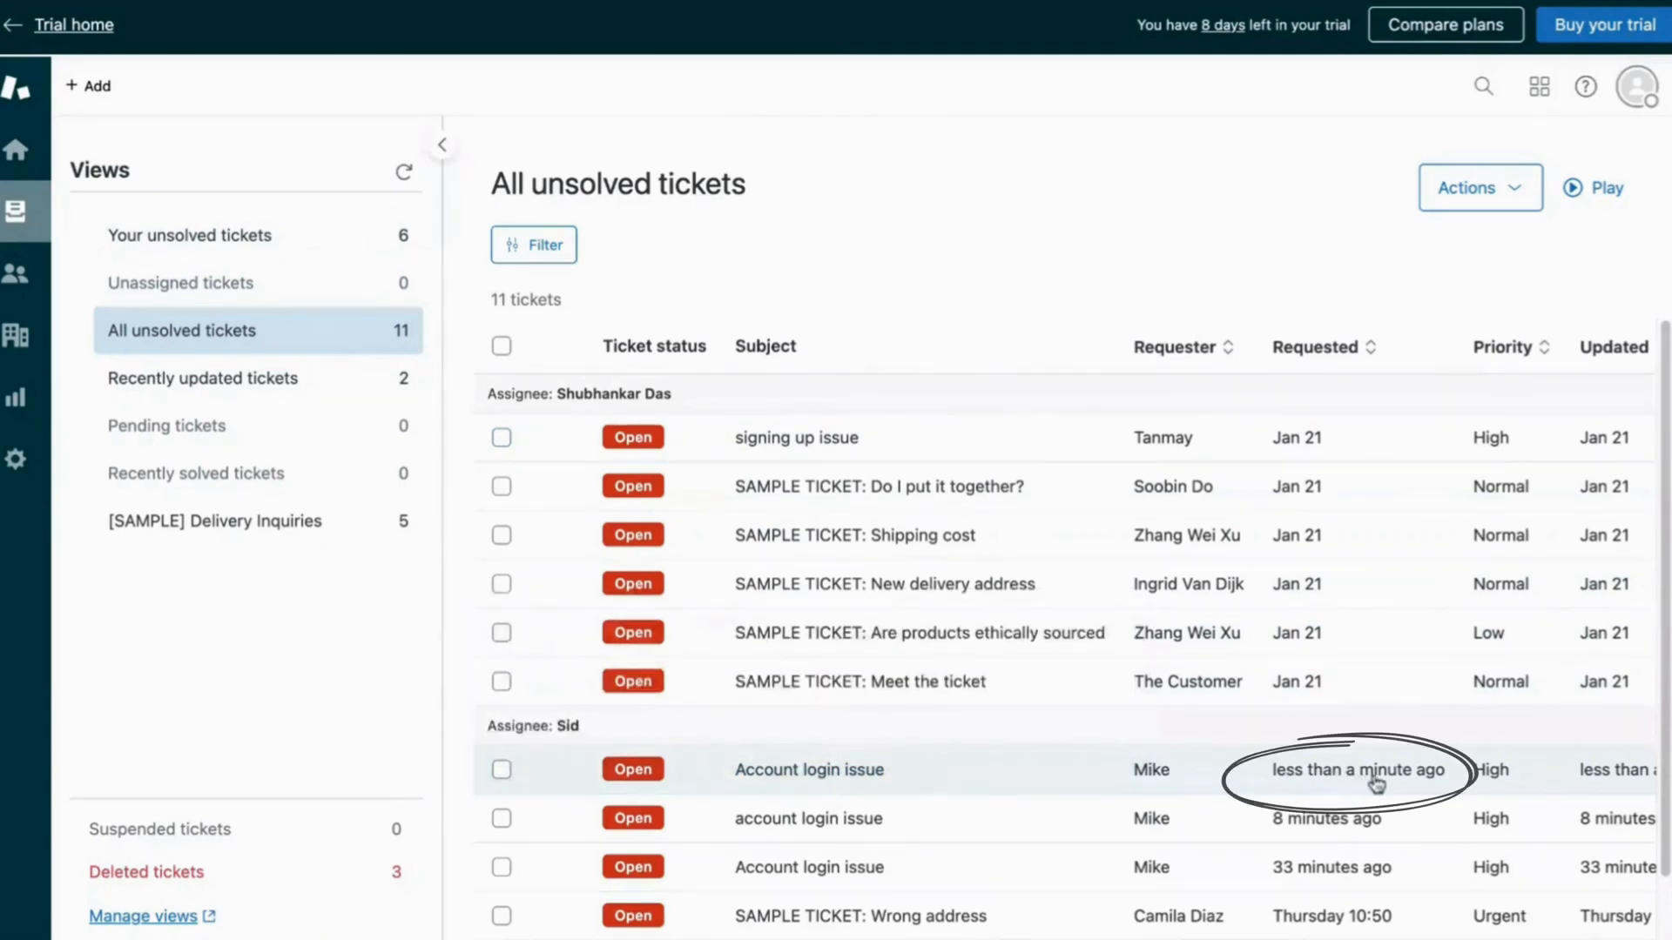
mouse_move(1461, 787)
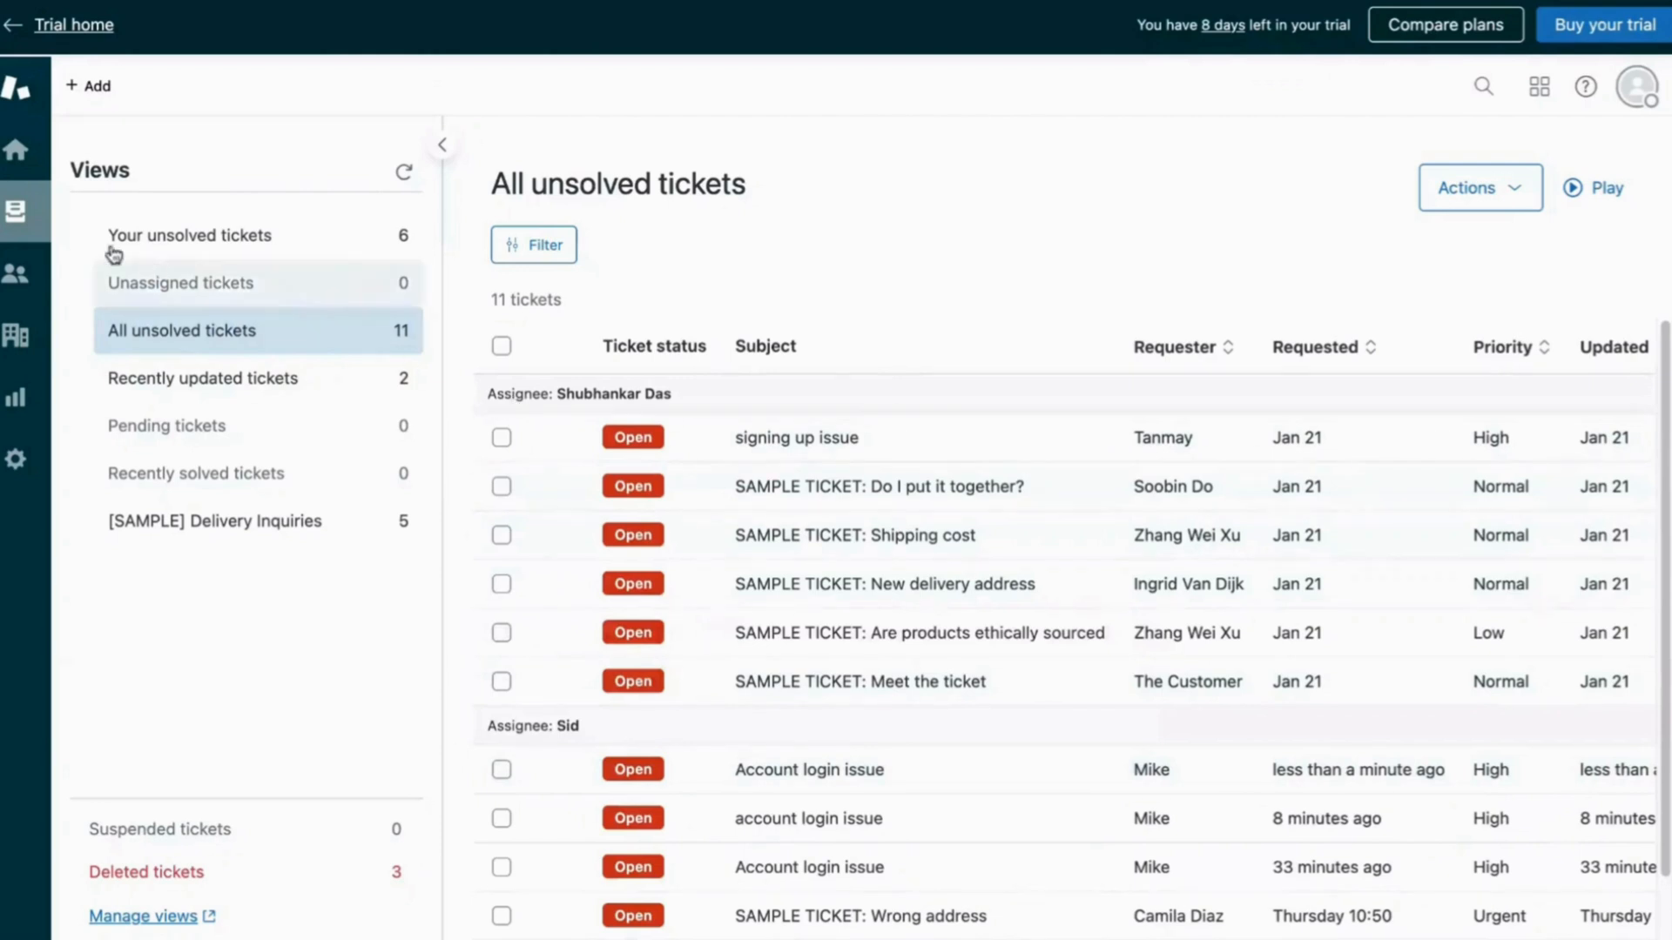
left_click(16, 272)
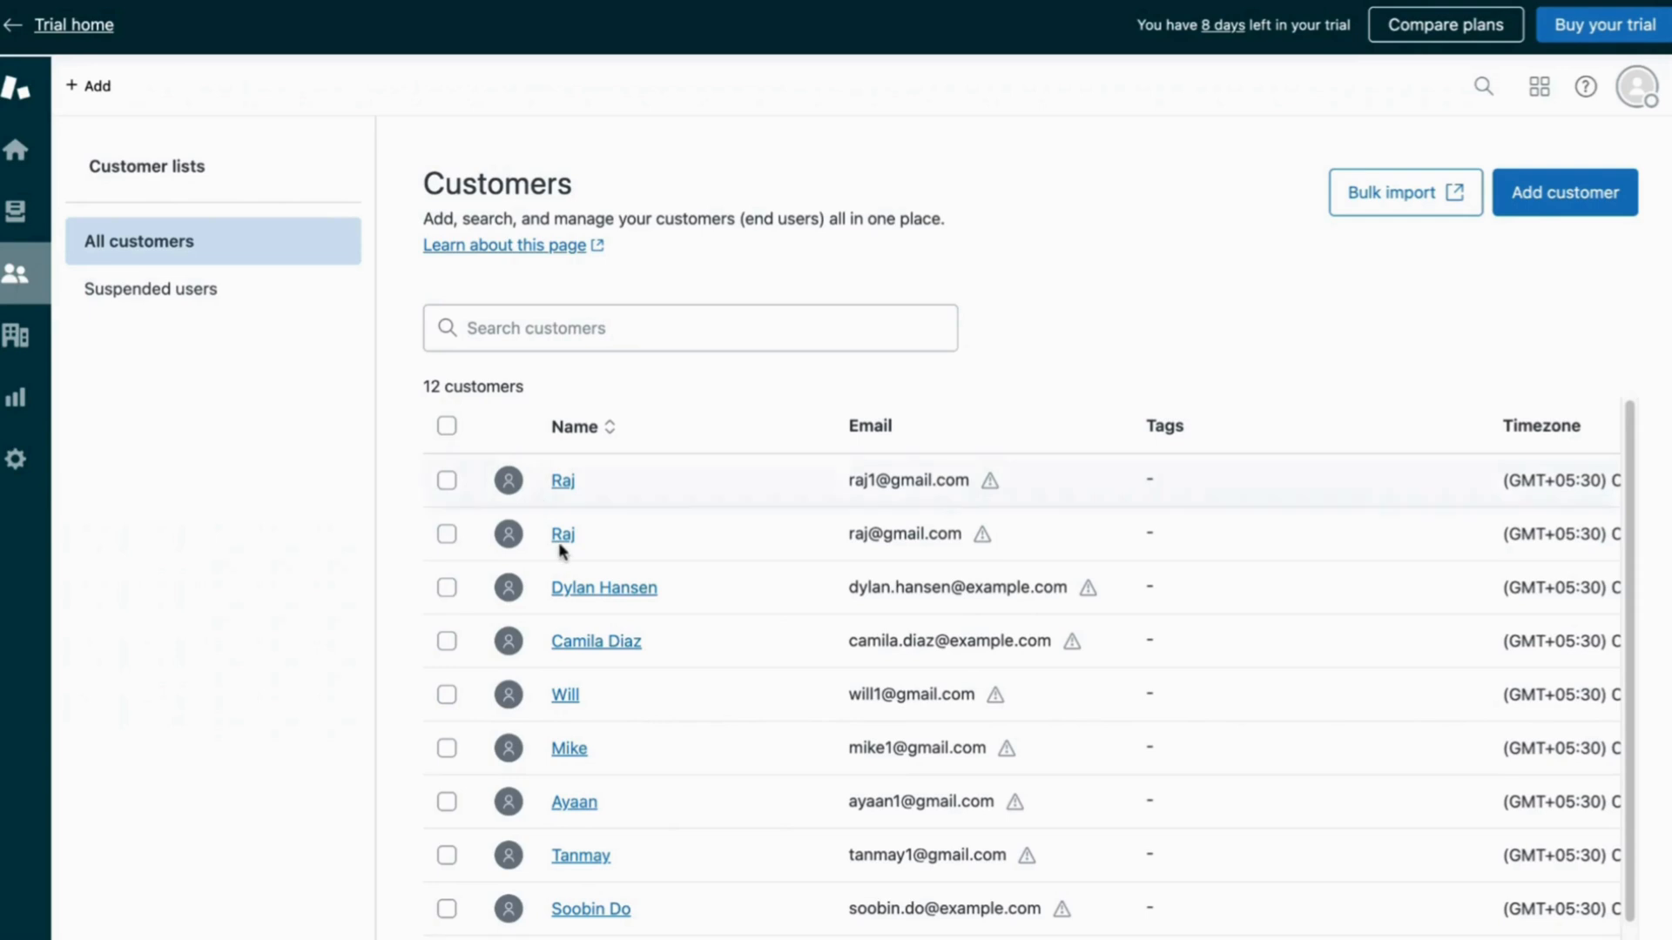
mouse_move(595, 656)
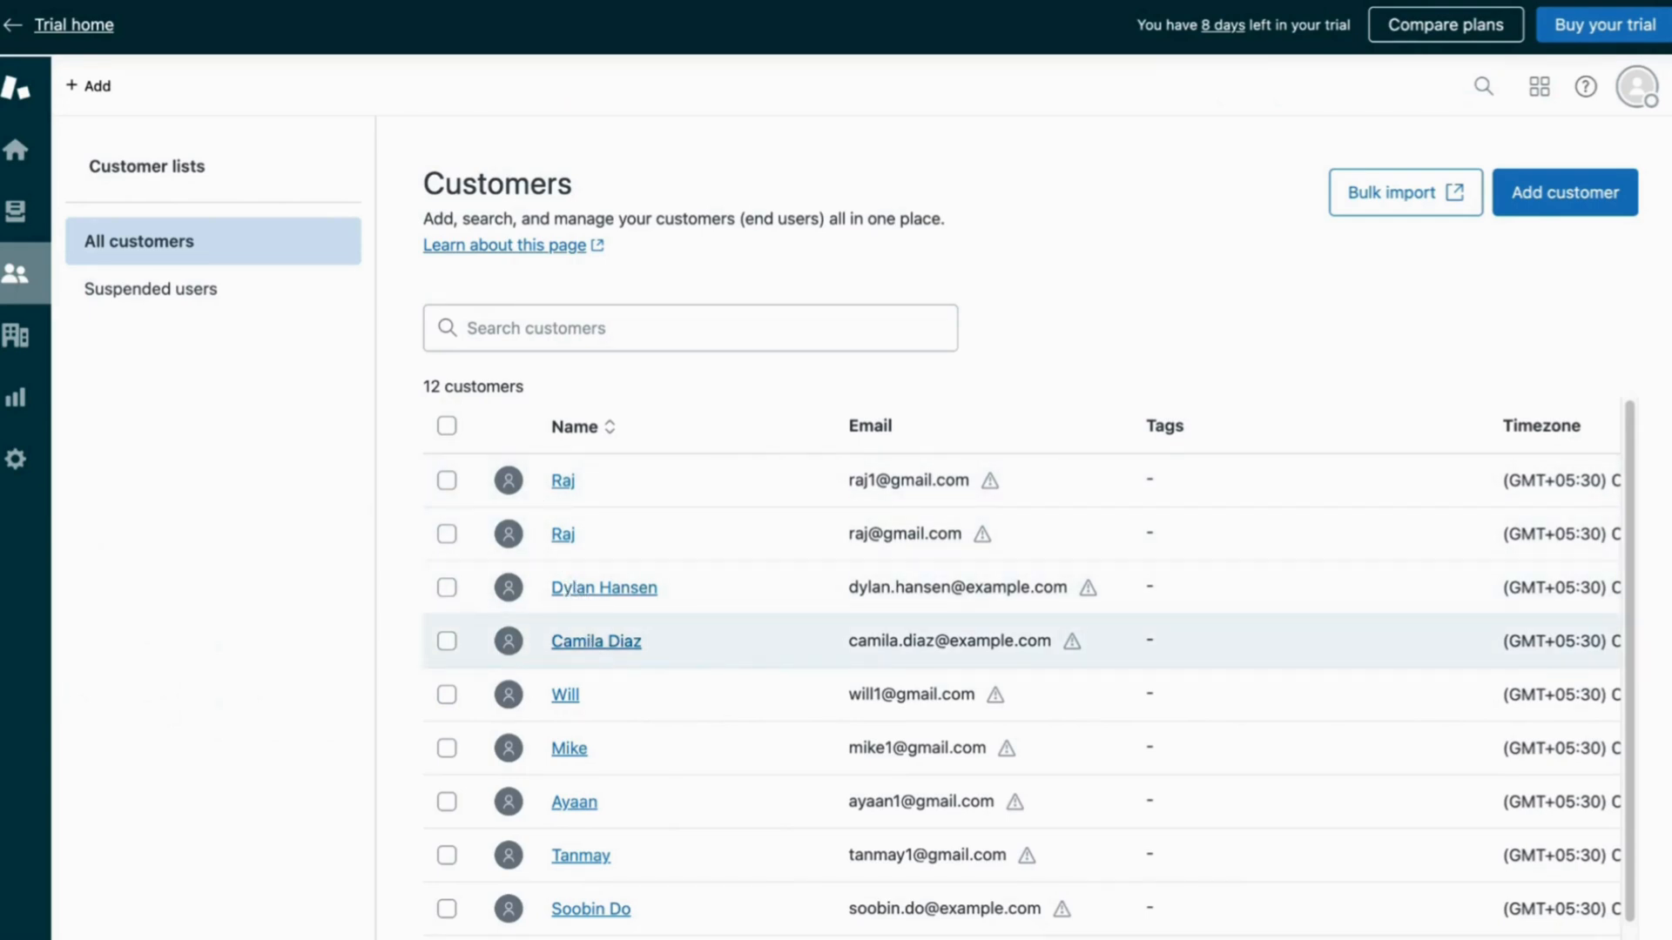
left_click(595, 641)
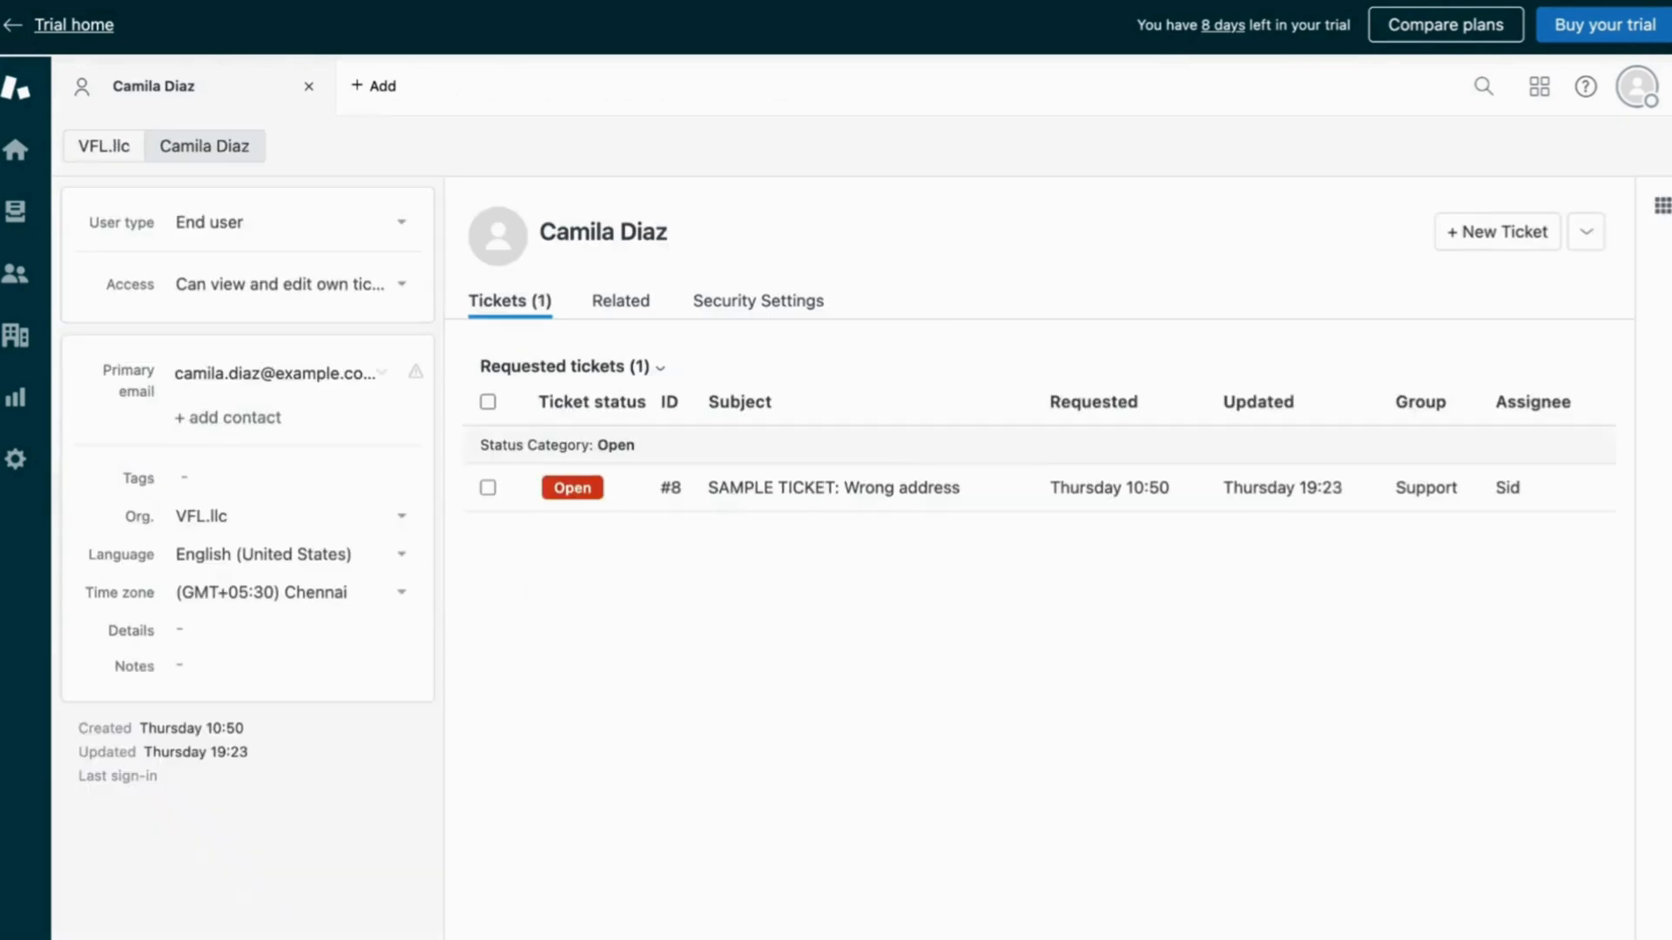
mouse_move(655, 267)
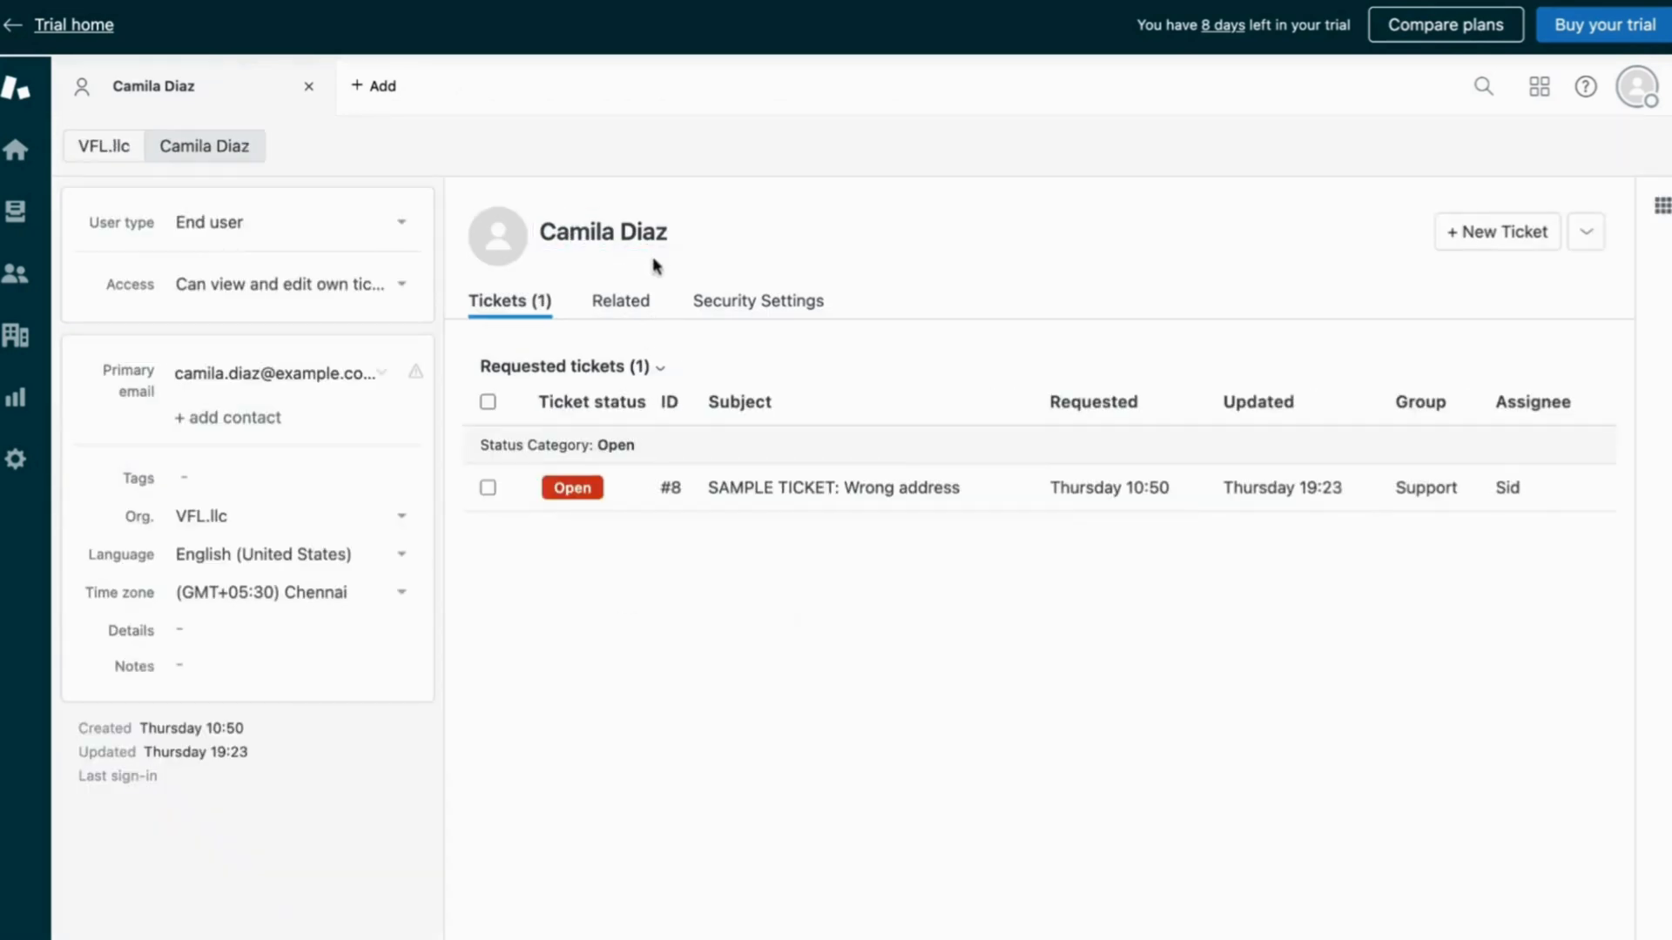
mouse_move(1497, 231)
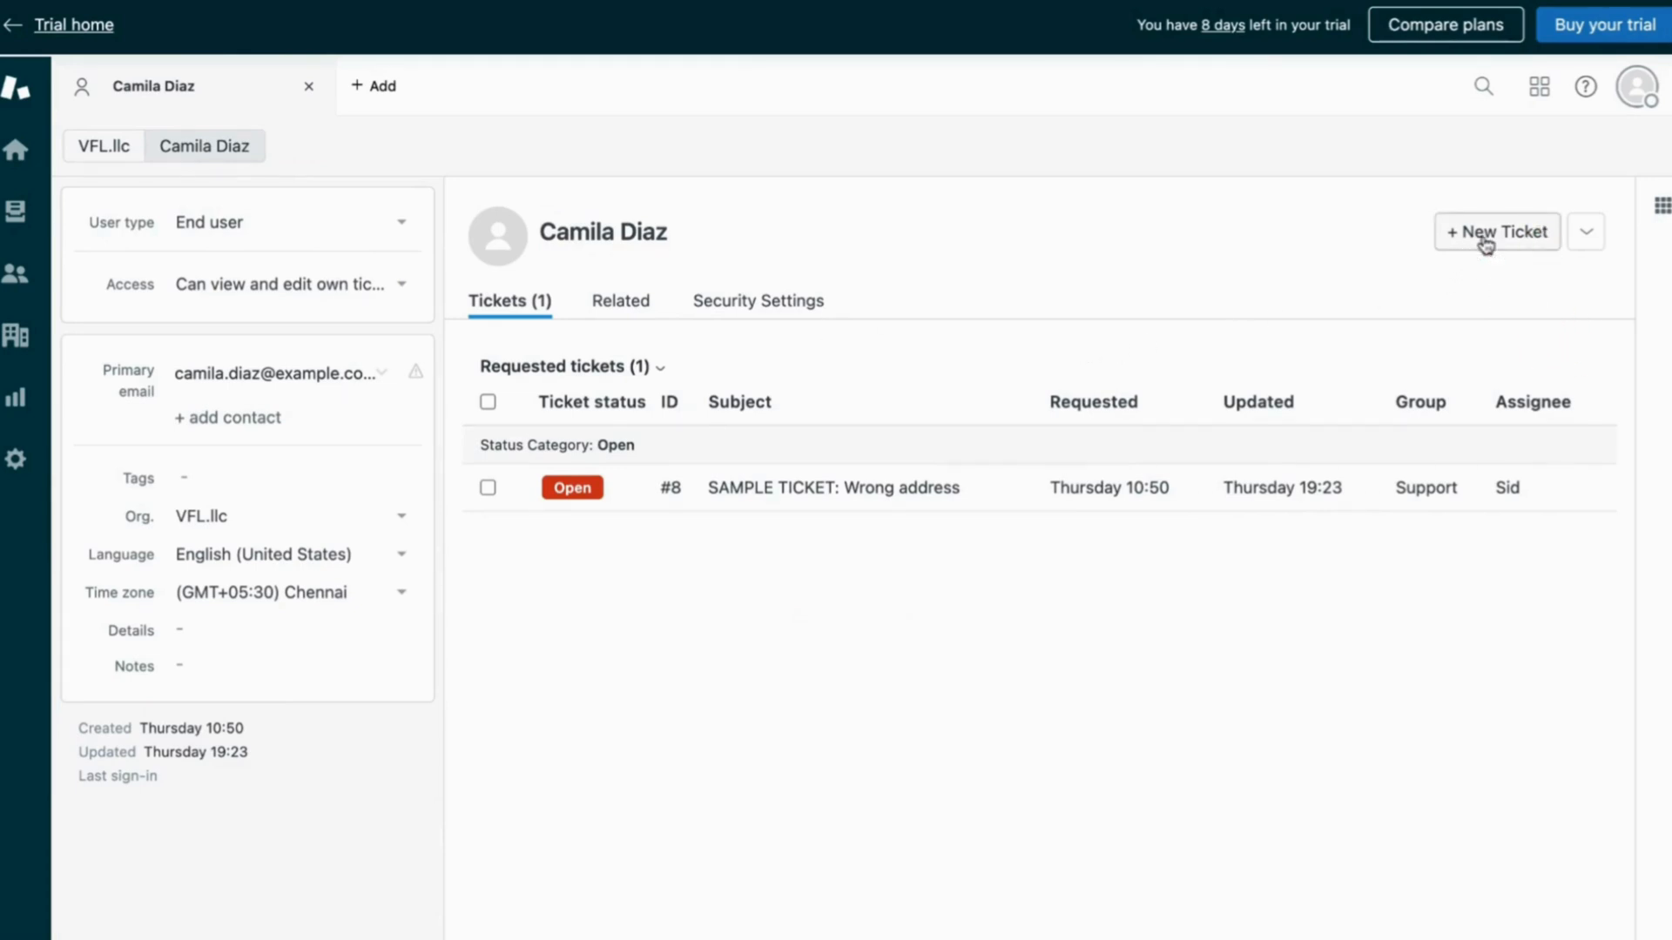
left_click(1496, 231)
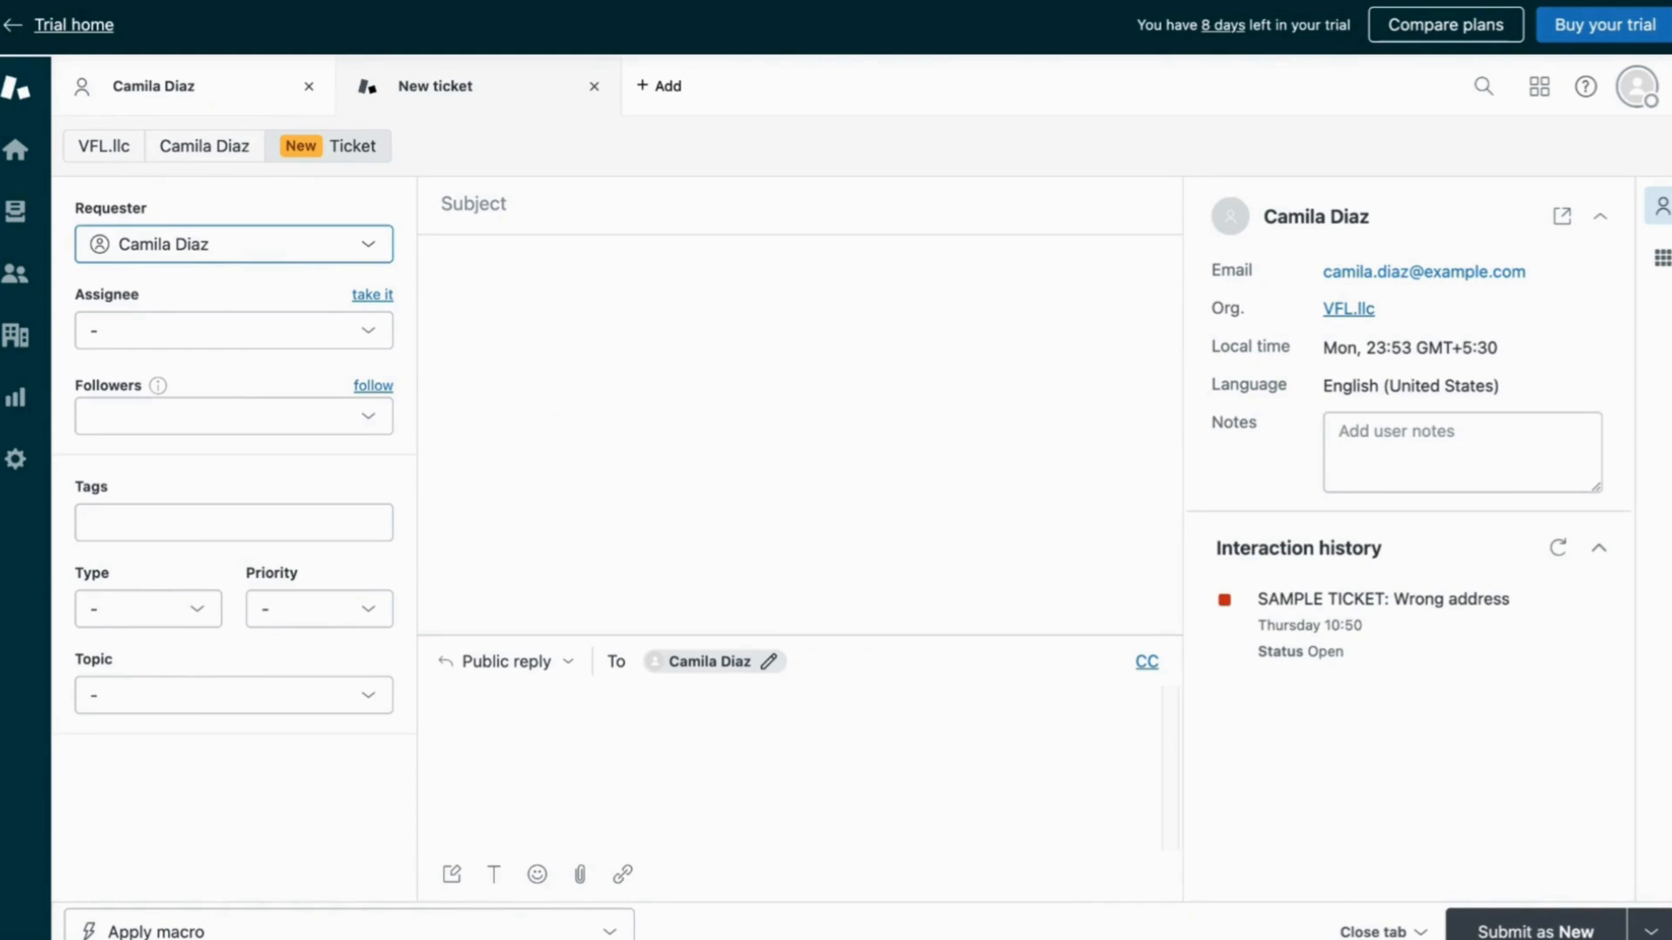
mouse_move(331, 167)
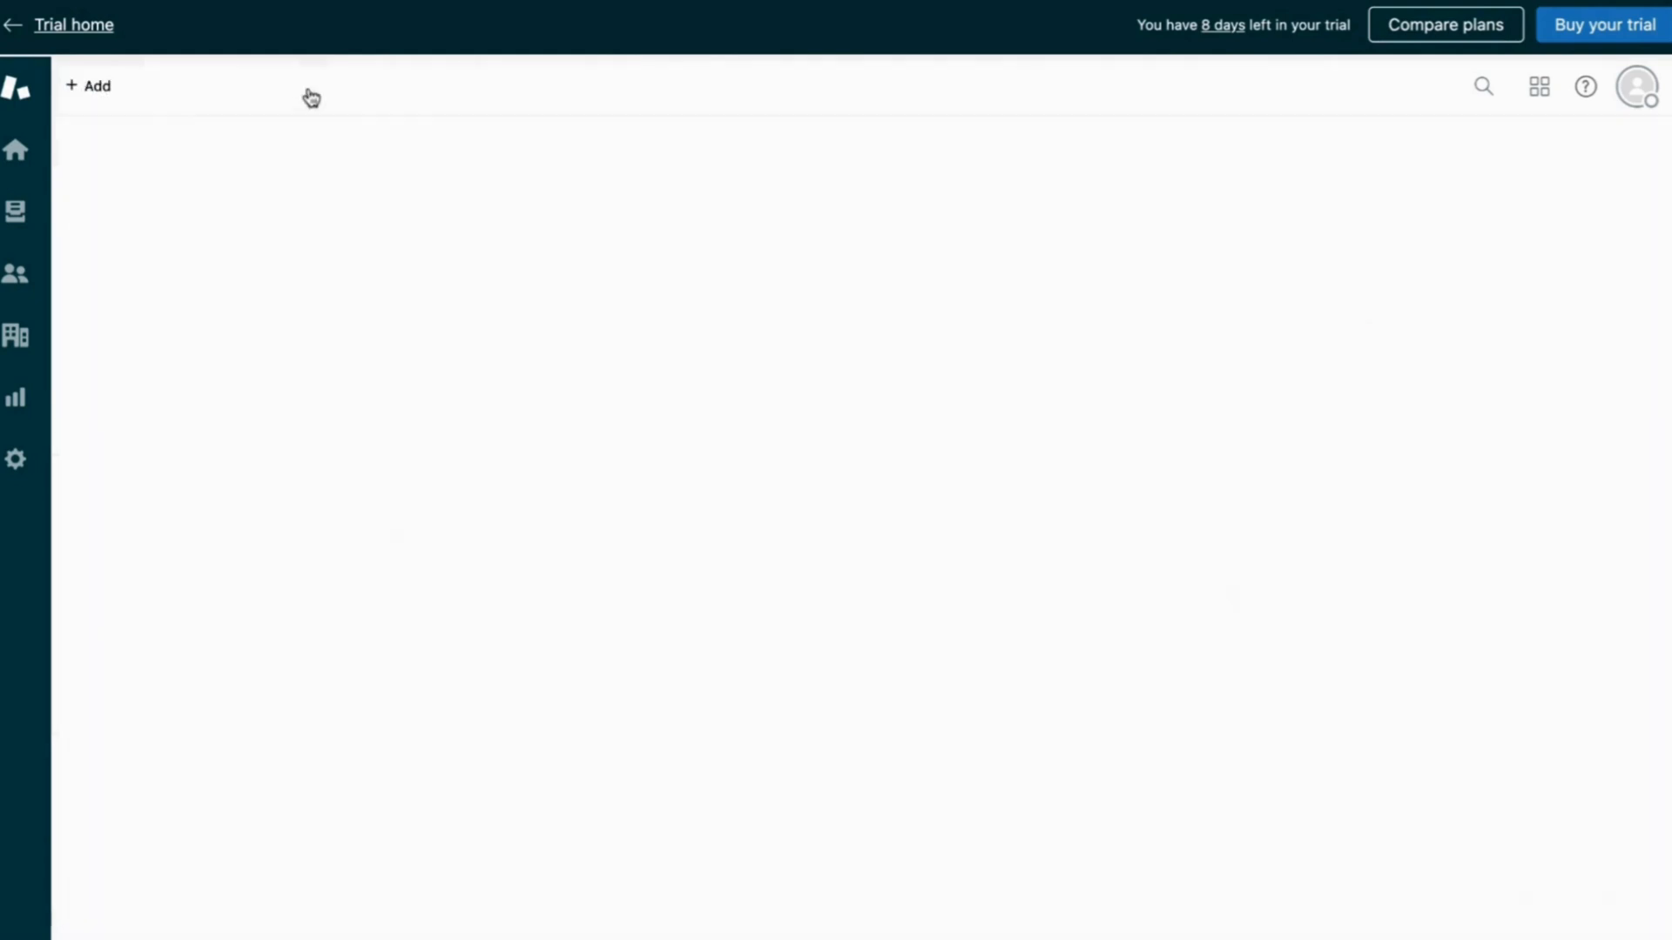
left_click(15, 210)
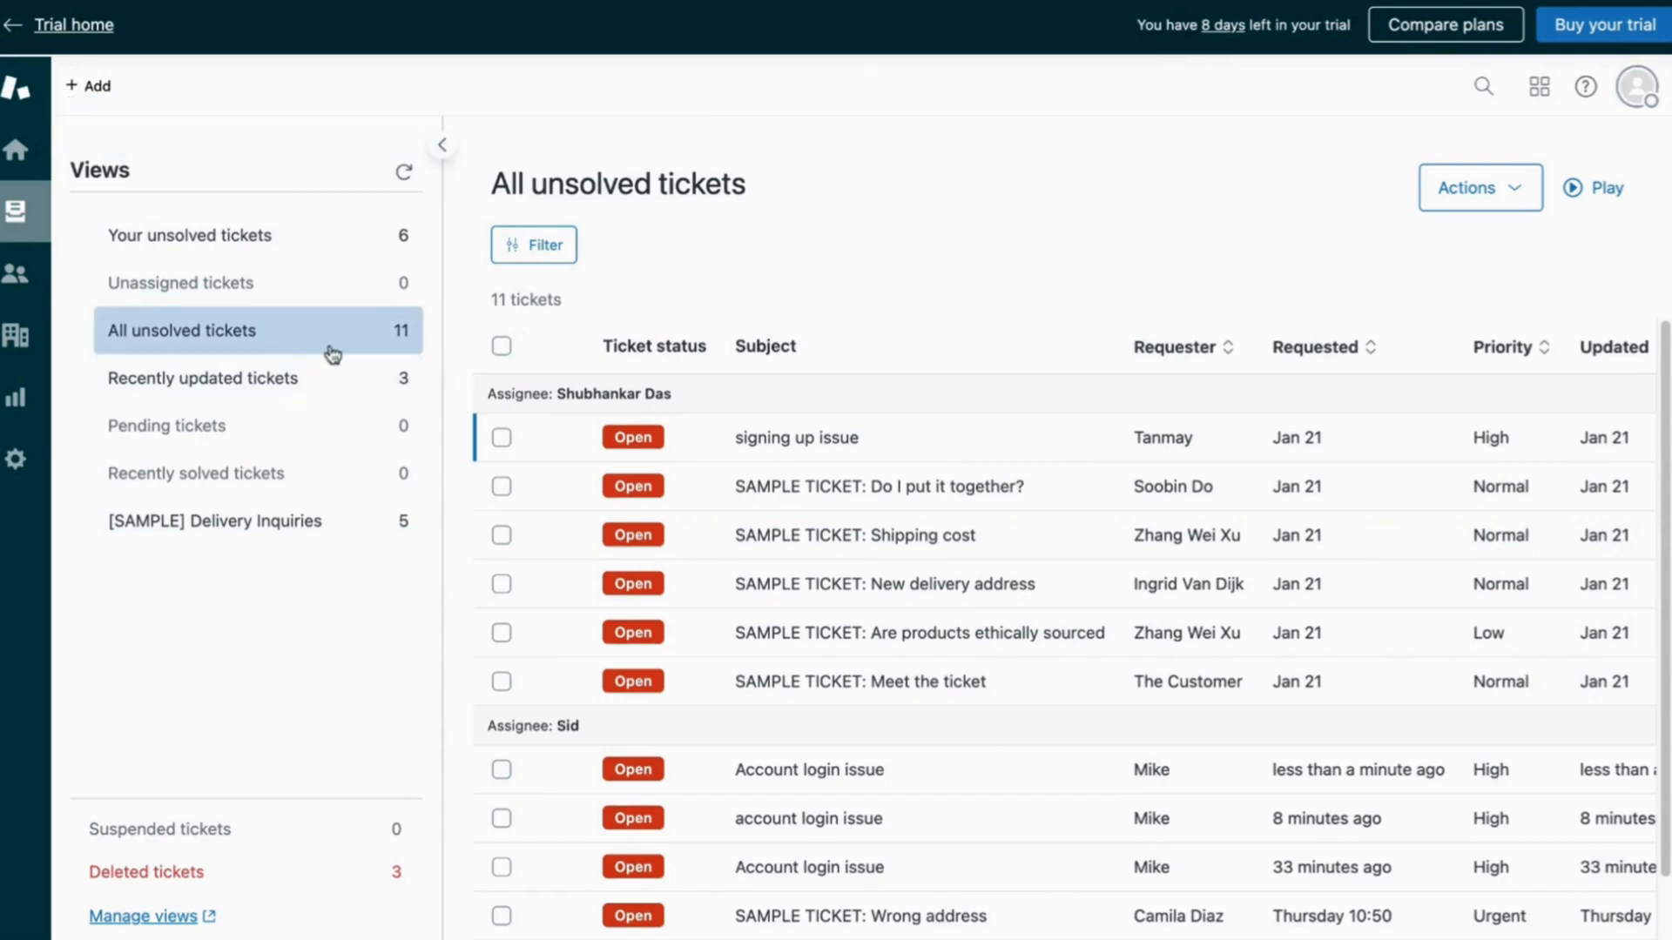
mouse_move(152, 70)
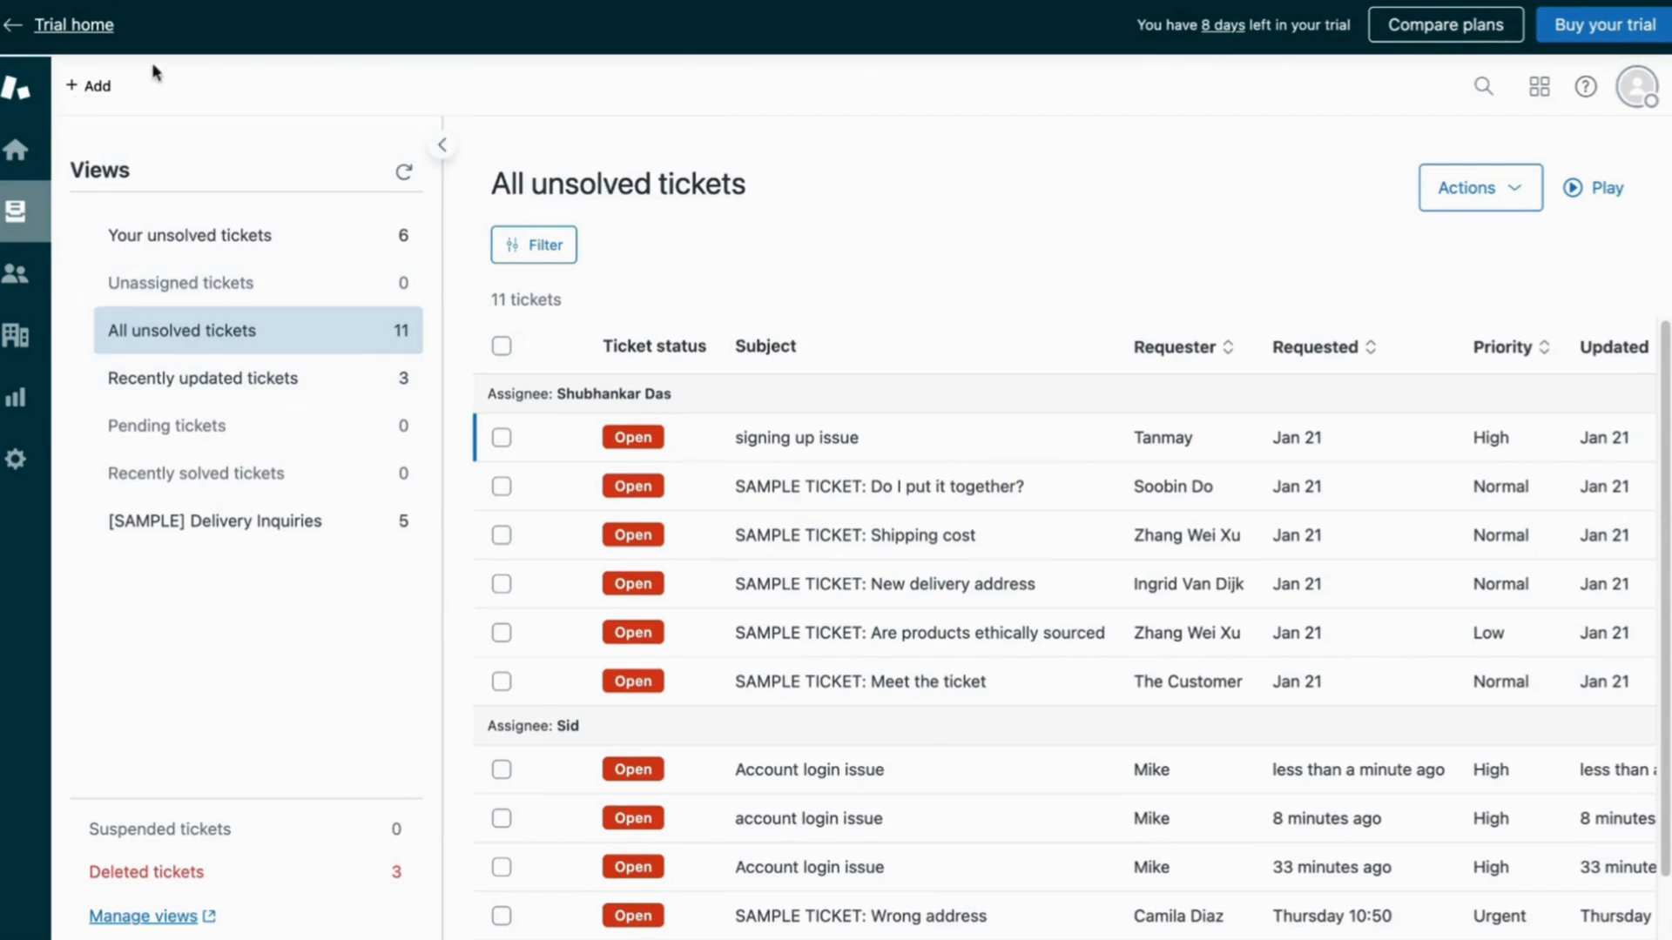
left_click(87, 85)
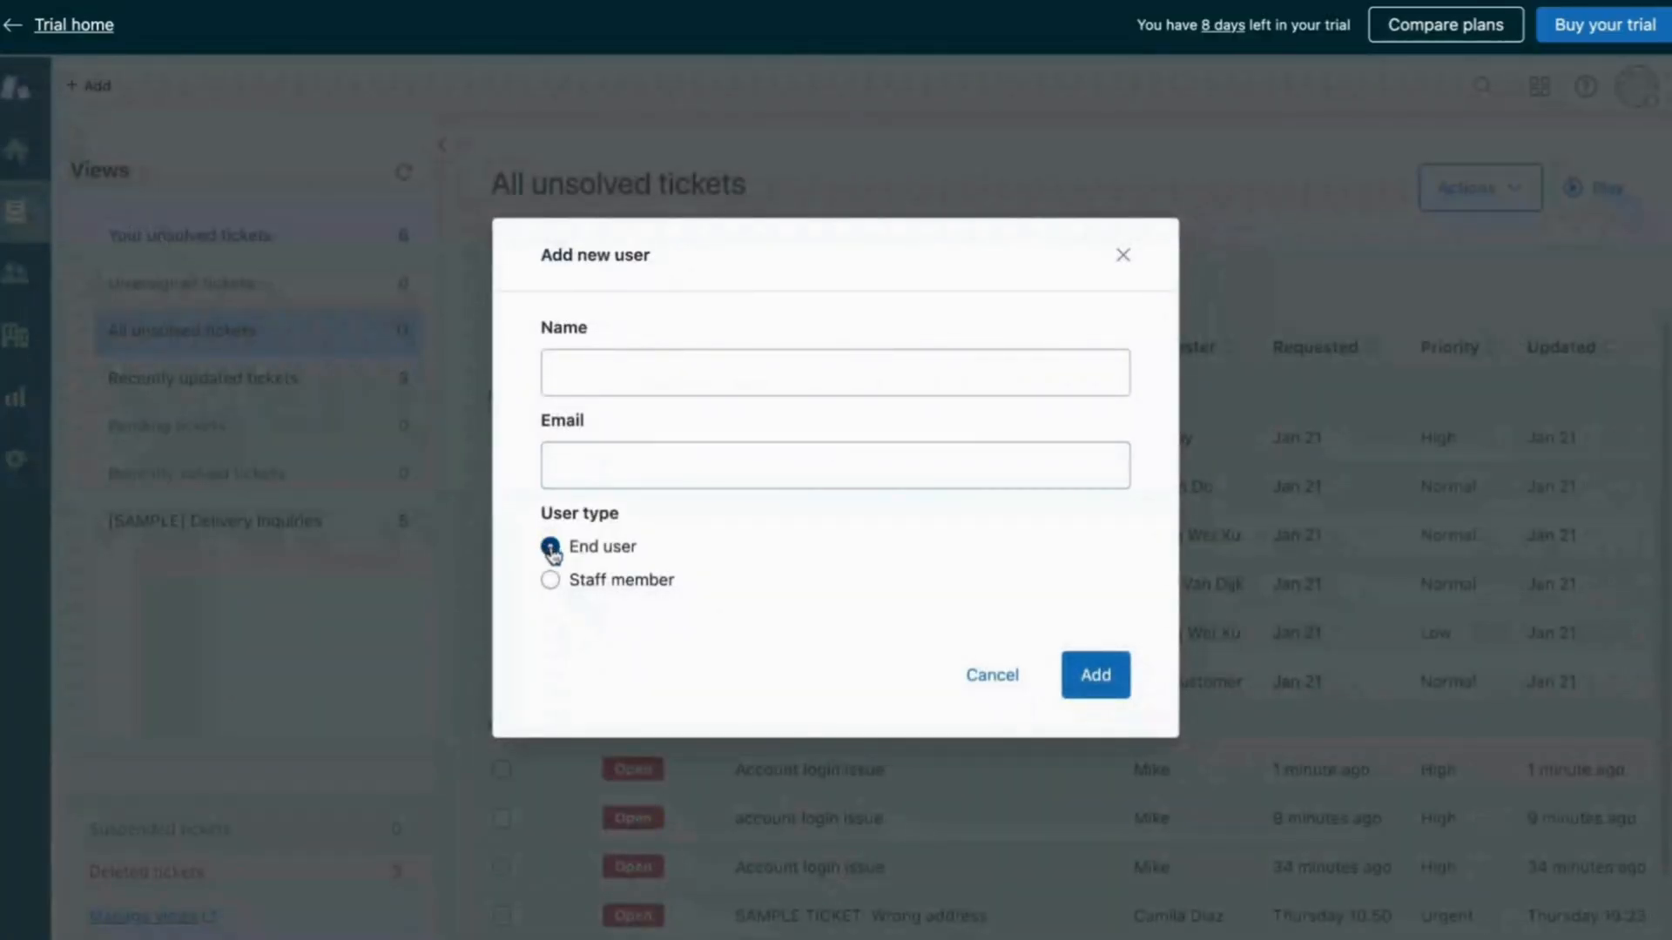
left_click(550, 579)
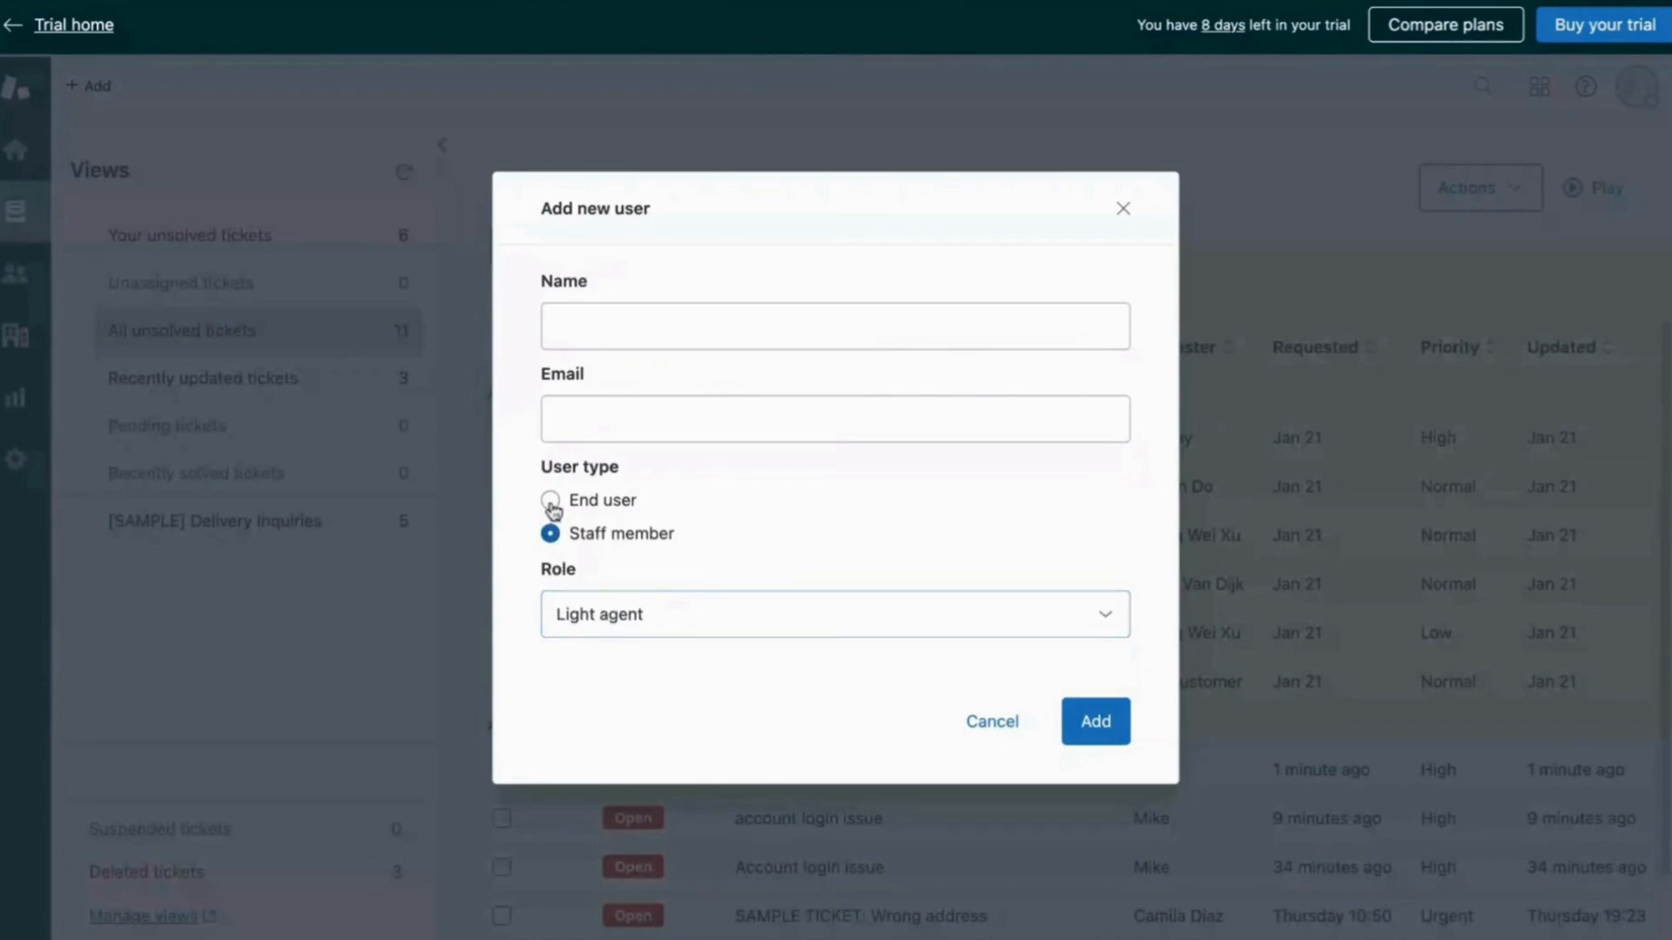
left_click(550, 500)
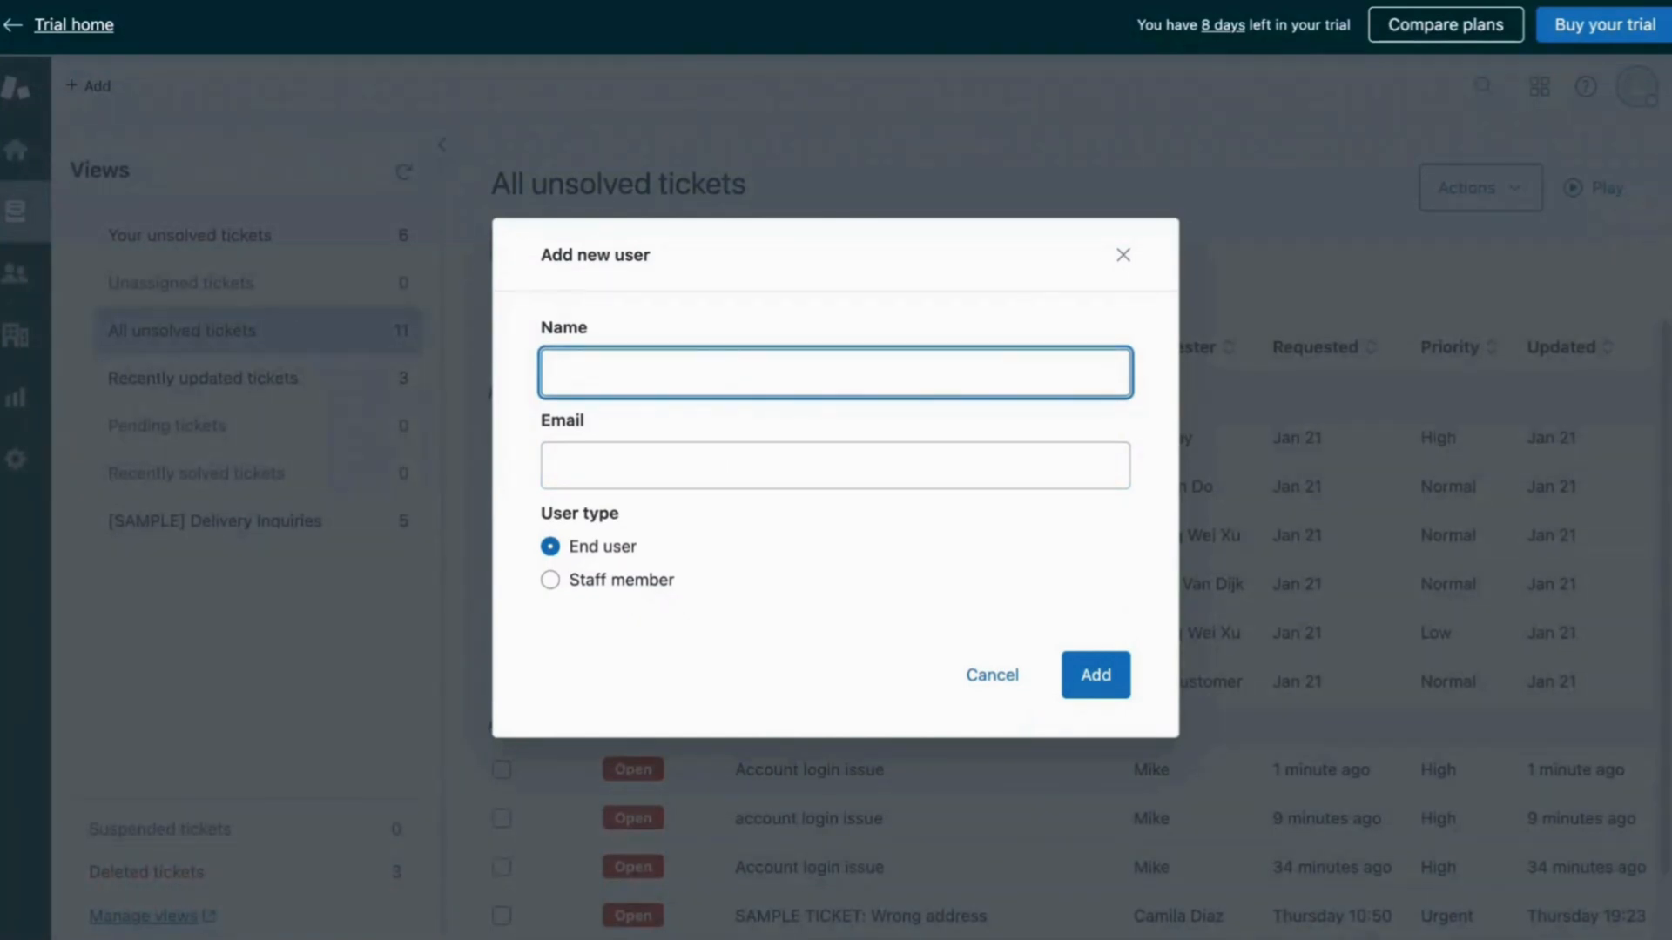
type("R")
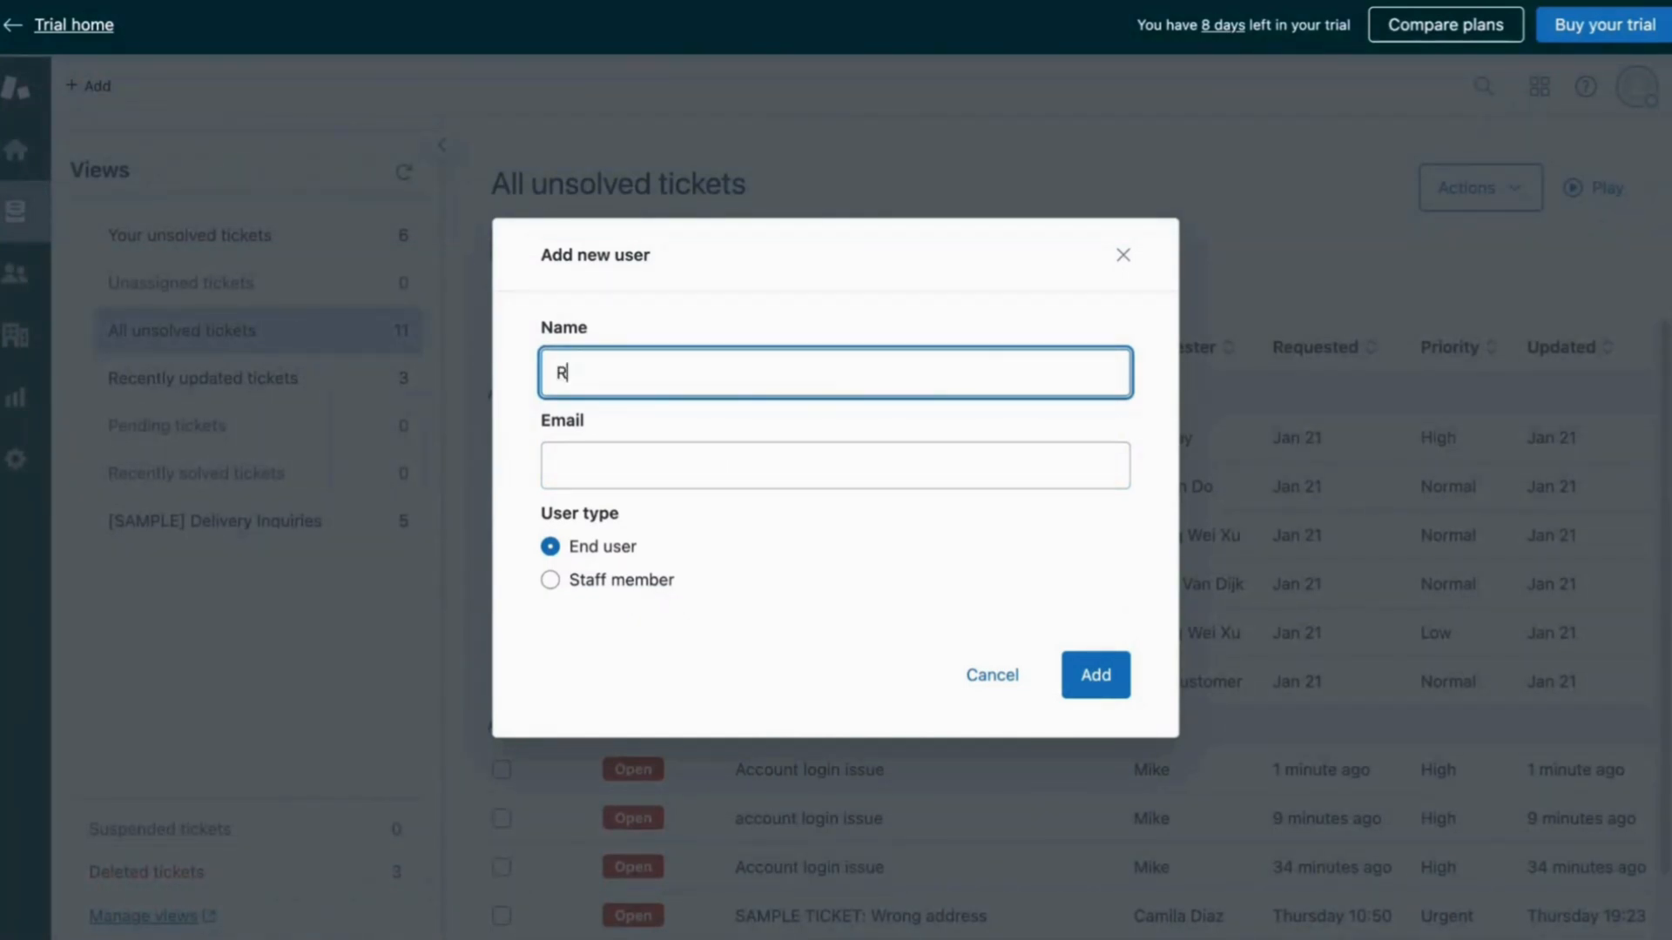
type("aj")
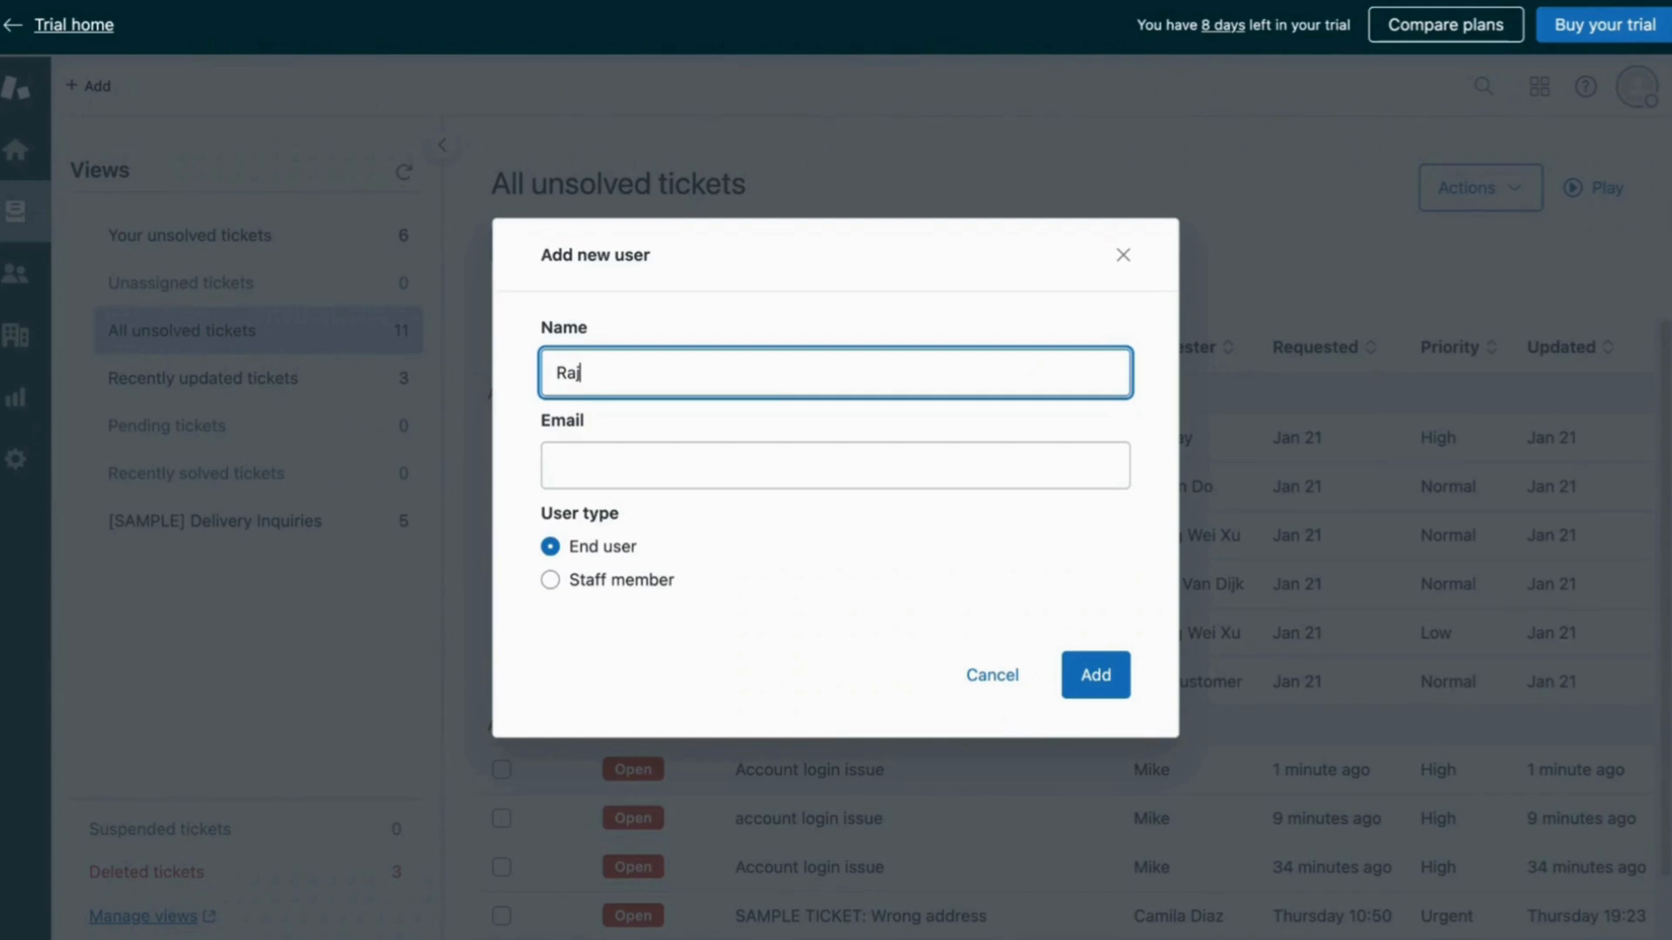
left_click(835, 464)
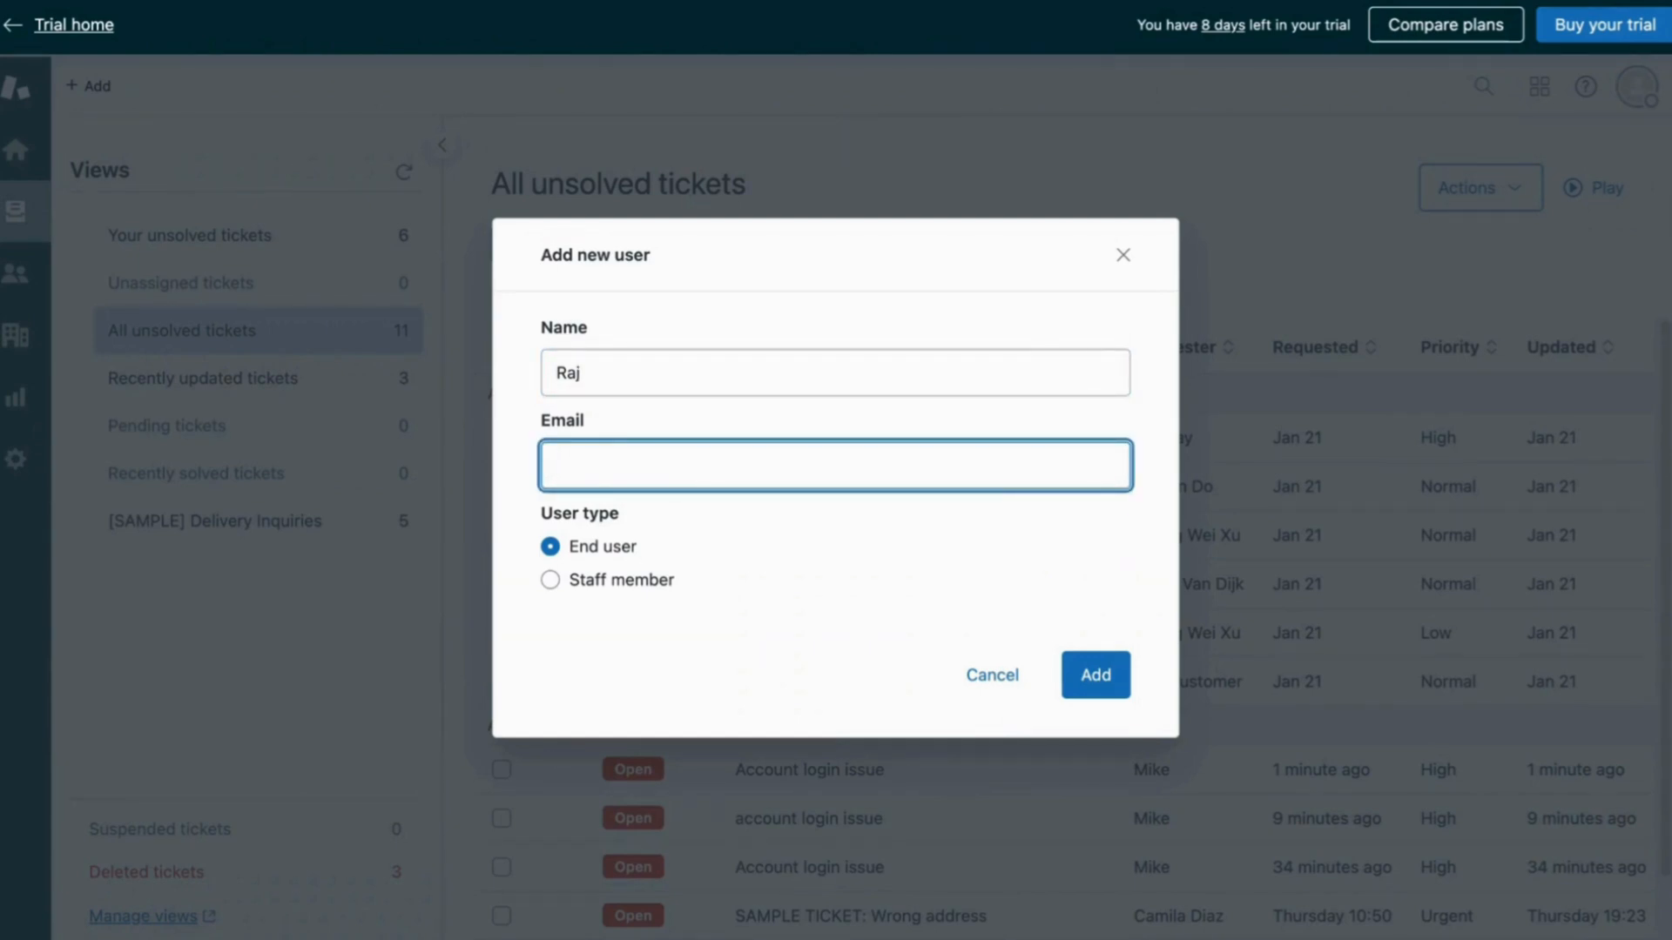
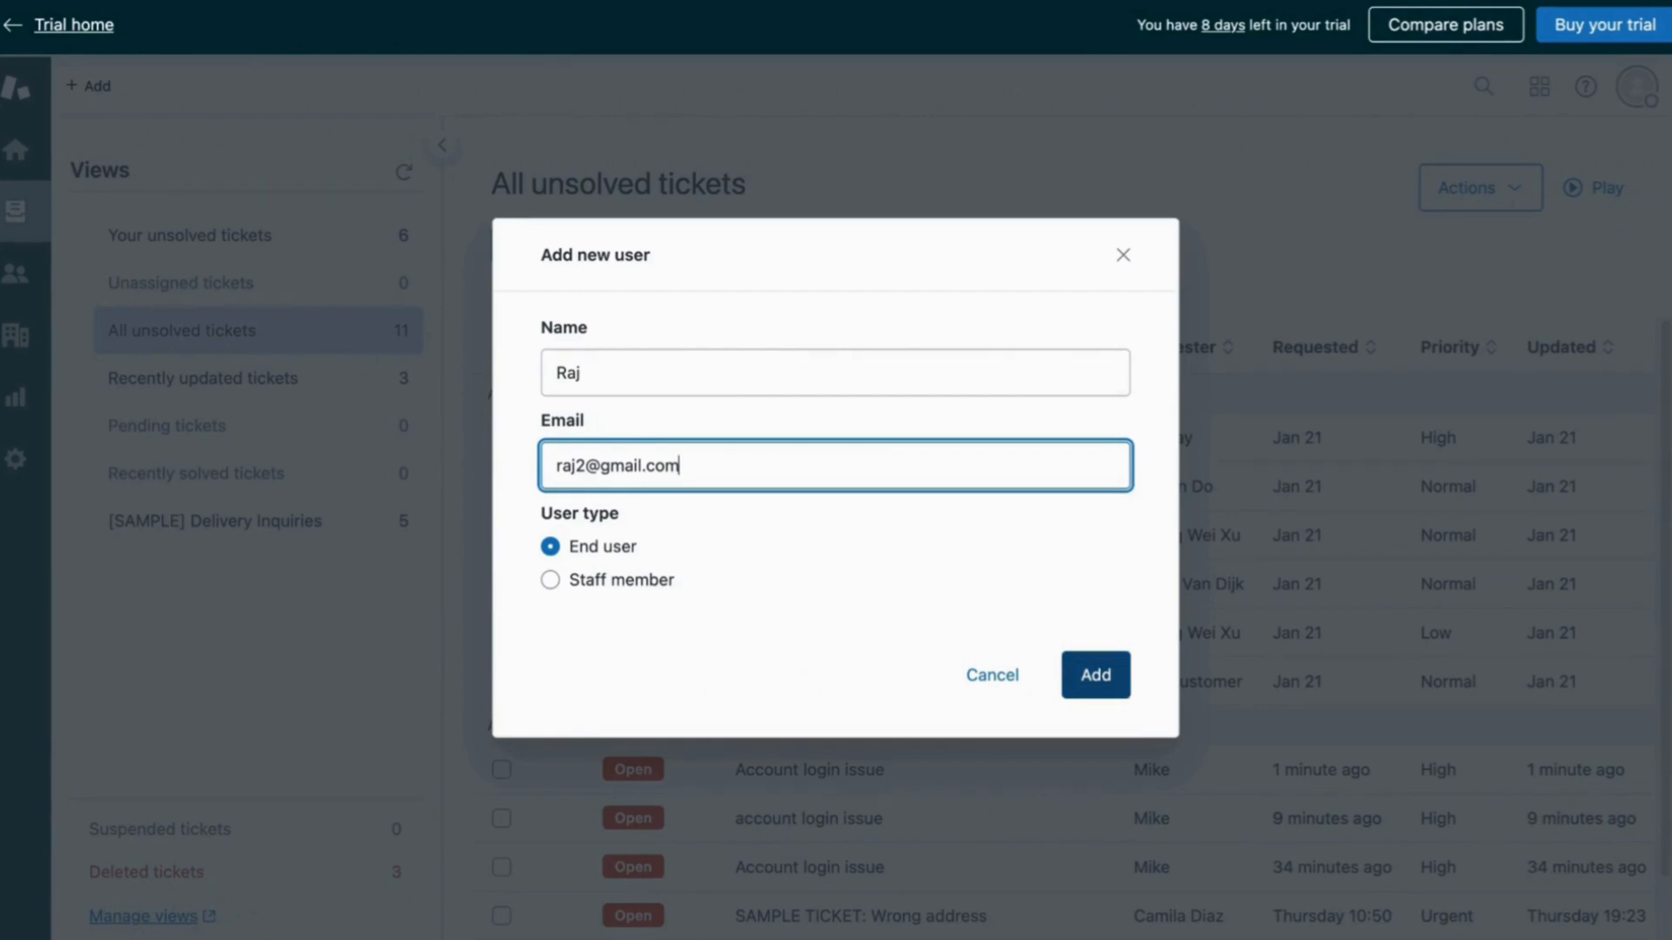
left_click(1094, 674)
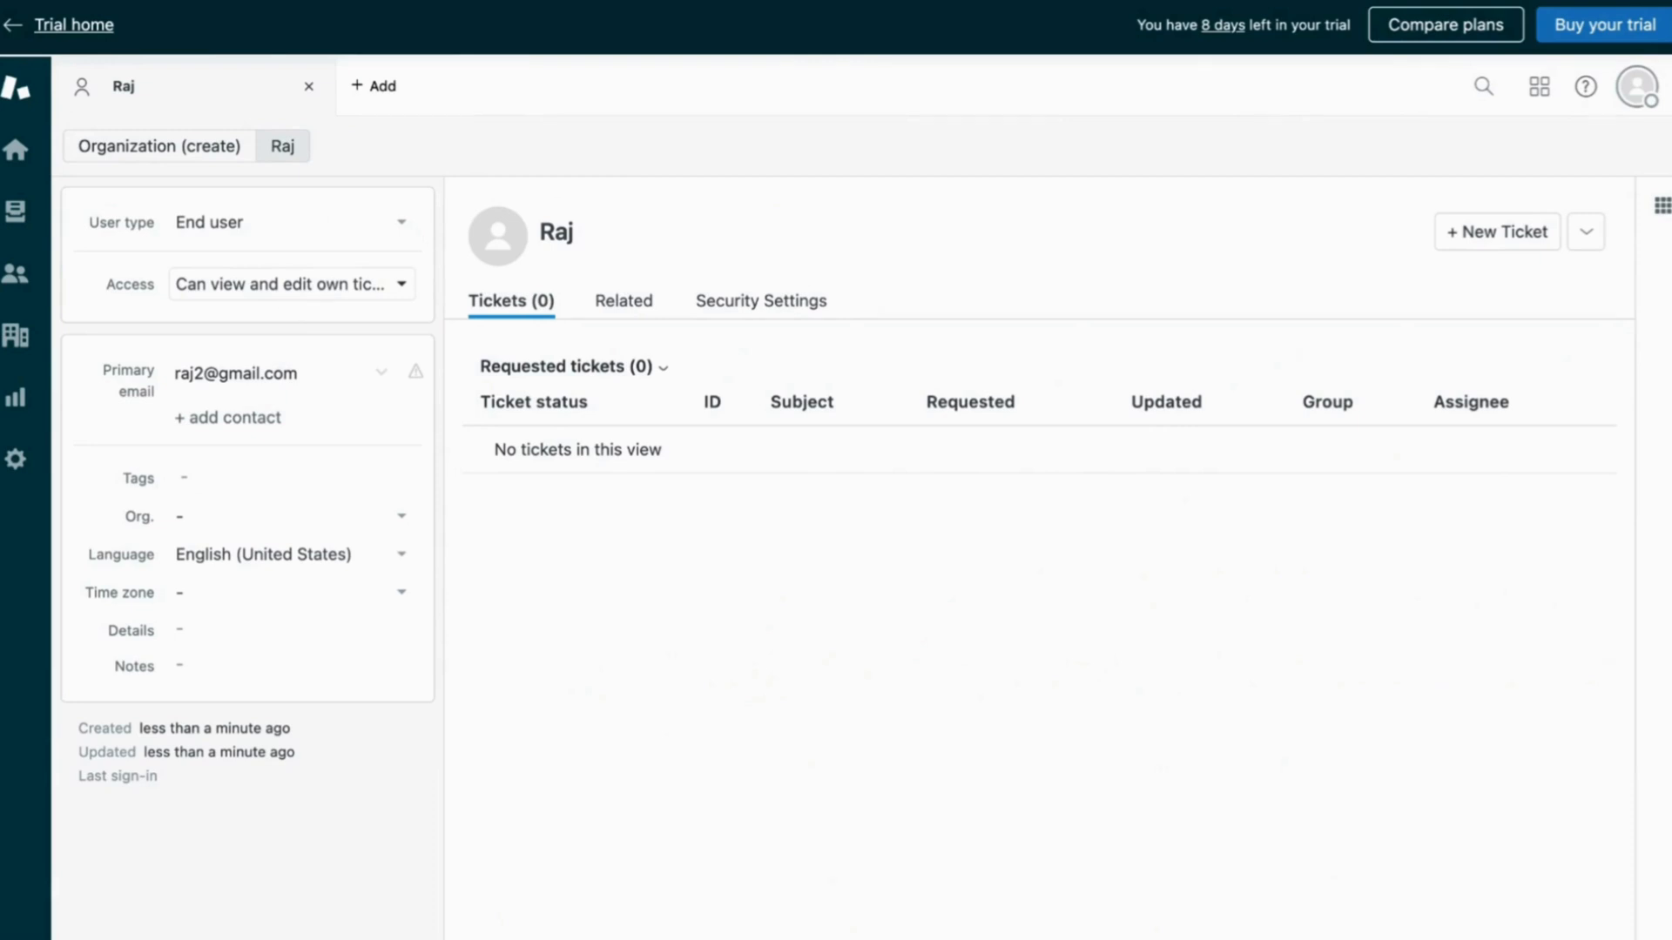
mouse_move(254, 288)
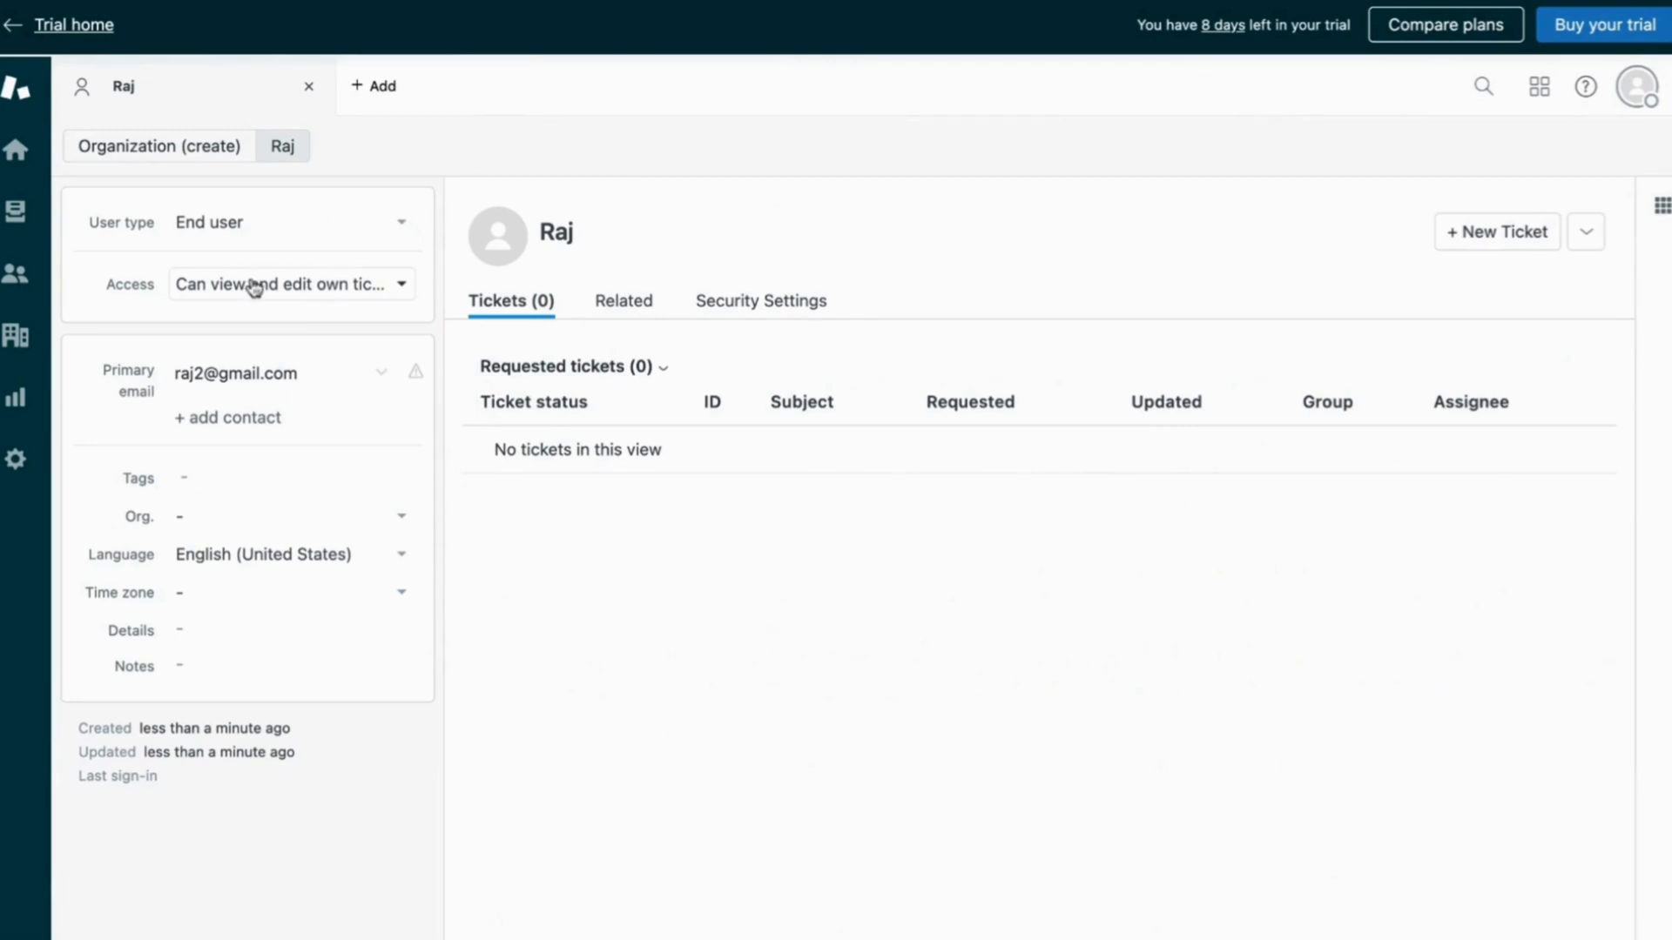
left_click(288, 284)
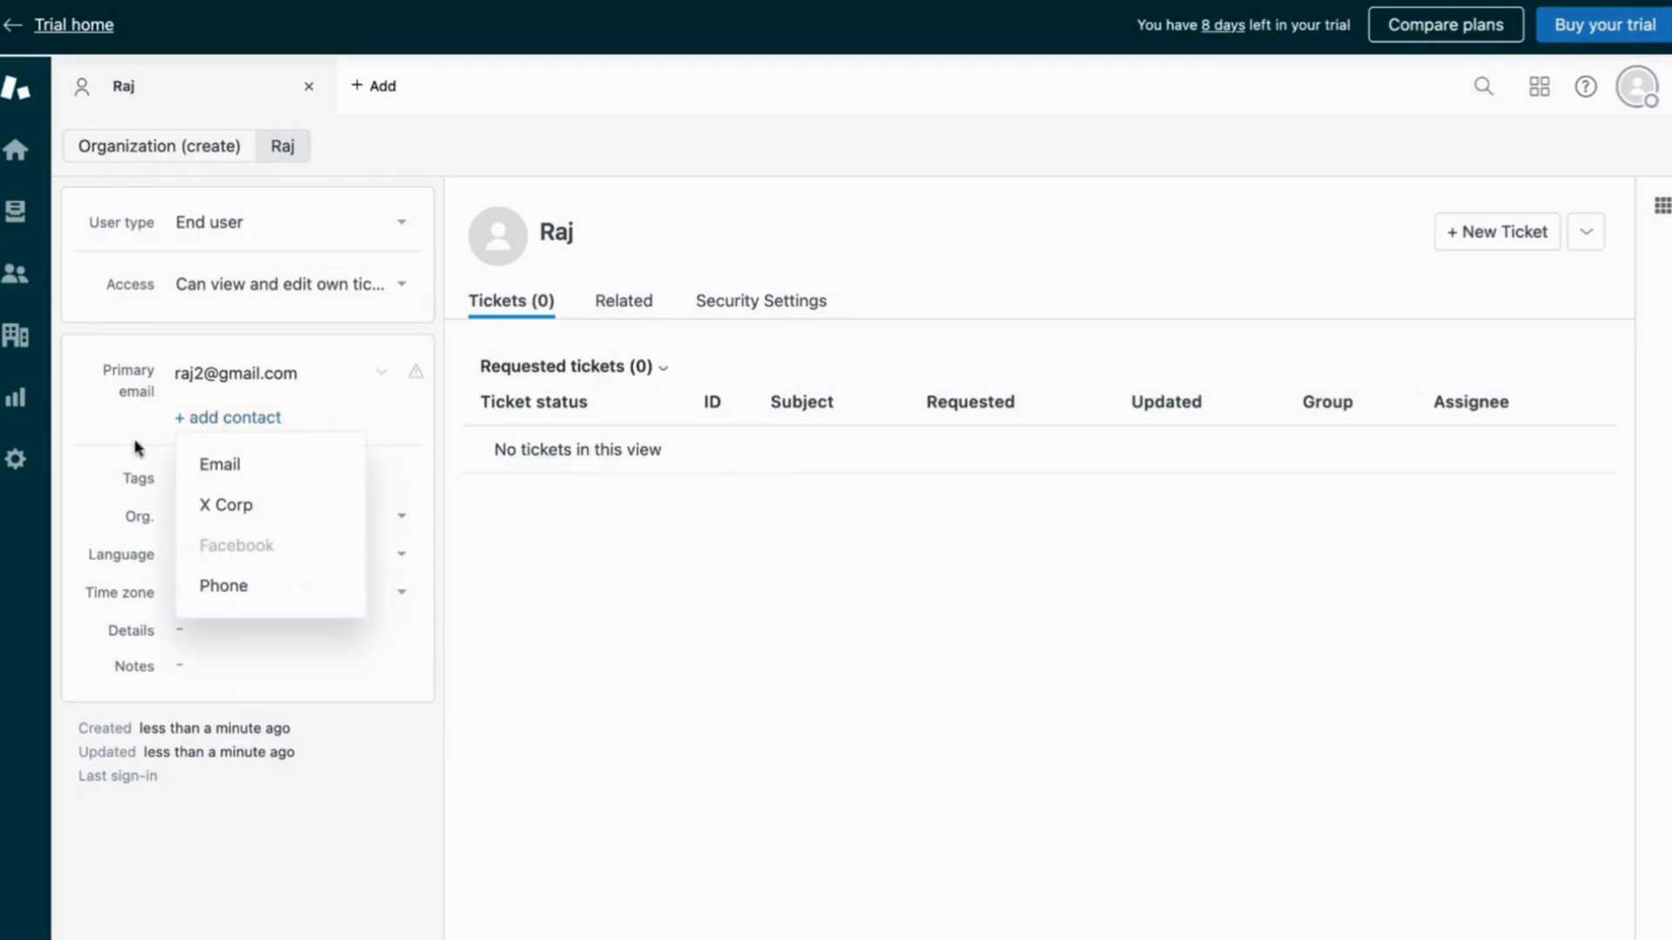
left_click(289, 516)
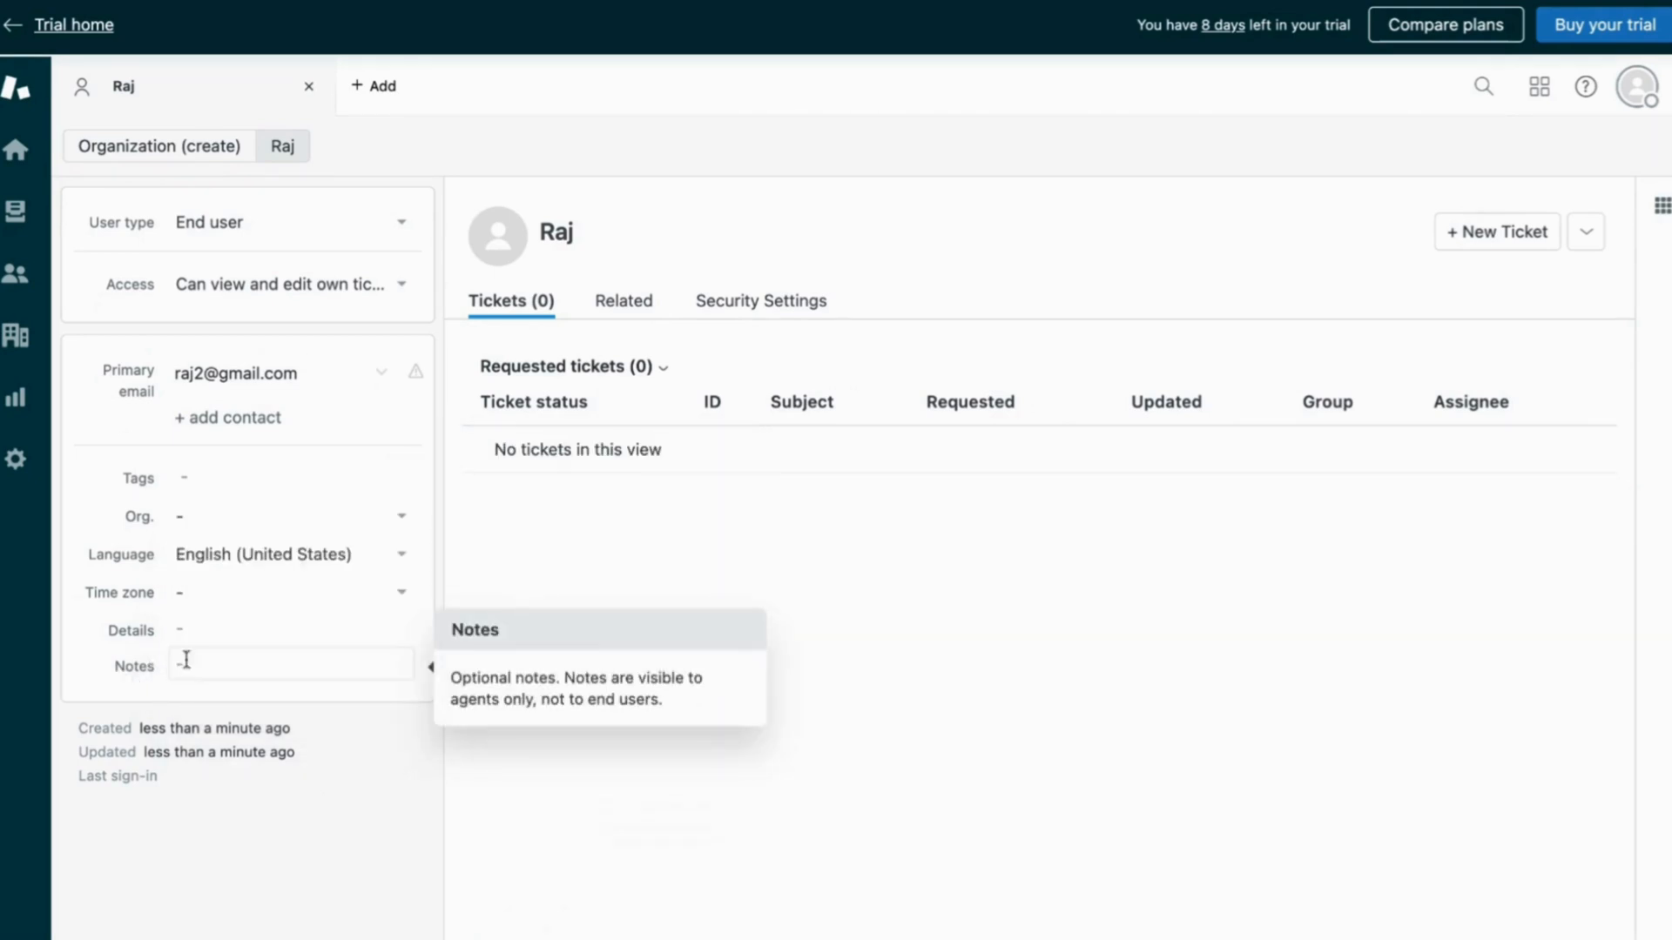
left_click(290, 630)
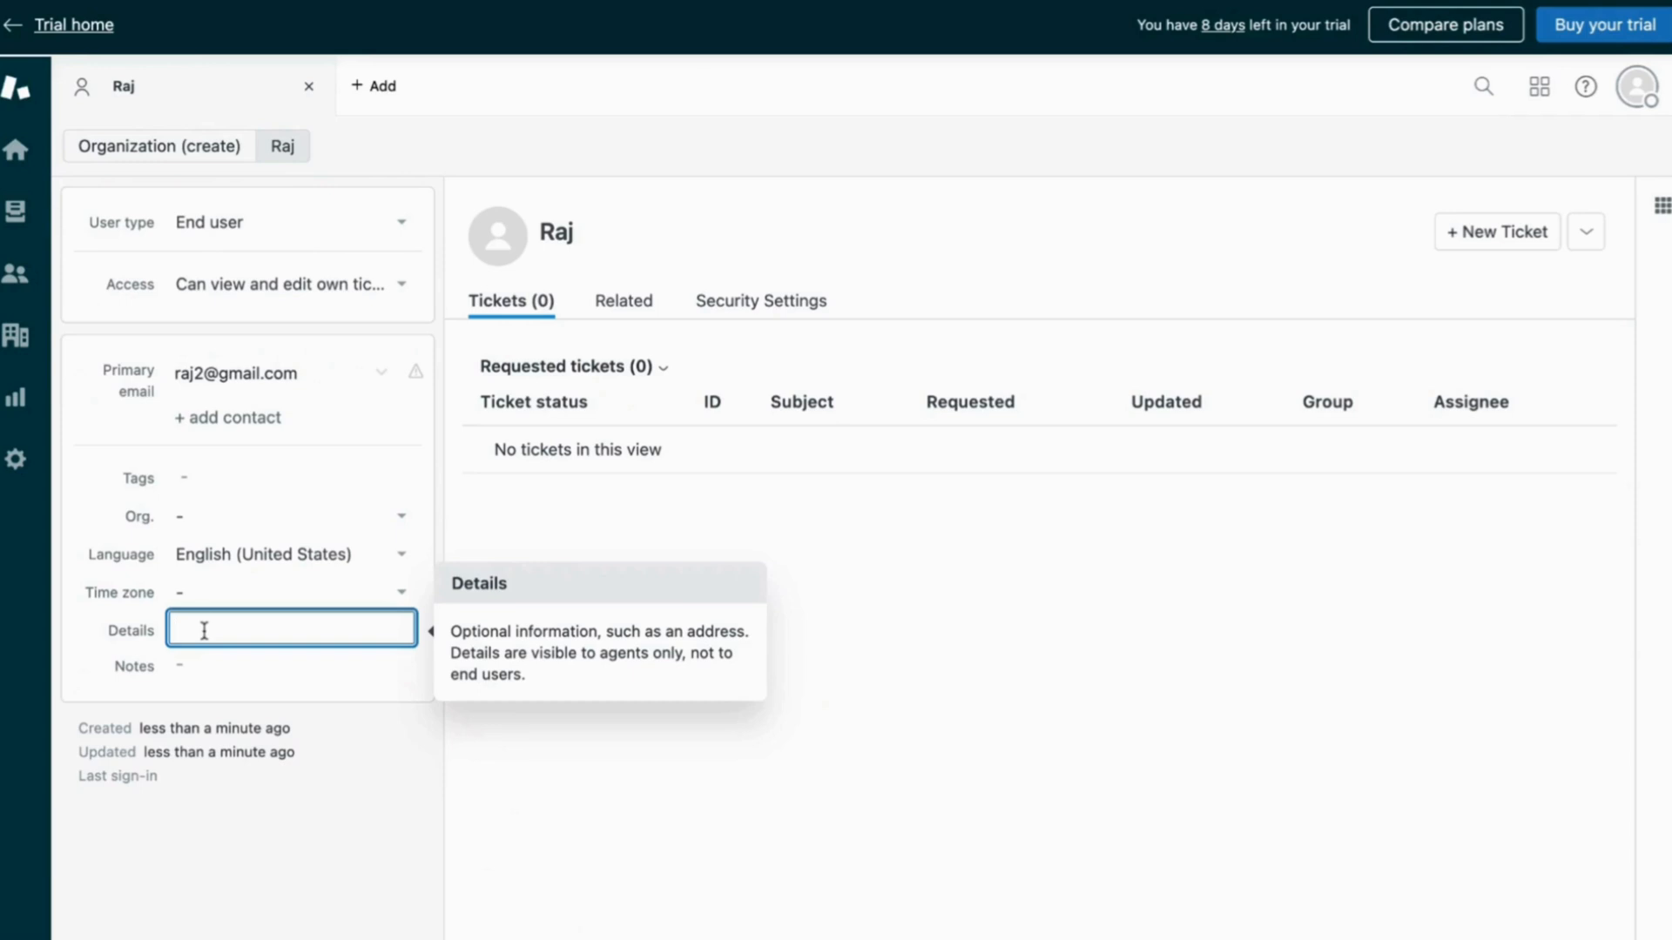
mouse_move(233, 538)
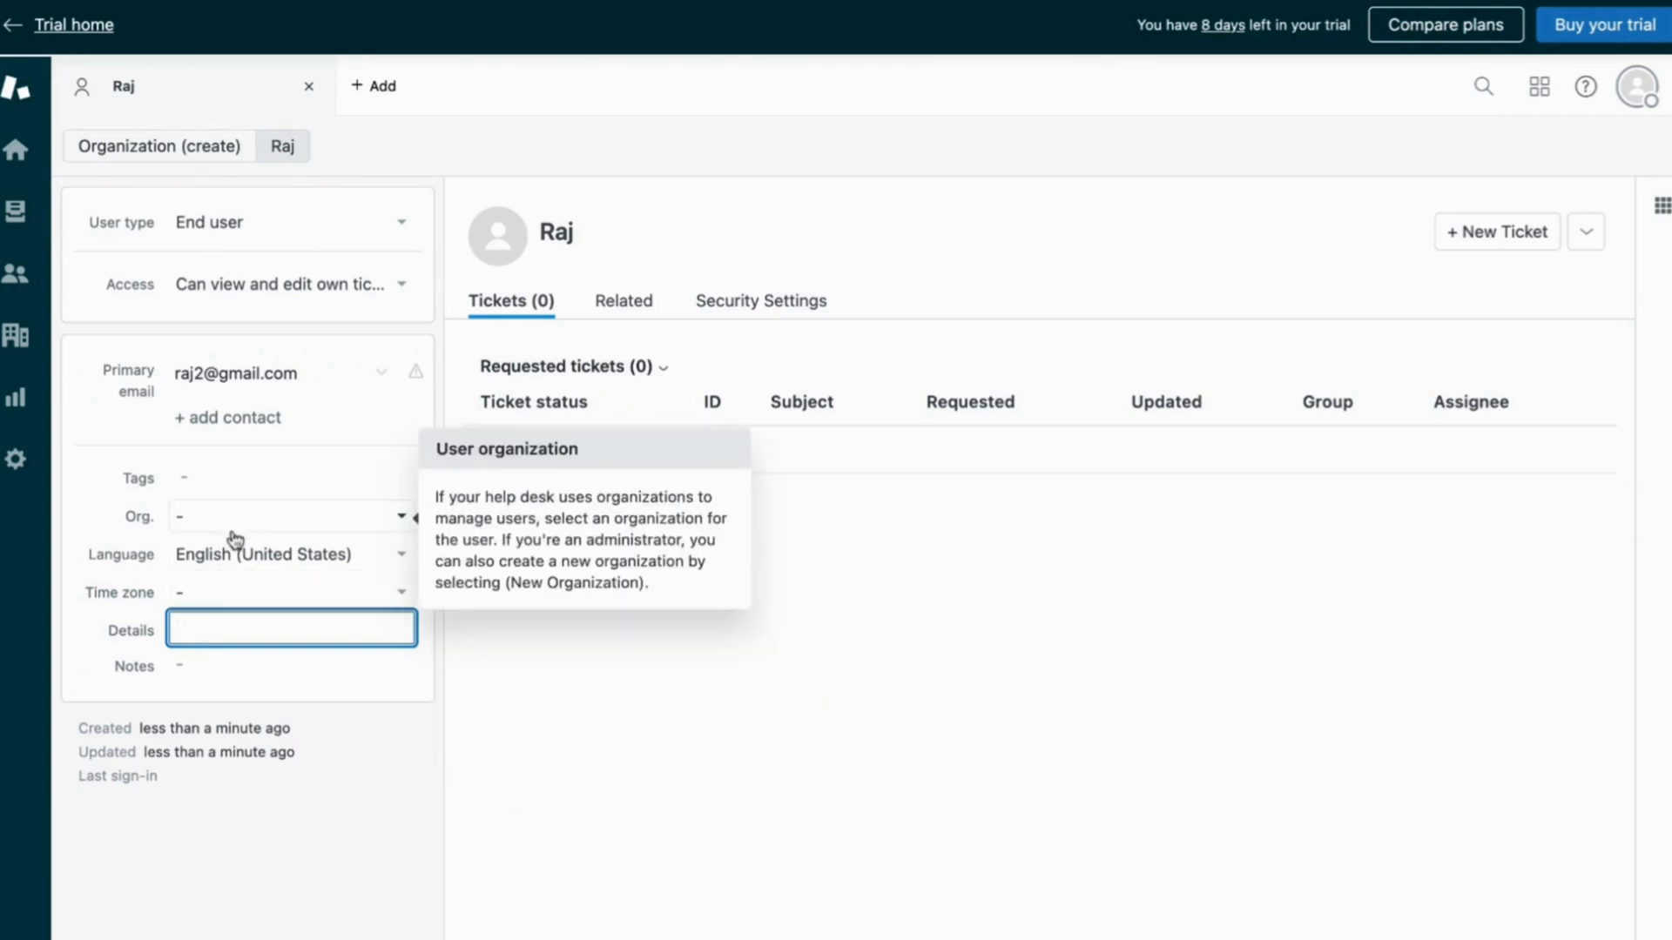
left_click(374, 86)
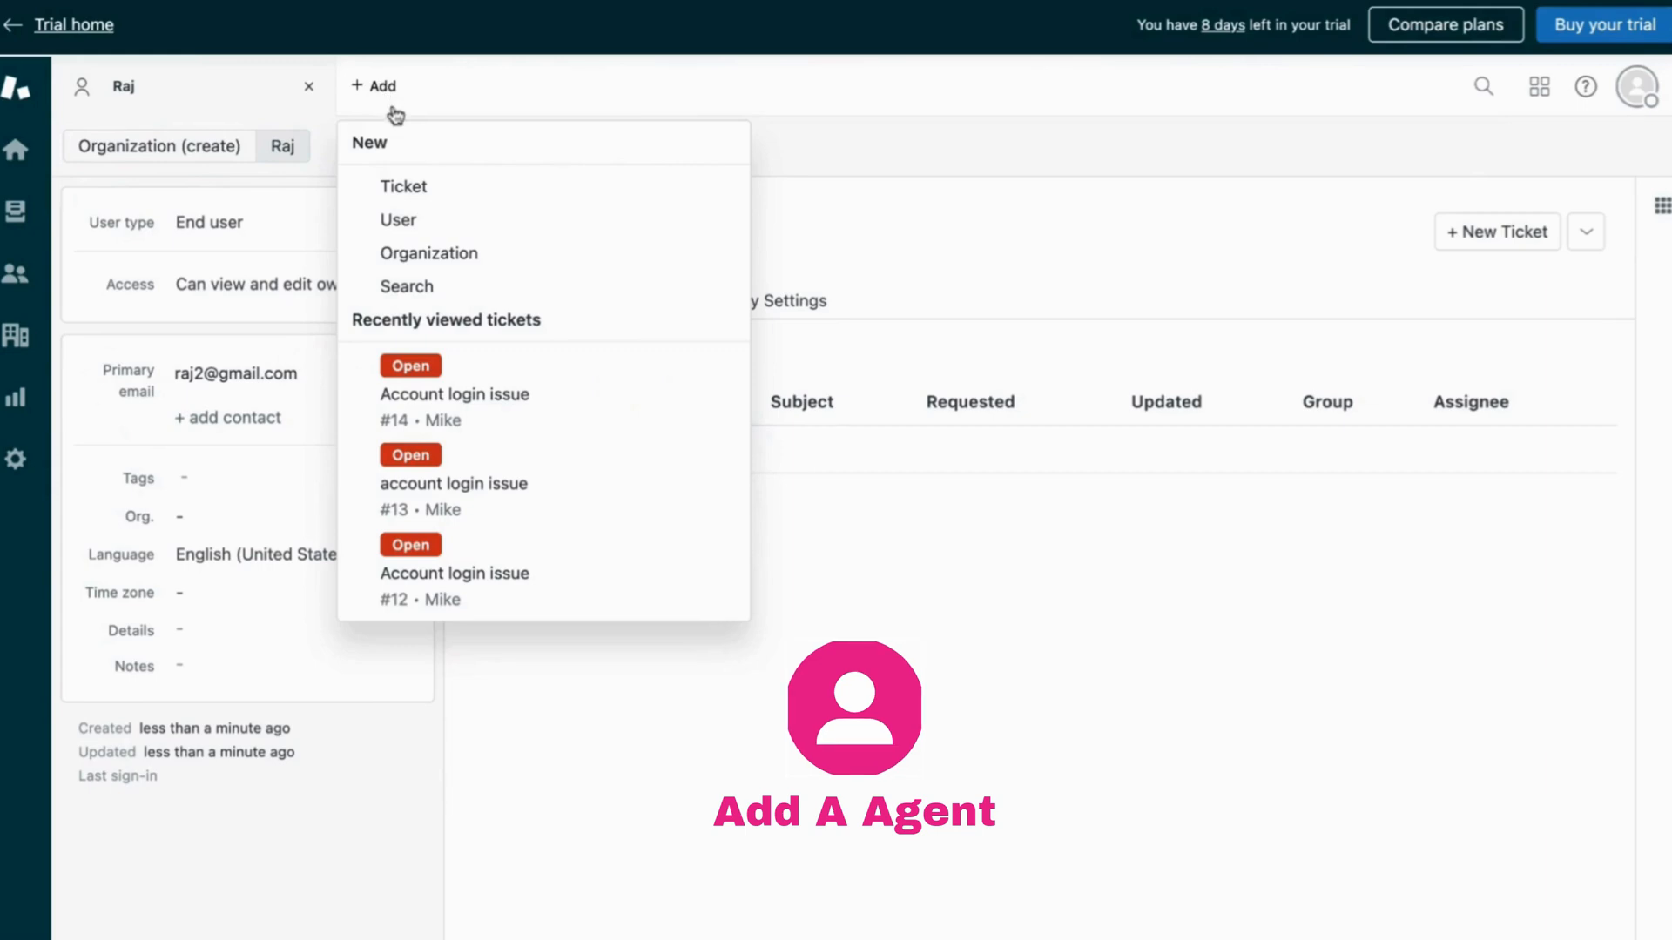
- Add staff member Will with the Agent role and a gmail.com email address
left_click(398, 219)
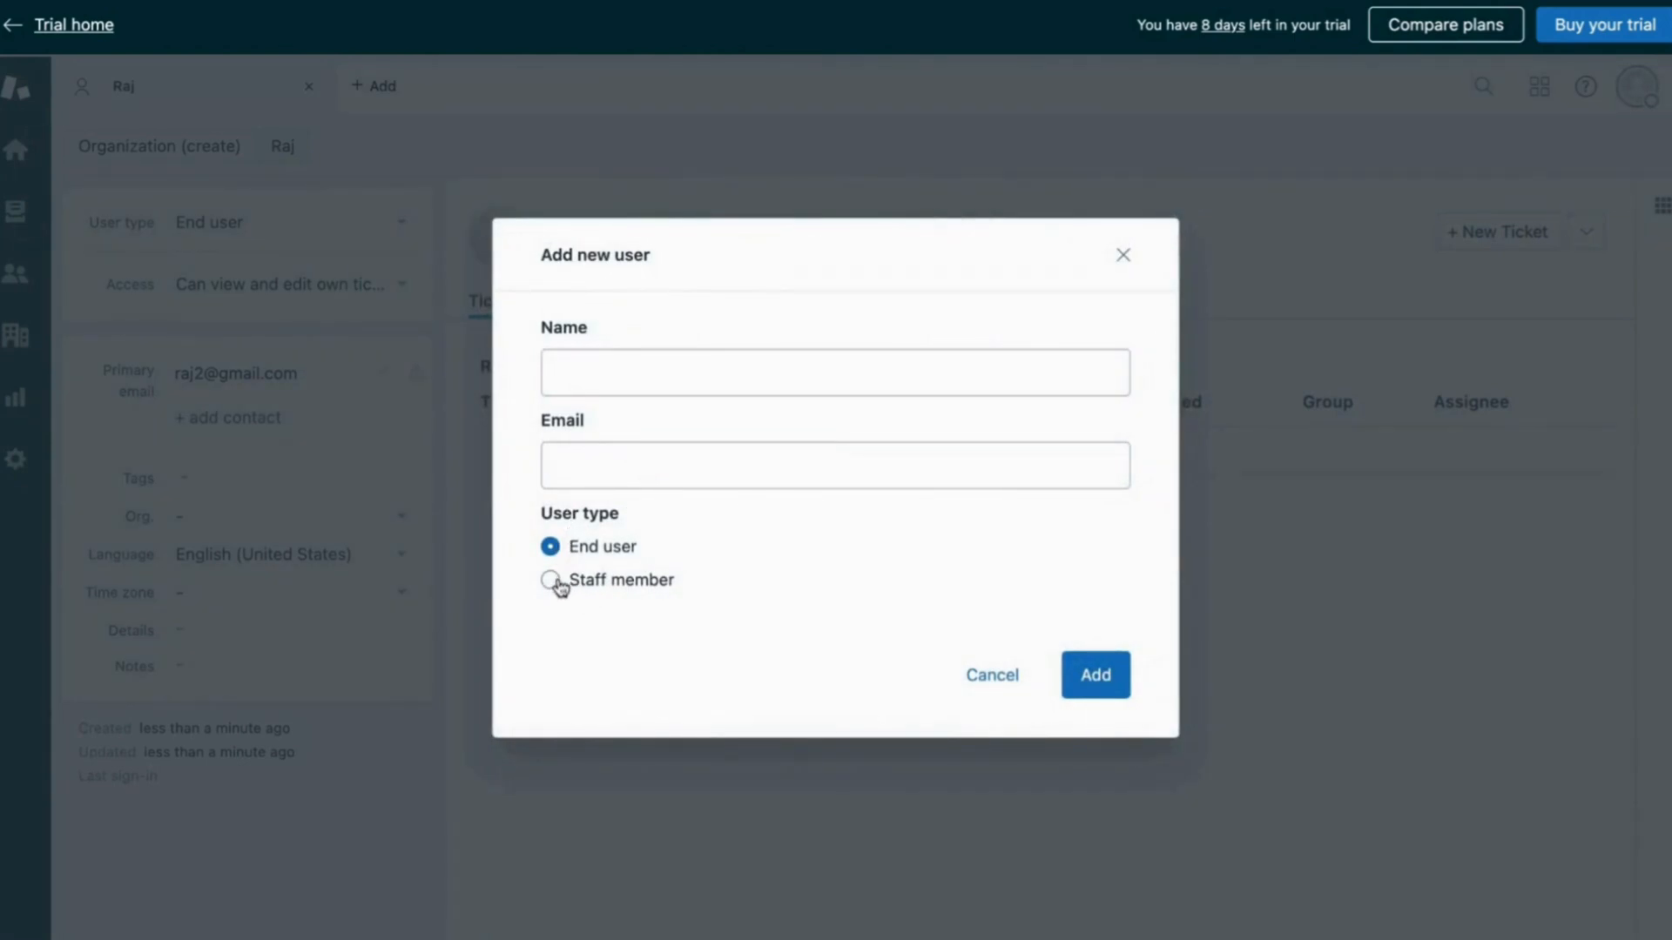
left_click(550, 580)
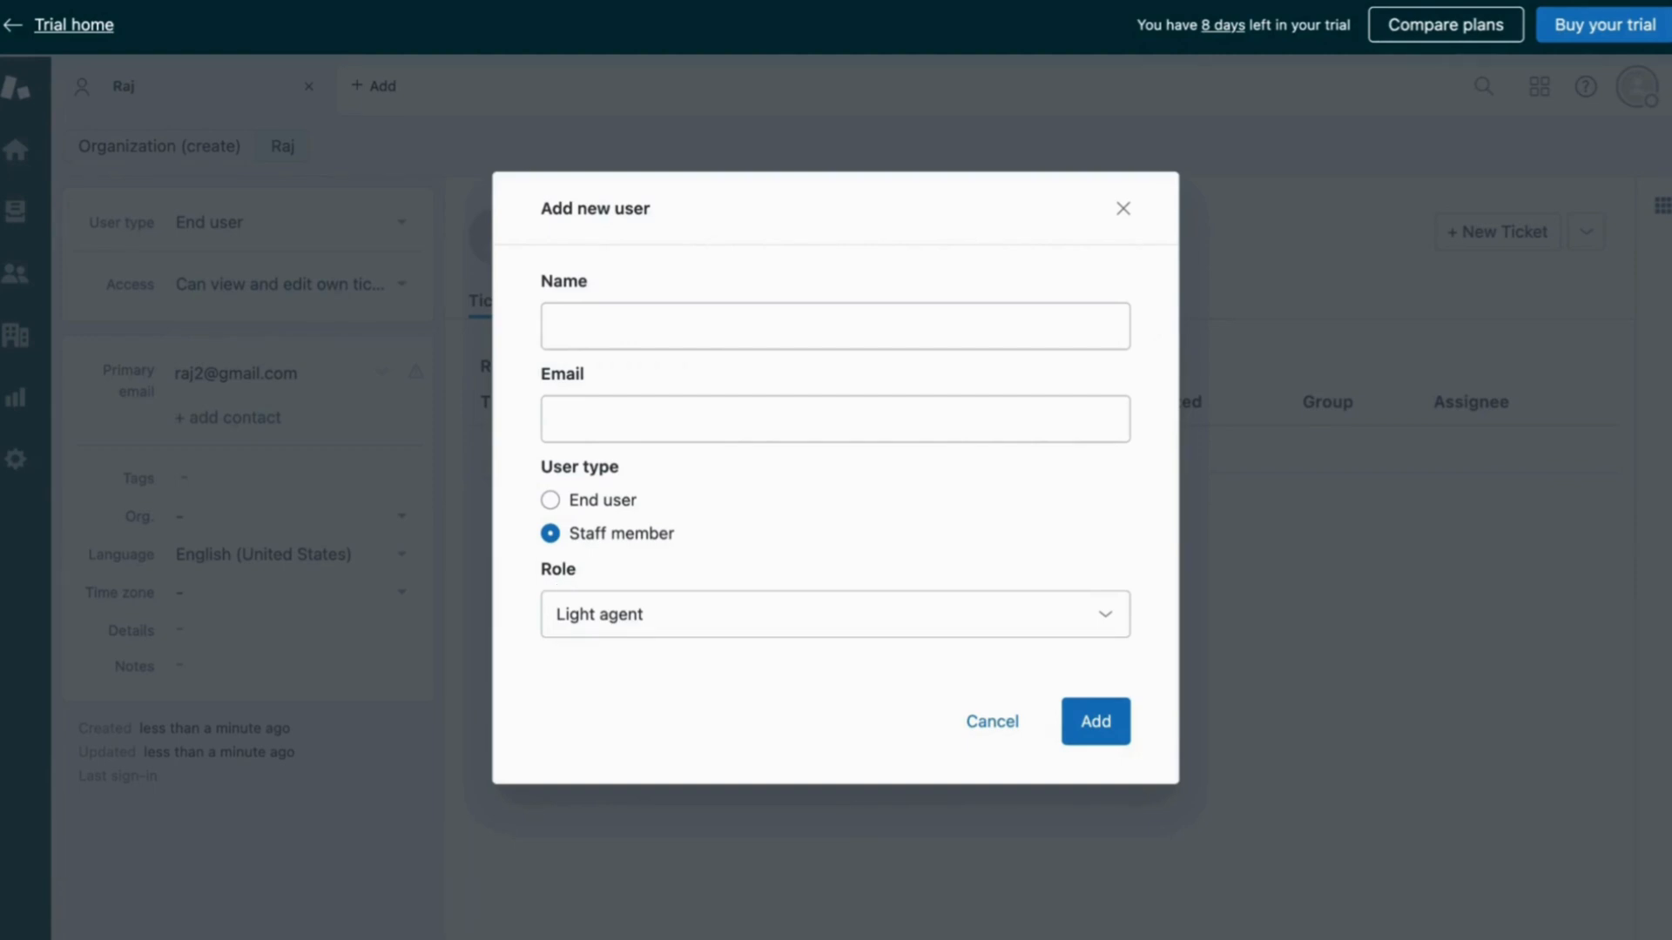
left_click(835, 613)
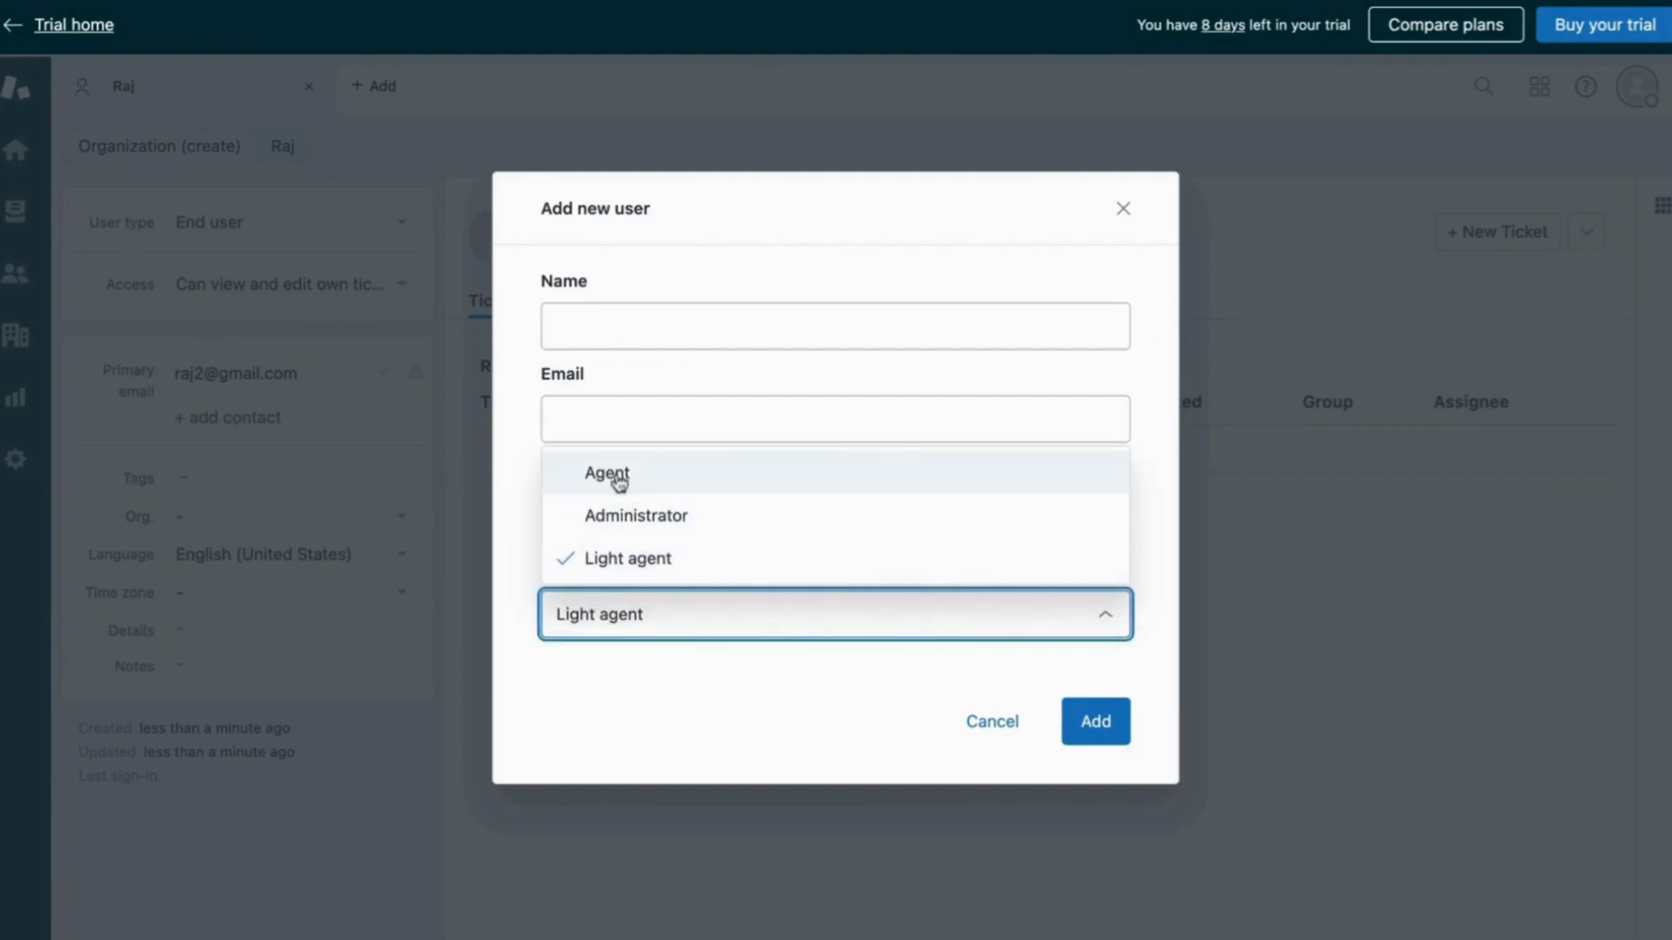
left_click(606, 472)
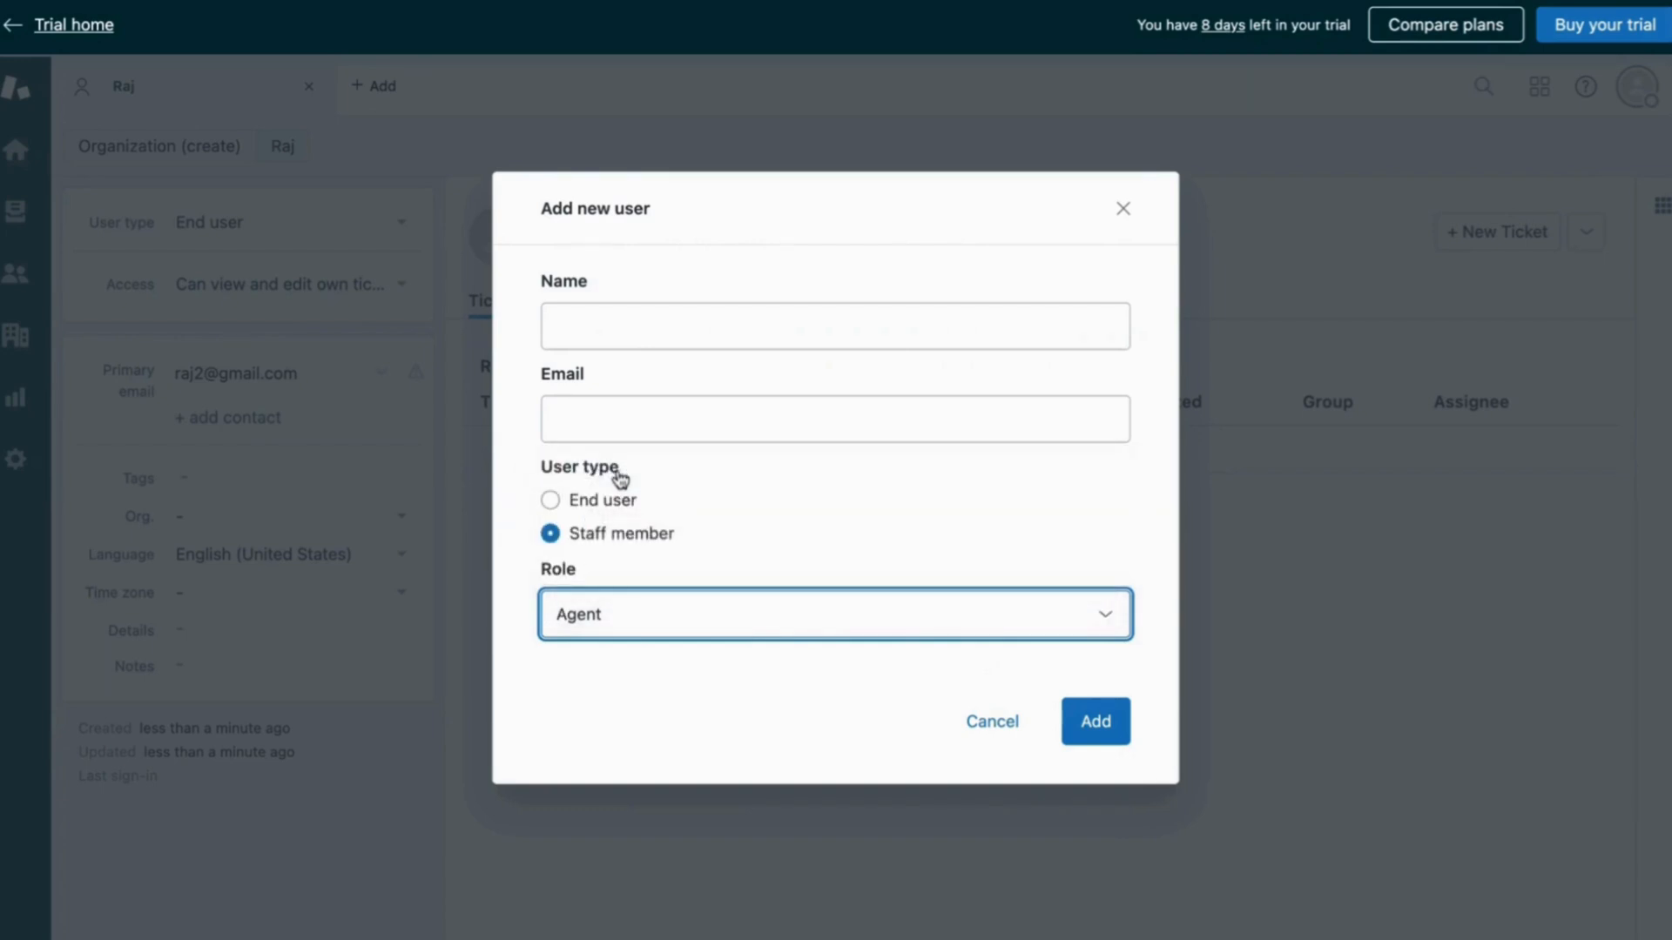
left_click(835, 325)
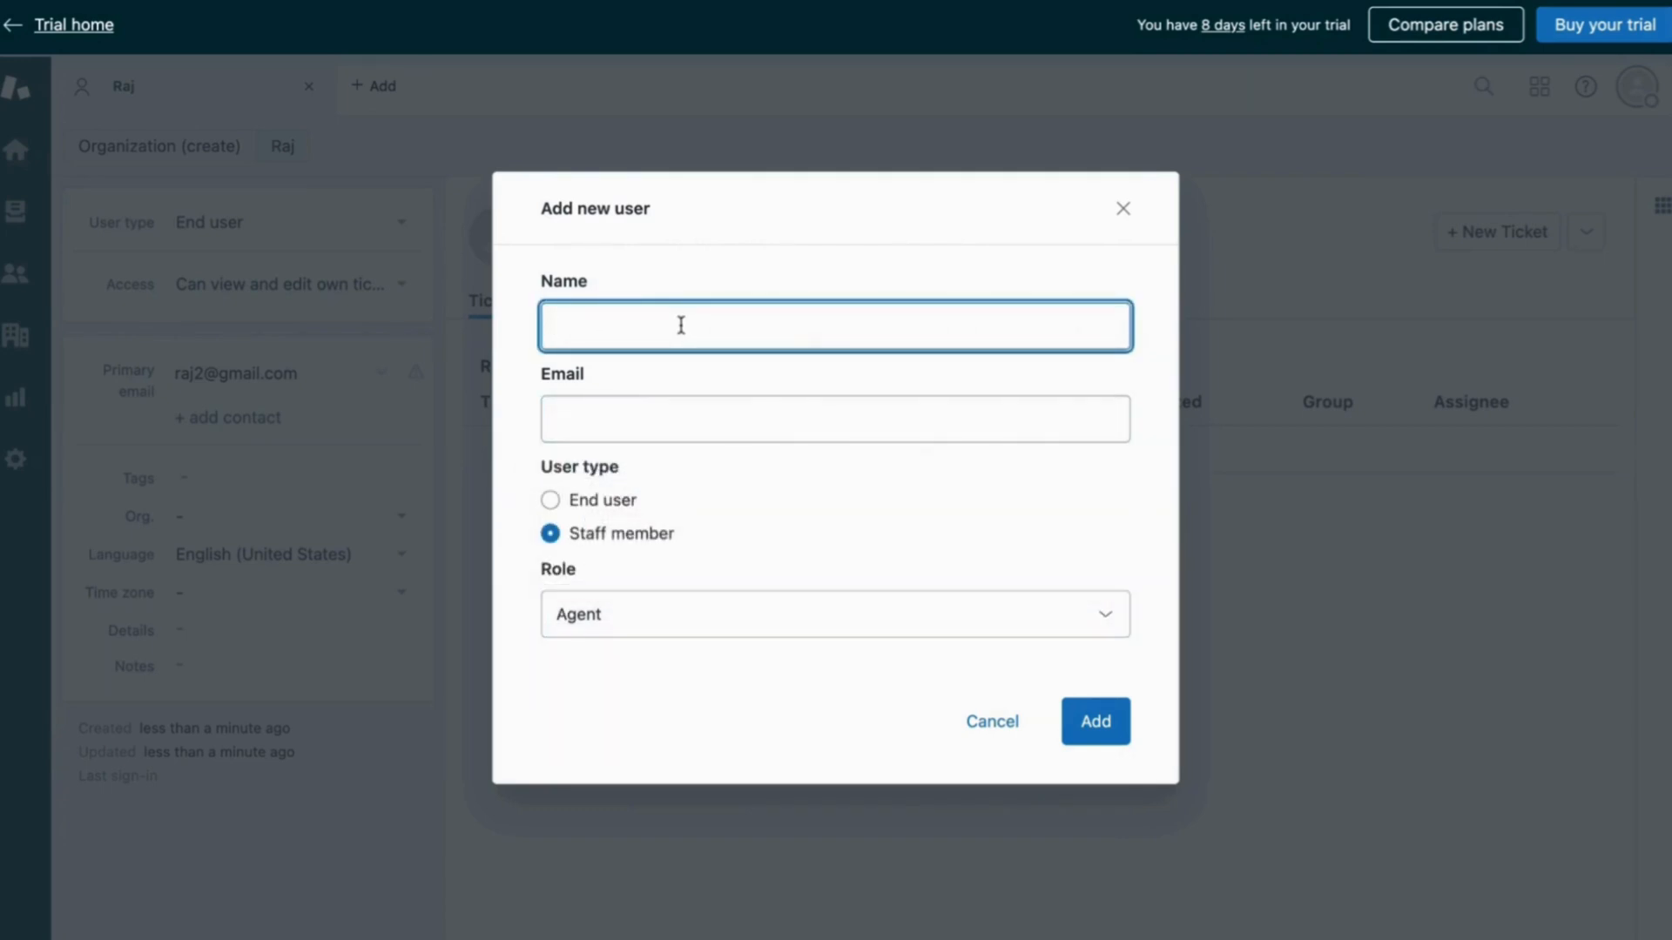
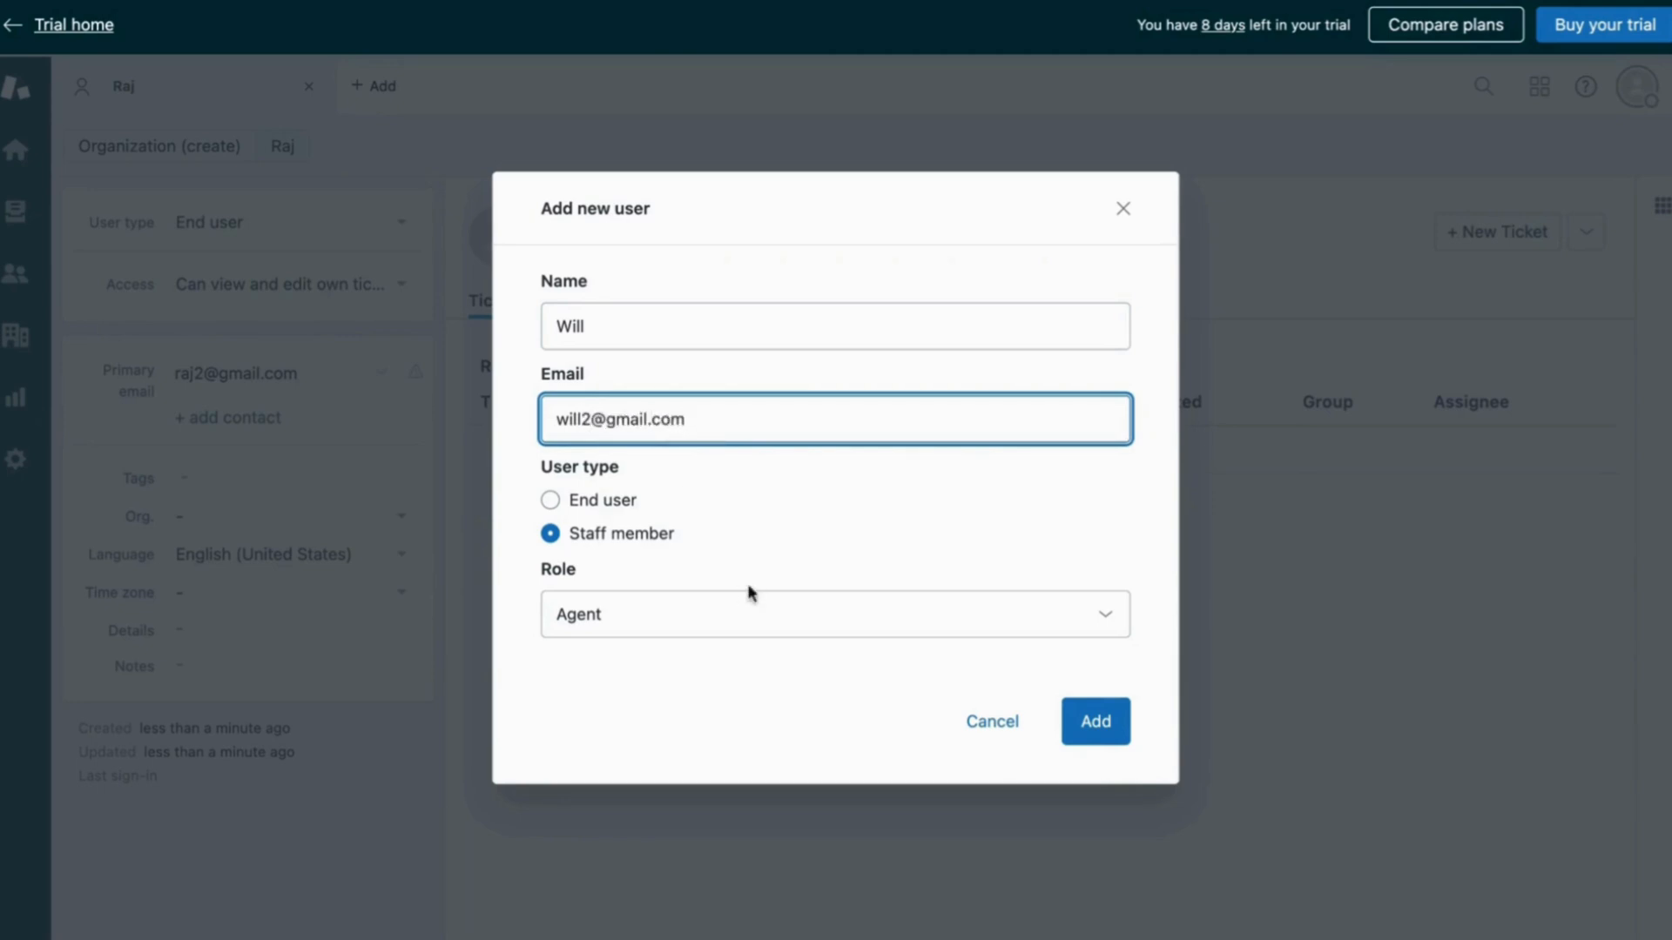
left_click(1093, 721)
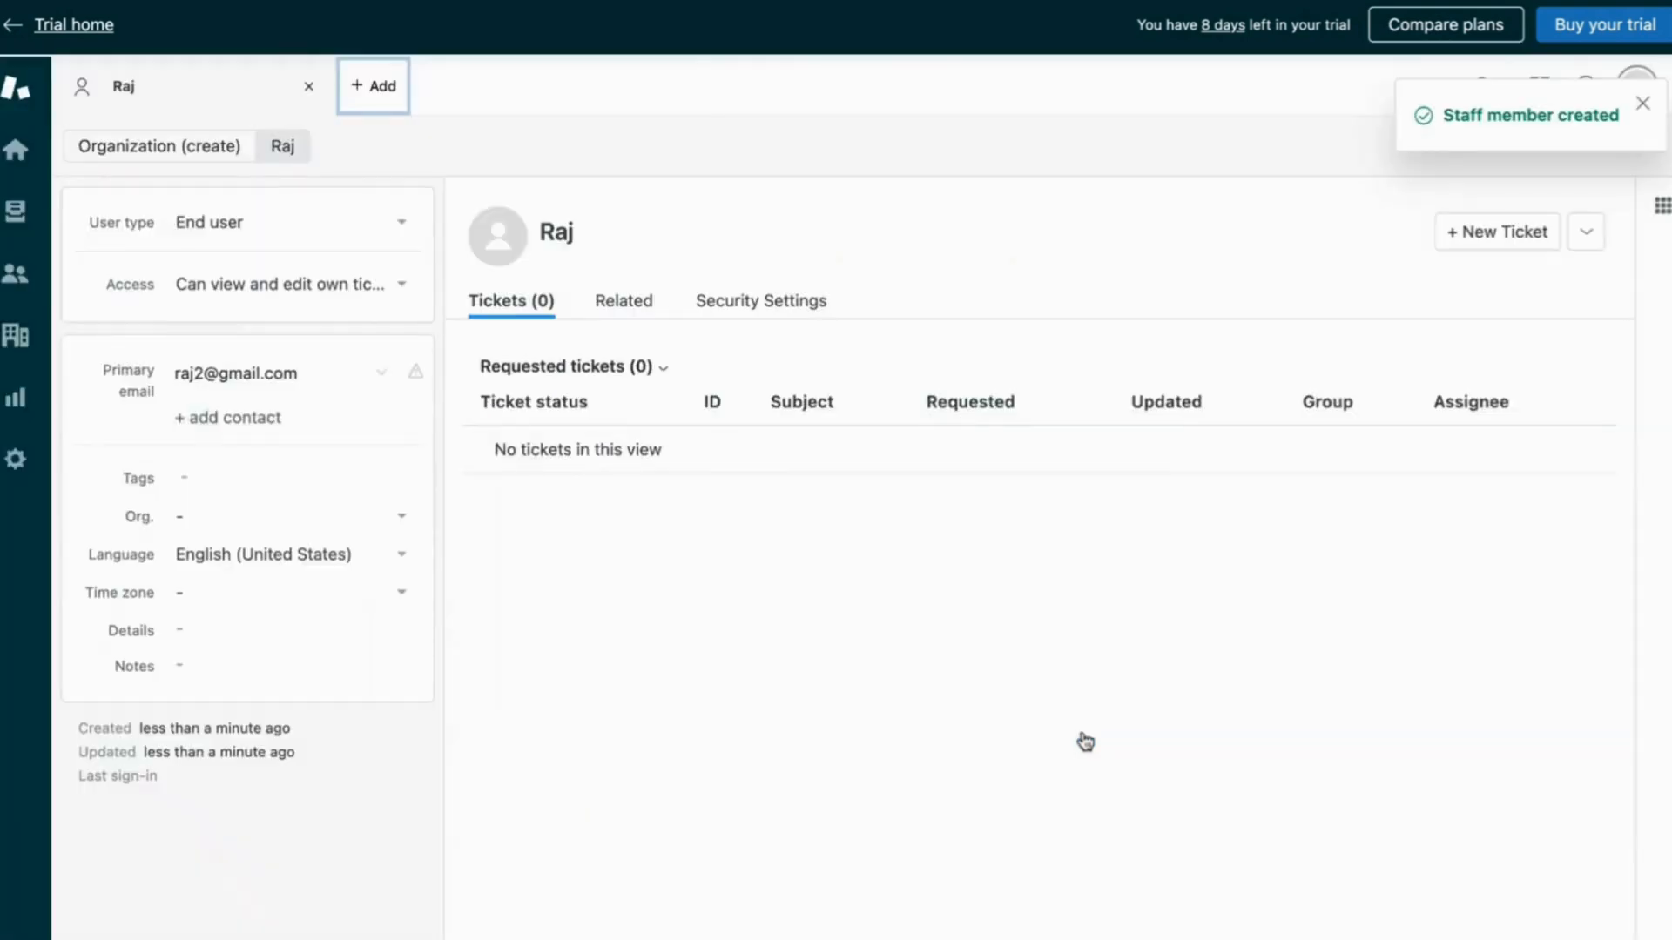
- Open Will's new profile, dismiss the confirmation, and close the profile tab
left_click(372, 85)
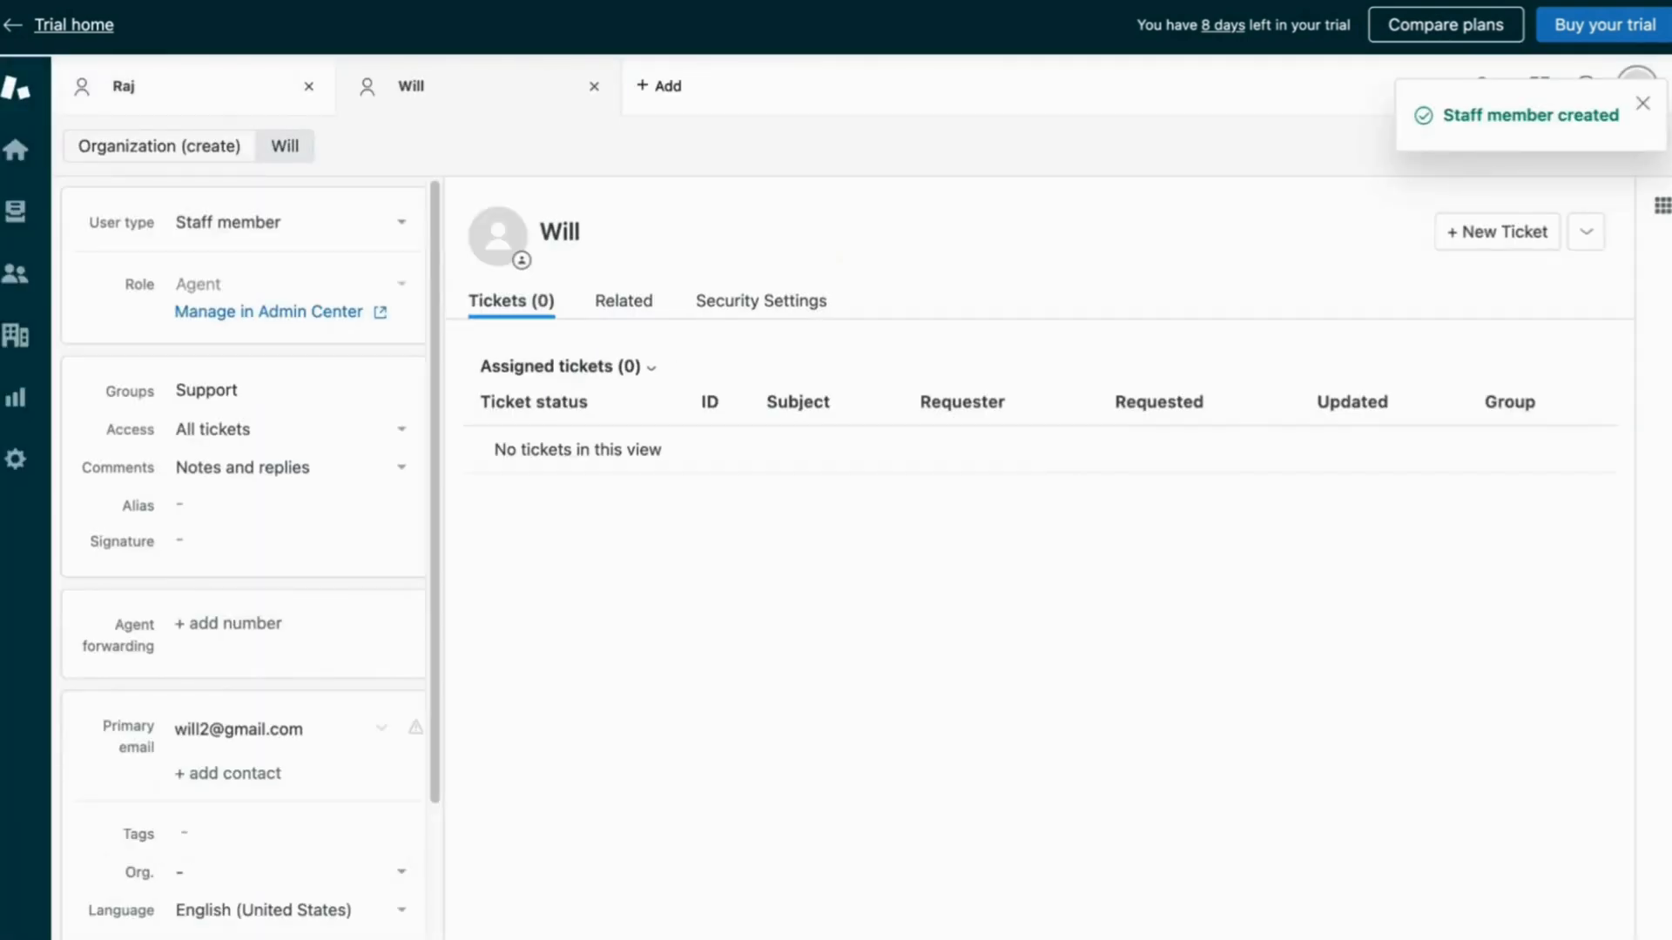
left_click(1642, 102)
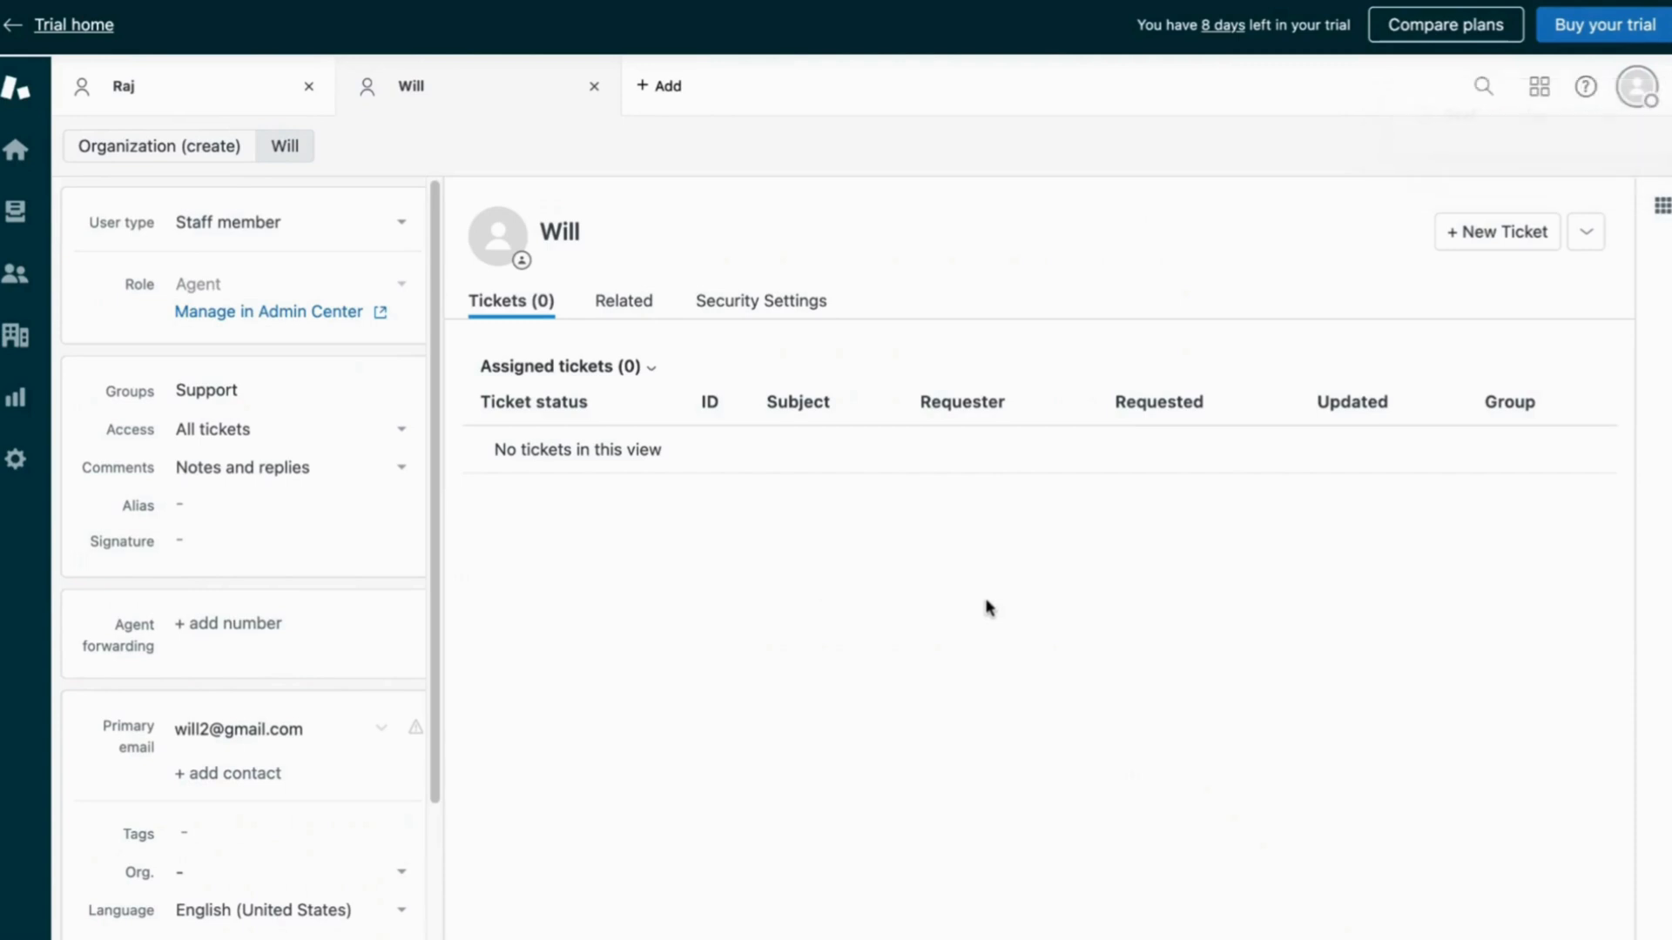
left_click(594, 86)
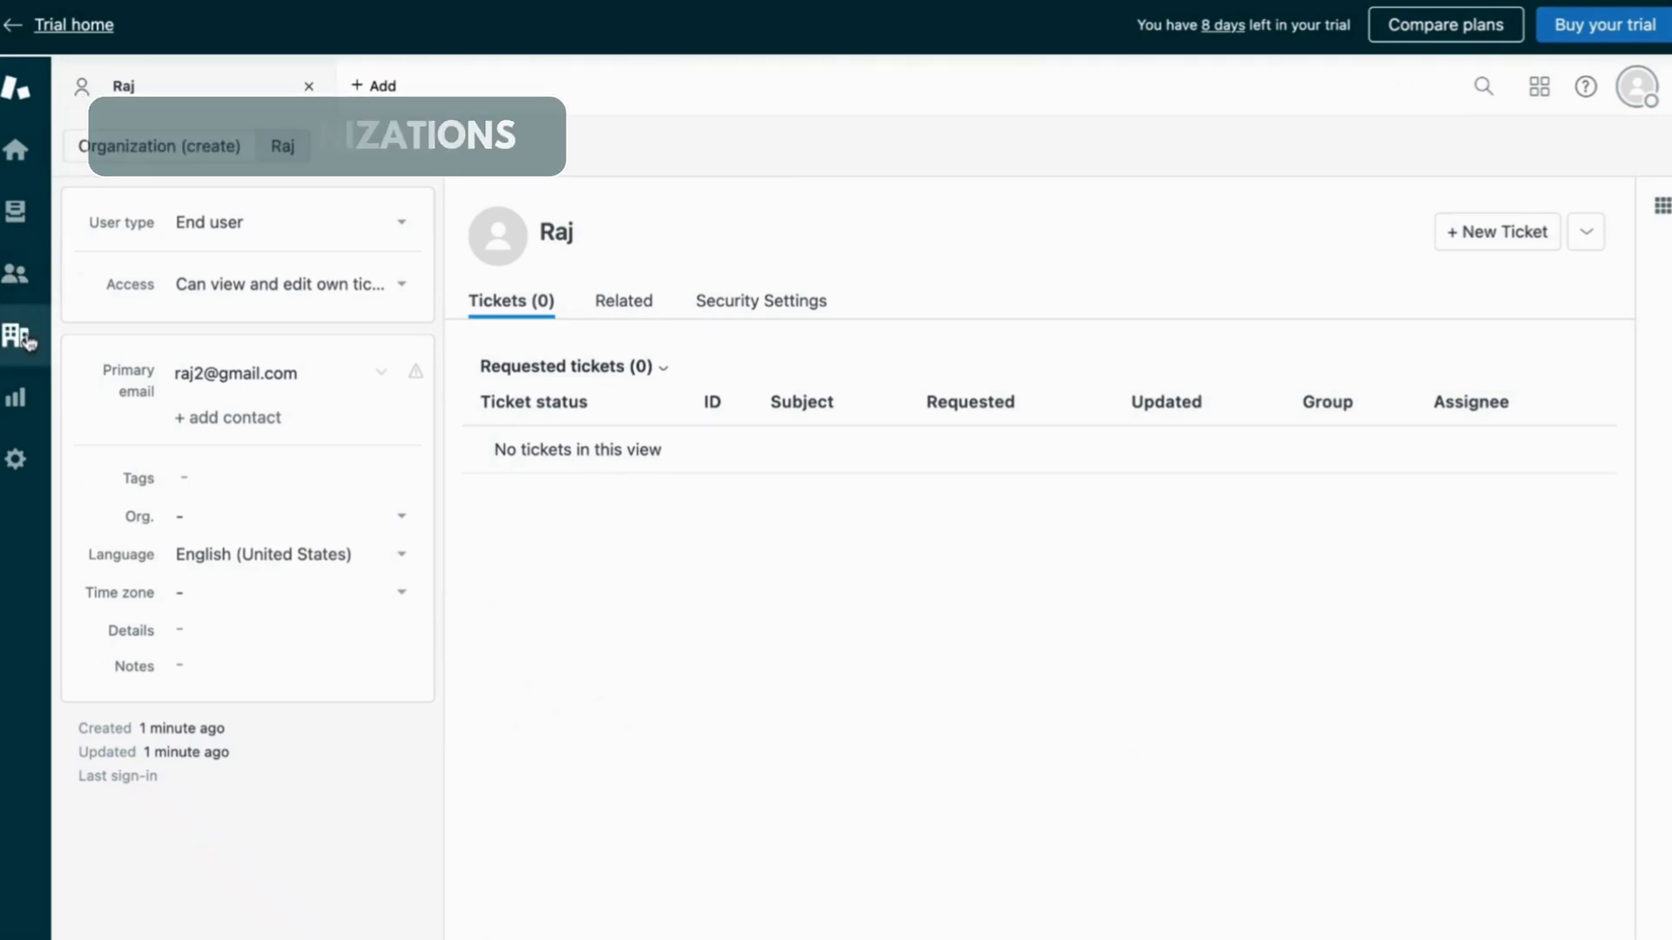
- Start a new organization from Organizations, cancel it unsaved, then show the Customers list
left_click(16, 337)
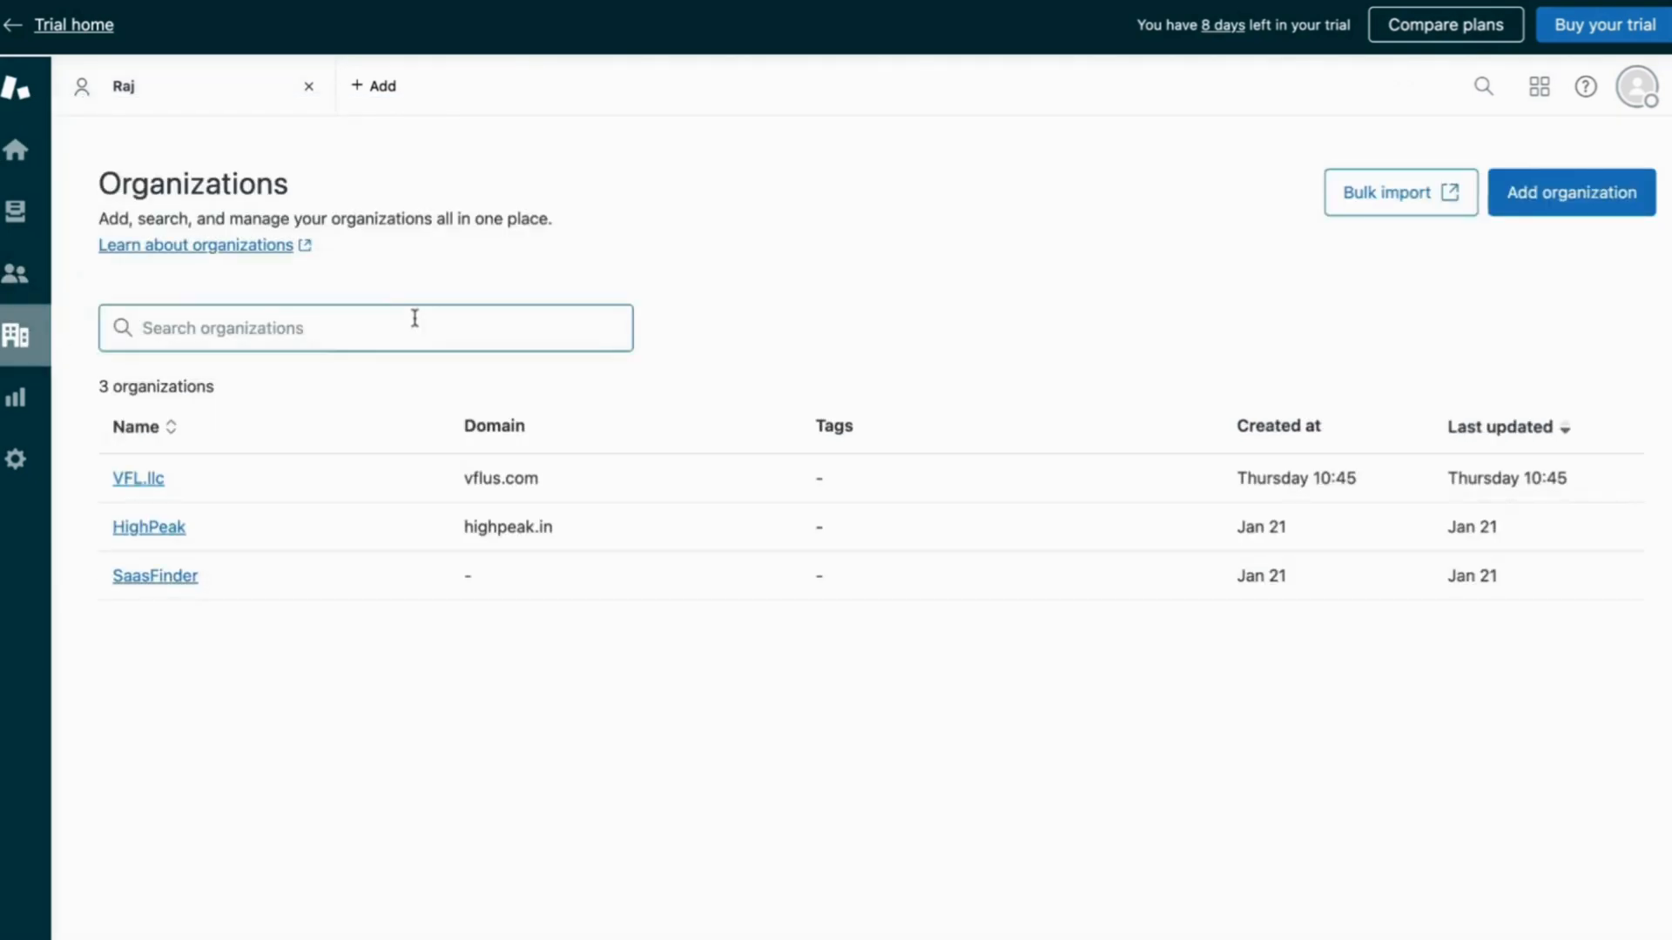
mouse_move(593, 336)
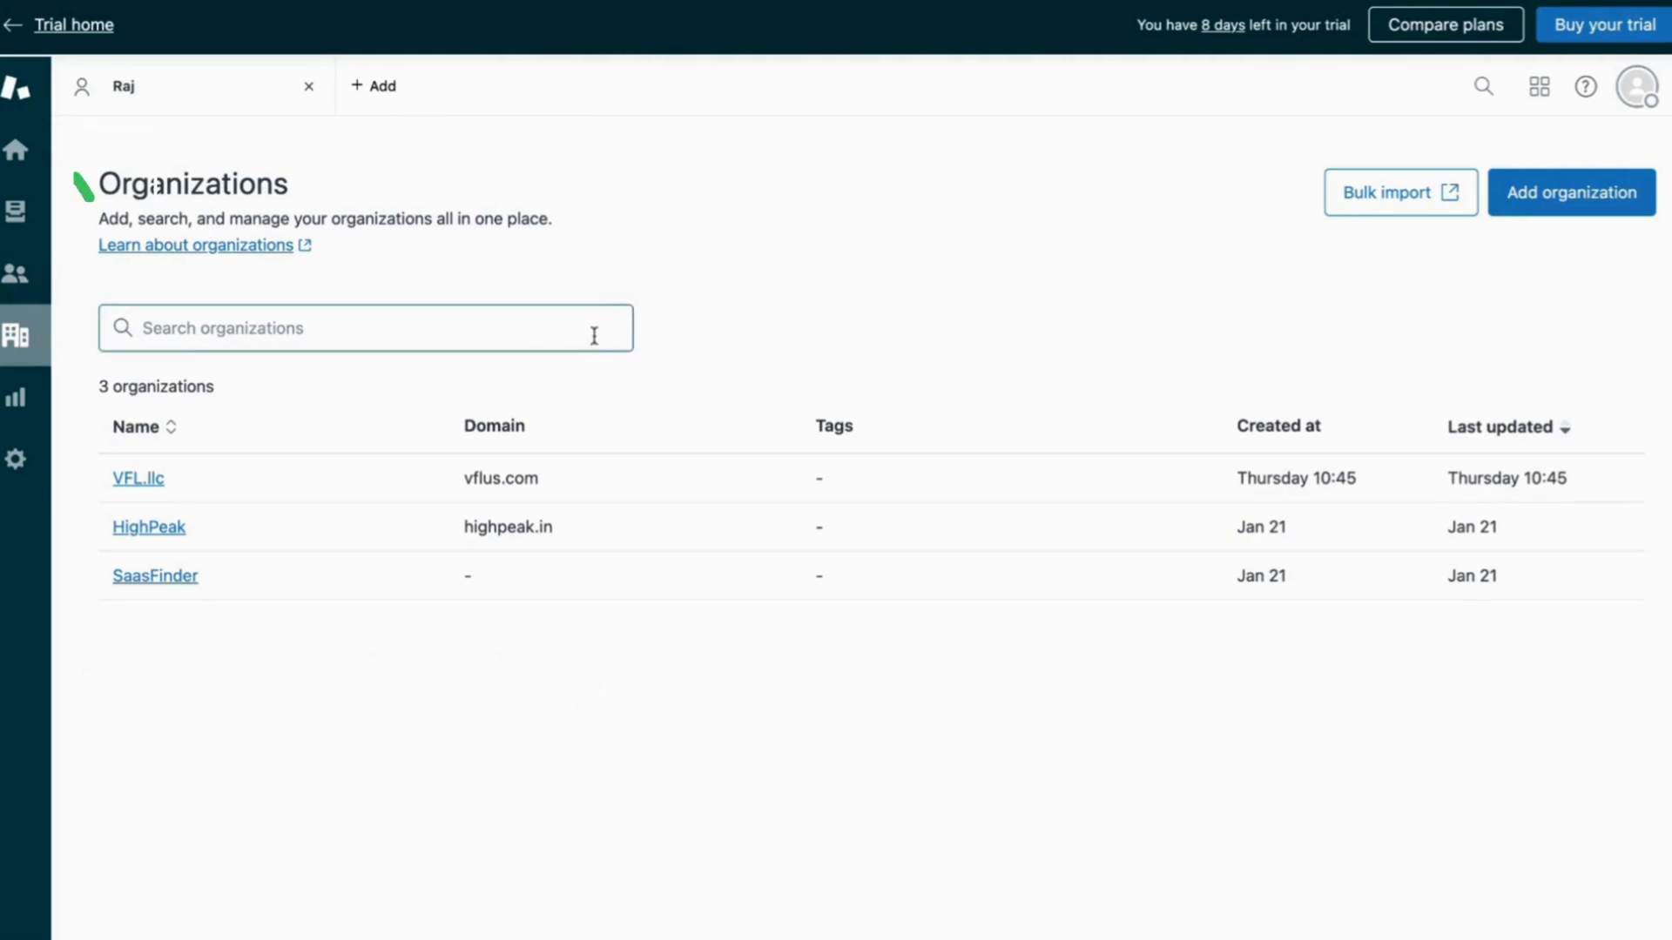
mouse_move(725, 285)
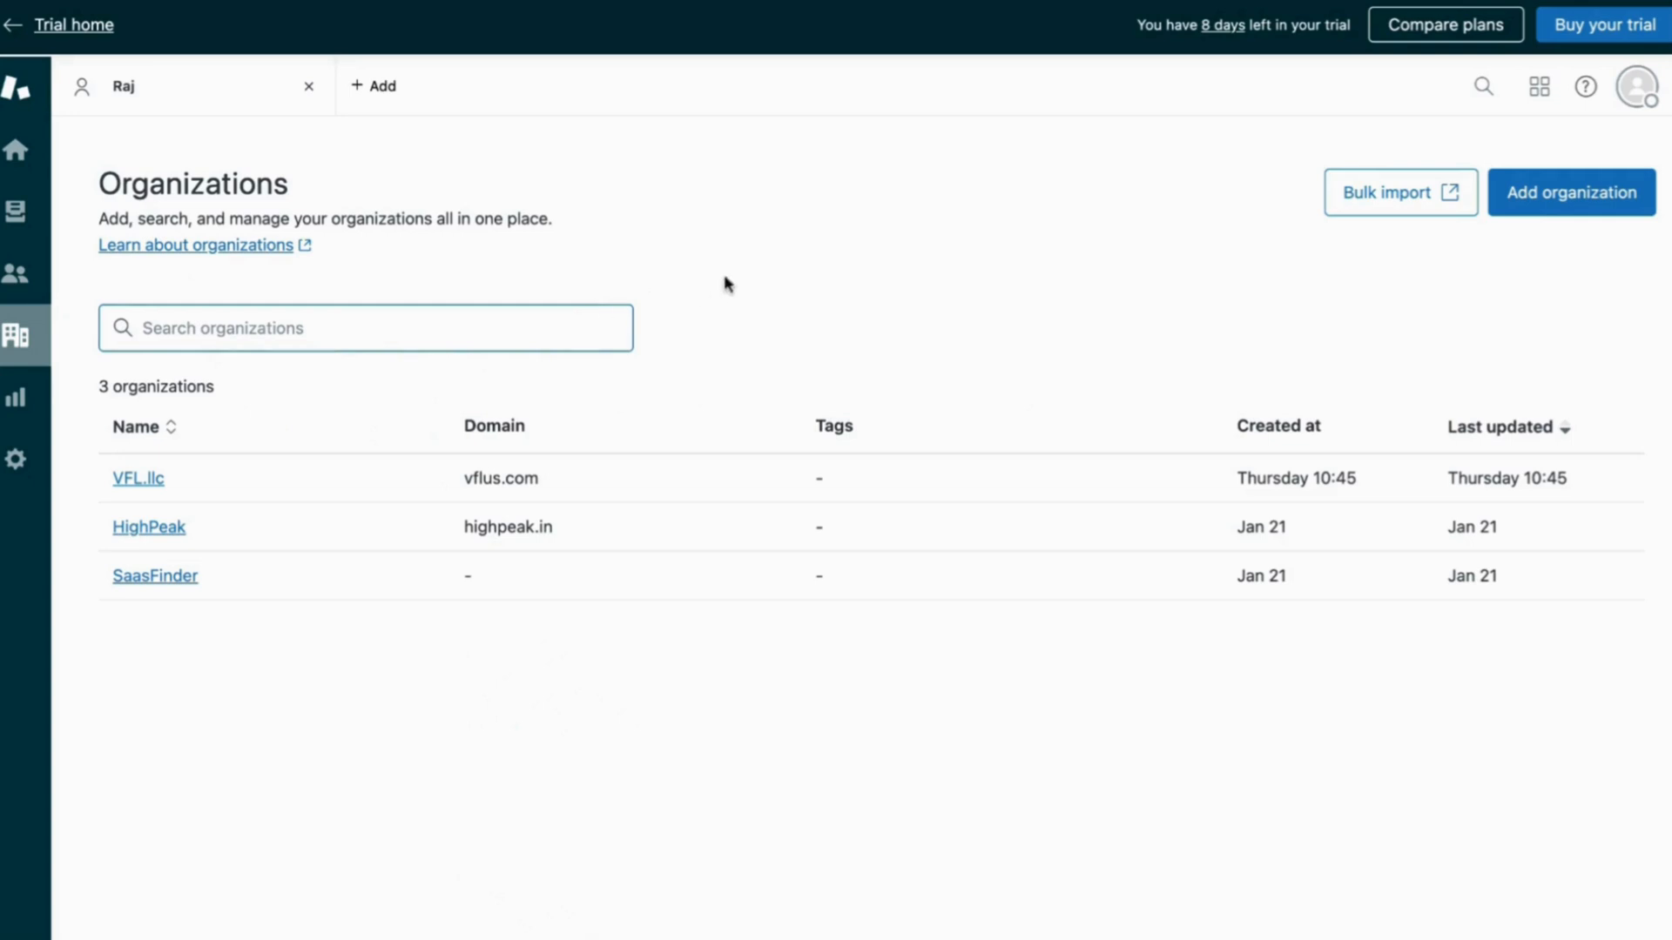
left_click(1570, 192)
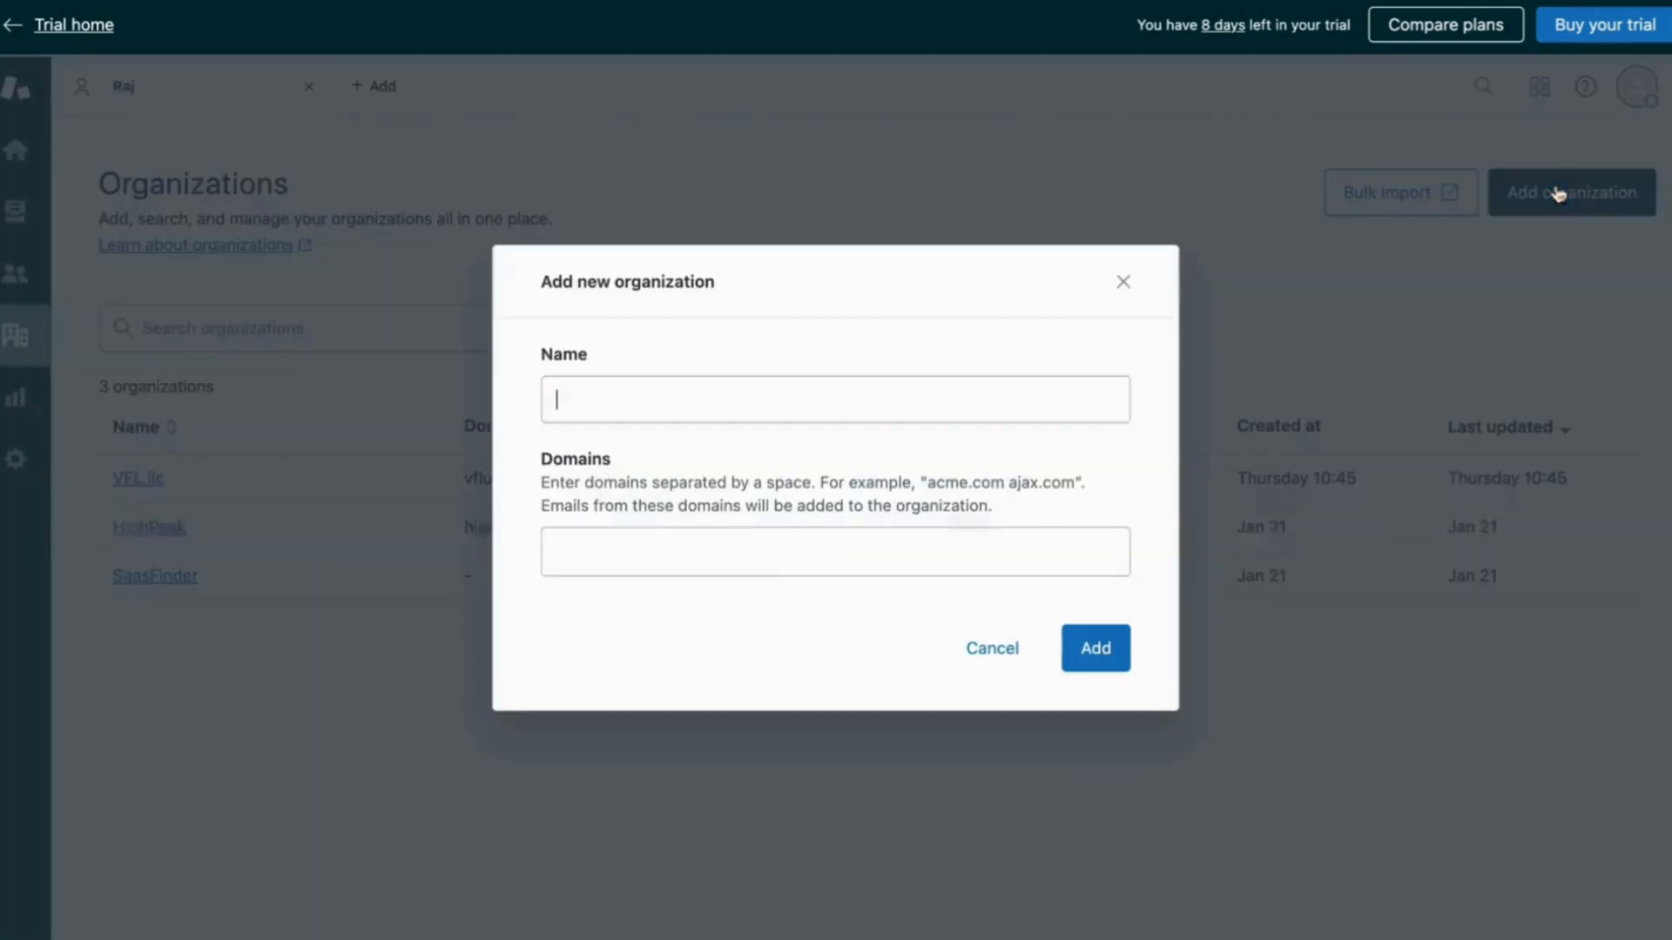
left_click(835, 399)
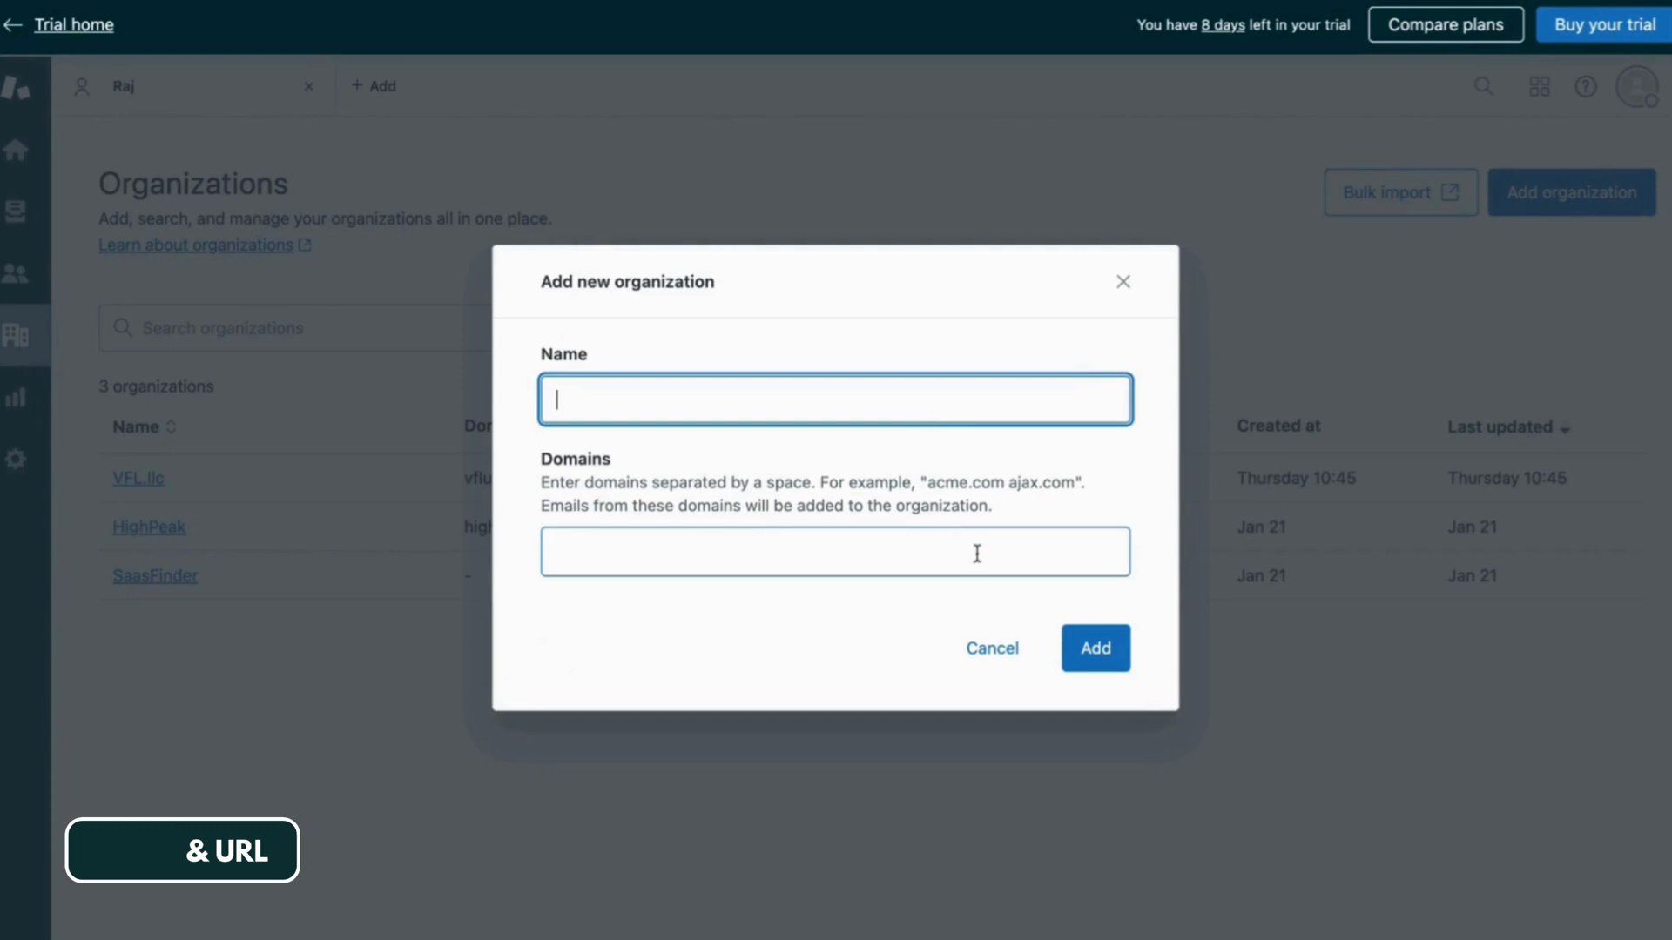
left_click(990, 648)
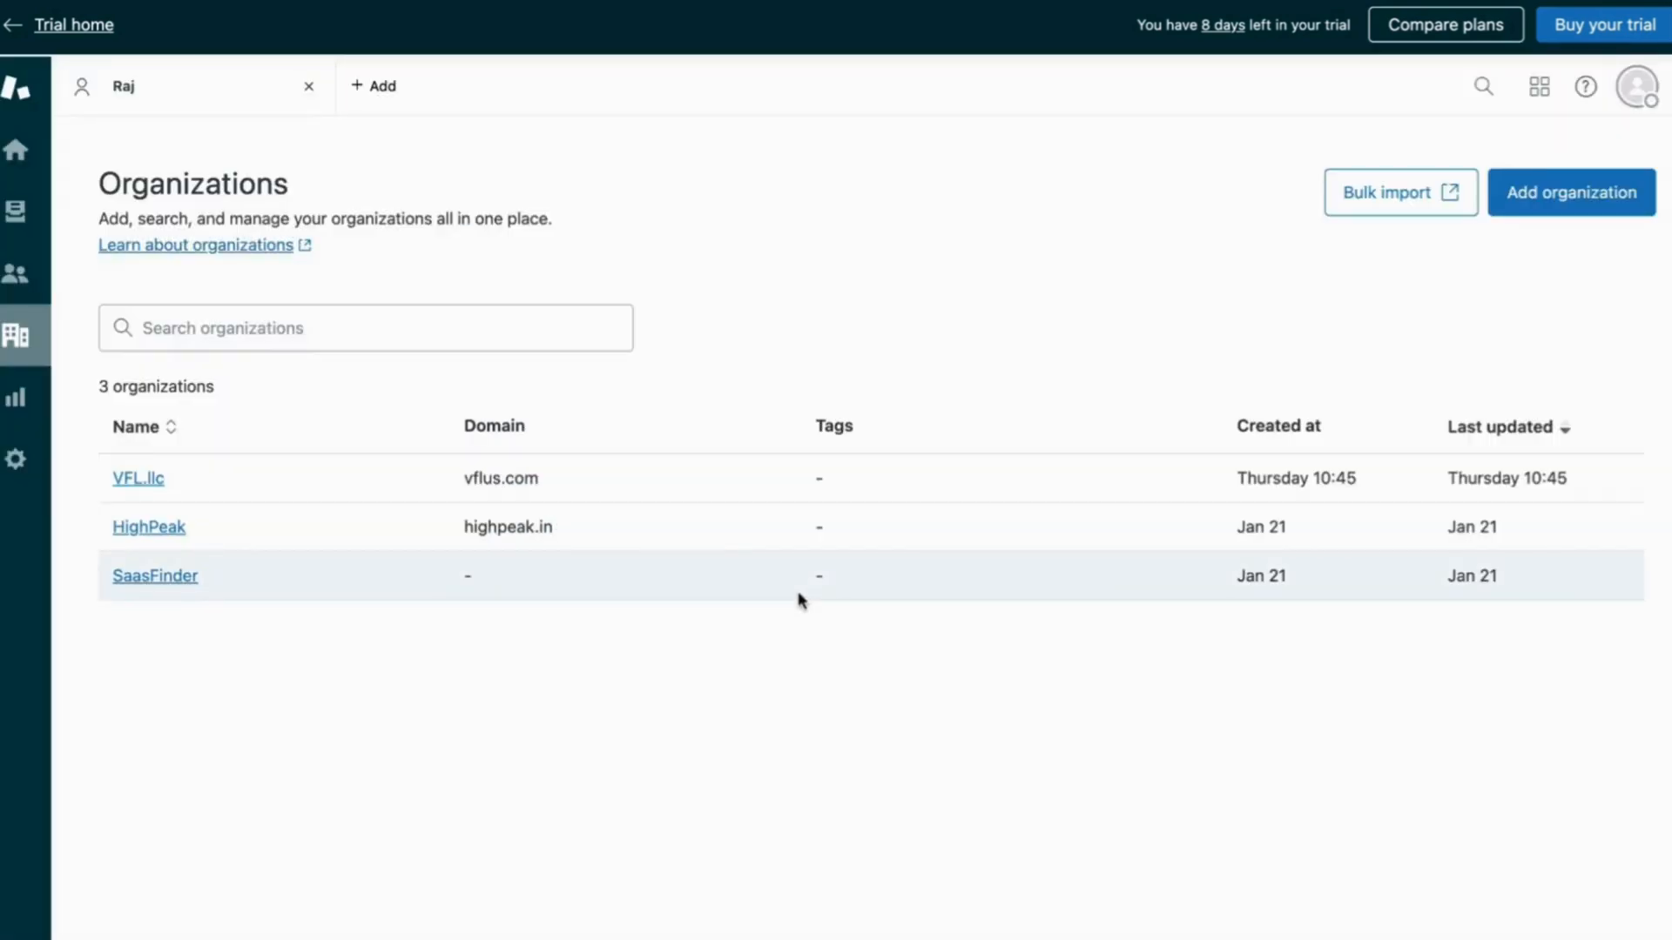
left_click(15, 273)
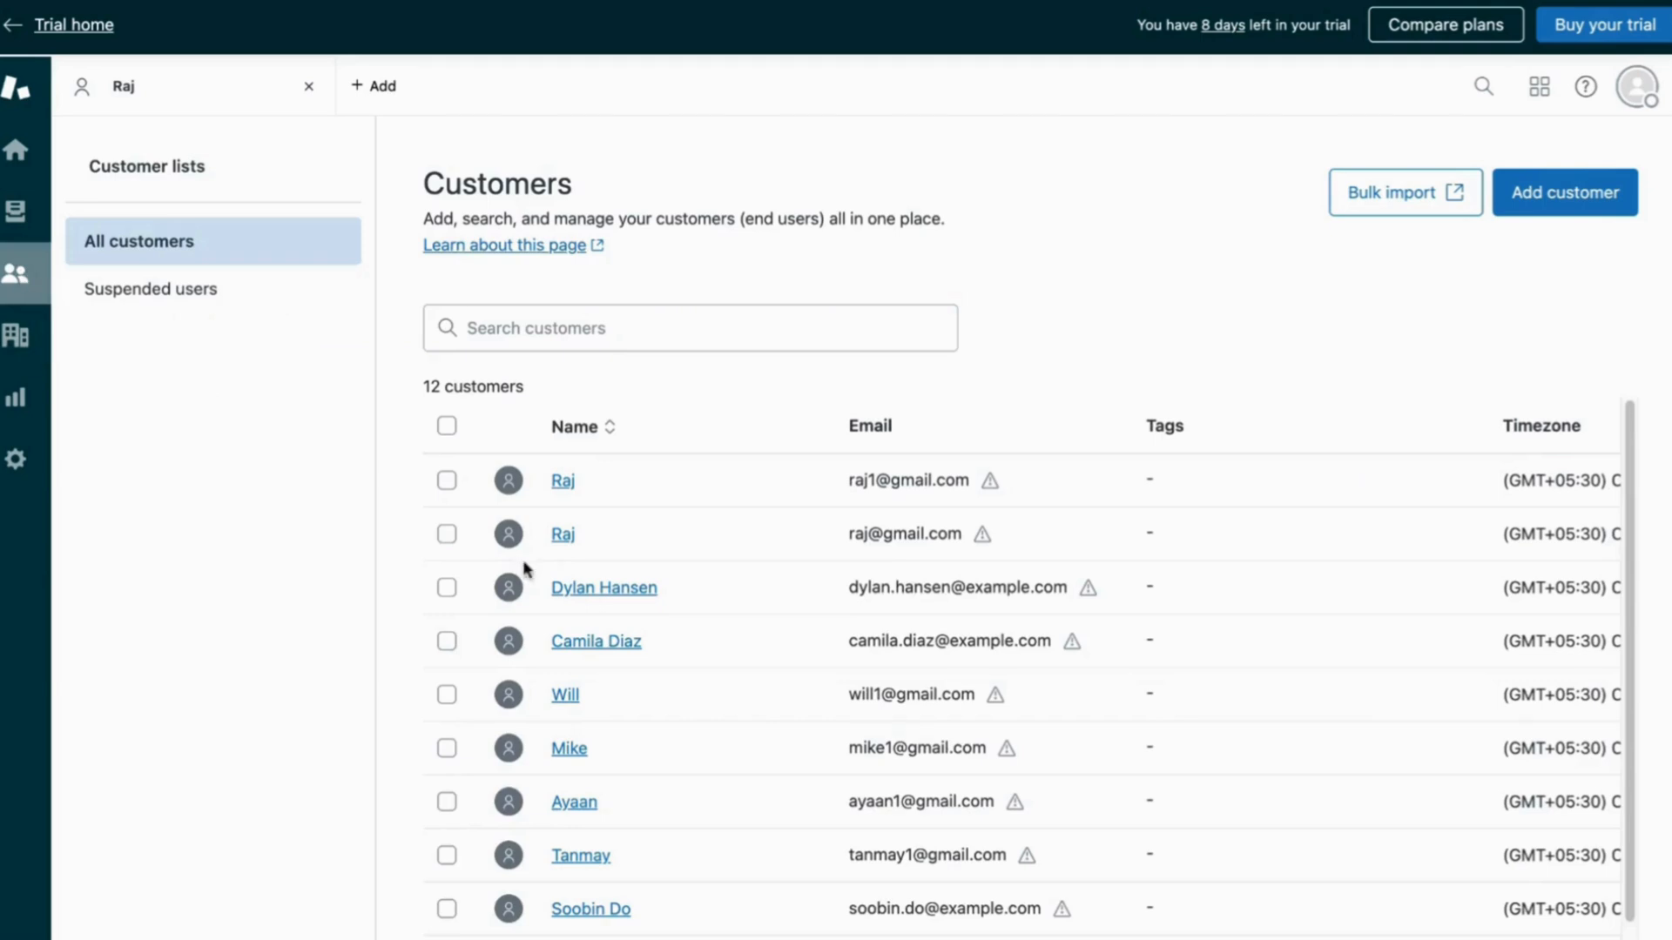
mouse_move(594, 595)
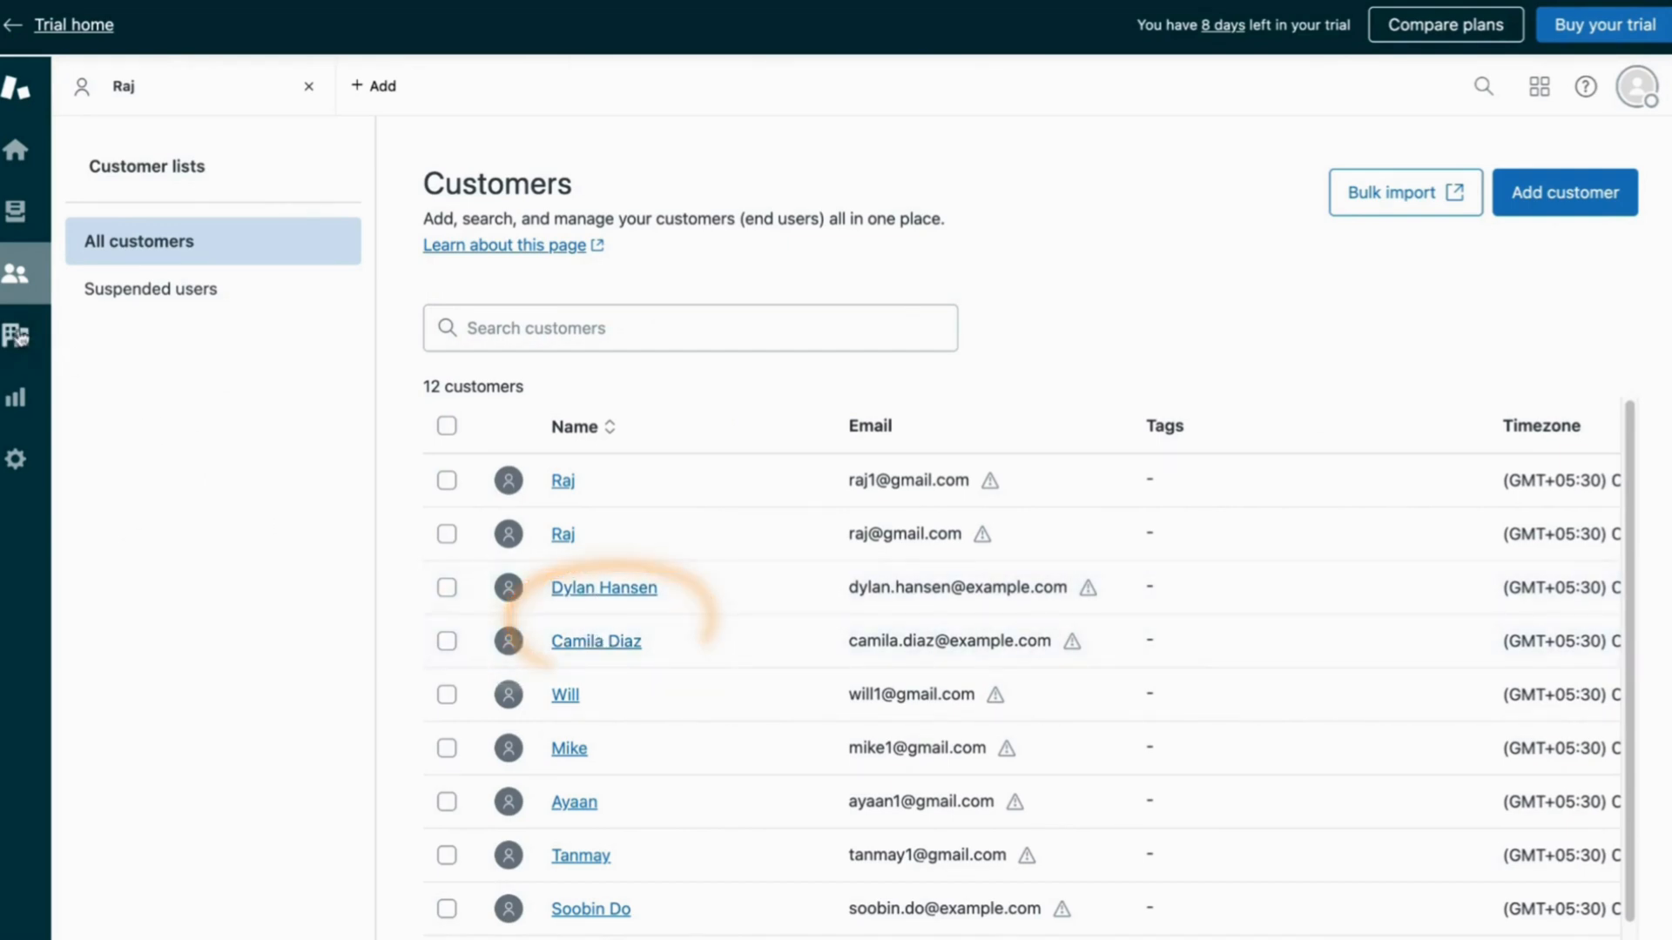
- Open VFL.llc from Organizations and review its Users (2) and Tickets (2) tabs
left_click(15, 336)
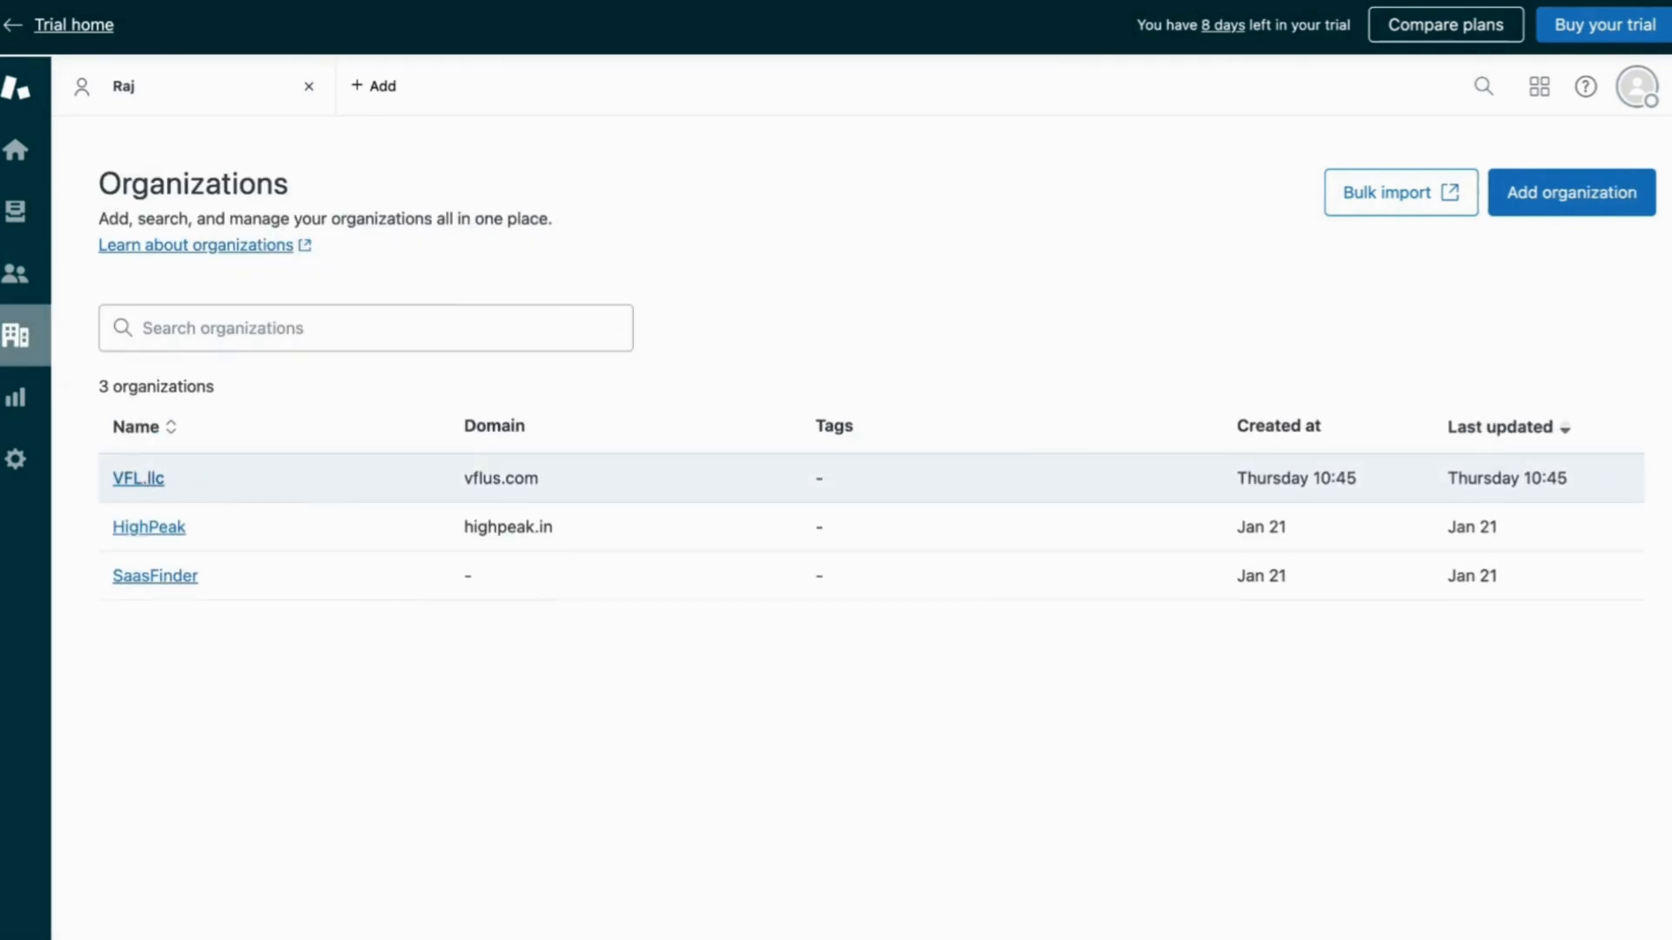
left_click(138, 478)
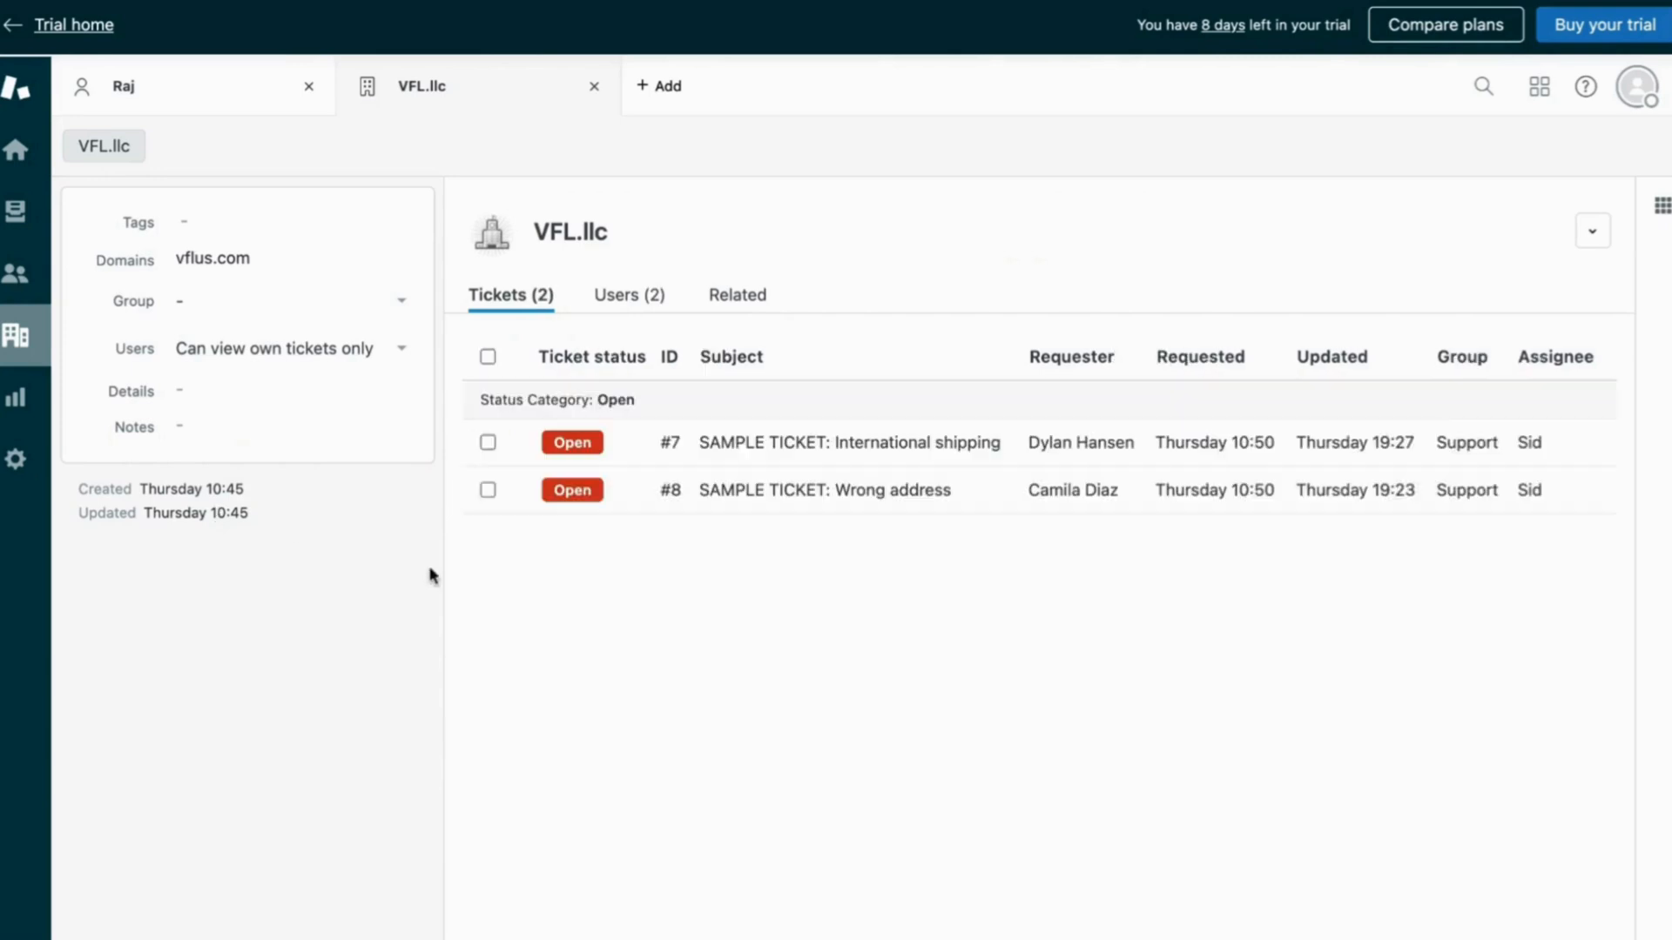
mouse_move(784, 496)
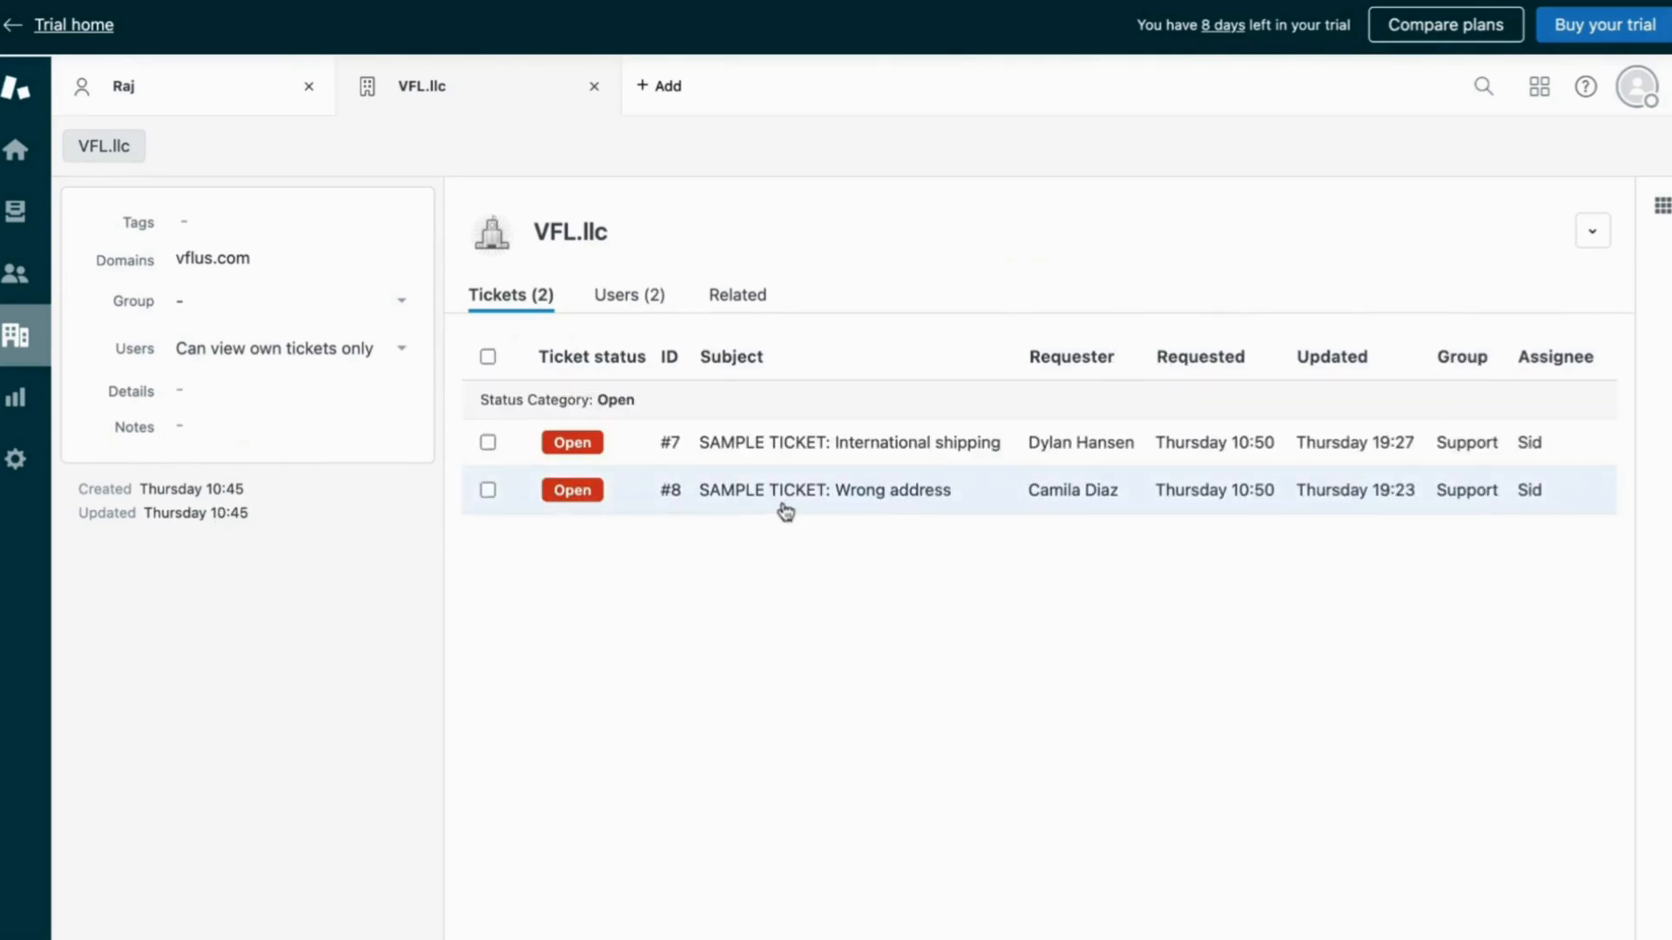
left_click(628, 295)
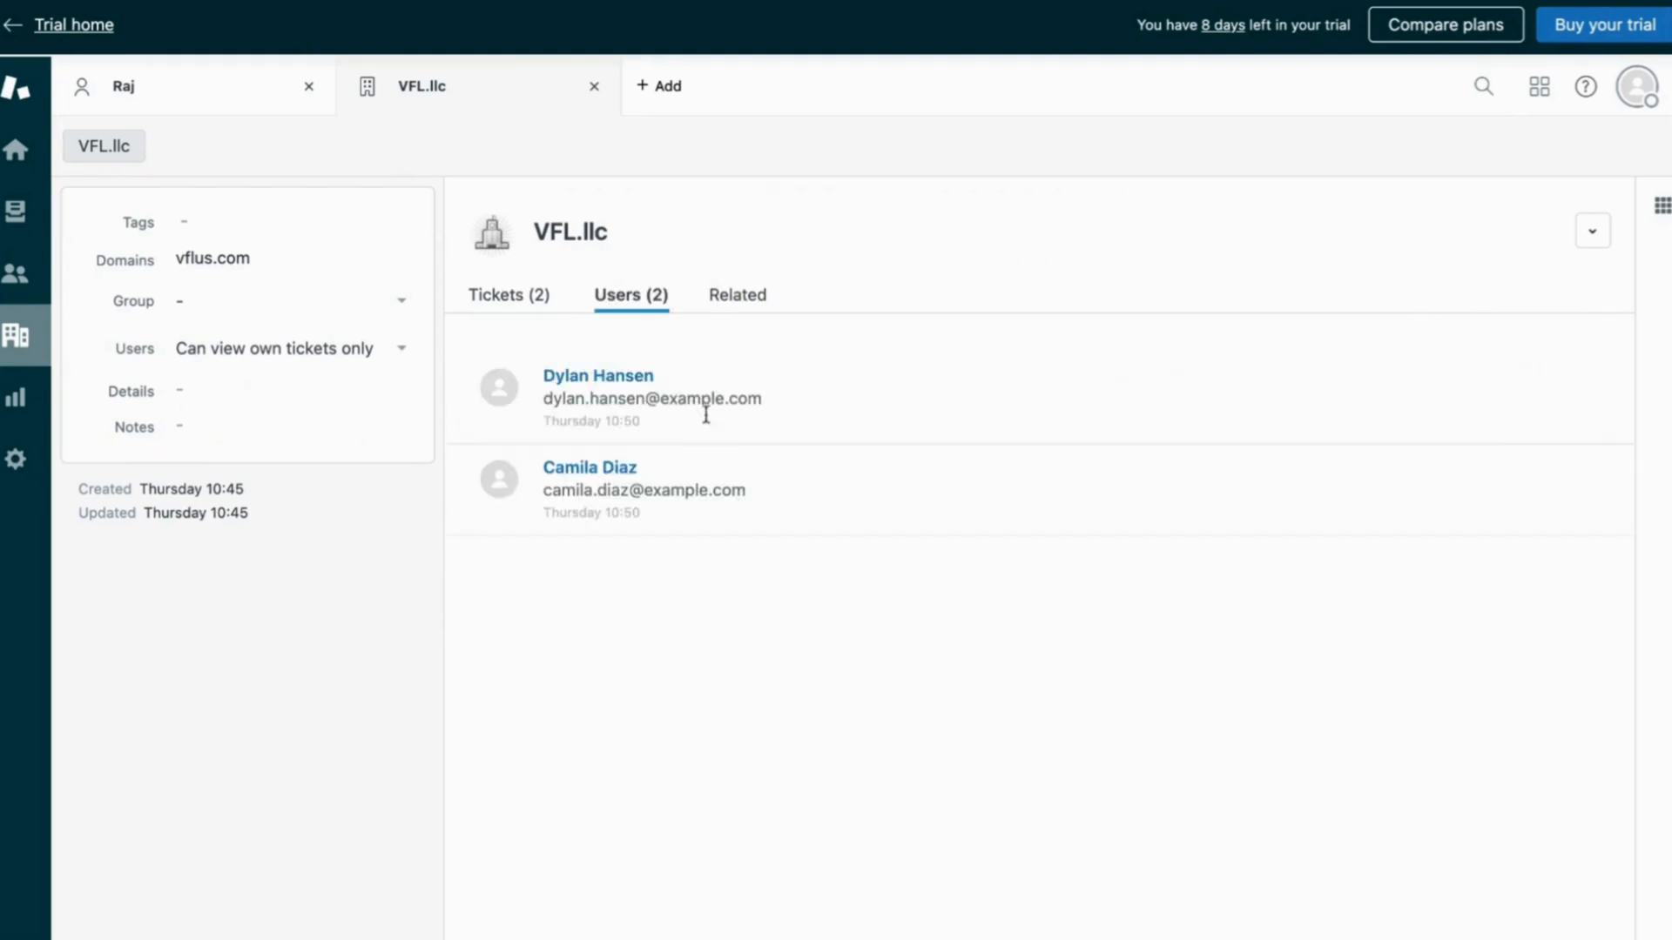
mouse_move(712, 465)
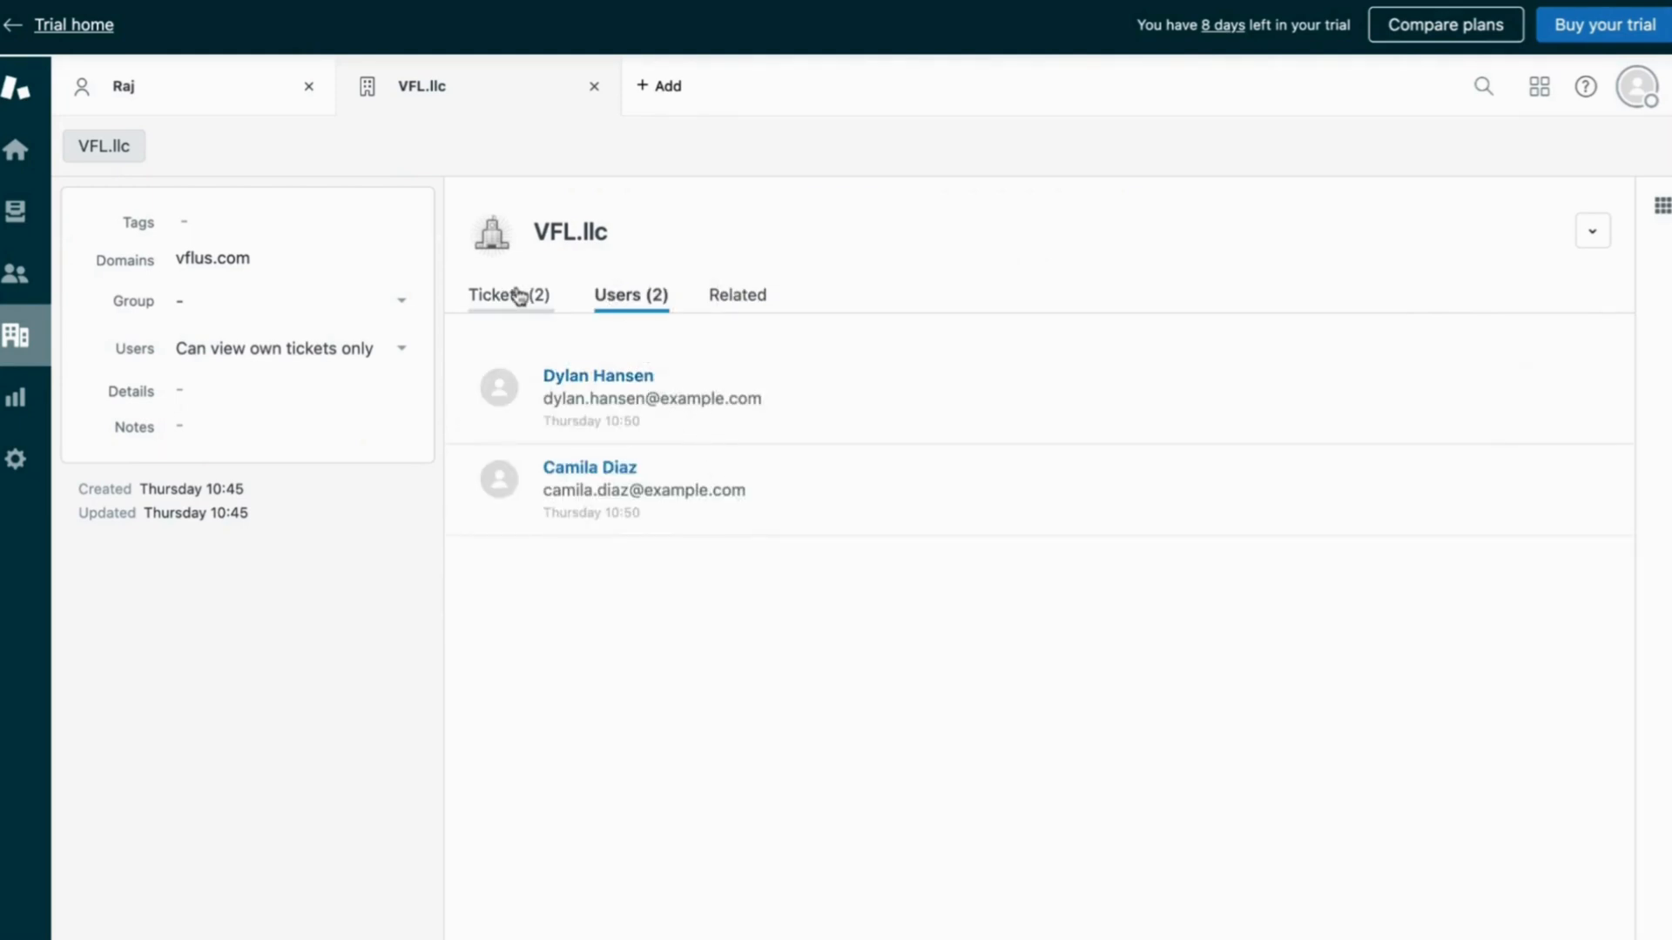
left_click(509, 294)
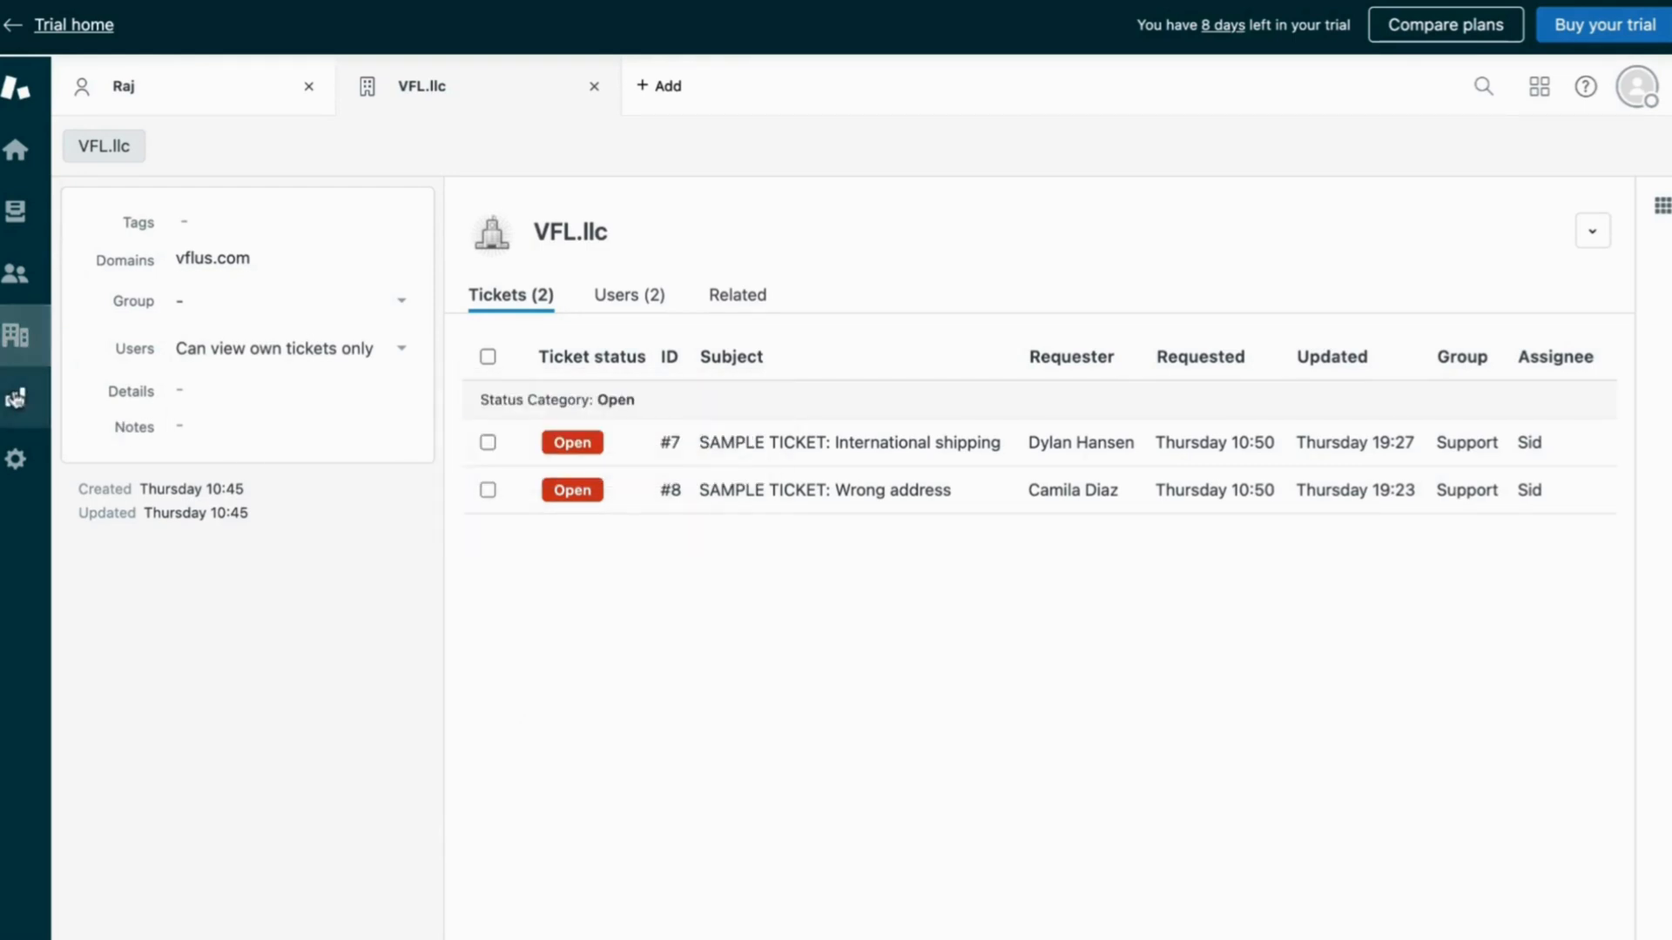
left_click(14, 397)
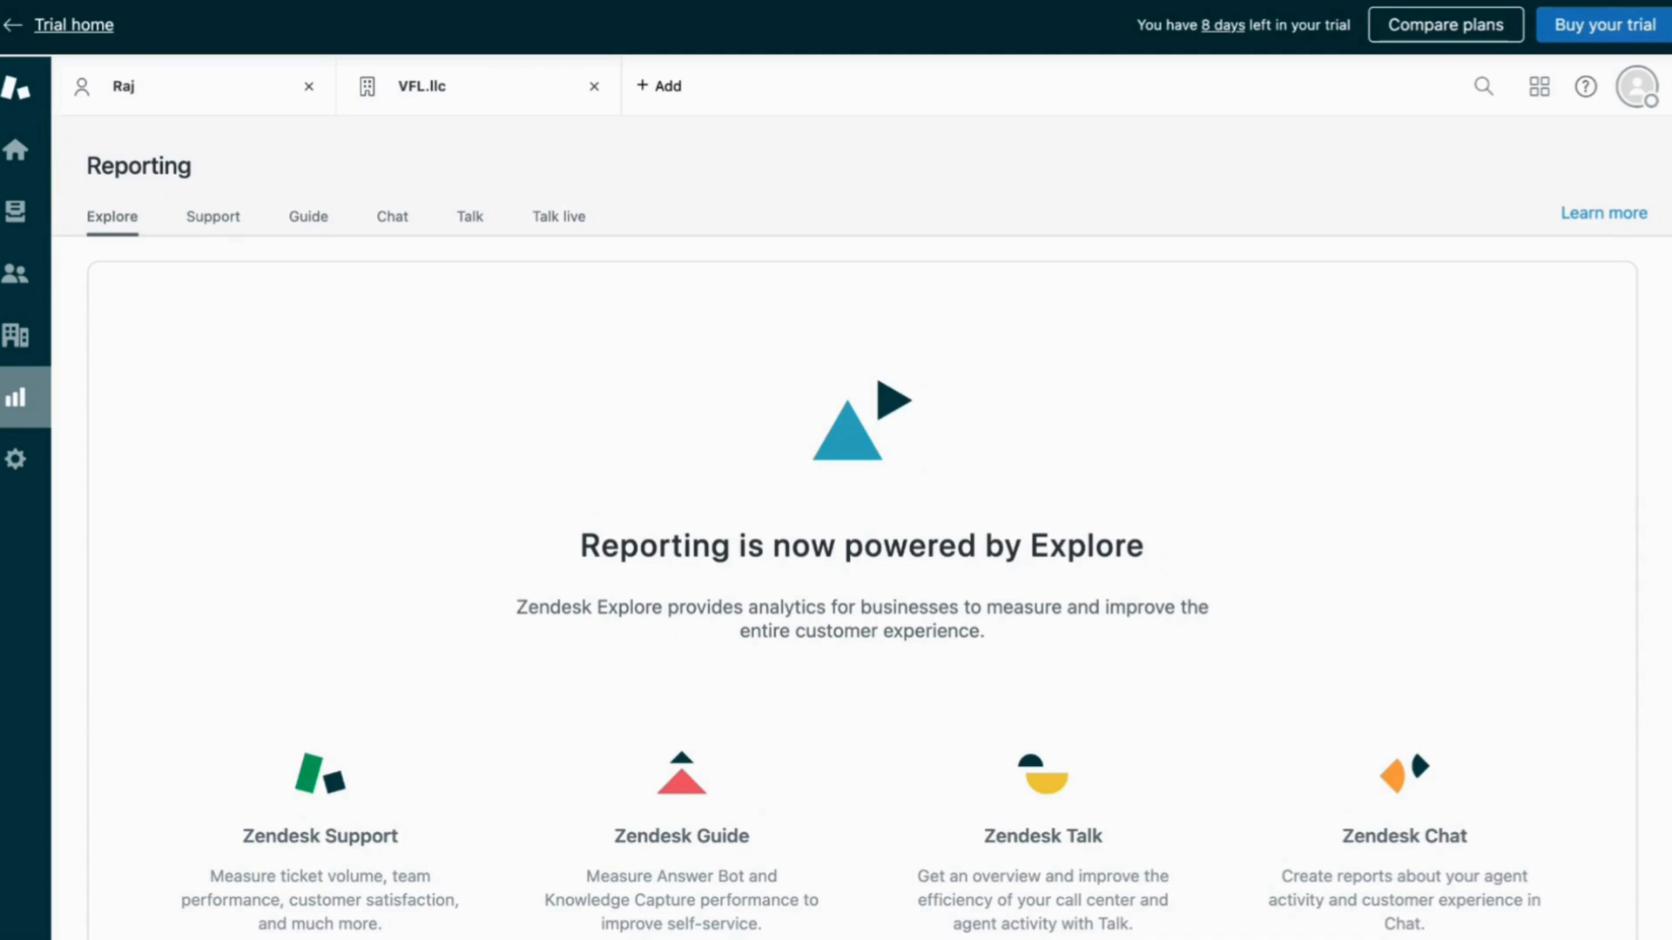
mouse_move(446, 332)
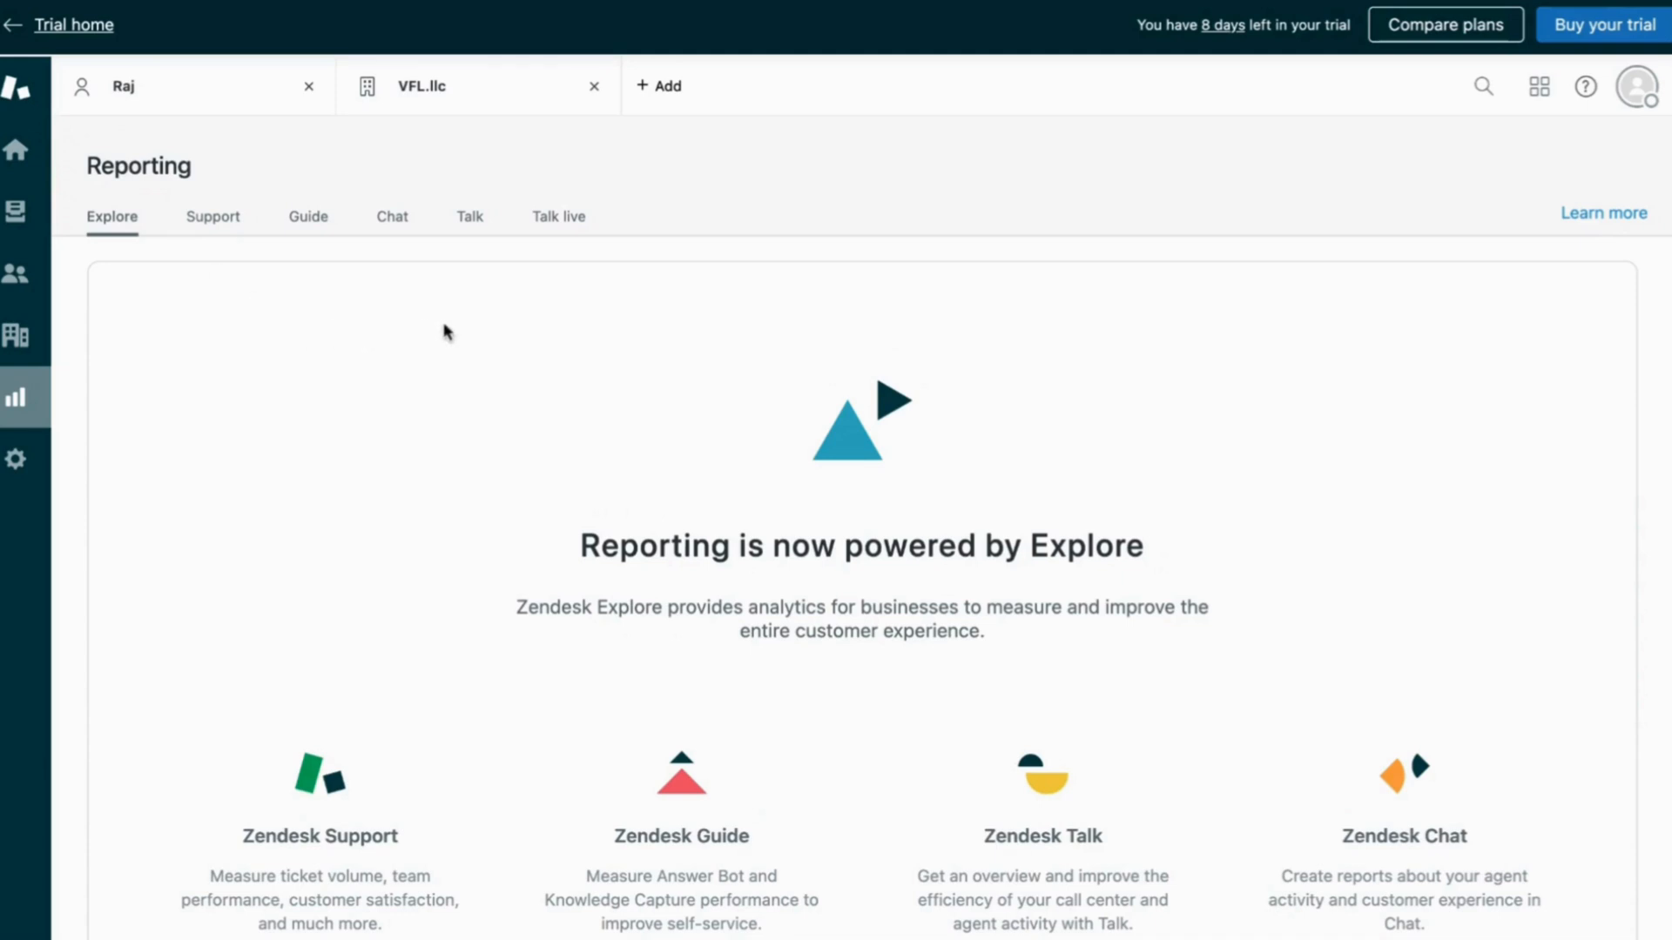
- Browse the Support, Guide and Talk dashboards, ending on live Talk queue activity
left_click(212, 217)
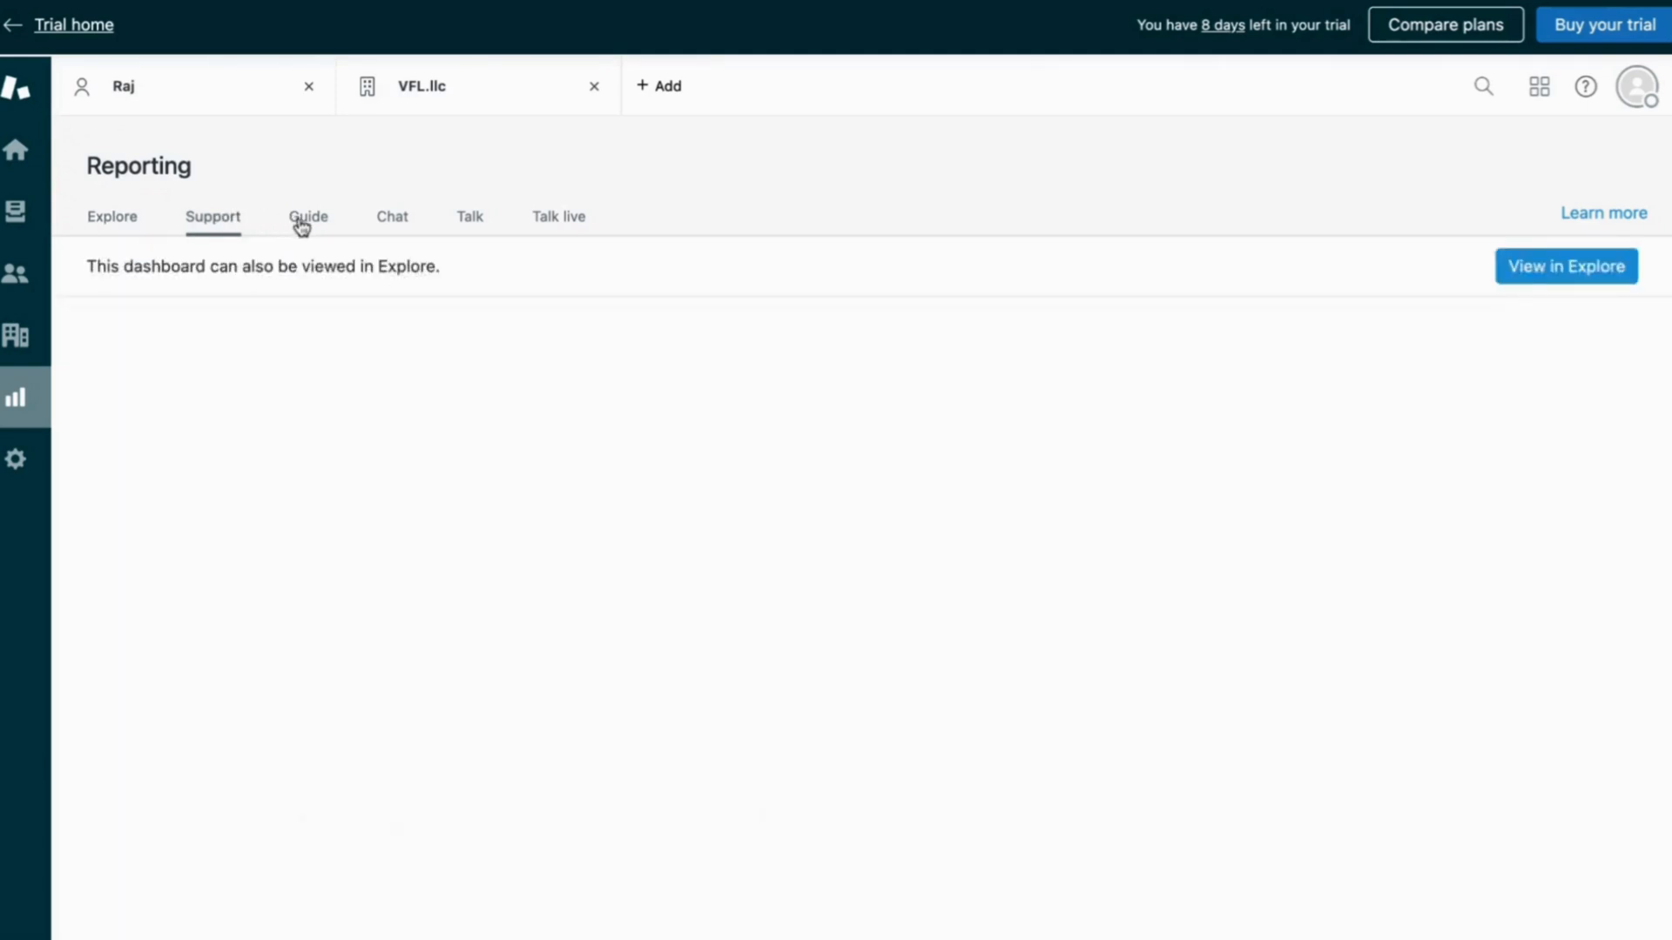
left_click(308, 217)
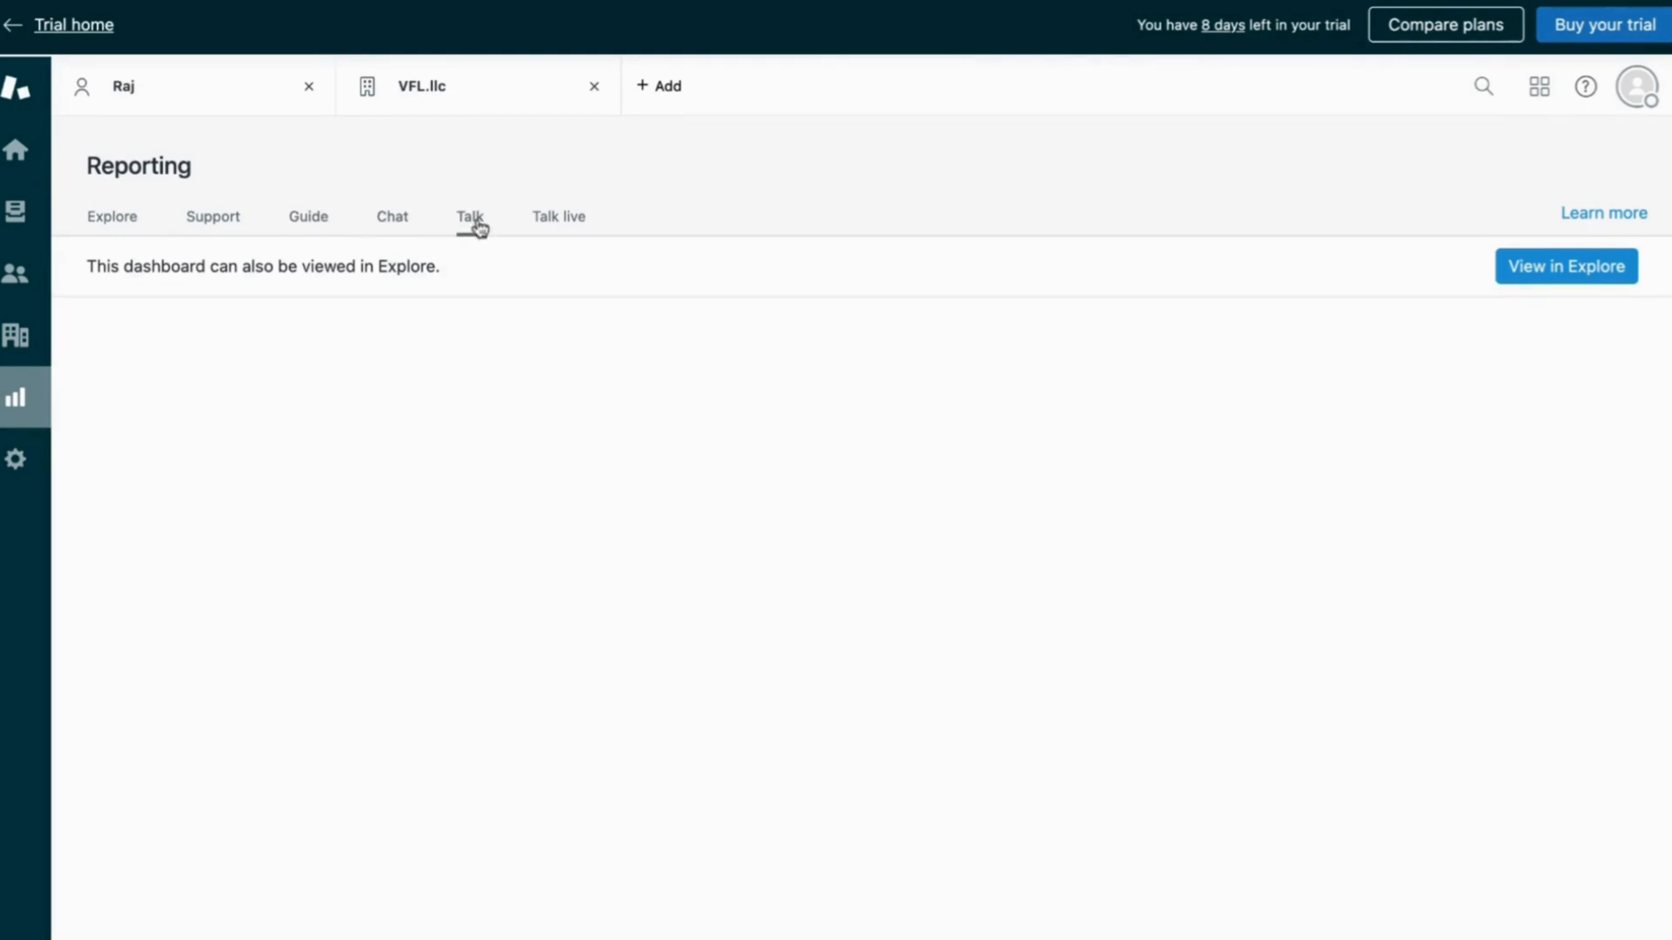
left_click(469, 217)
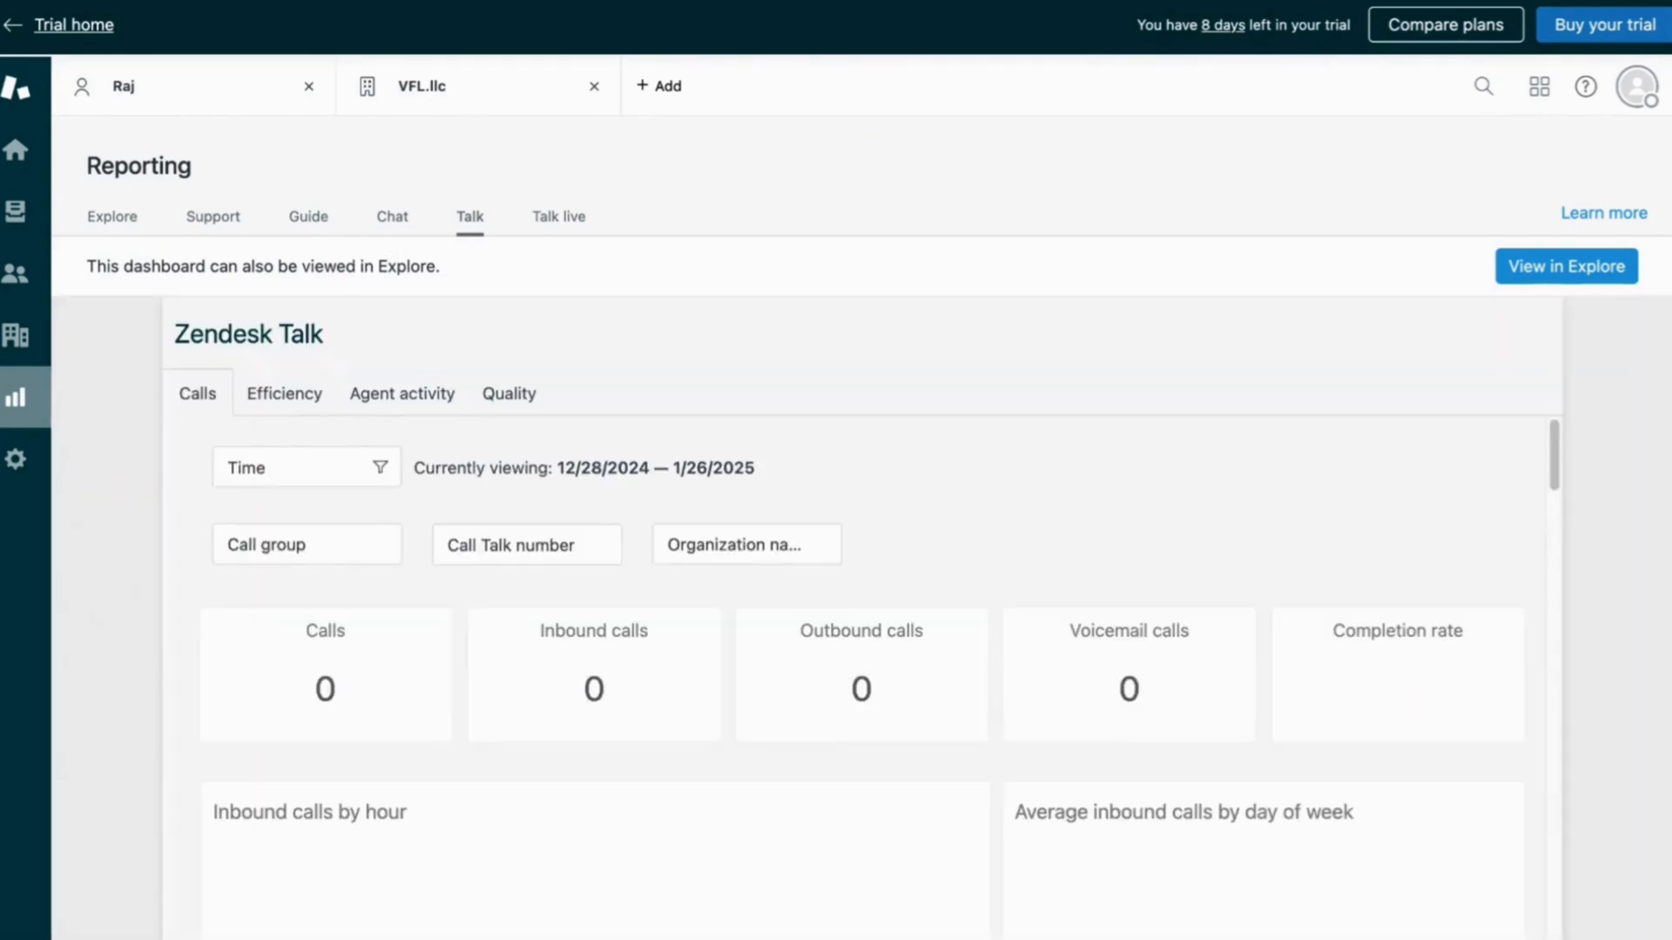
mouse_move(403, 282)
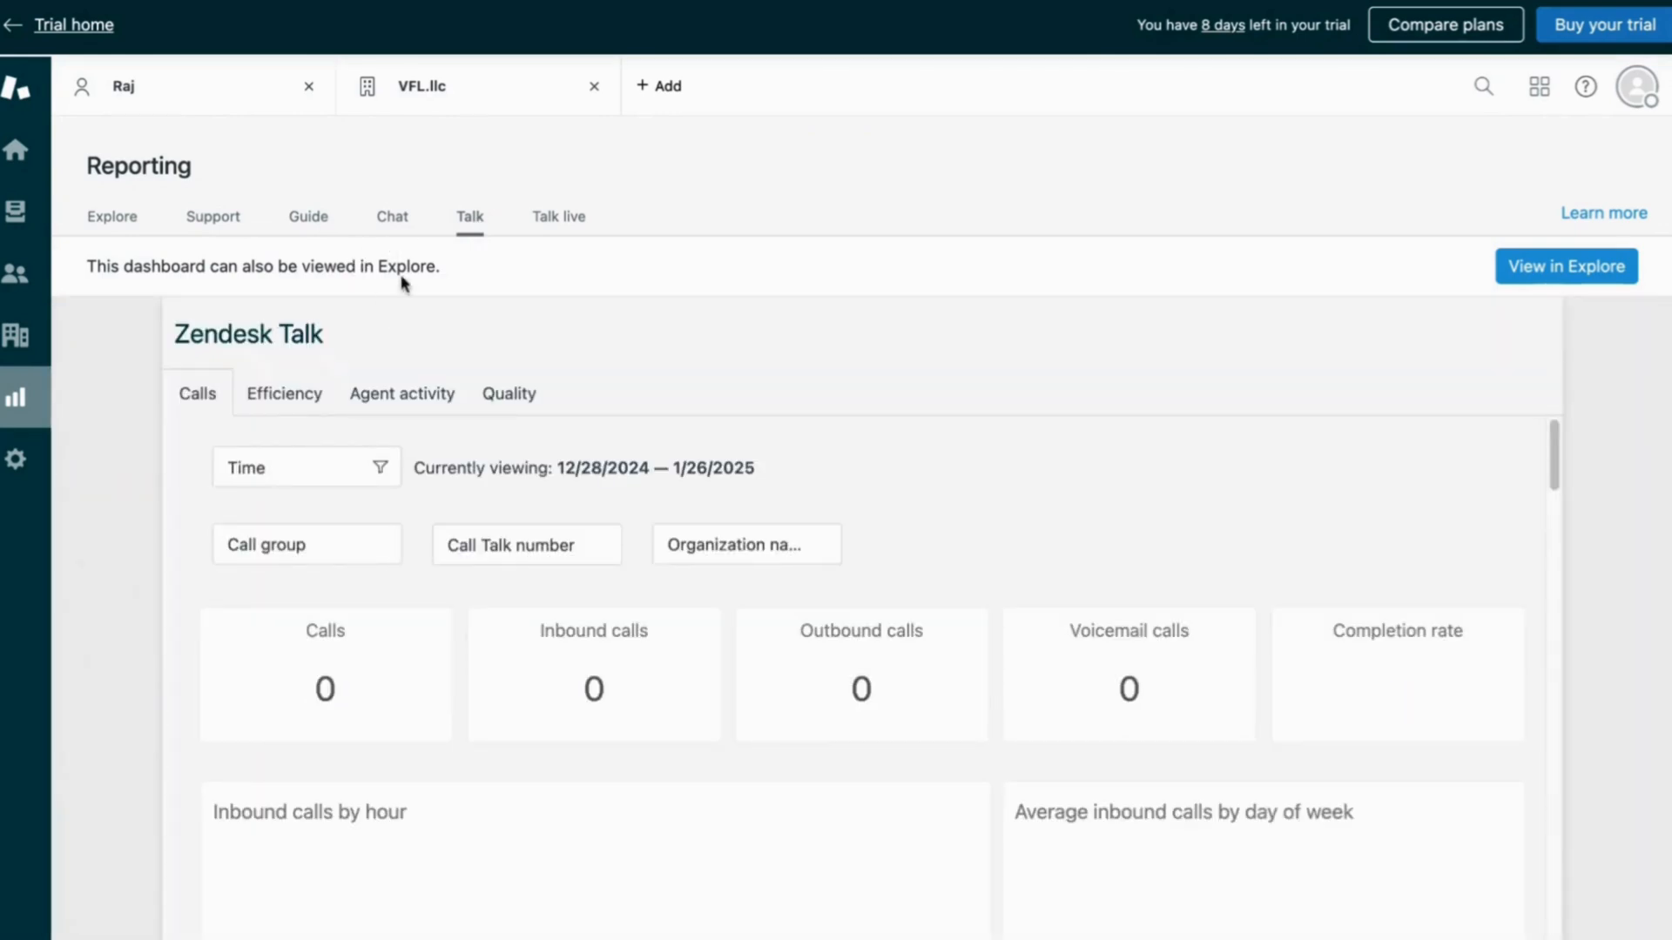
left_click(557, 217)
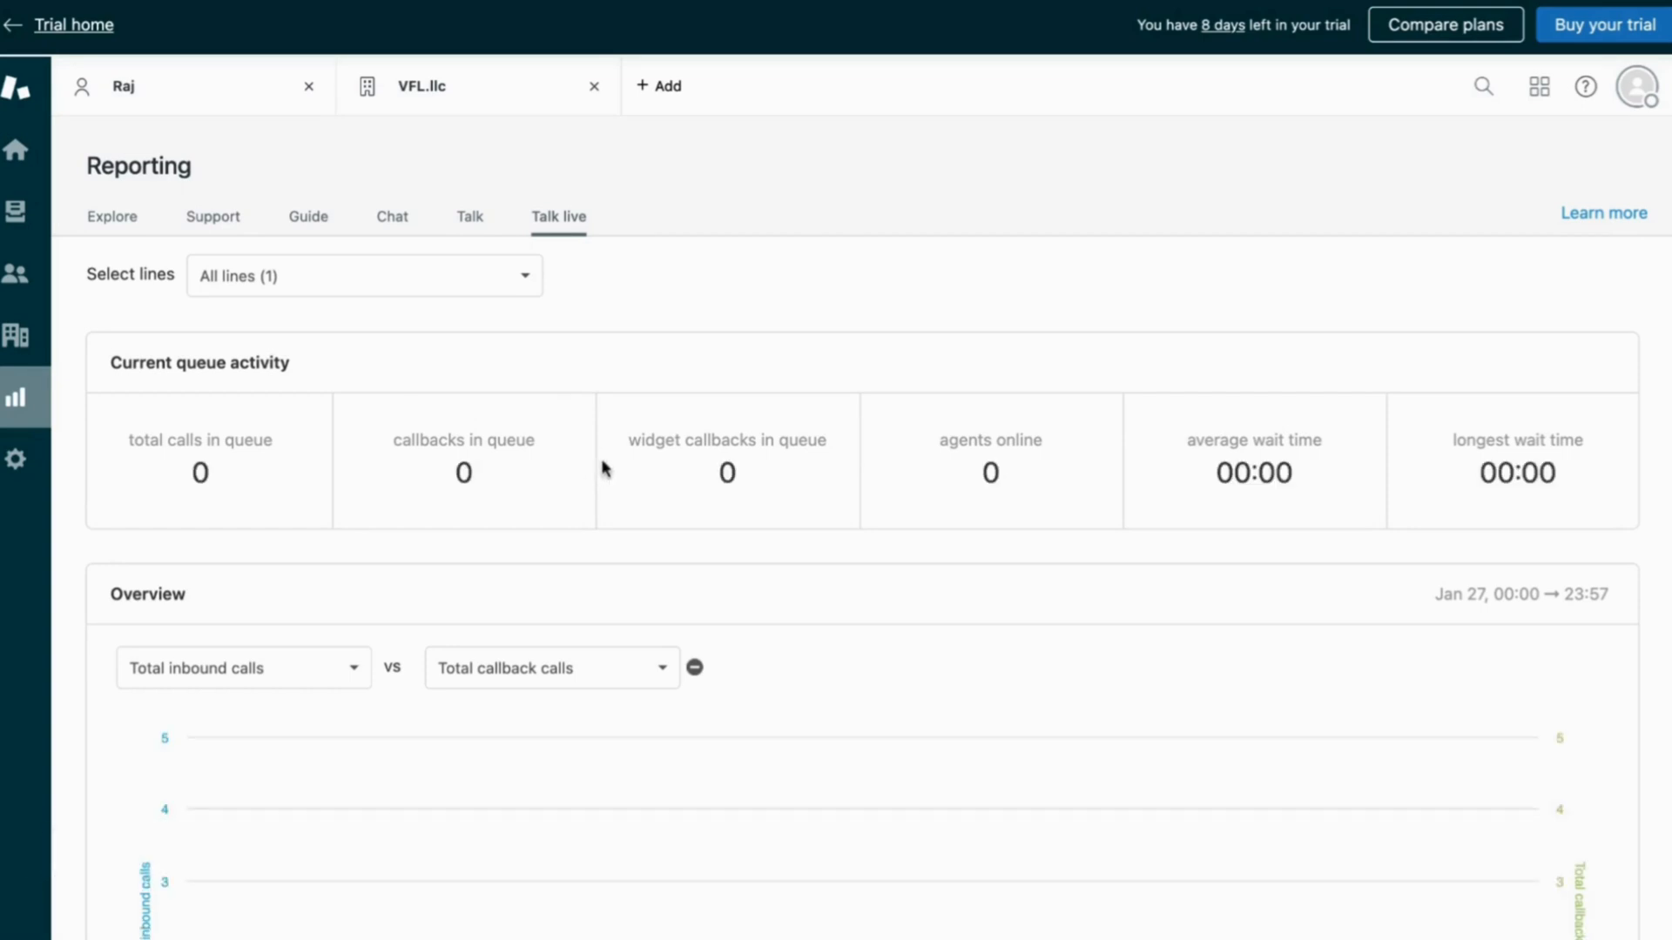
- Scroll the Talk live report through queue activity, call overview, all-zero call statistics and empty agent activity
scroll("down", 3)
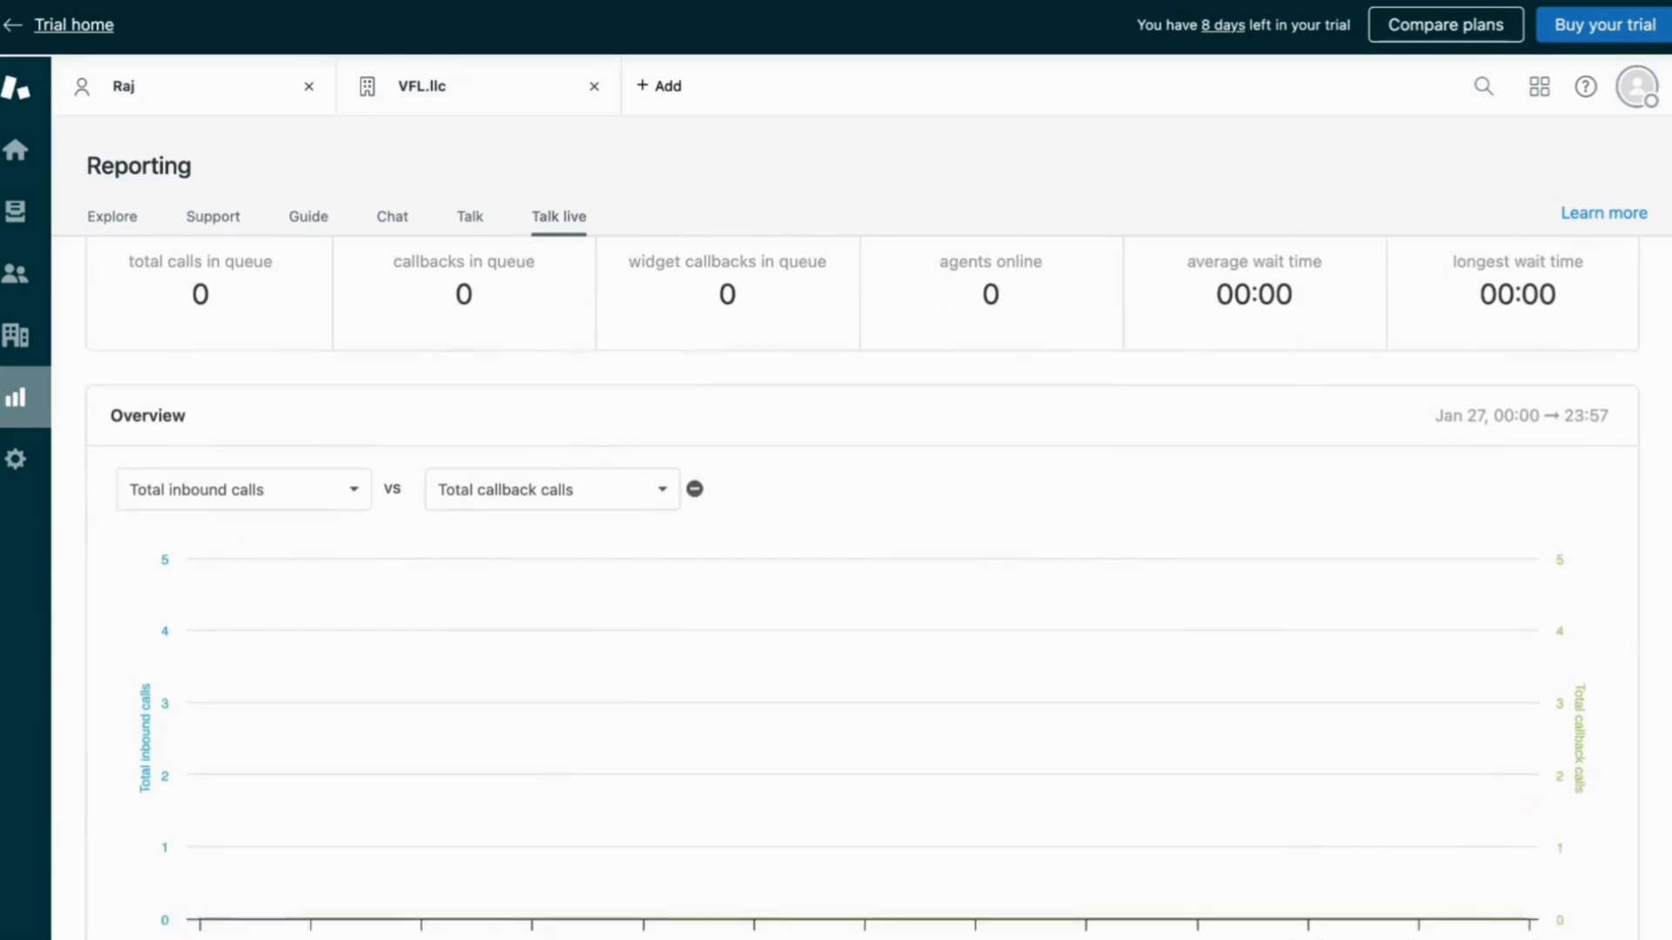
scroll("down", 3)
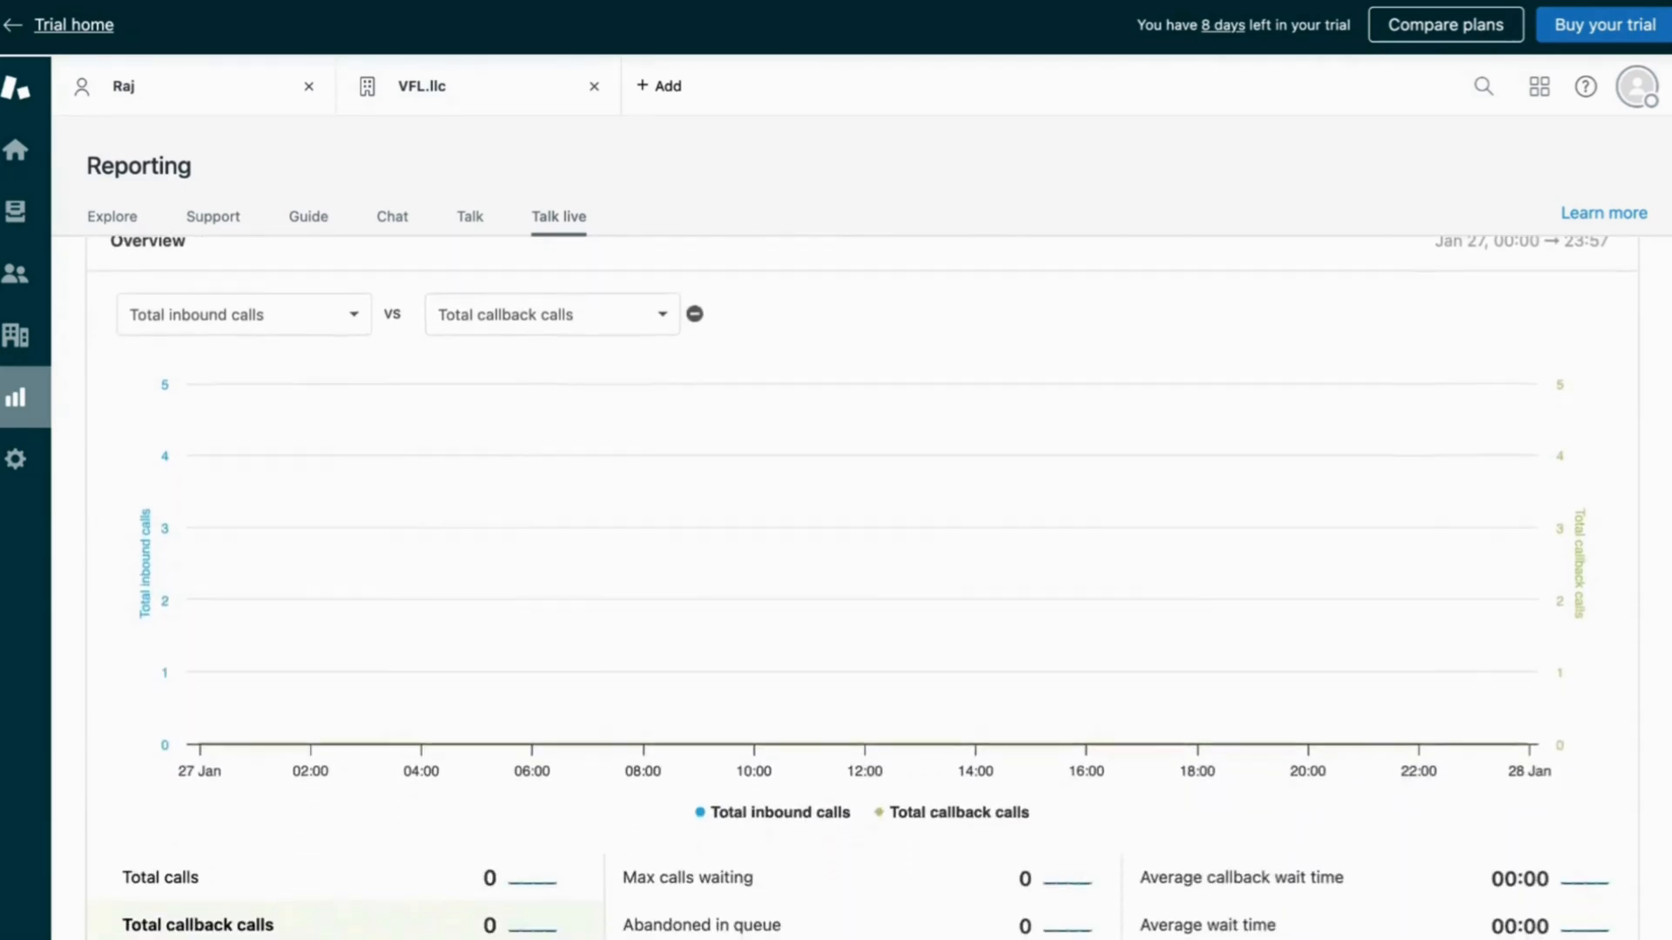
scroll("down", 3)
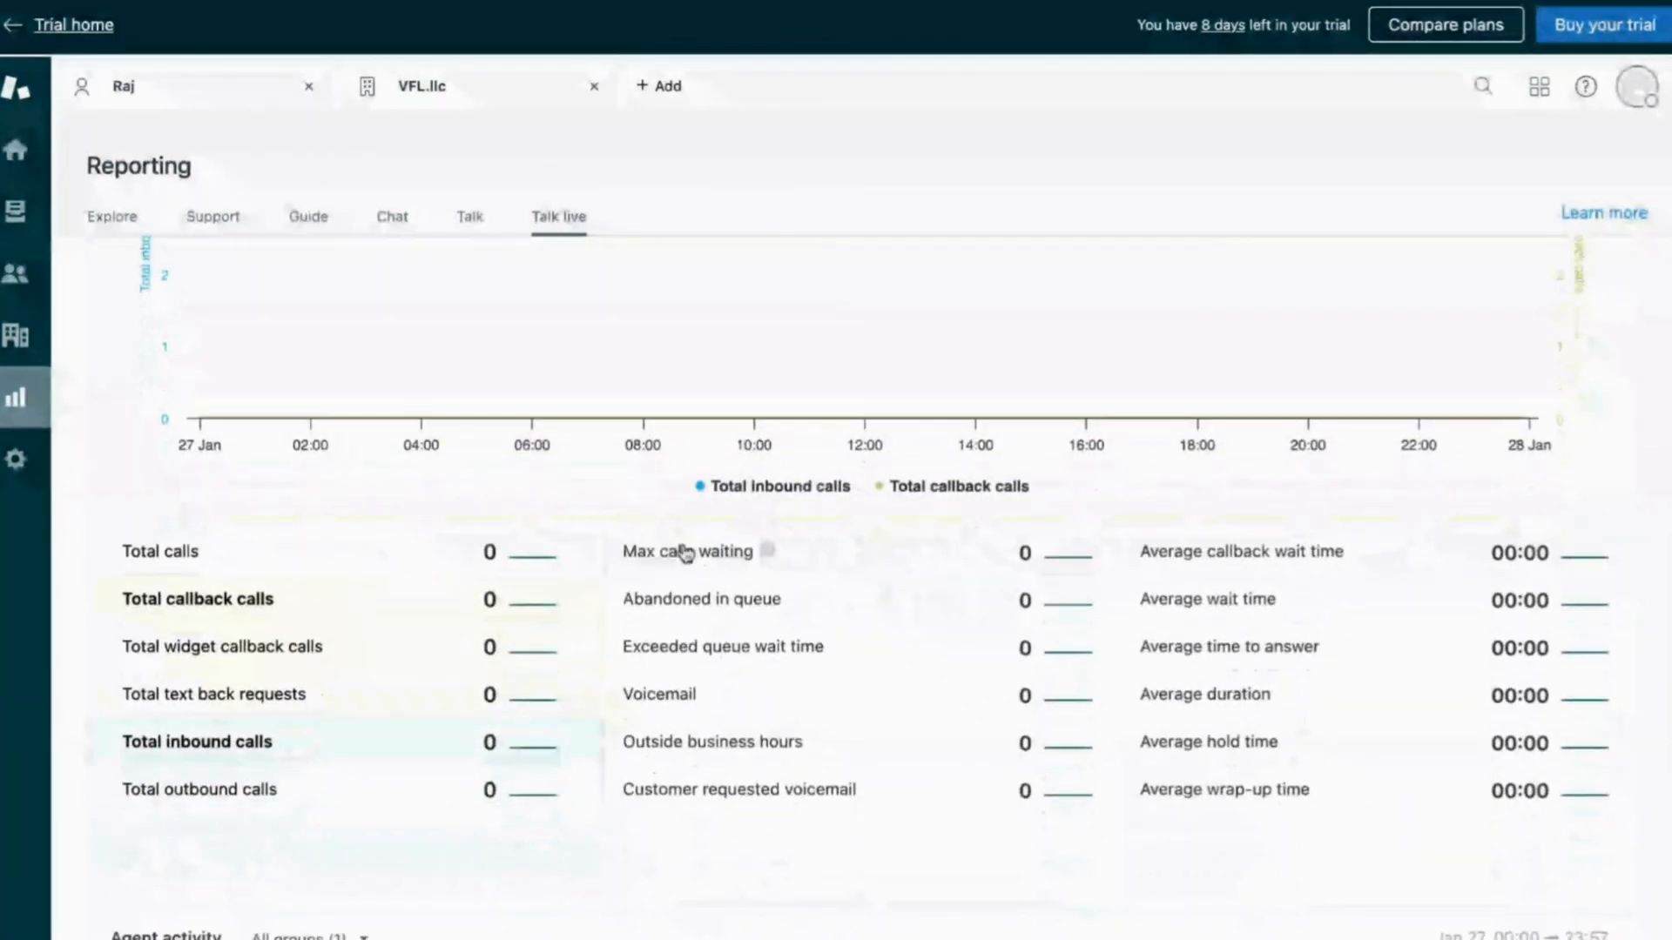
mouse_move(1180, 619)
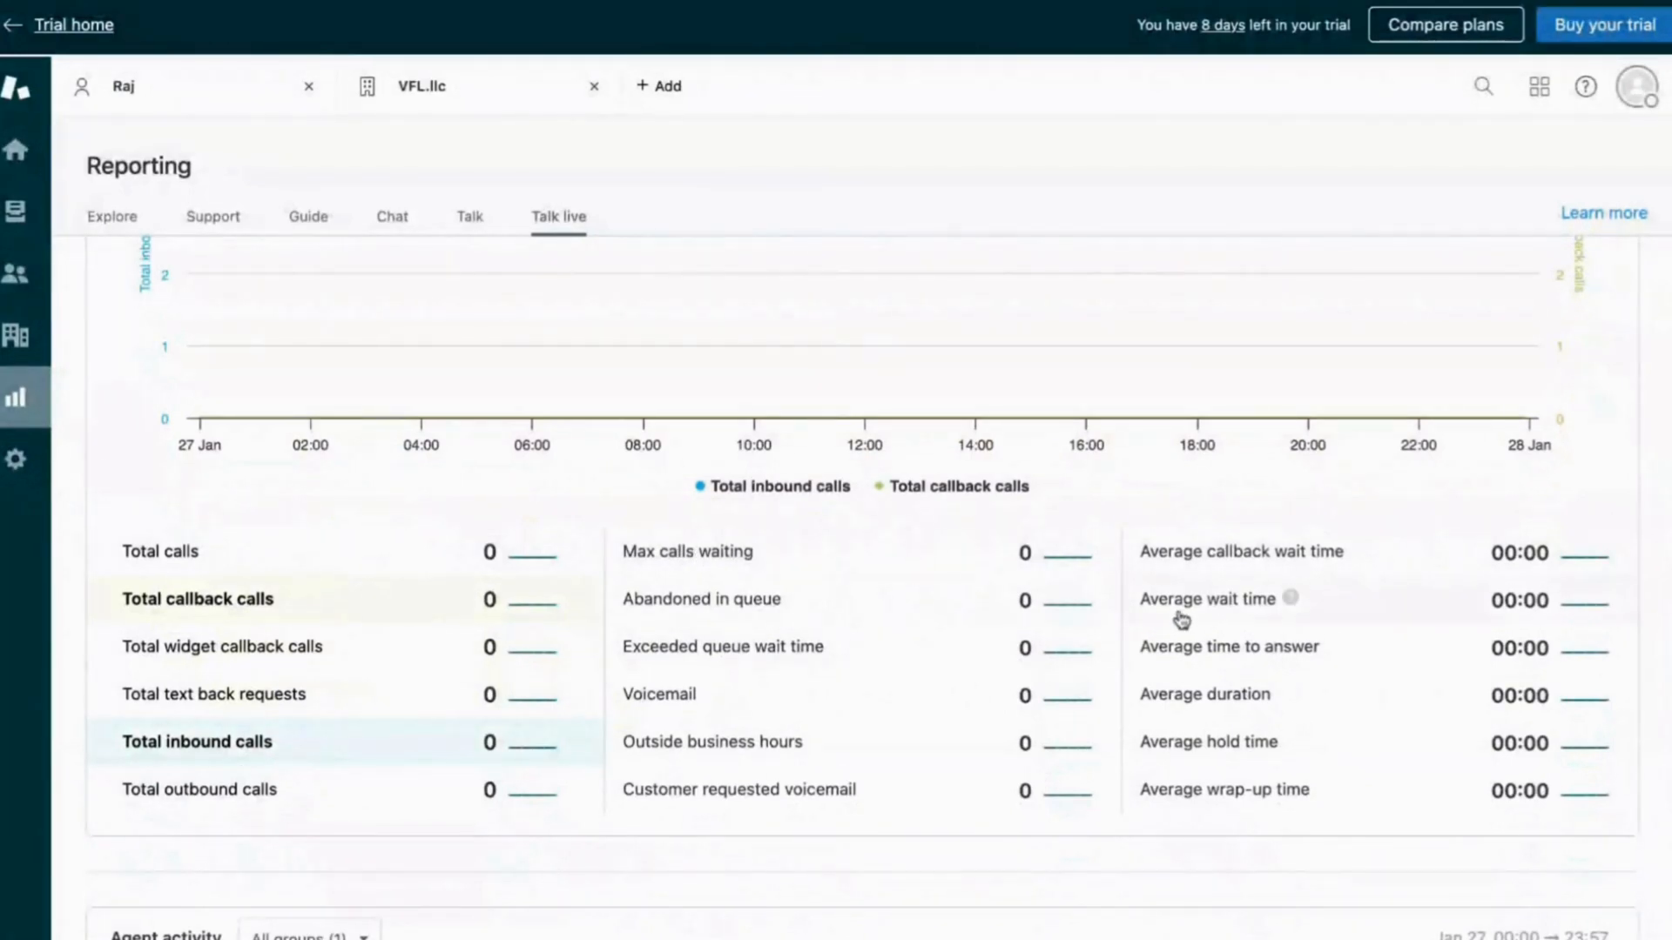
mouse_move(1258, 625)
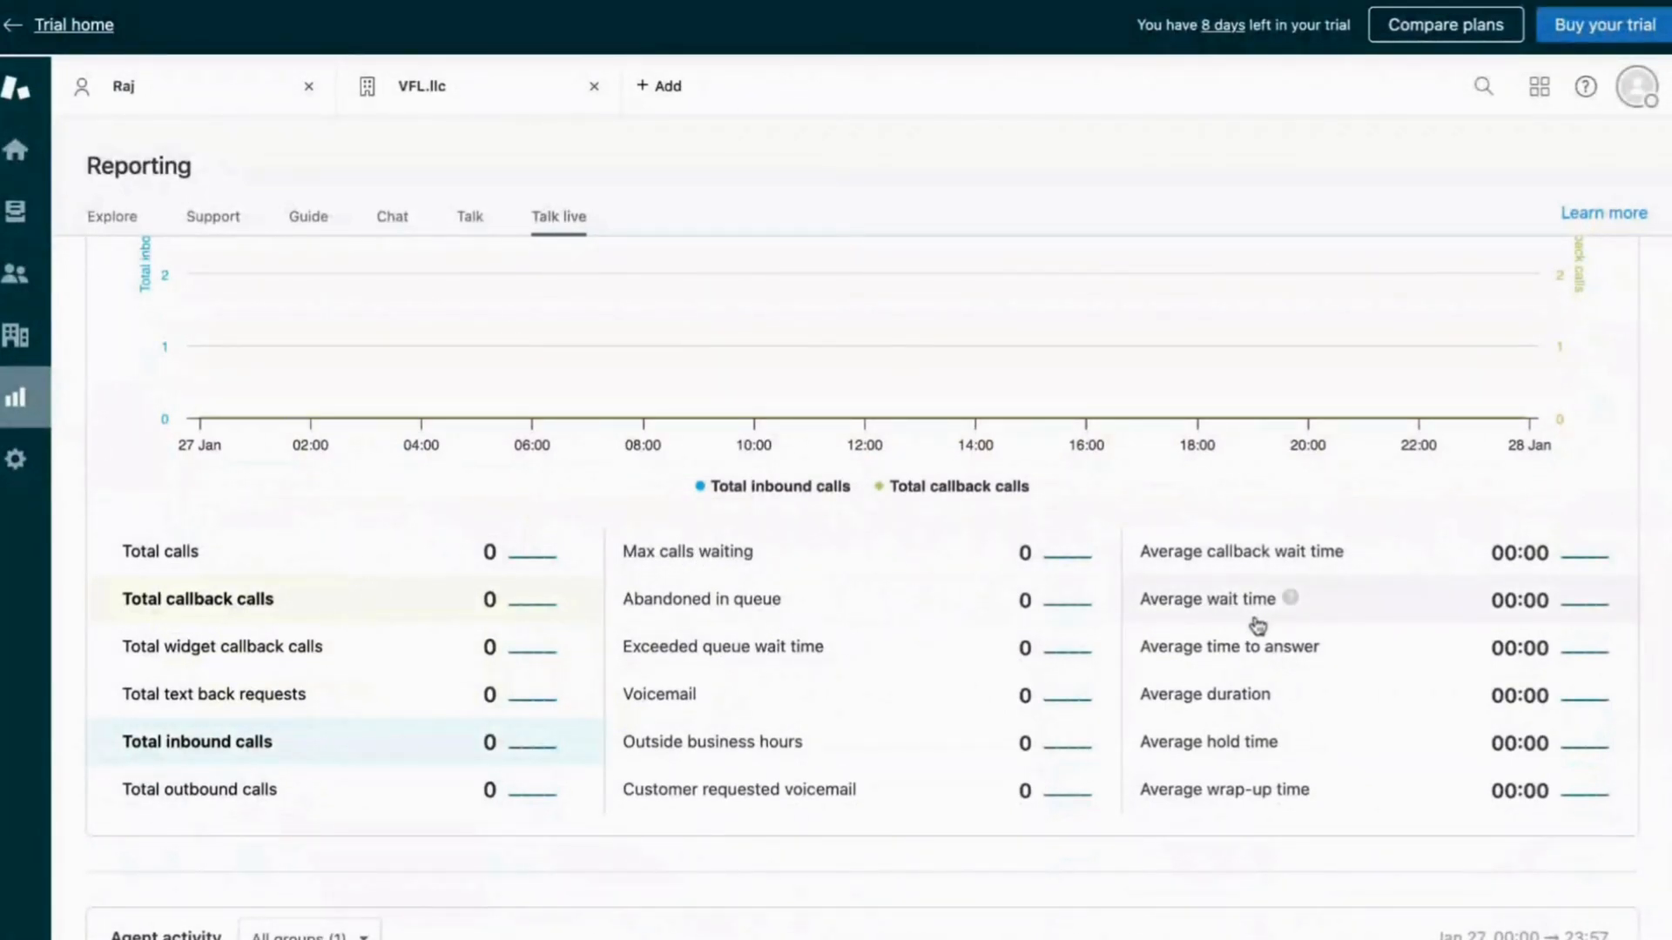
scroll("down", 3)
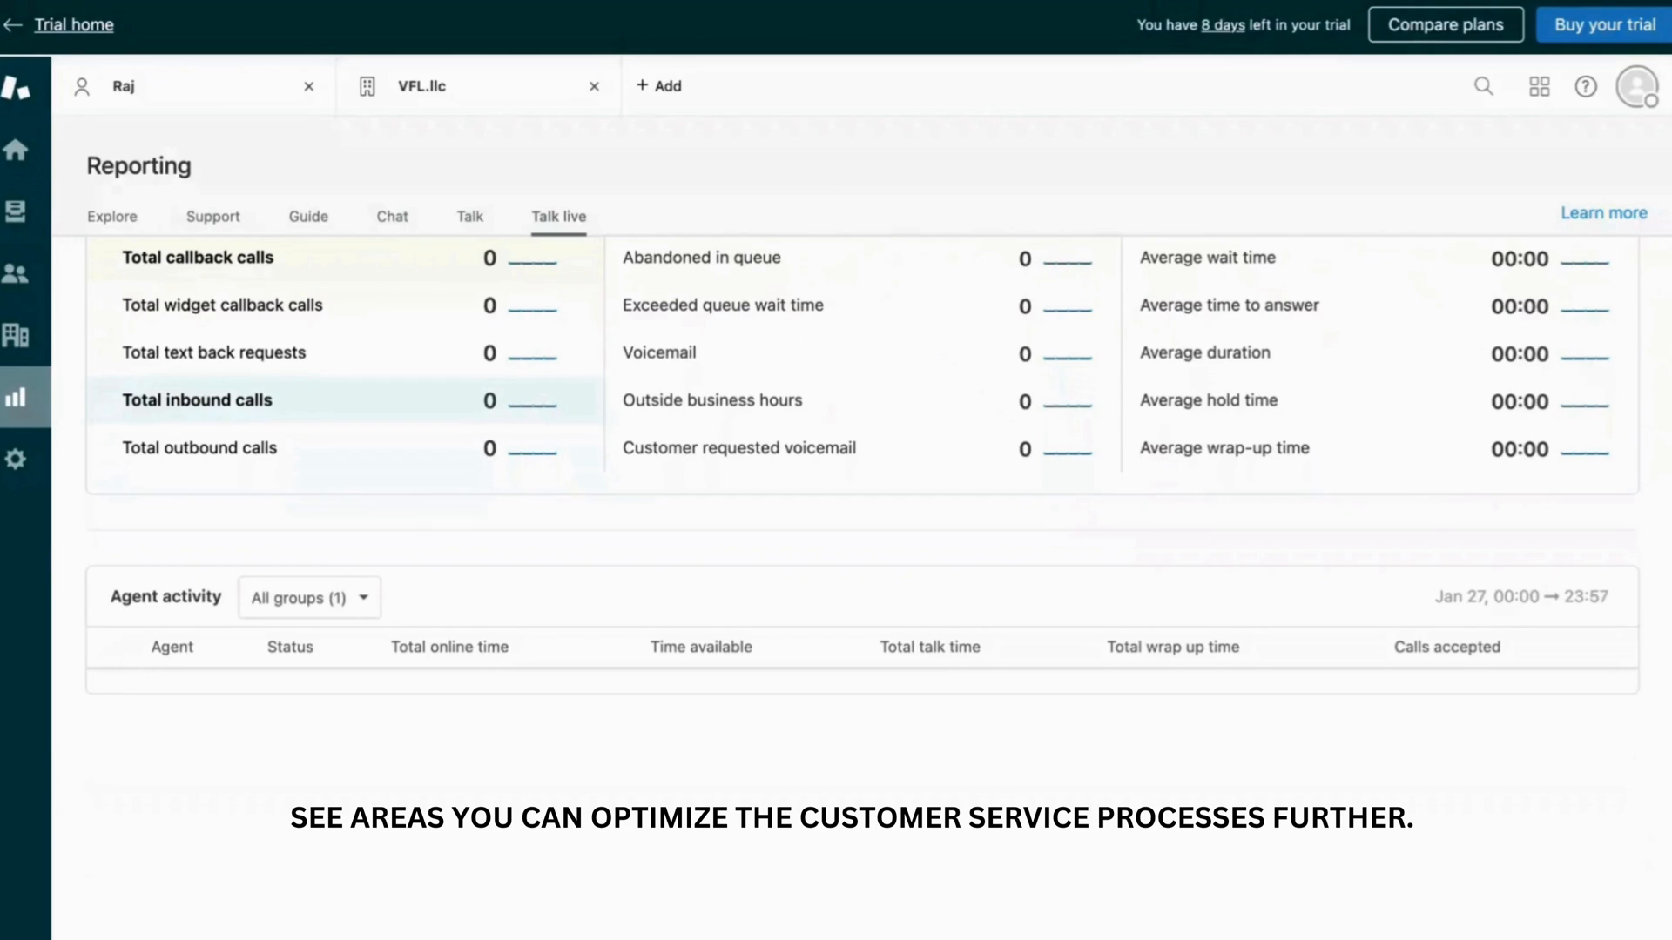
mouse_move(393, 576)
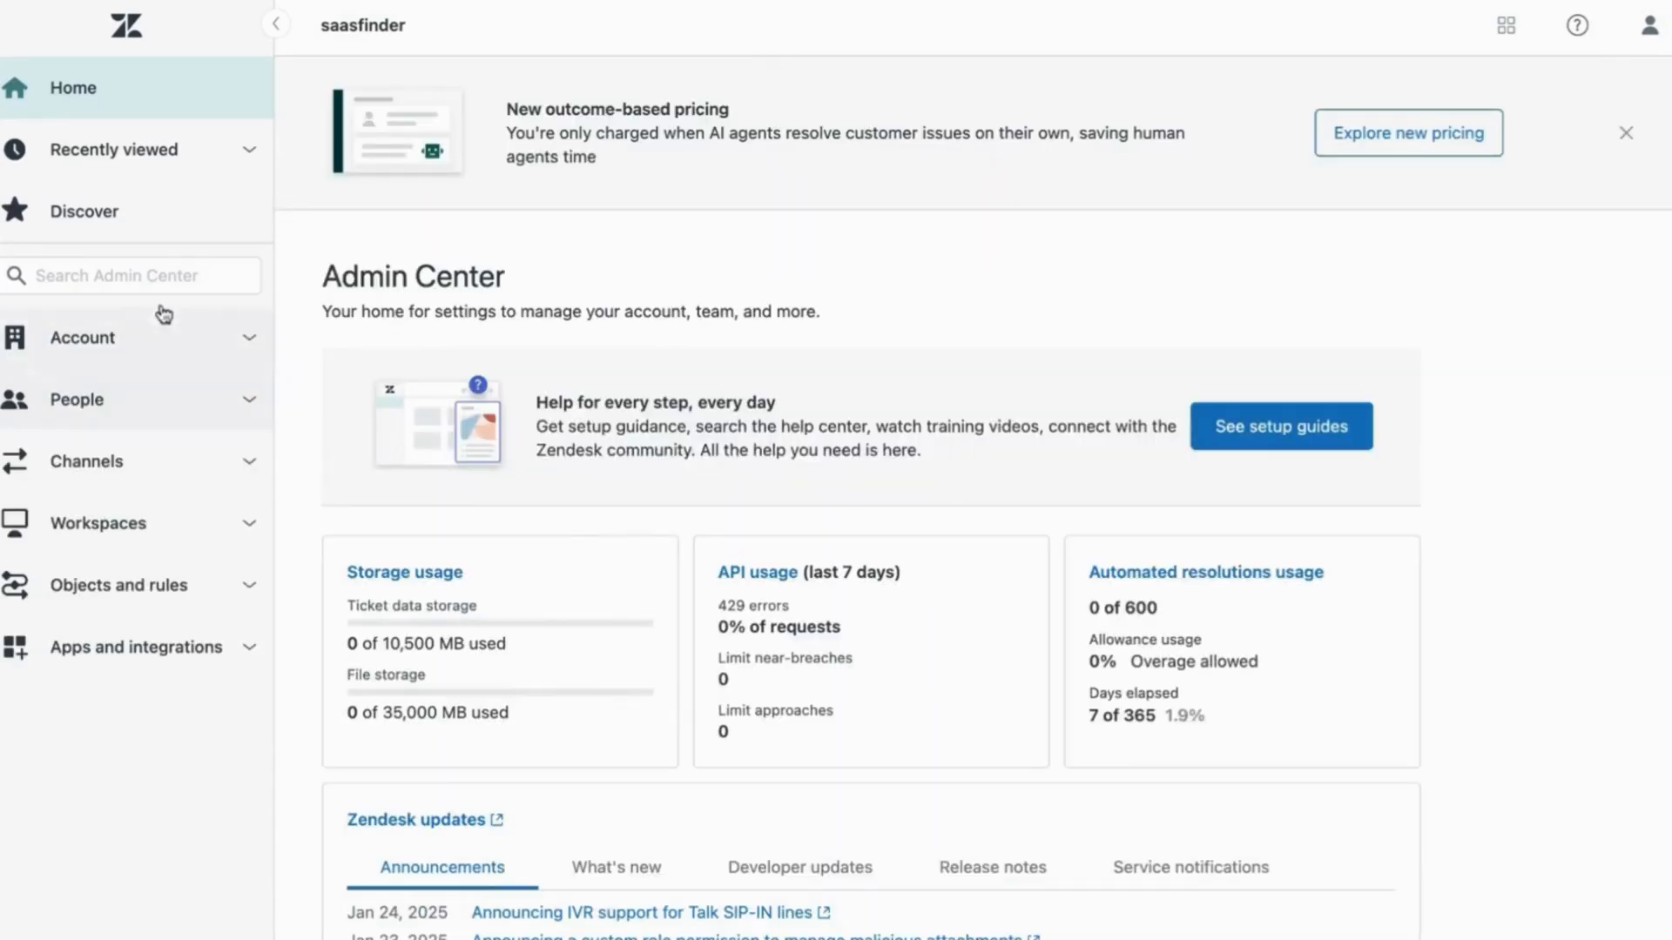
- Expand and browse Admin Center's Account settings, then expand Workspaces to list agent tools
left_click(81, 337)
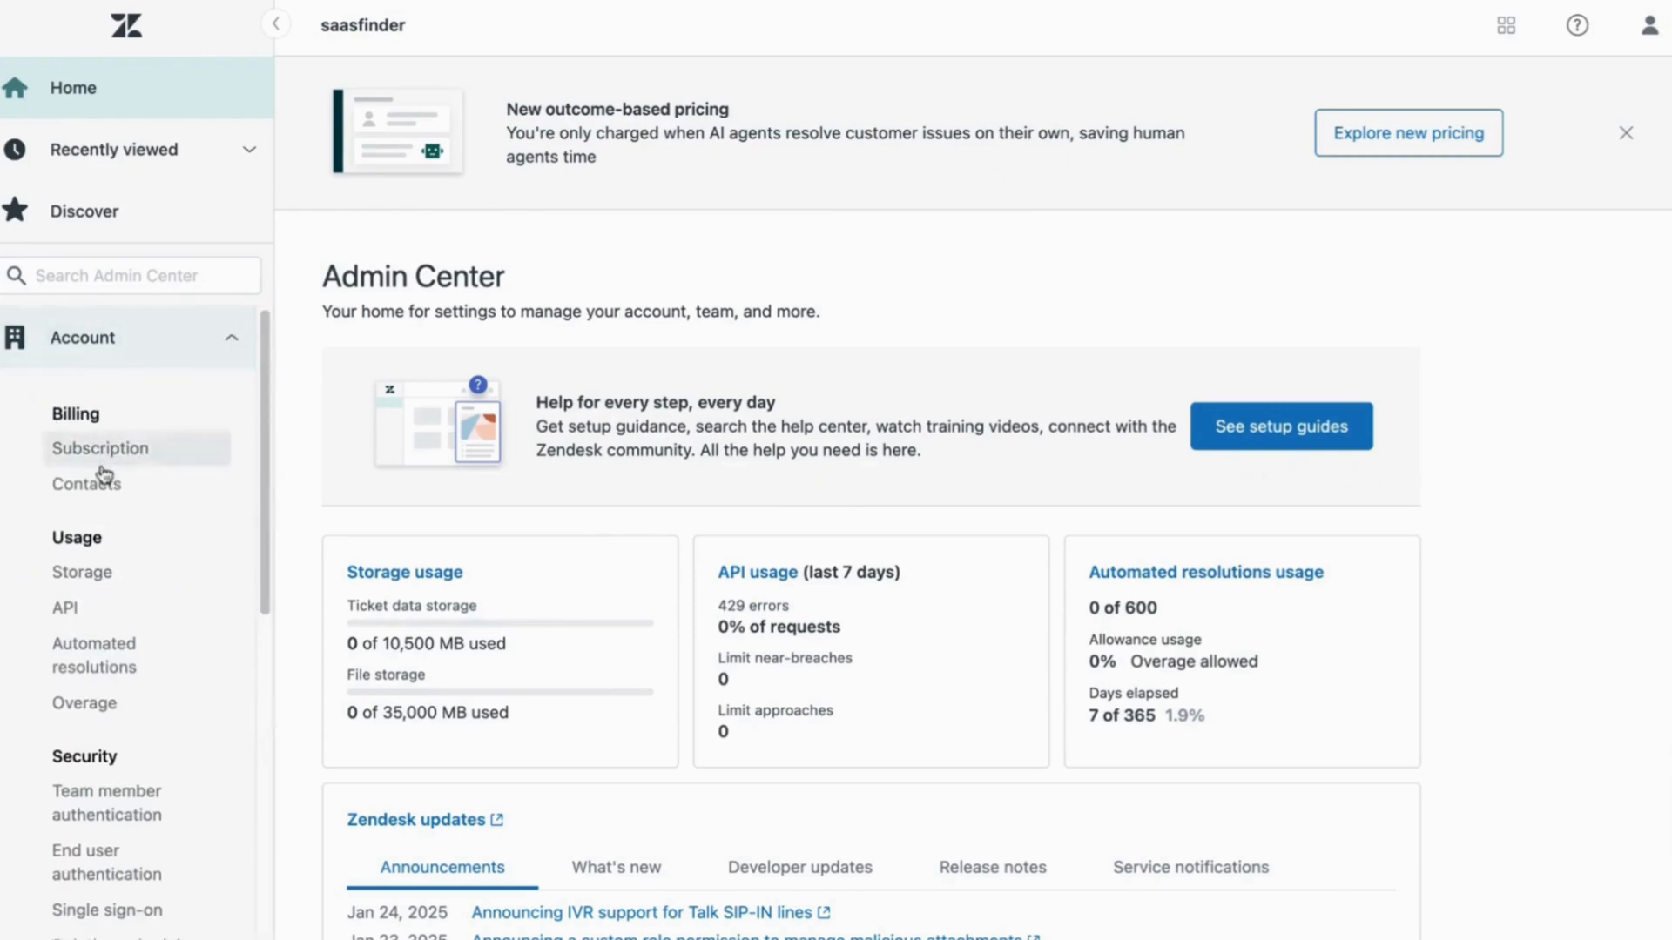
mouse_move(94, 655)
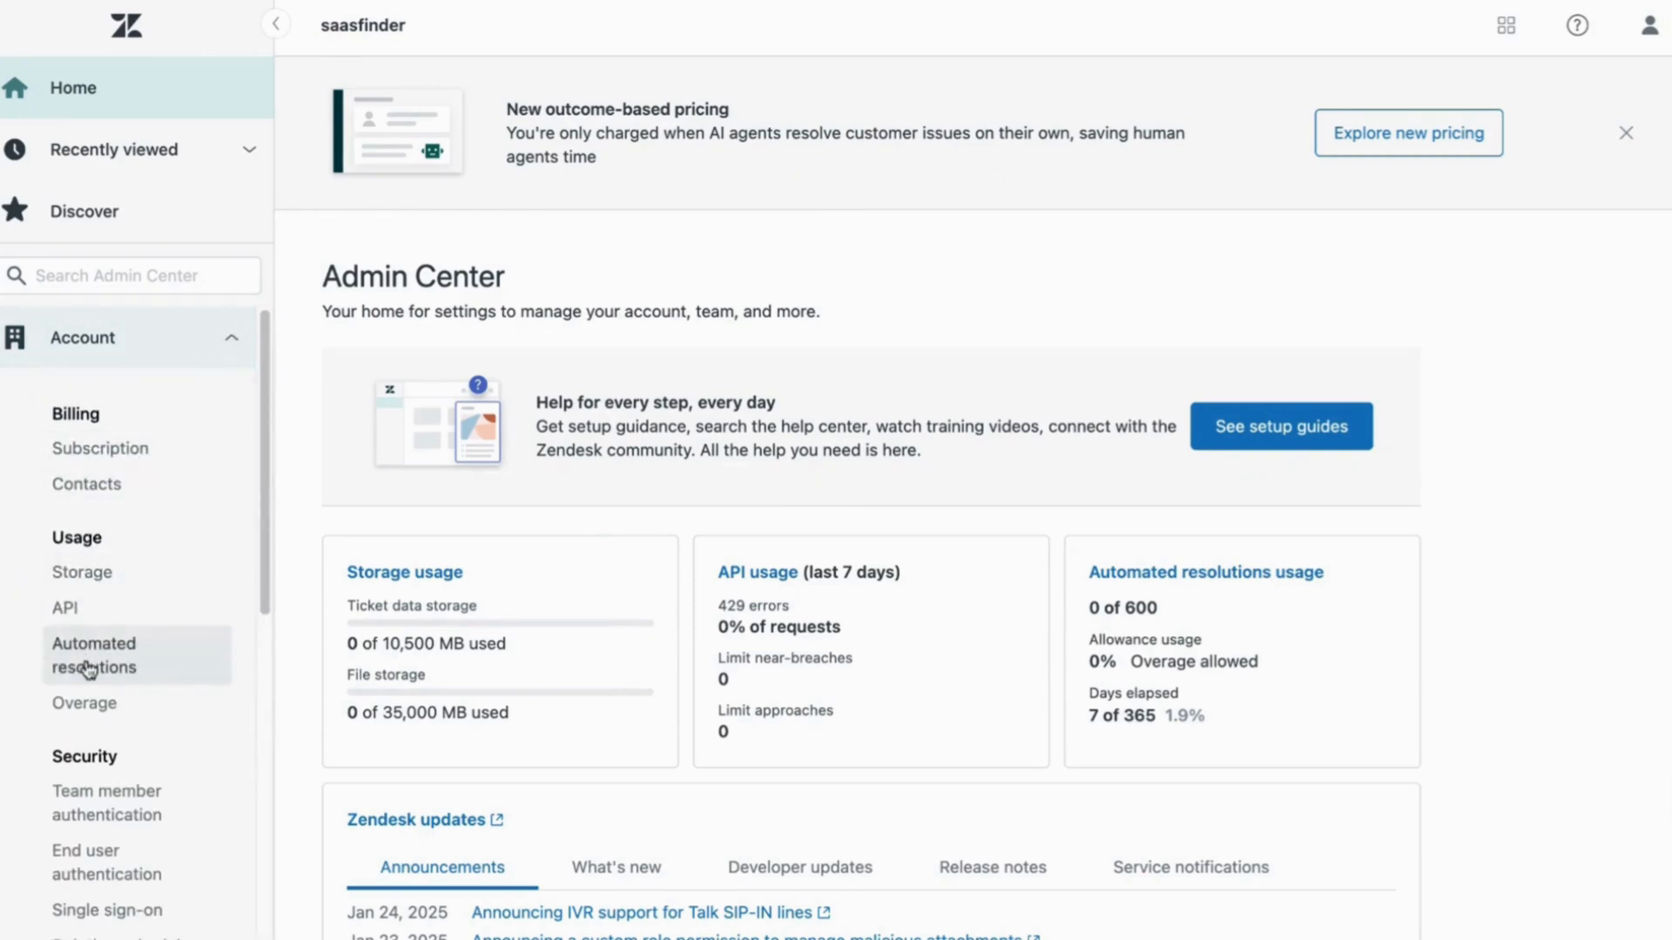
scroll("down", 3)
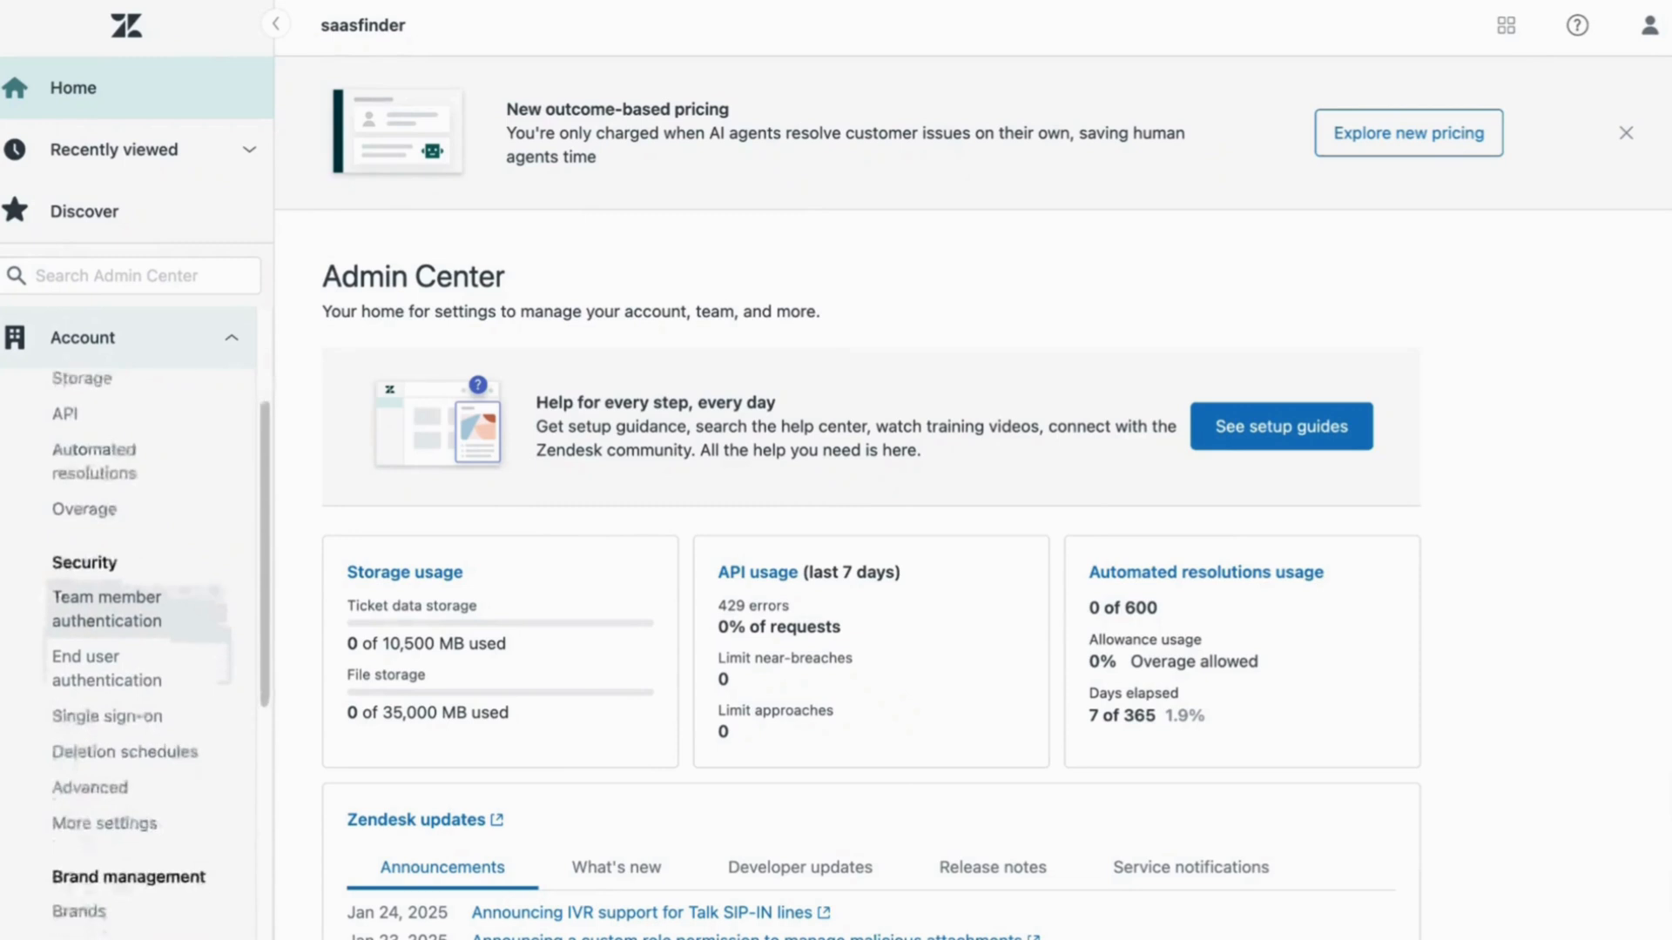
scroll("down", 3)
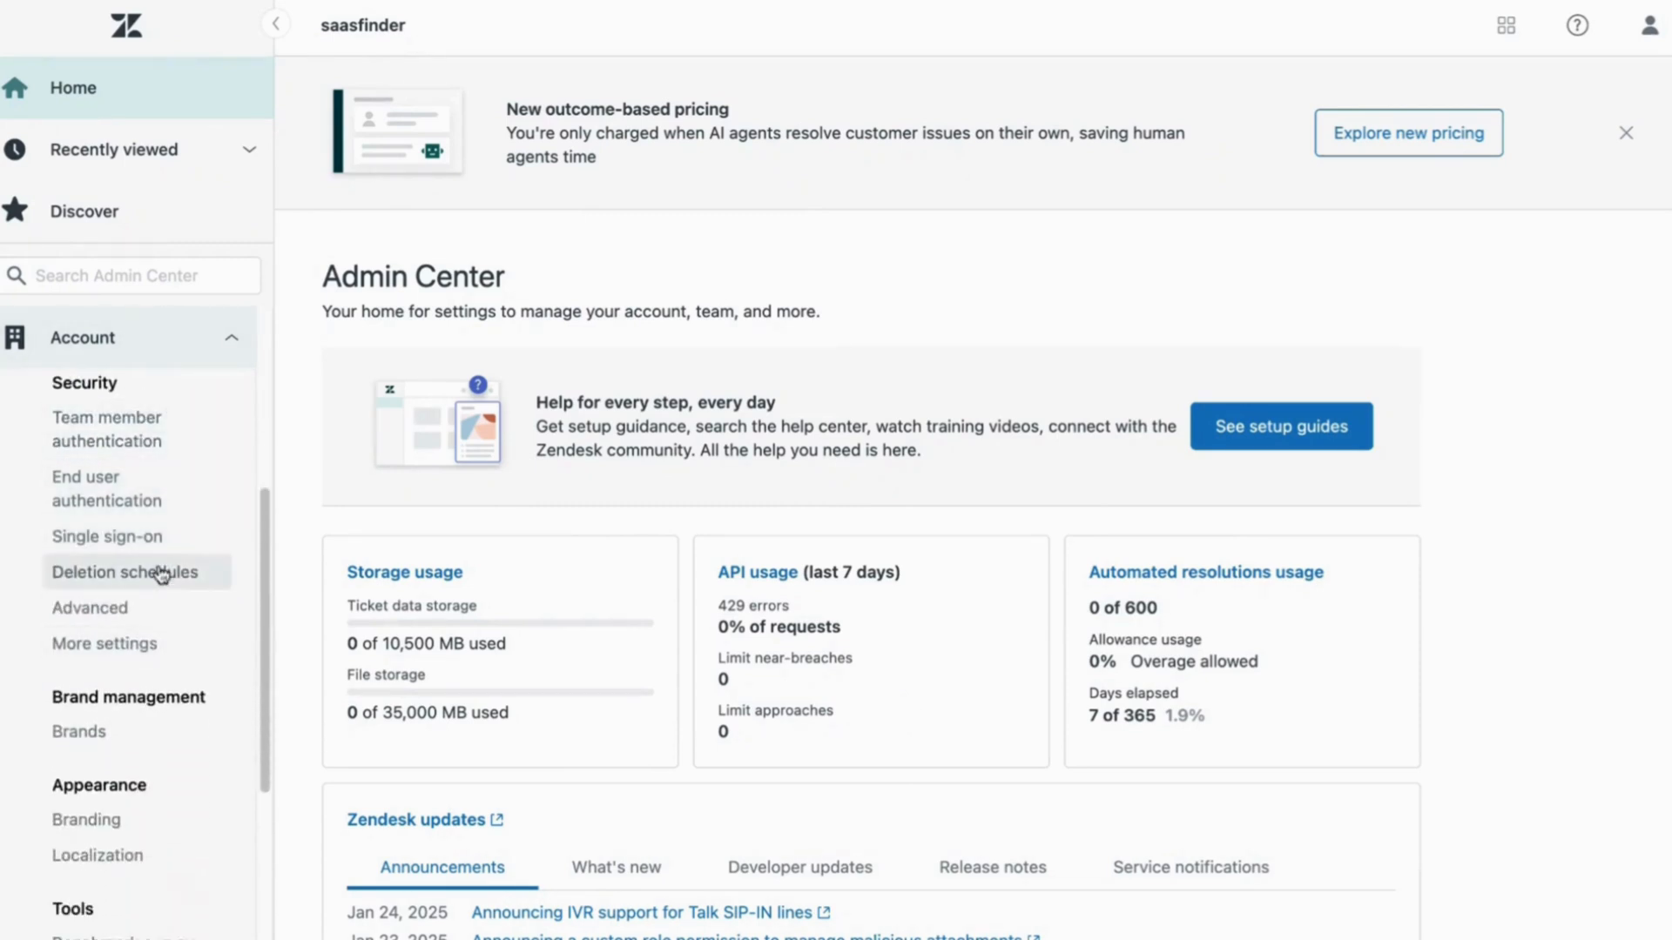
scroll("down", 3)
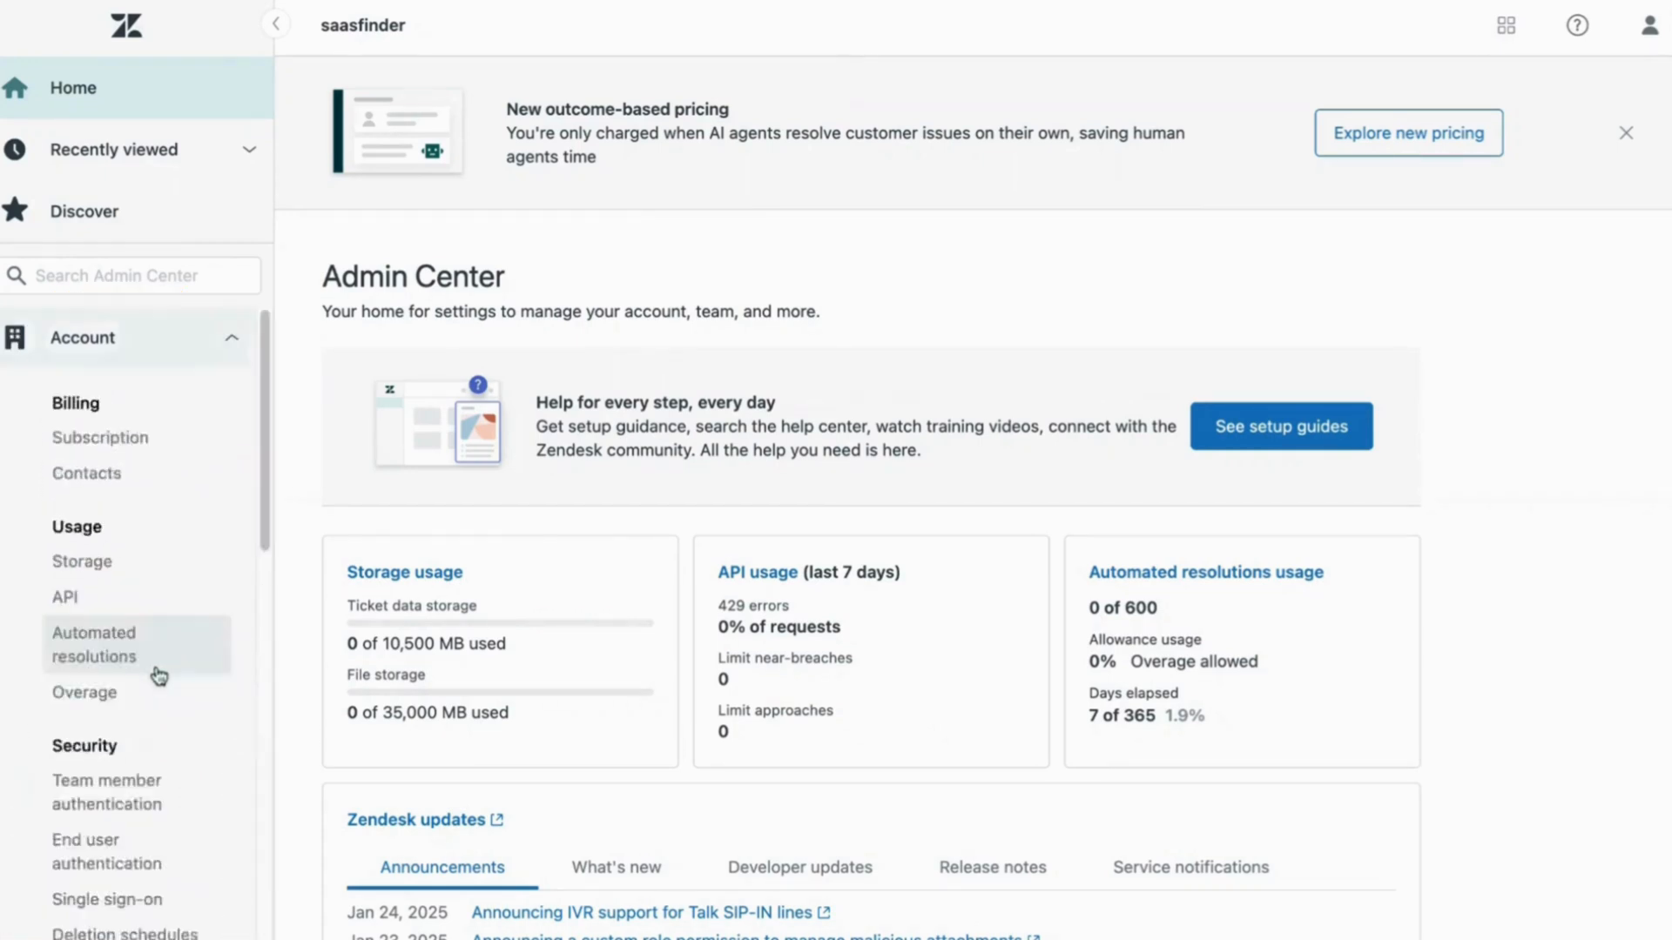
left_click(15, 337)
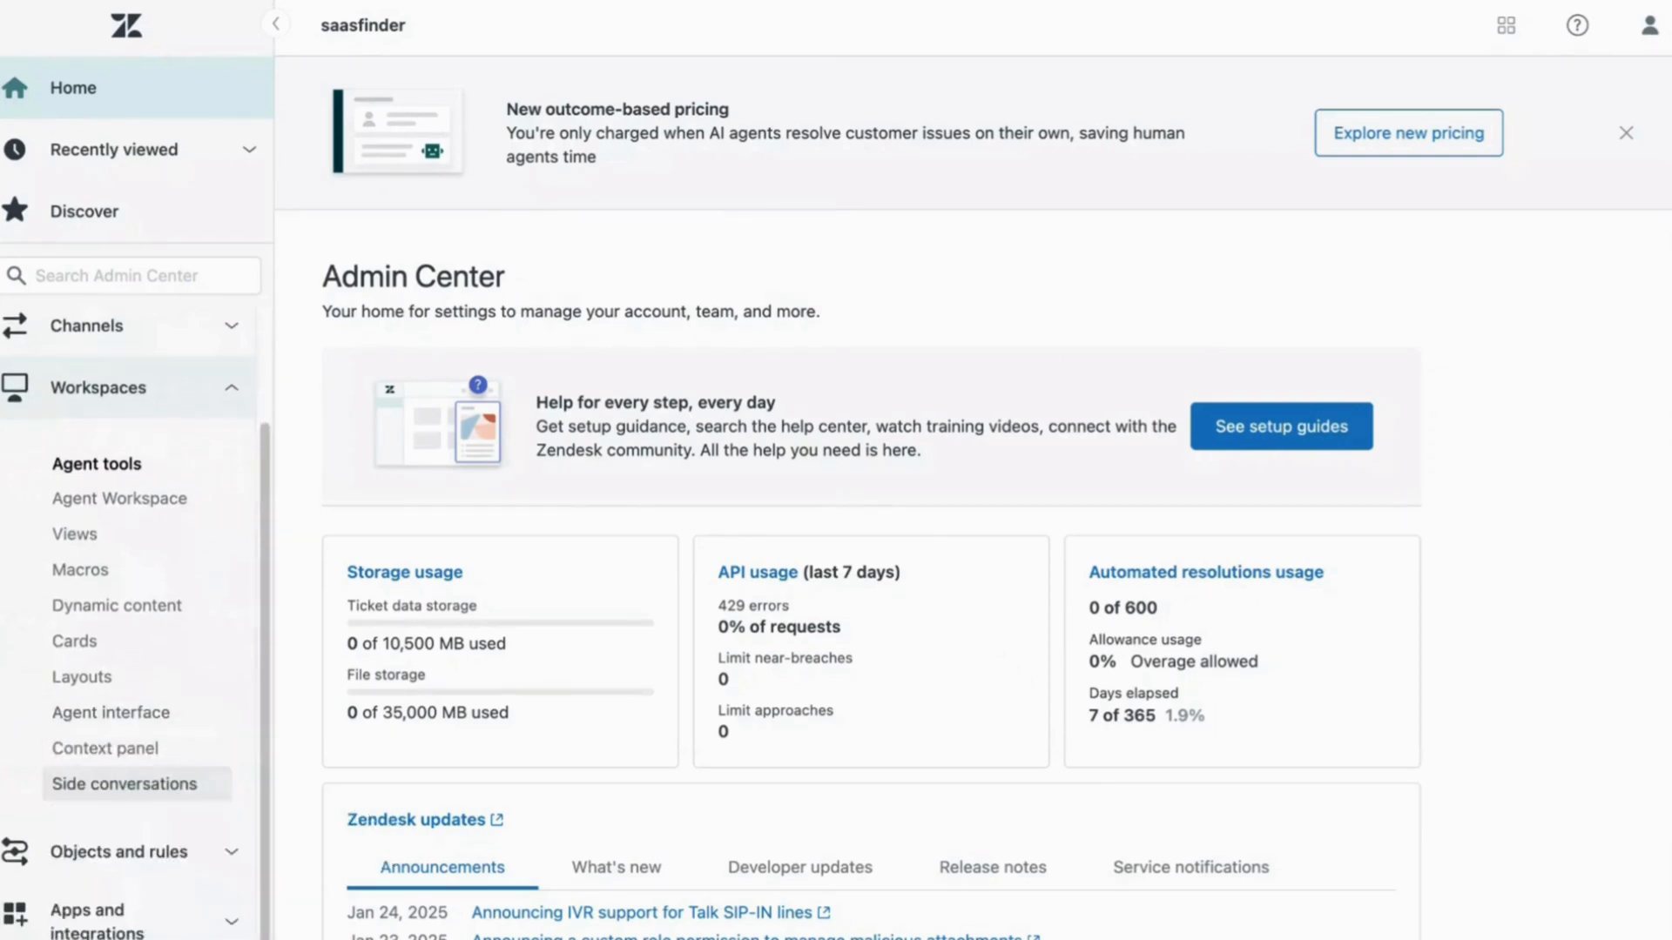
- Expand People settings covering team, configuration, bulk actions and deleted users, then Workspaces
scroll("up", 3)
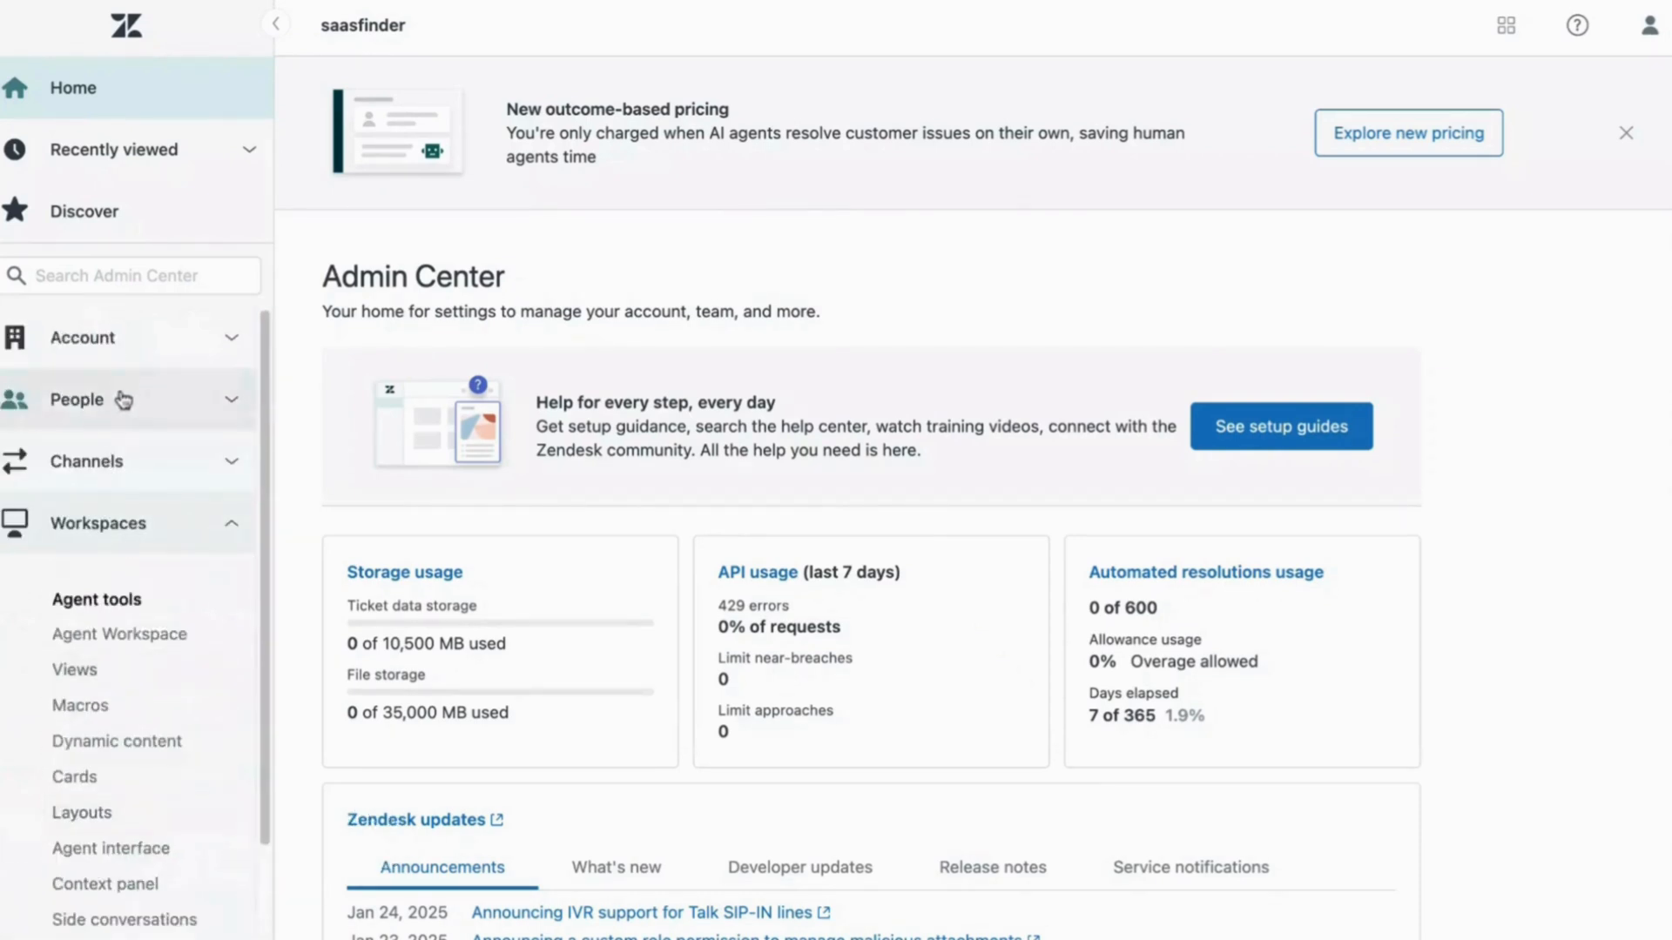
left_click(76, 400)
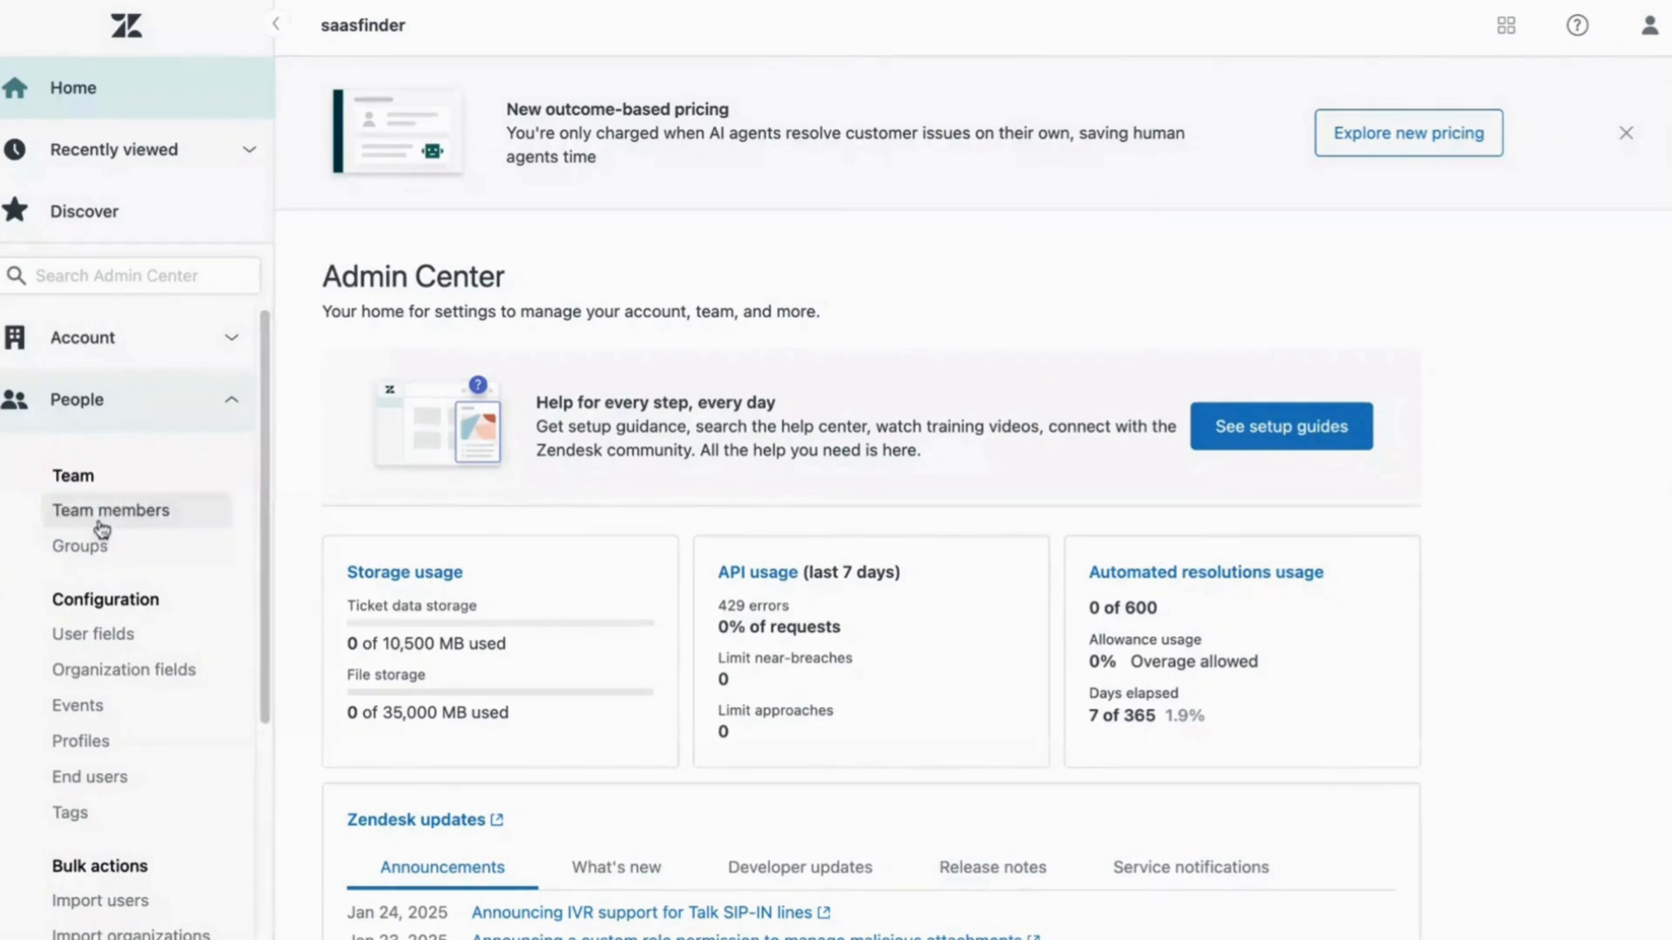
mouse_move(80, 545)
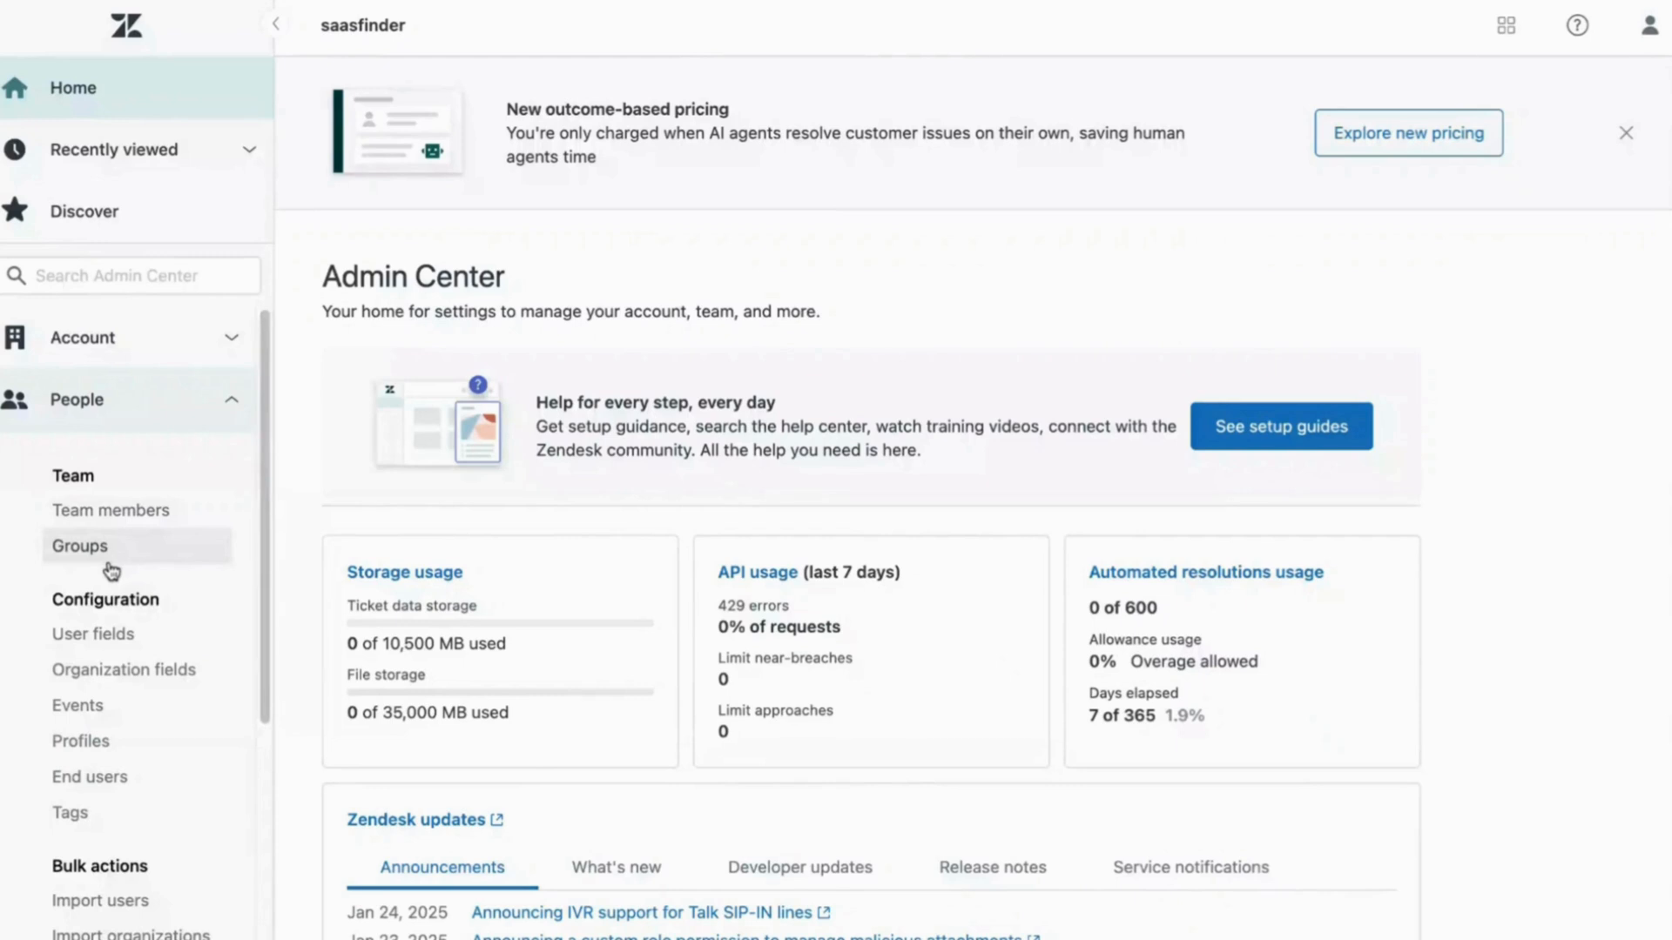
mouse_move(119, 669)
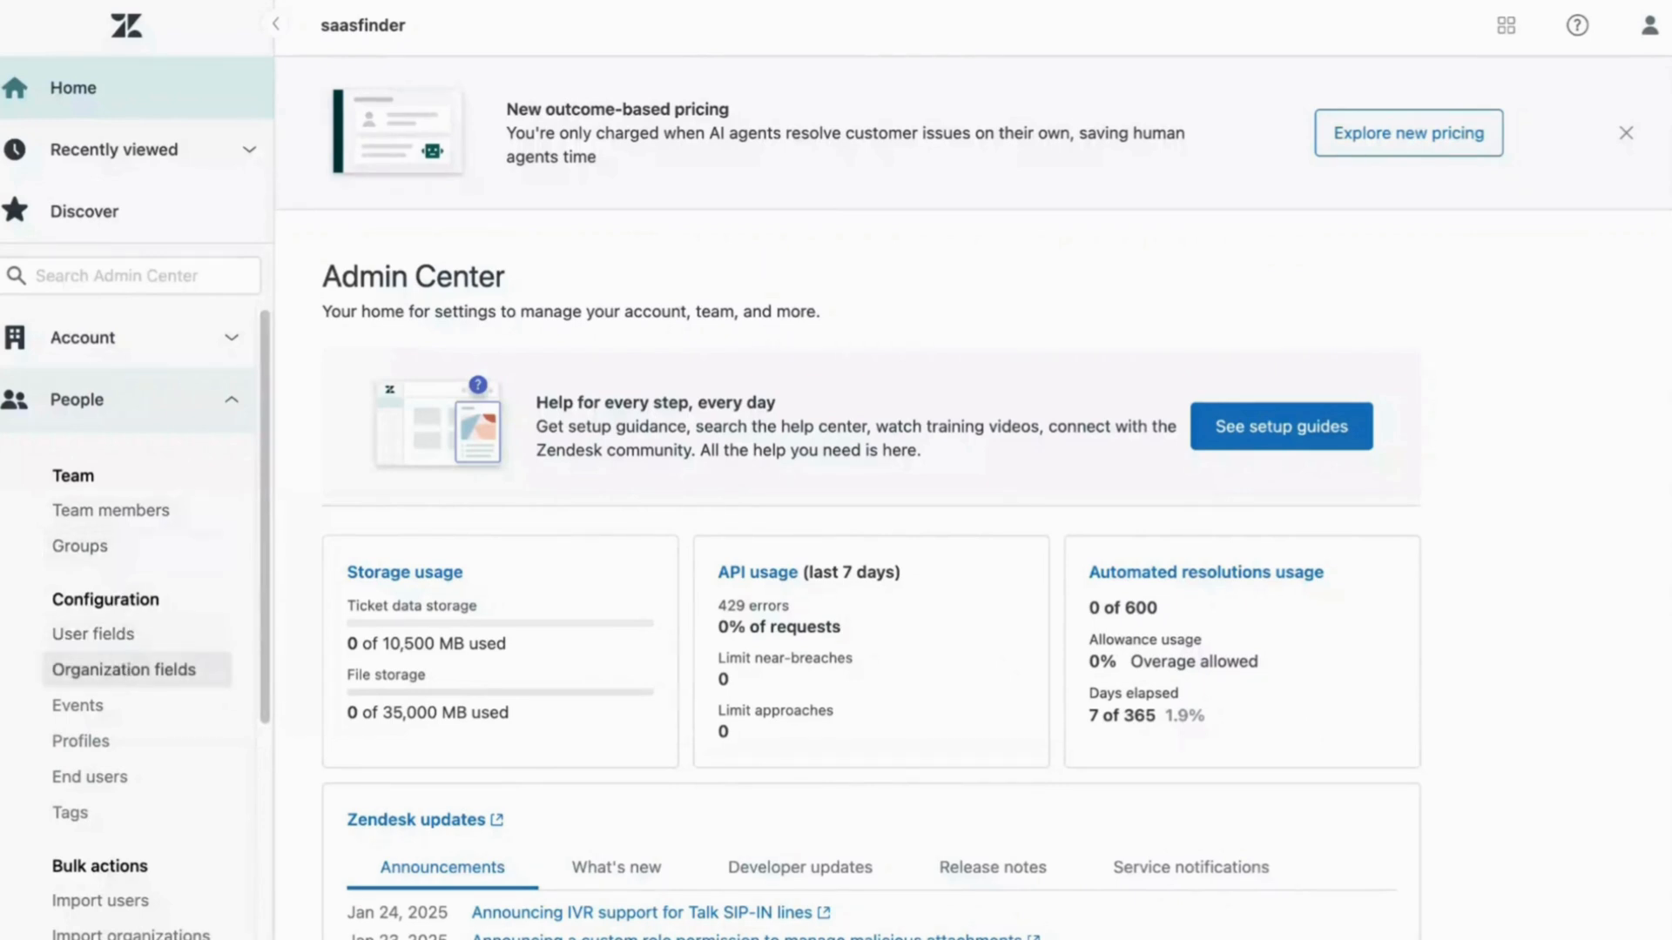
scroll("down", 3)
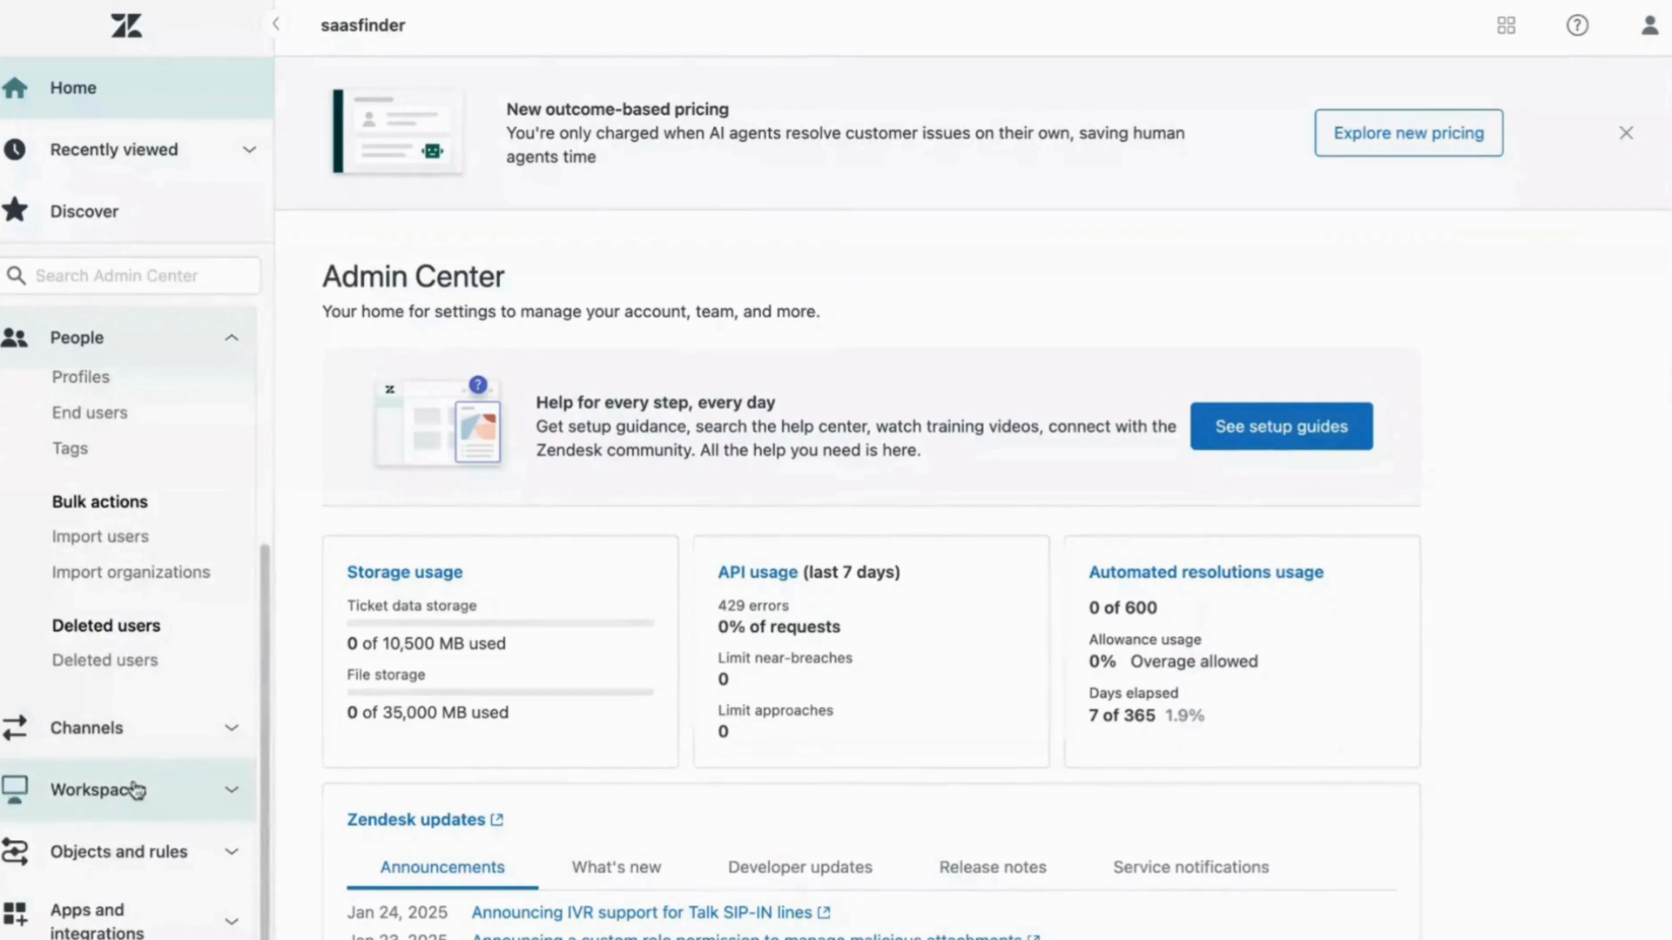
left_click(99, 789)
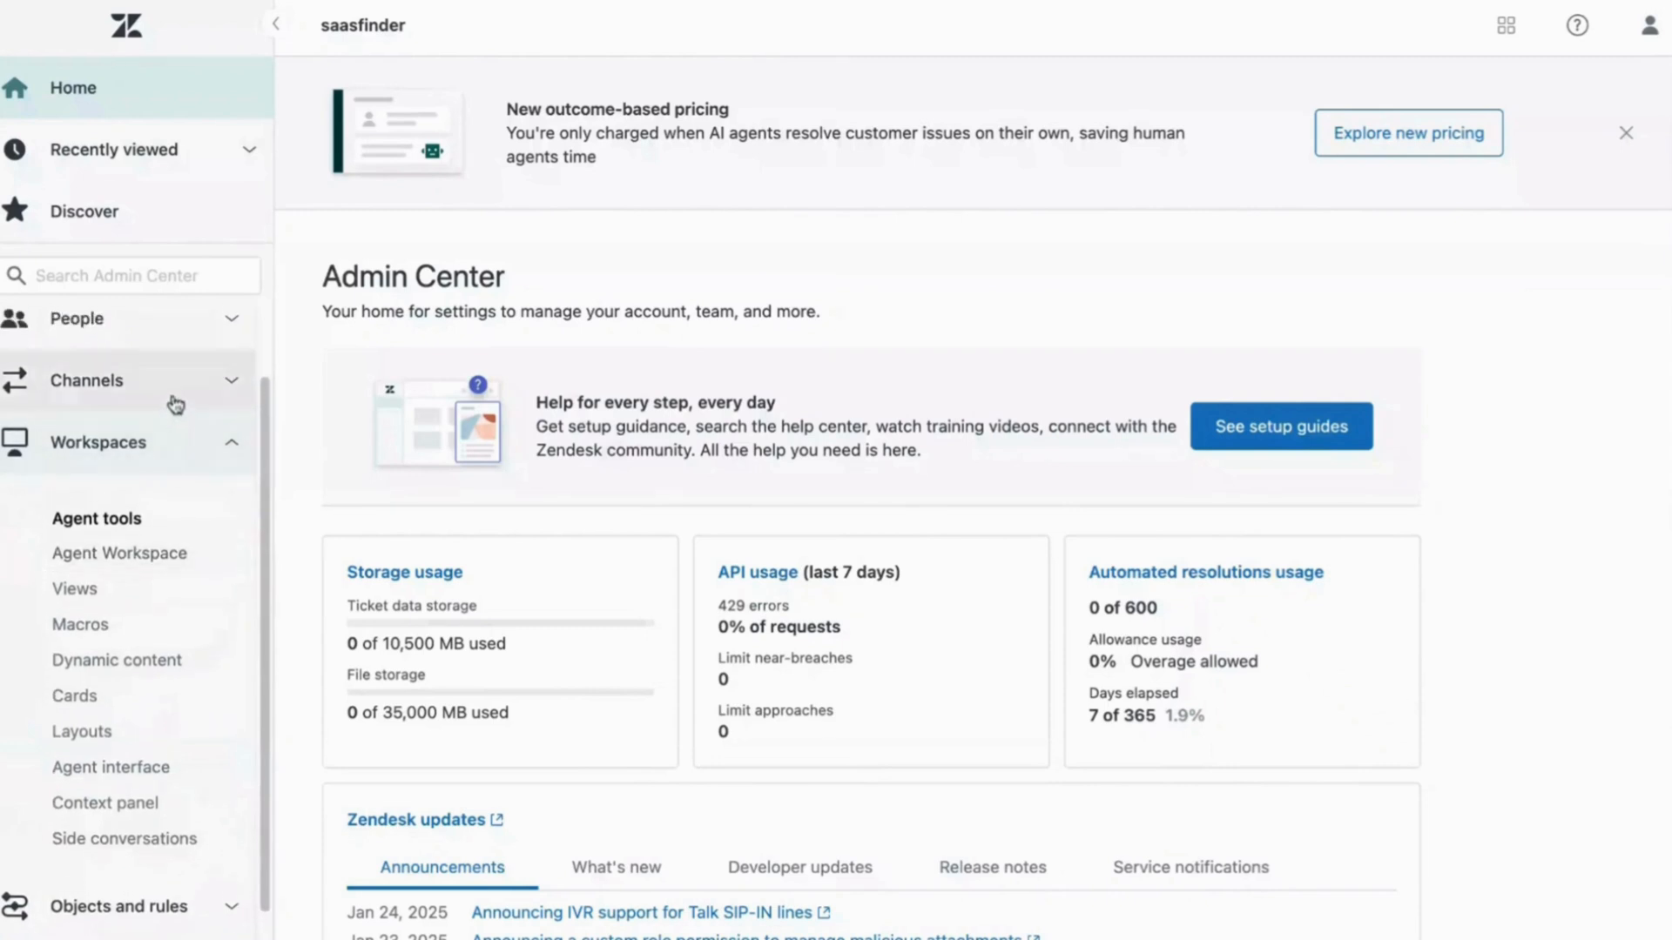
- Open the Messaging channels page and list addable channel types, briefly trying WhatsApp
left_click(87, 381)
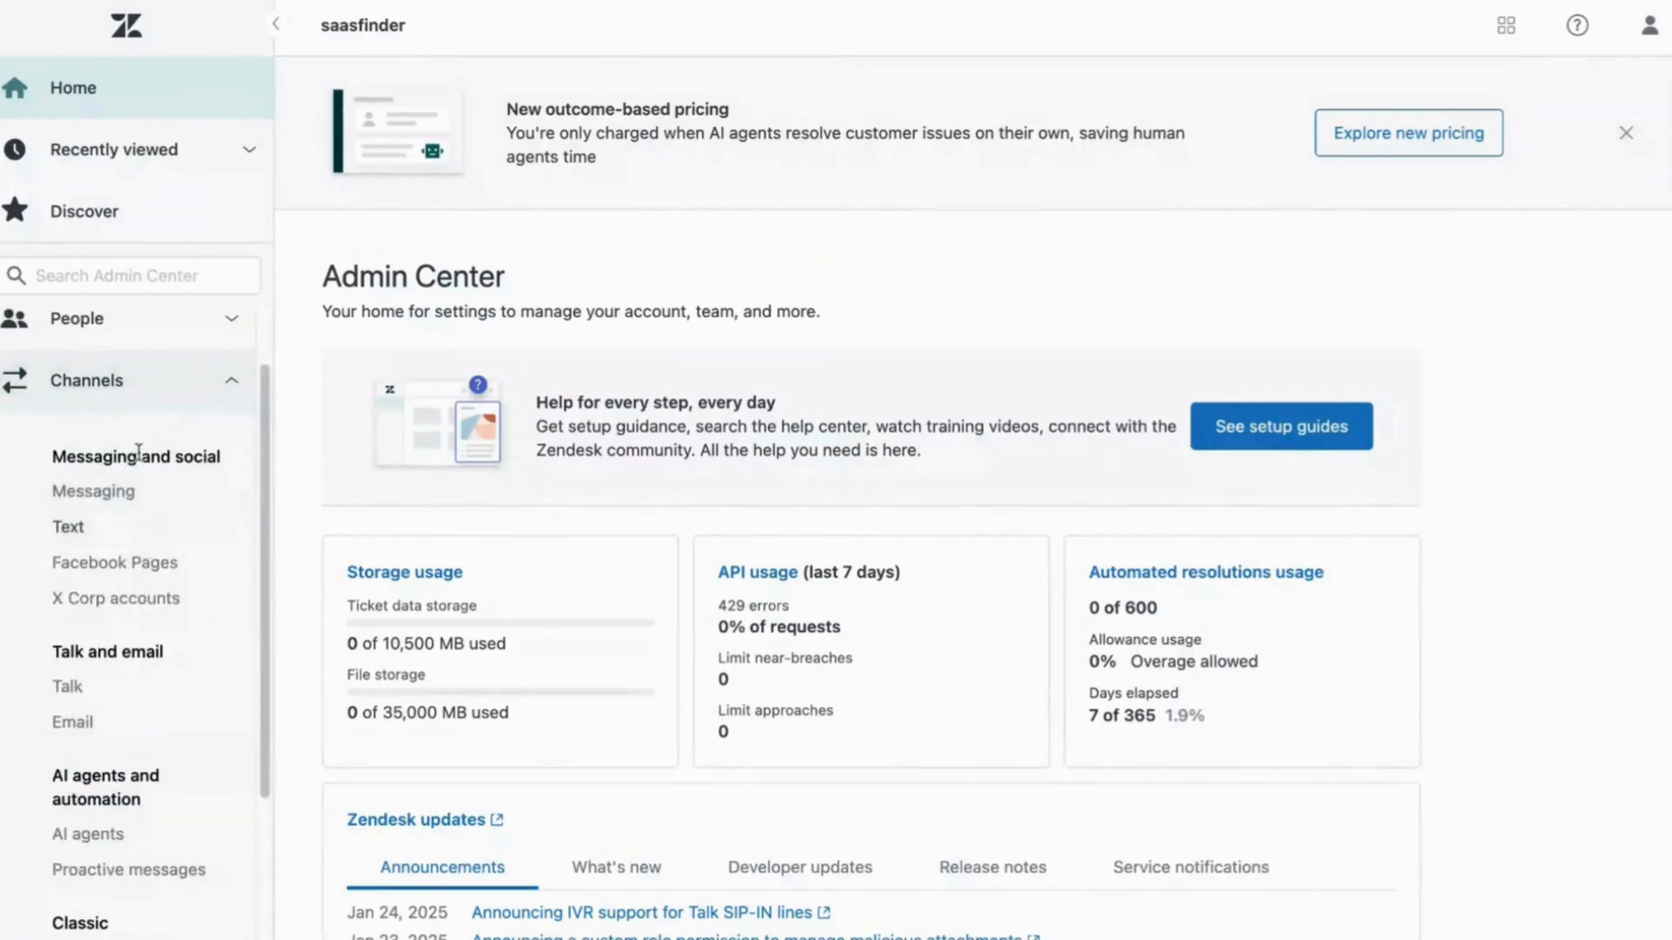
mouse_move(96, 491)
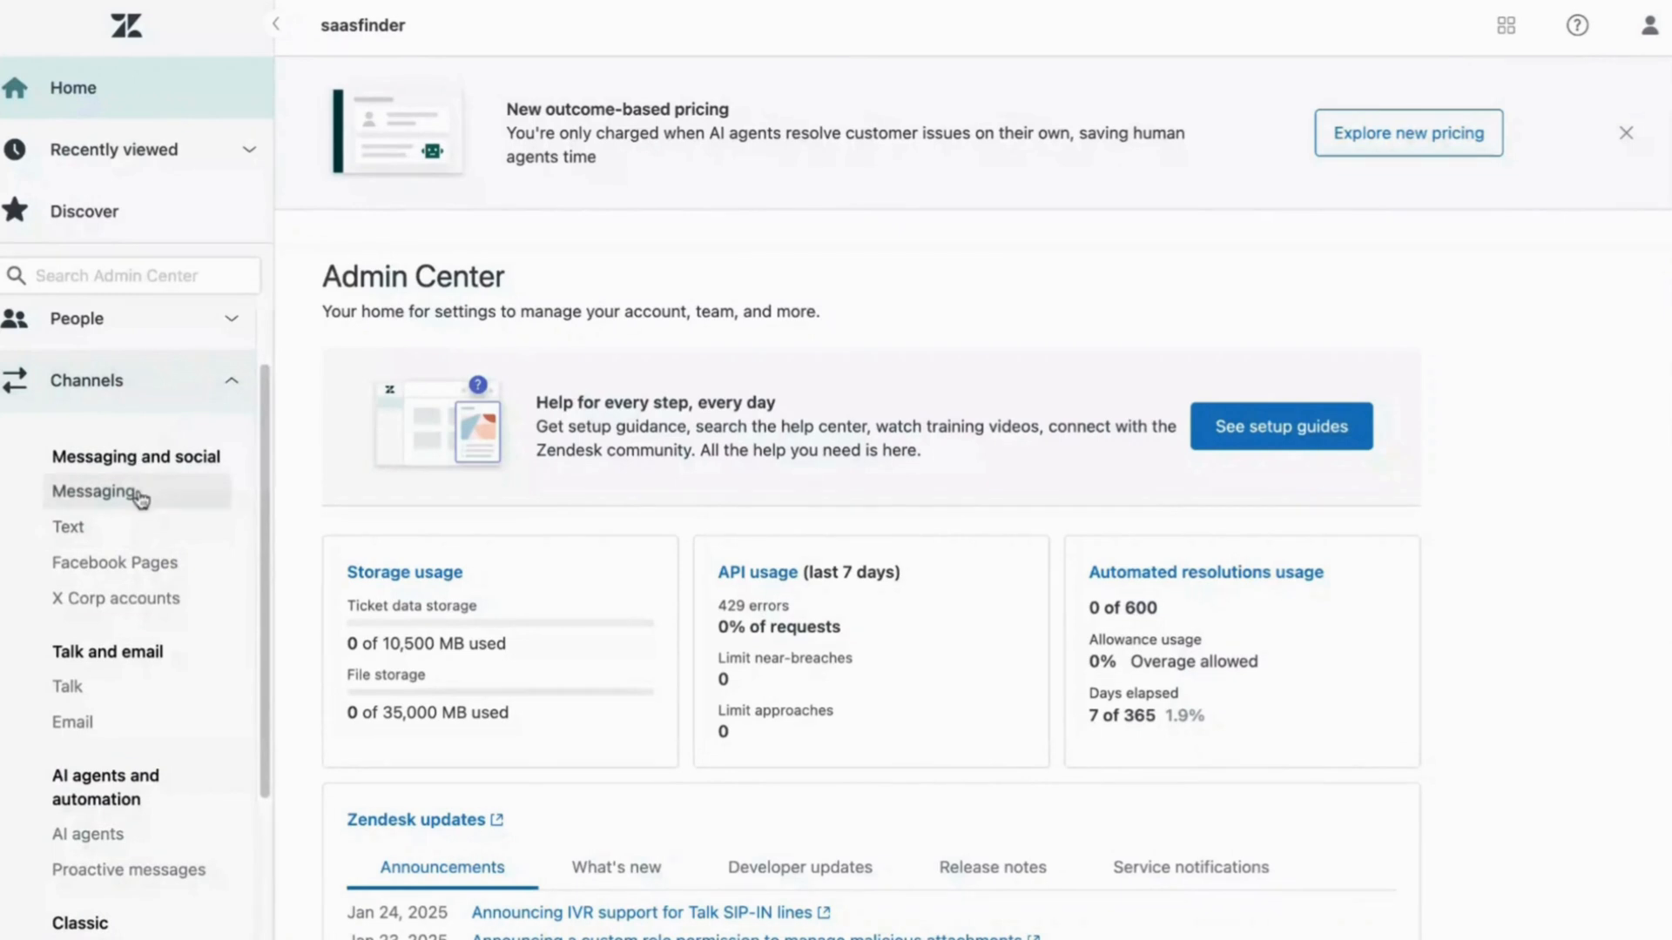
mouse_move(123, 495)
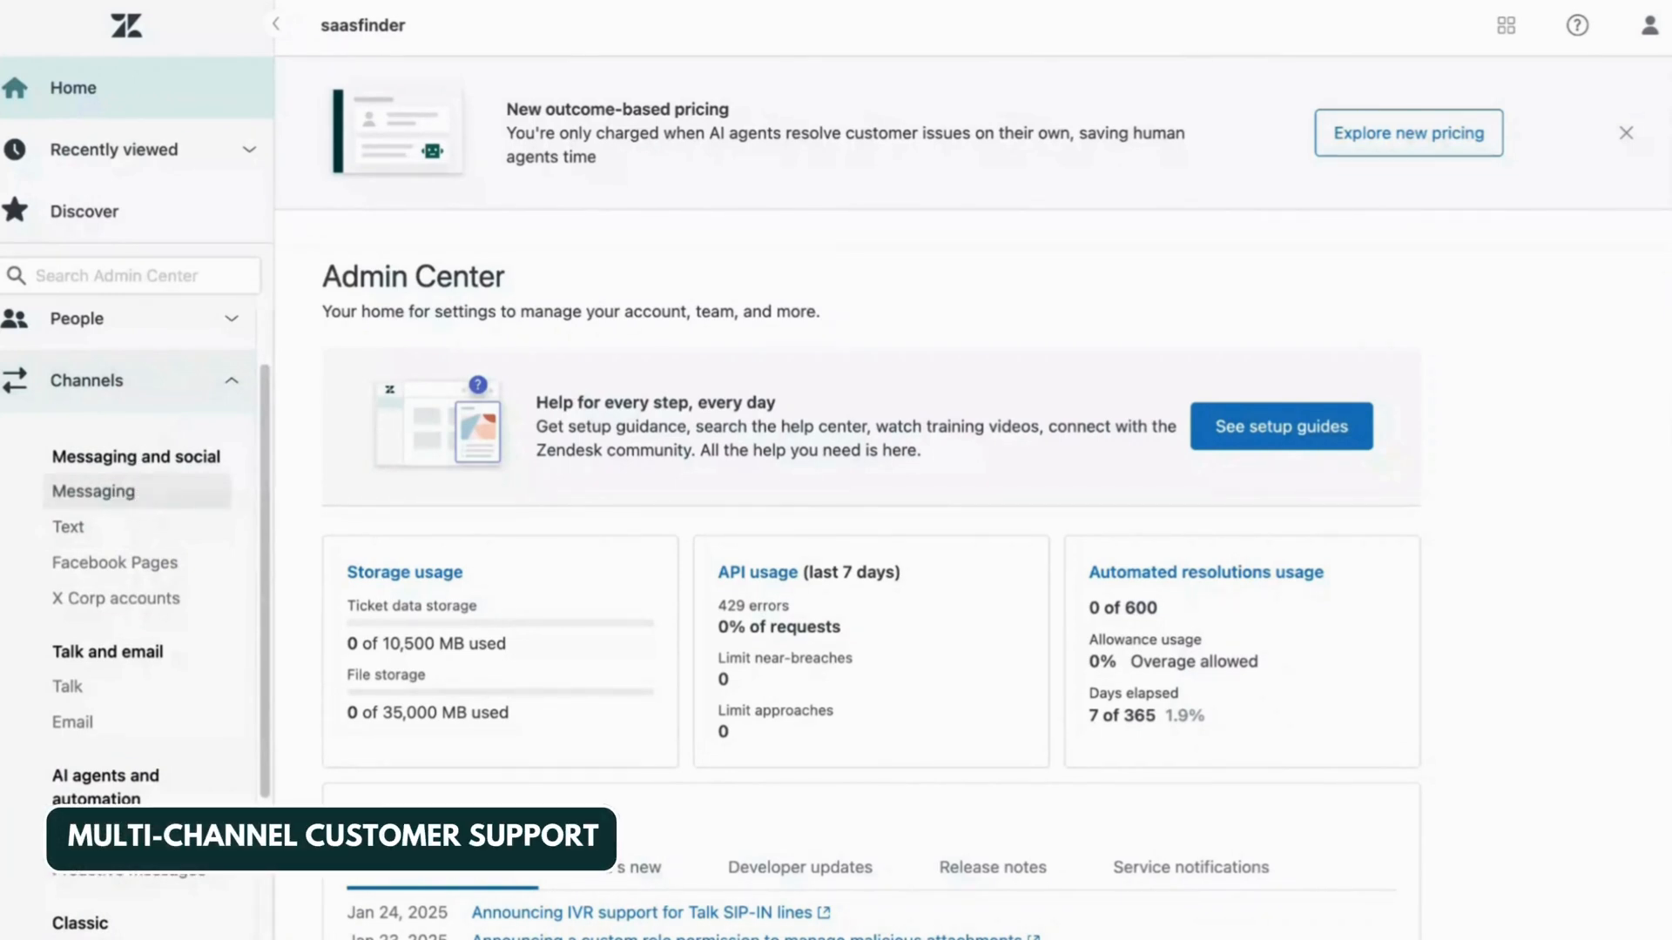
left_click(93, 490)
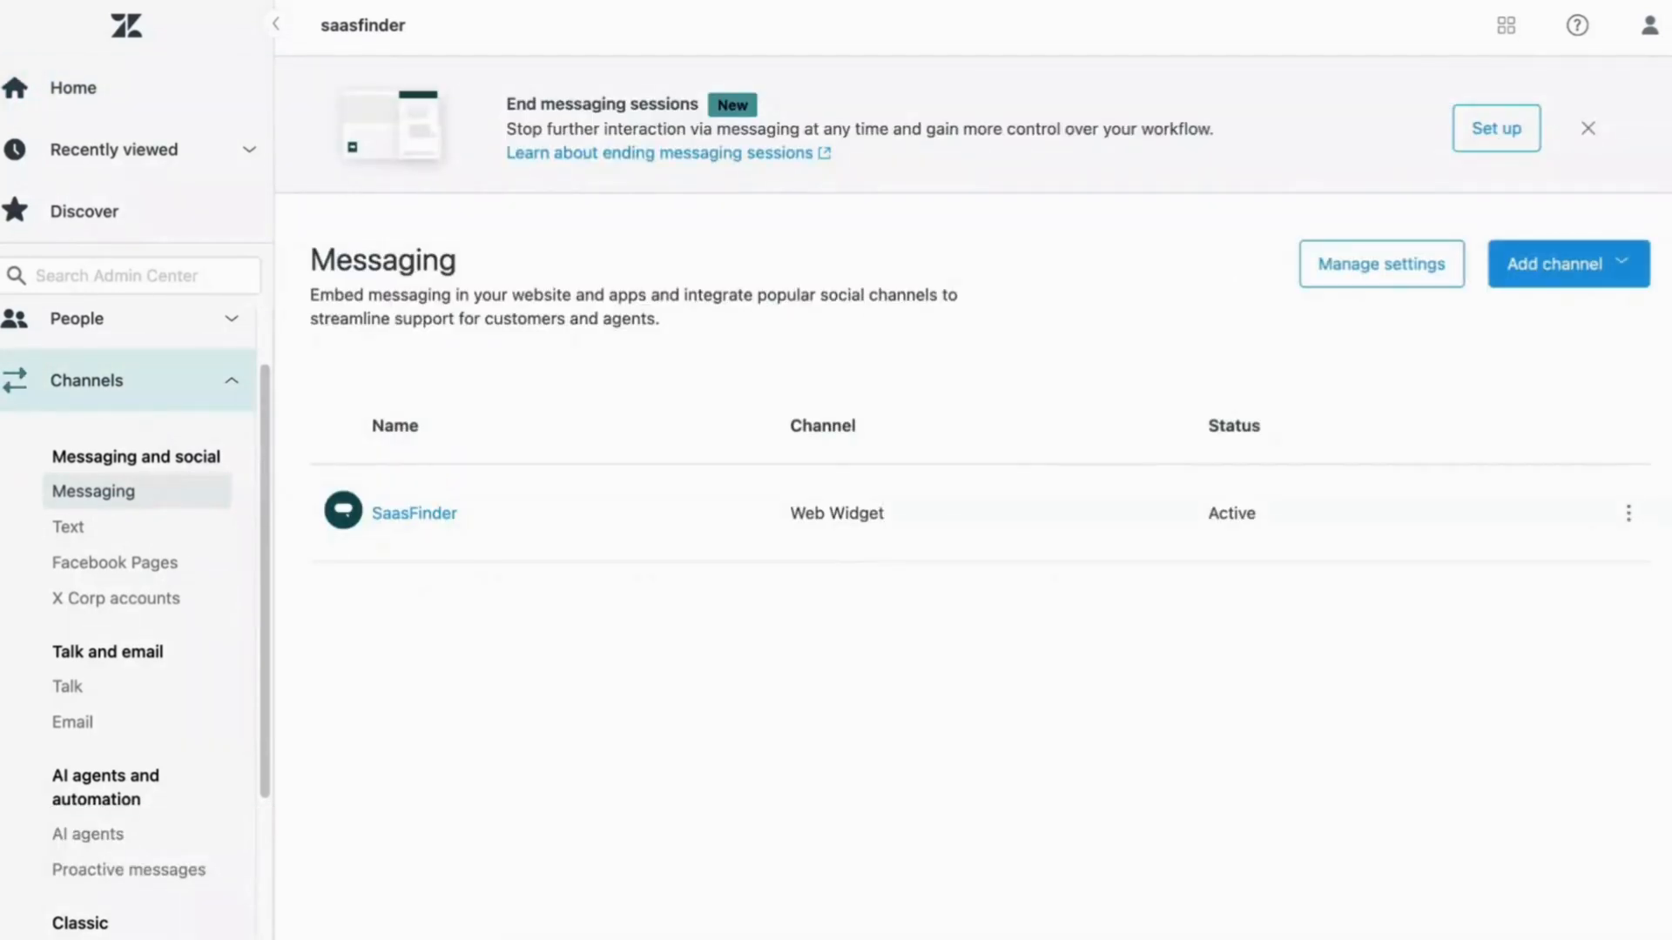
mouse_move(881, 377)
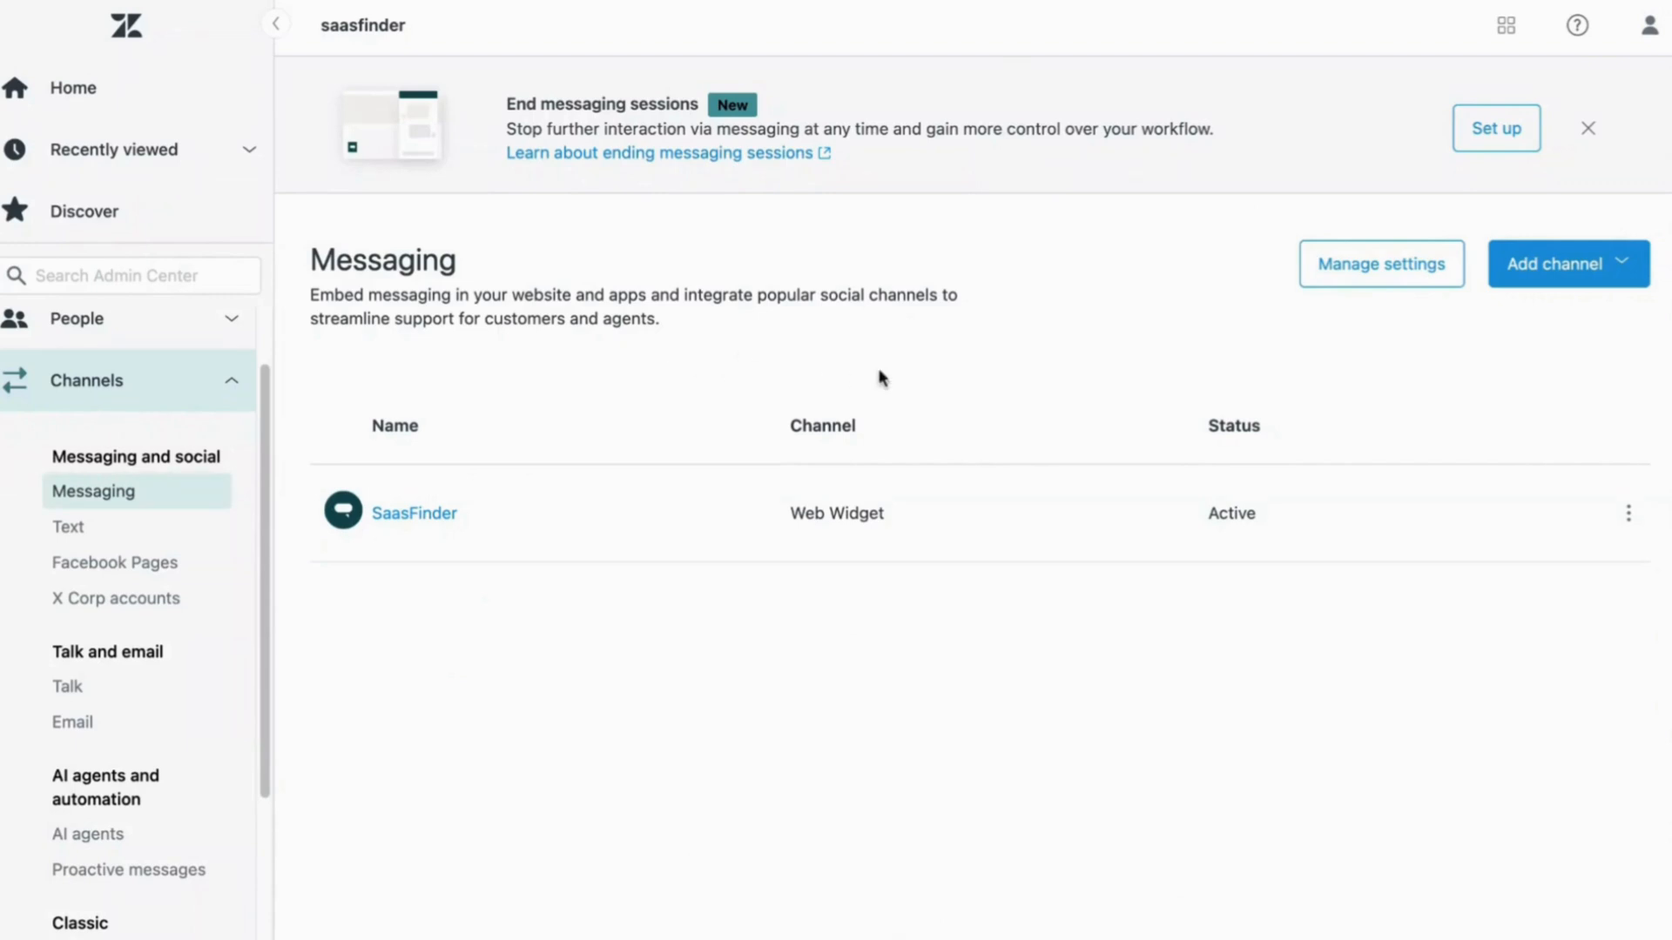
mouse_move(1192, 302)
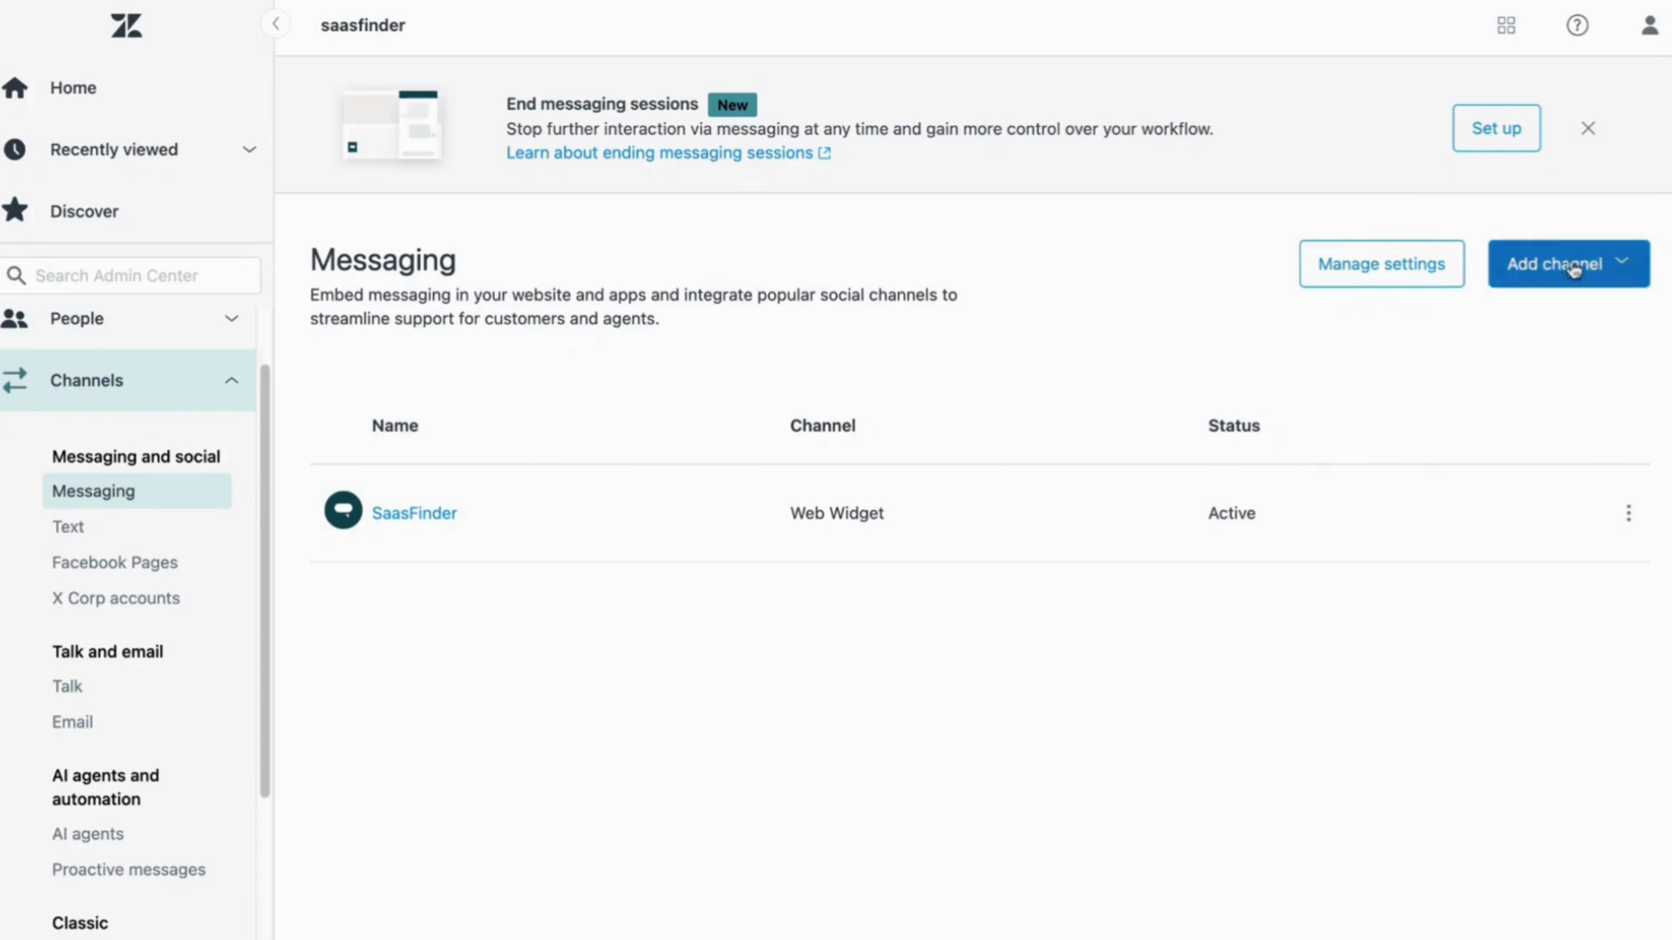
left_click(1565, 263)
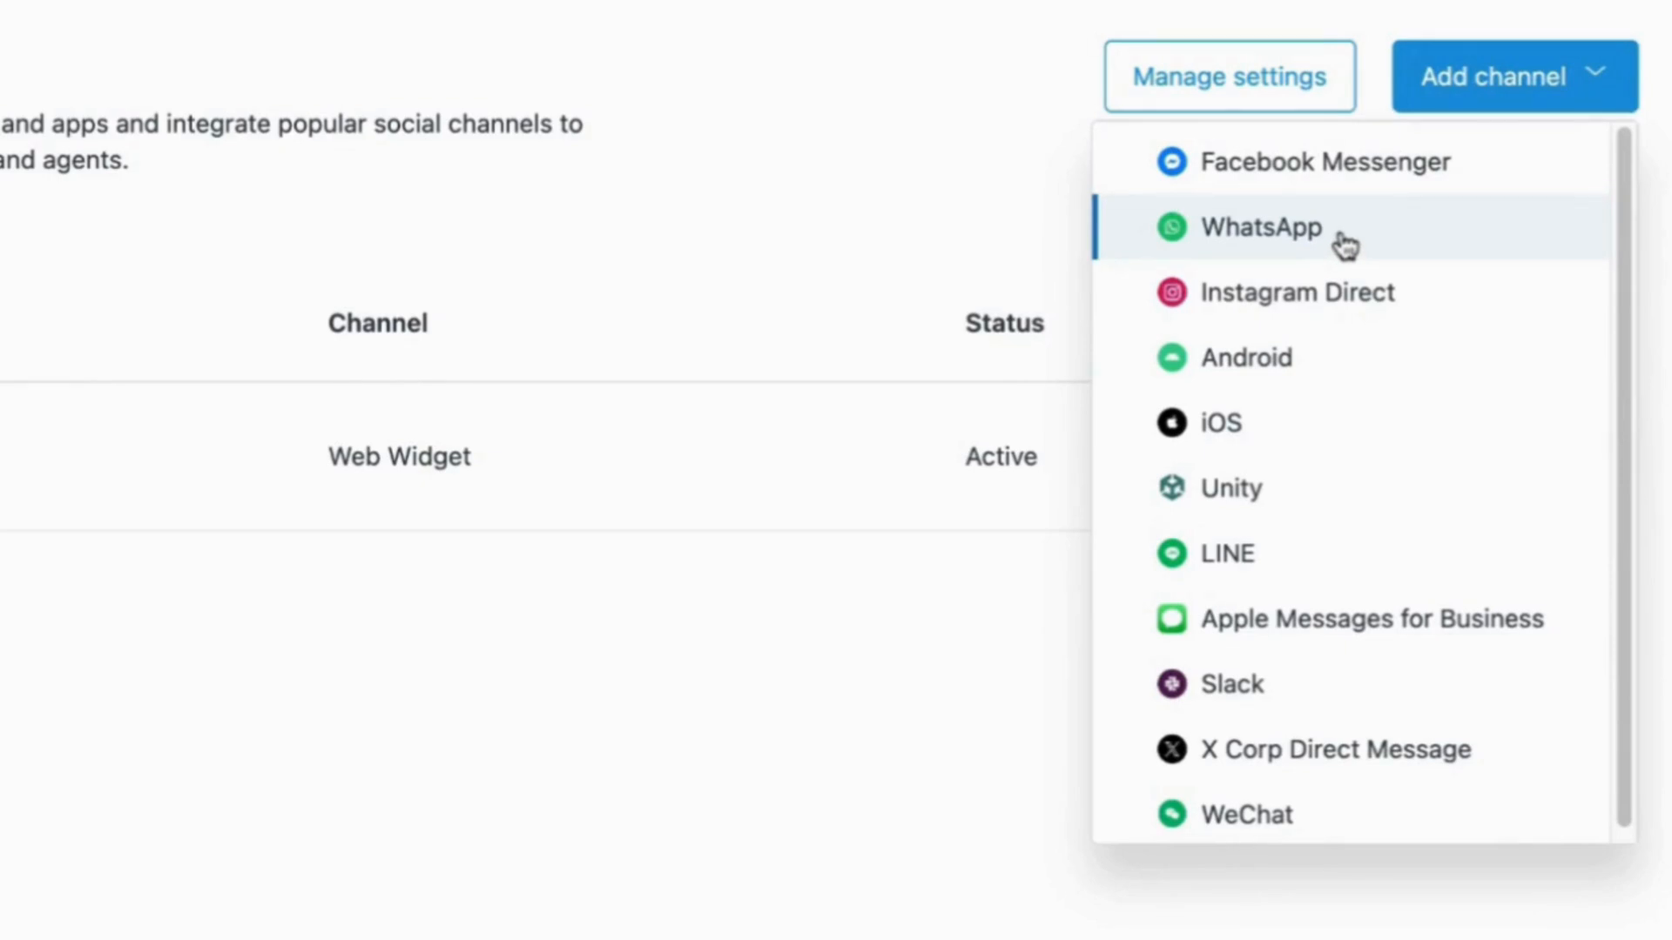
left_click(1258, 228)
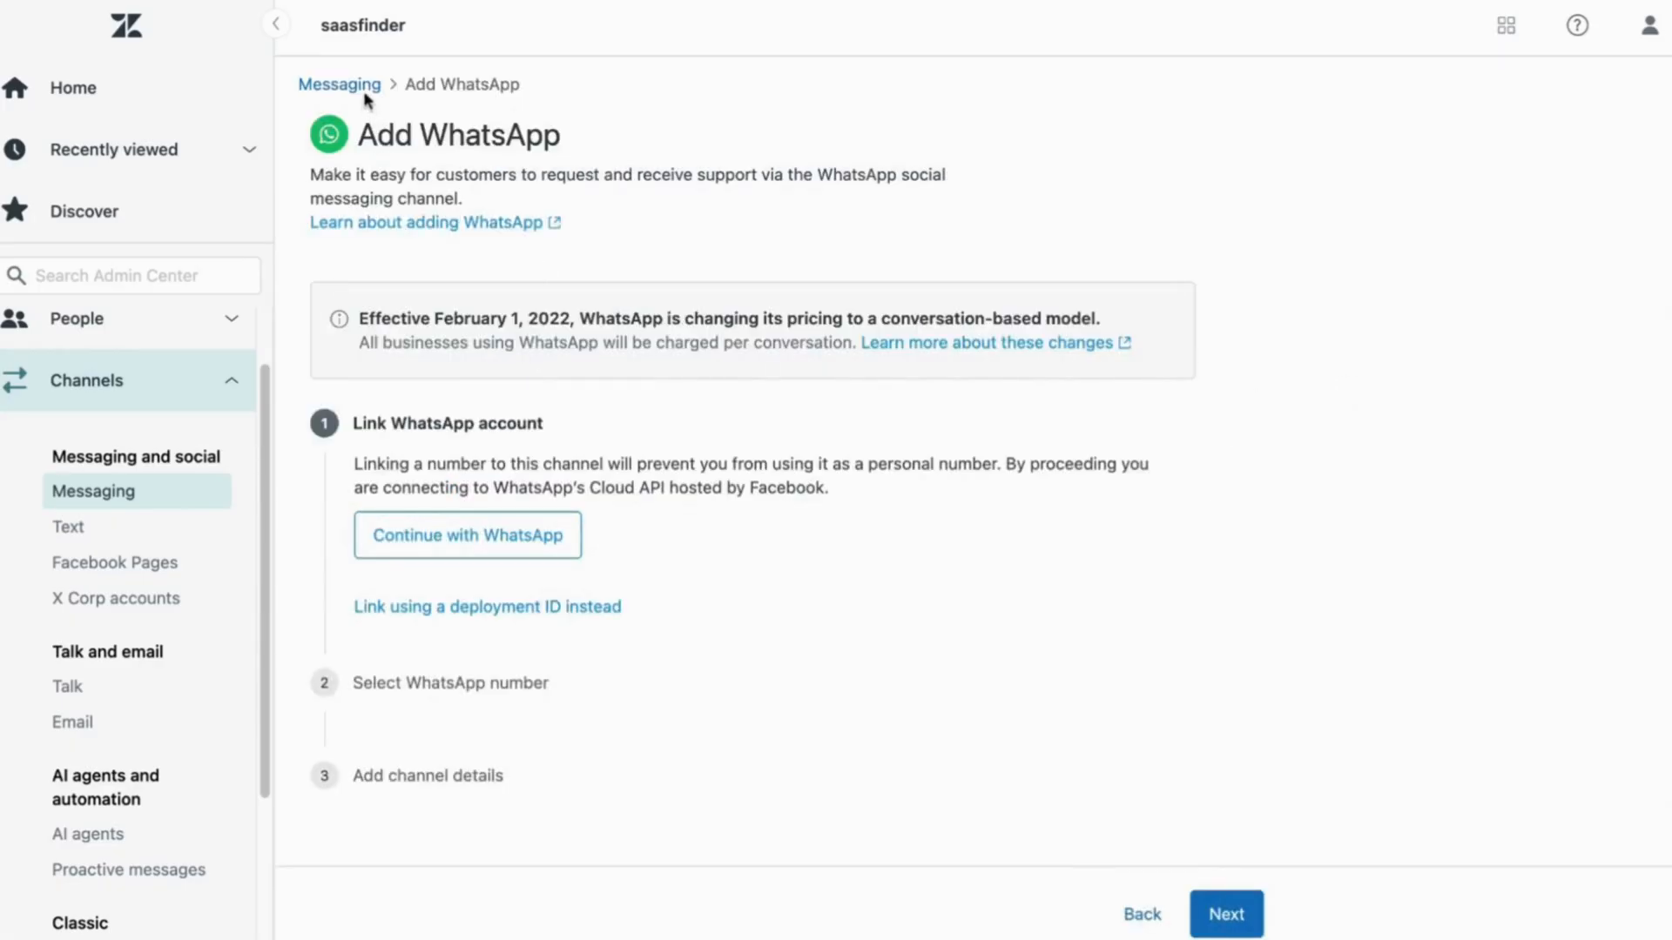
left_click(339, 85)
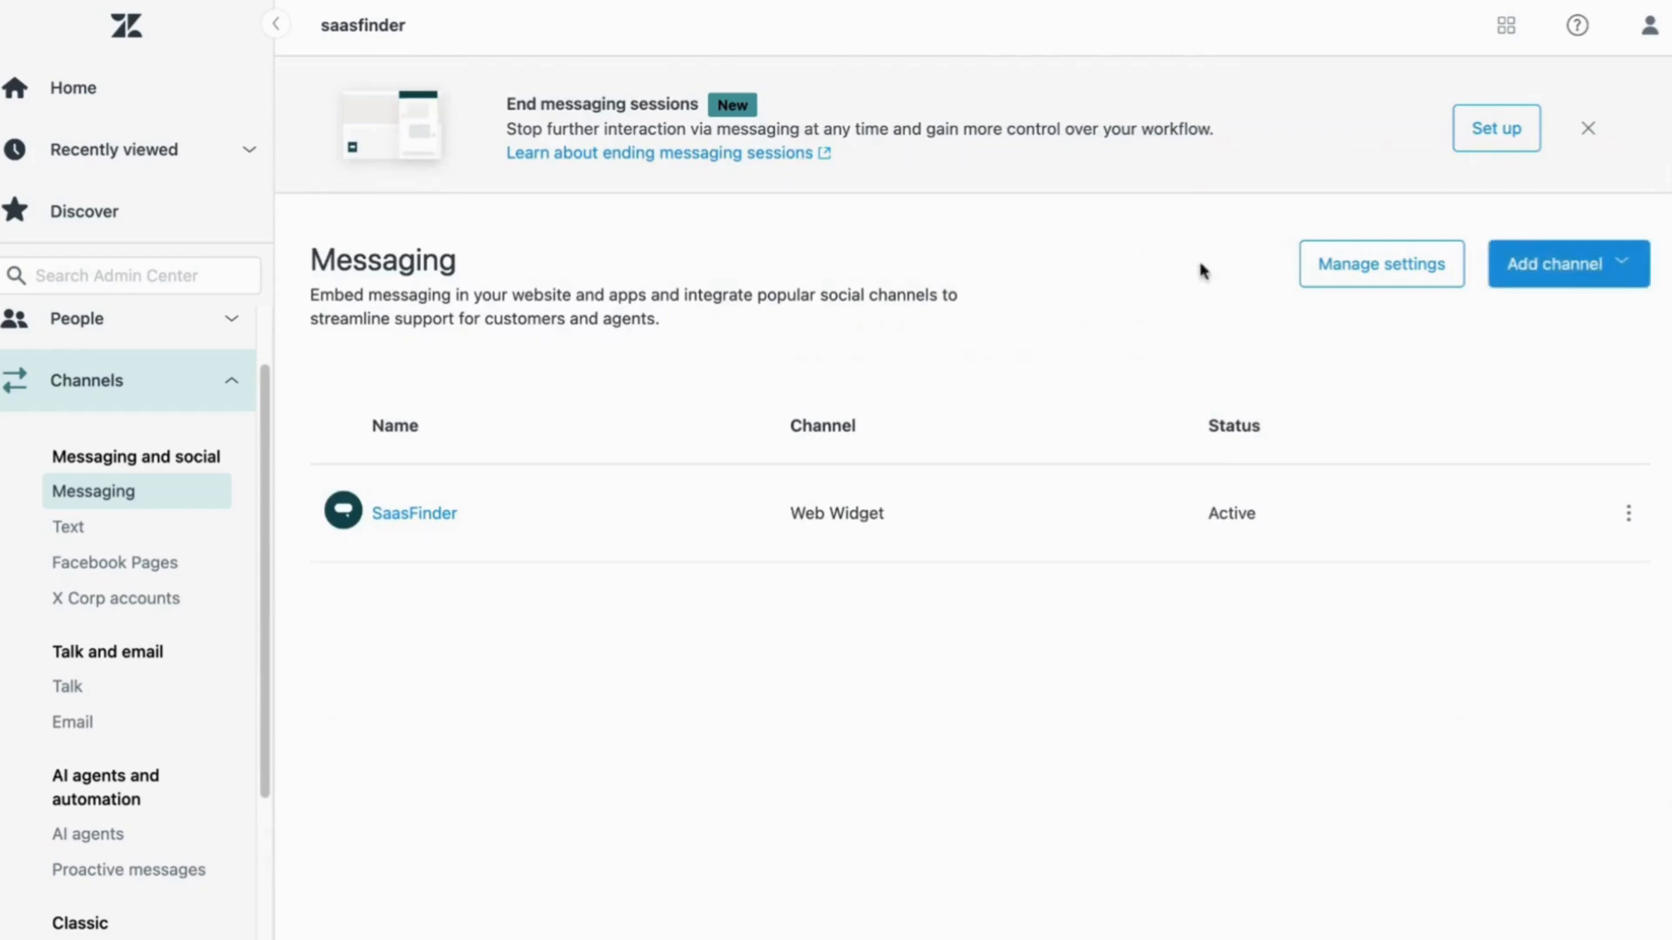
left_click(1566, 263)
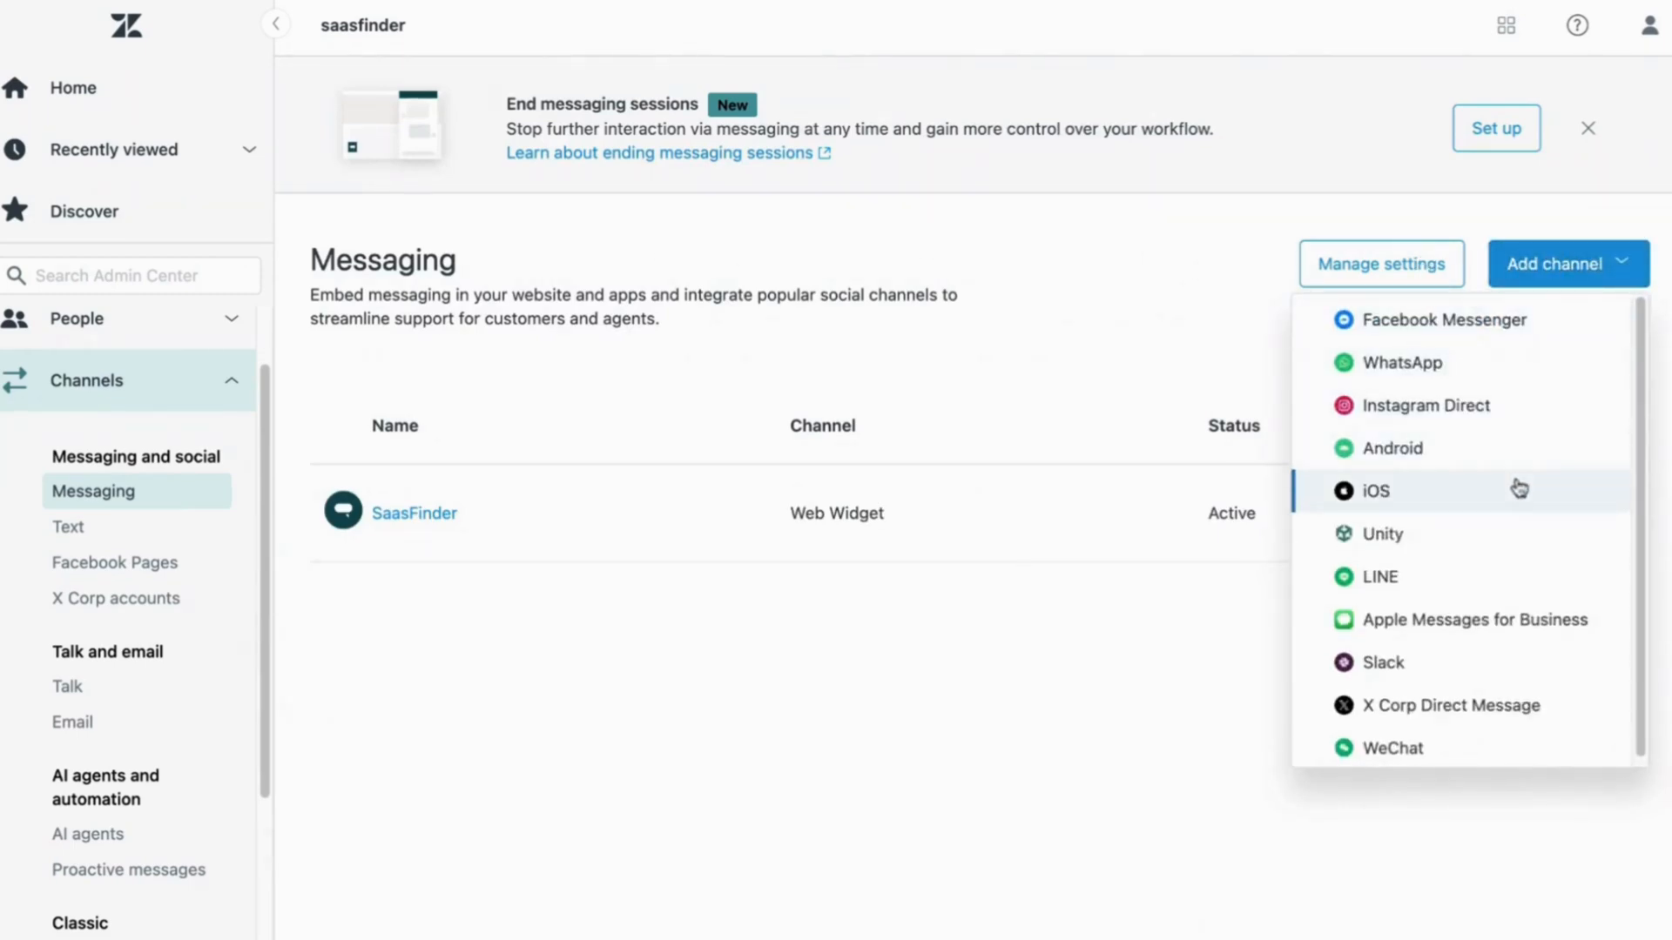
mouse_move(1515, 682)
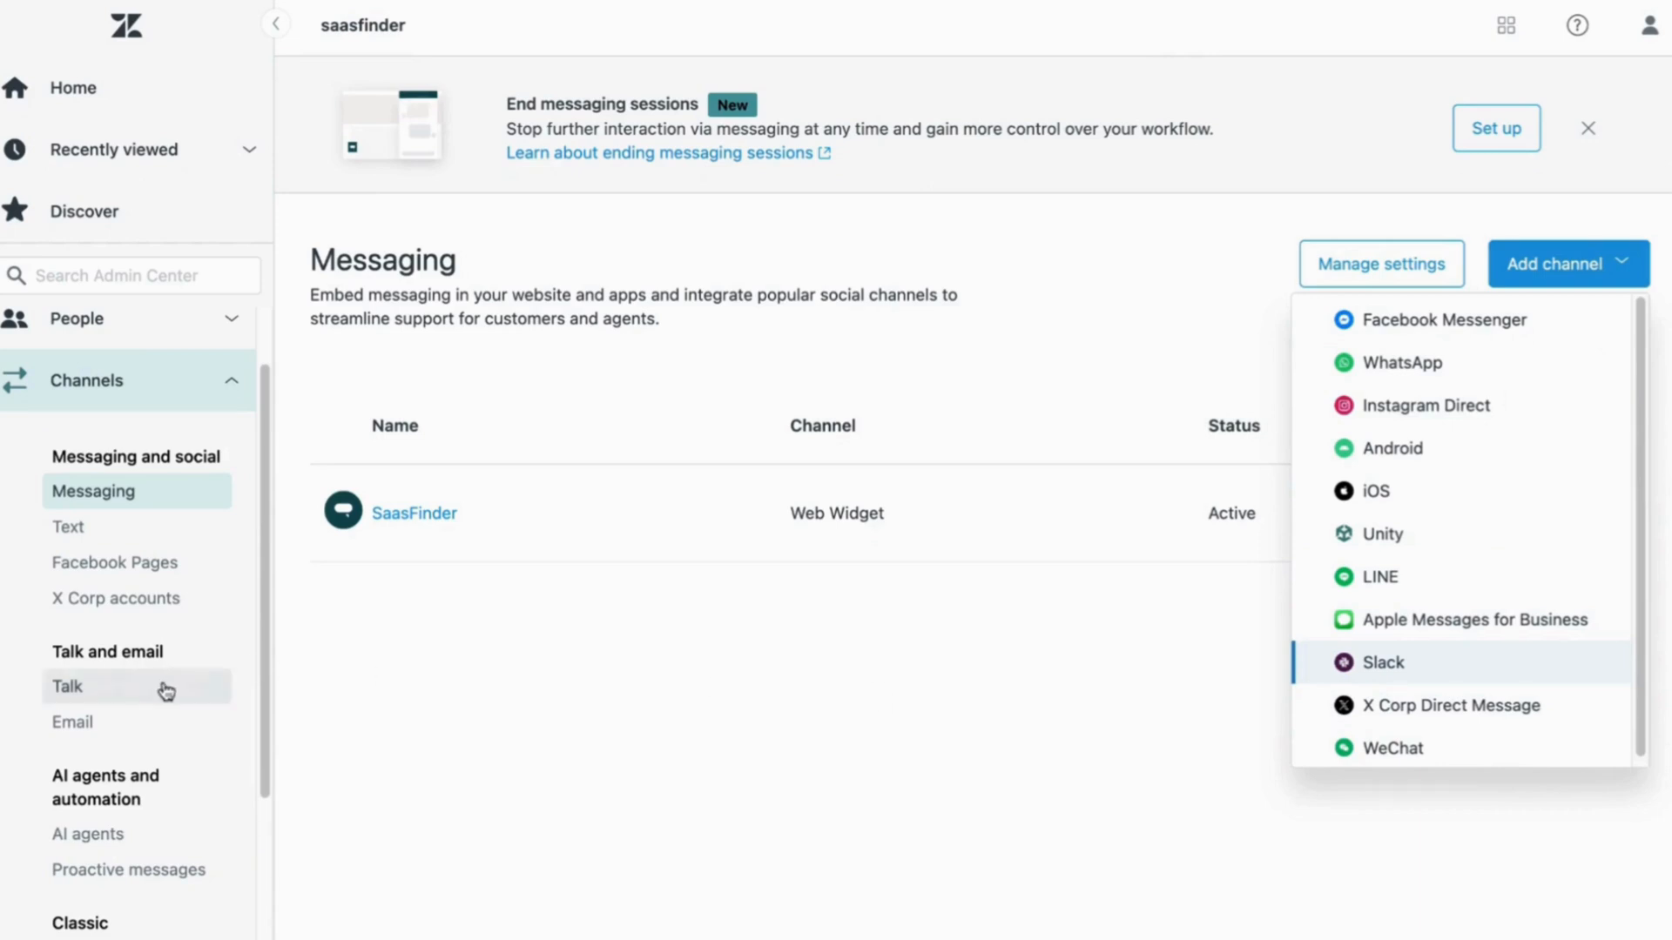
- Expand Apps and integrations and browse its integrations, APIs, connections and webhooks
scroll("down", 3)
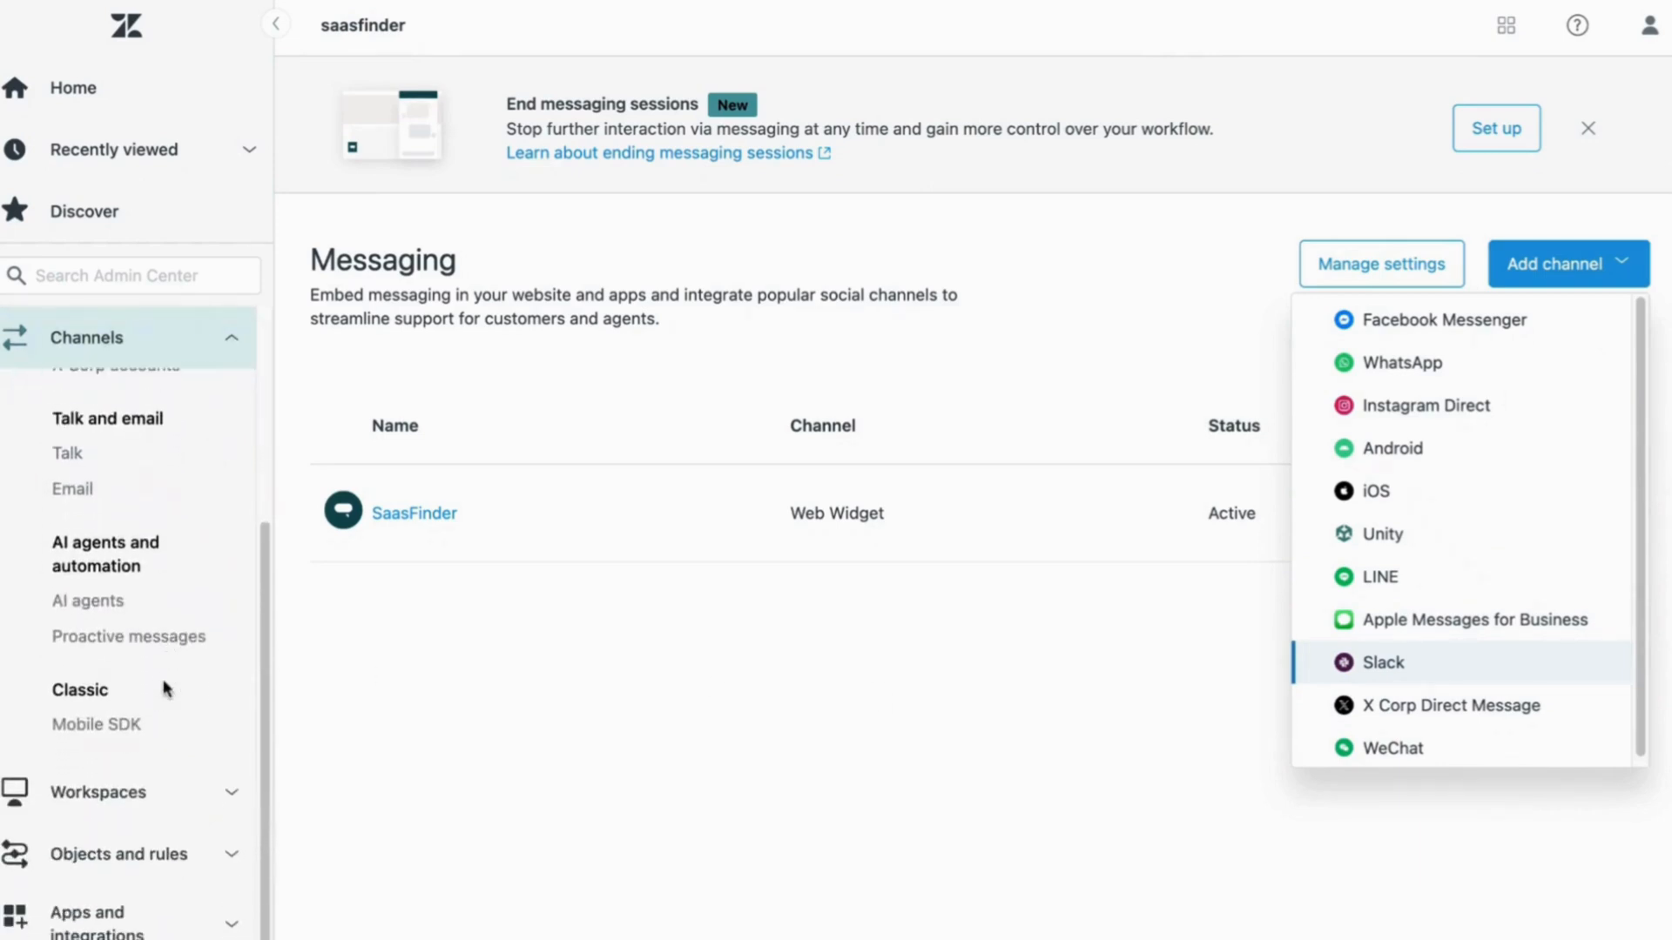
left_click(96, 531)
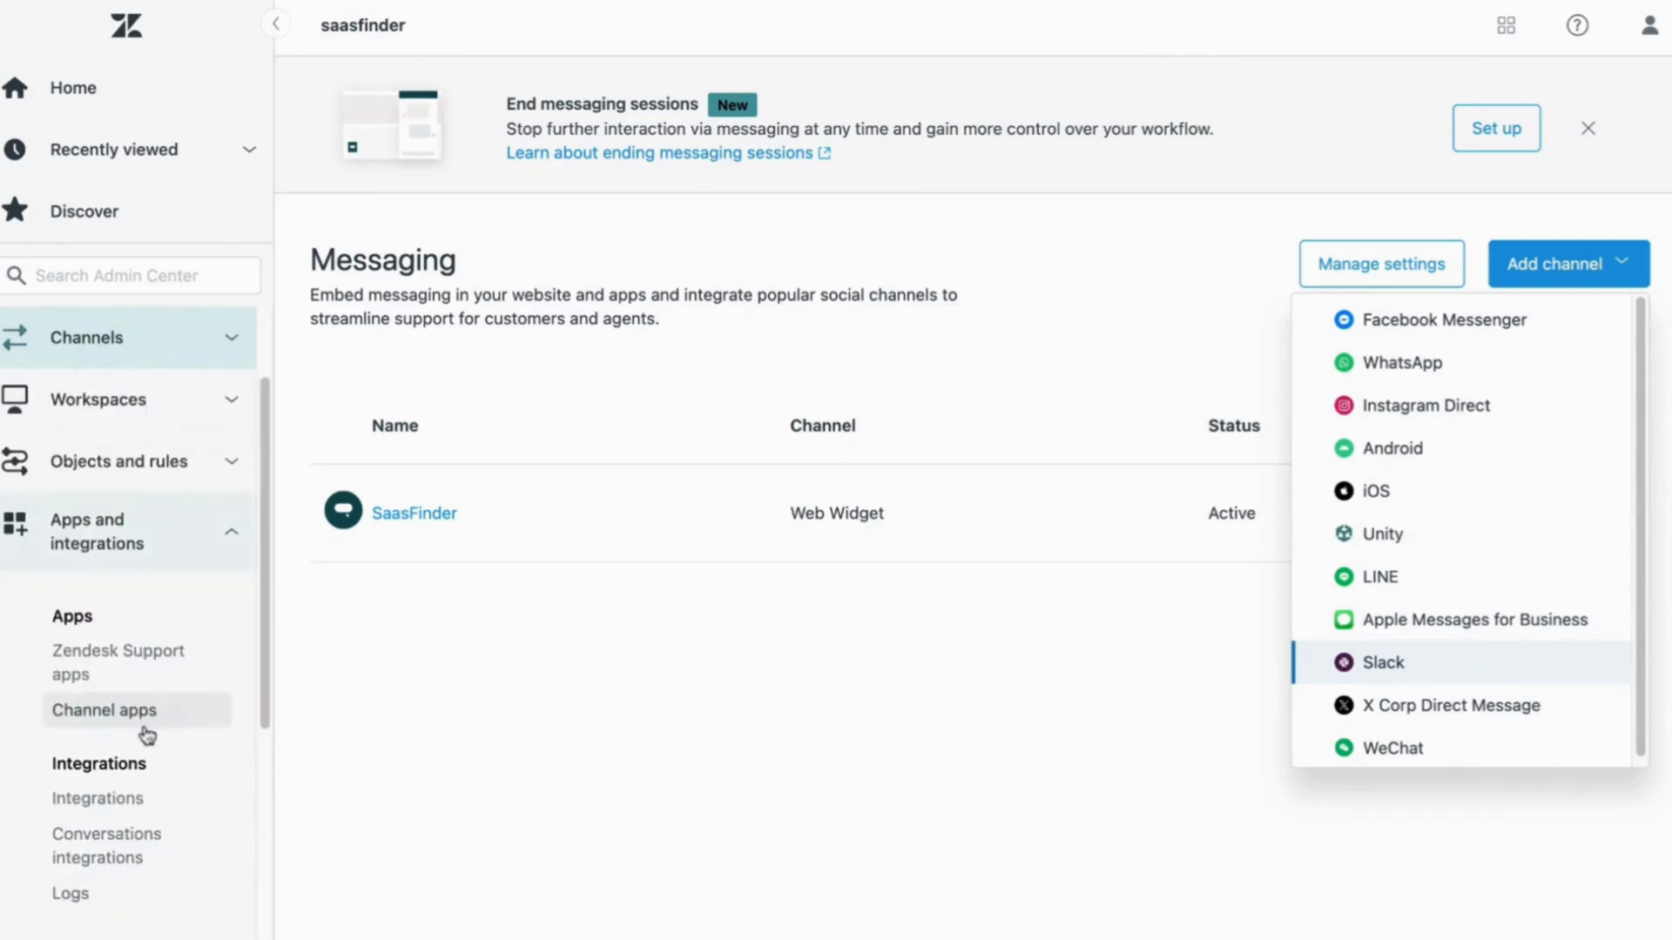
scroll("down", 3)
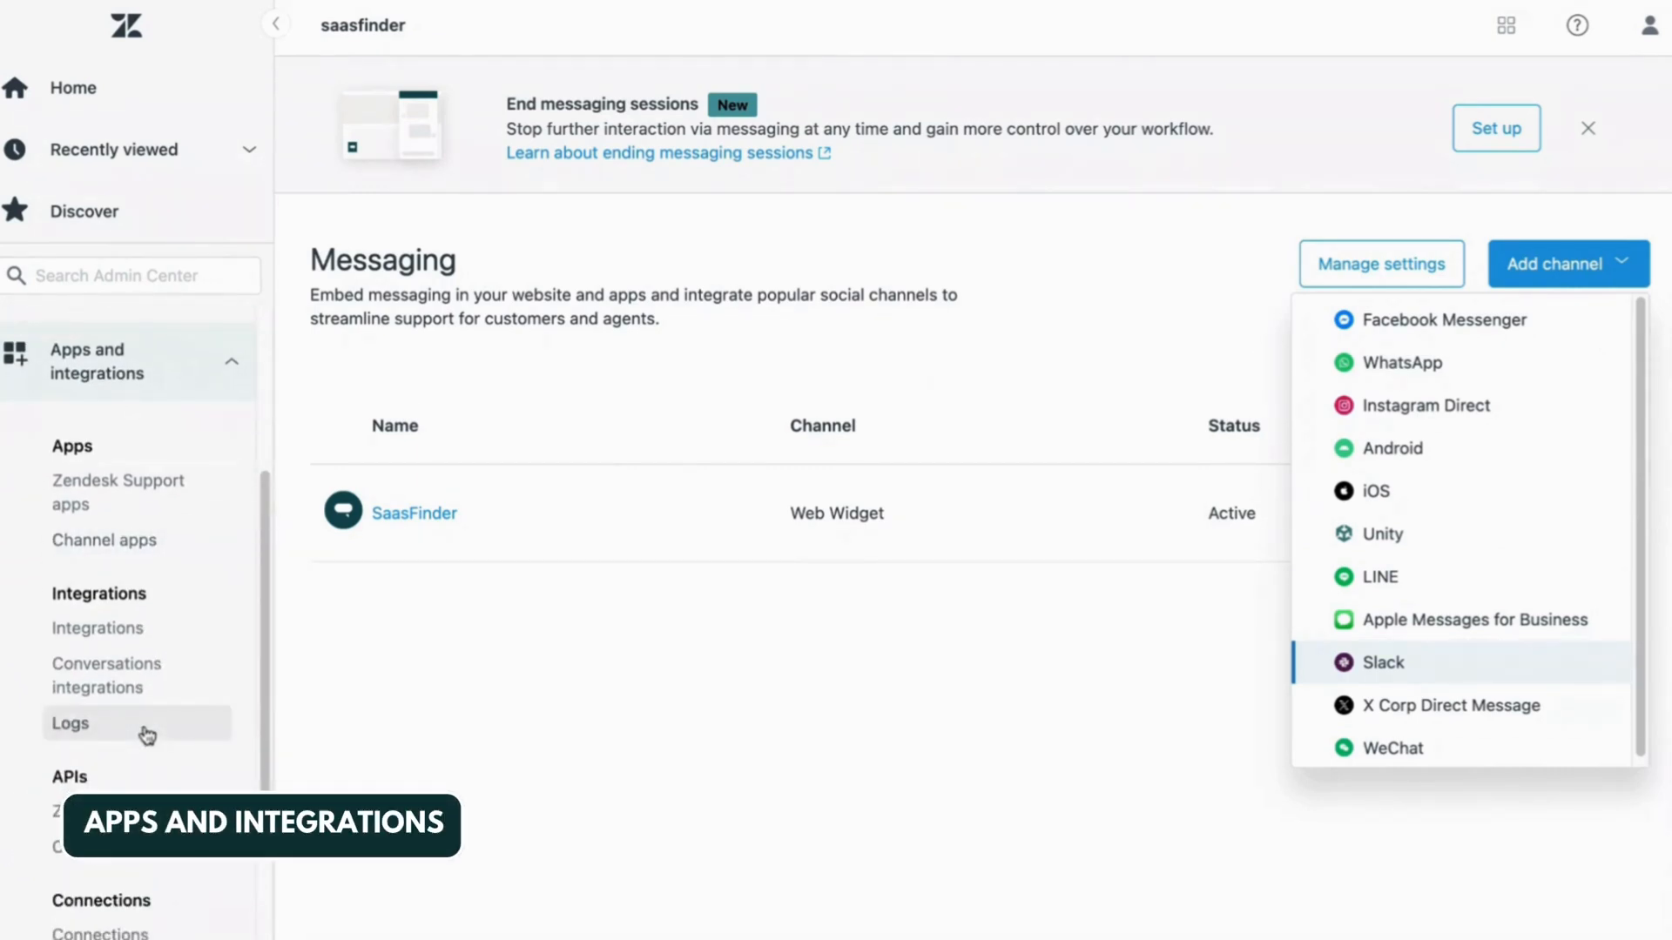
scroll("down", 3)
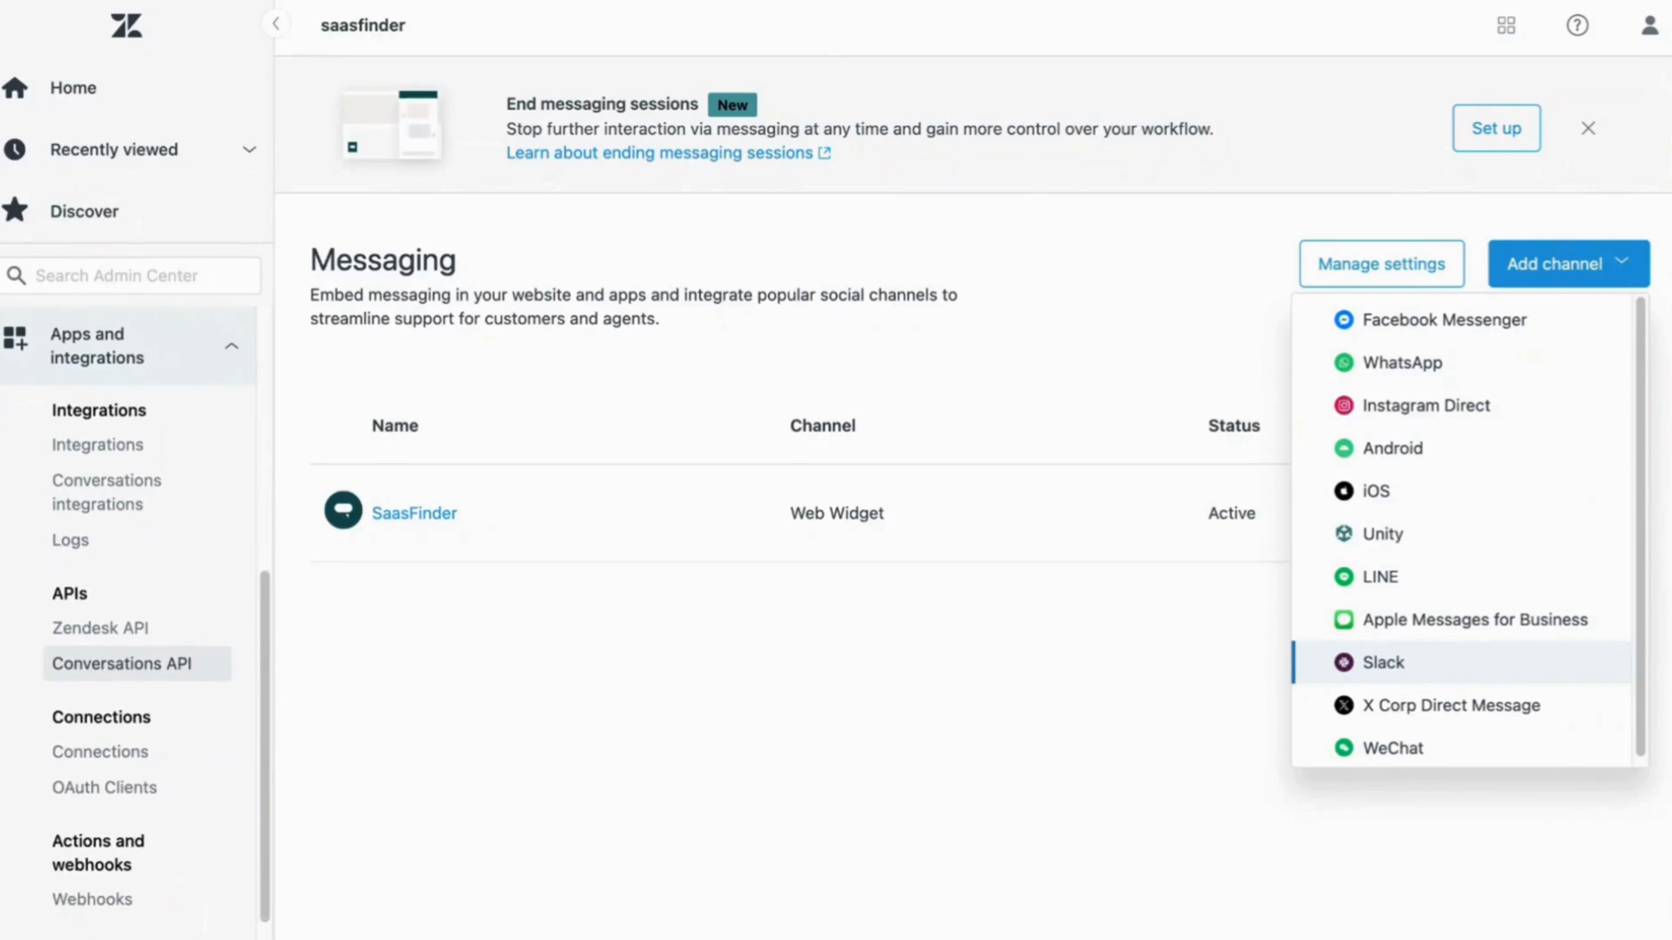
scroll("down", 3)
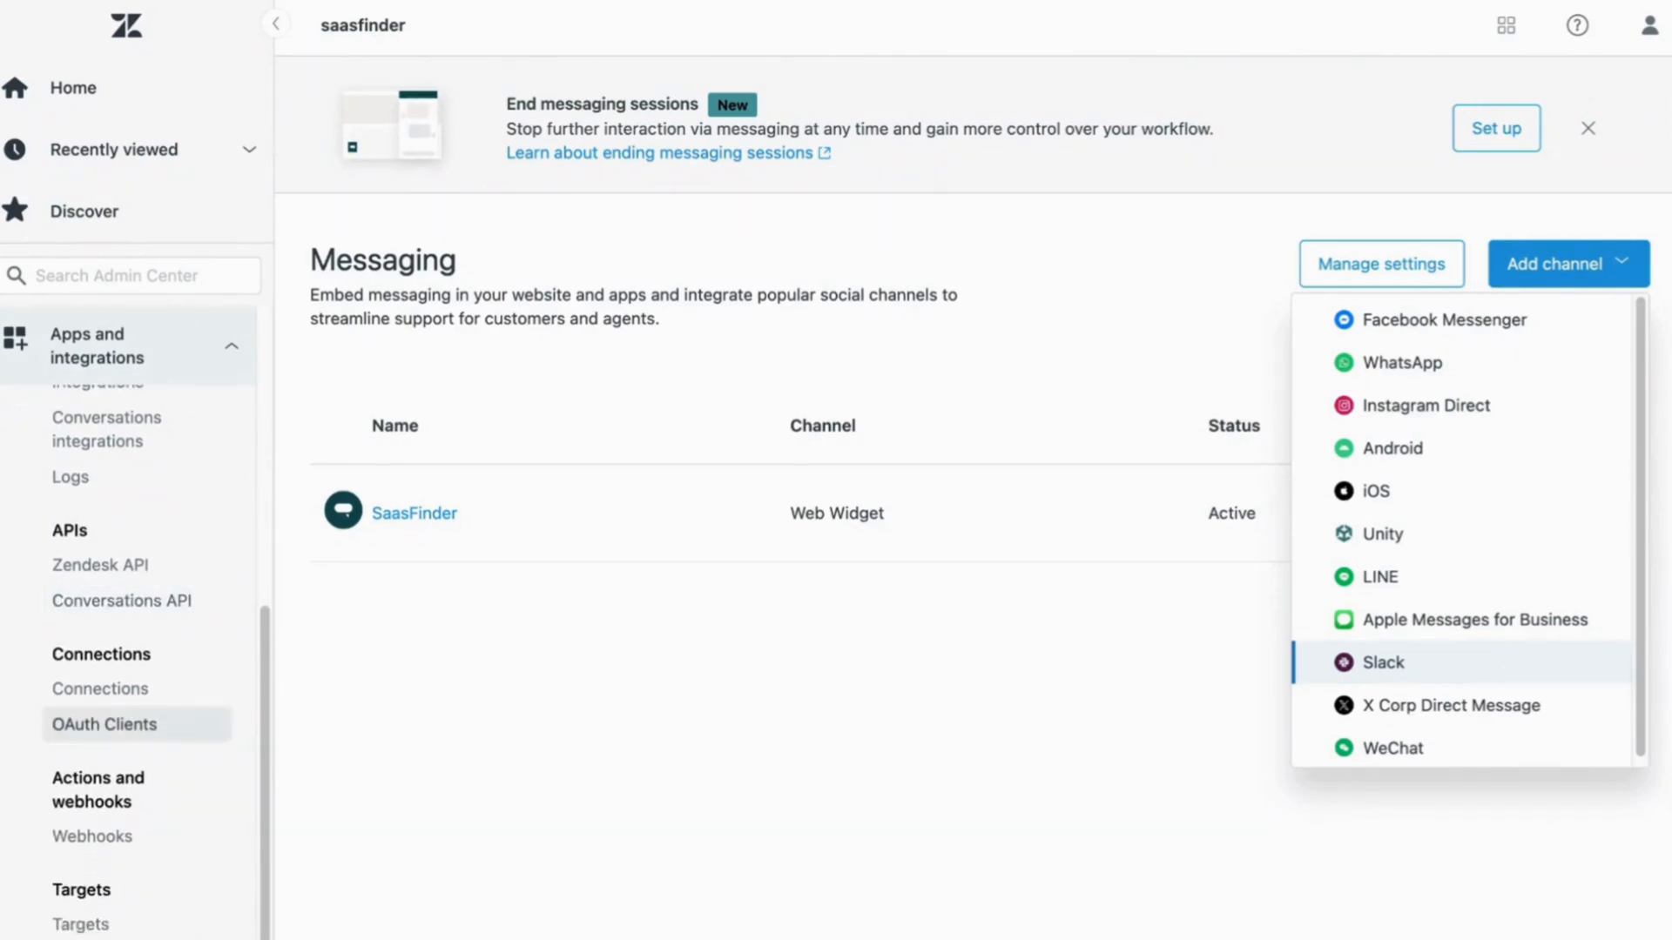
scroll("up", 3)
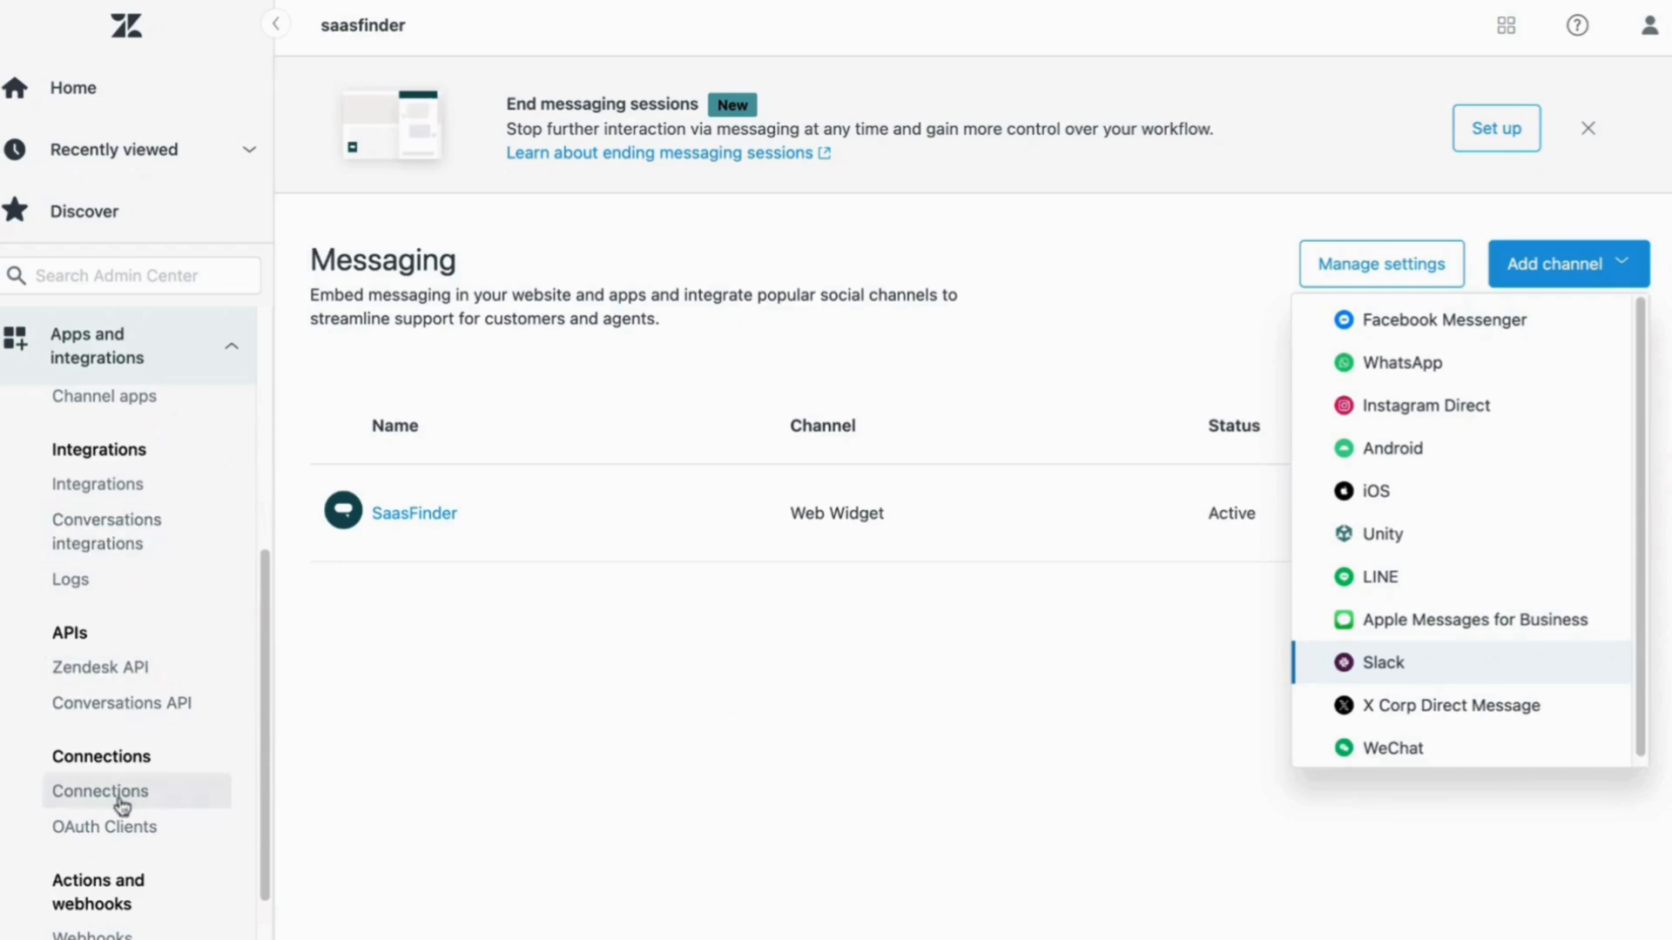
scroll("down", 3)
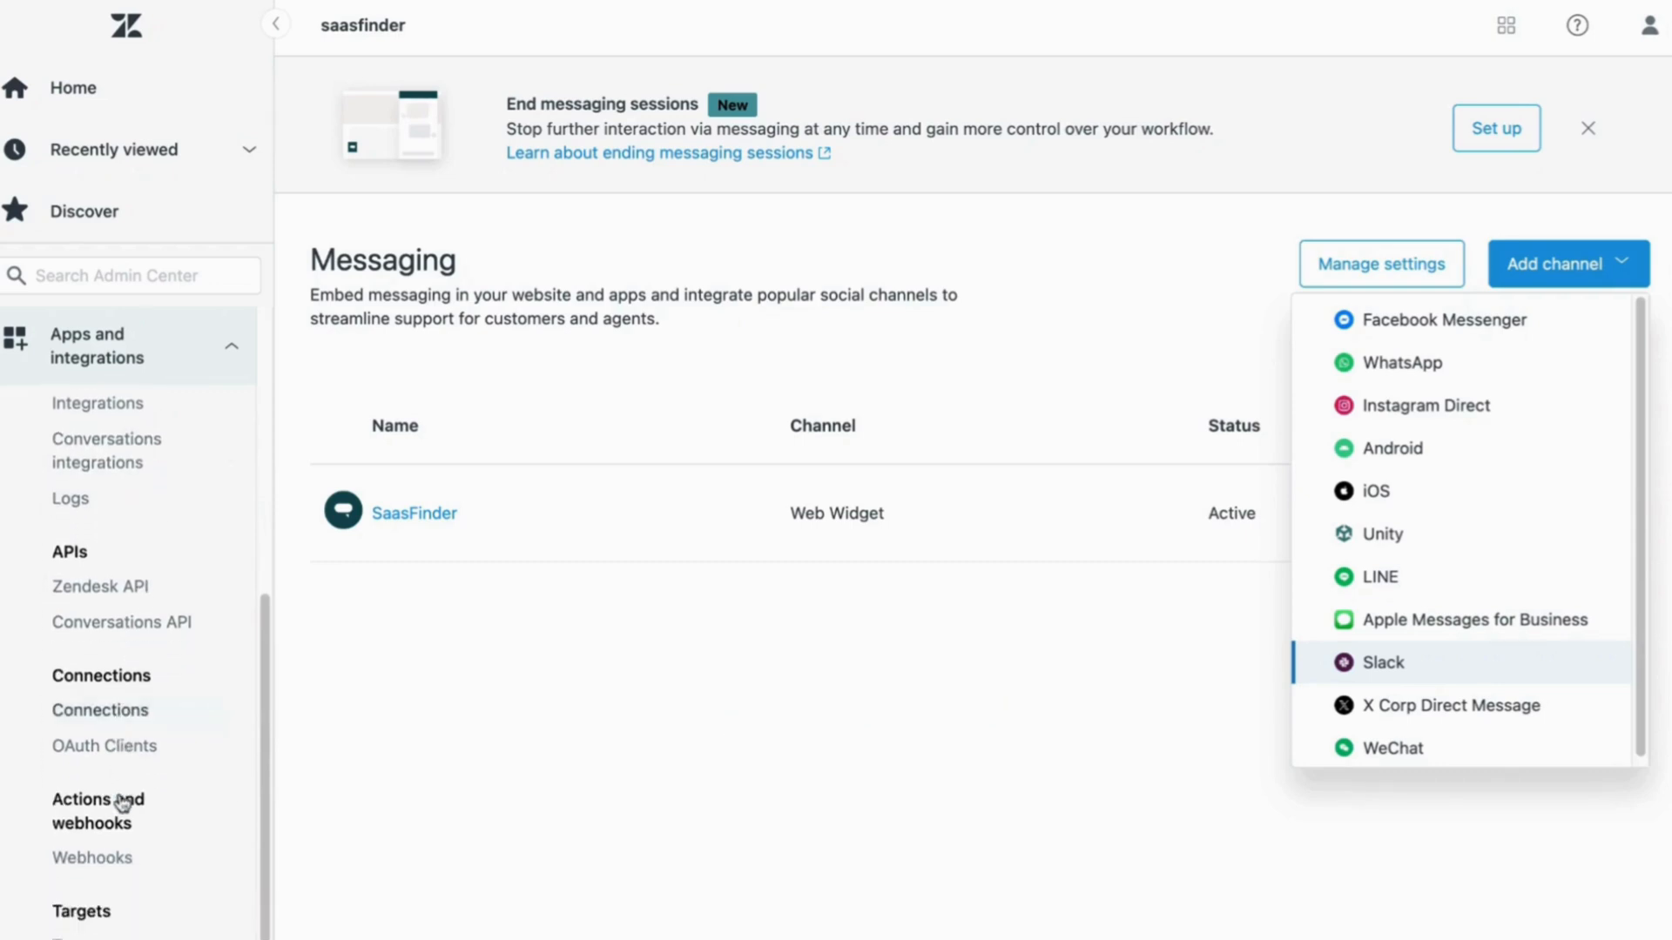
mouse_move(365, 774)
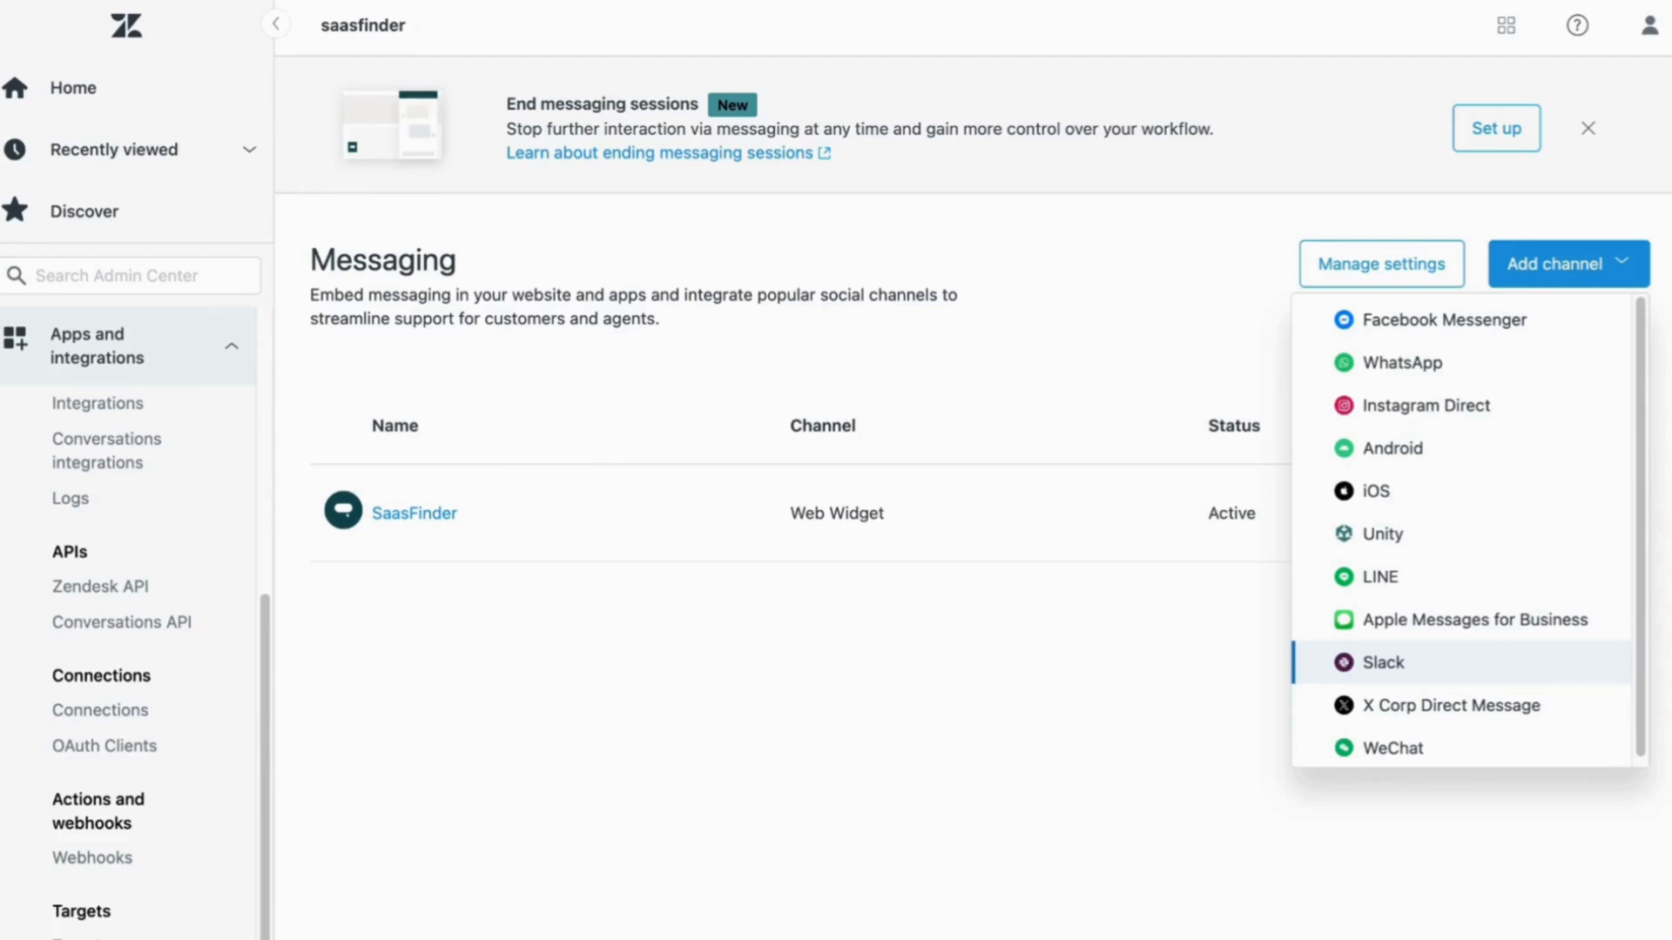
mouse_move(271, 592)
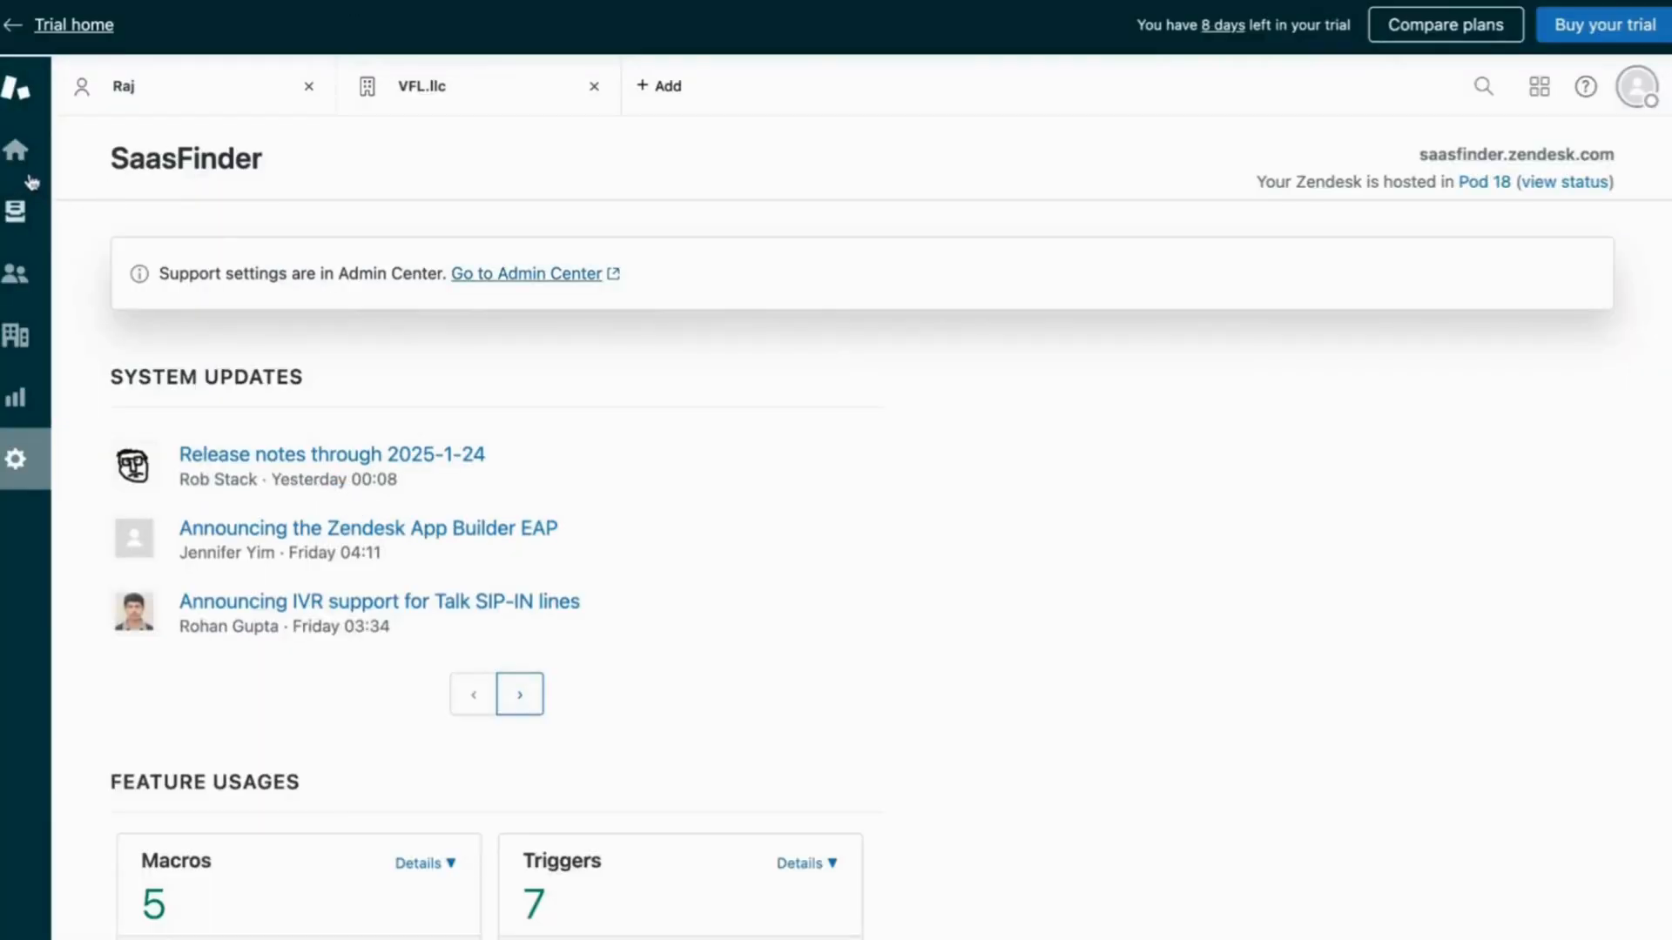
- Browse ticket views: your unsolved, all unsolved, recently updated, pending, then recently solved
left_click(16, 210)
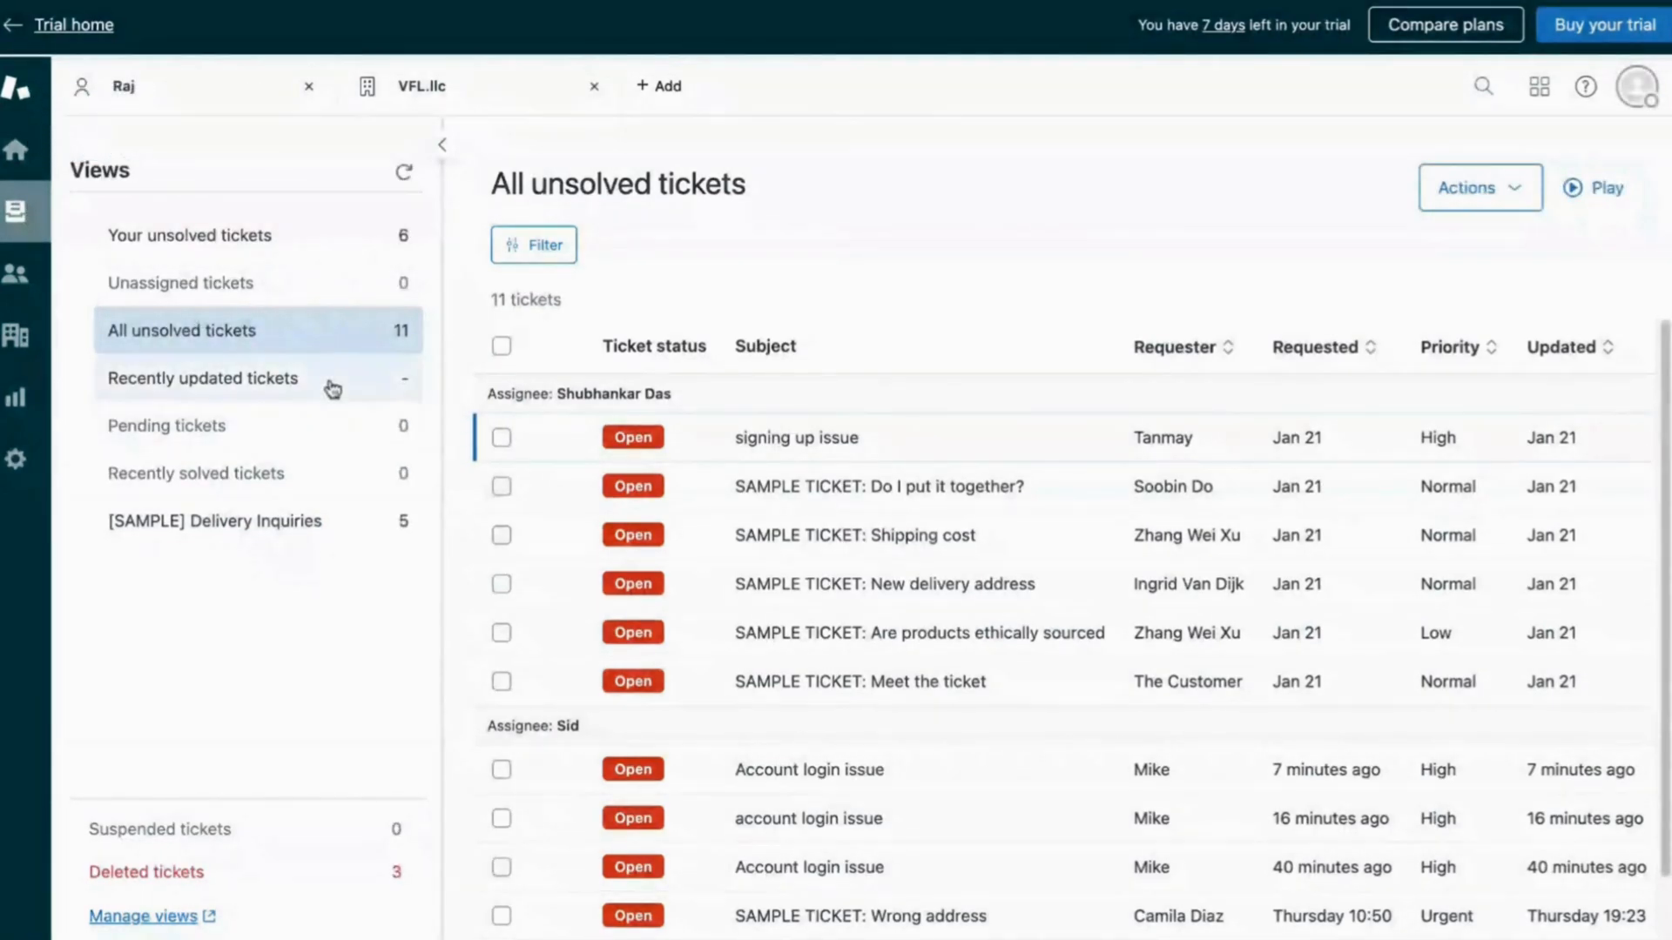
left_click(189, 234)
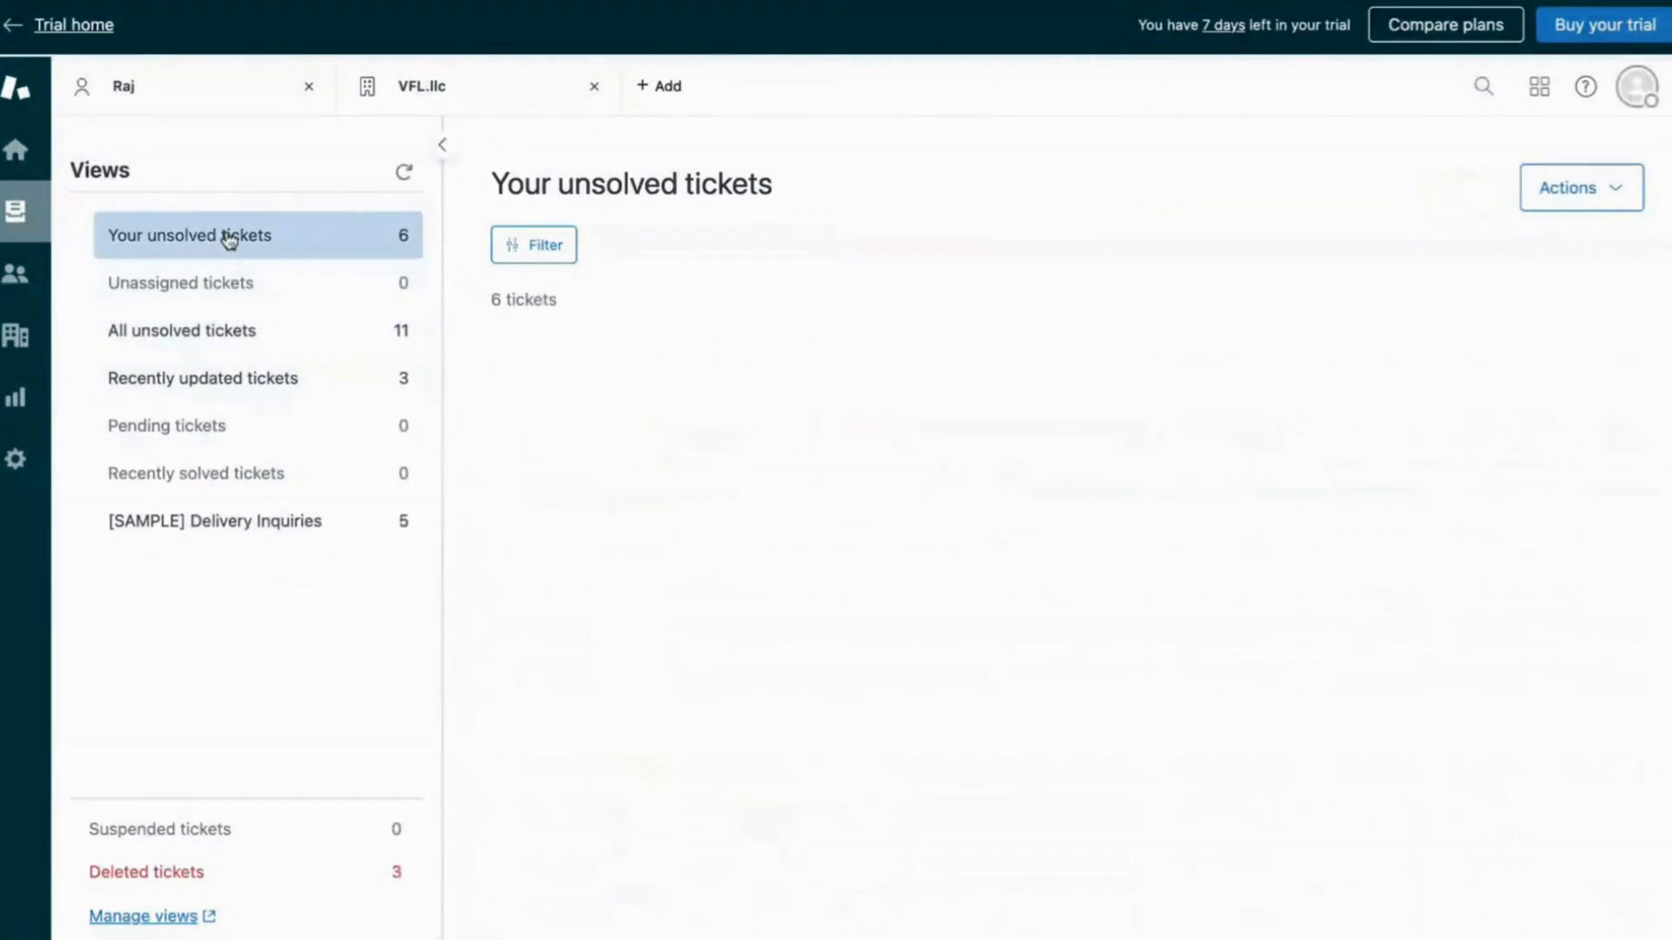
left_click(190, 234)
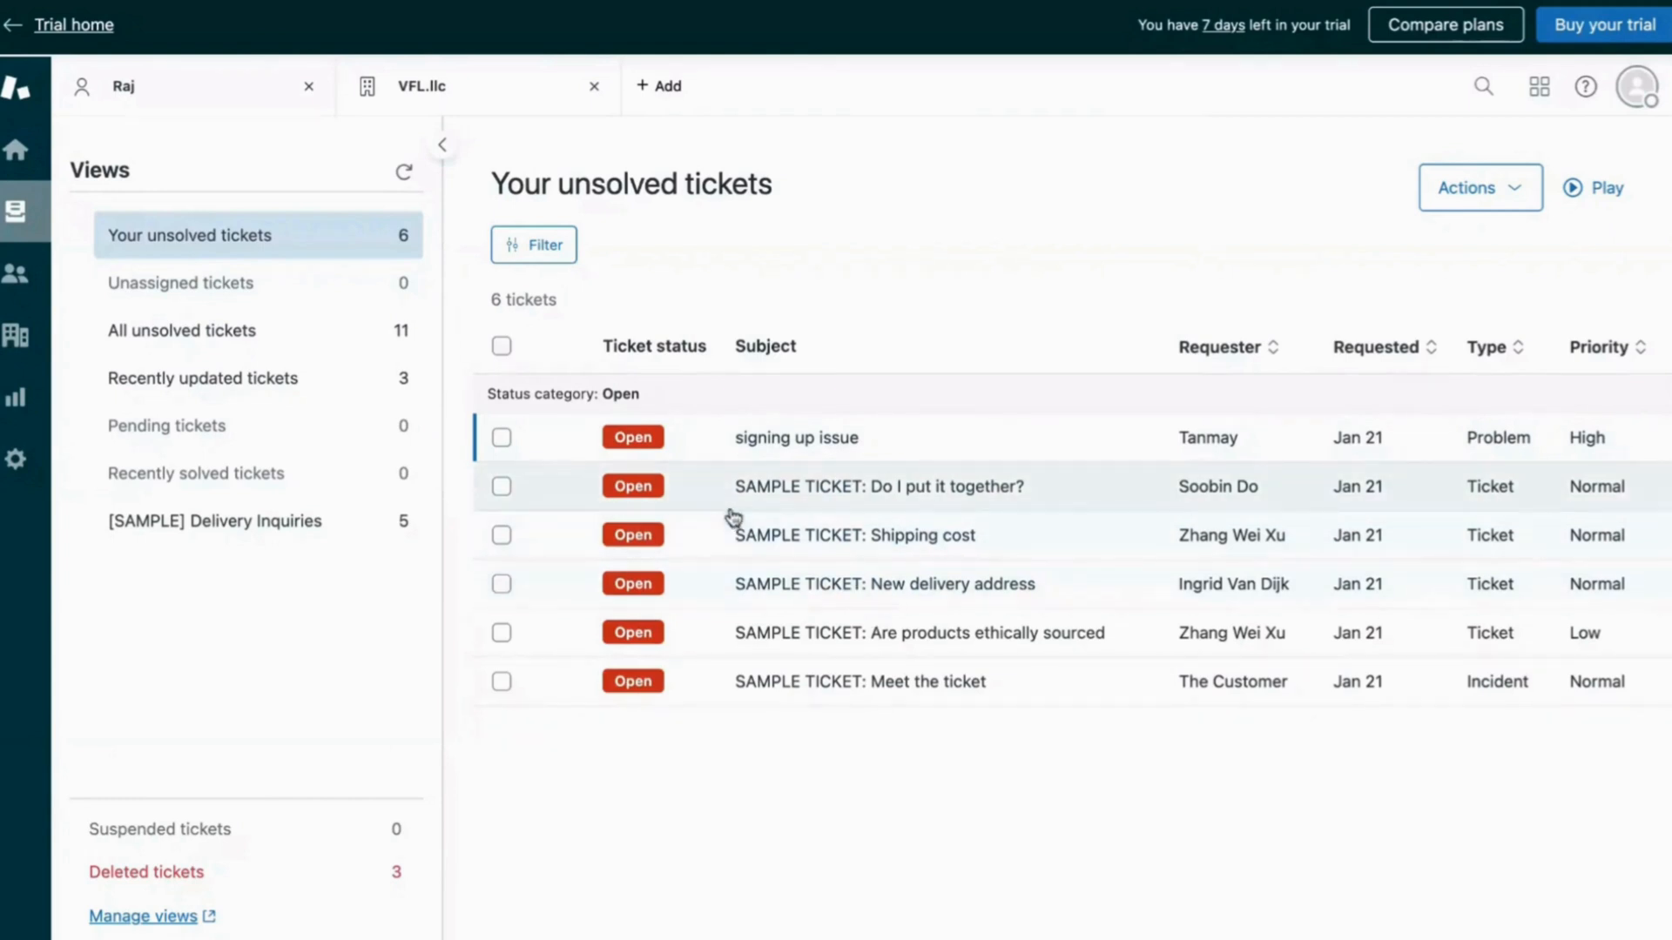
left_click(181, 331)
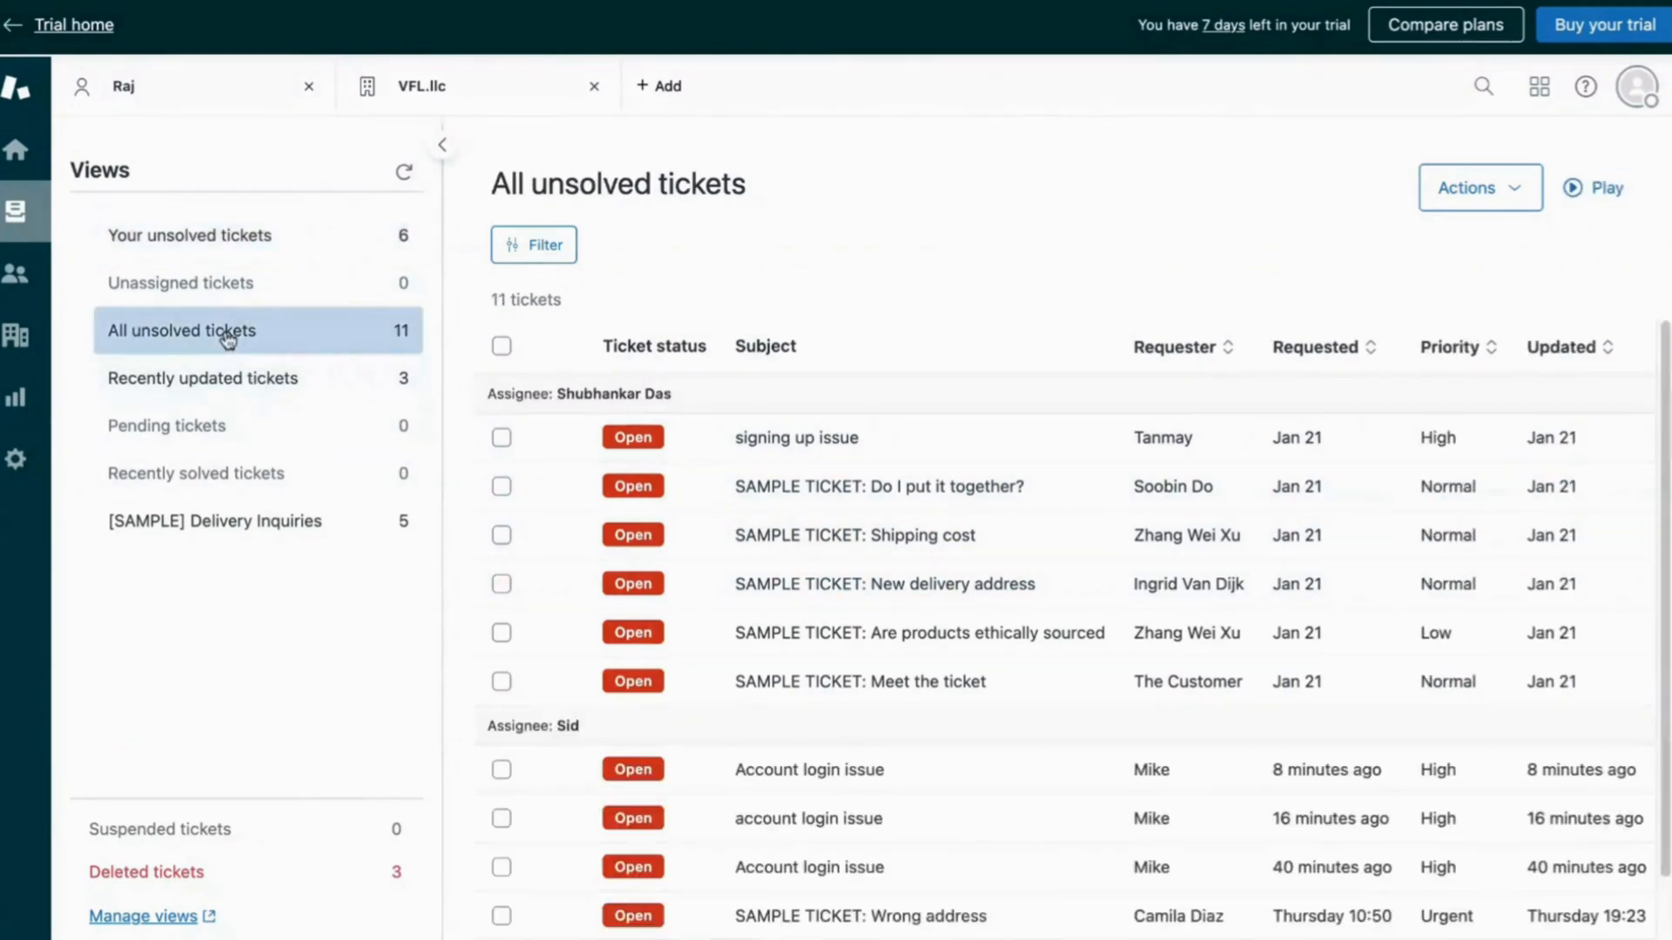
mouse_move(373, 474)
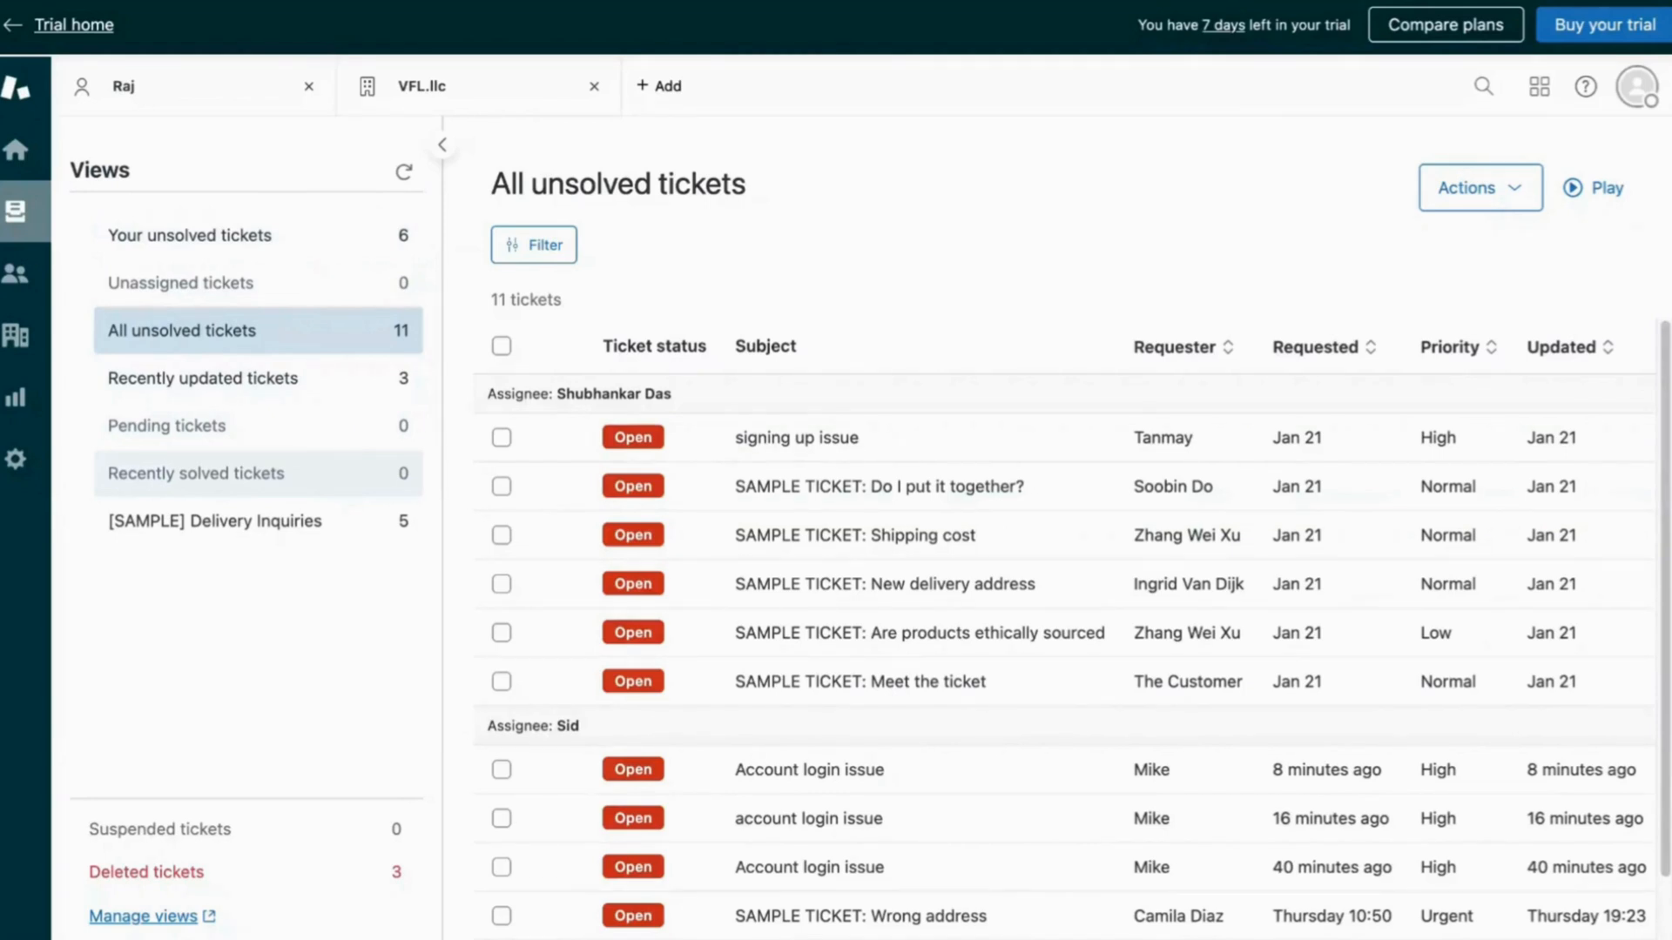
mouse_move(175, 426)
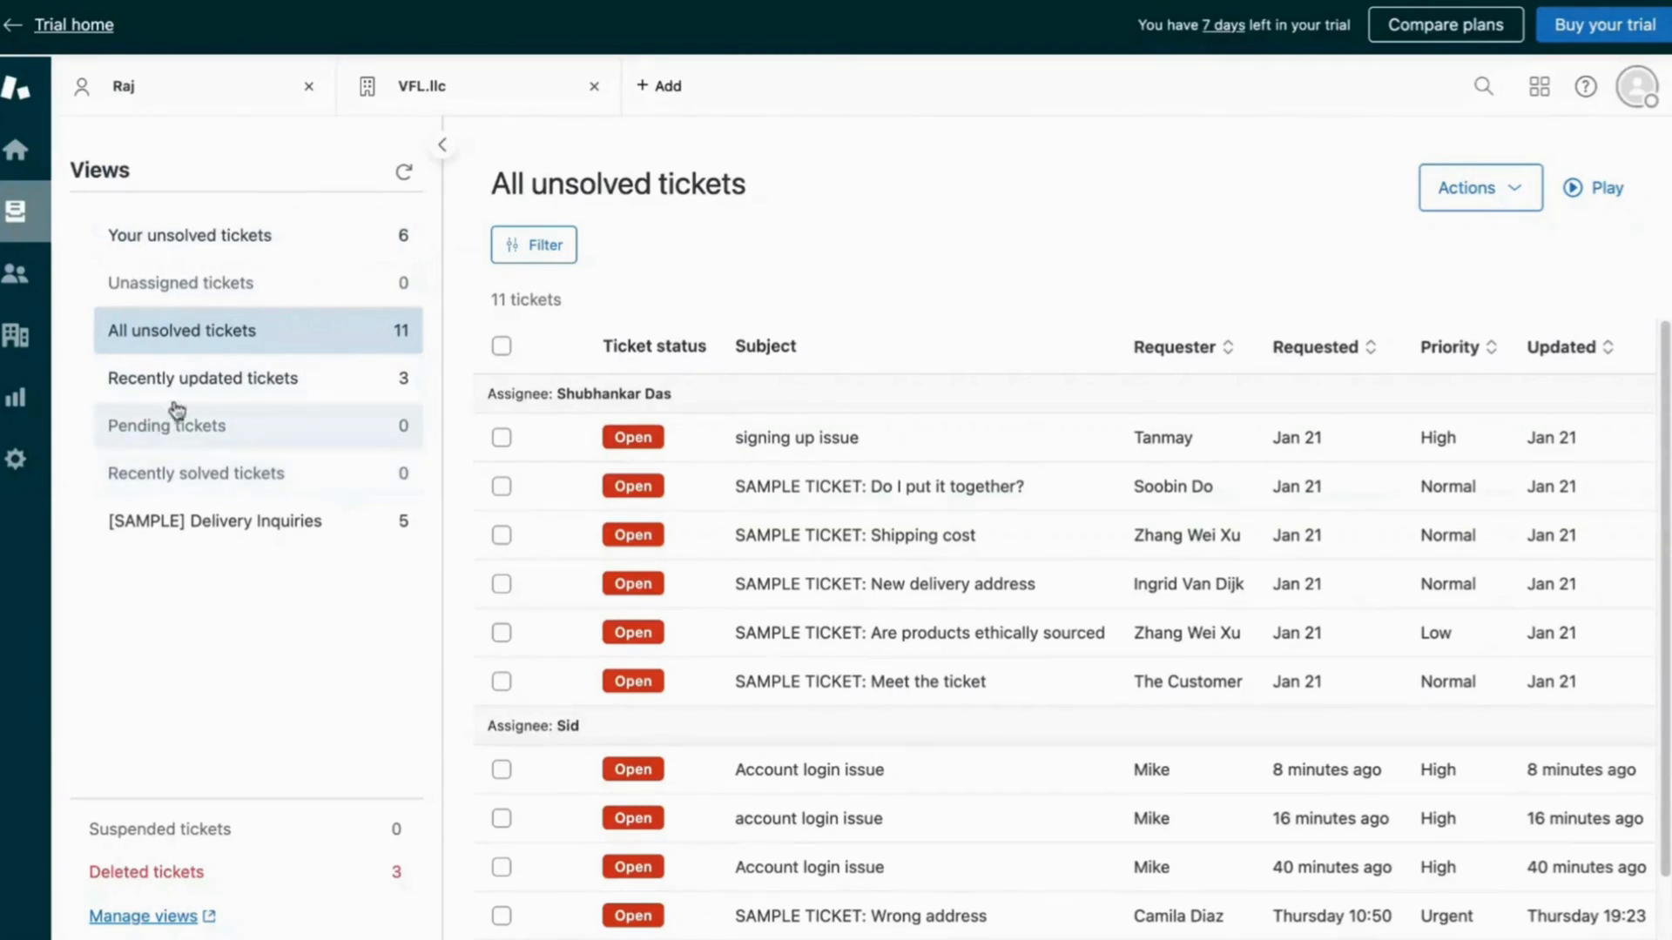
left_click(201, 377)
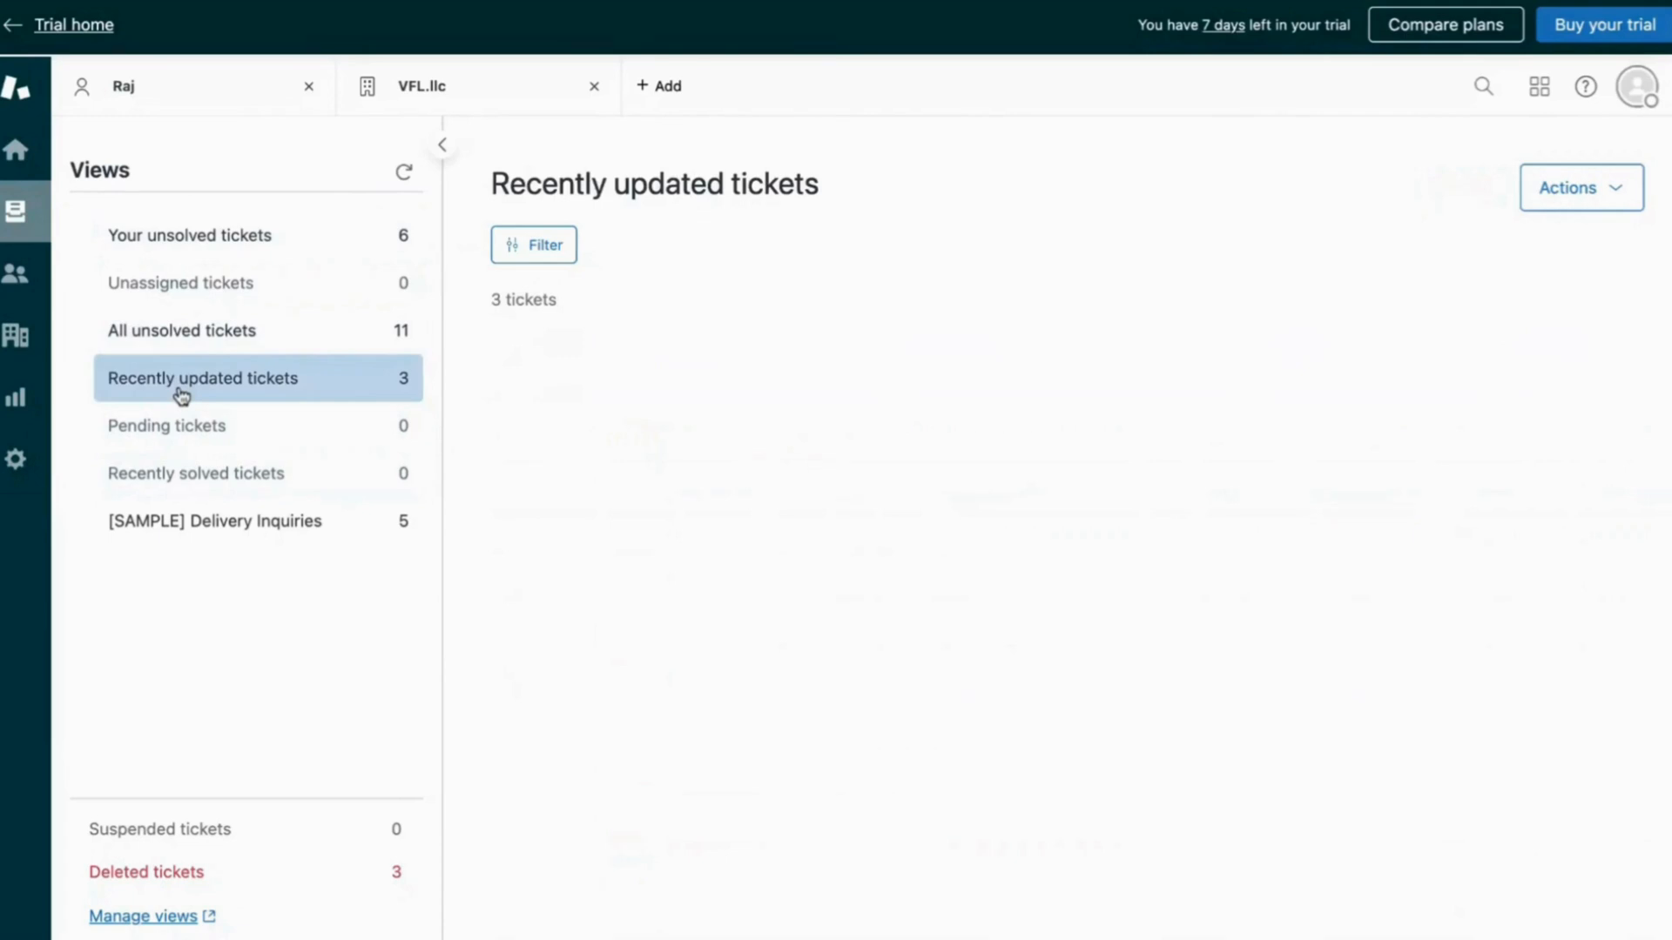
left_click(167, 425)
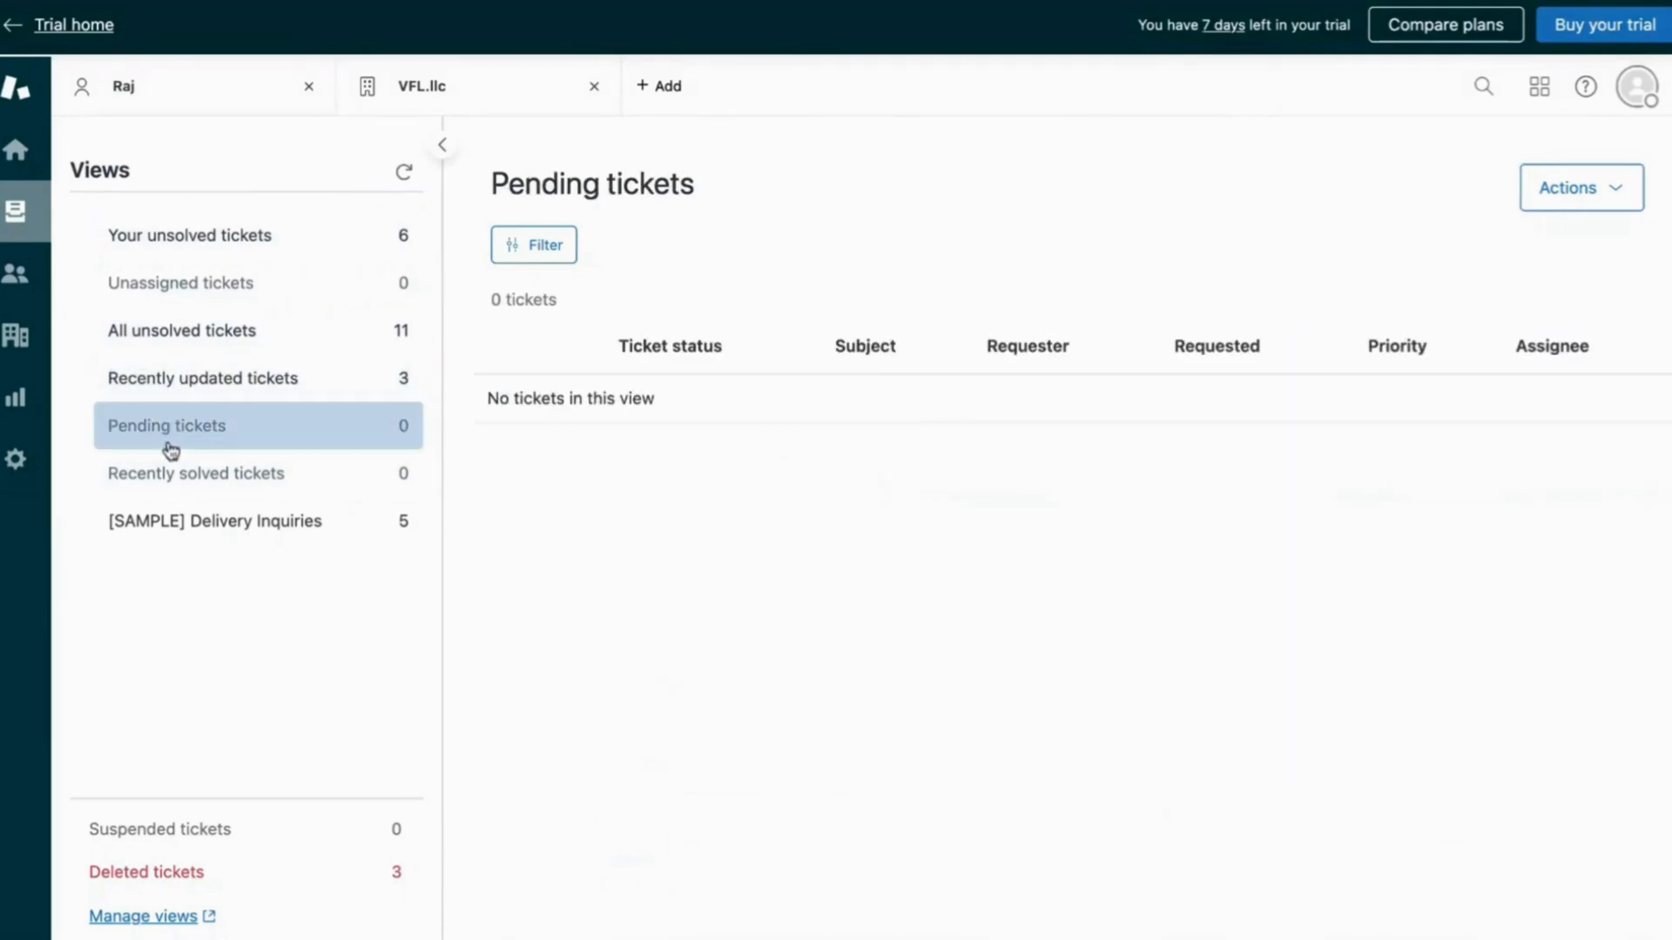
left_click(195, 474)
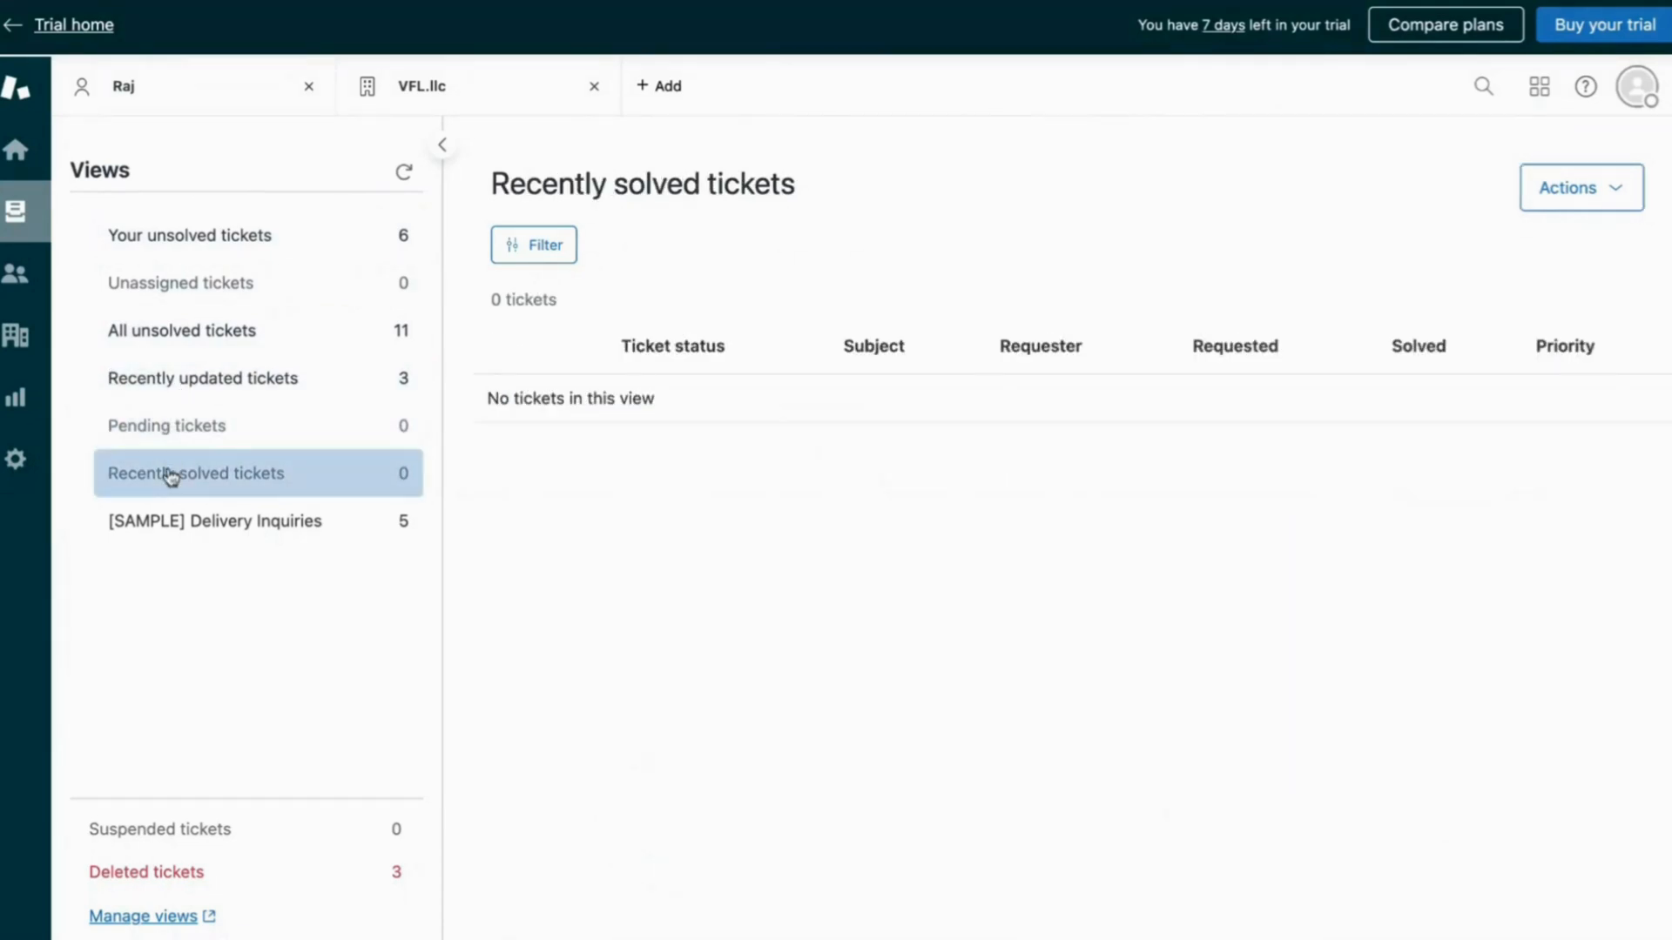
mouse_move(115, 680)
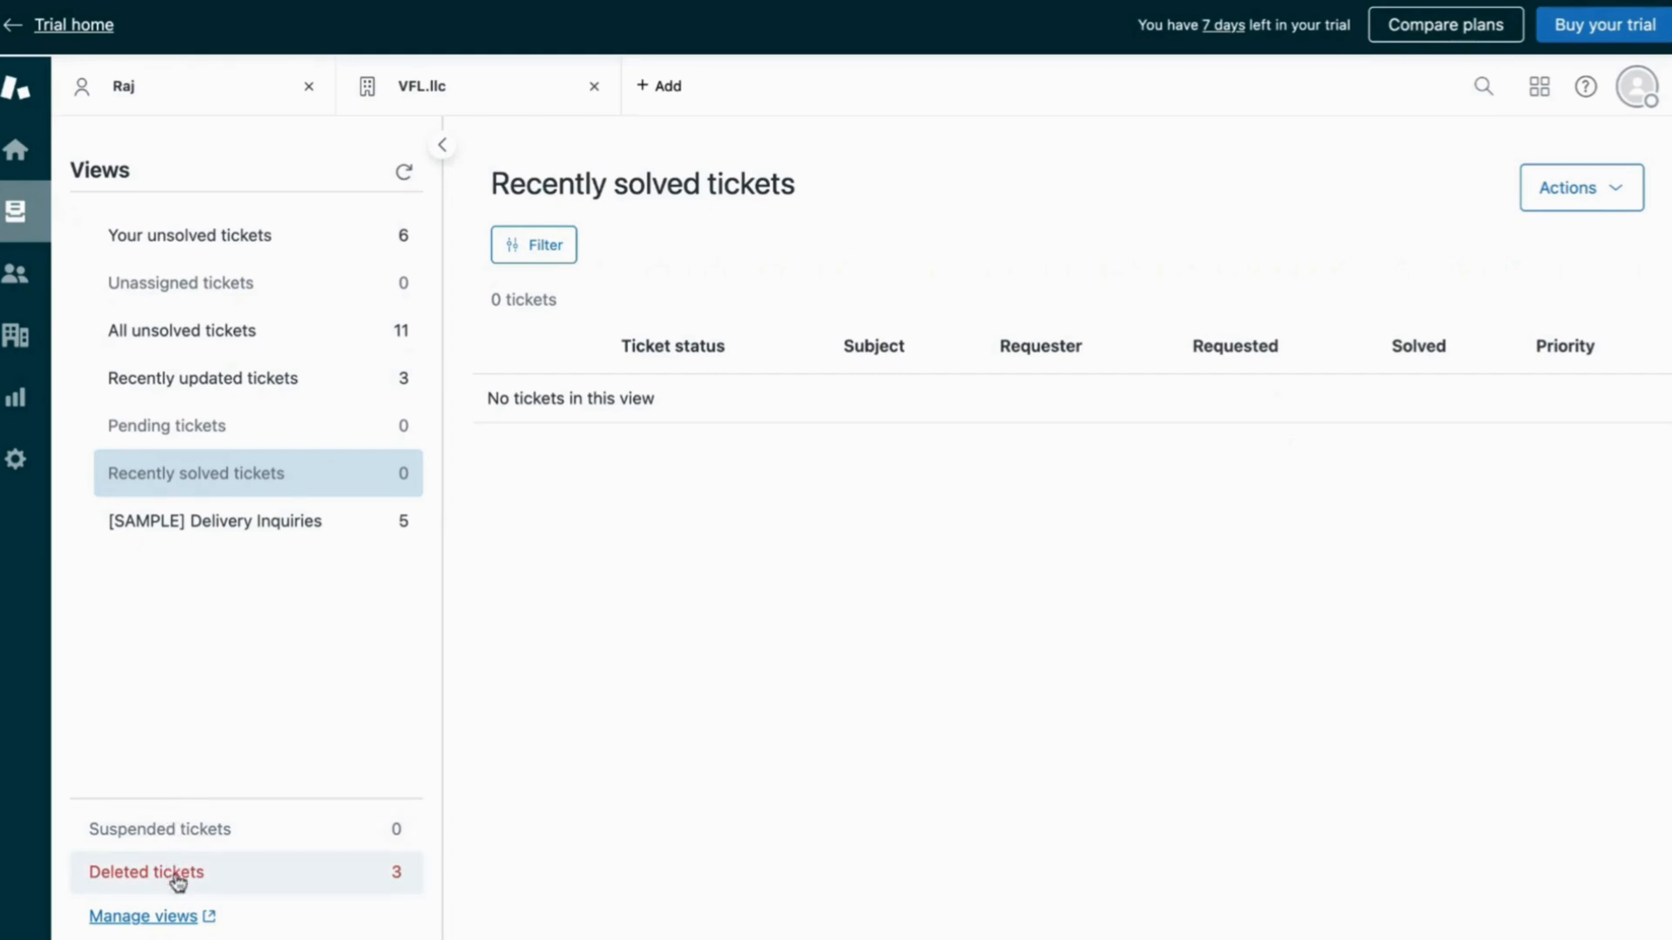
mouse_move(512, 232)
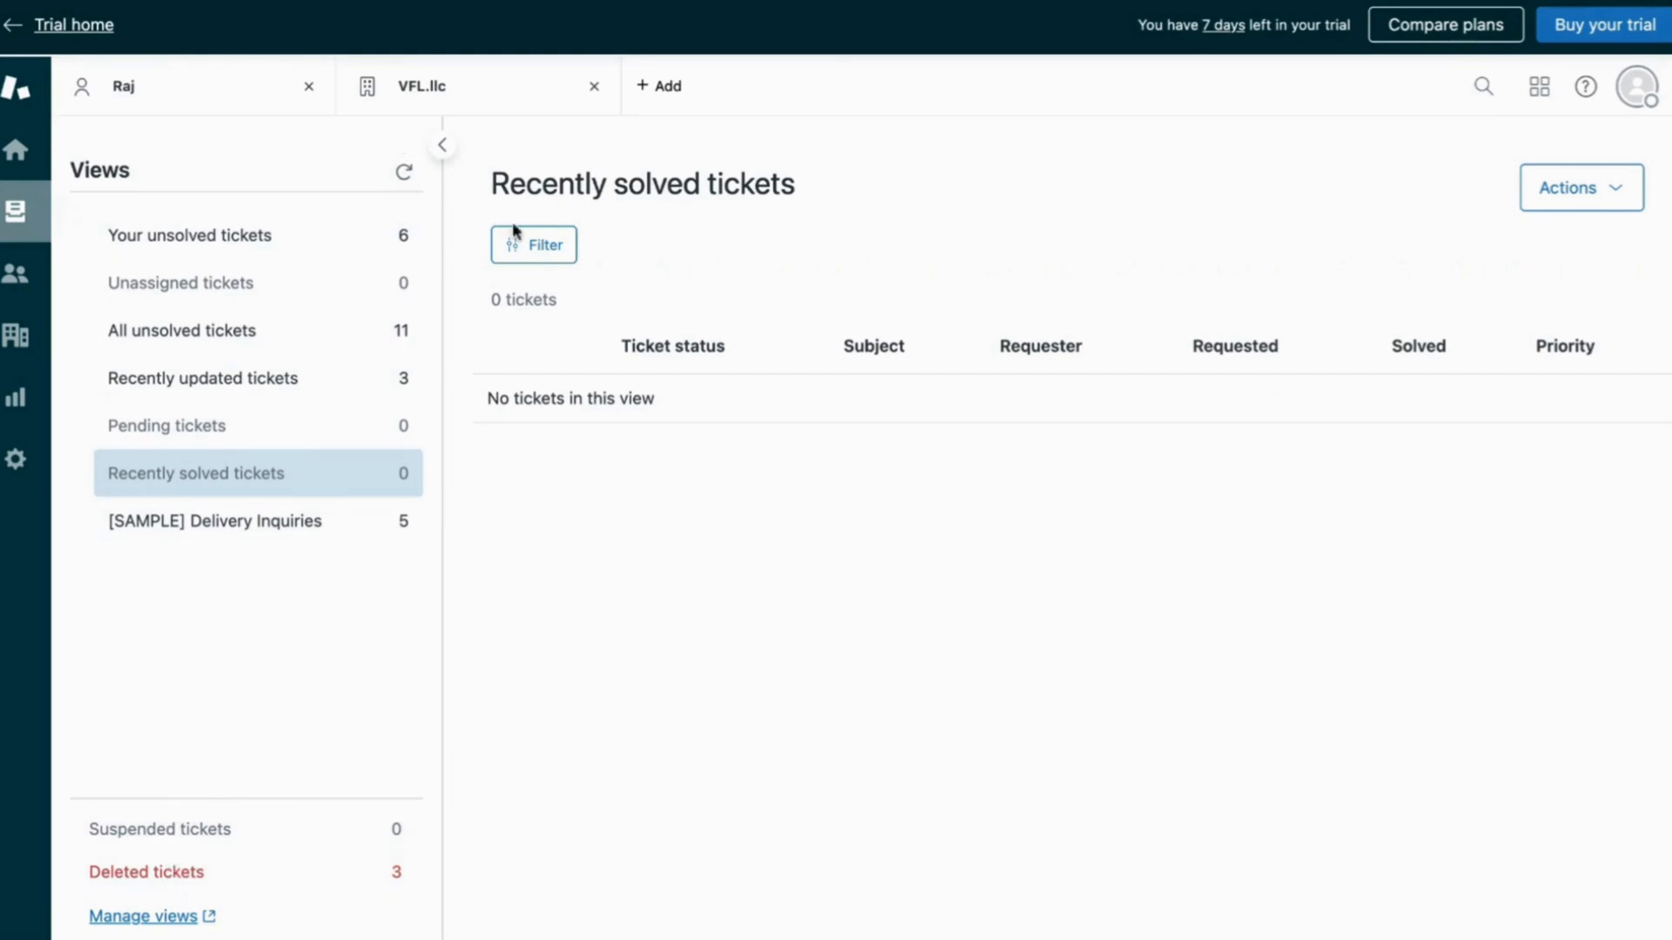
left_click(533, 244)
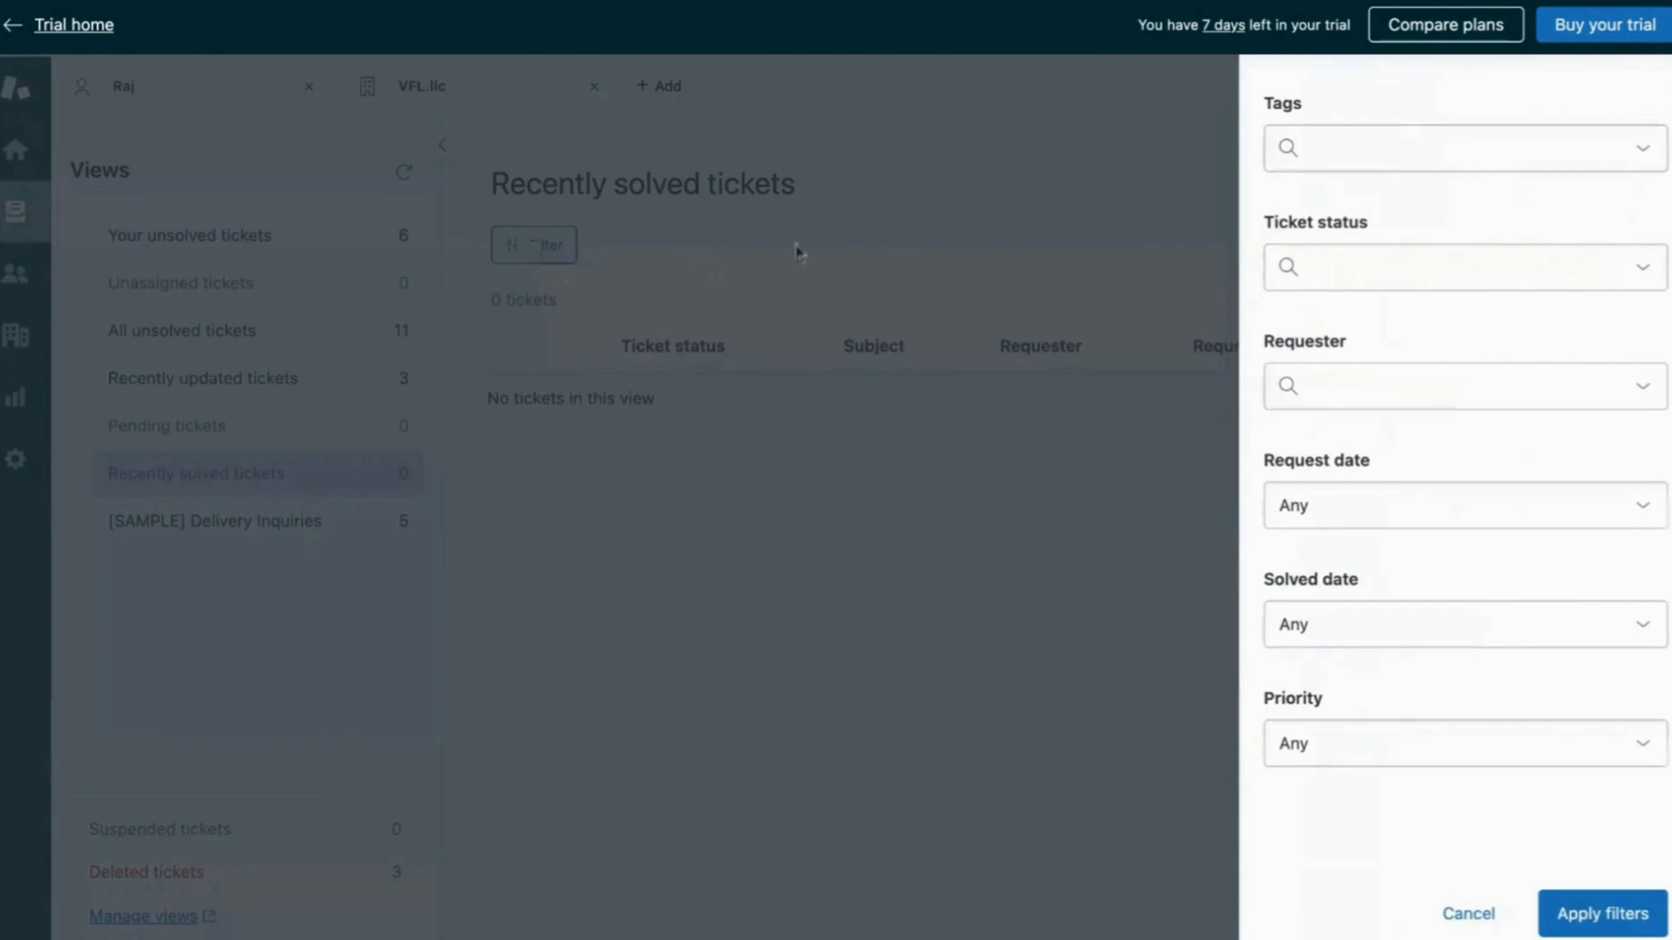
mouse_move(1340, 303)
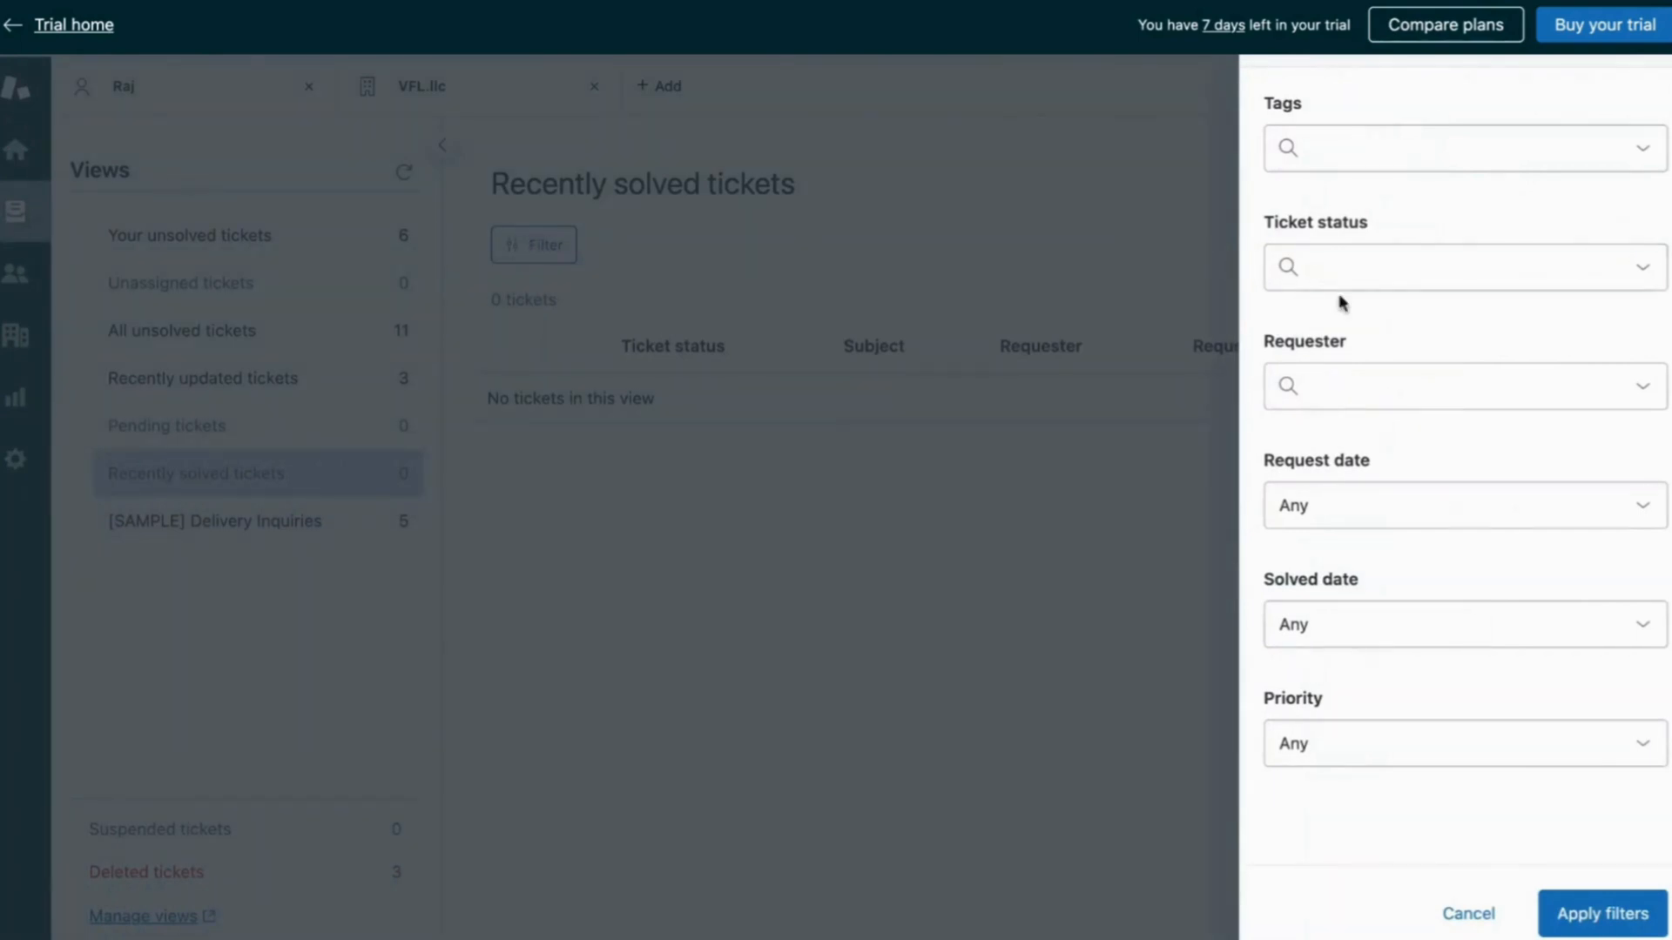
left_click(1462, 267)
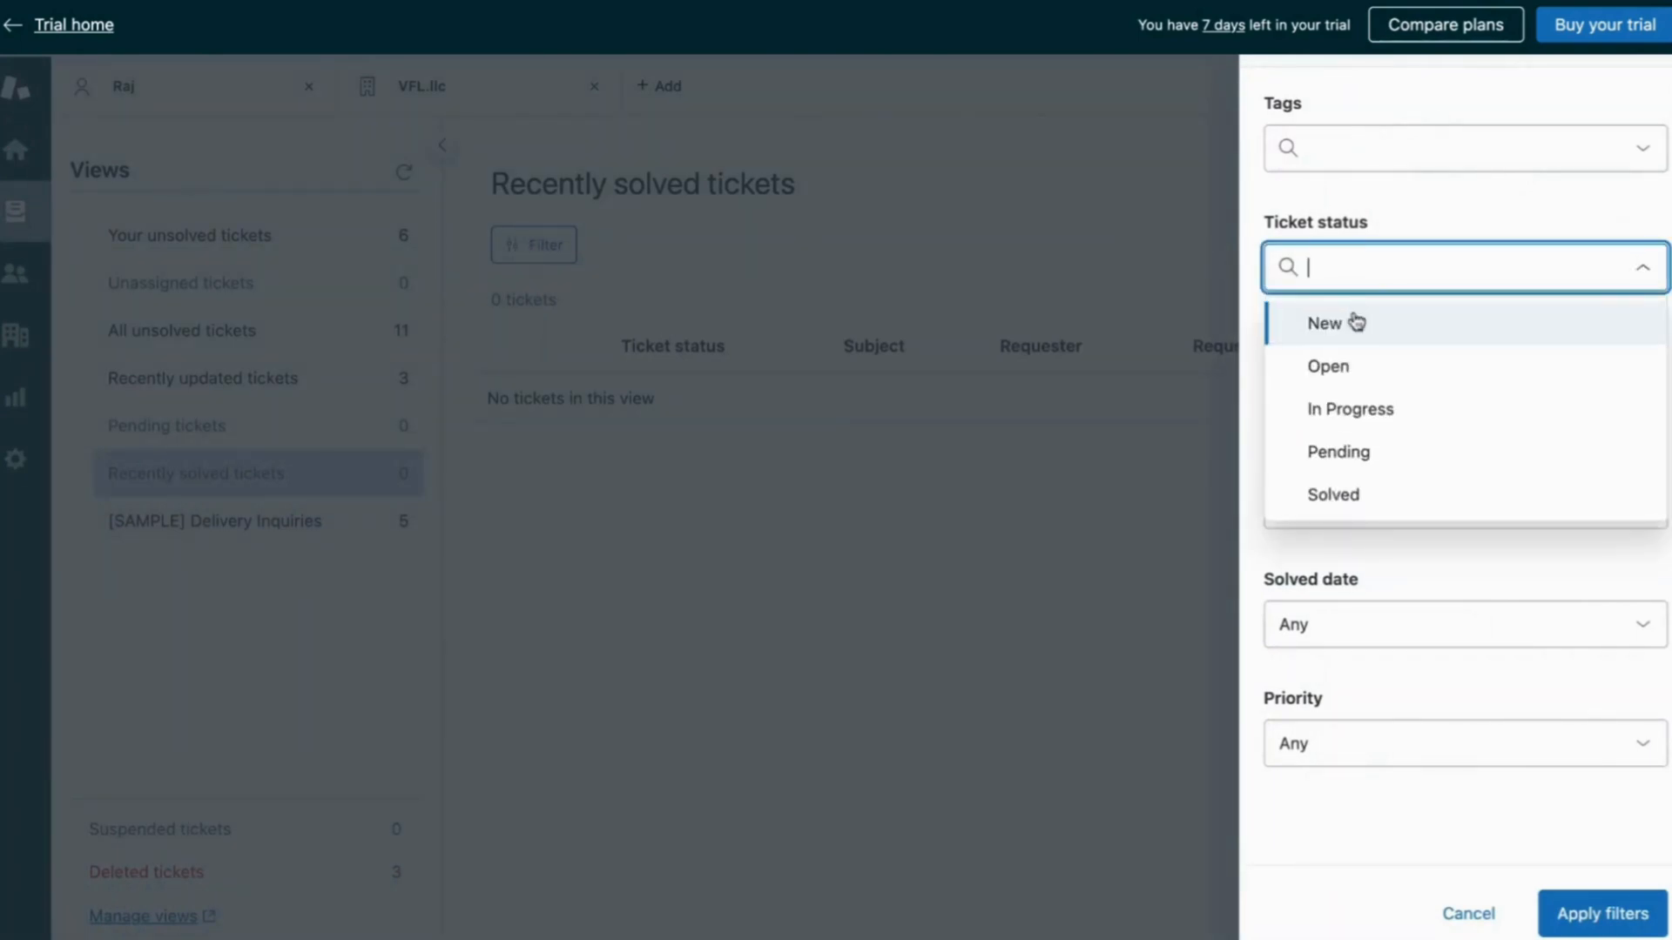
left_click(1461, 505)
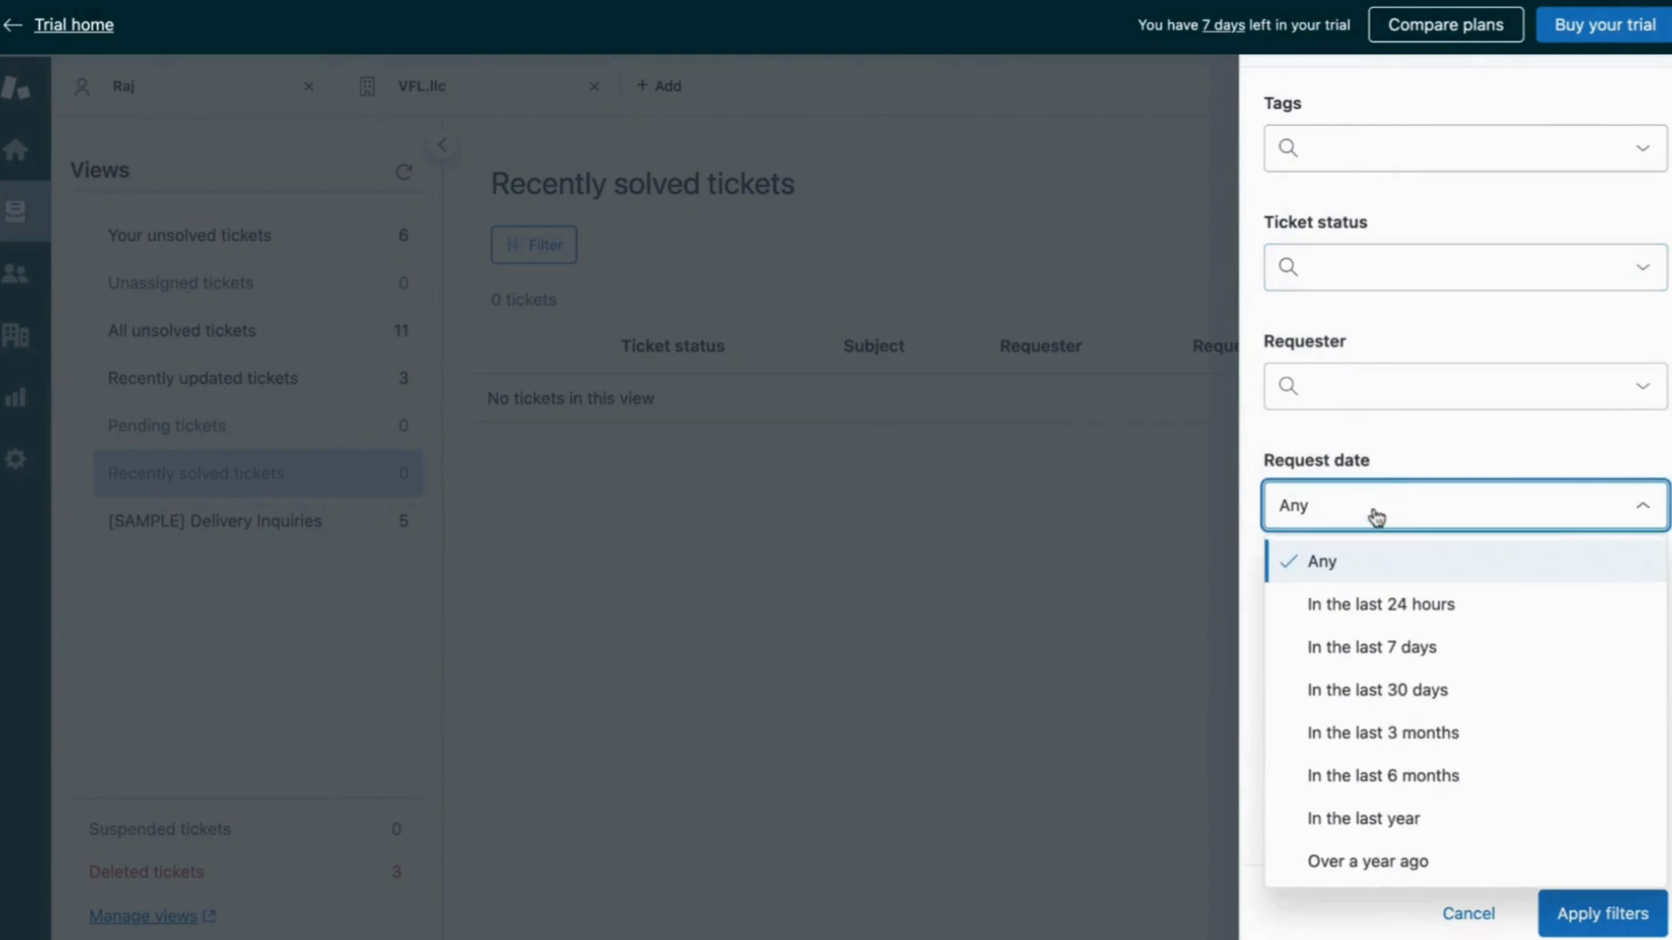
left_click(1321, 560)
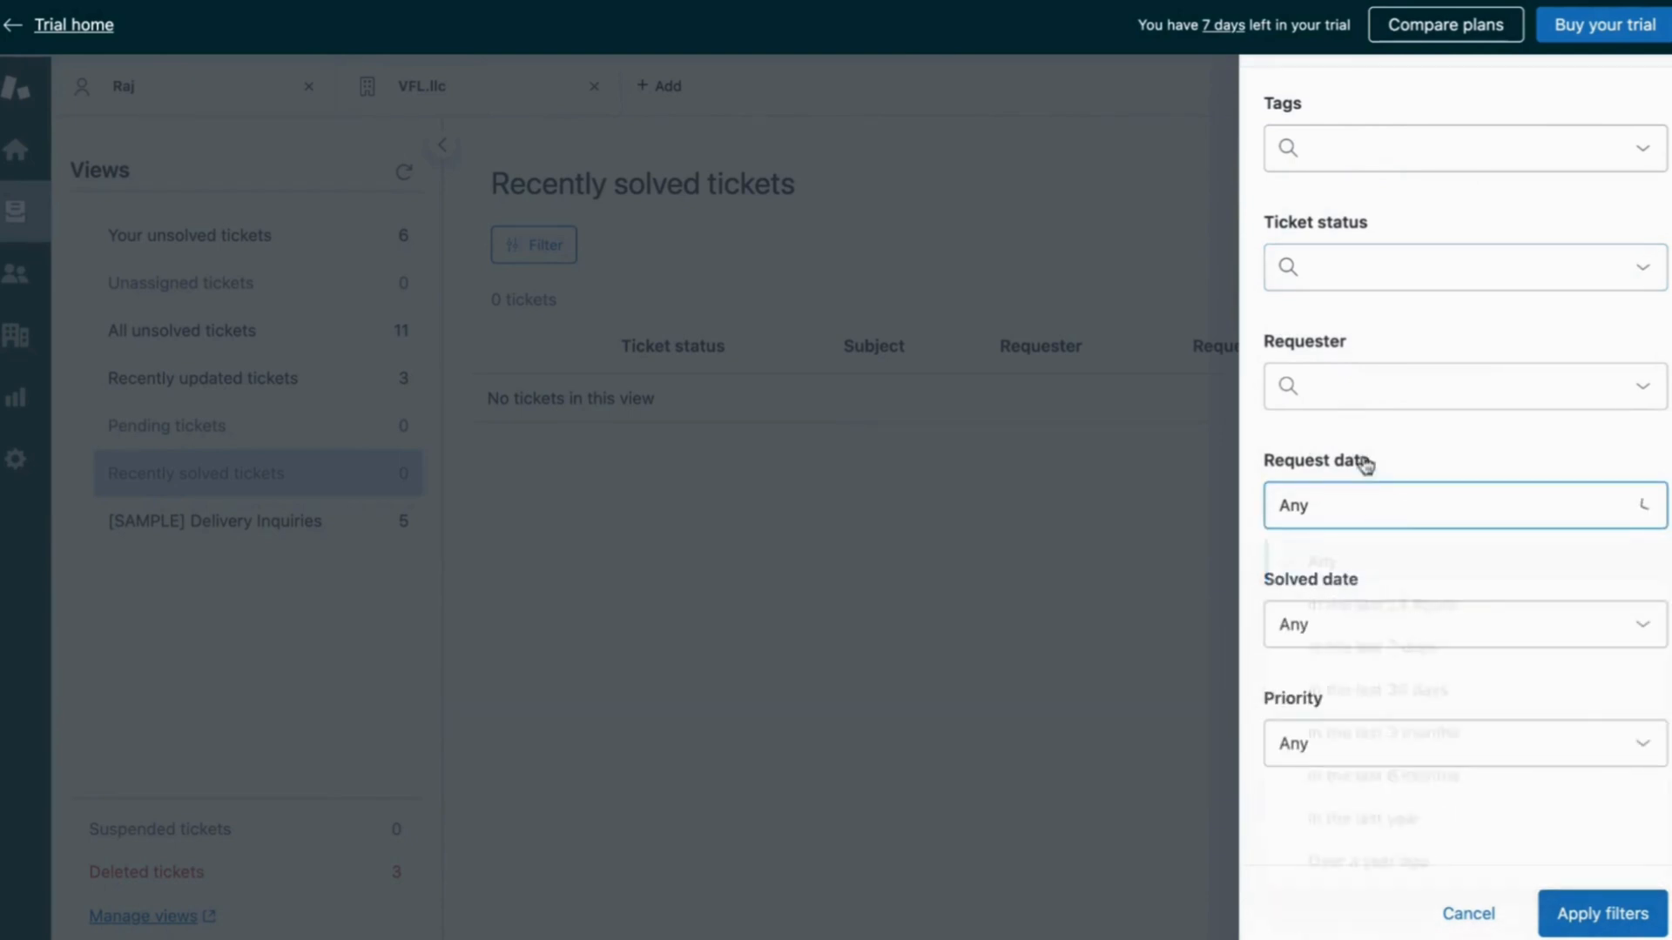
left_click(1461, 504)
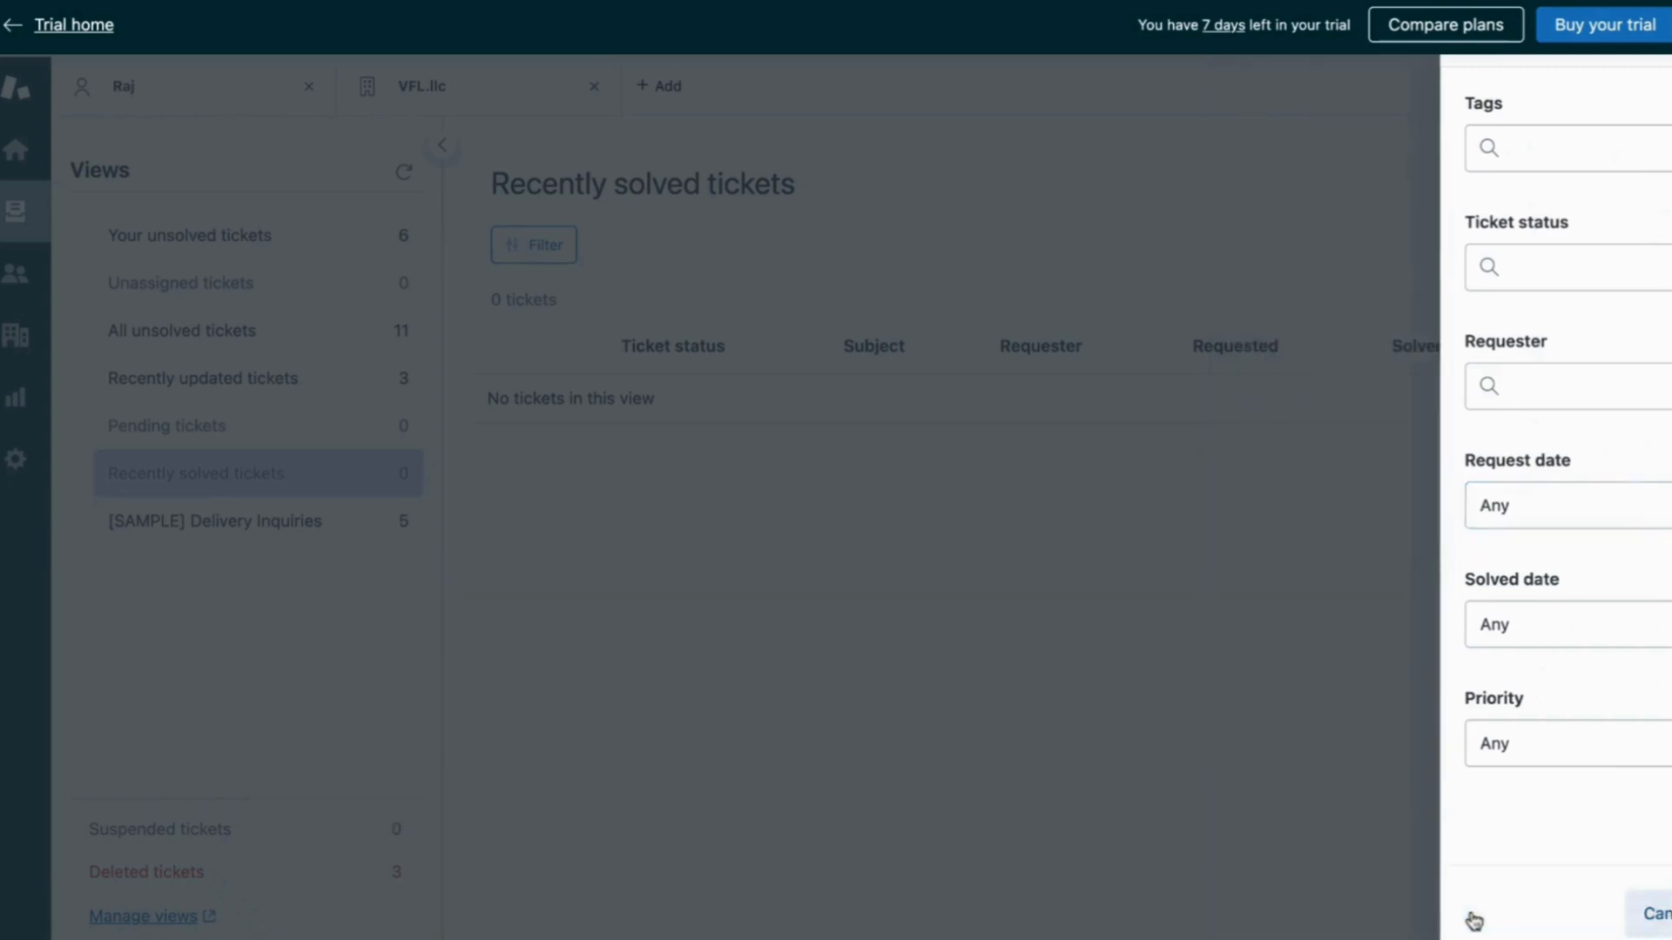
left_click(1473, 919)
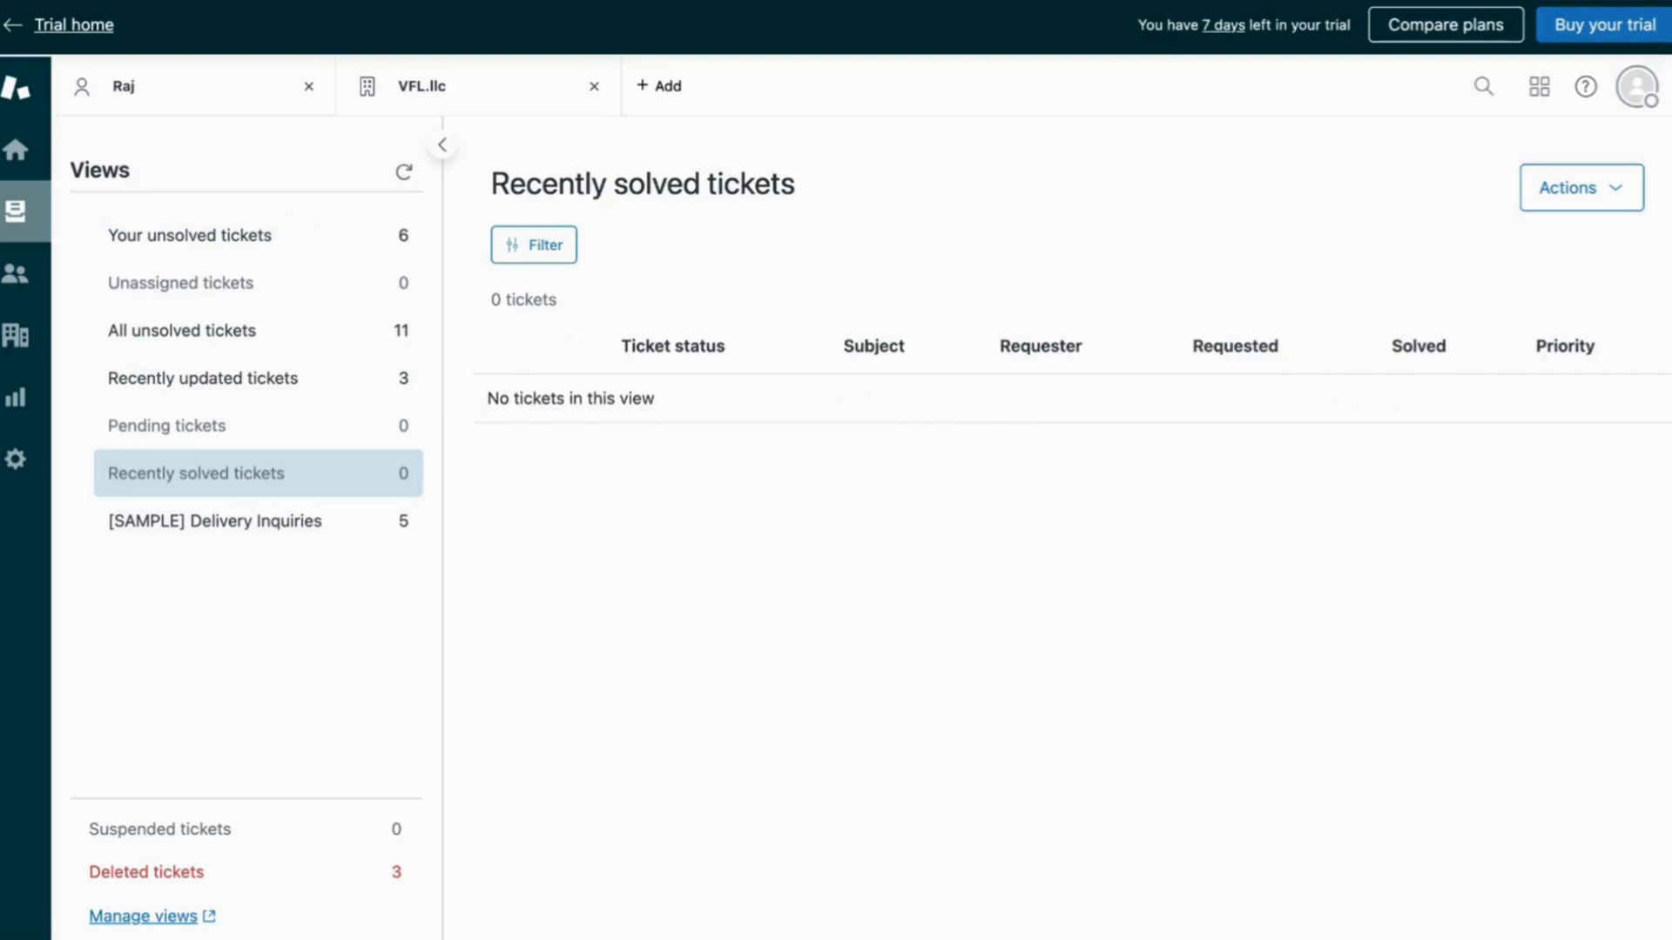
mouse_move(319, 879)
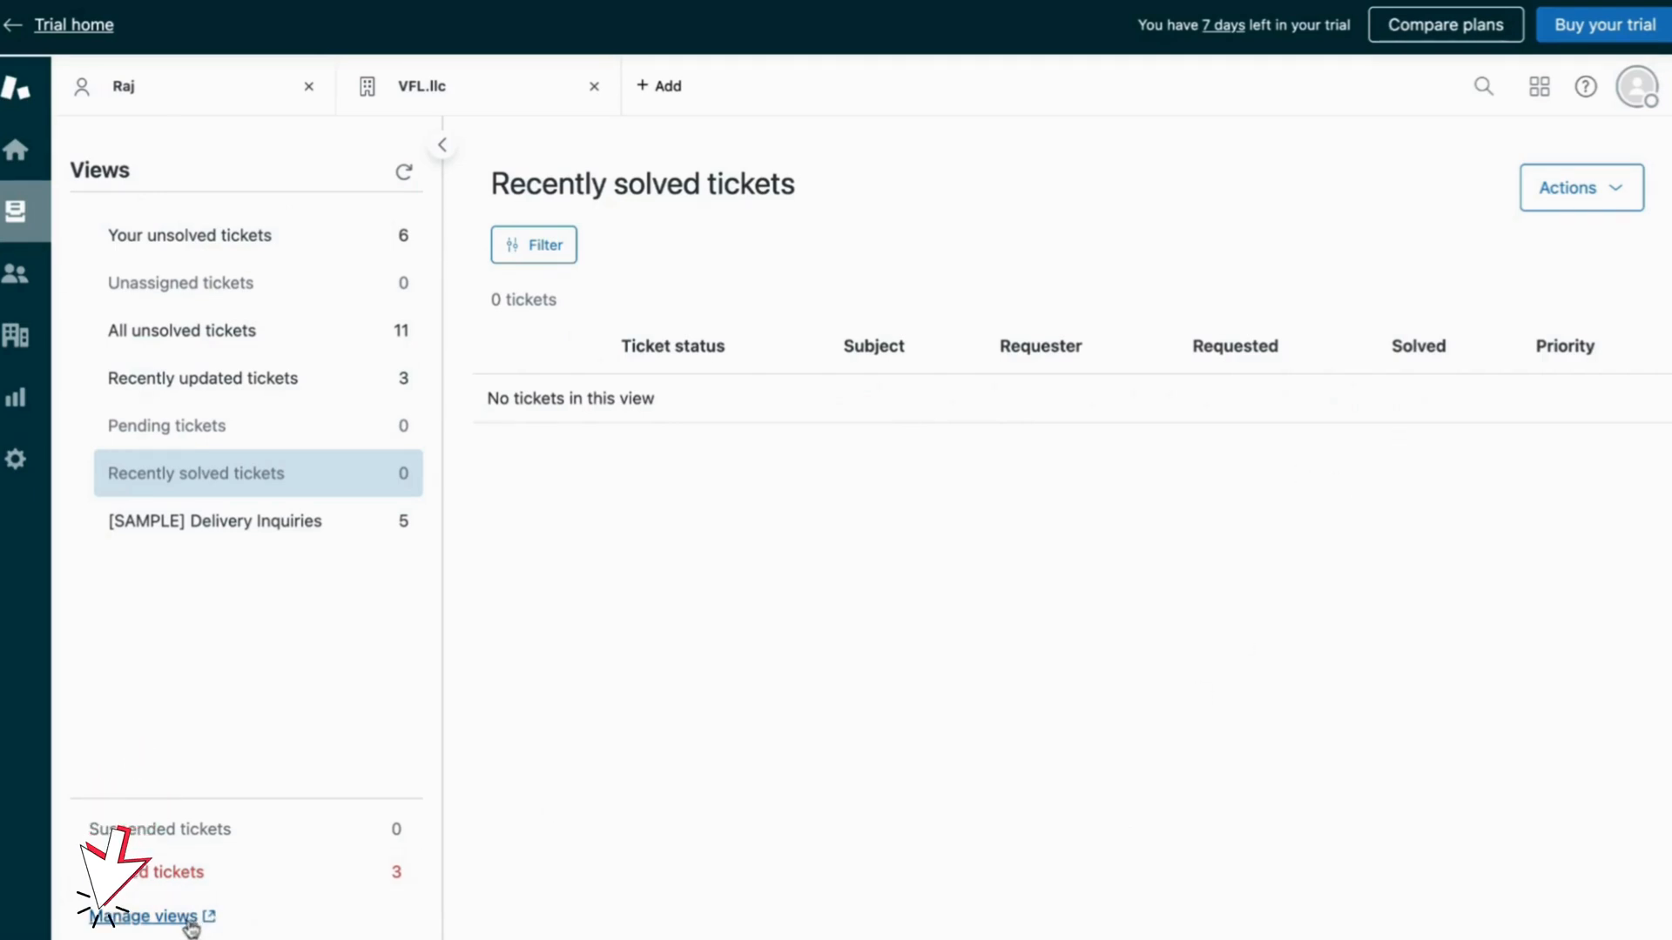
mouse_move(198, 913)
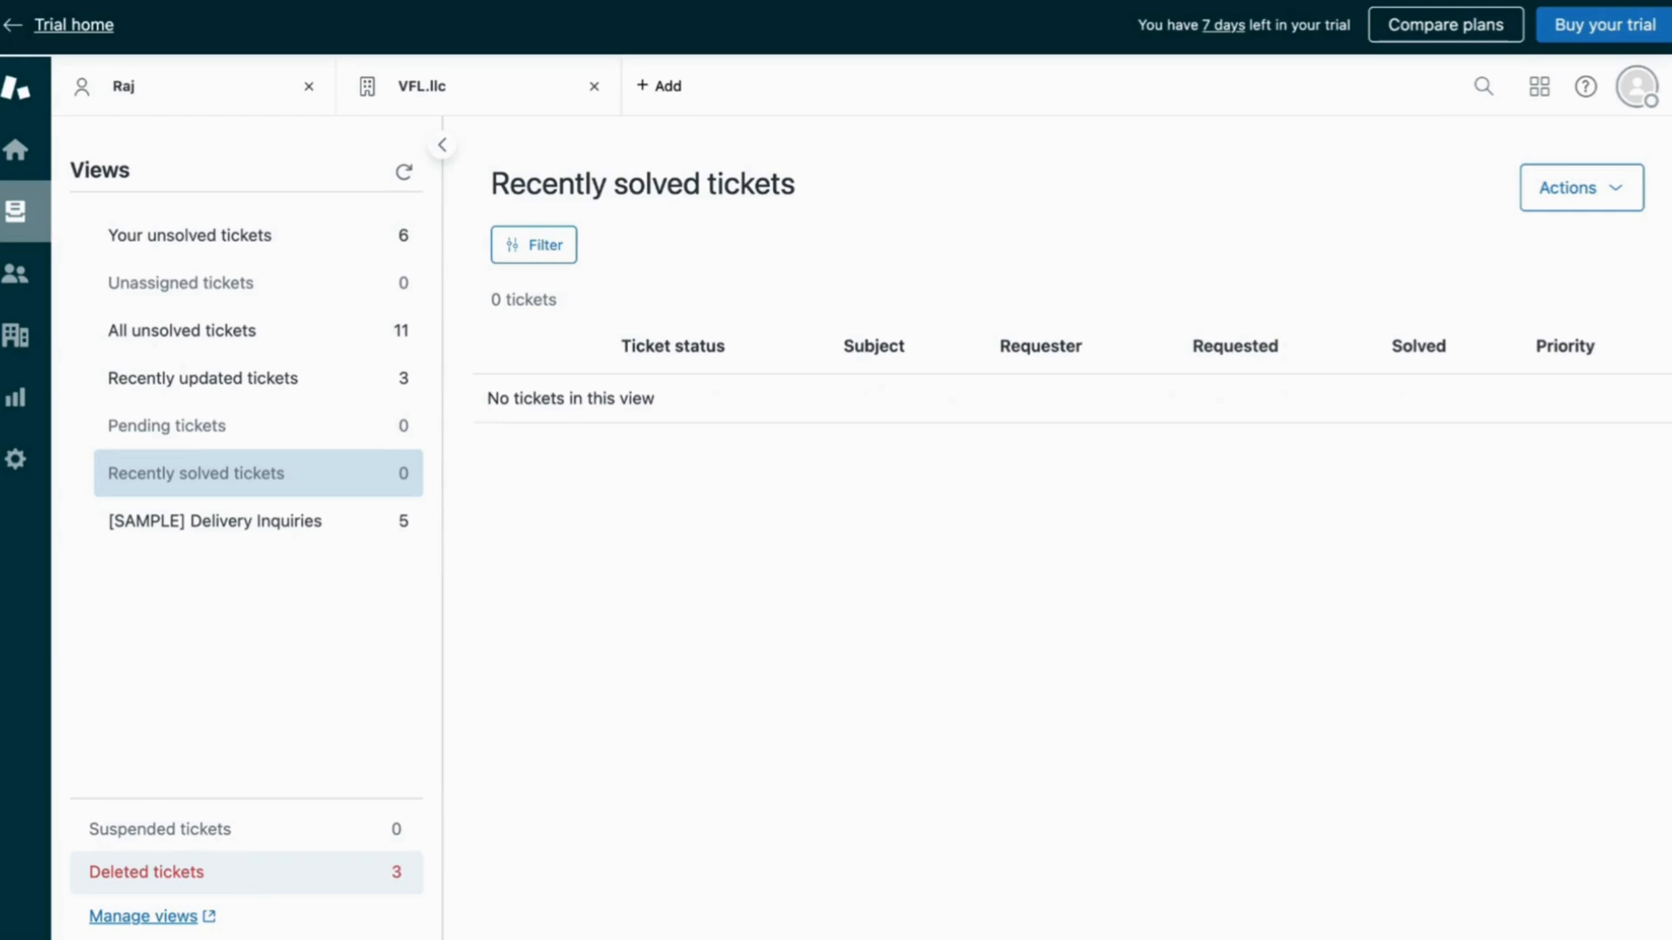
- Return to the Home dashboard showing six tickets requiring attention
left_click(16, 148)
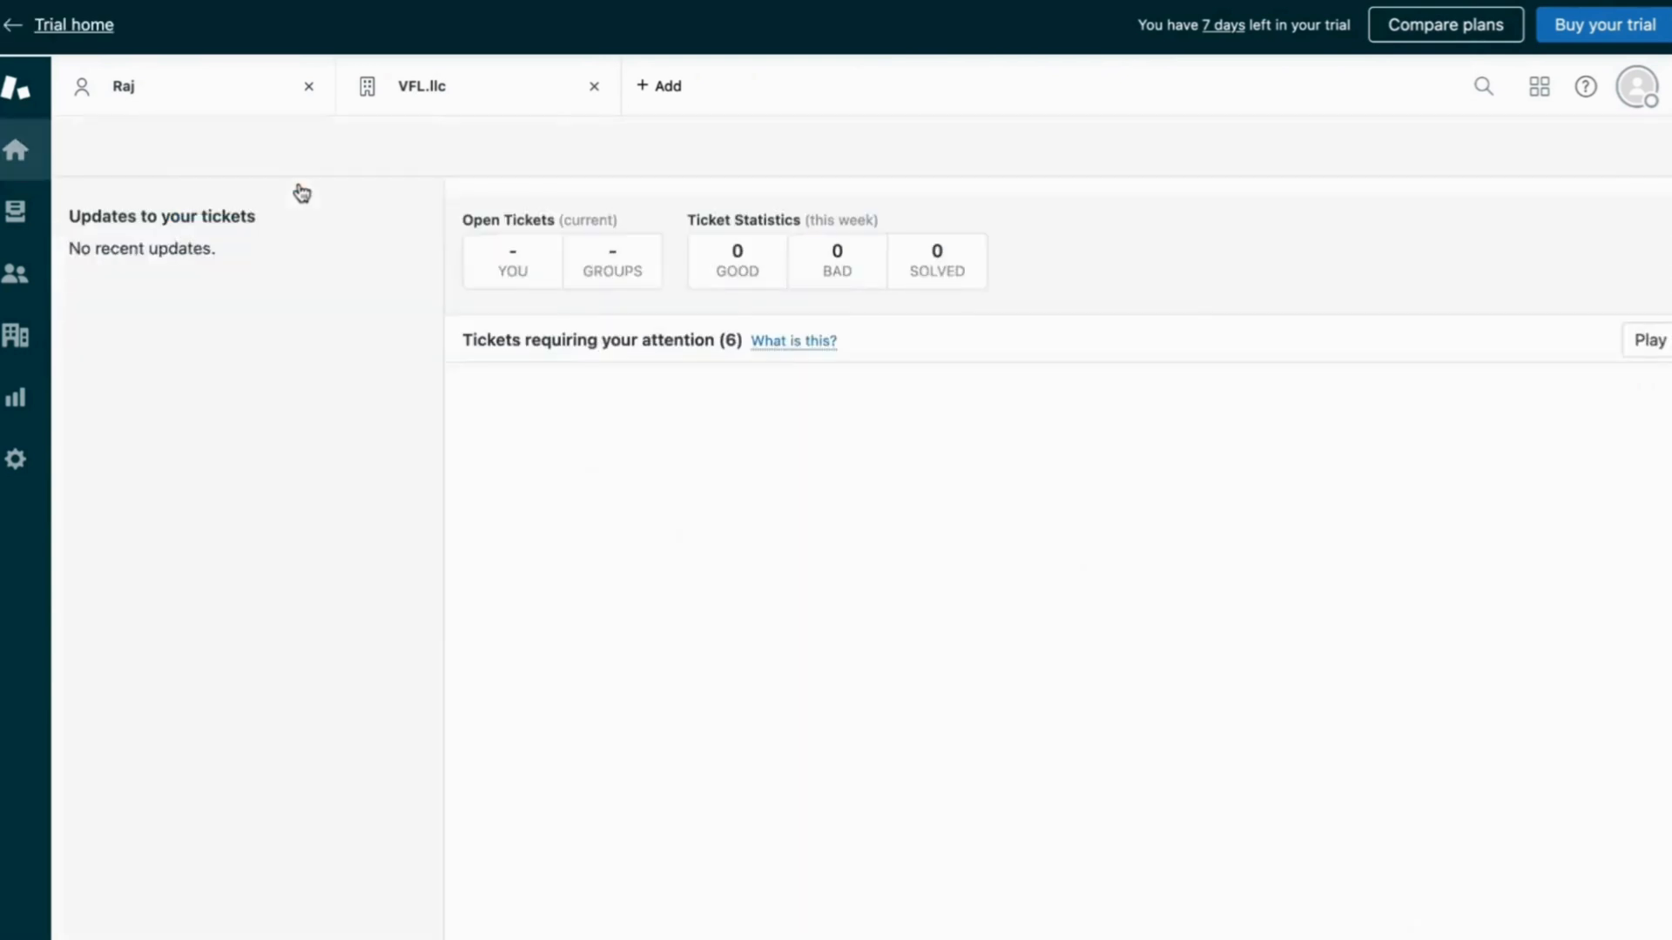
- Revisit the + Add menu, Reporting dashboards and the Admin settings overview
left_click(661, 85)
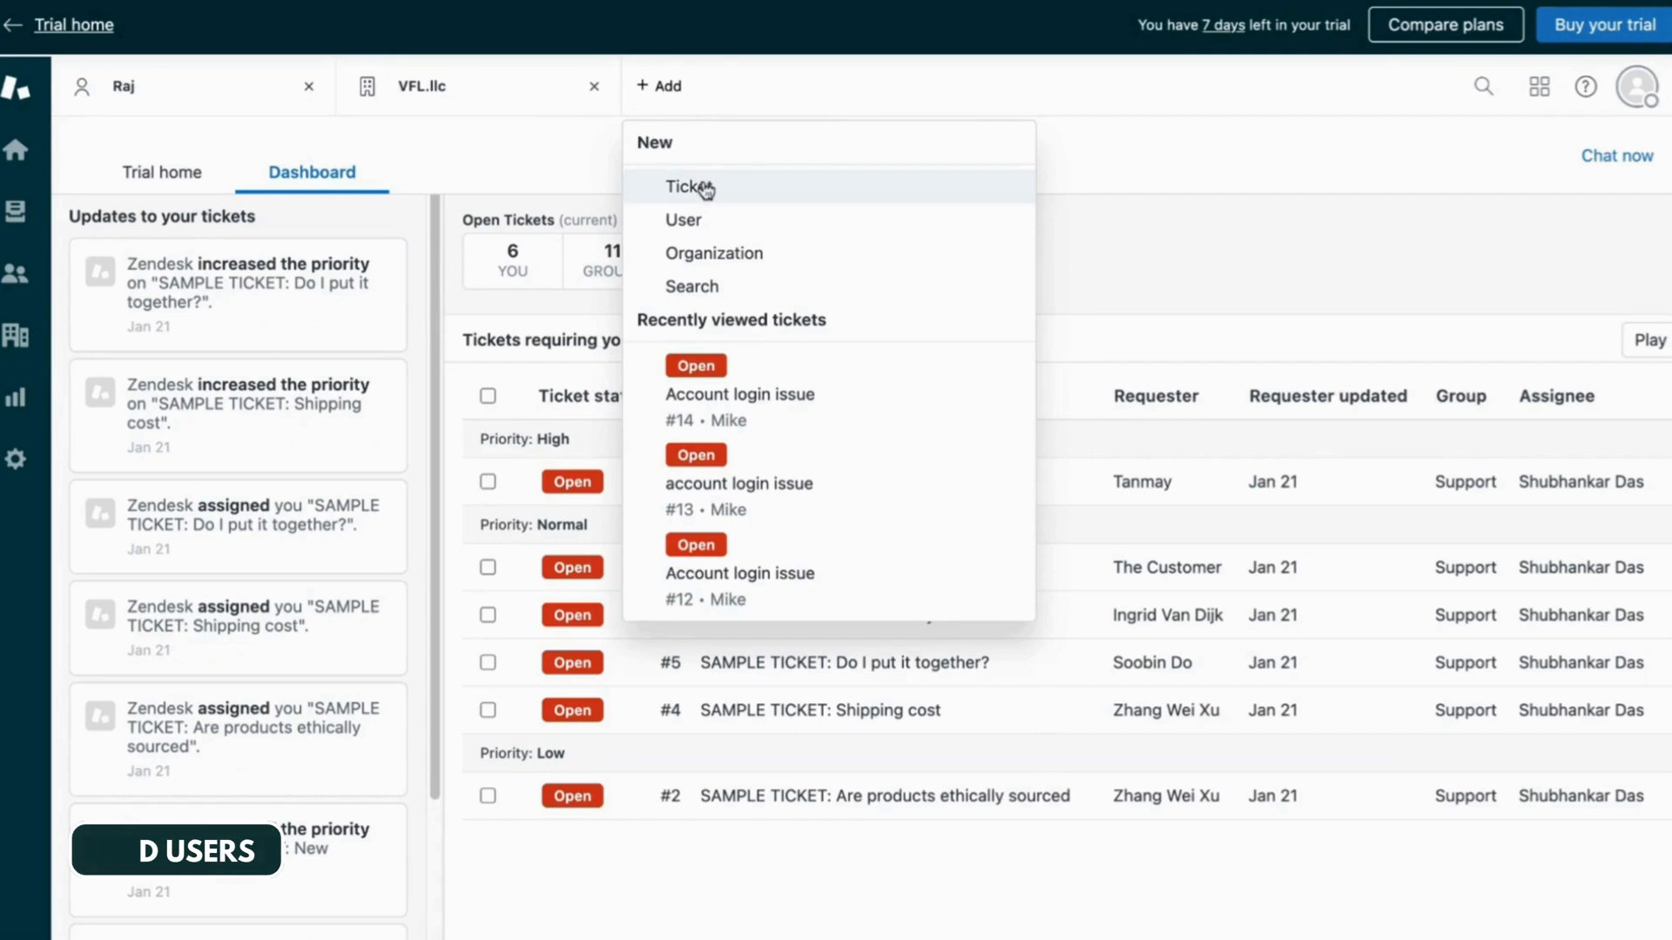
mouse_move(692, 287)
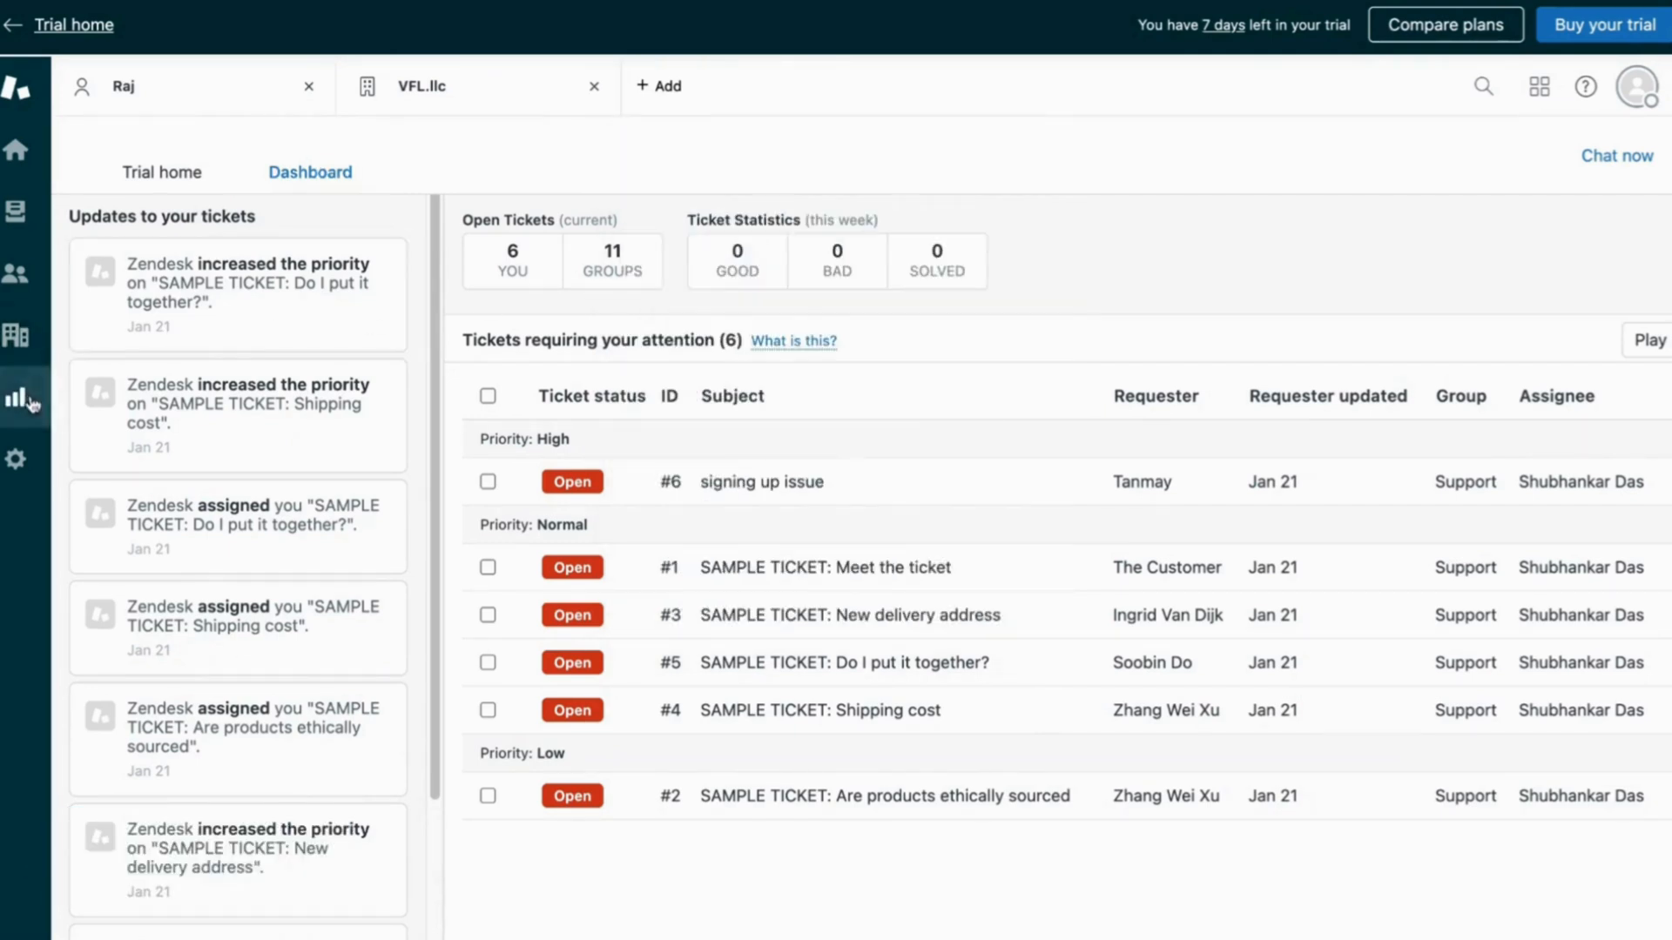
left_click(16, 398)
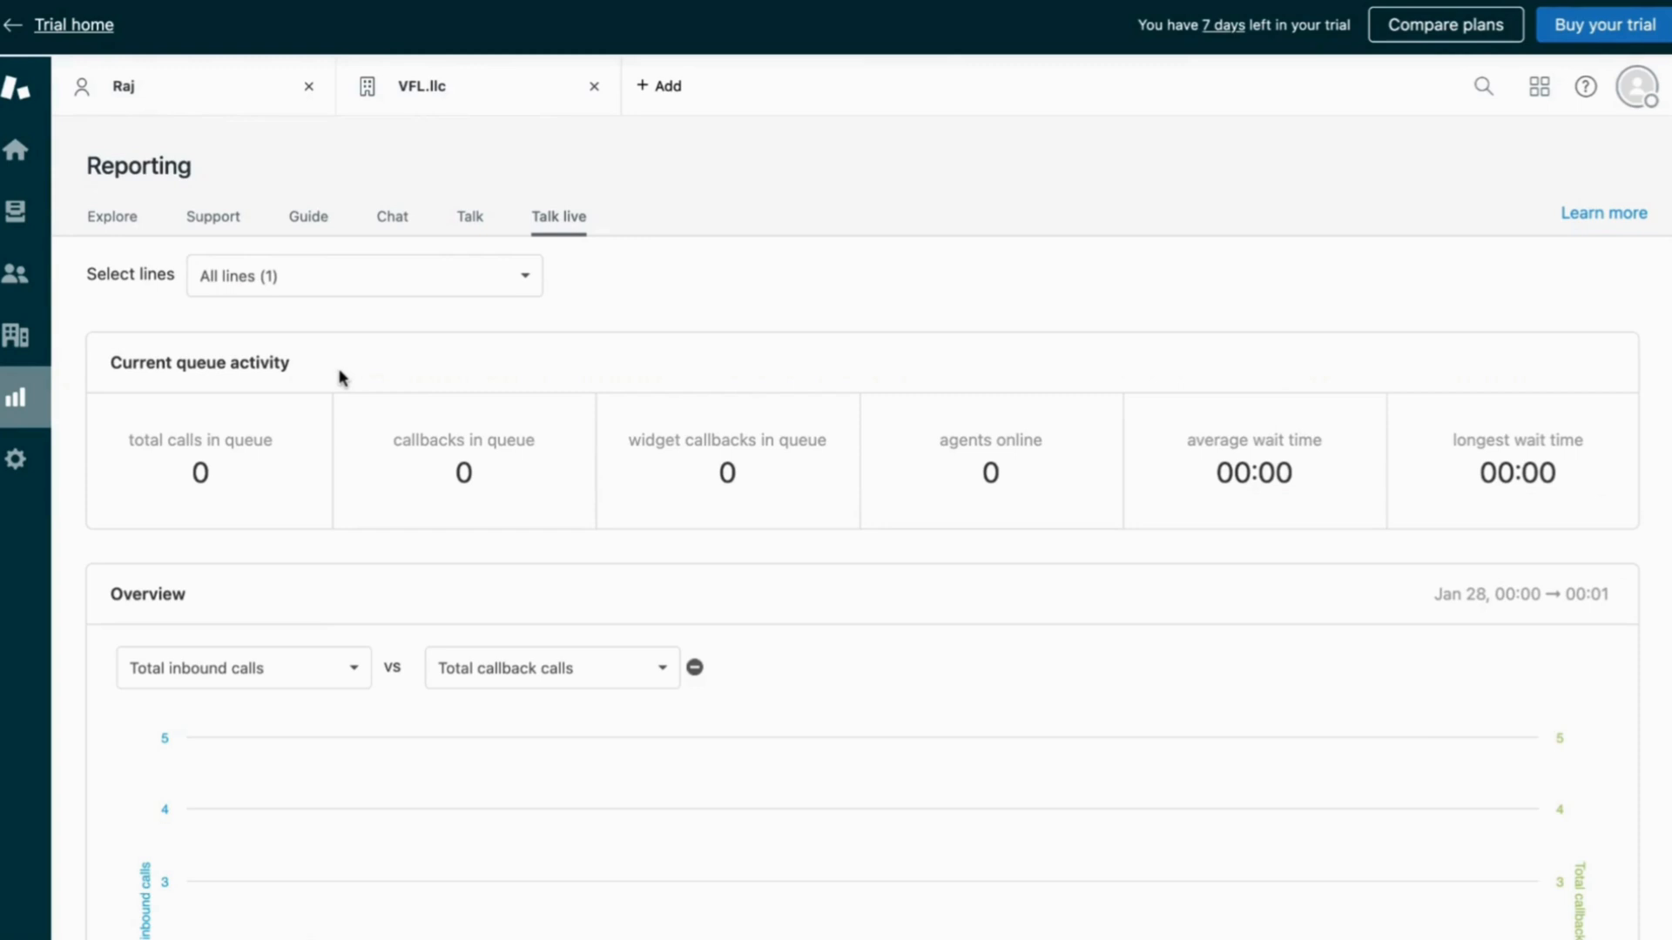
mouse_move(176, 392)
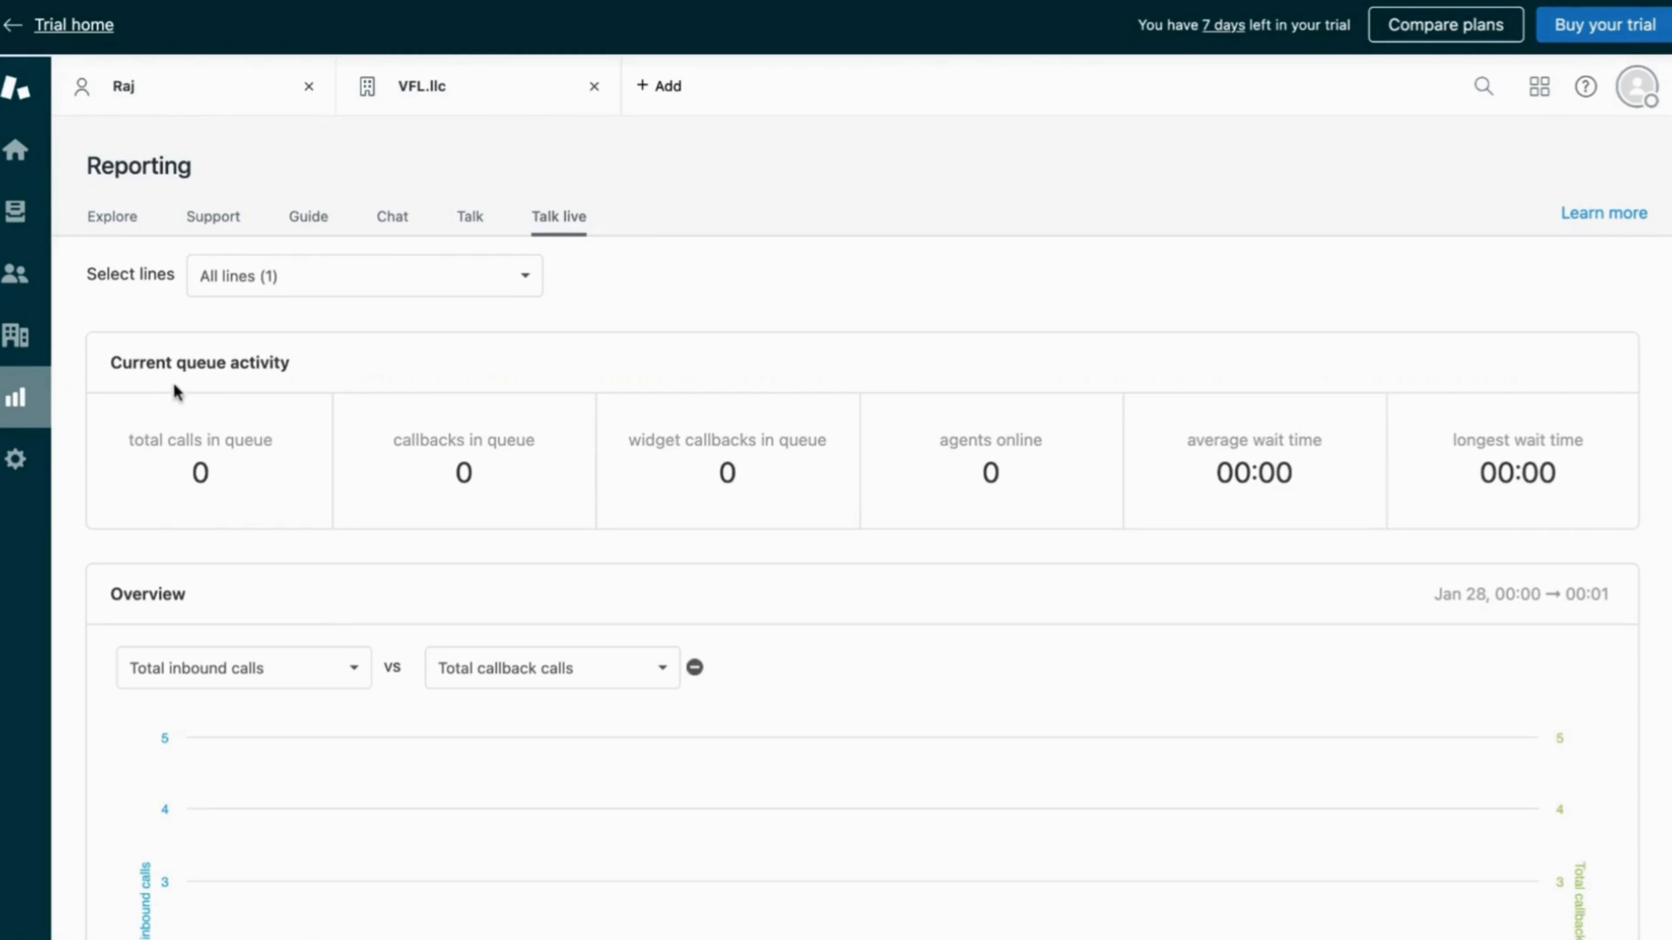
left_click(16, 459)
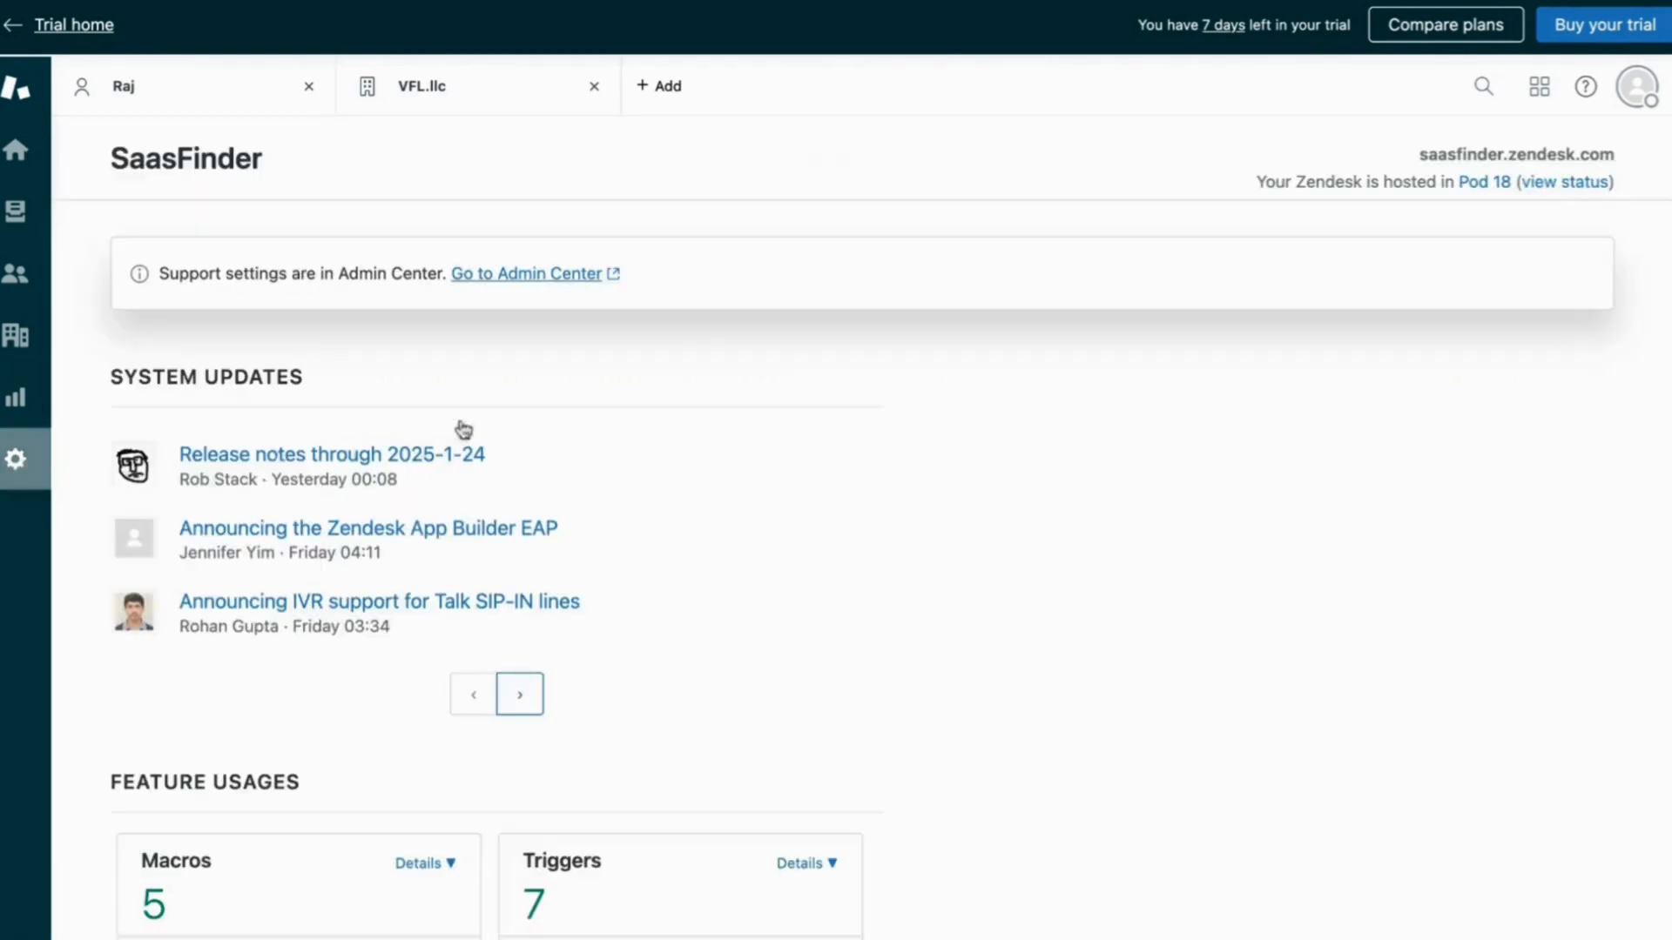
mouse_move(567, 375)
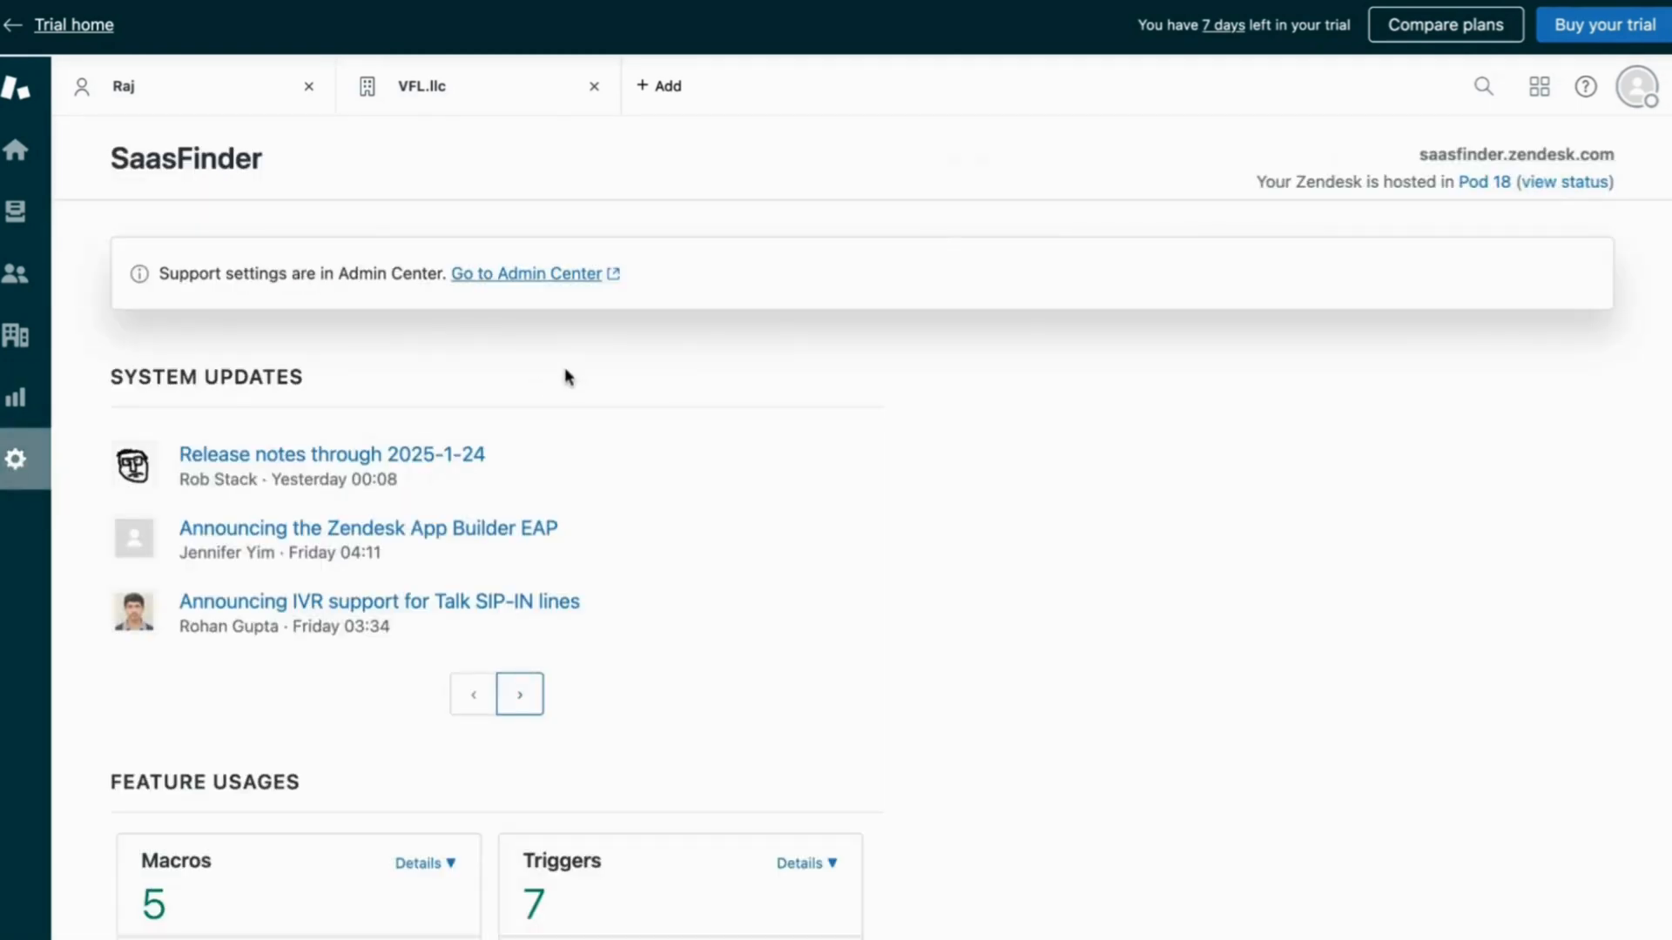
scroll("down", 3)
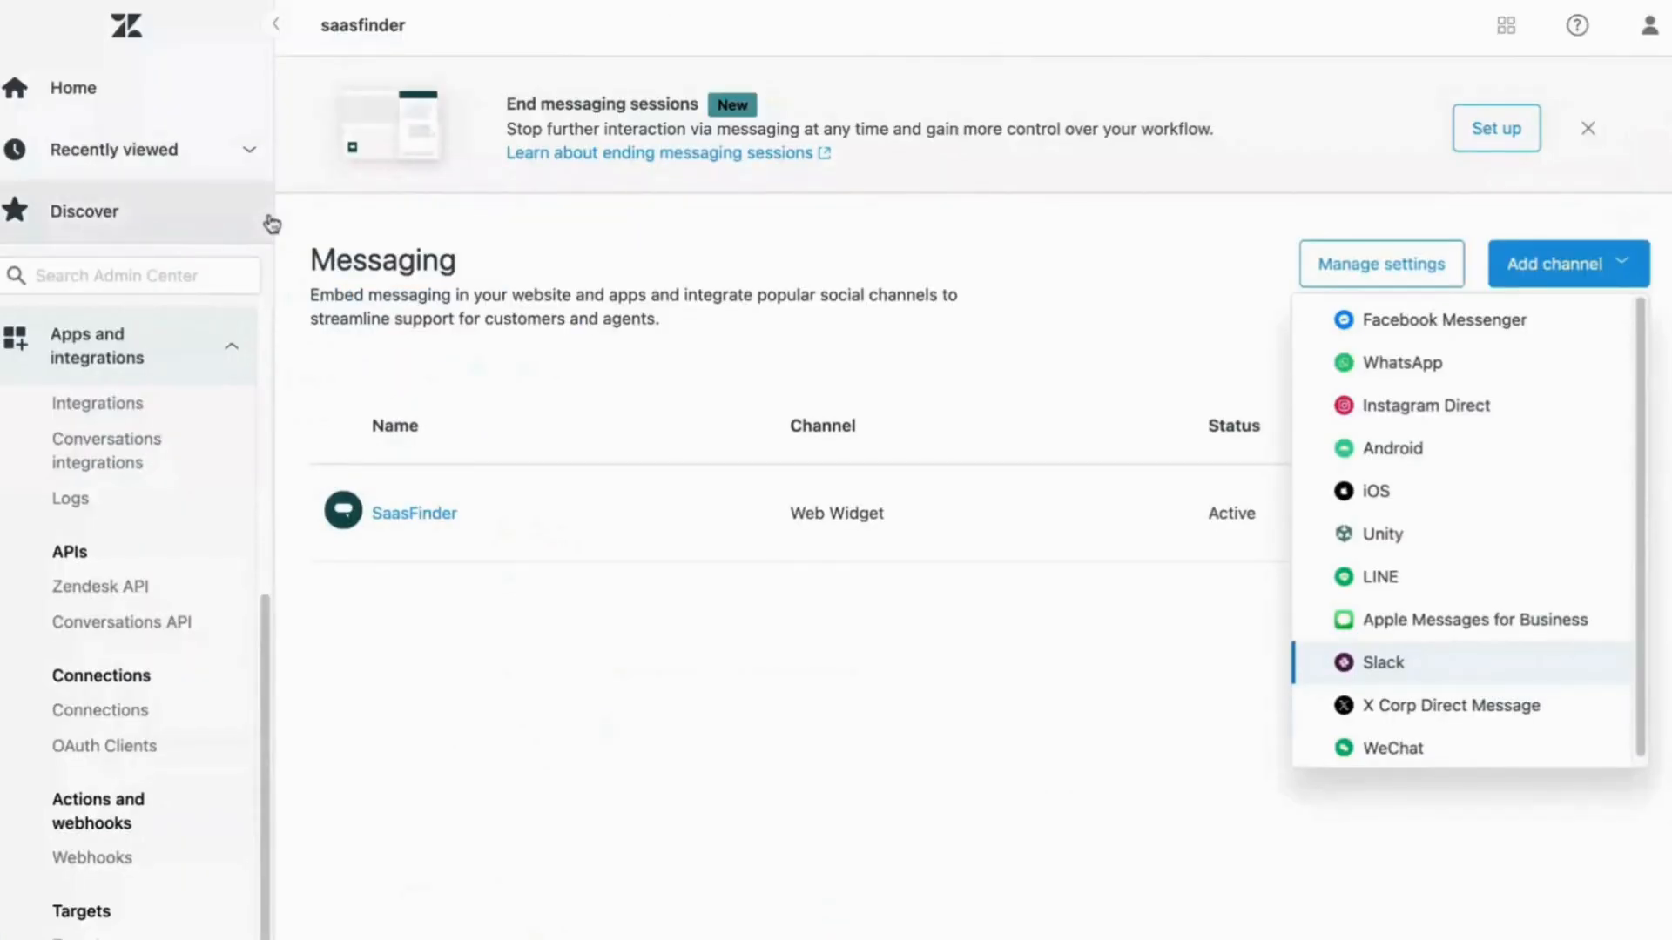
mouse_move(123, 621)
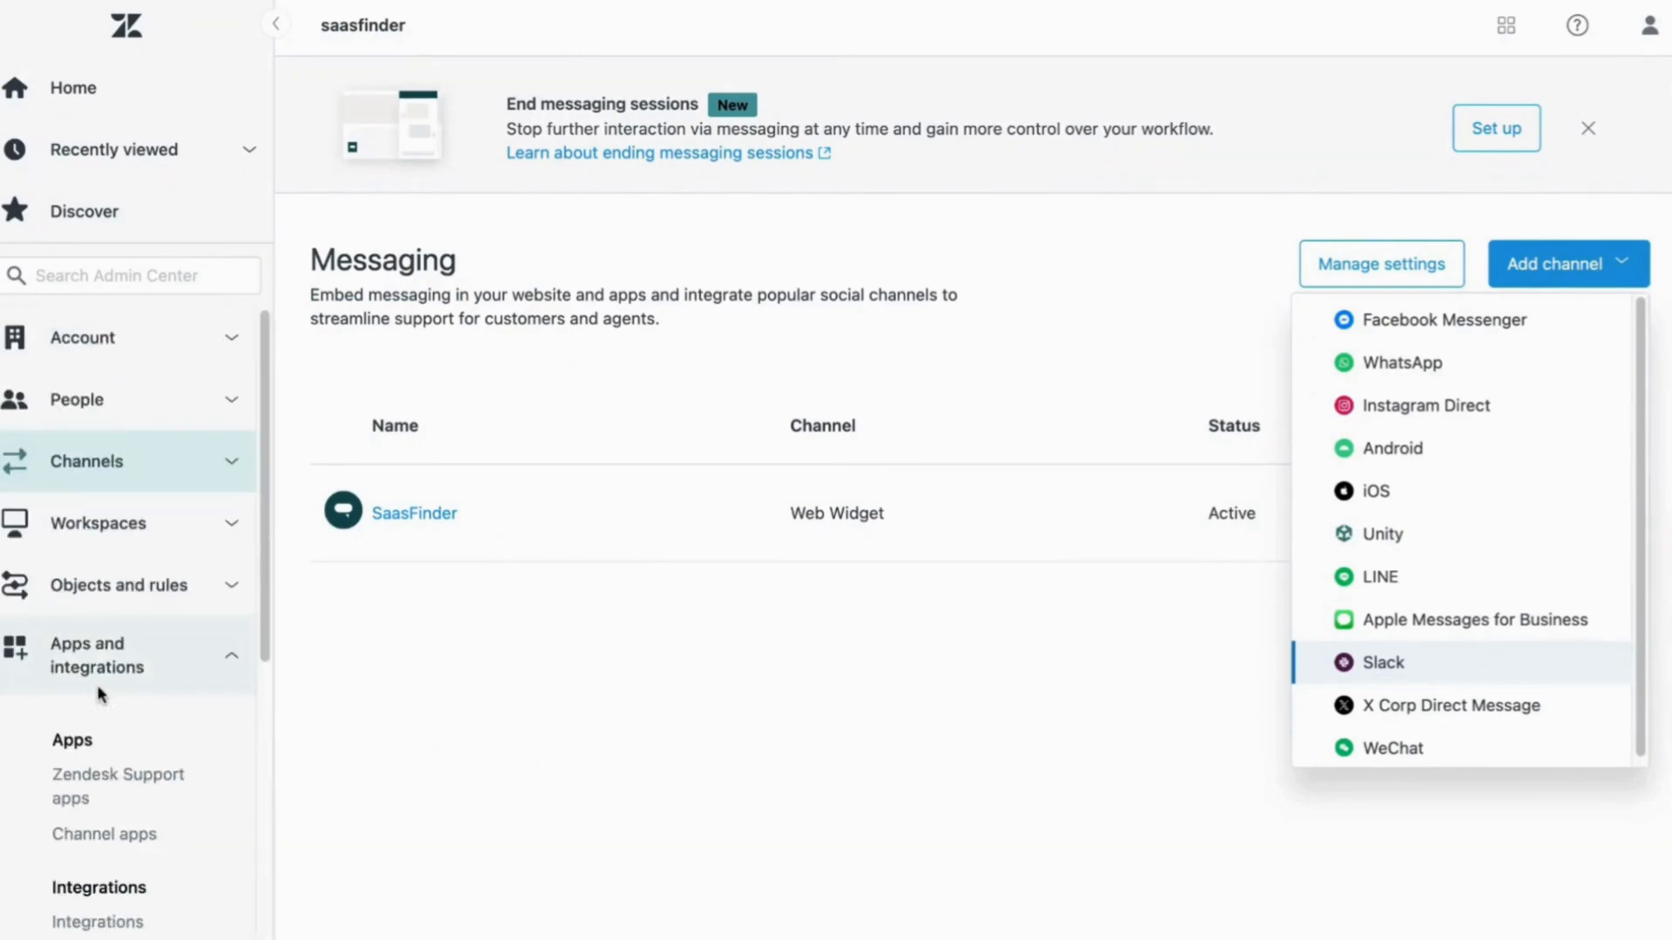
mouse_move(137, 592)
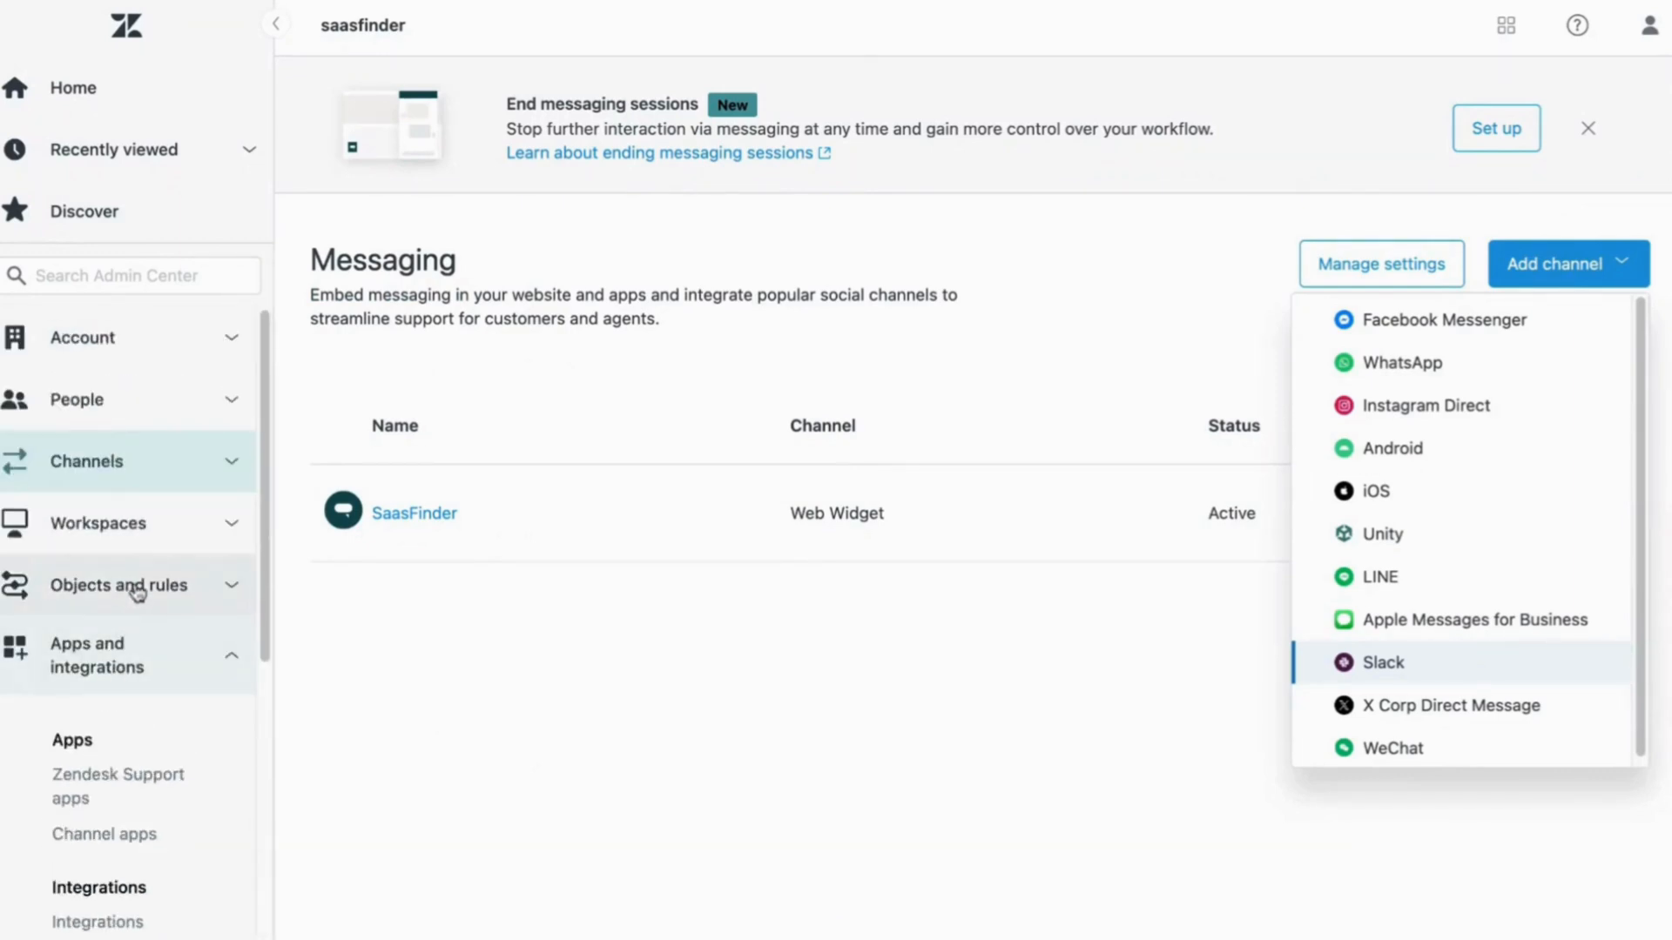
mouse_move(384, 605)
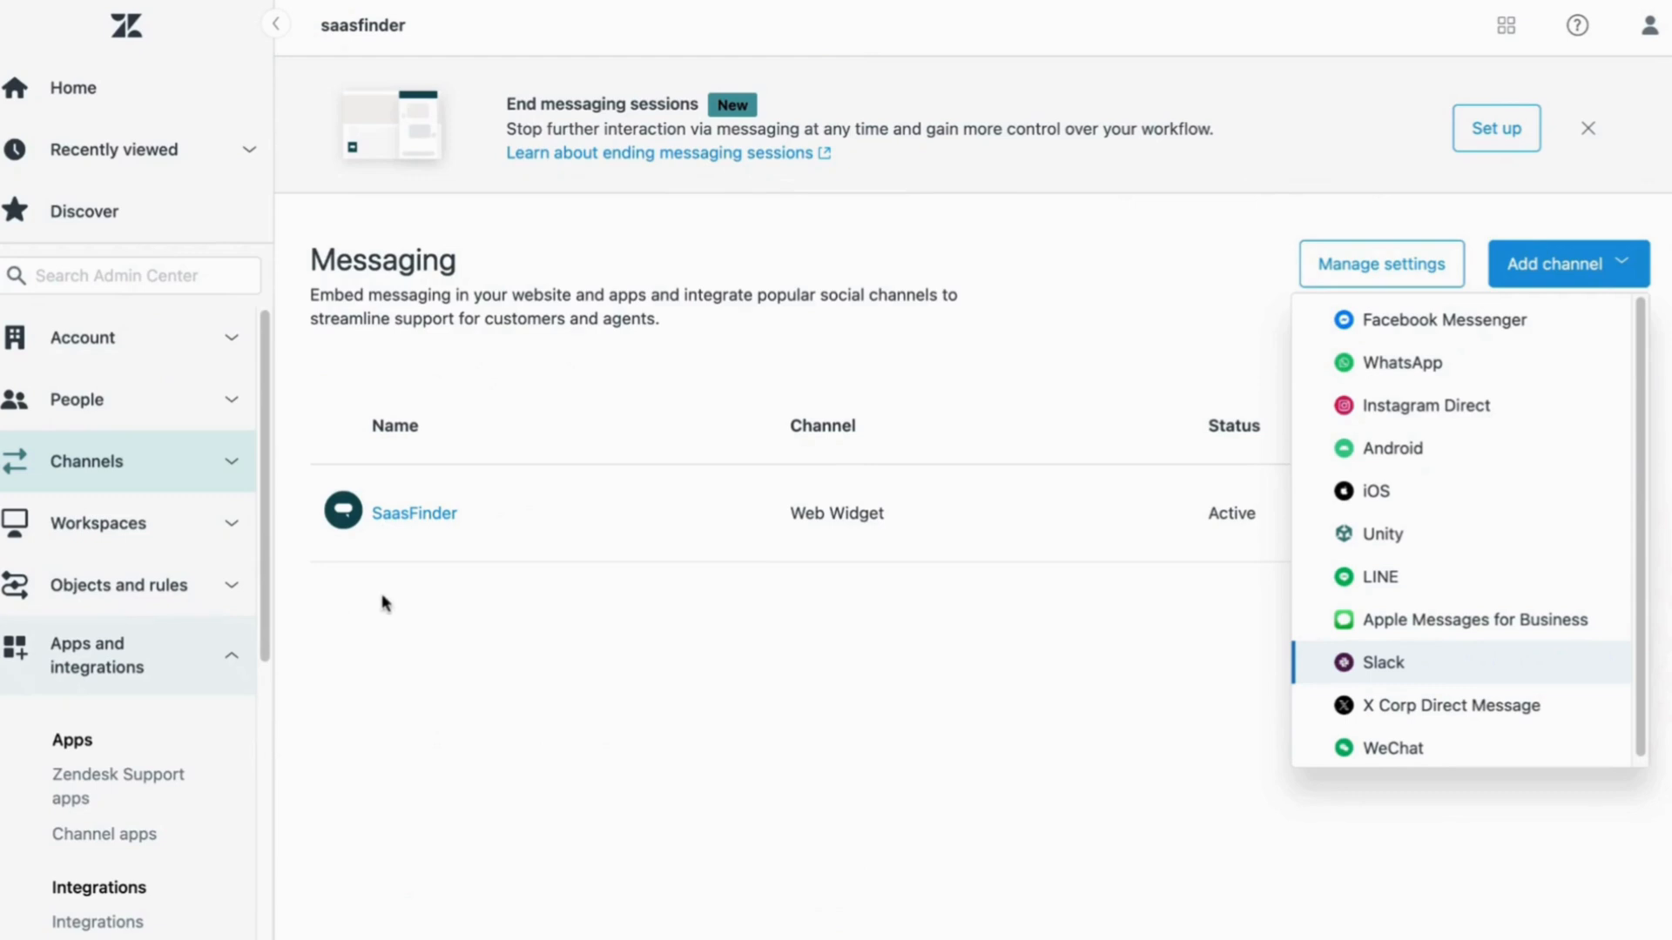
mouse_move(965, 486)
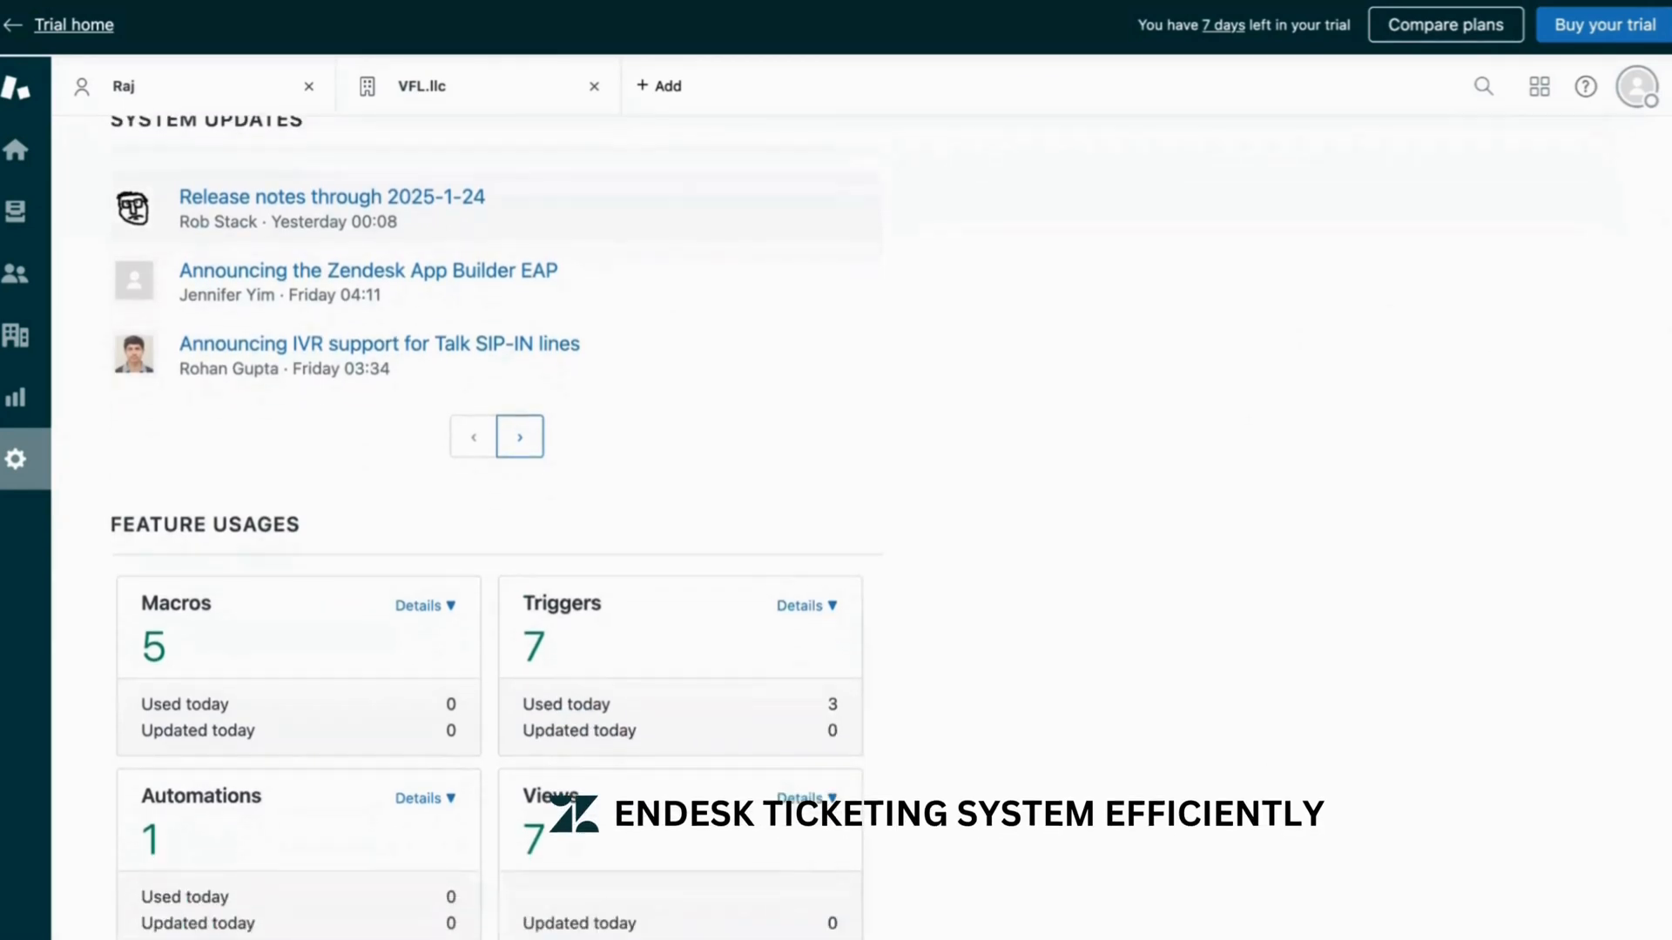
scroll("up", 3)
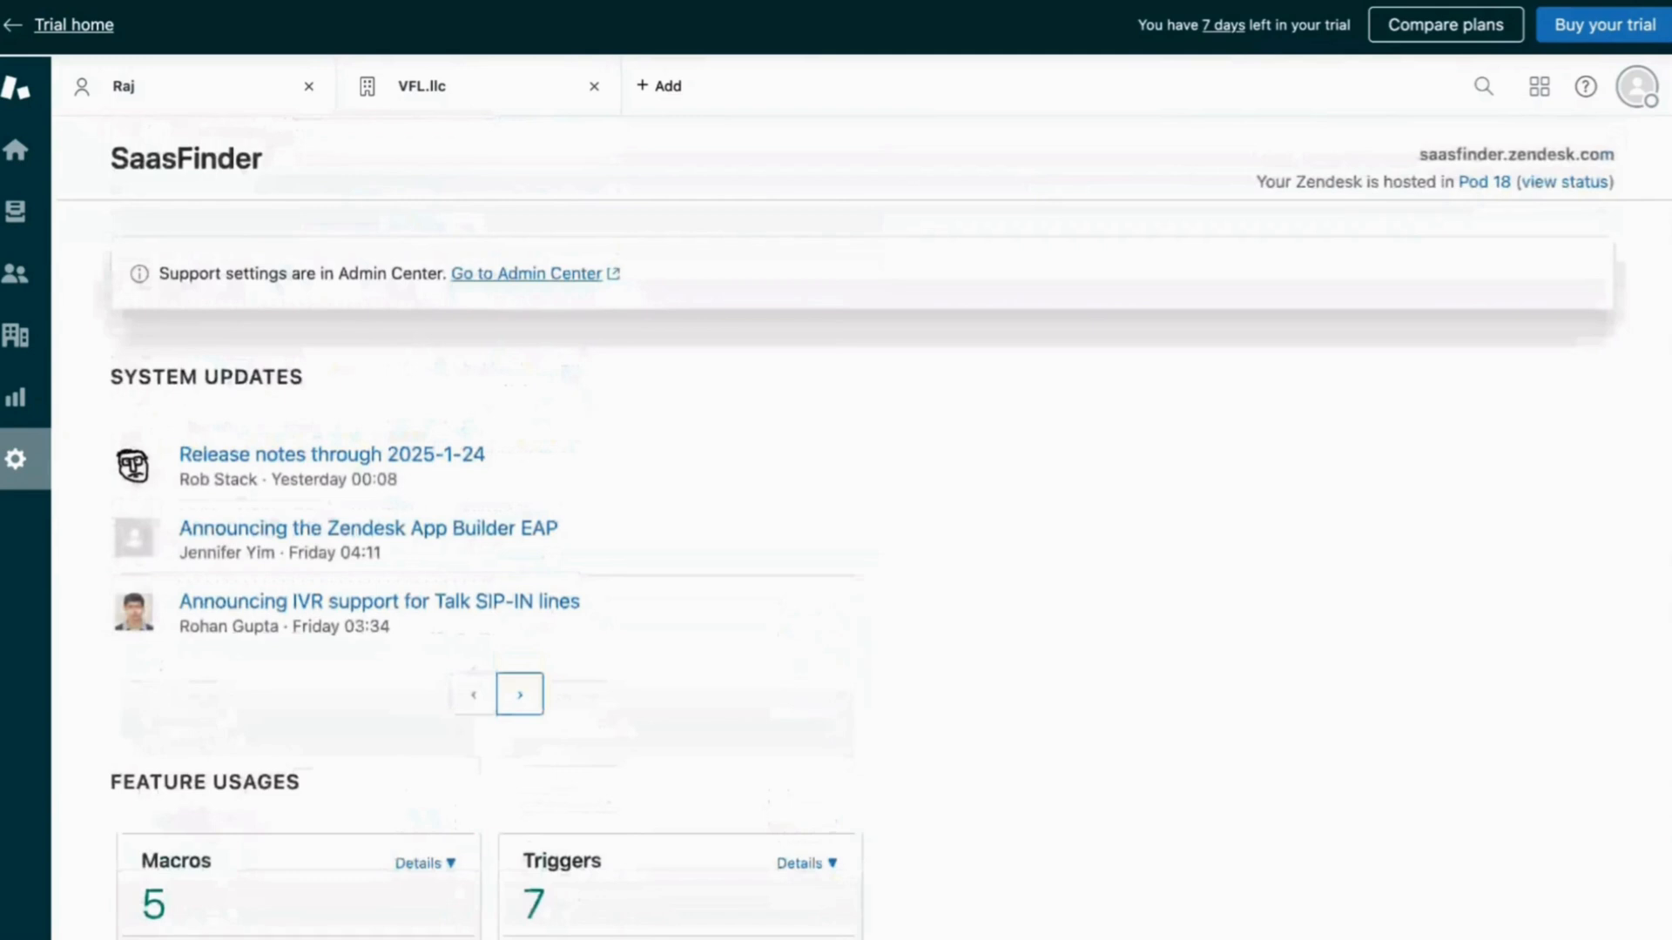
scroll("down", 3)
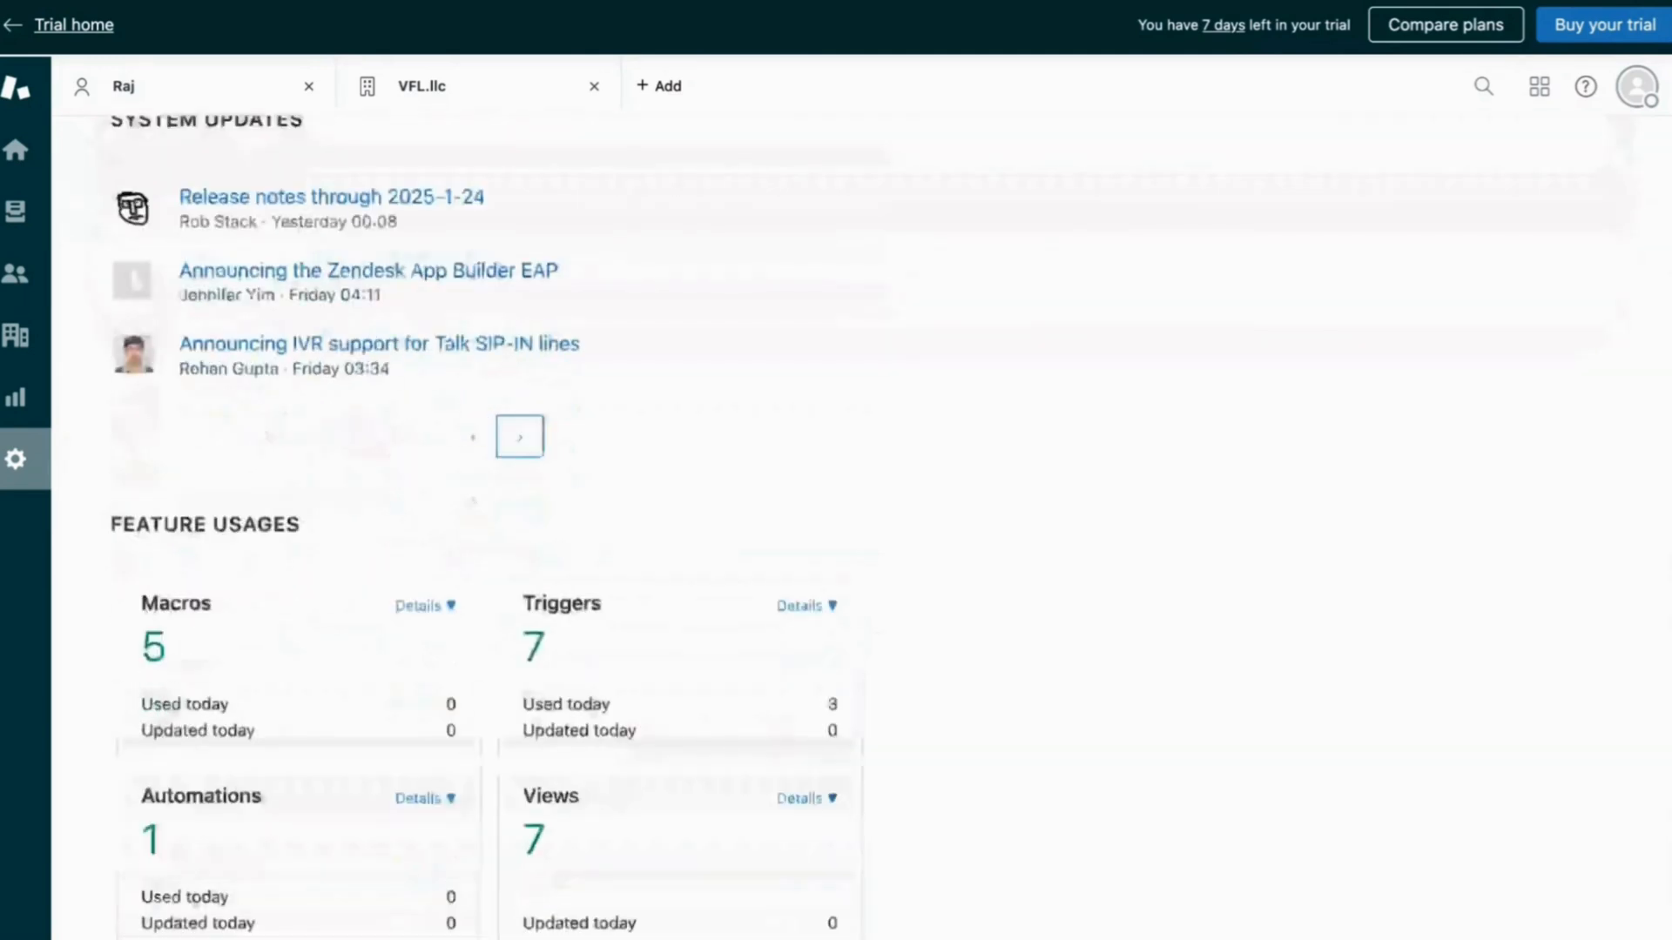